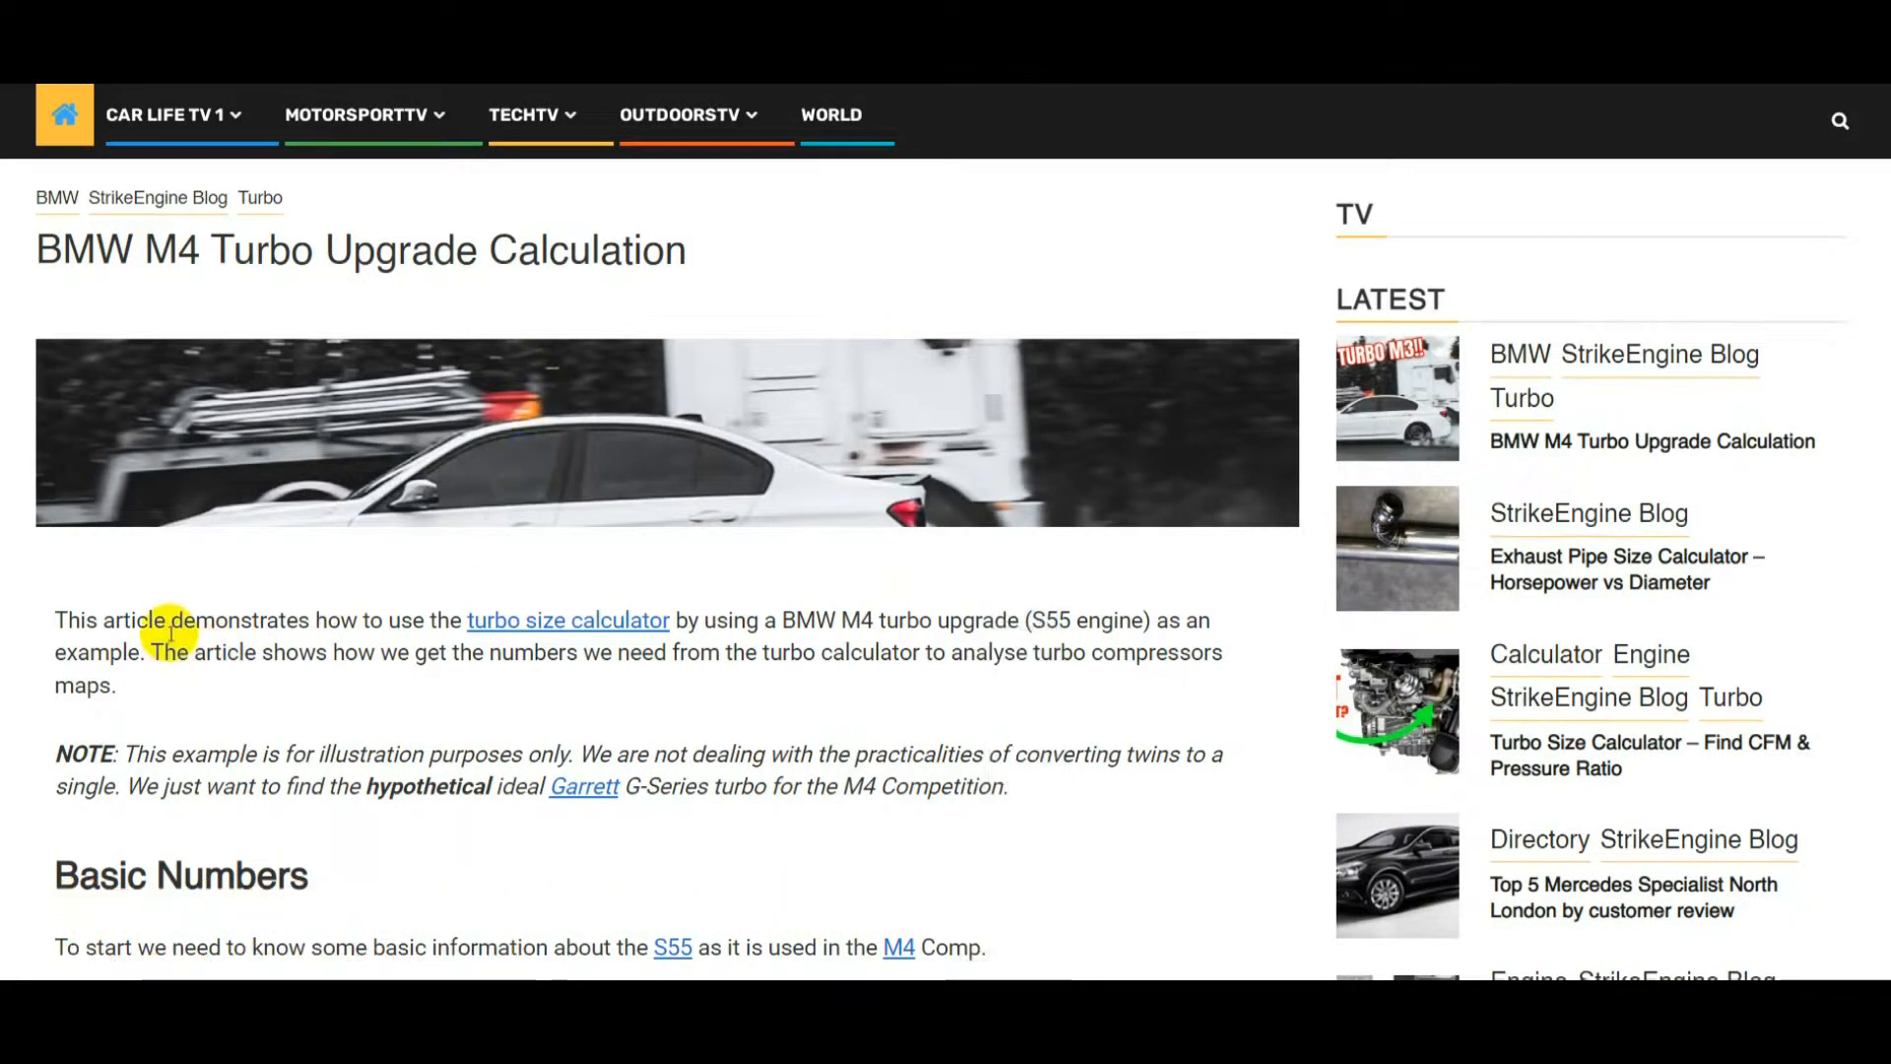
{"action": "mouse_move", "coordinate": [210, 609]}
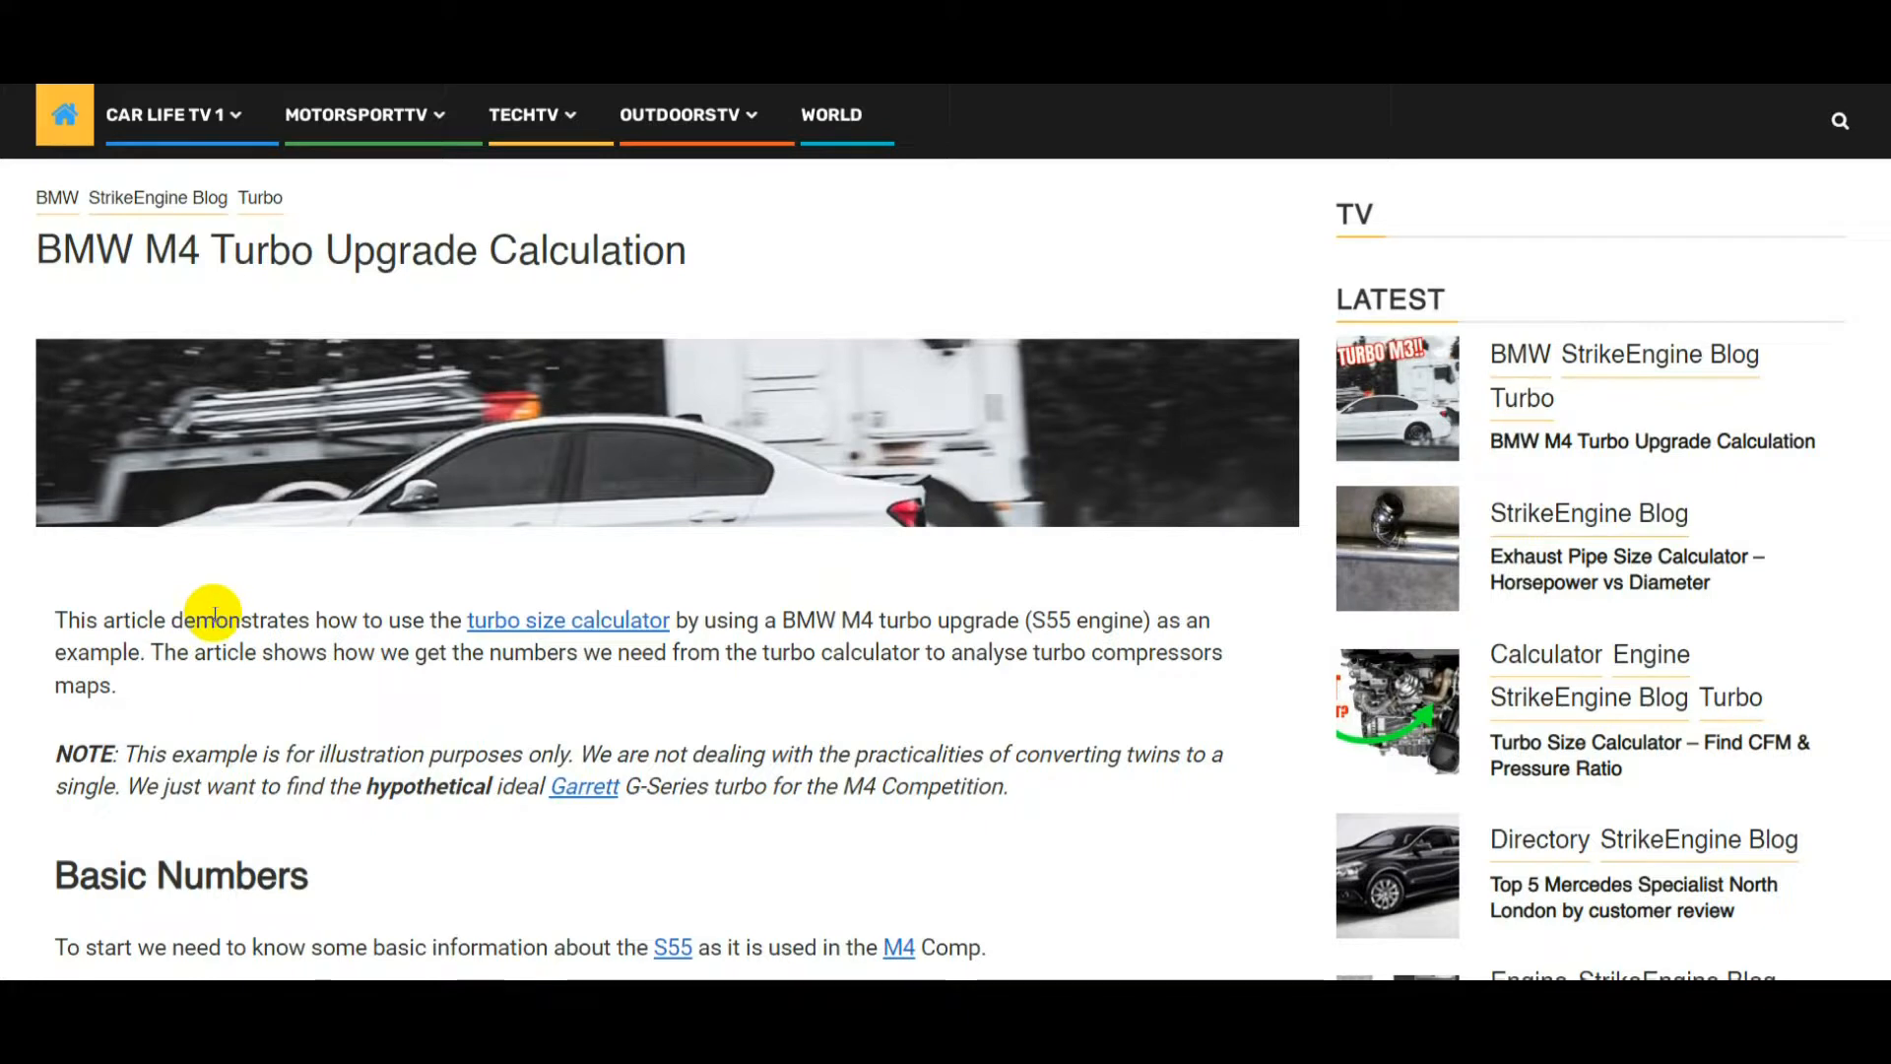
{"action": "mouse_move", "coordinate": [781, 618]}
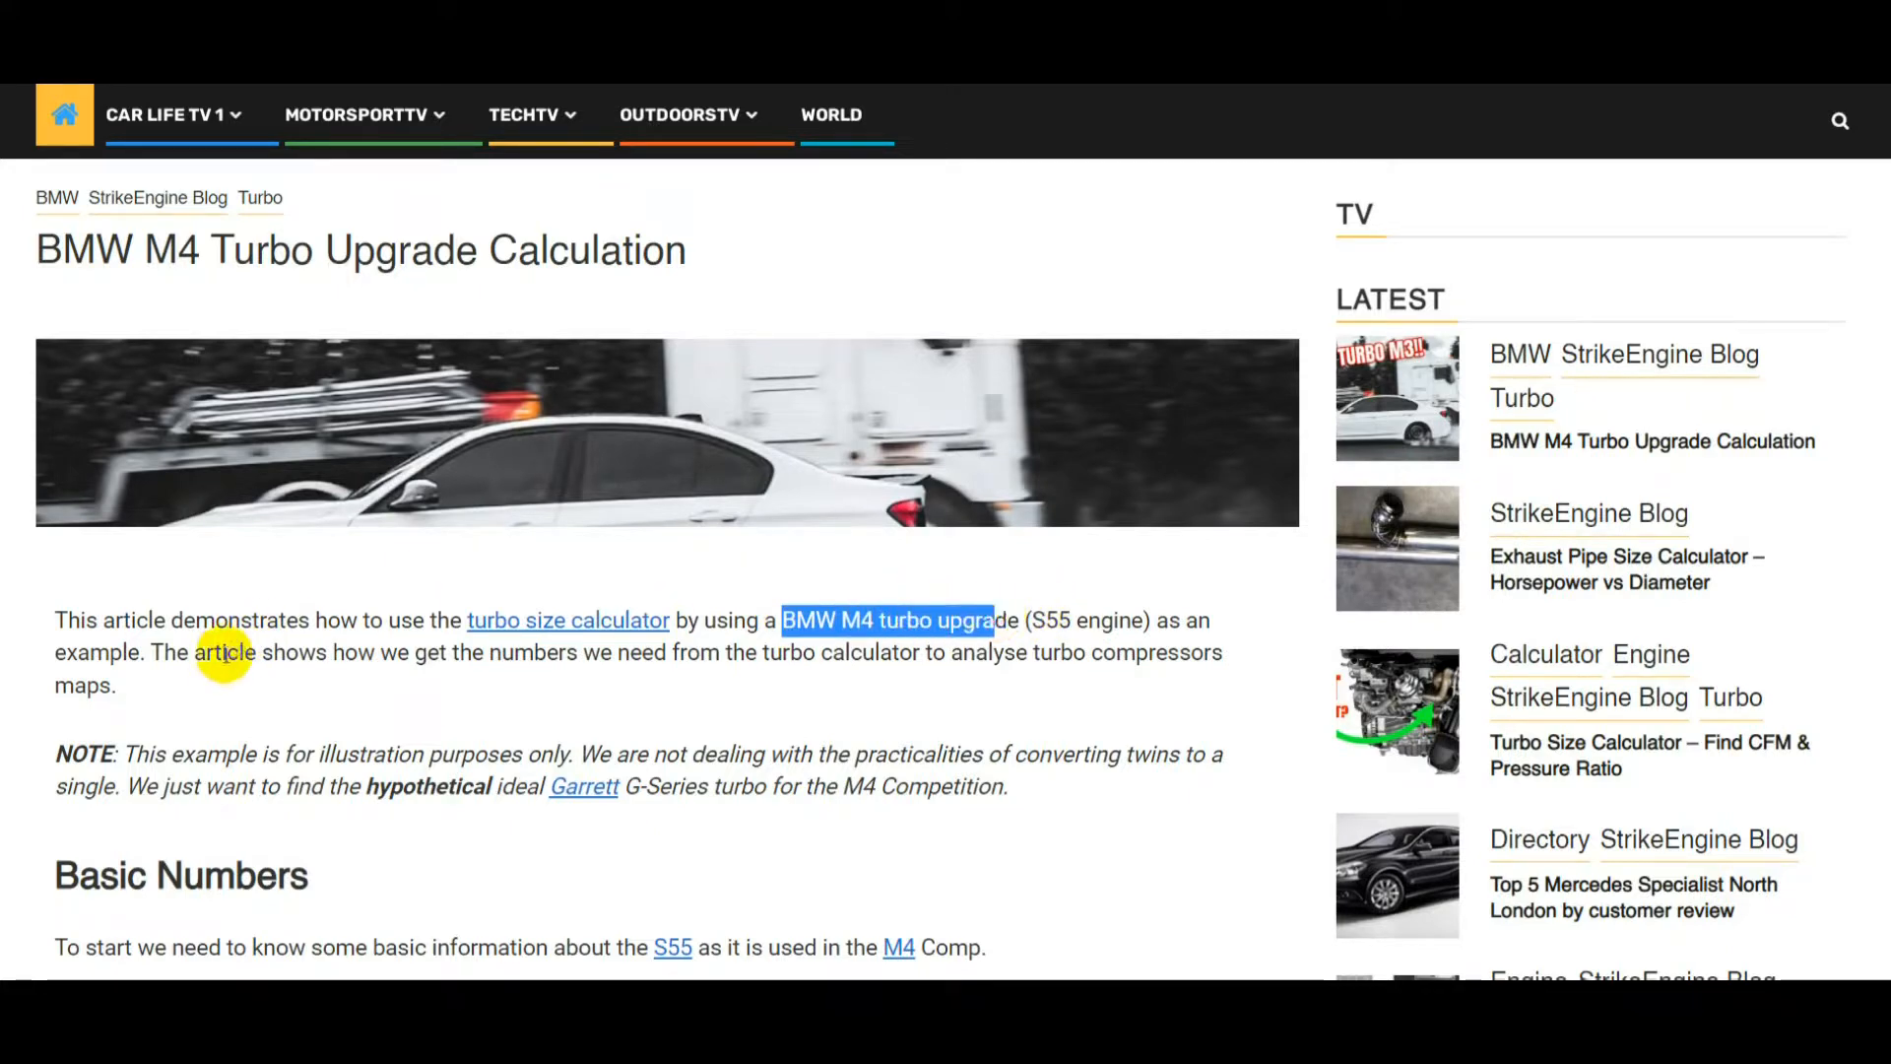
Open the Turbo Size Calculator article and show its Airflow Rate form (VE 0.85, 14.7 ambient)
{"action": "left_click", "coordinate": [567, 619]}
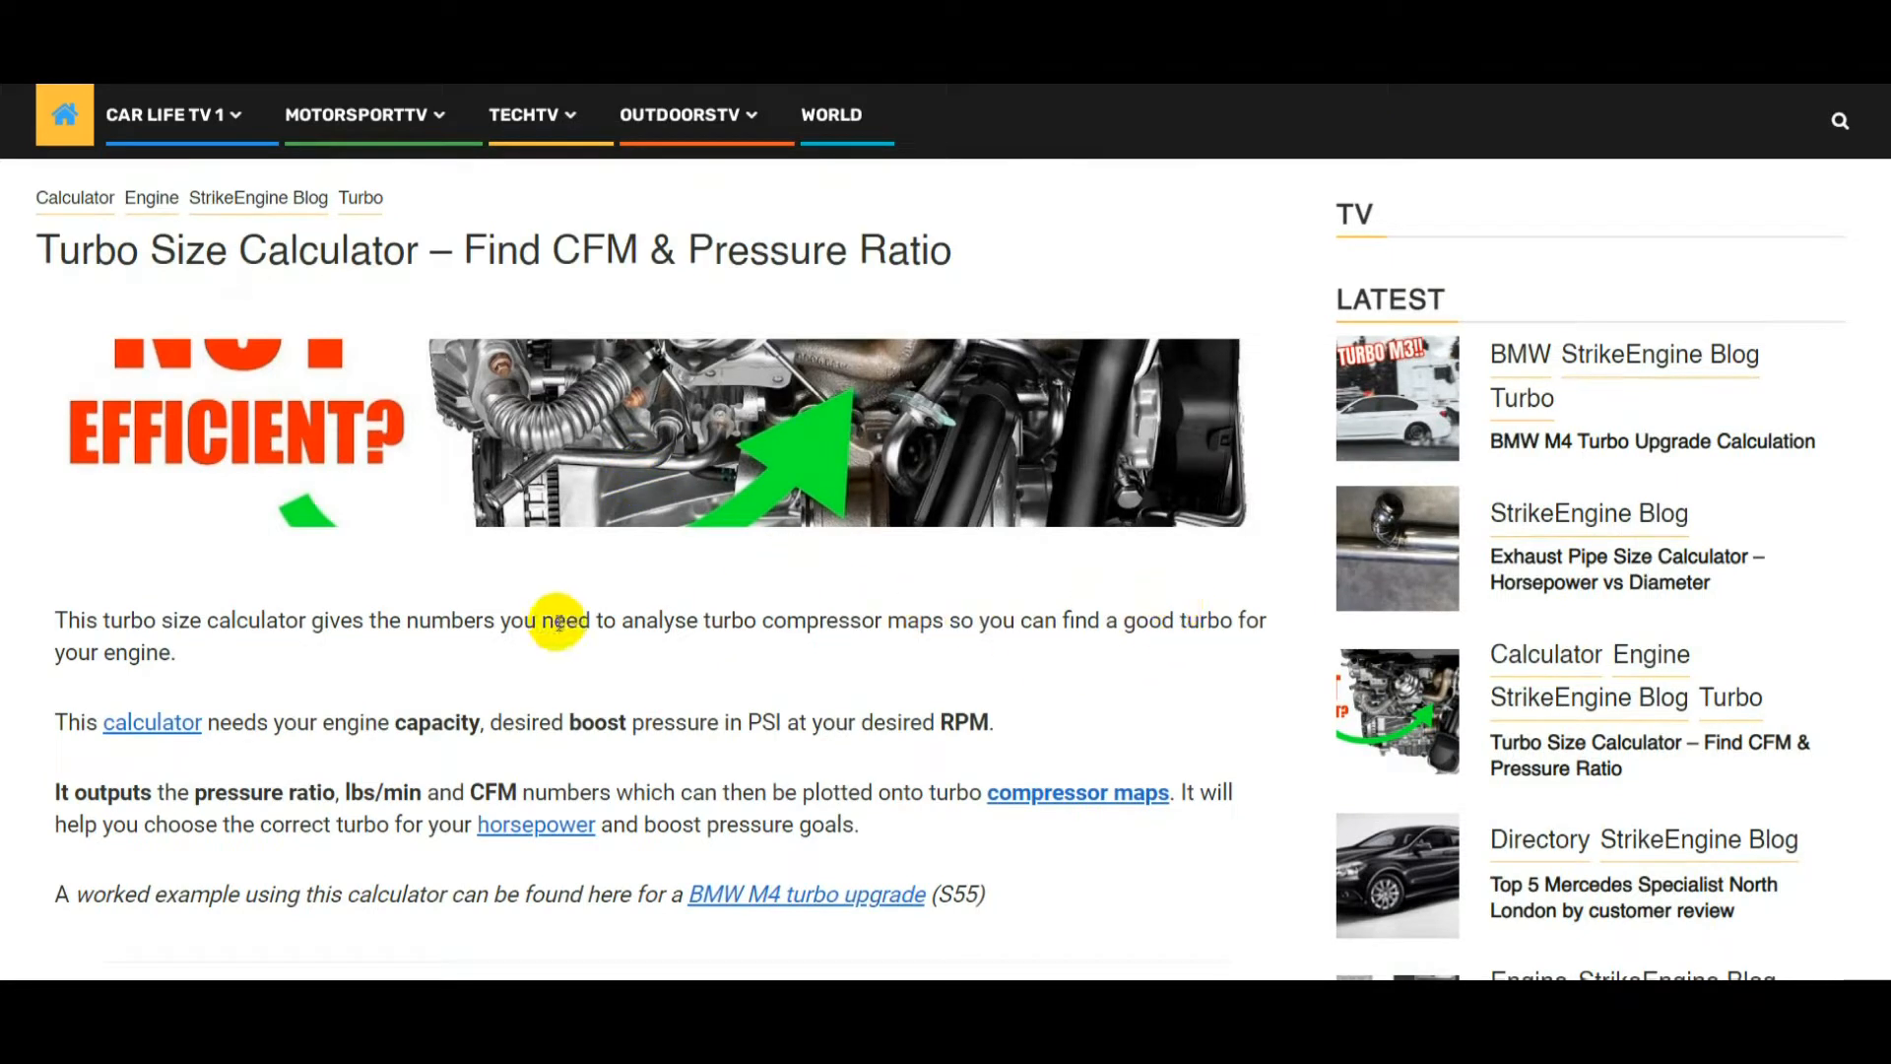
{"action": "mouse_move", "coordinate": [697, 625]}
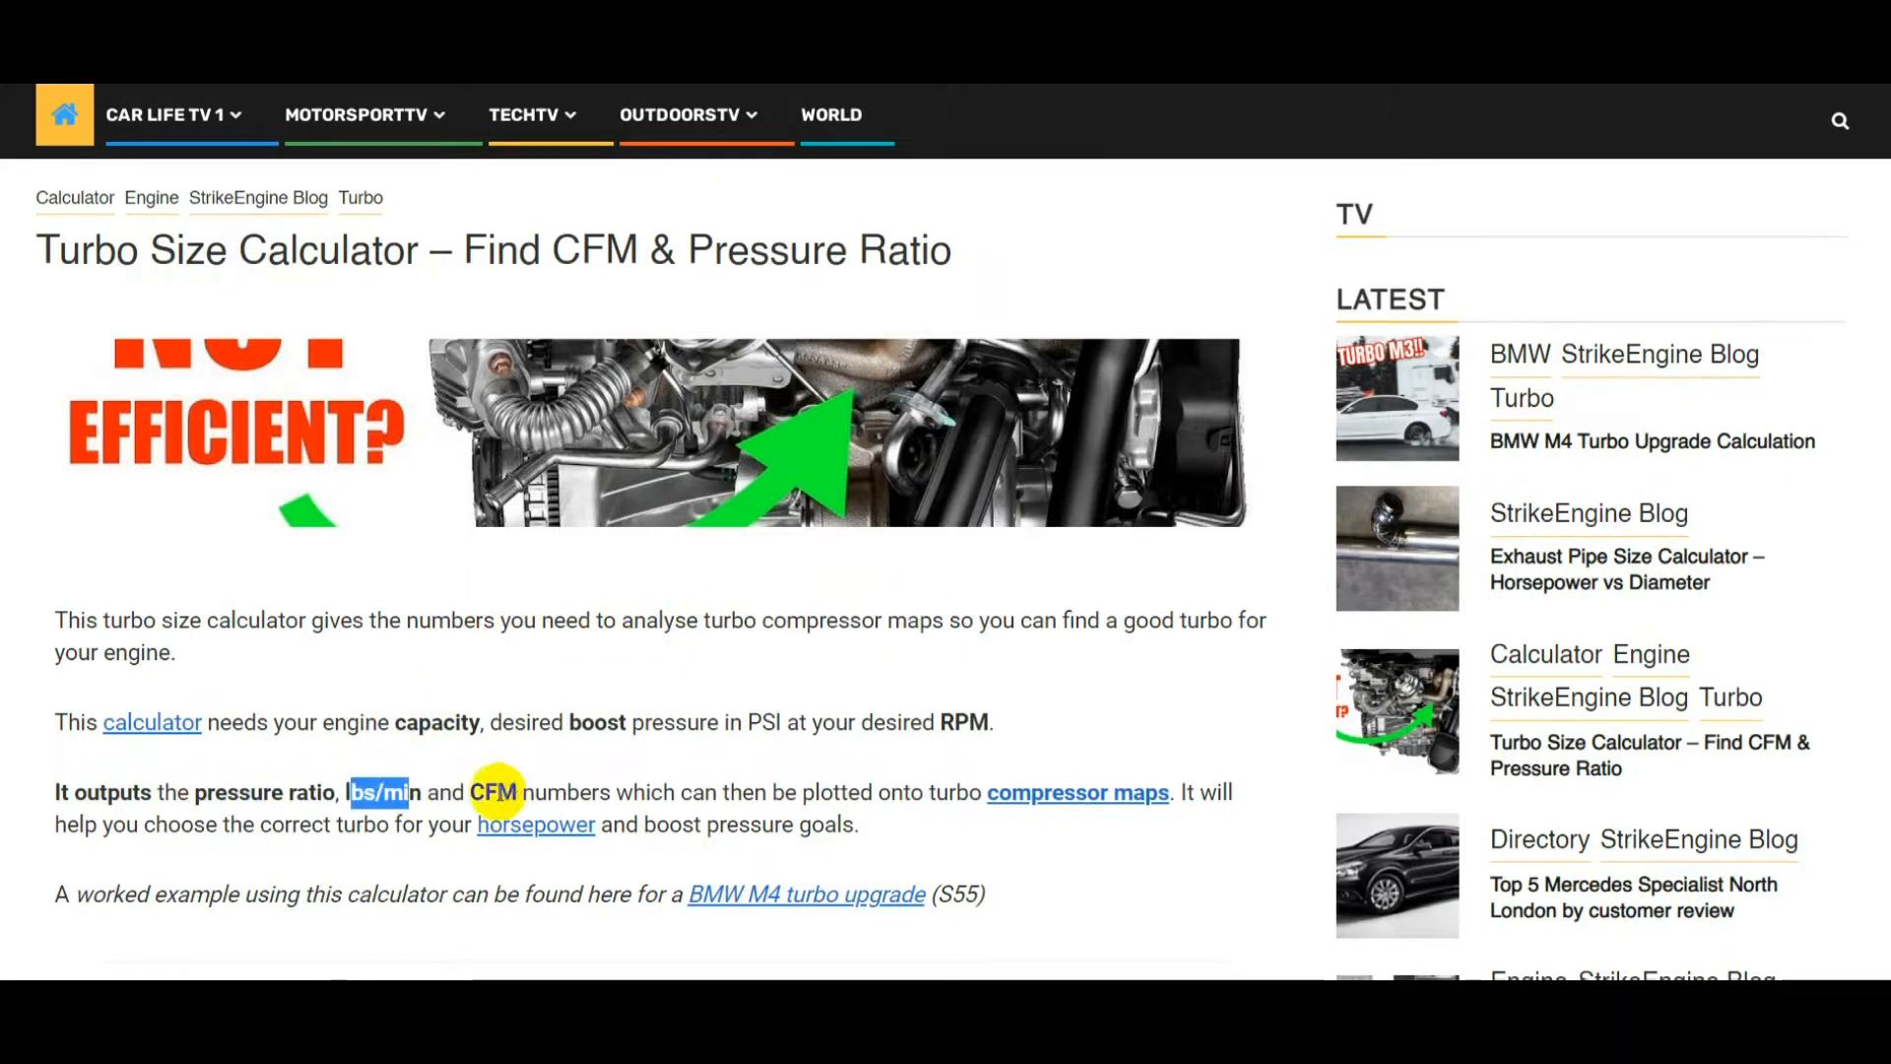
{"action": "scroll", "scroll_direction": "down", "scroll_amount": 3}
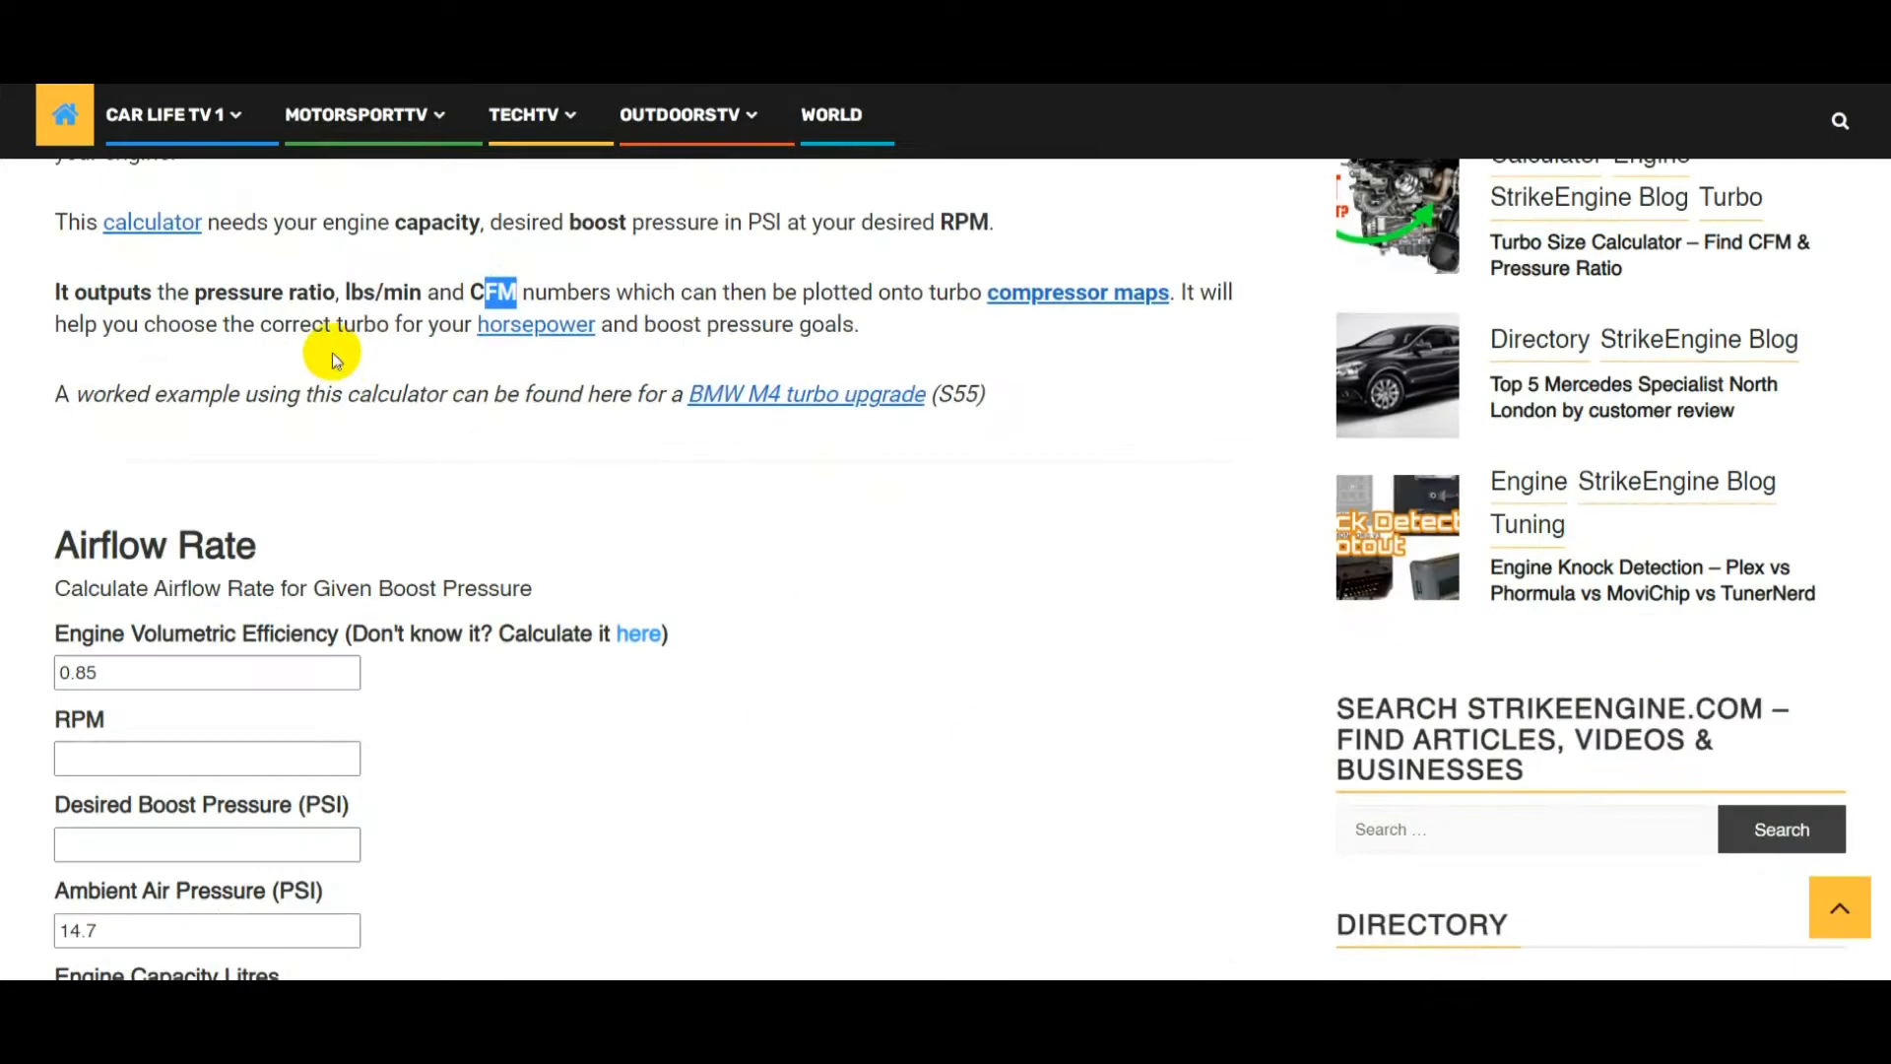
{"action": "scroll", "scroll_direction": "down", "scroll_amount": 3}
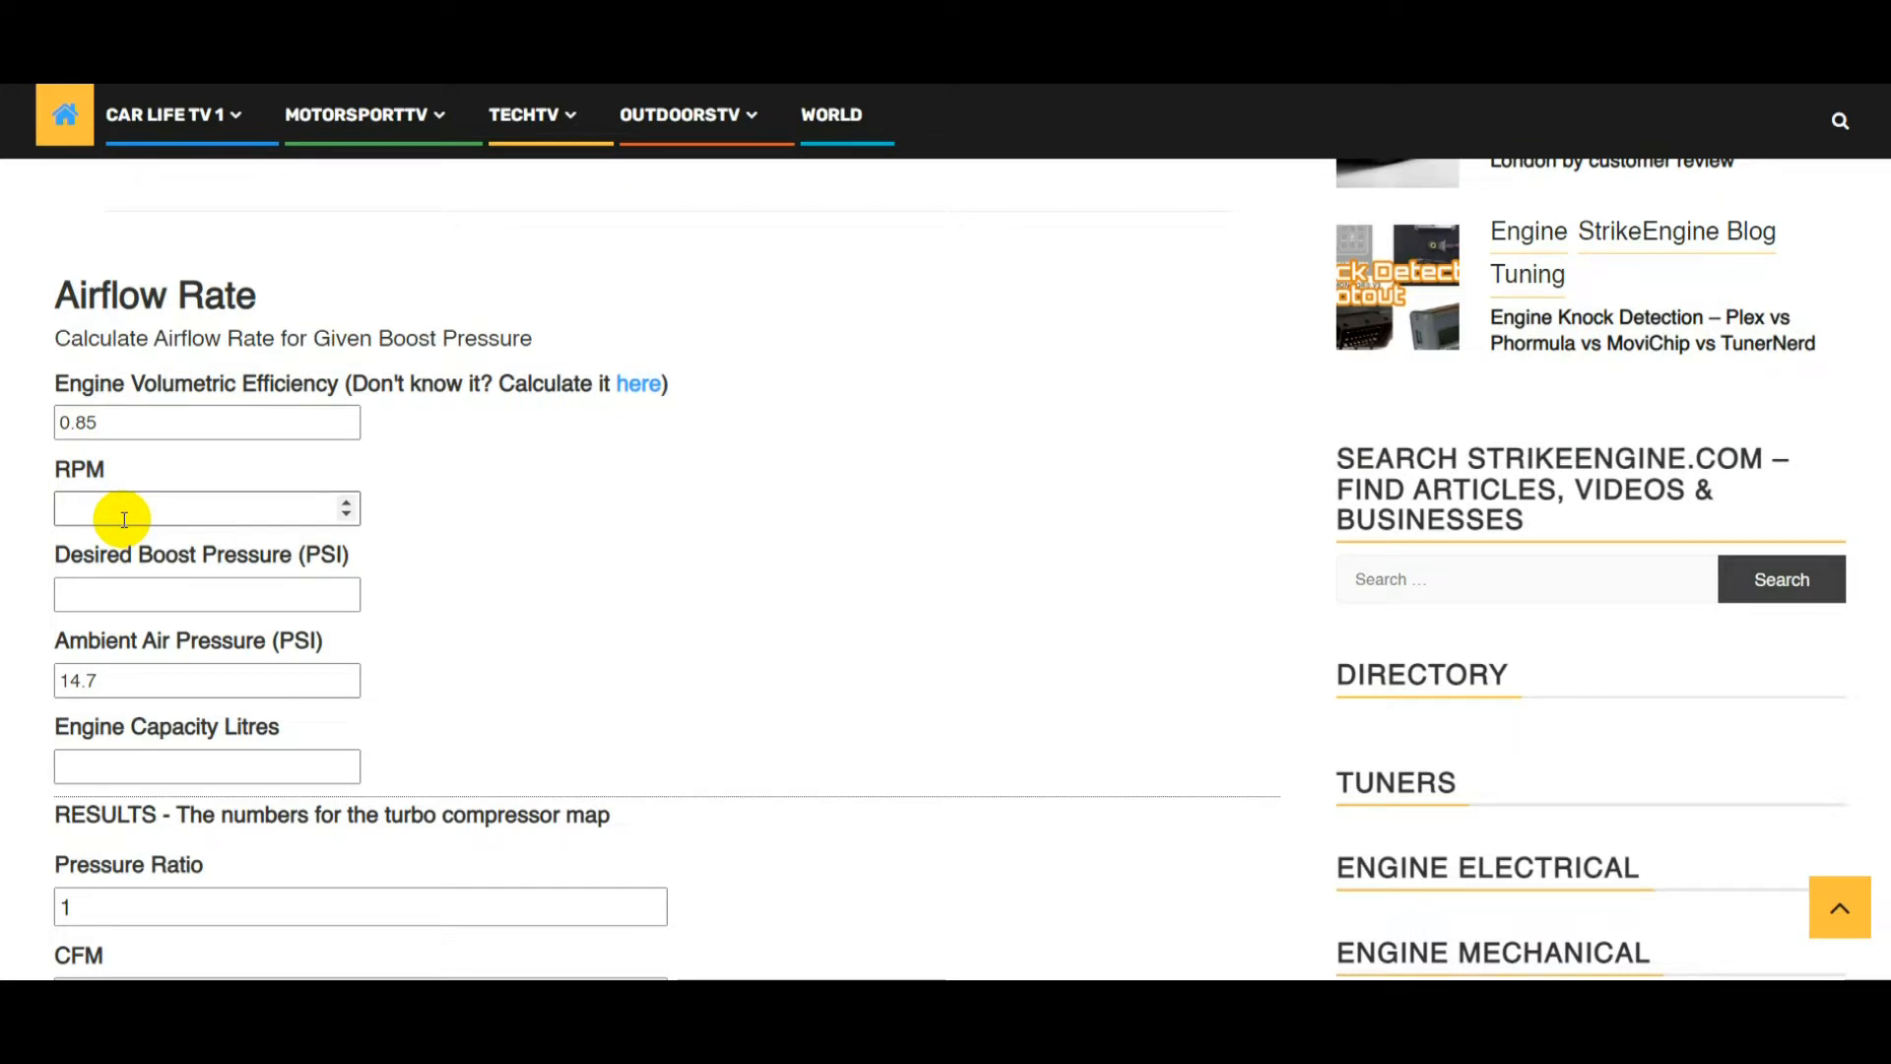
{"action": "mouse_move", "coordinate": [69, 285]}
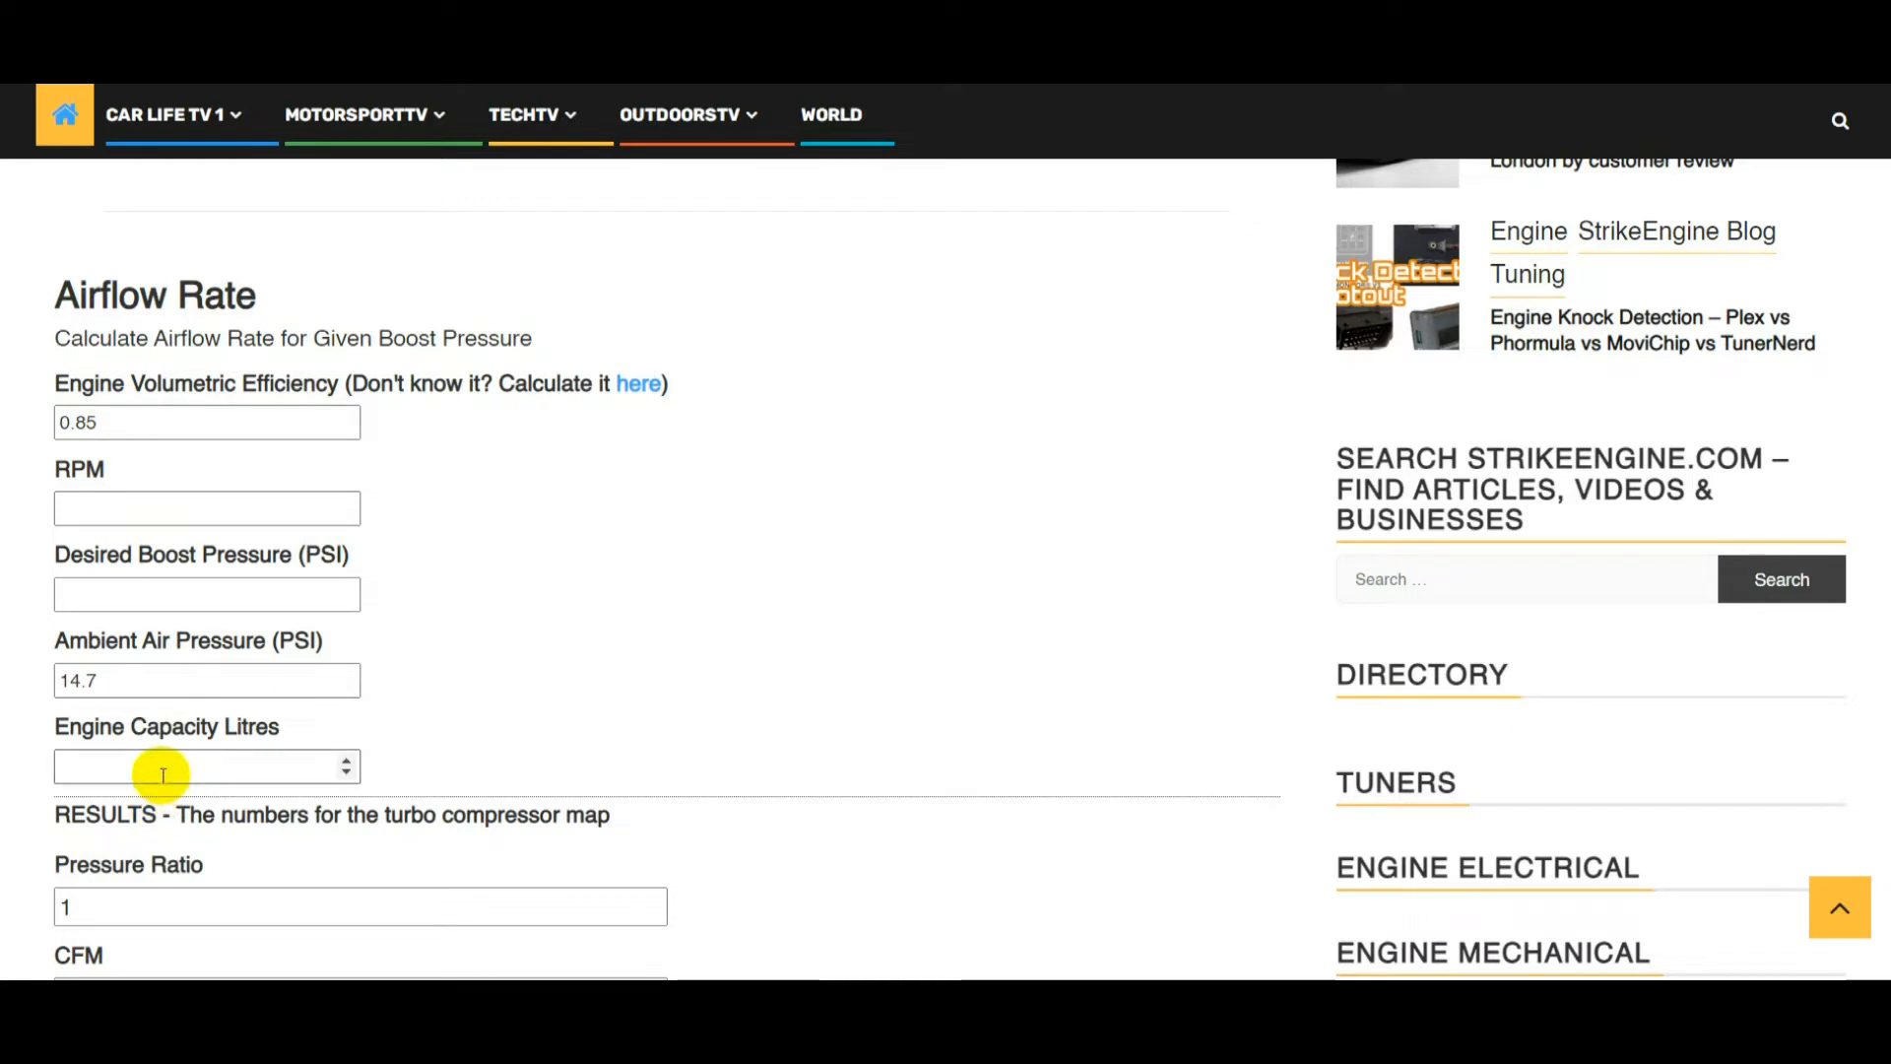
{"action": "mouse_move", "coordinate": [237, 371]}
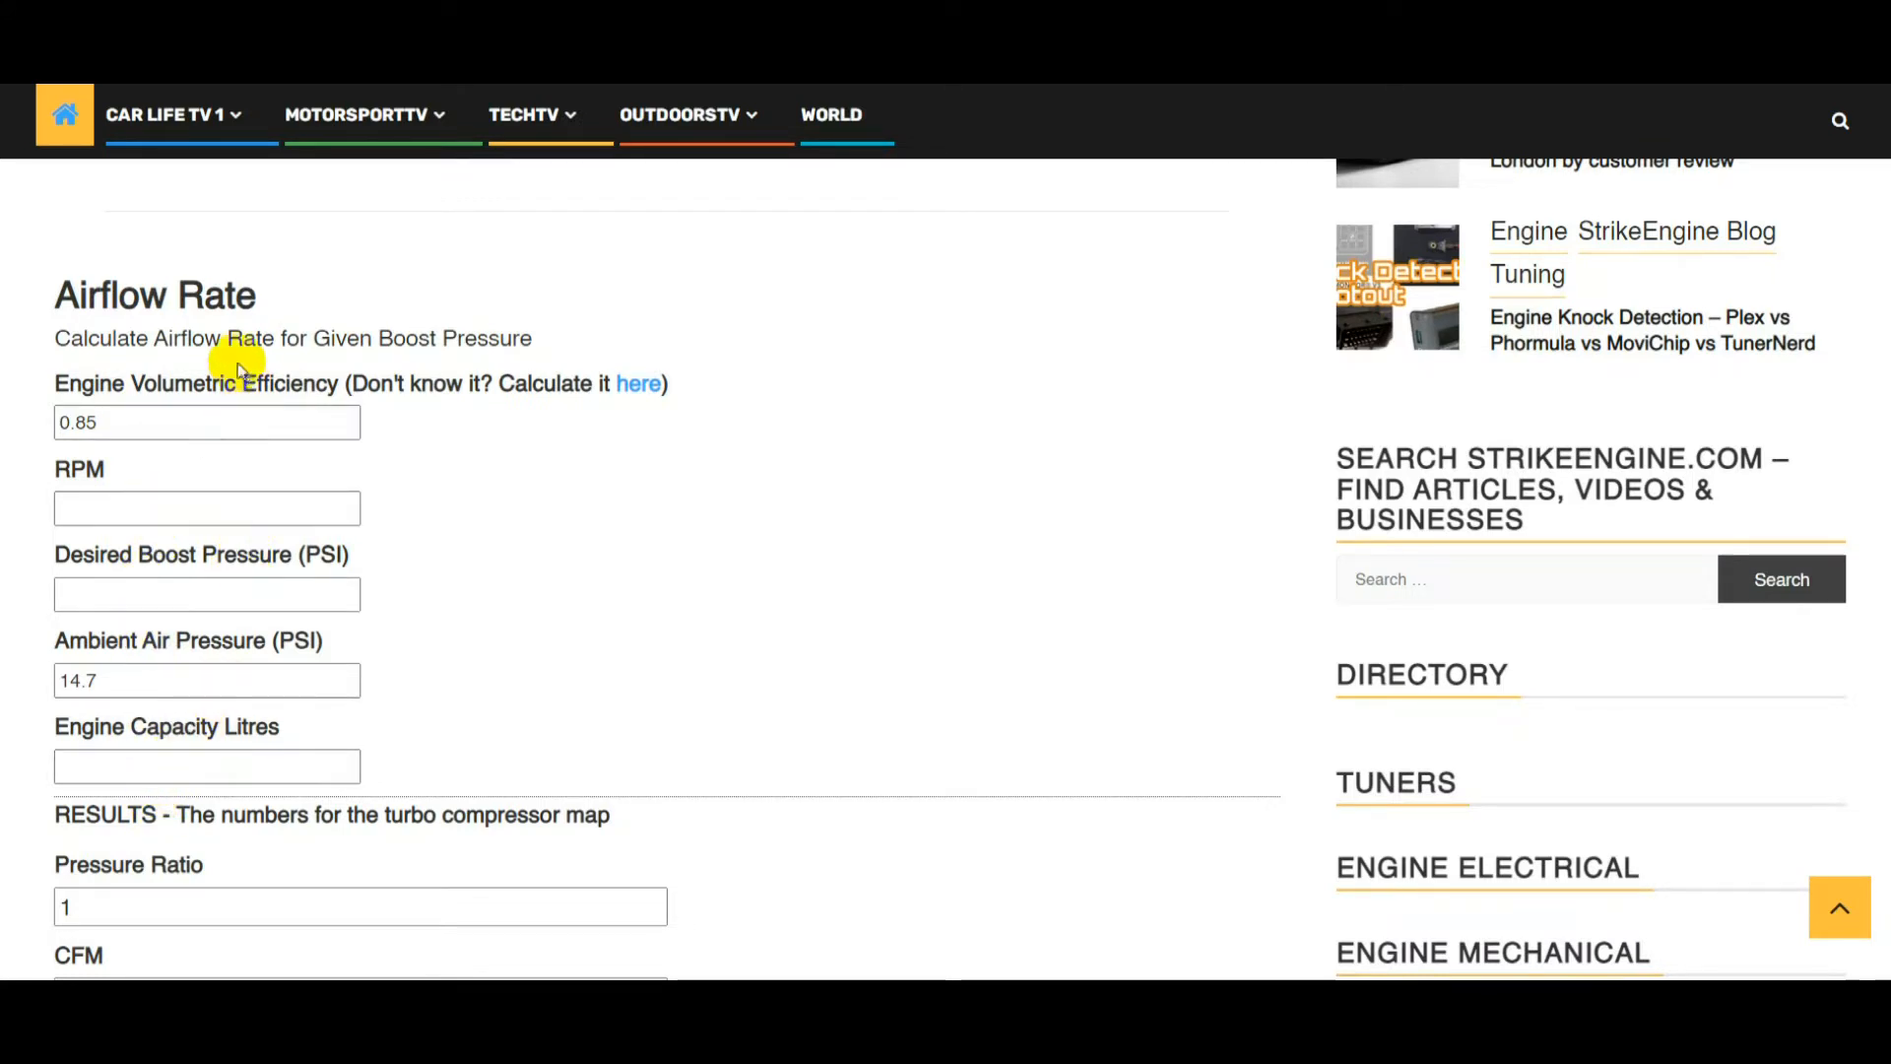
{"action": "left_click", "coordinate": [206, 421]}
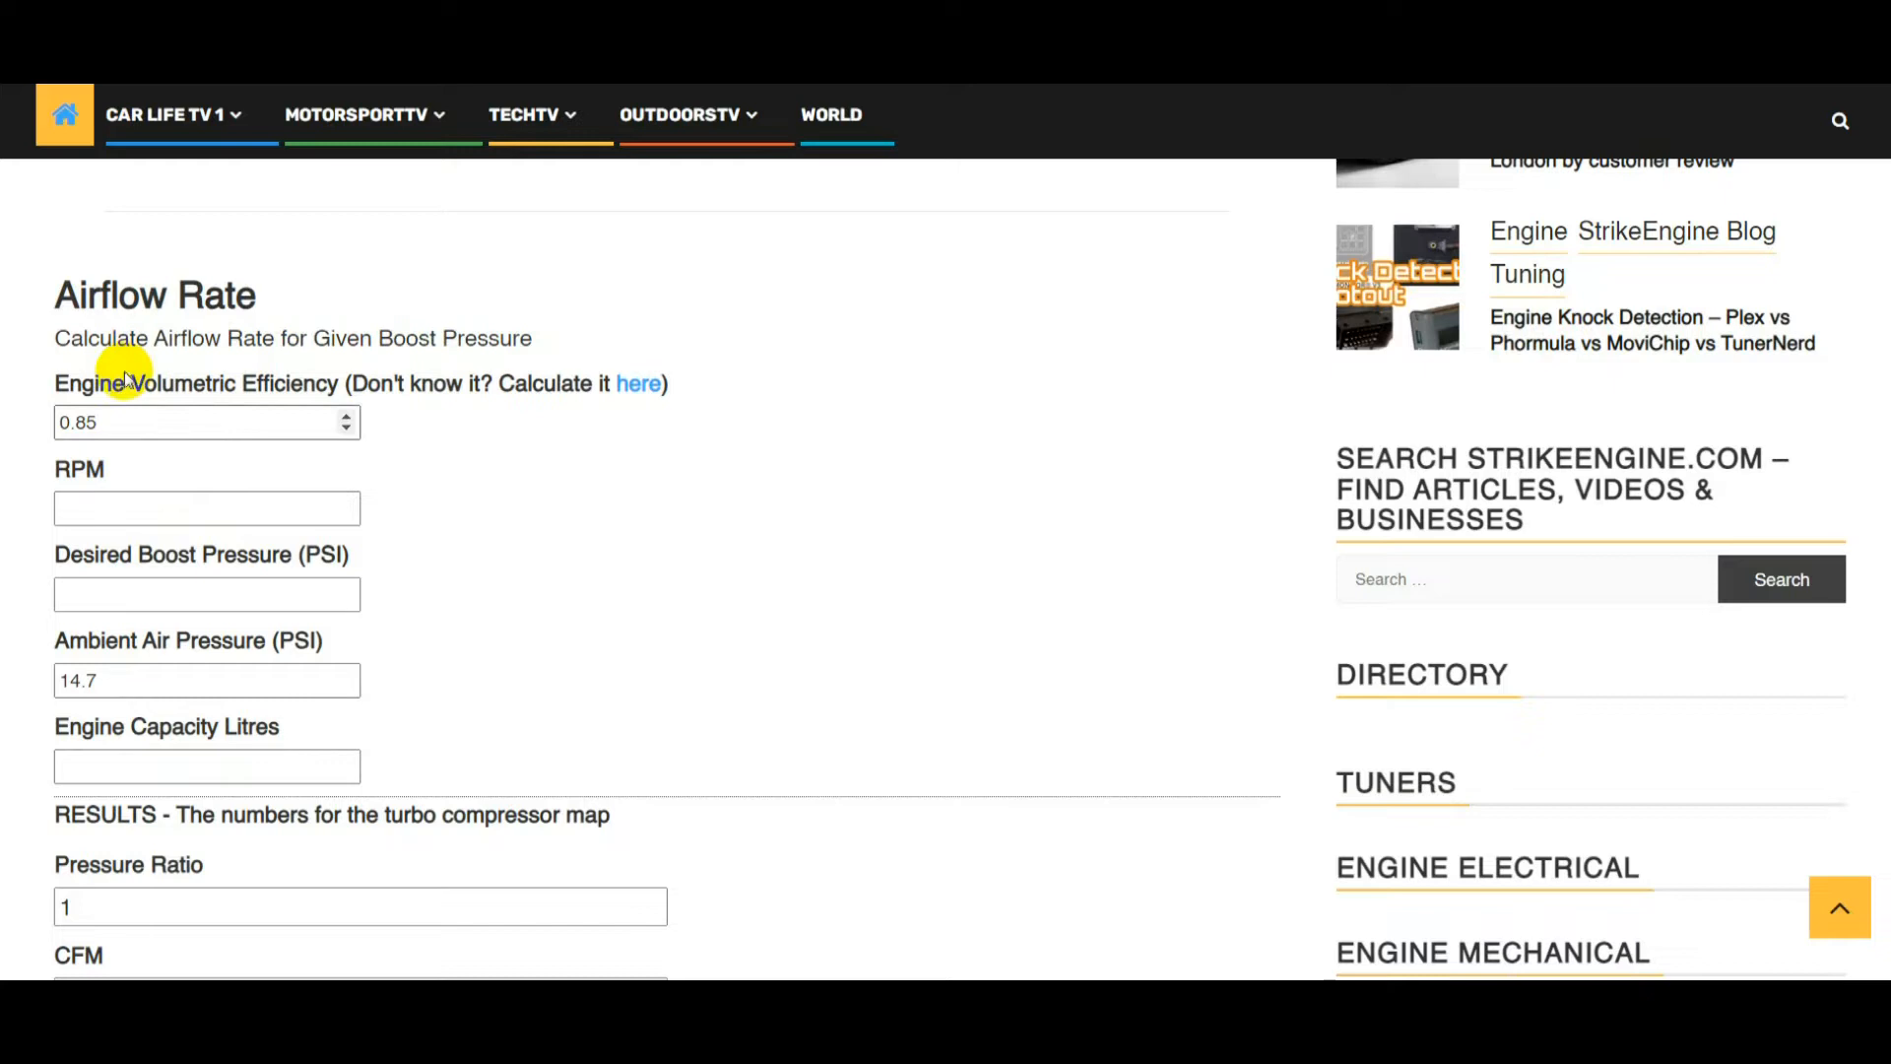
{"action": "mouse_move", "coordinate": [289, 374]}
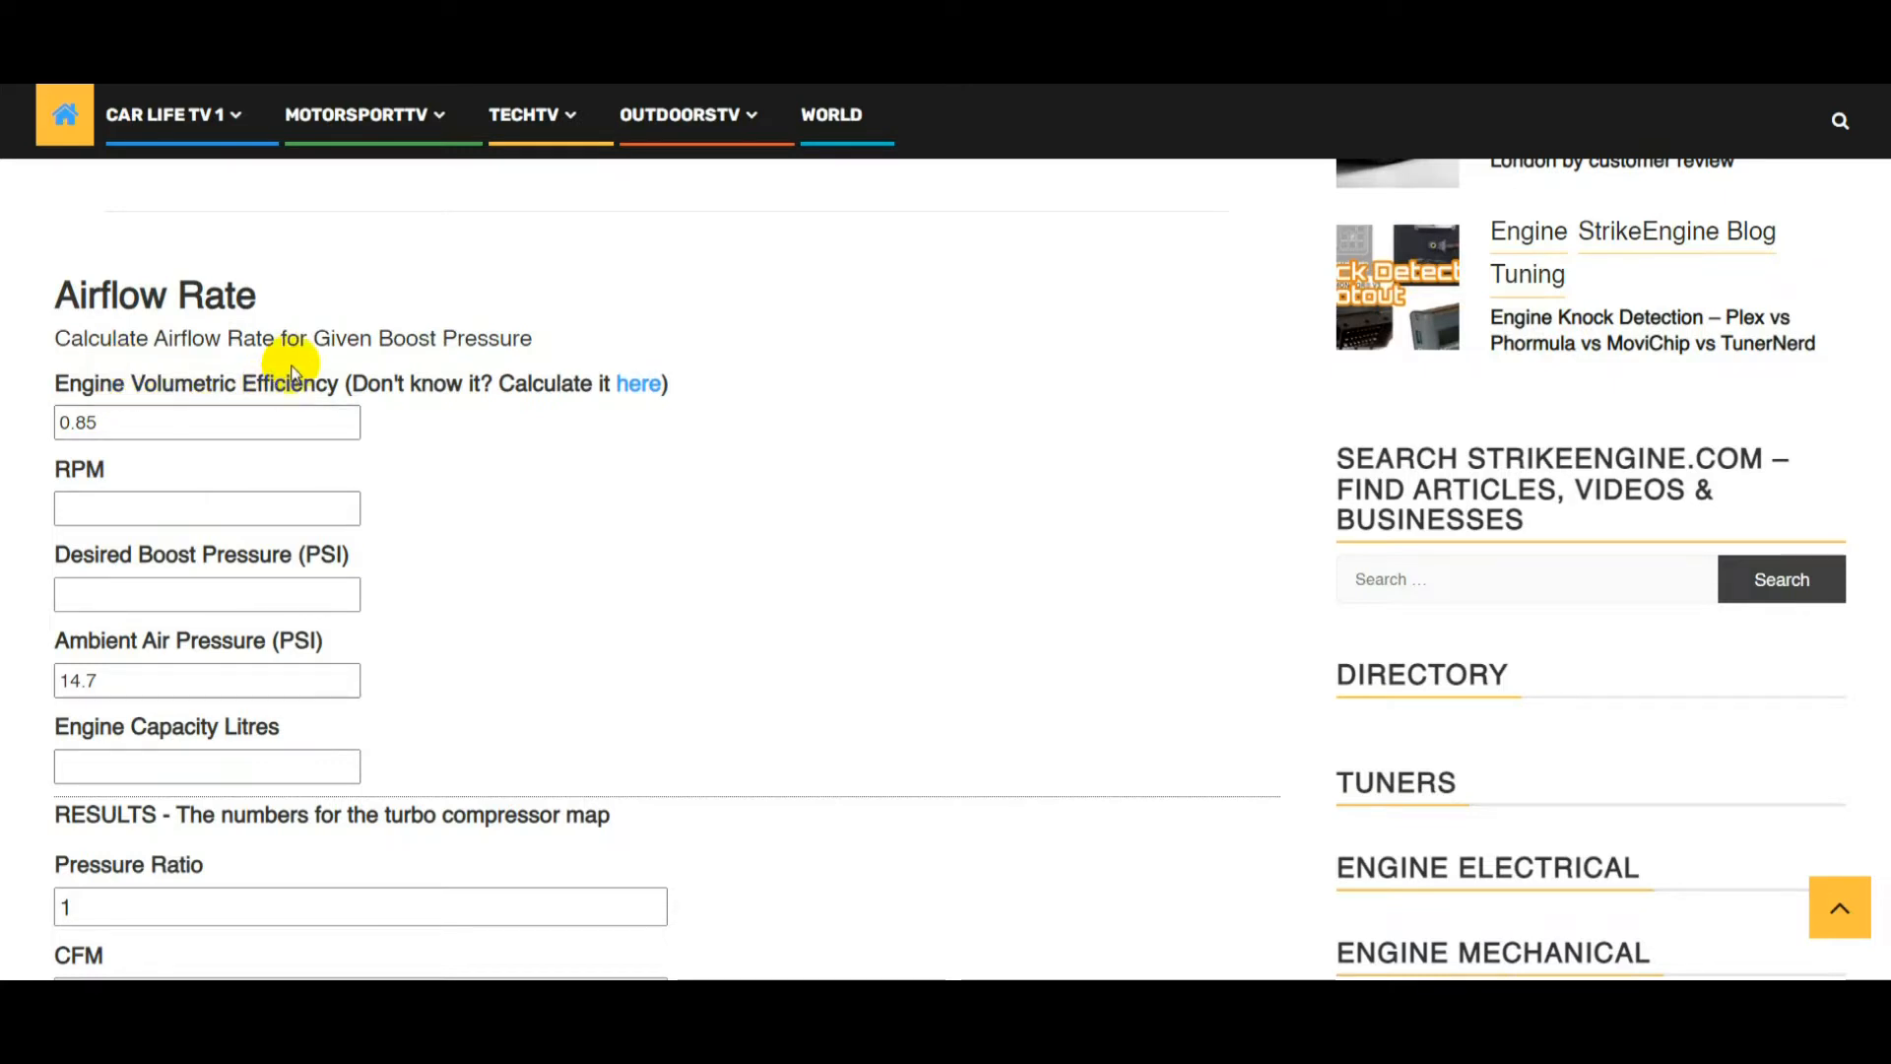
Scroll back to the M4 article's 'Step One – Finding the VE of the S55' table and chart
{"action": "scroll", "scroll_direction": "up", "scroll_amount": 3}
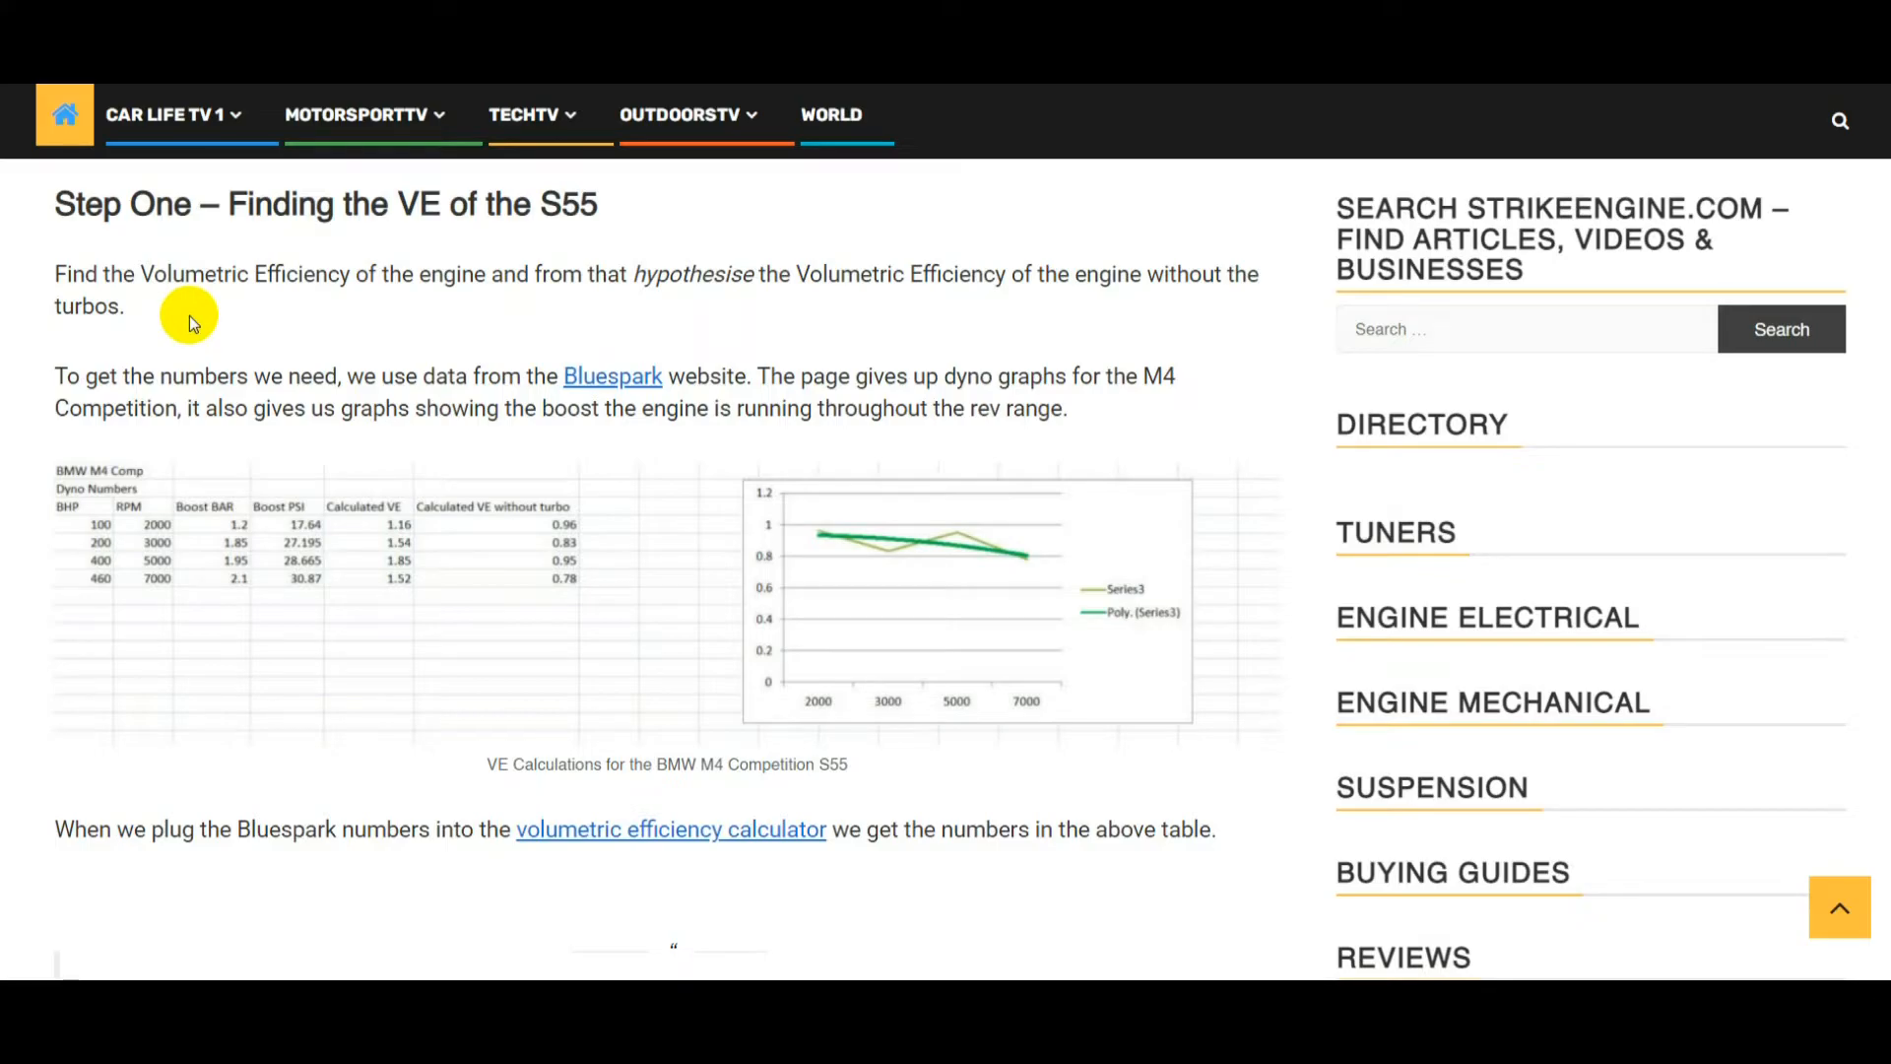
{"action": "mouse_move", "coordinate": [606, 464]}
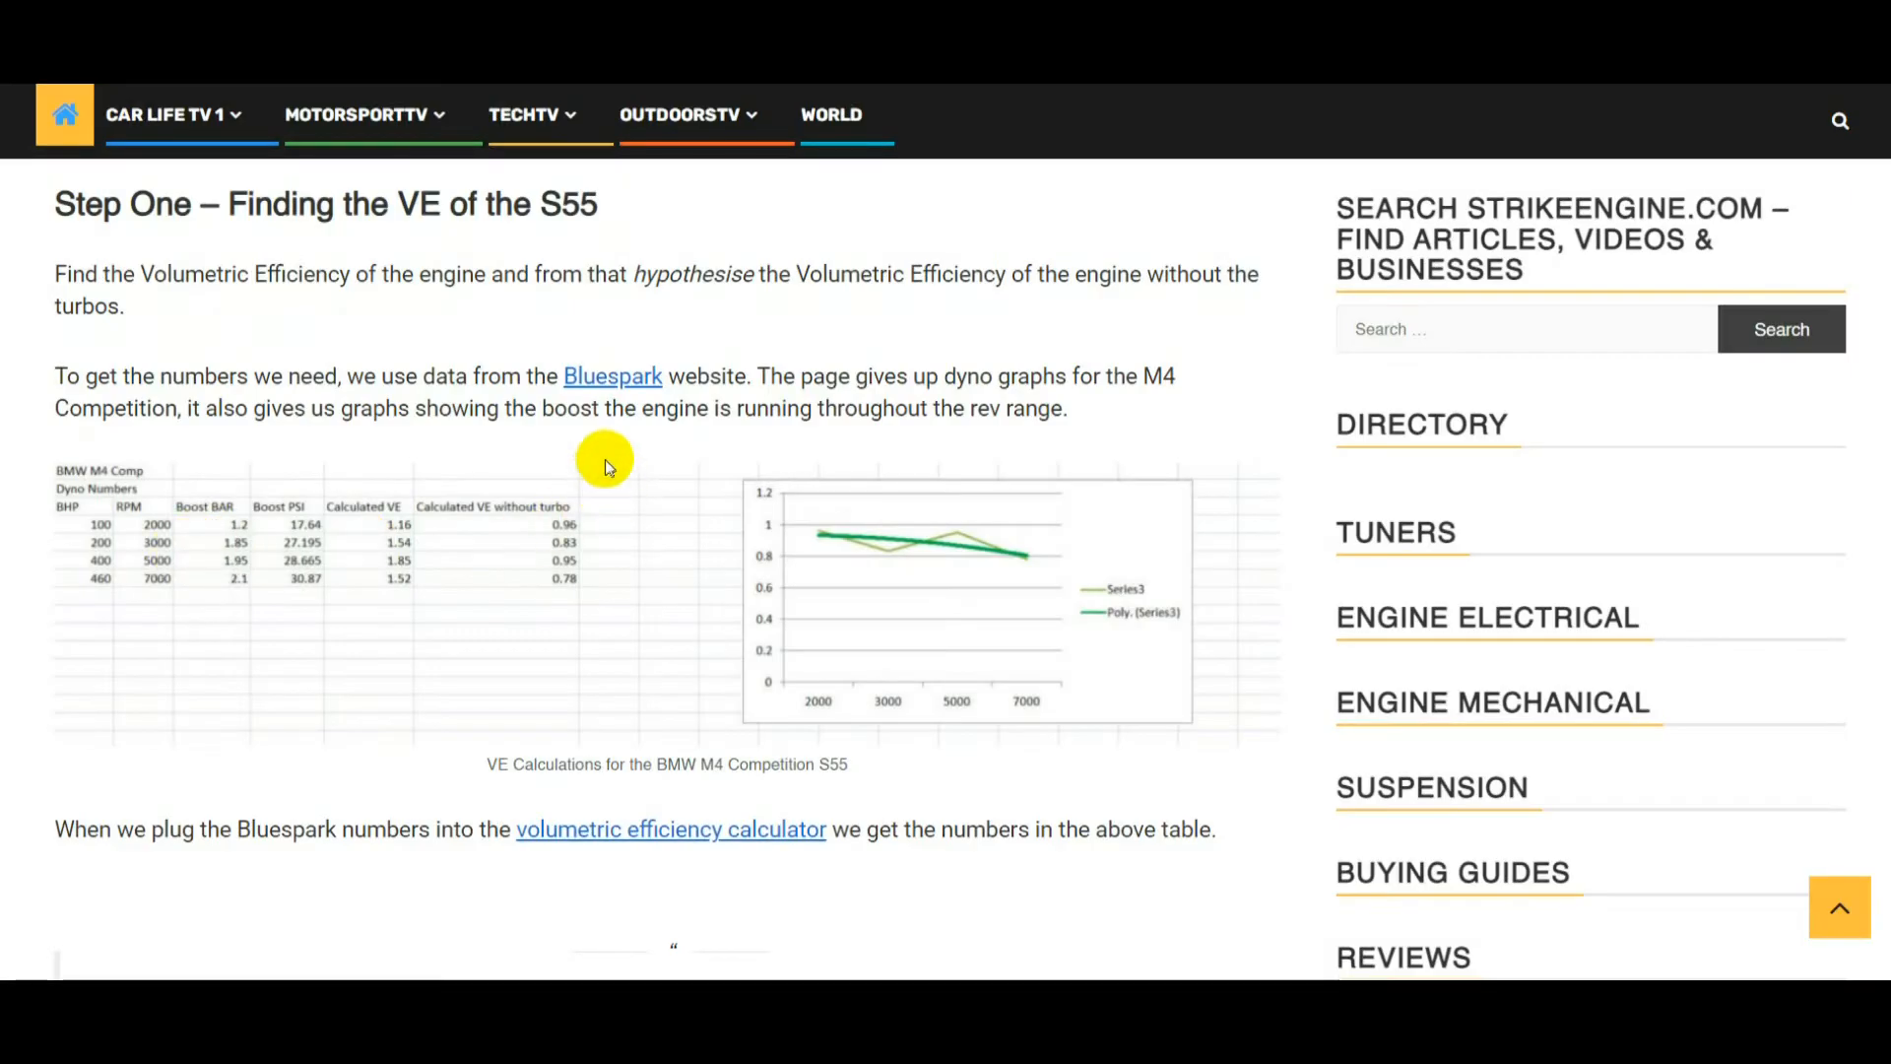
{"action": "mouse_move", "coordinate": [498, 494]}
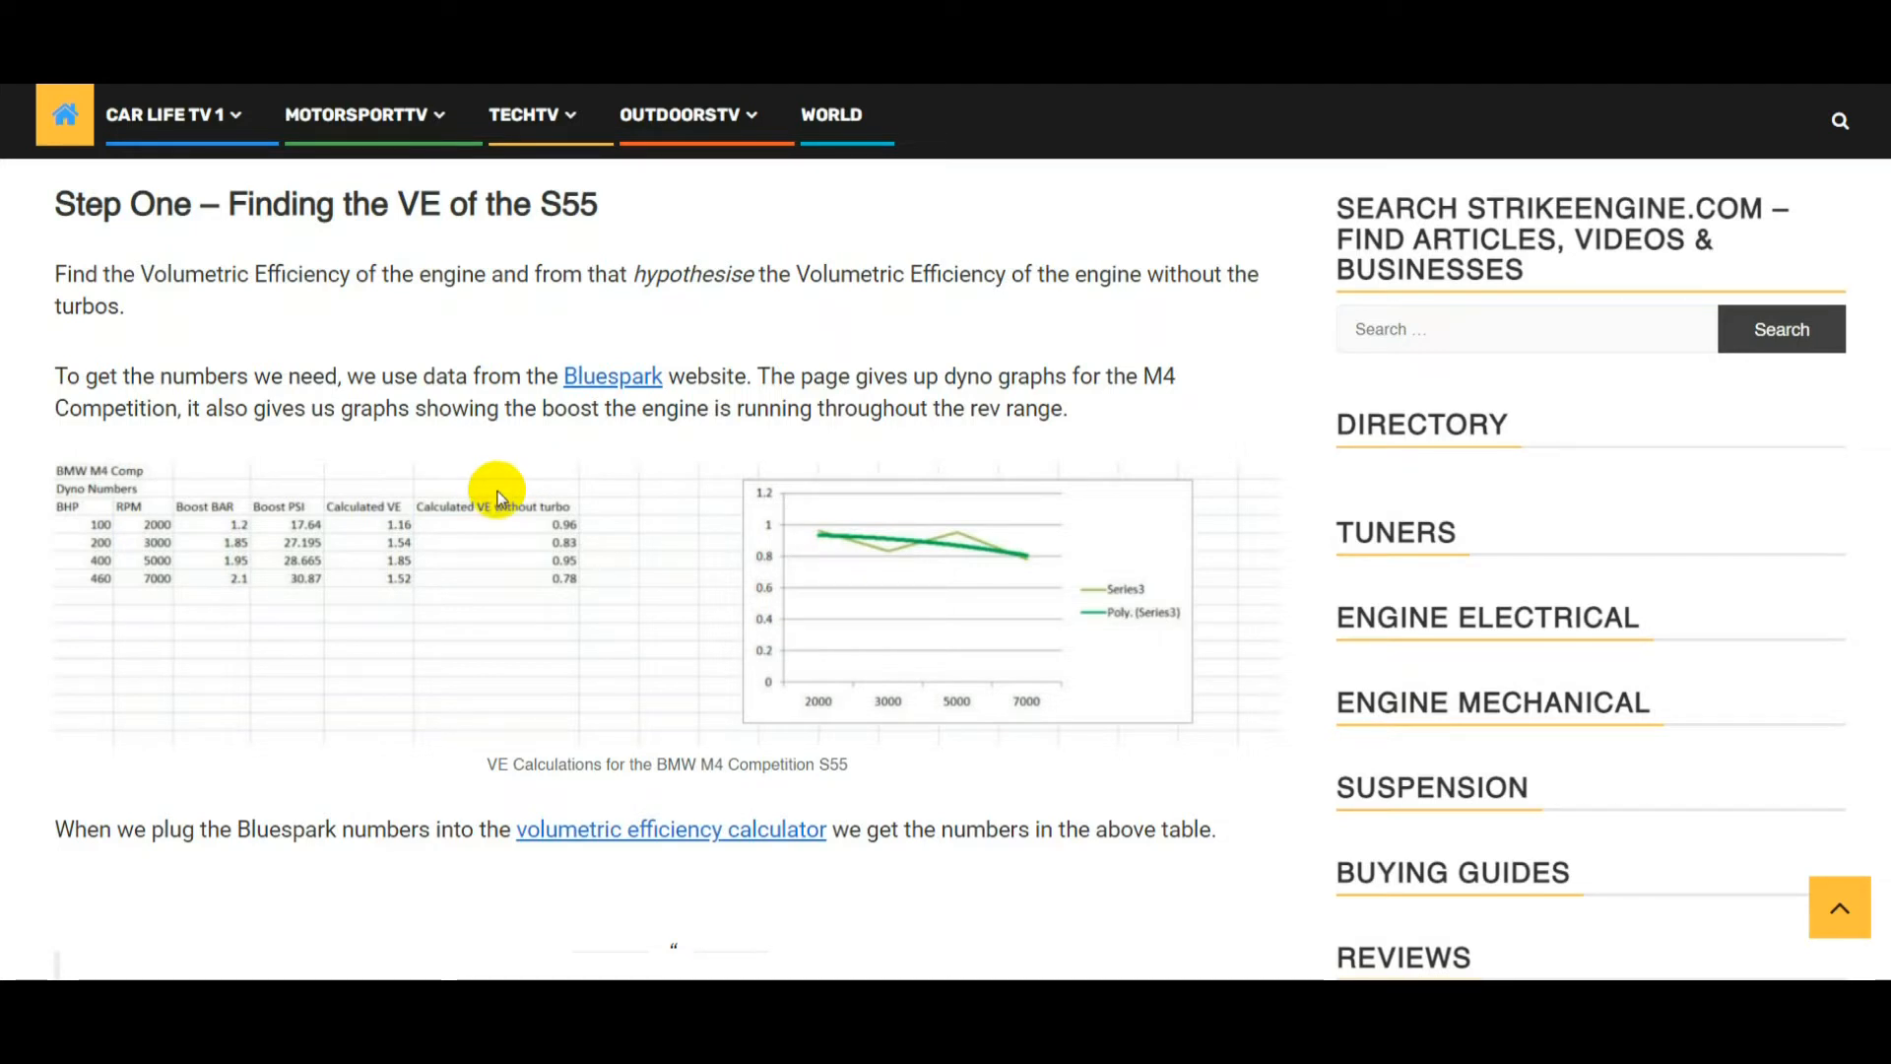
{"action": "mouse_move", "coordinate": [338, 410]}
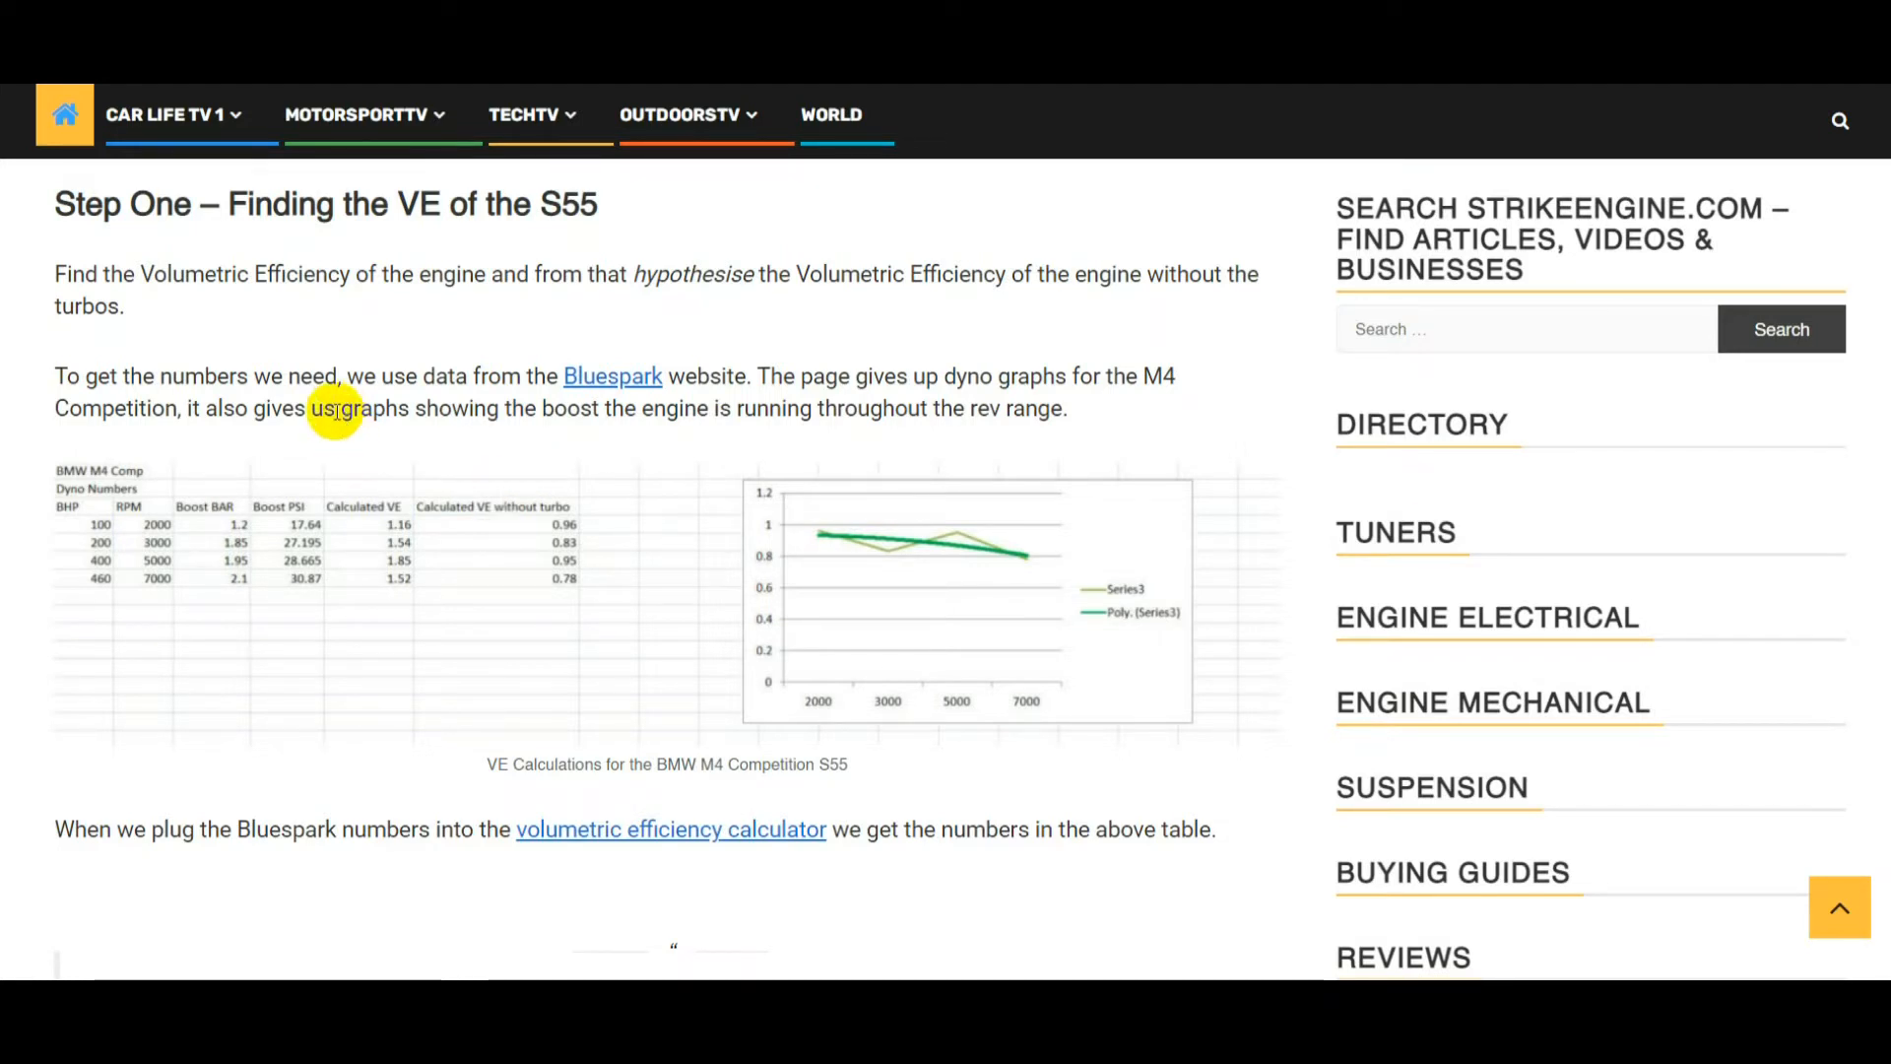
Open the Bluespark M2C vs M4C dyno page and reach the Power & Boost Pressure chart
{"action": "left_click", "coordinate": [612, 376]}
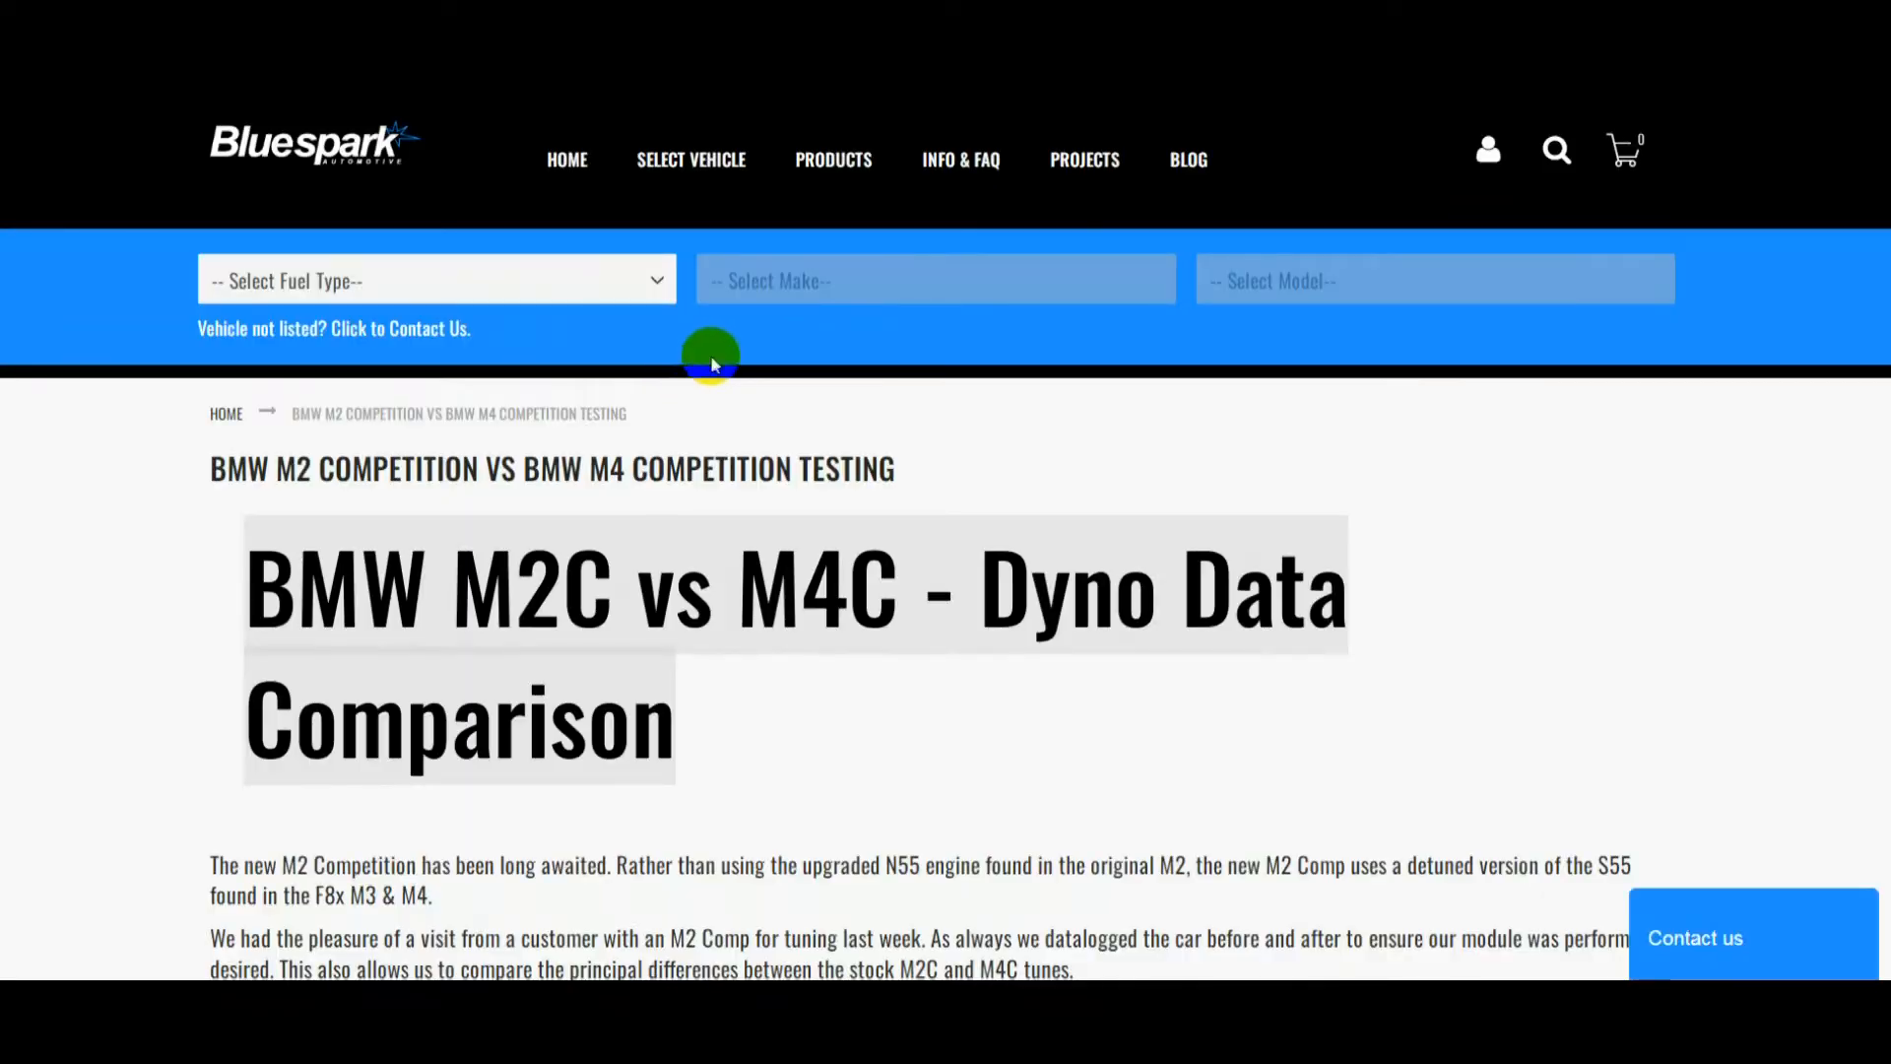
{"action": "scroll", "scroll_direction": "down", "scroll_amount": 3}
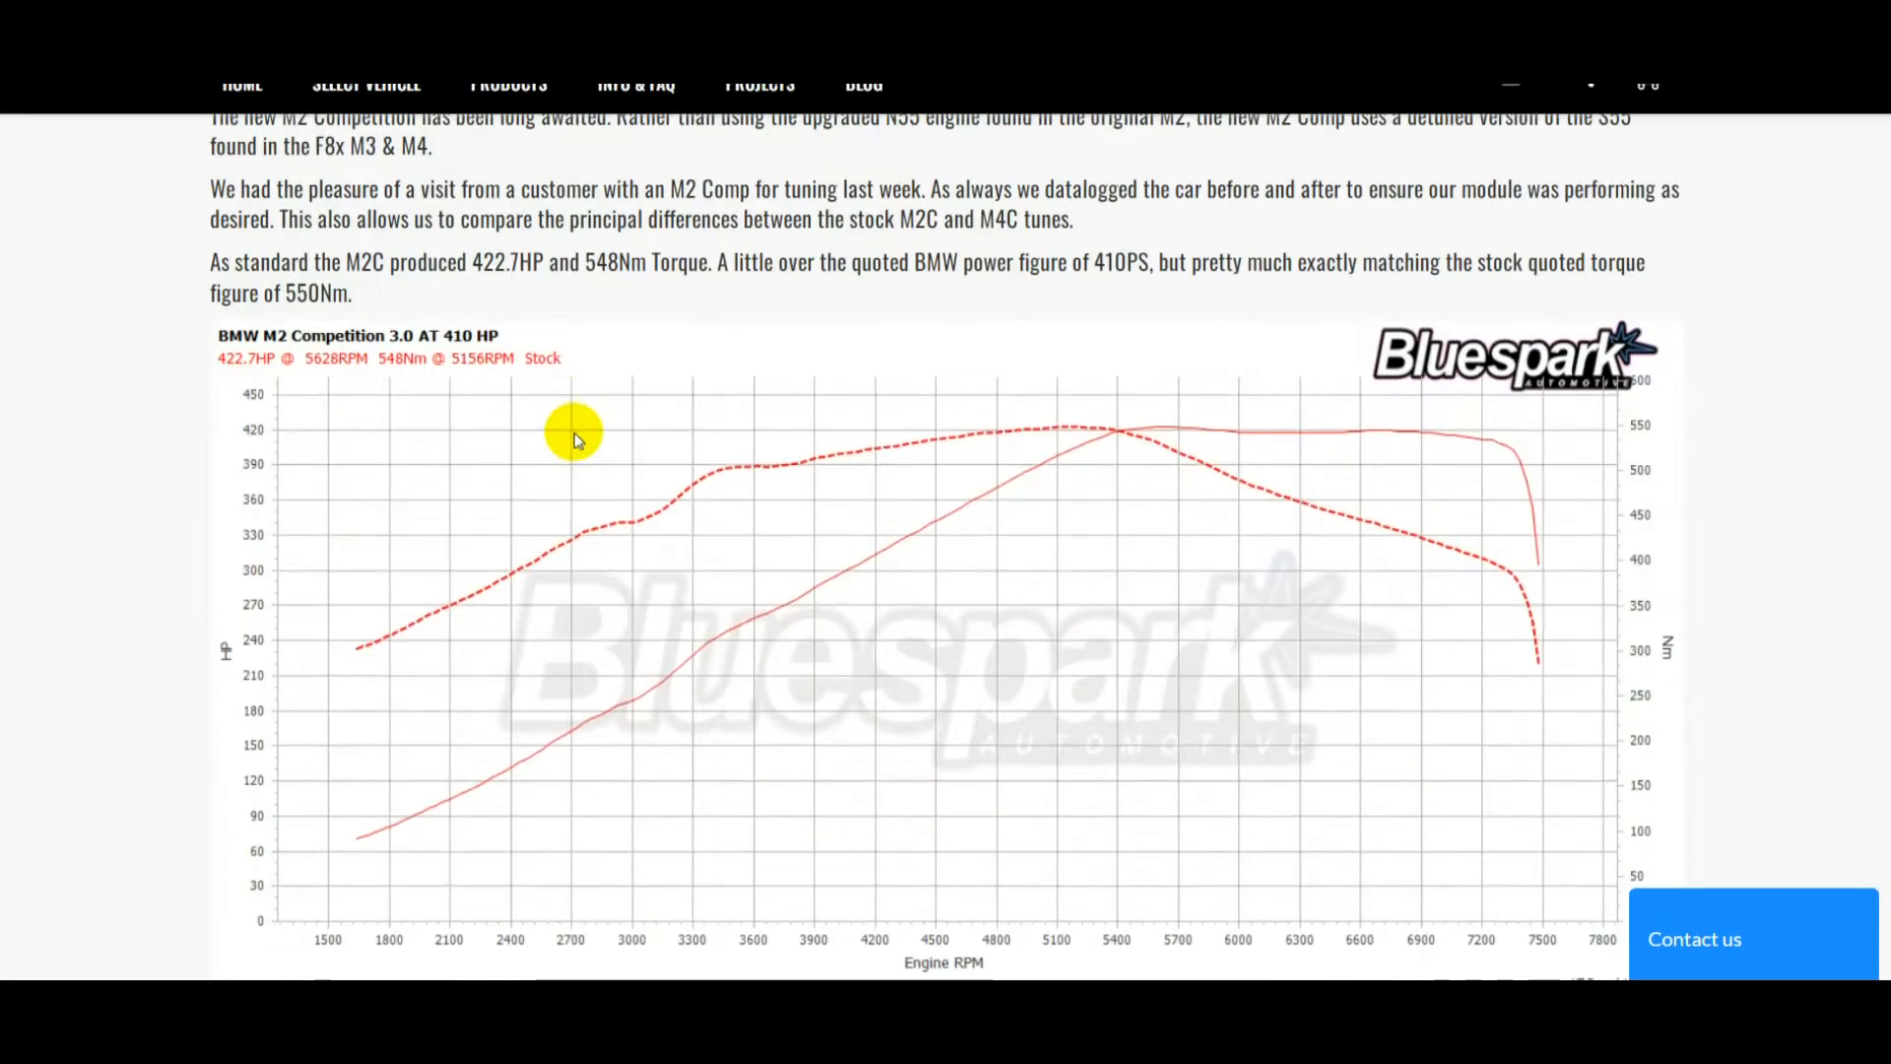
{"action": "scroll", "scroll_direction": "down", "scroll_amount": 3}
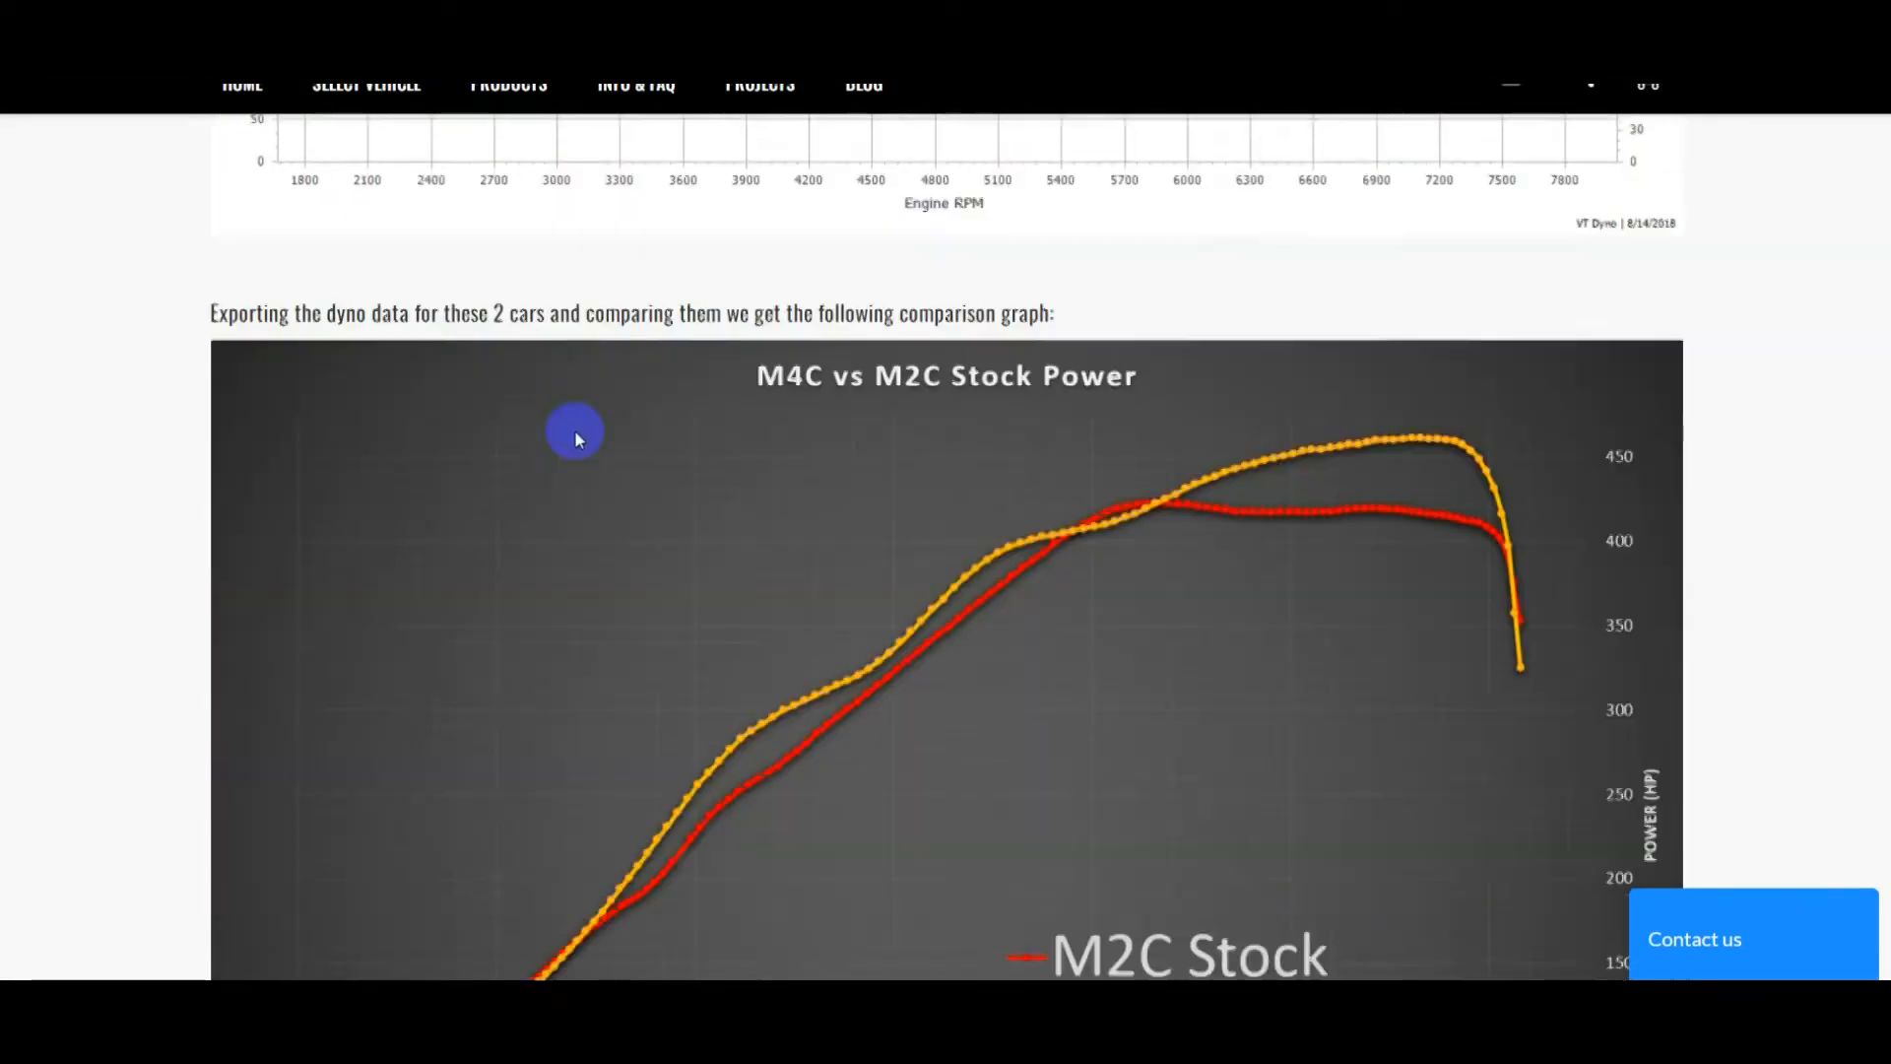
{"action": "scroll", "scroll_direction": "down", "scroll_amount": 3}
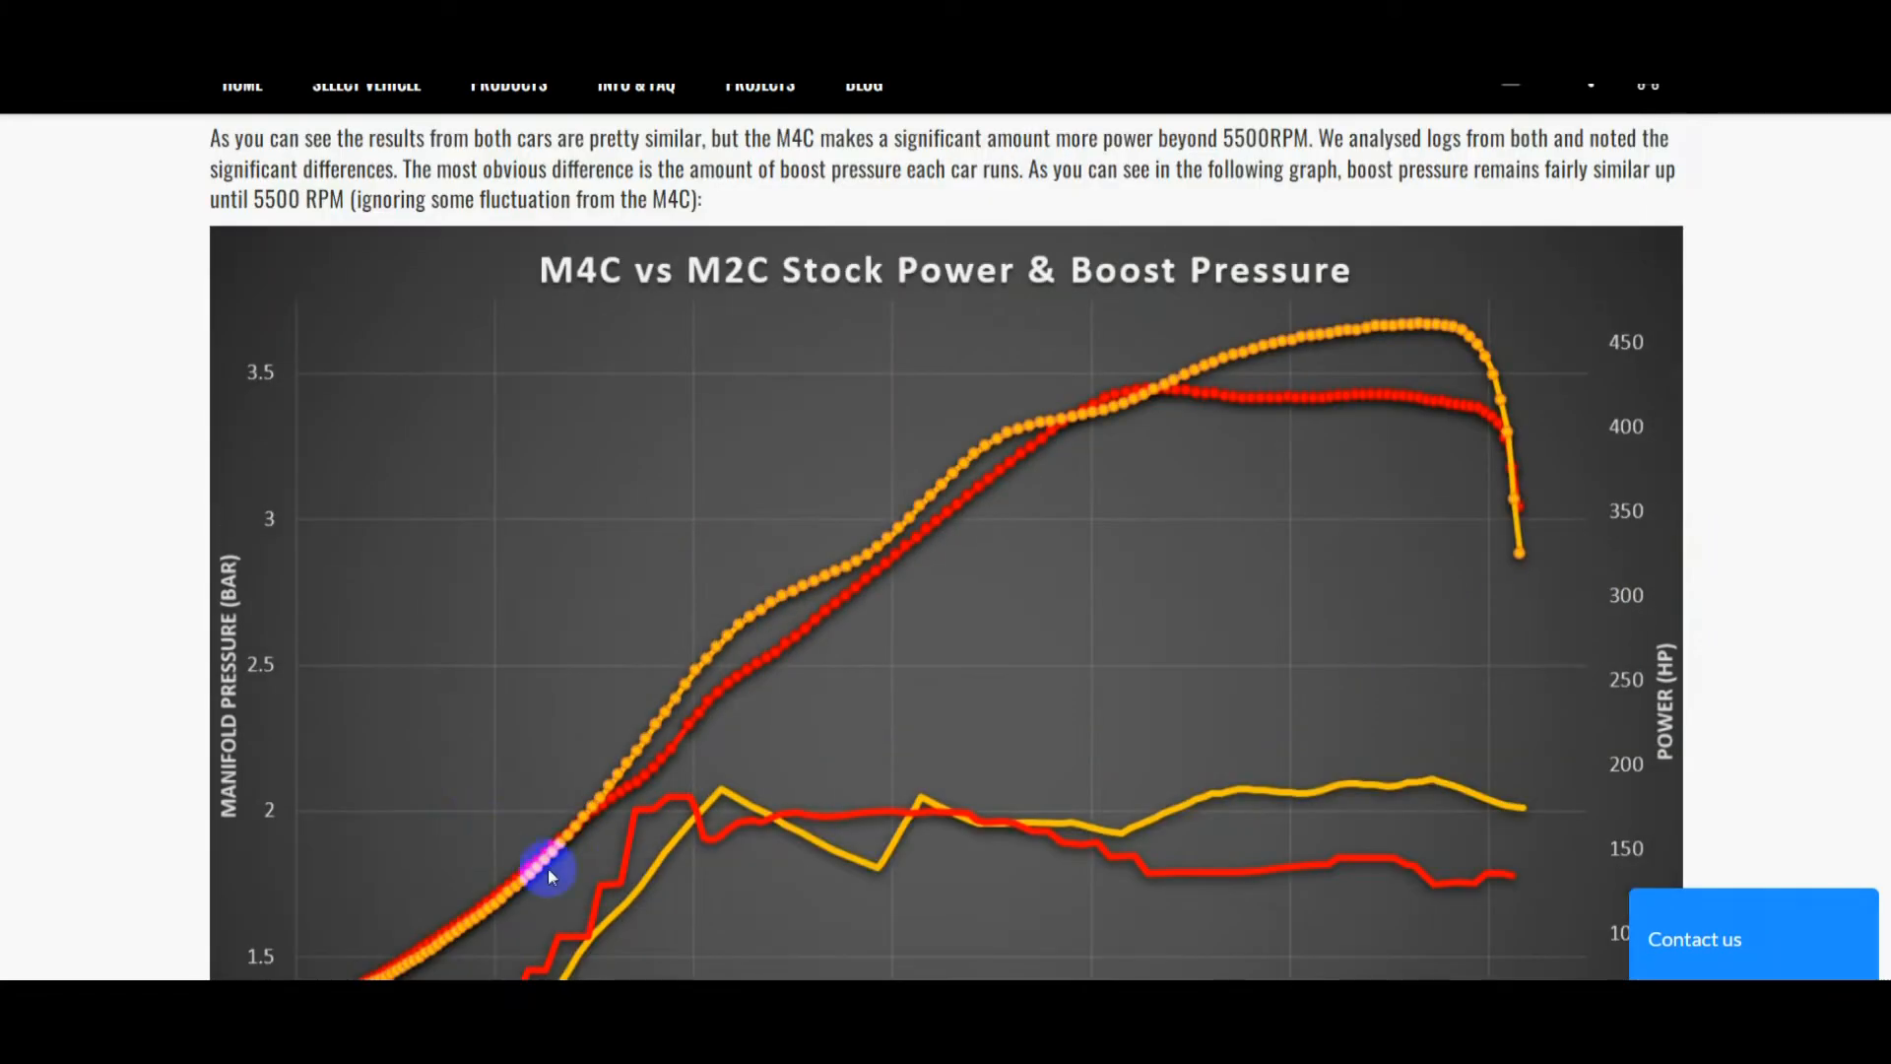
{"action": "scroll", "scroll_direction": "down", "scroll_amount": 3}
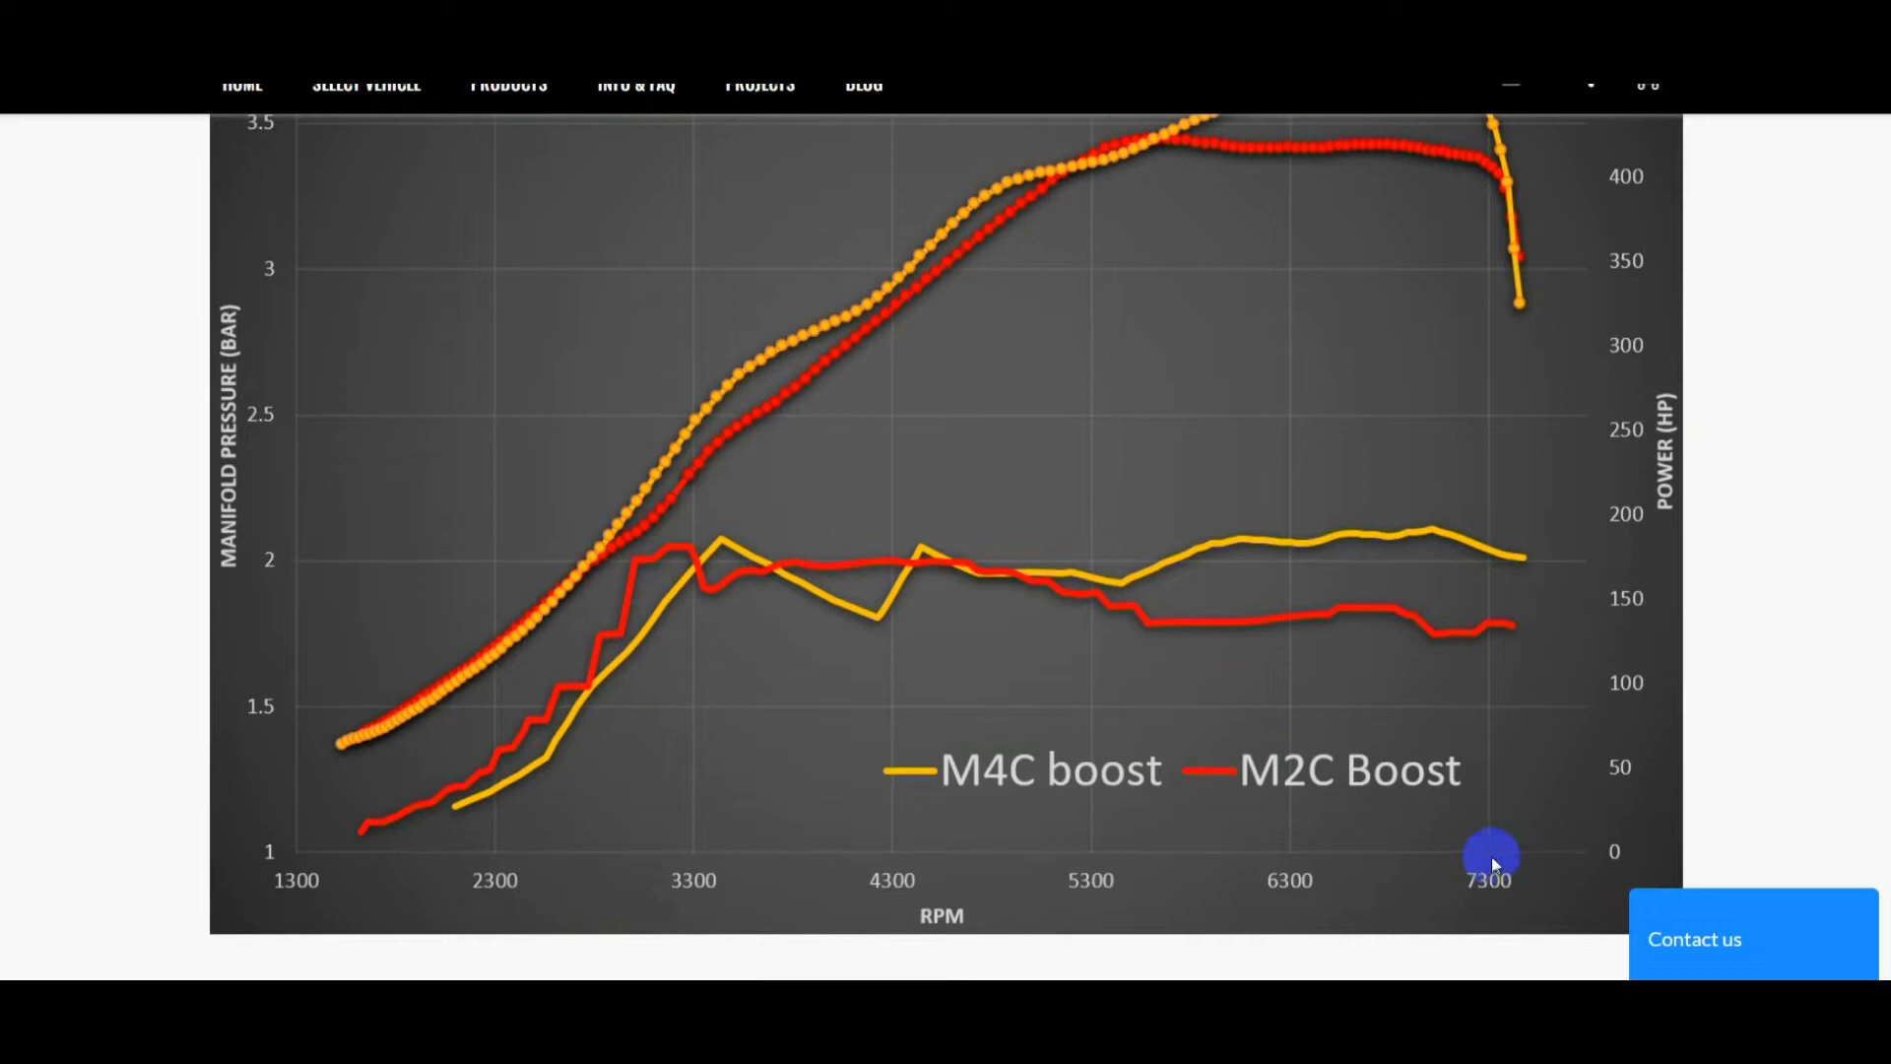
{"action": "mouse_move", "coordinate": [268, 237]}
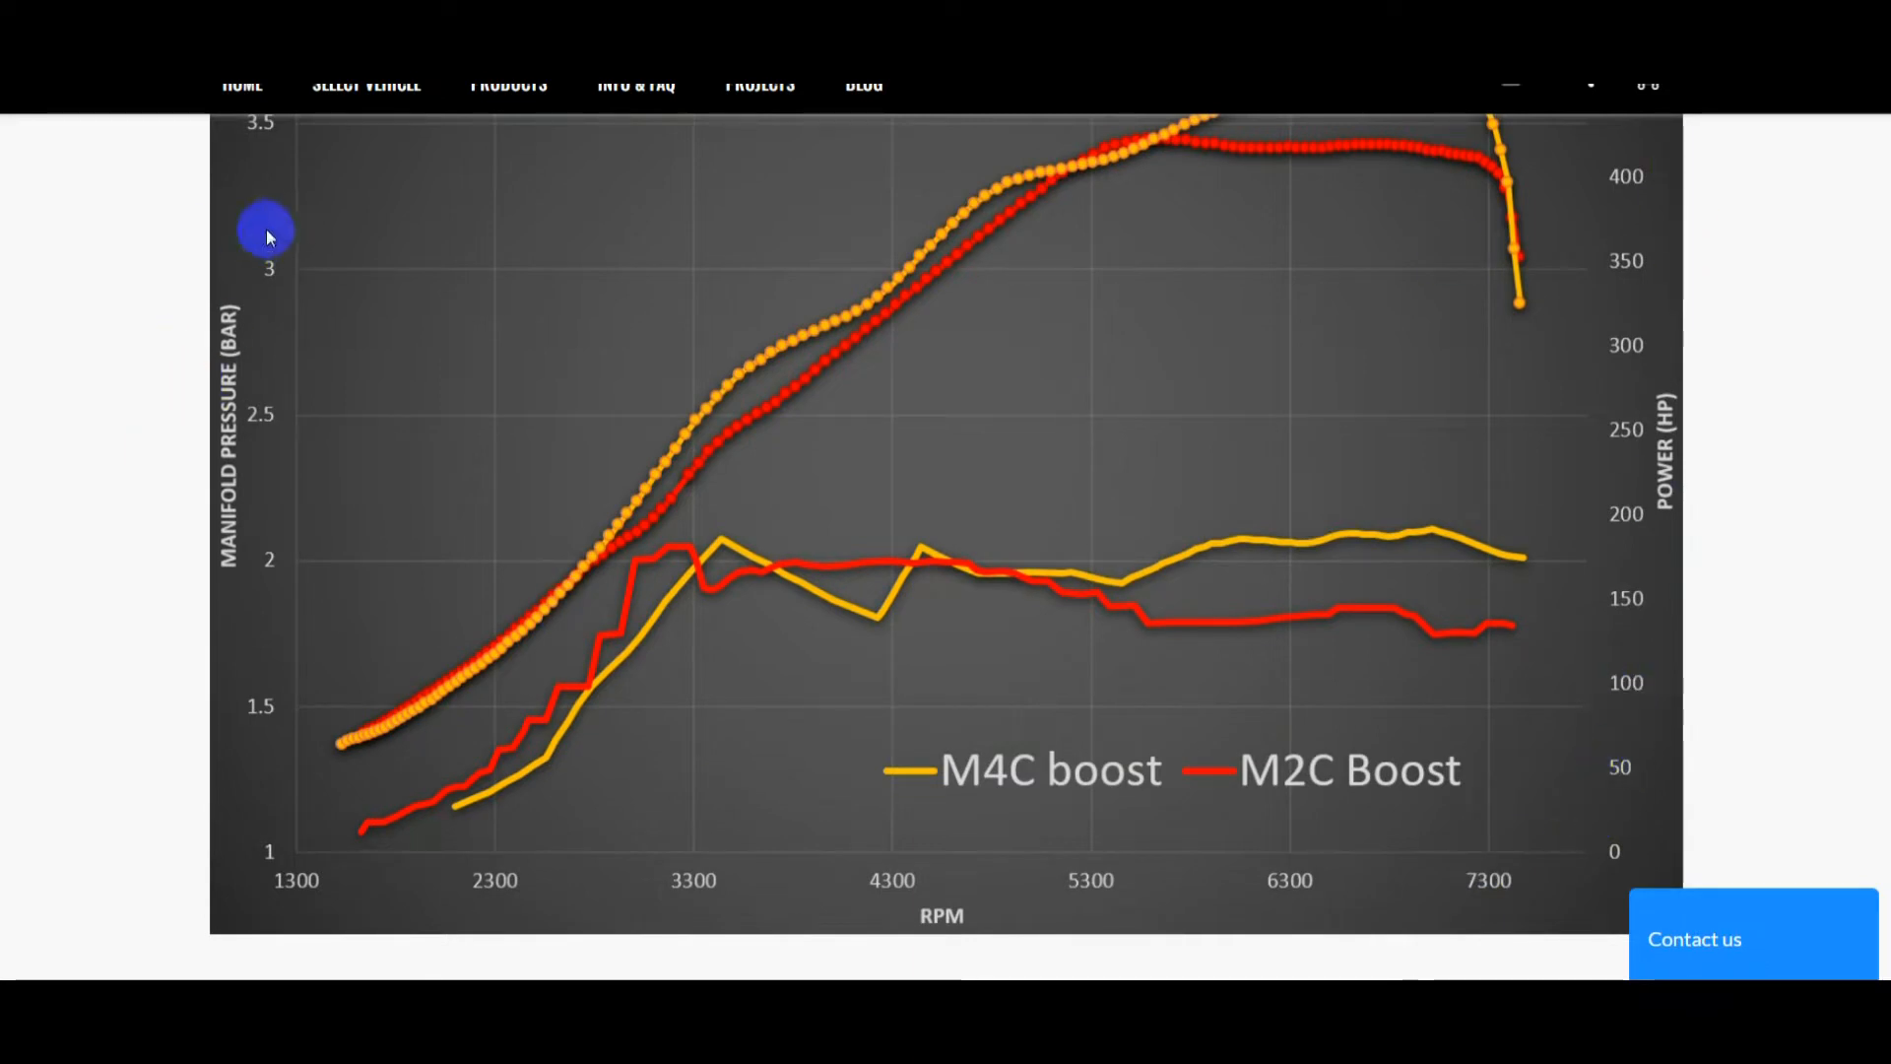
{"action": "mouse_move", "coordinate": [1188, 533]}
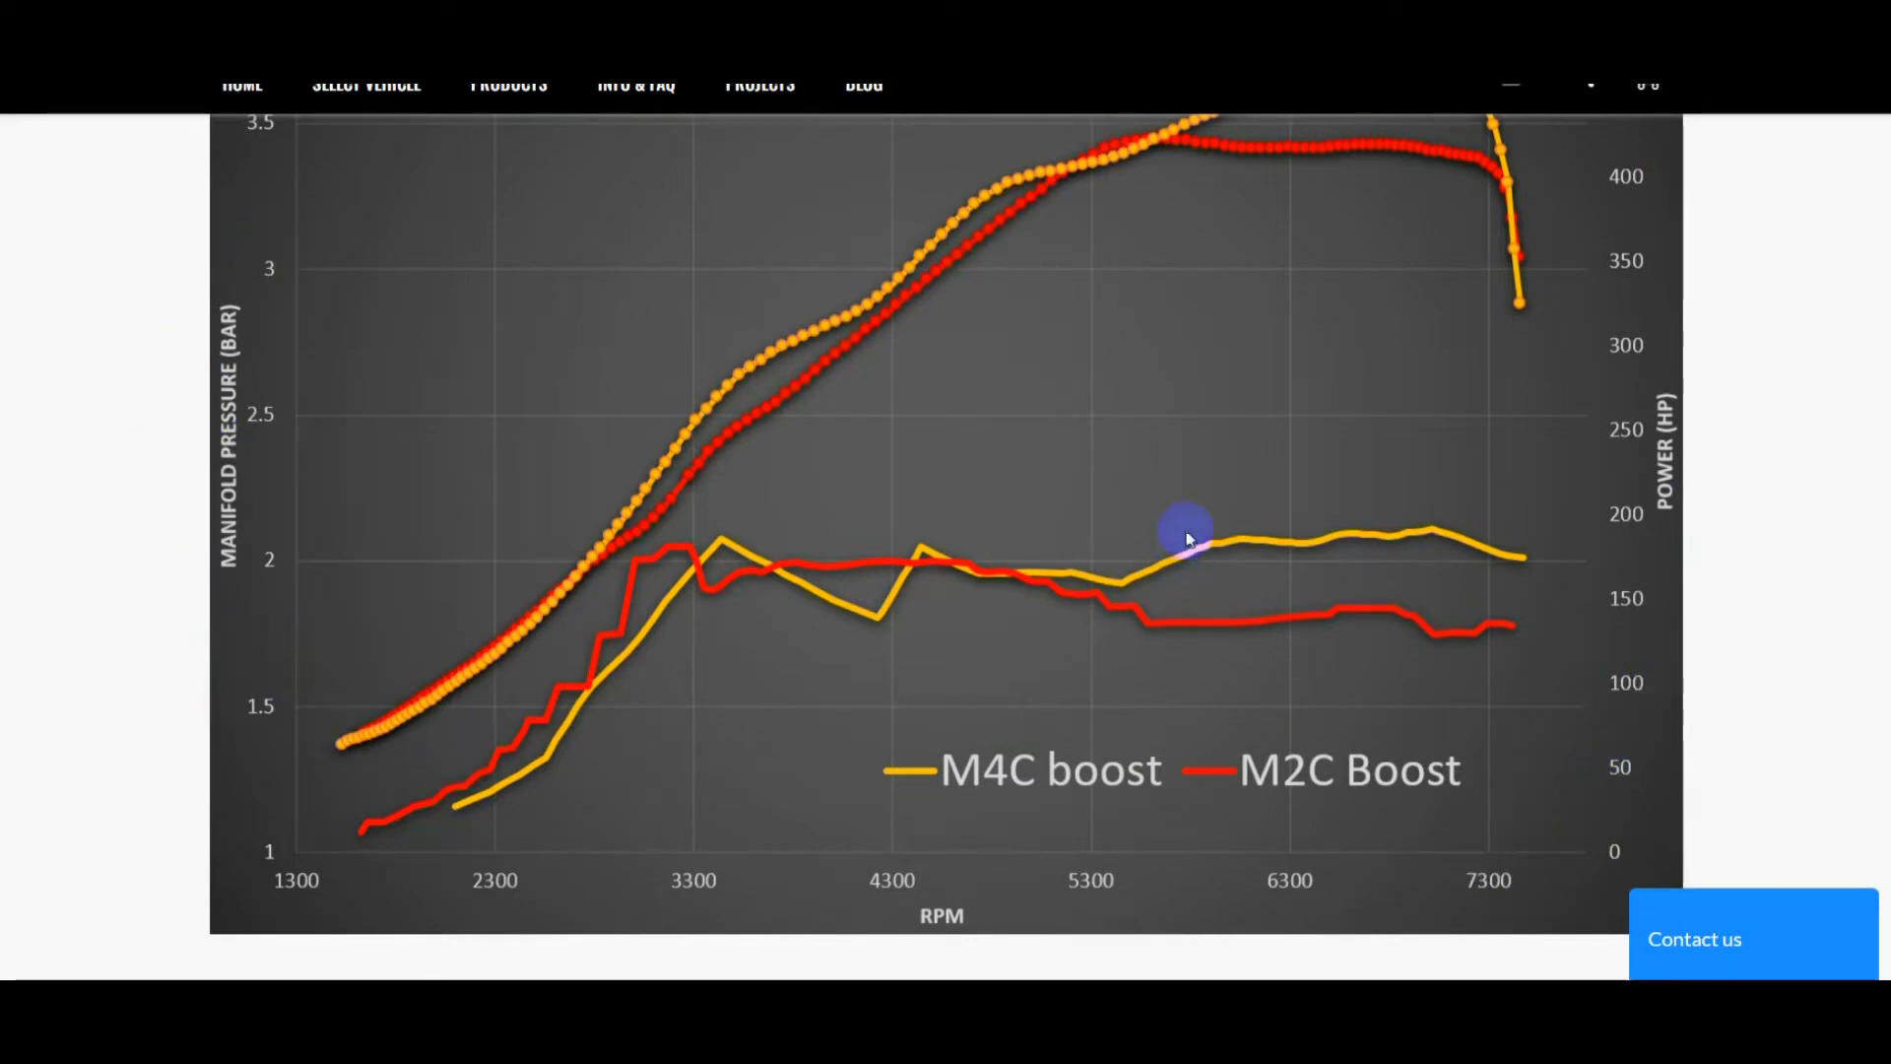
{"action": "mouse_move", "coordinate": [898, 422]}
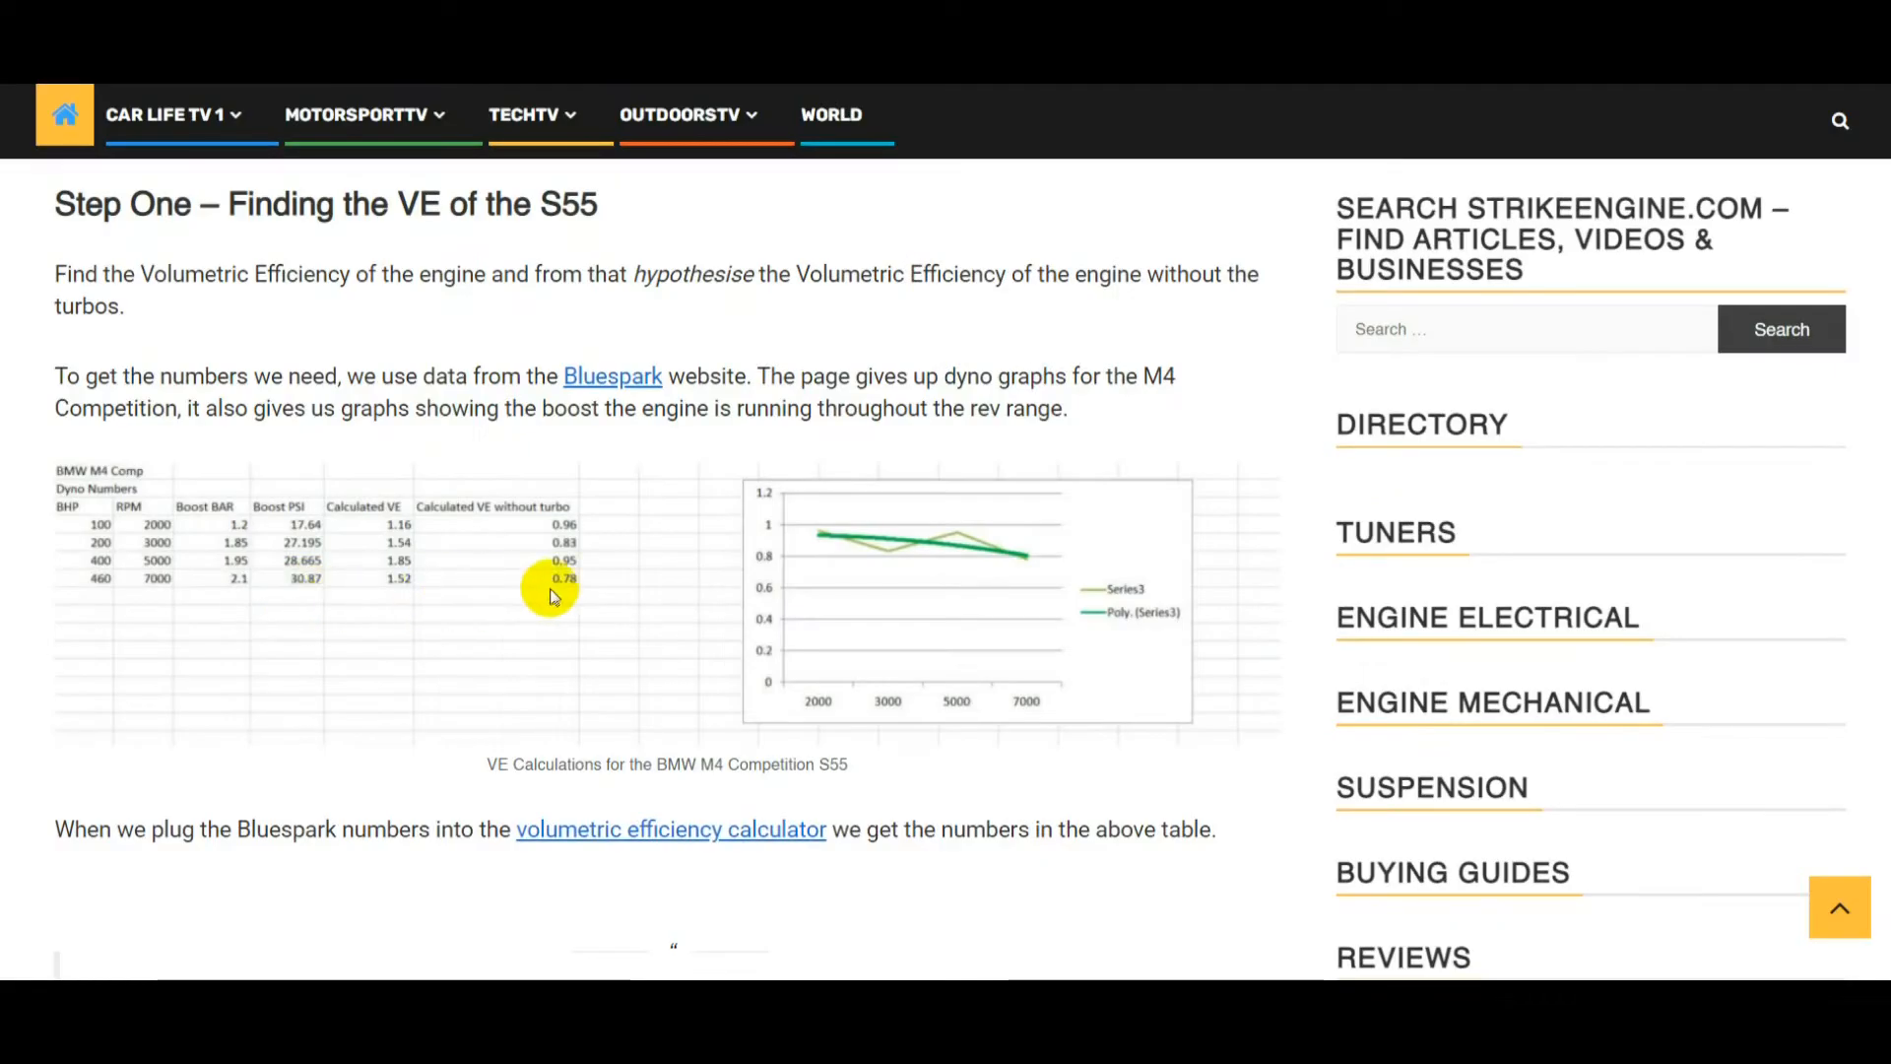
{"action": "mouse_move", "coordinate": [541, 552]}
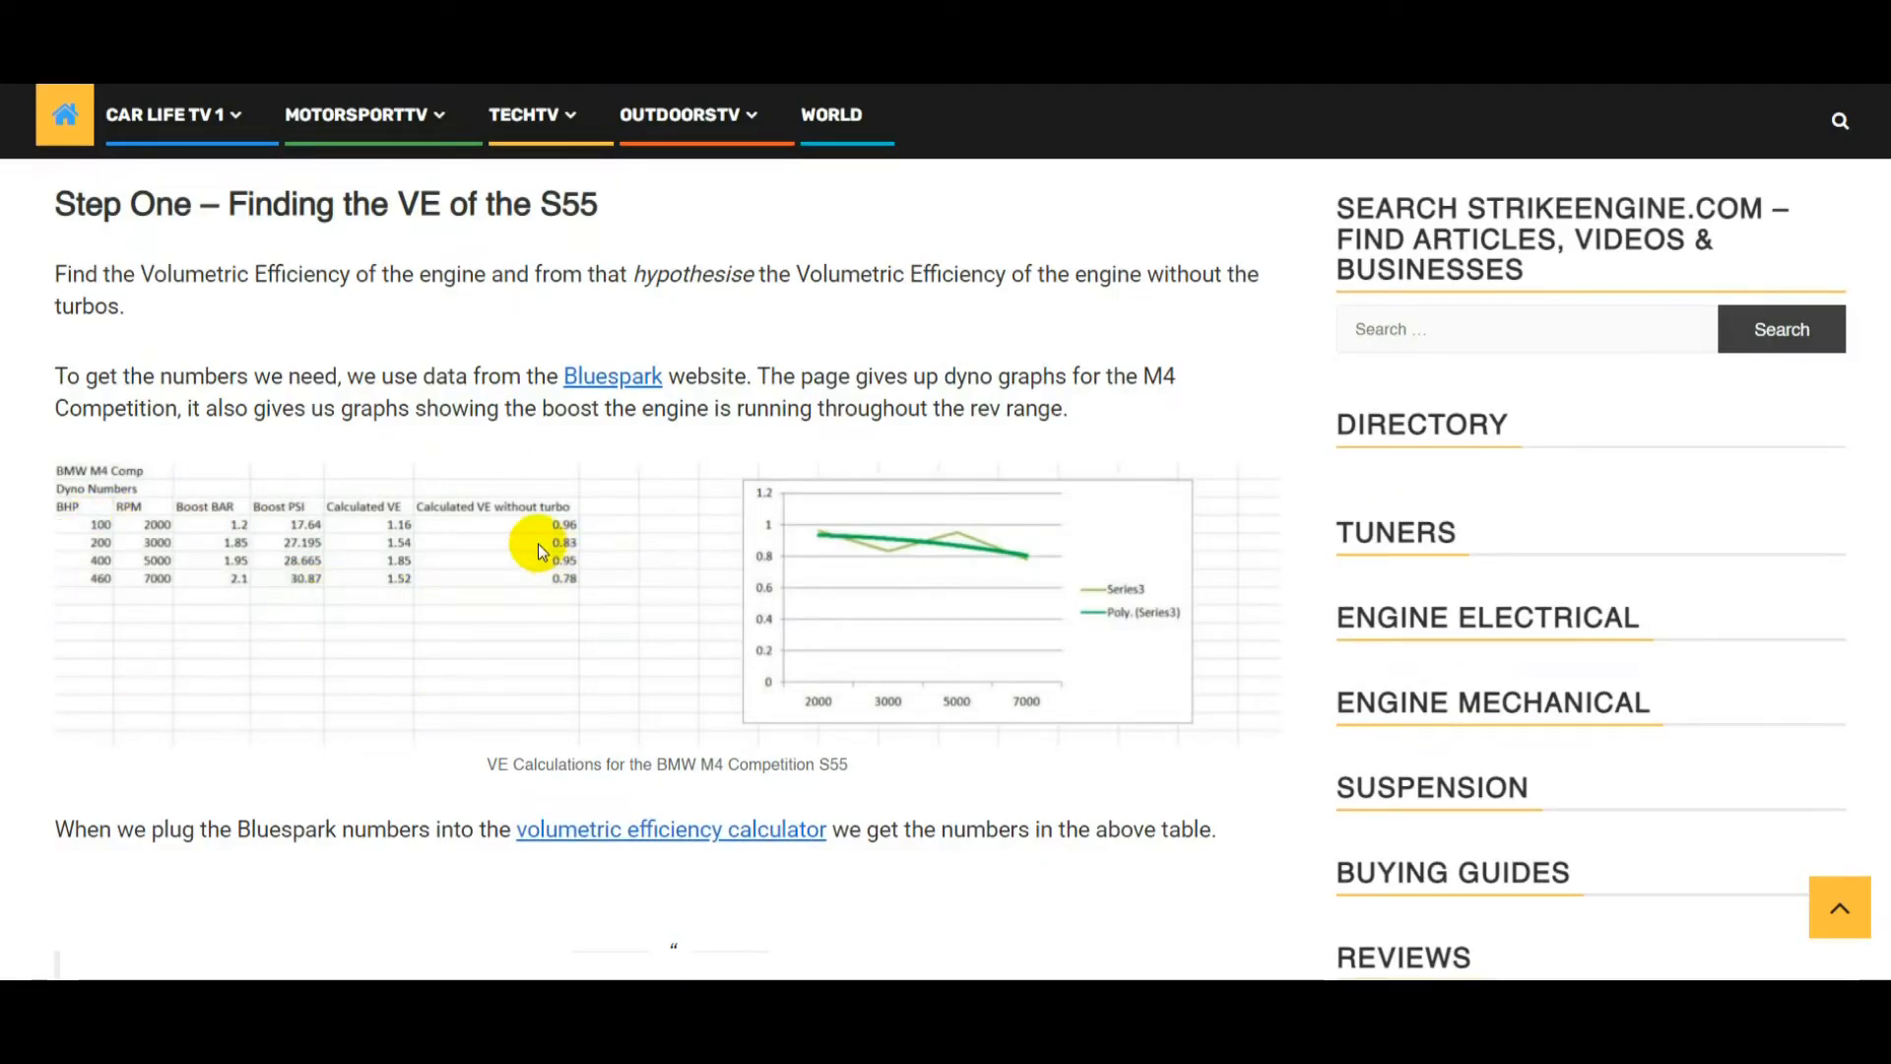
{"action": "mouse_move", "coordinate": [693, 499]}
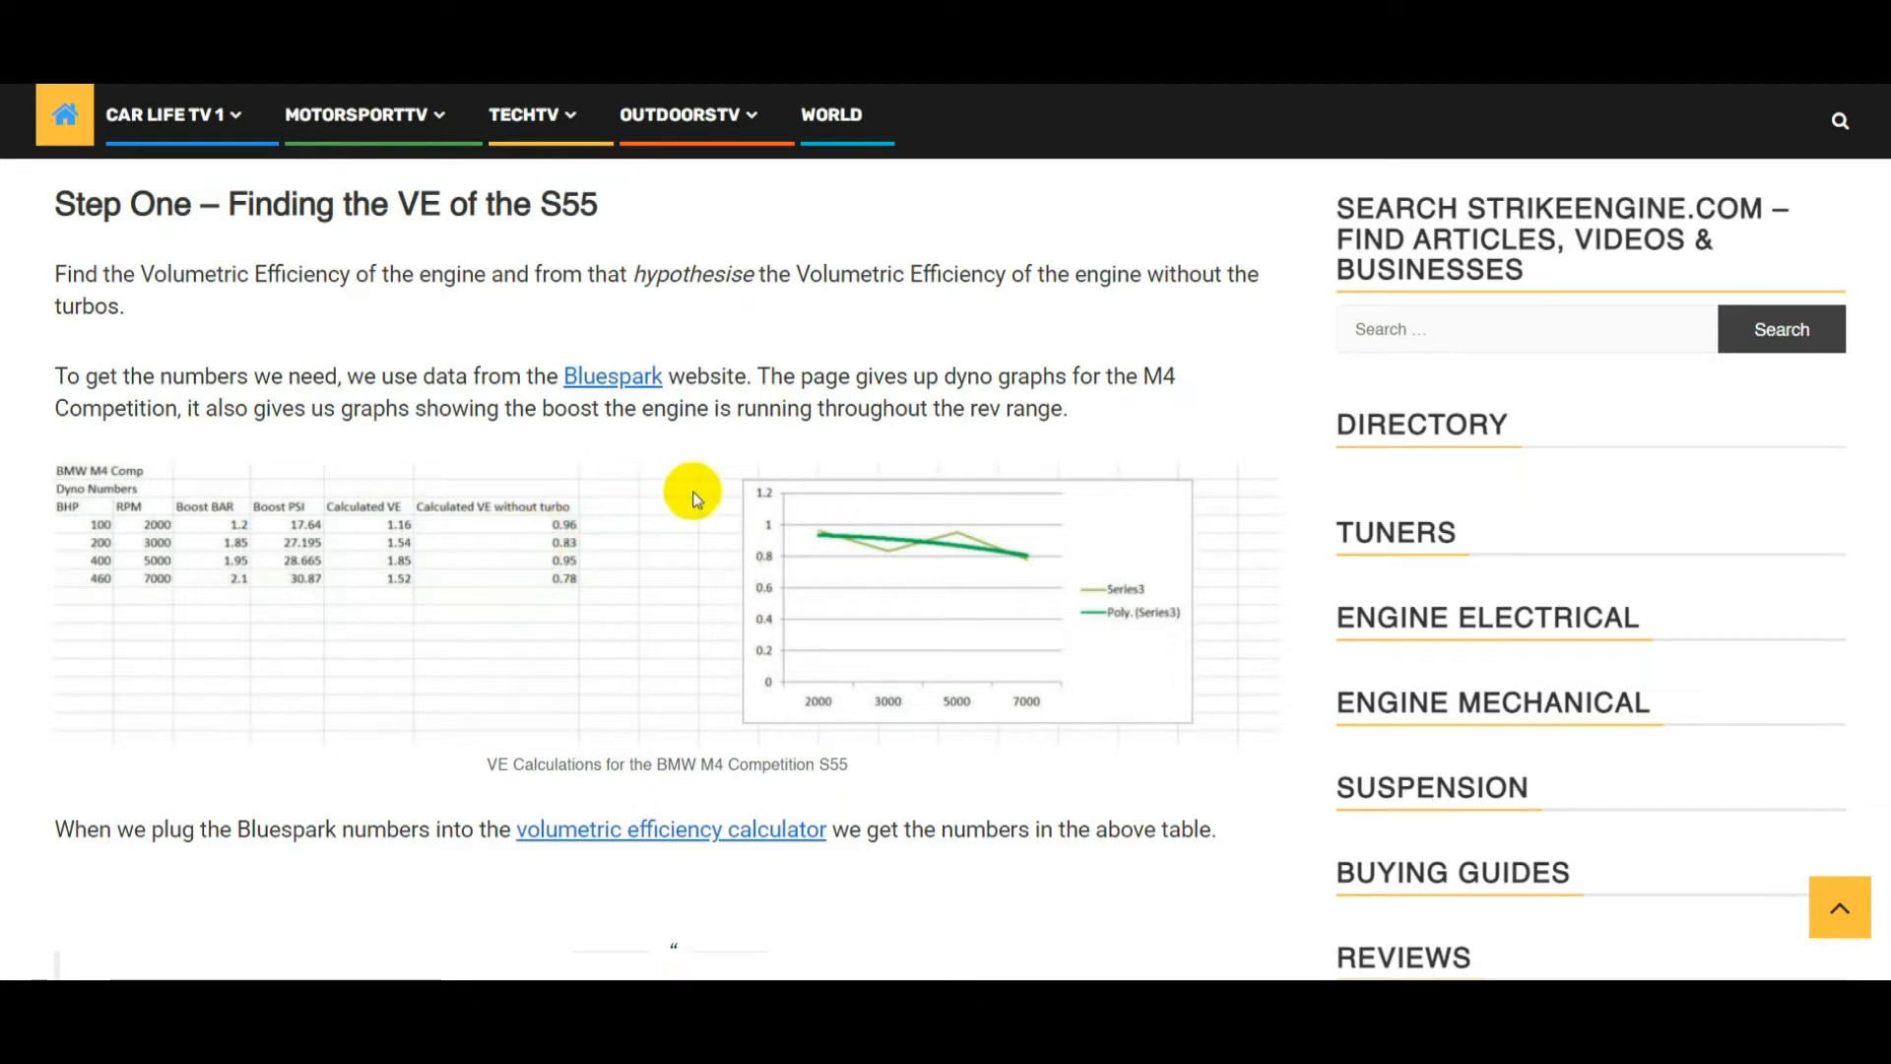
{"action": "mouse_move", "coordinate": [173, 512]}
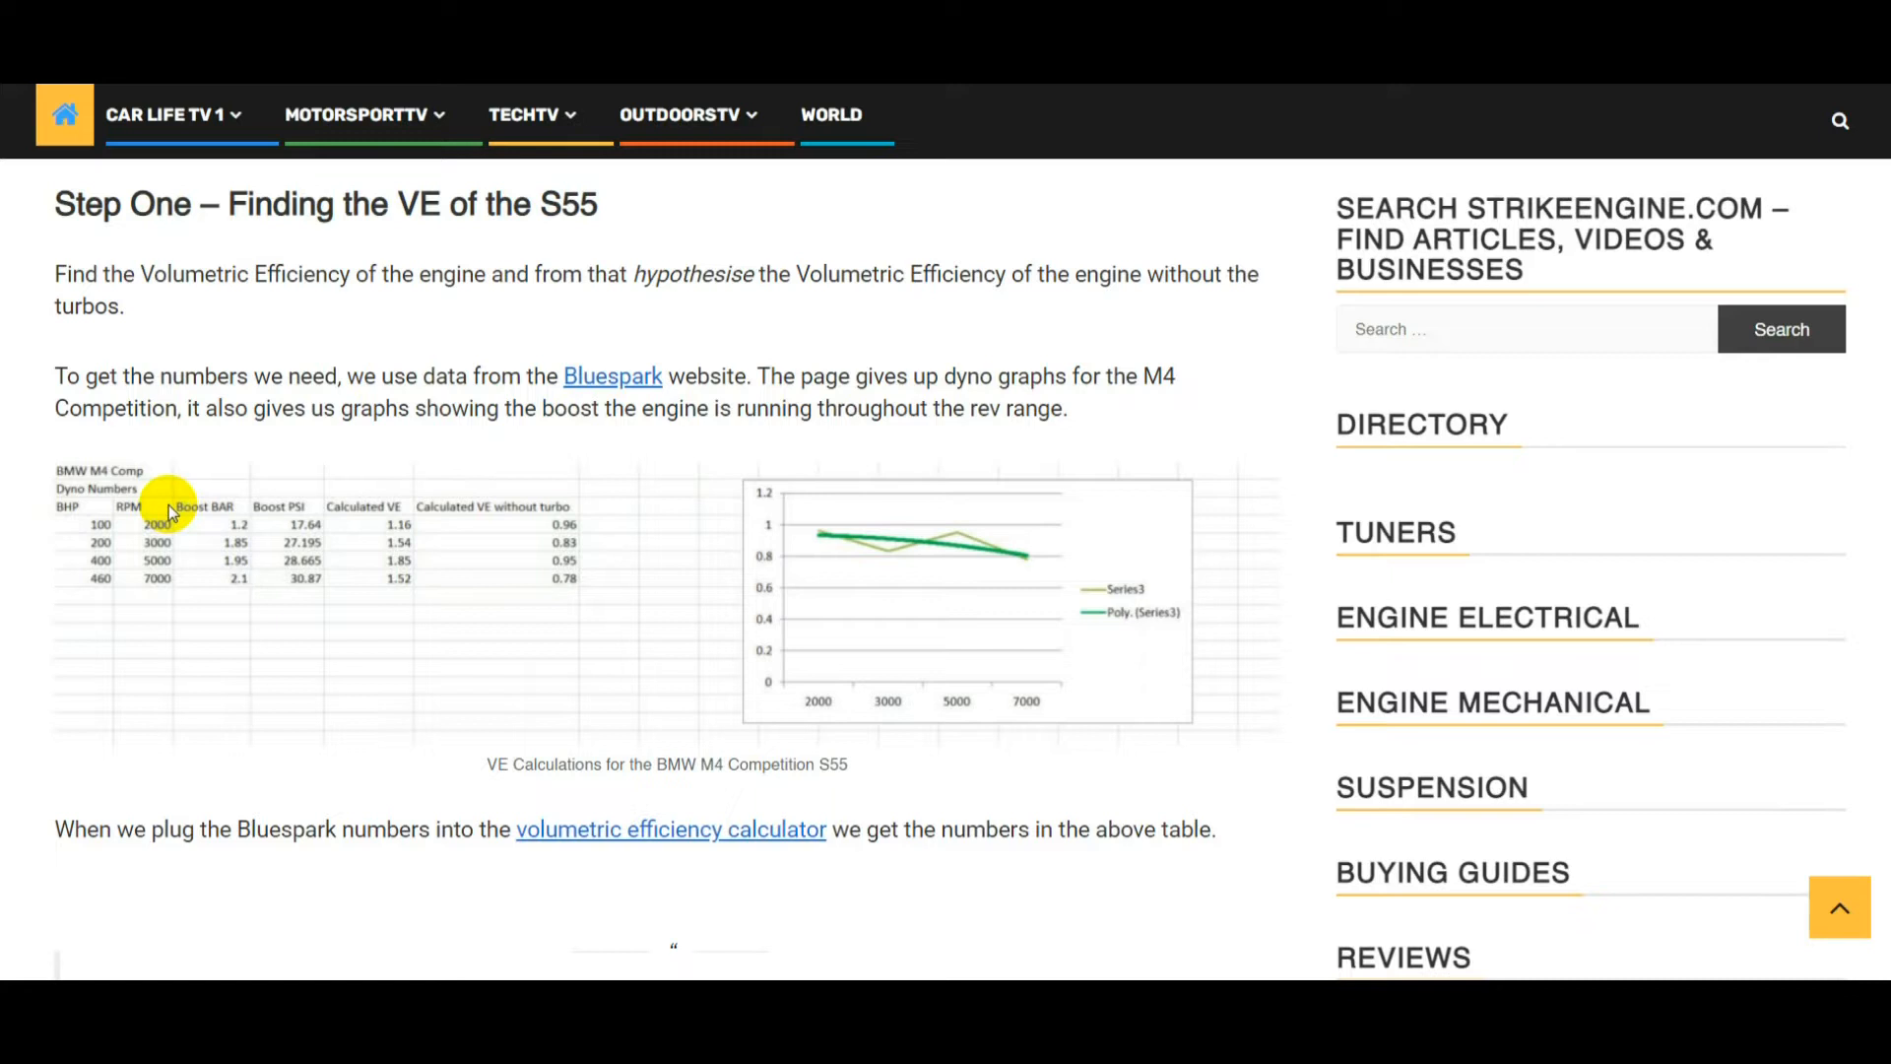
{"action": "mouse_move", "coordinate": [230, 512]}
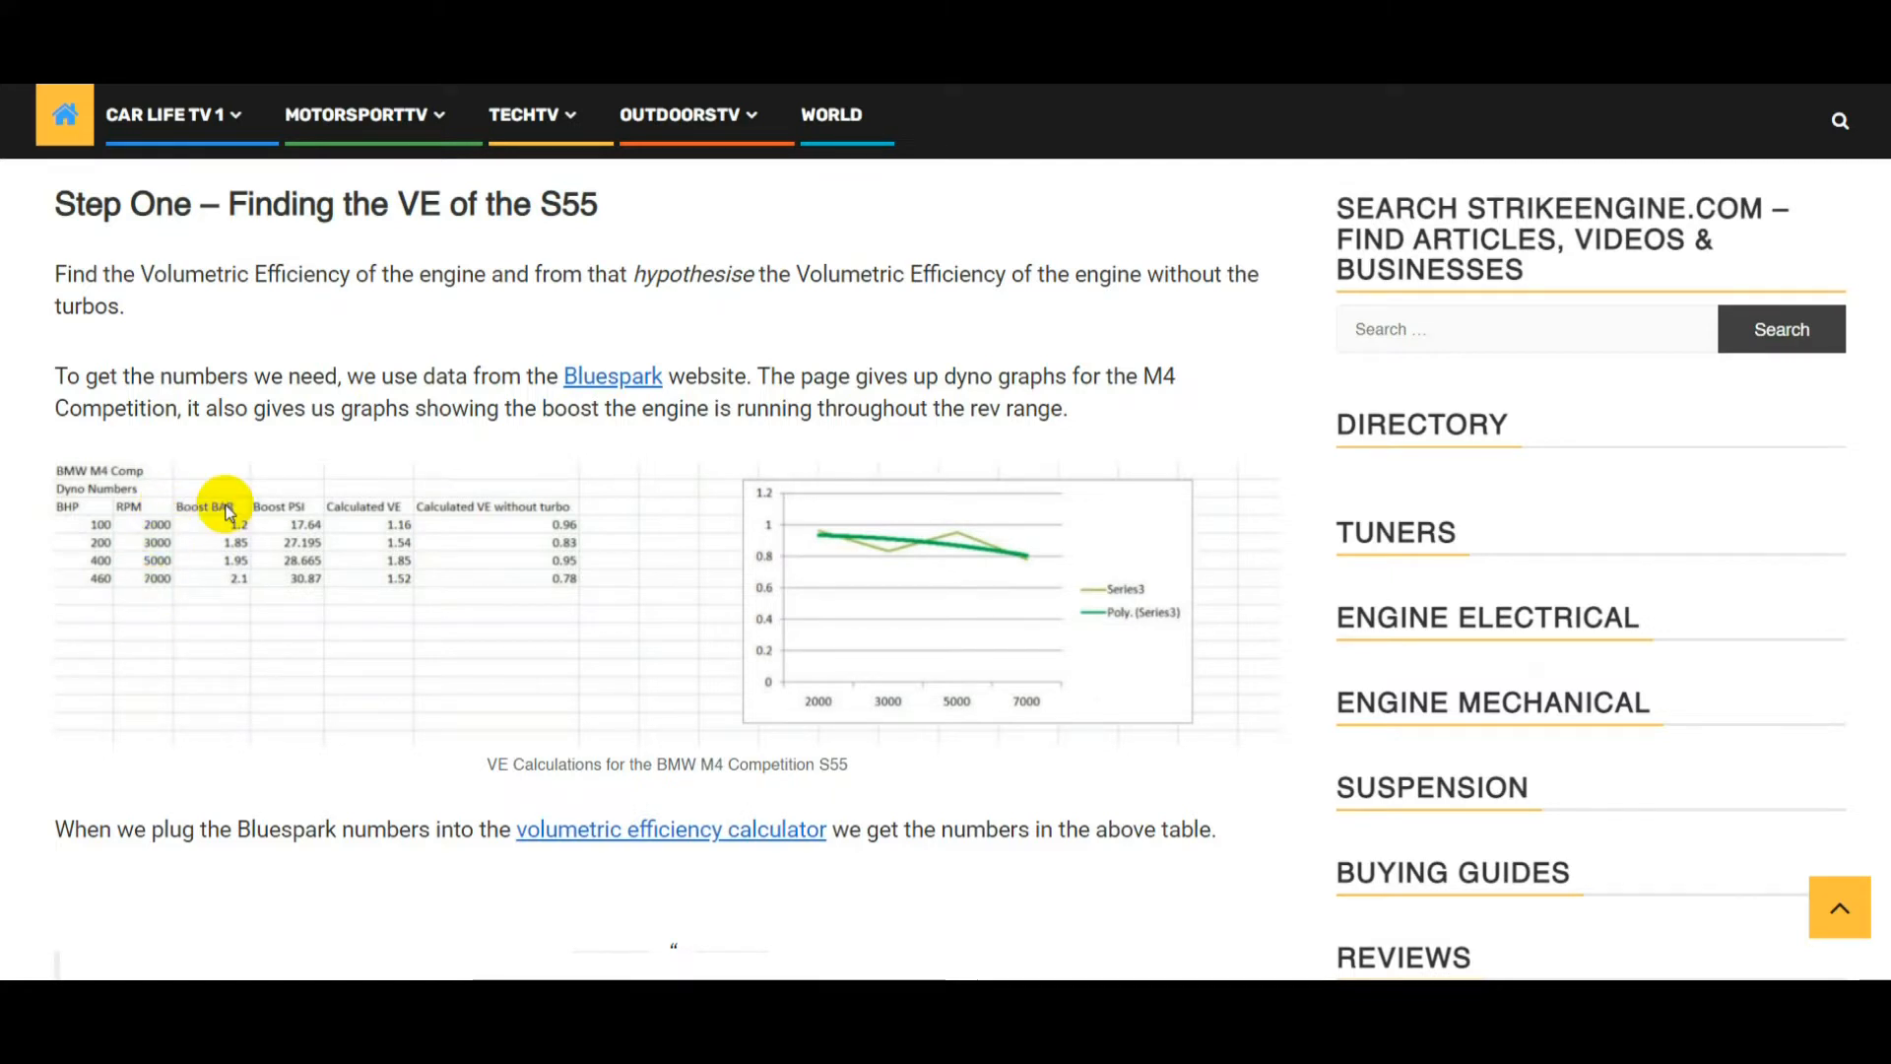
{"action": "mouse_move", "coordinate": [227, 592]}
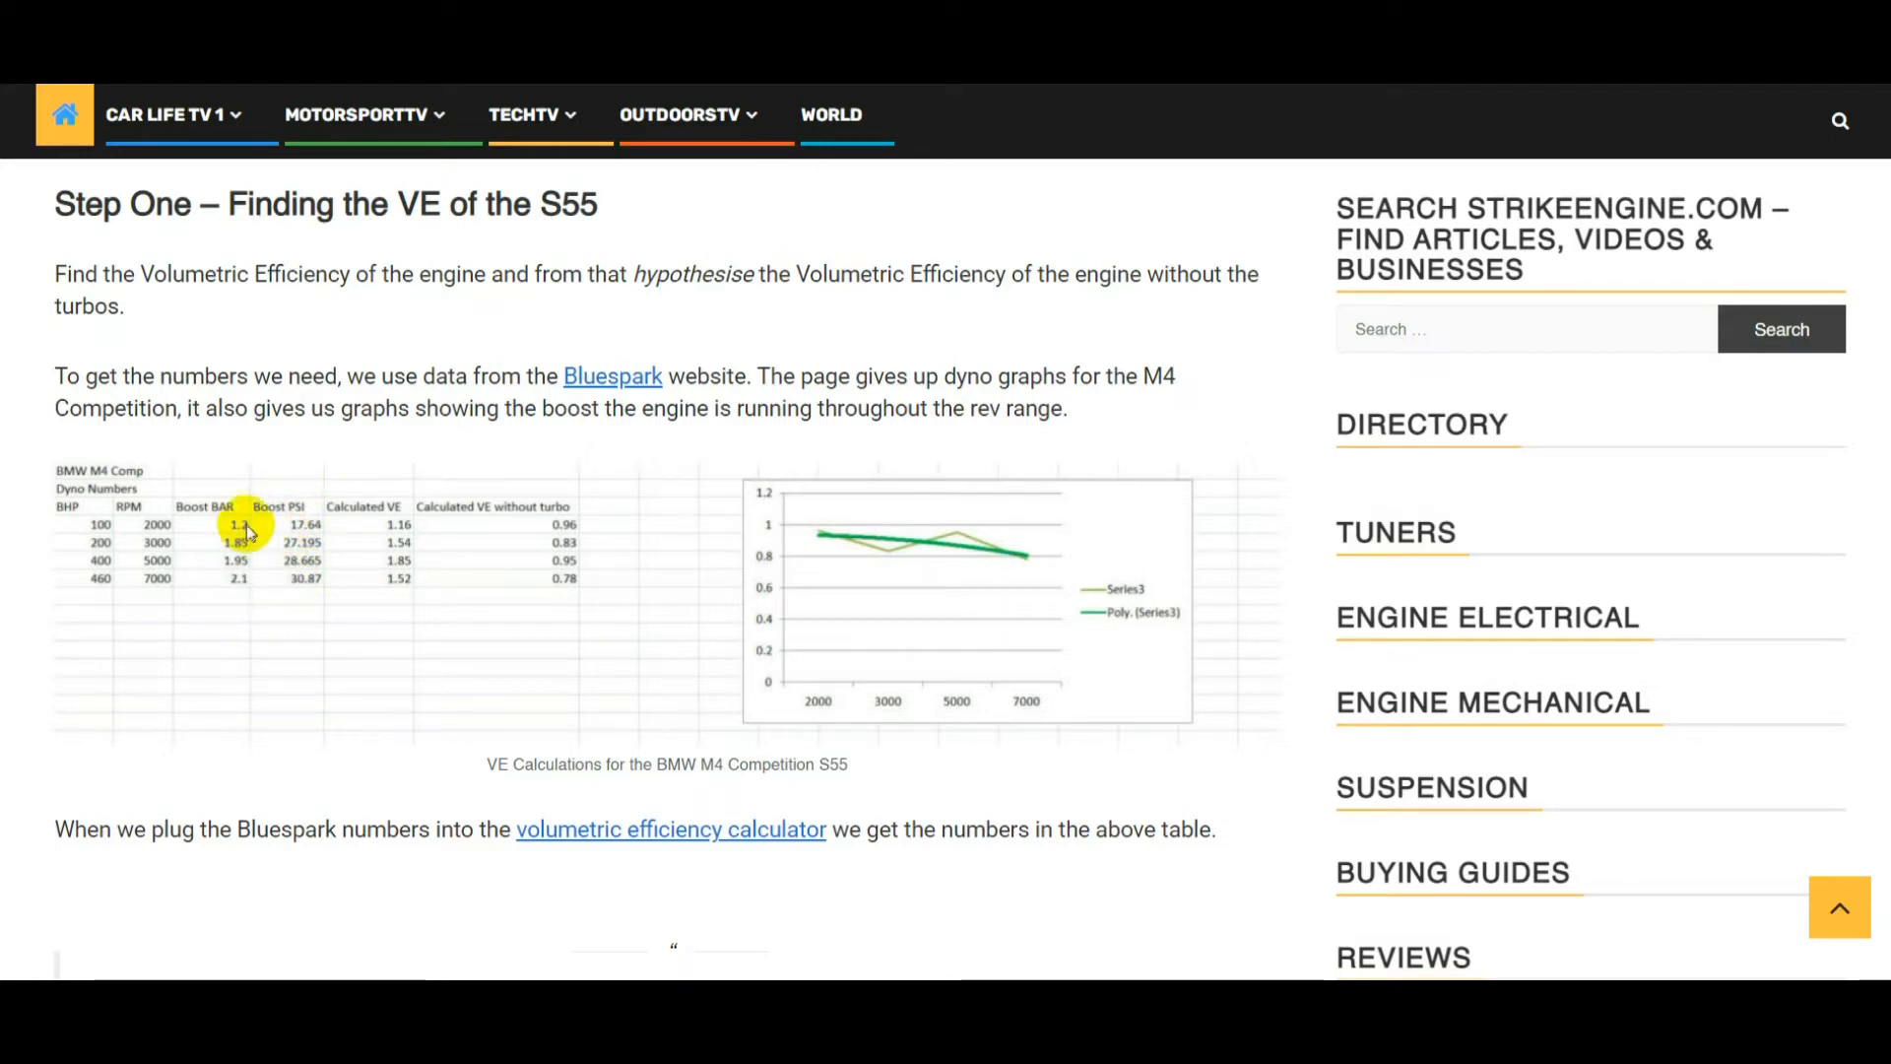
{"action": "mouse_move", "coordinate": [230, 544]}
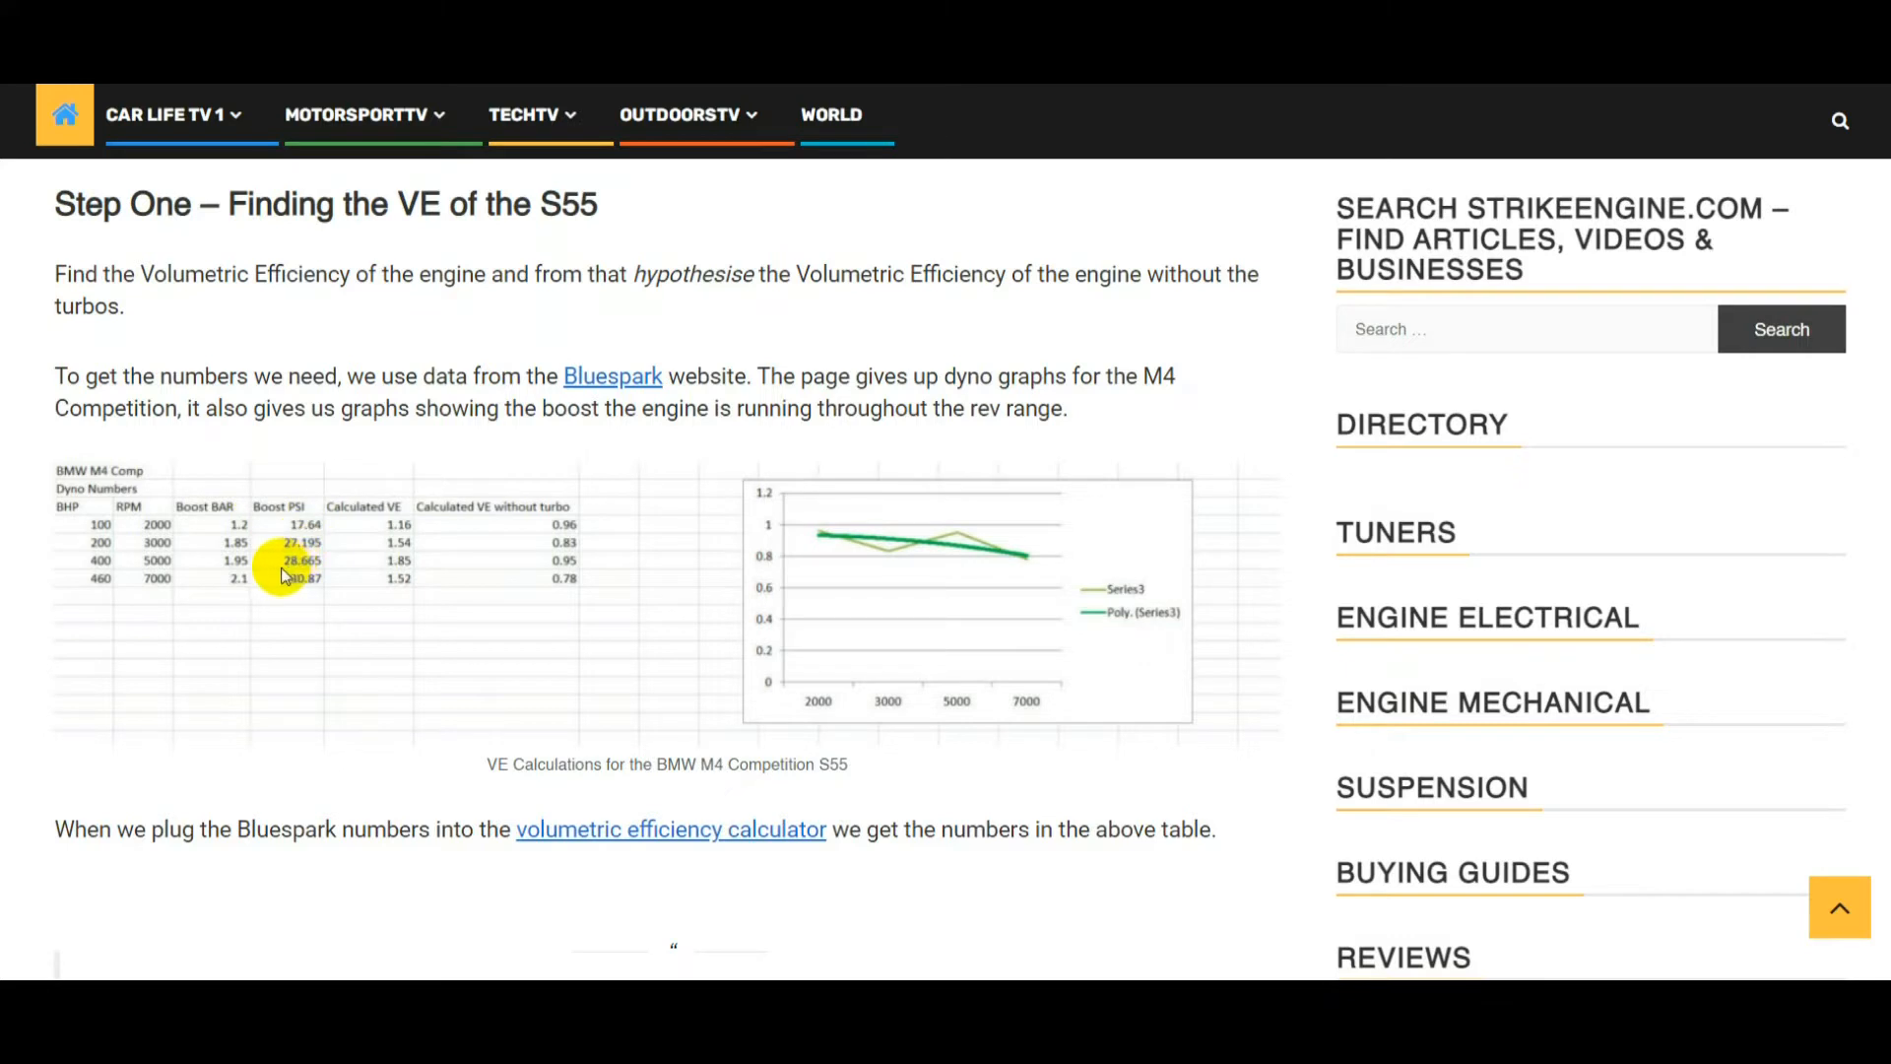
{"action": "mouse_move", "coordinate": [96, 600]}
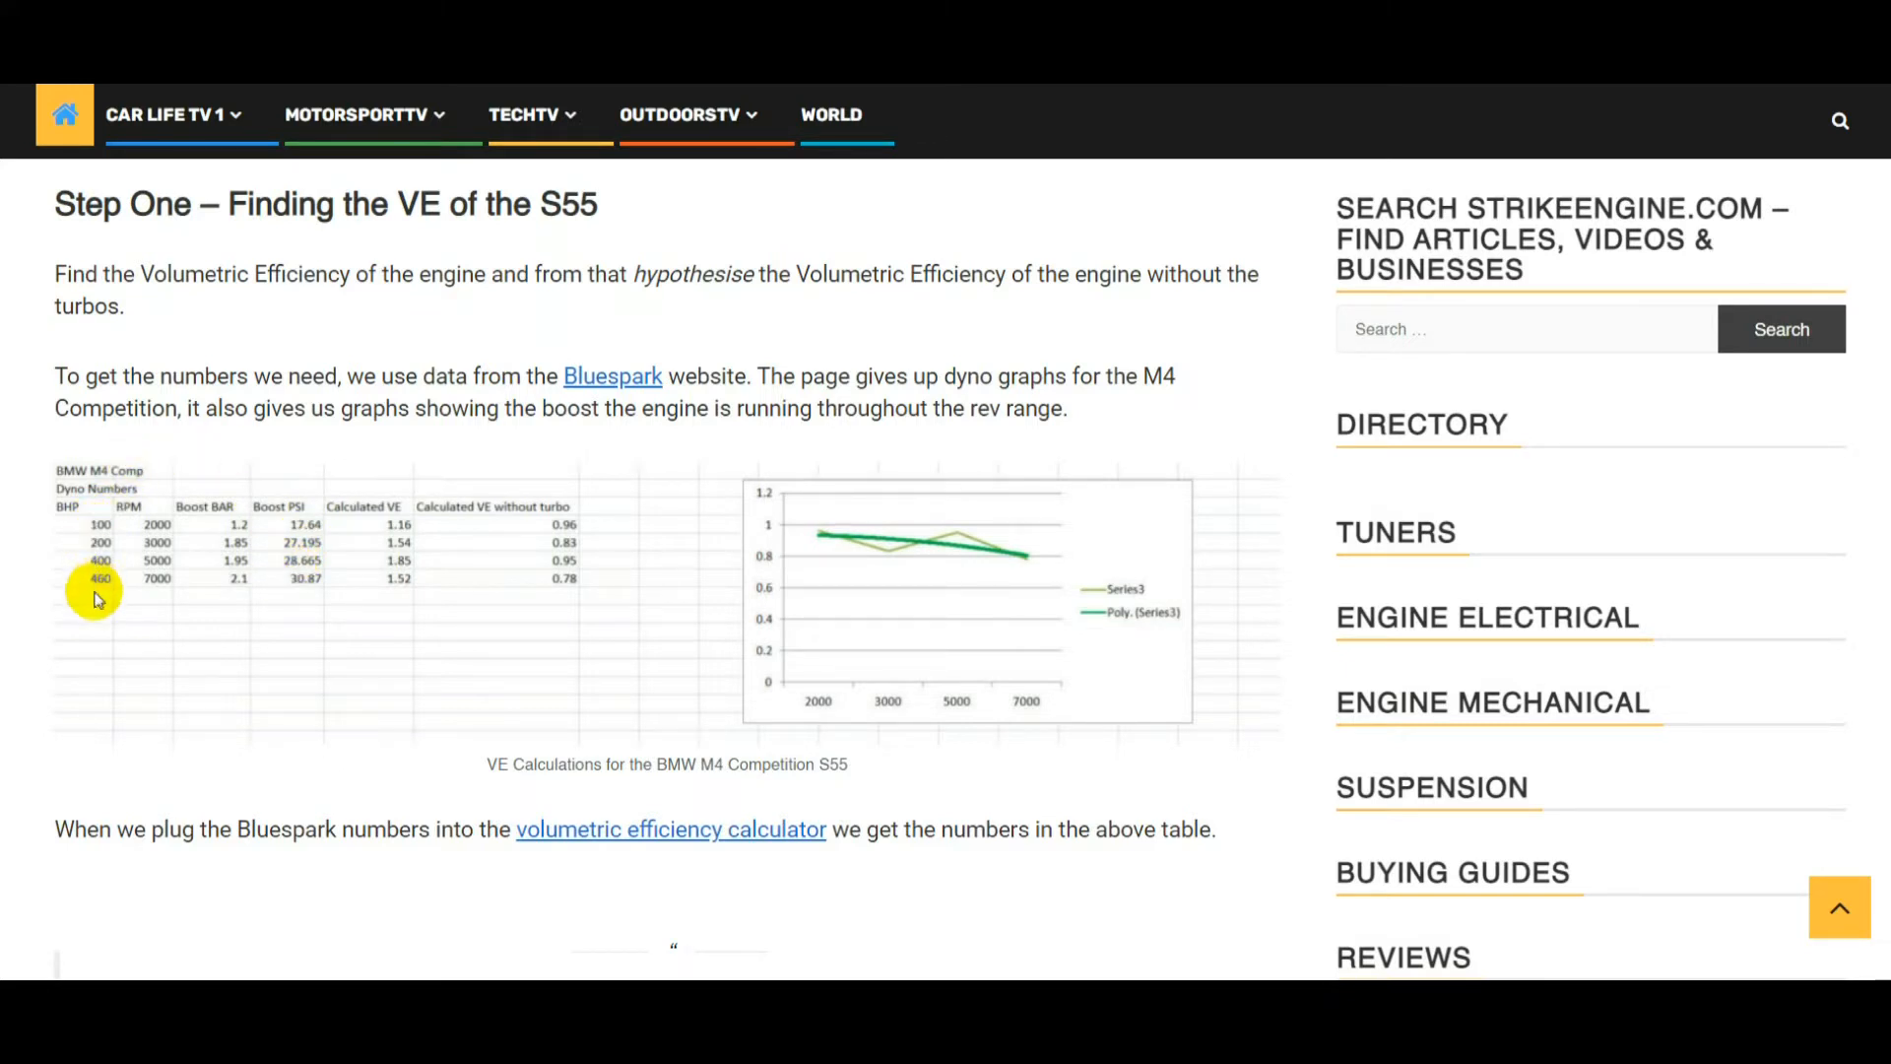
{"action": "mouse_move", "coordinate": [363, 630]}
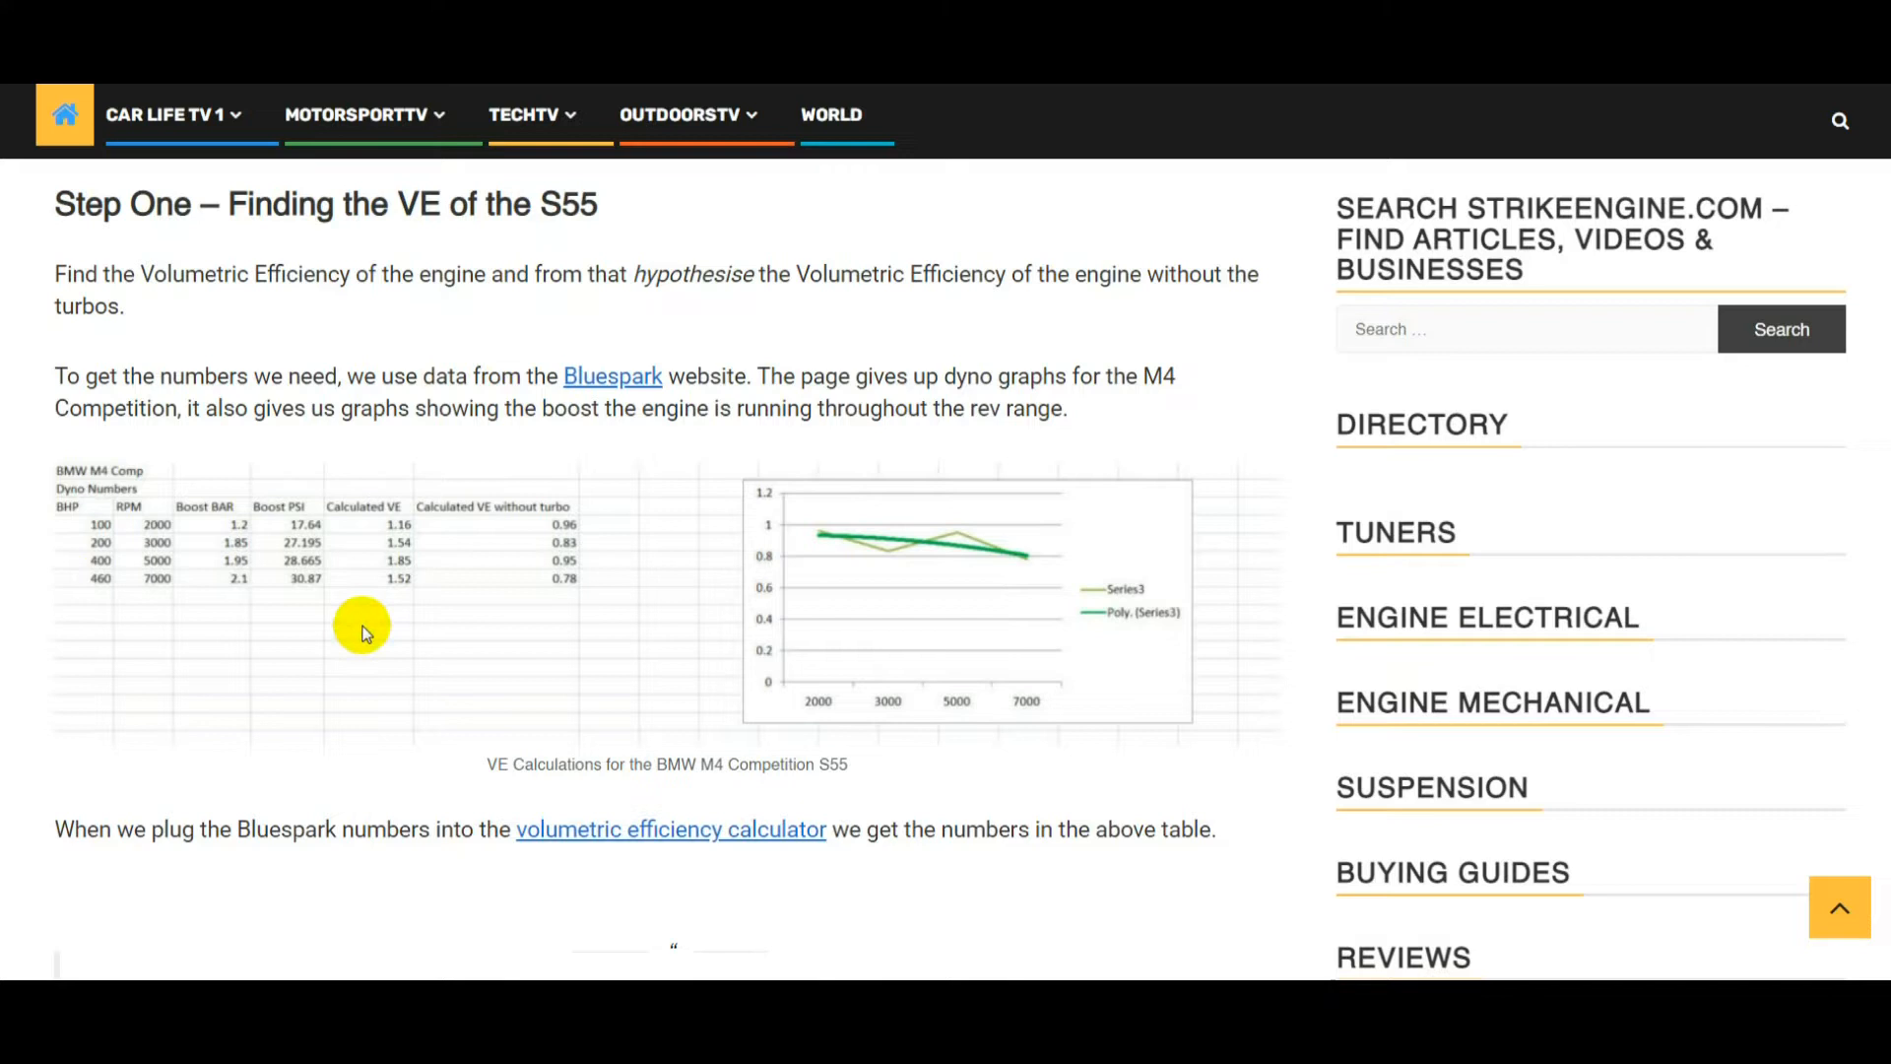
{"action": "mouse_move", "coordinate": [138, 533]}
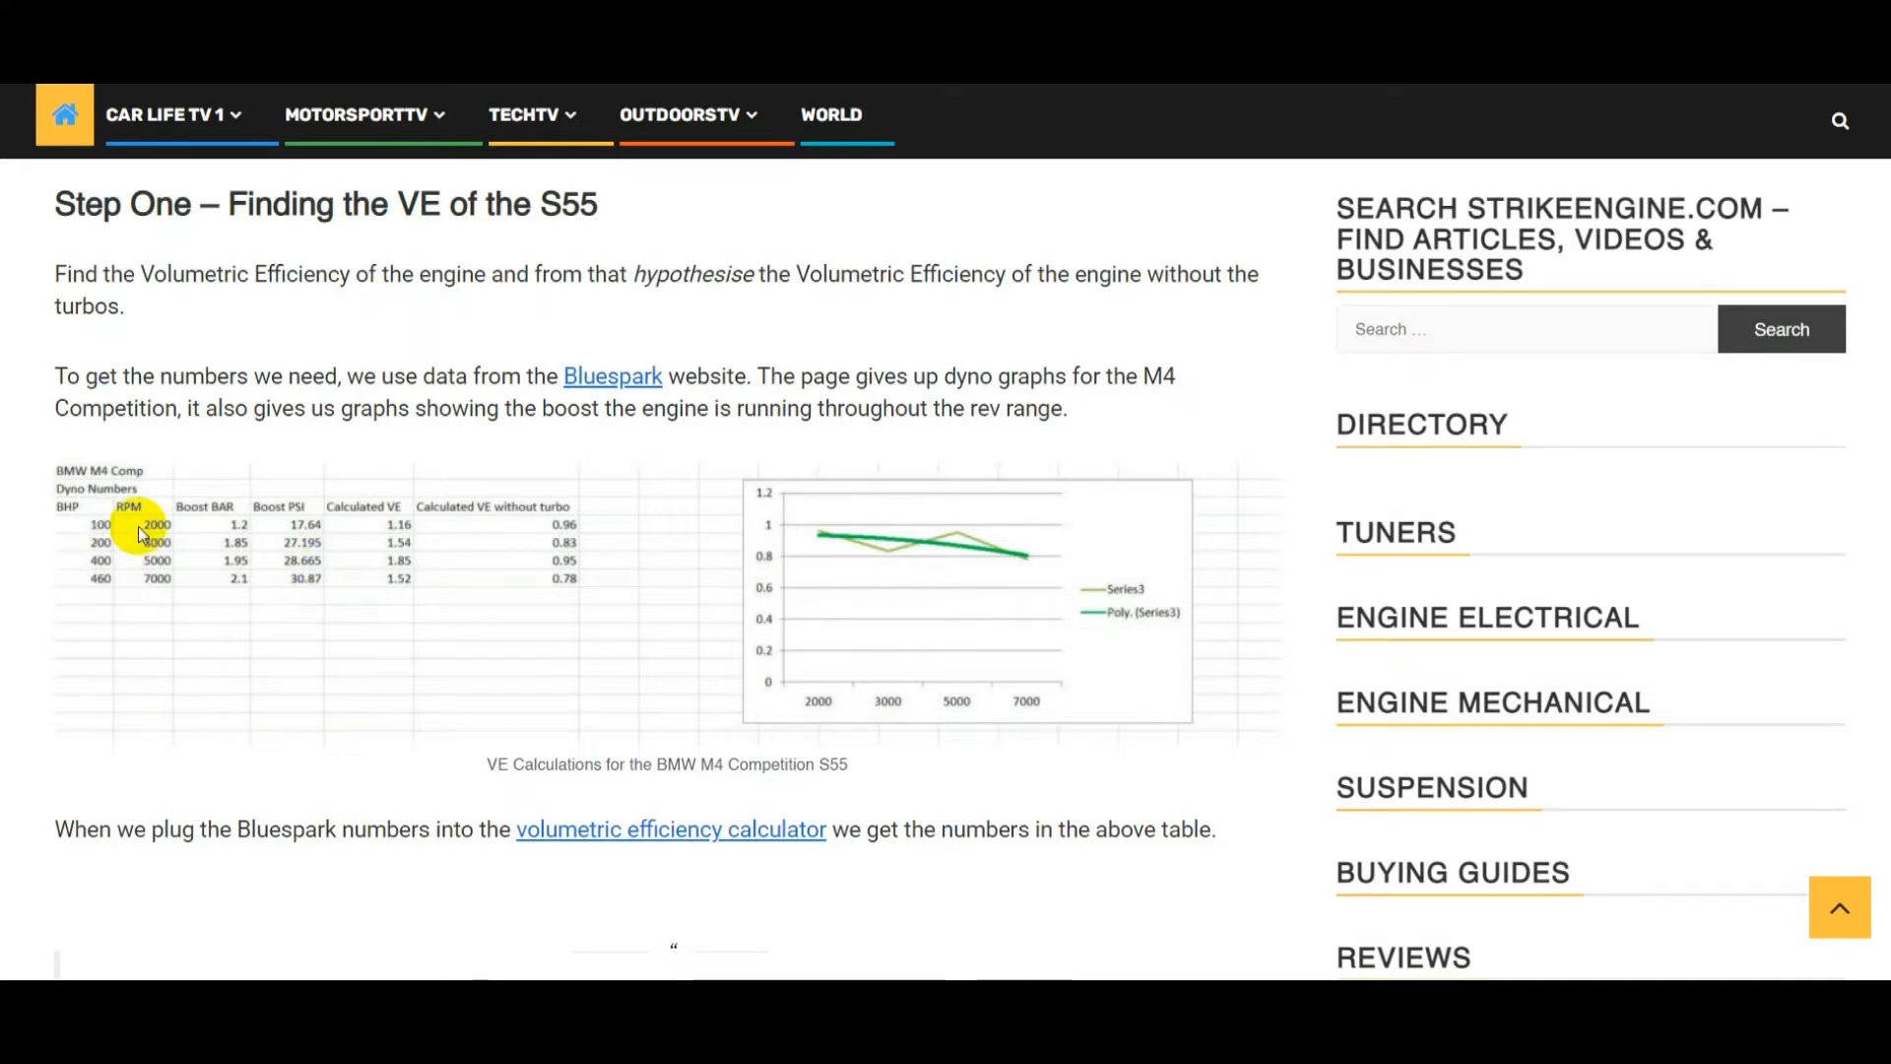
{"action": "mouse_move", "coordinate": [242, 525]}
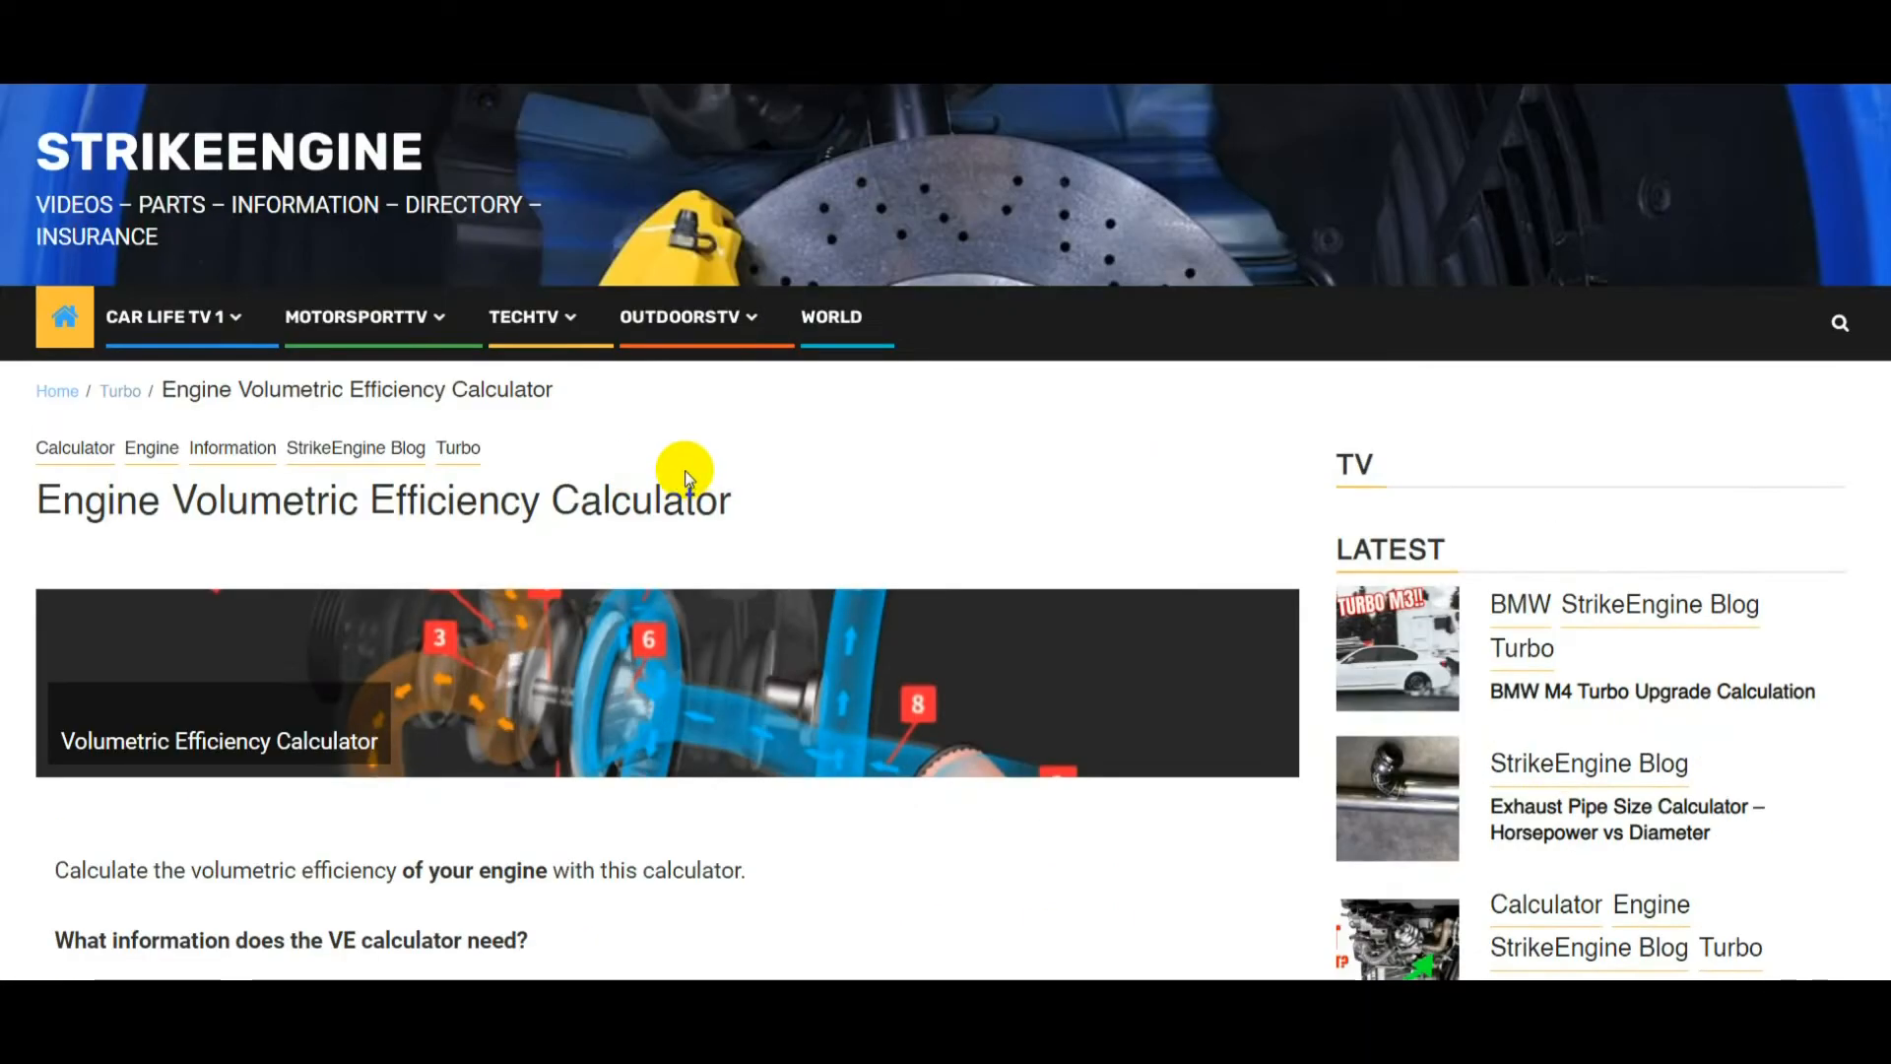
Enter 3000 cc, 100 BHP, 2000 RPM, 17.6 PSI; read VE 1.1566 and 0.966
{"action": "scroll", "scroll_direction": "down", "scroll_amount": 3}
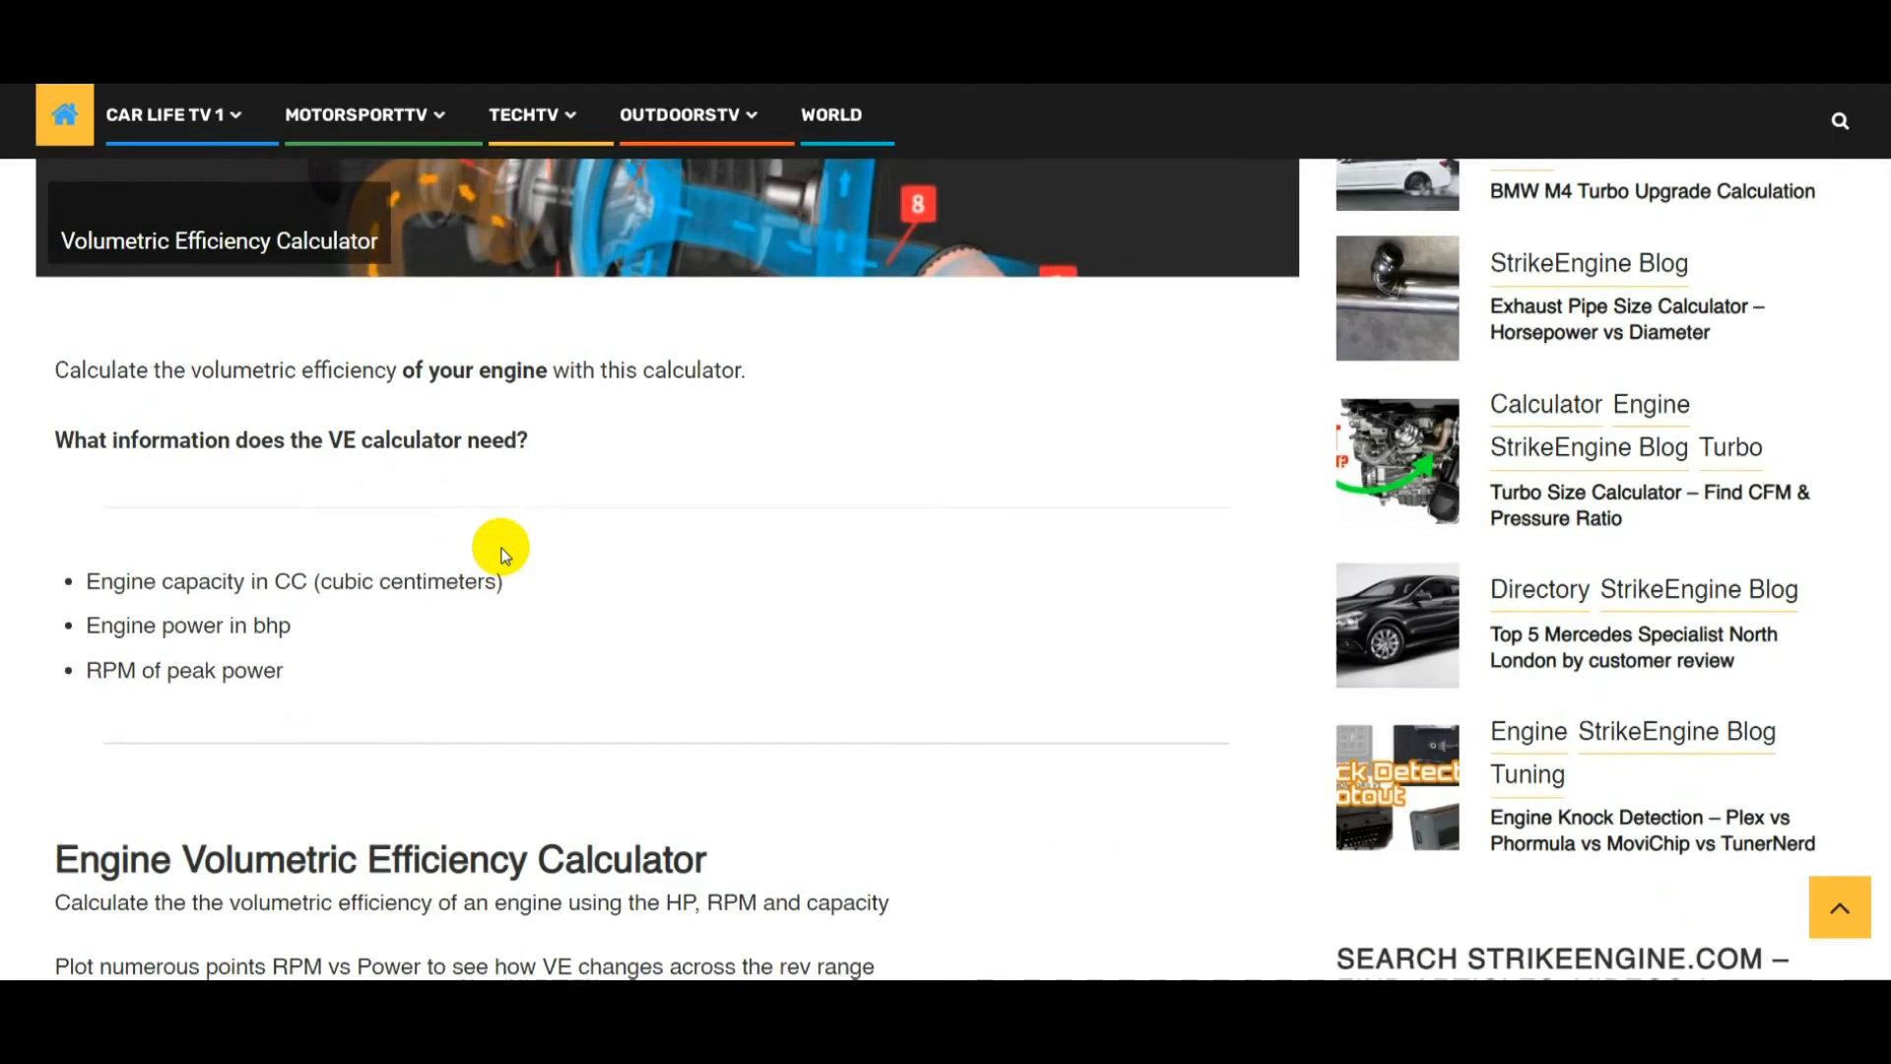
{"action": "scroll", "scroll_direction": "down", "scroll_amount": 3}
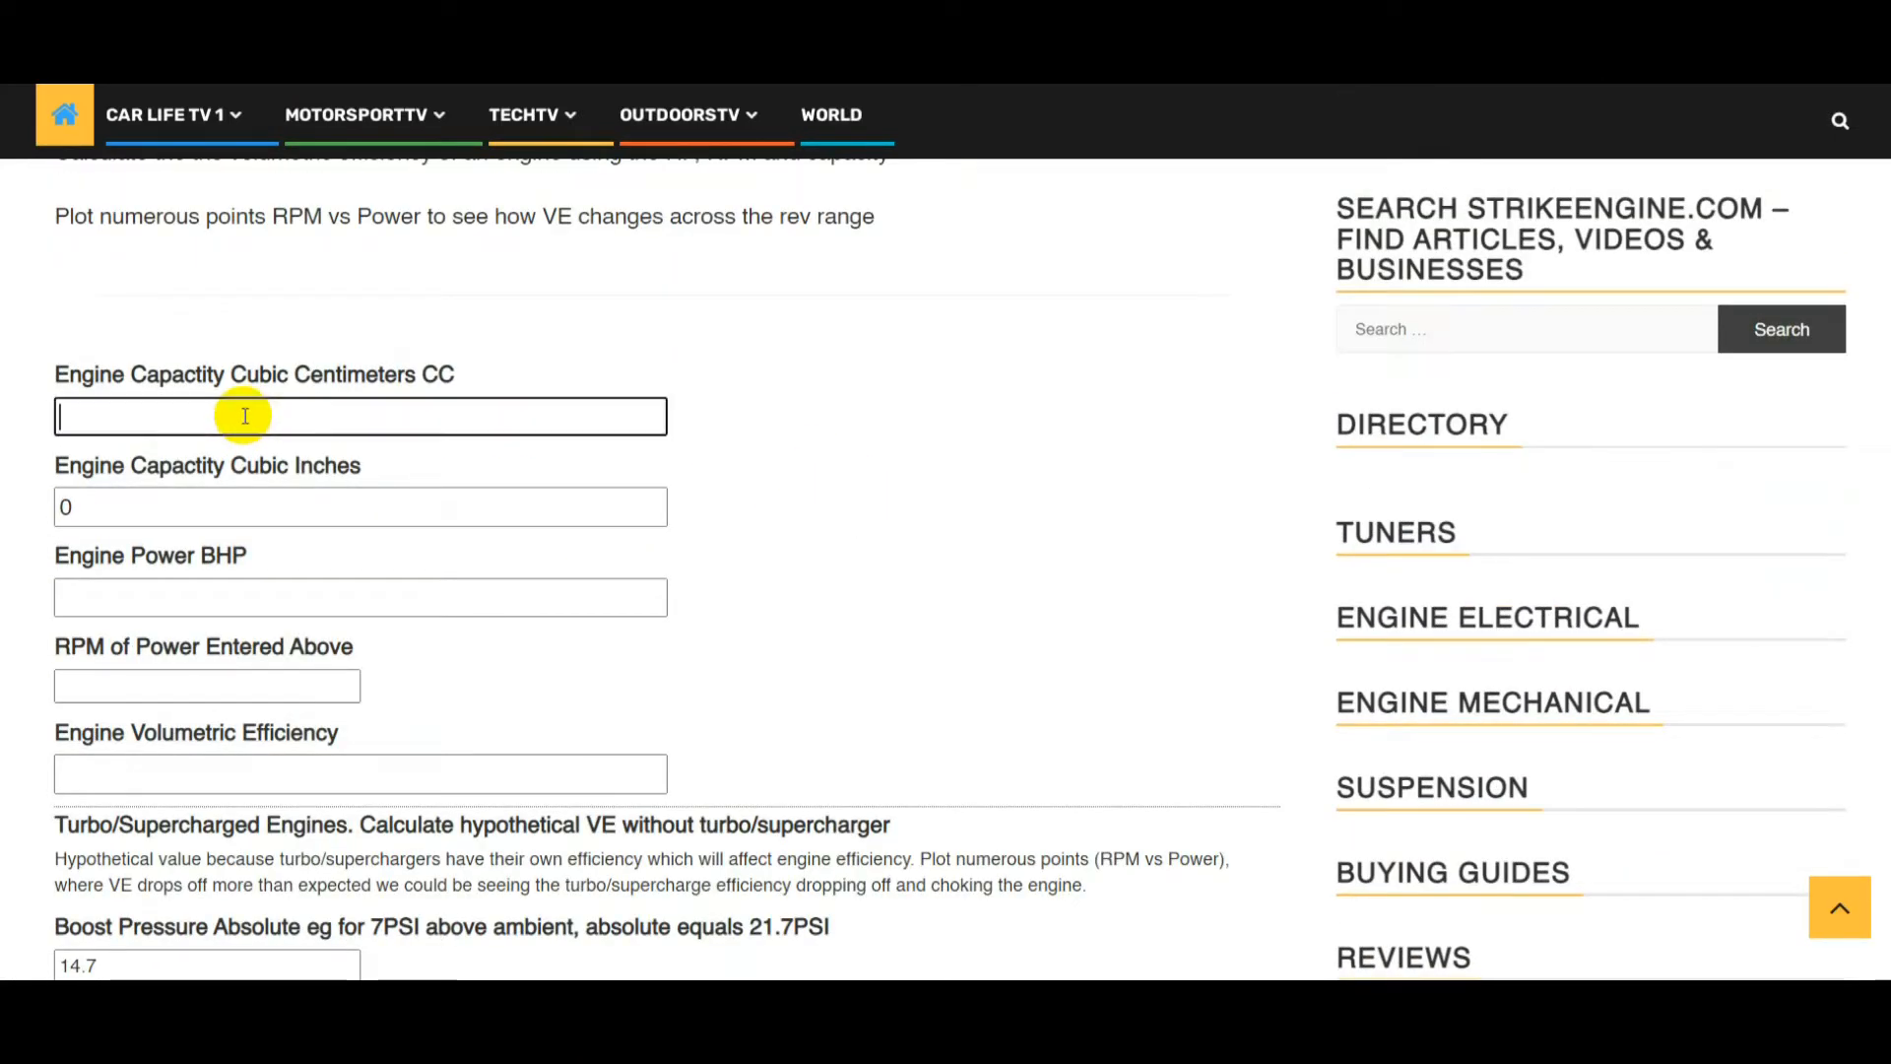
{"action": "mouse_move", "coordinate": [311, 403]}
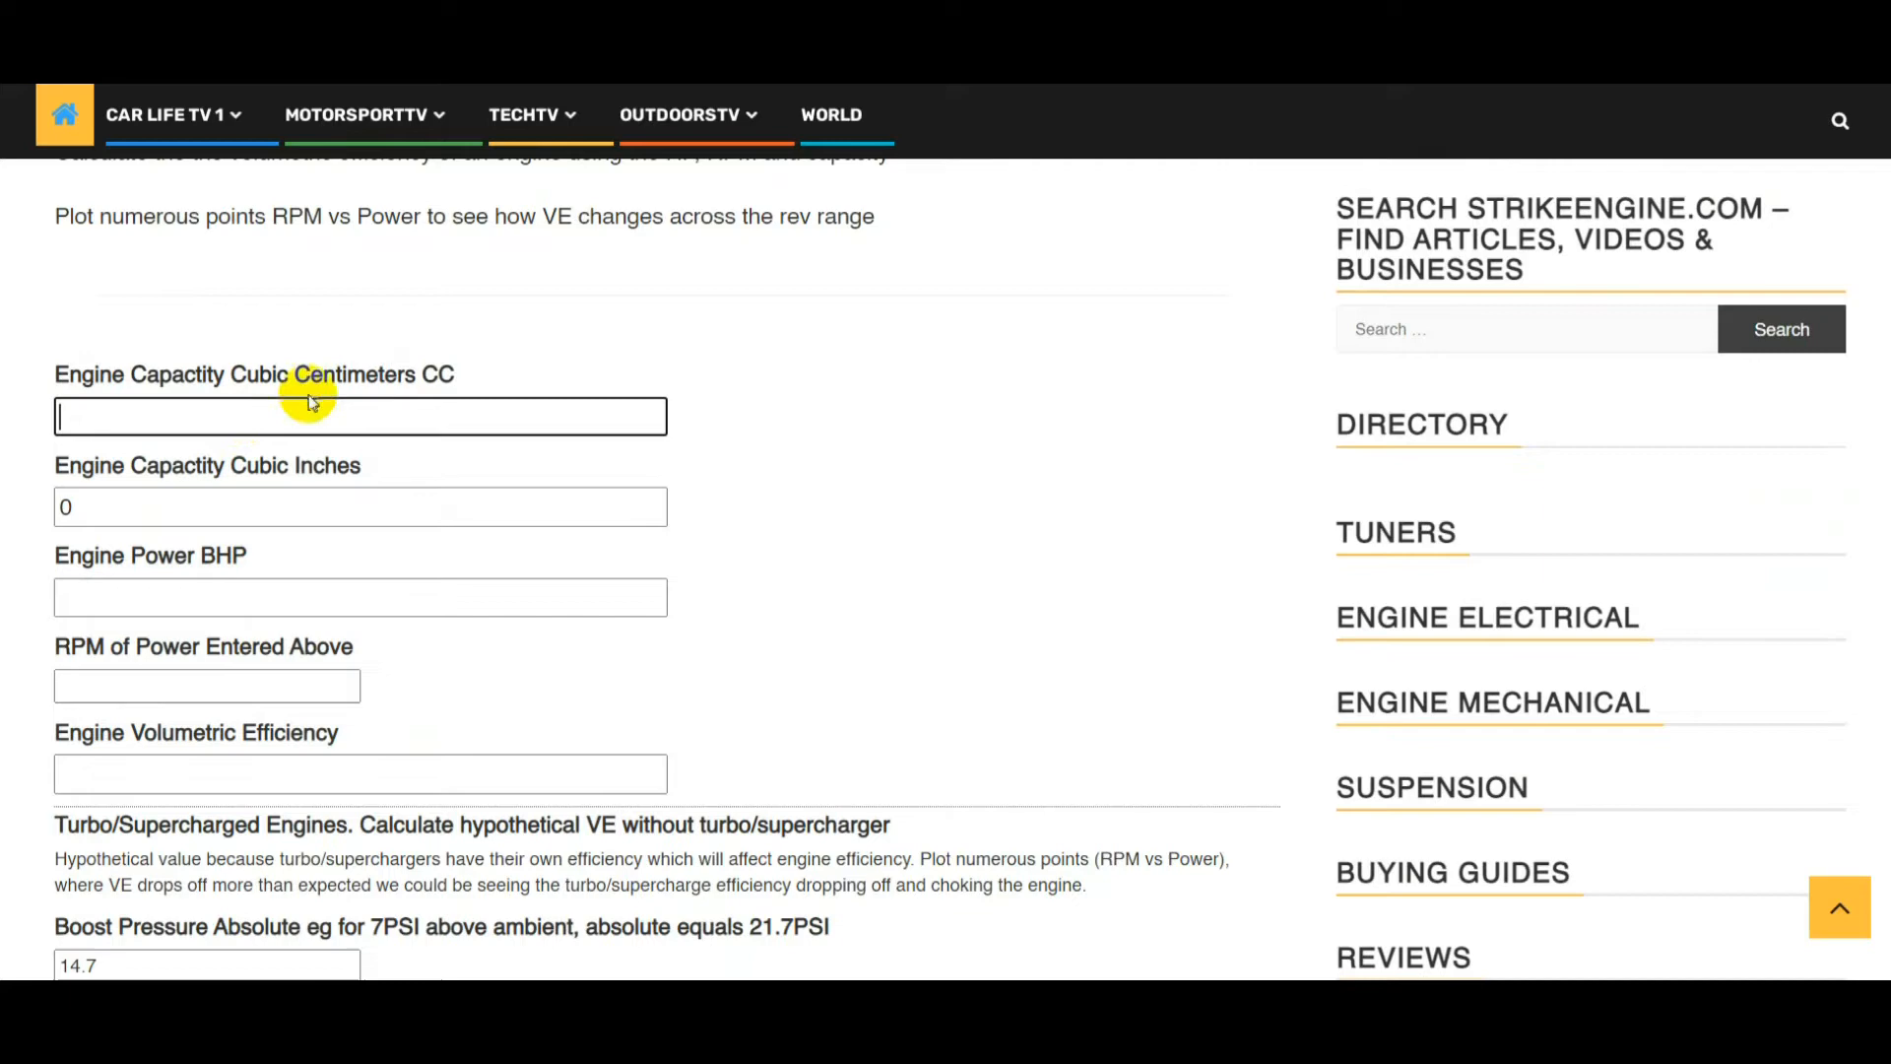
{"action": "type", "text": "3000"}
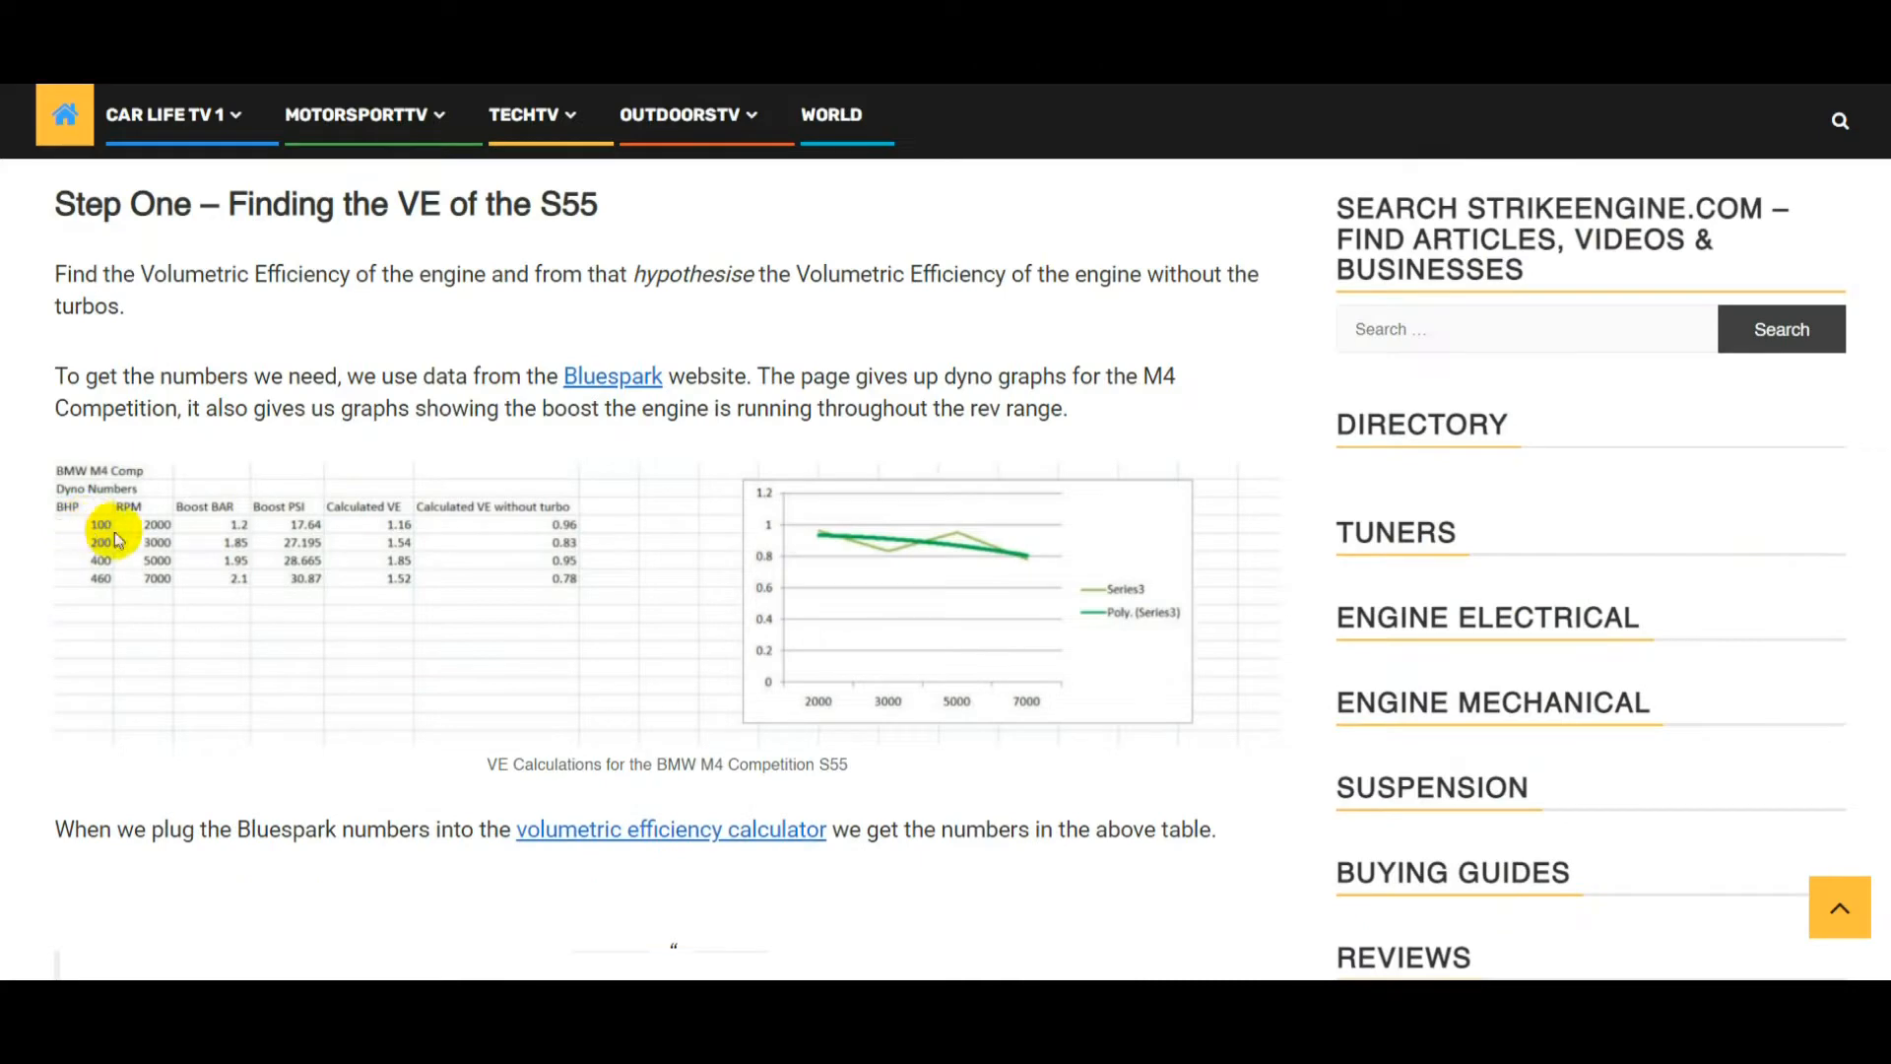
{"action": "scroll", "scroll_direction": "down", "scroll_amount": 3}
{"action": "type", "text": "17"}
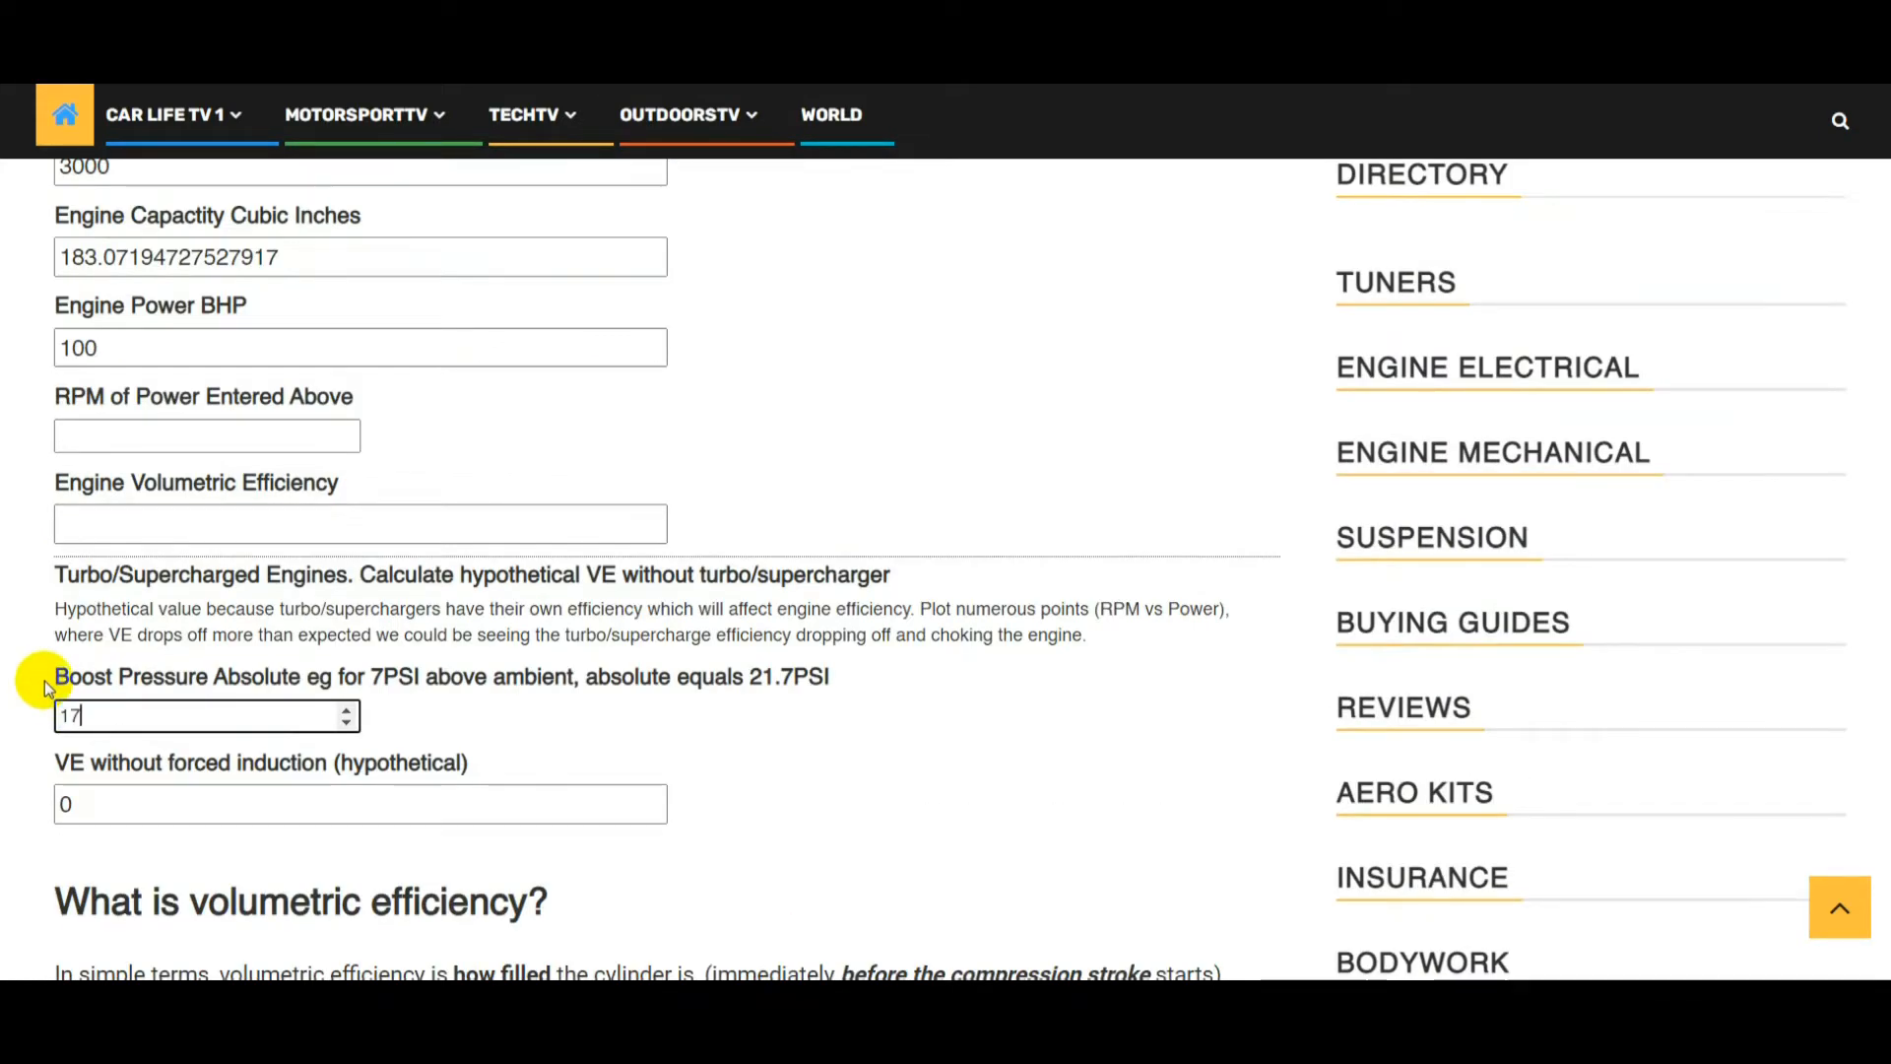
{"action": "scroll", "scroll_direction": "up", "scroll_amount": 3}
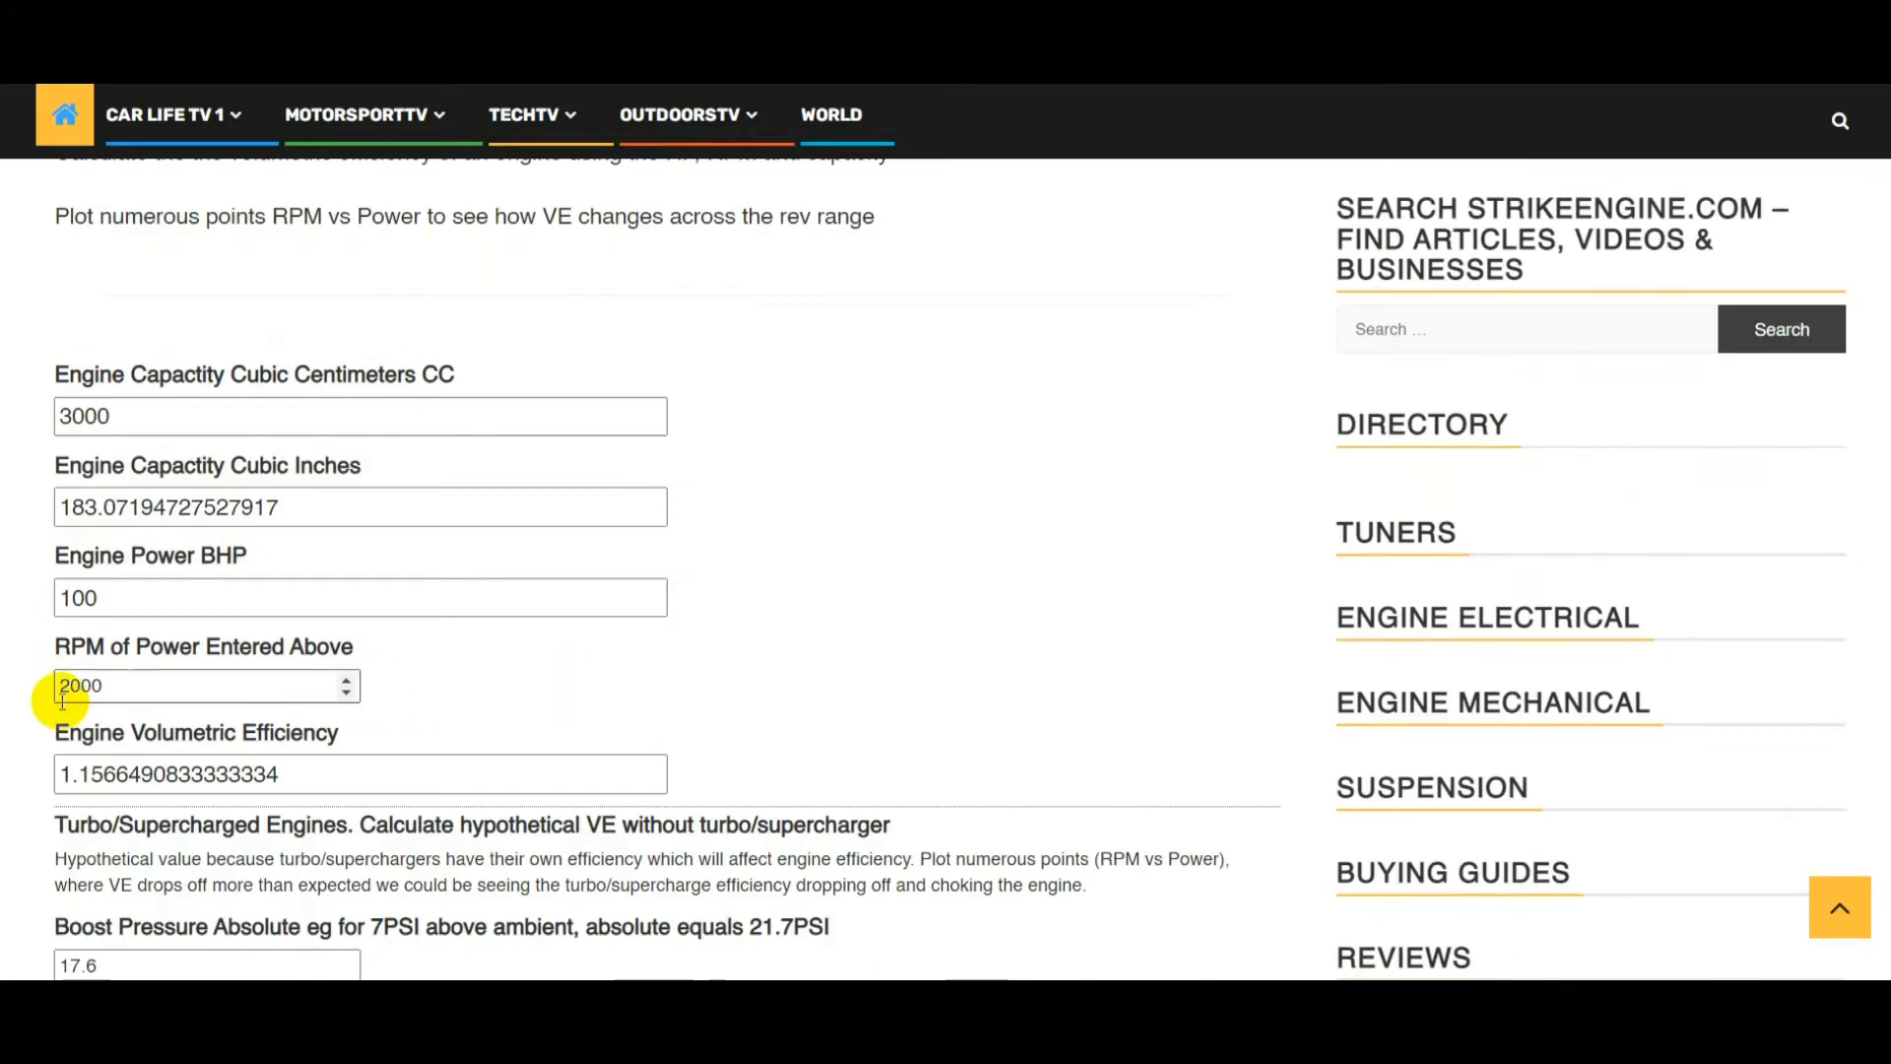
{"action": "scroll", "scroll_direction": "down", "scroll_amount": 3}
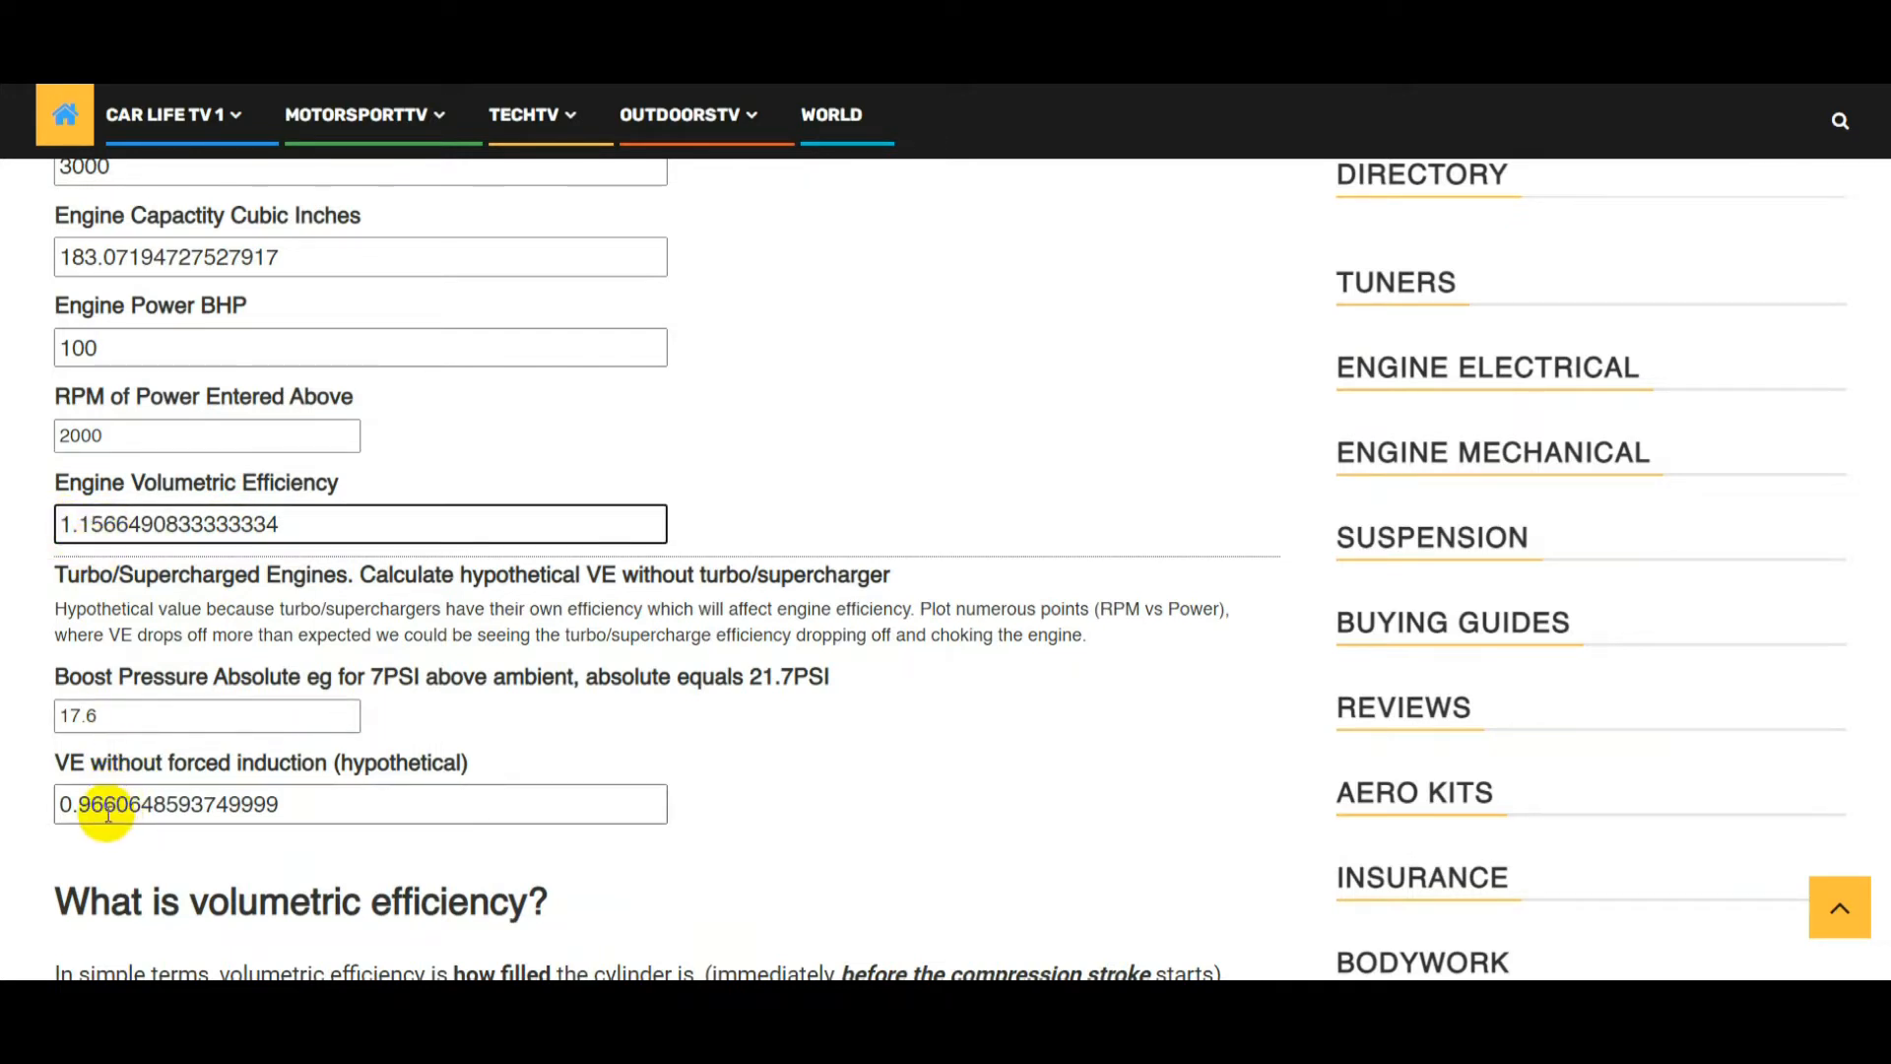
{"action": "mouse_move", "coordinate": [37, 850]}
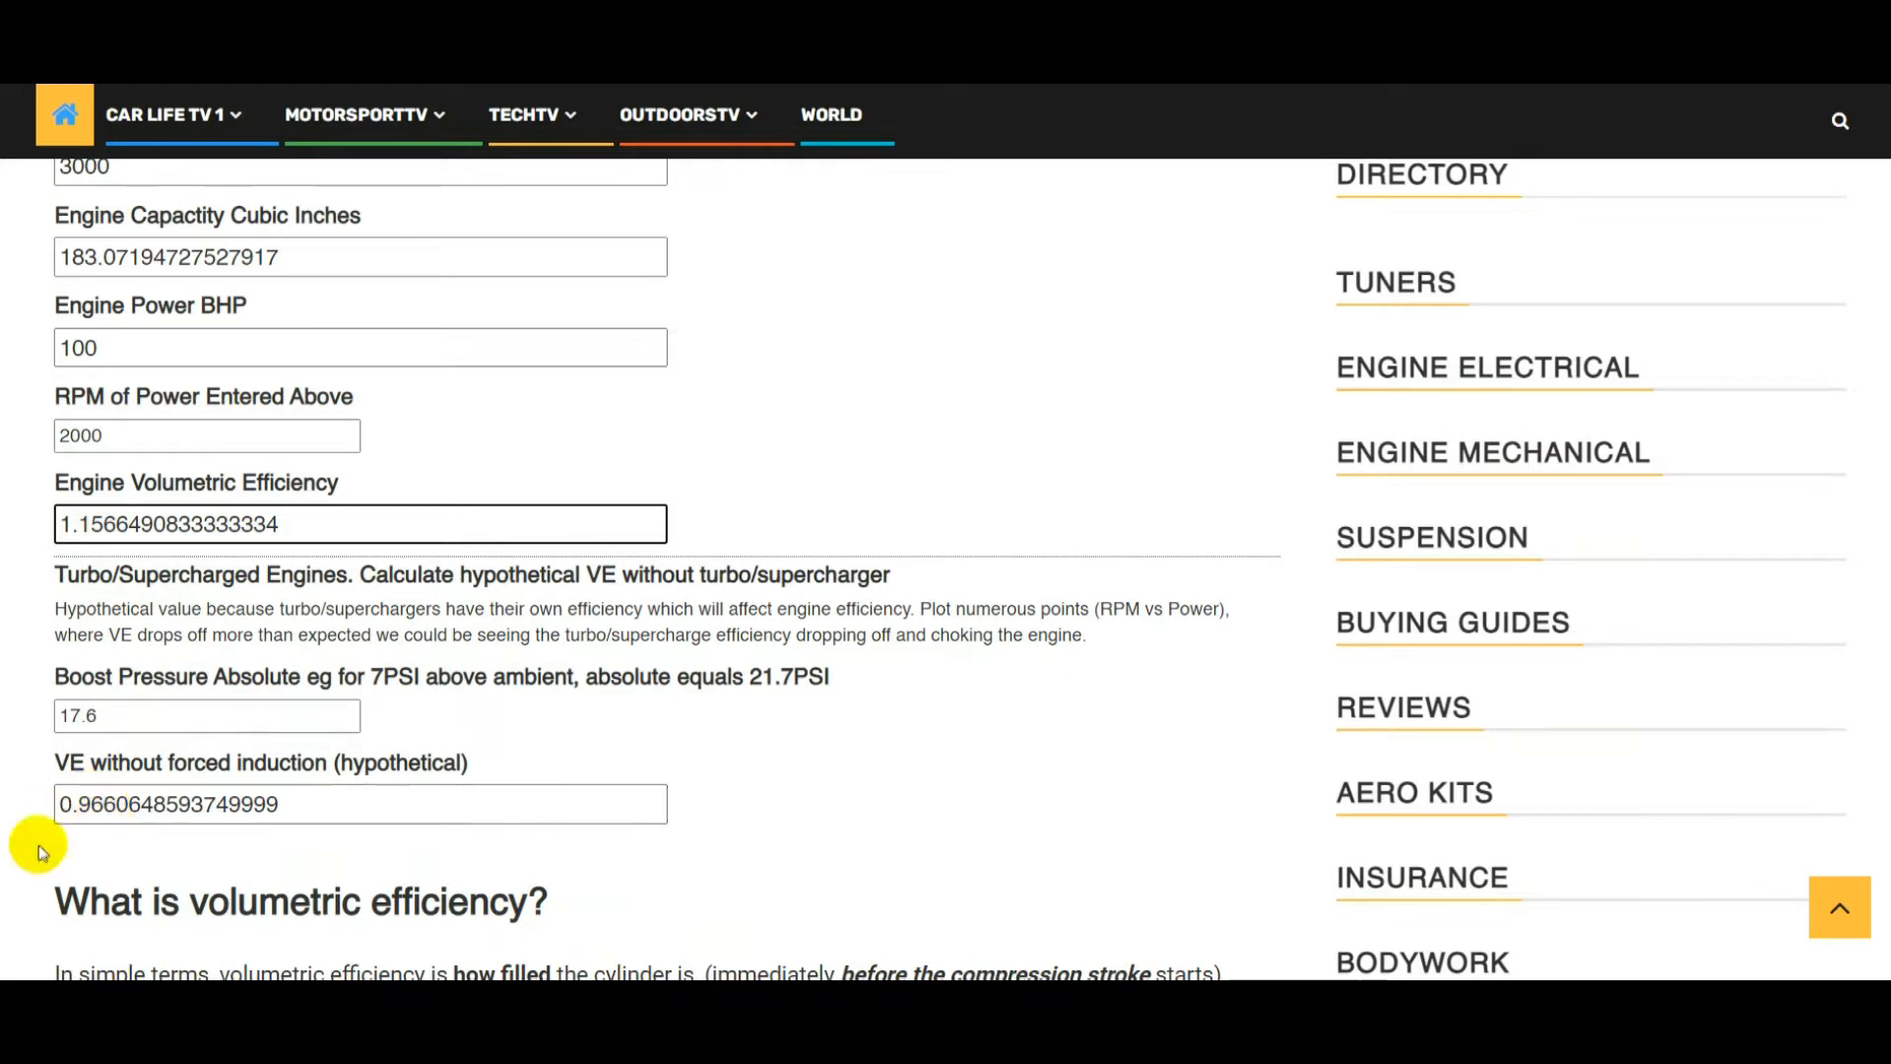
{"action": "left_click", "coordinate": [84, 804]}
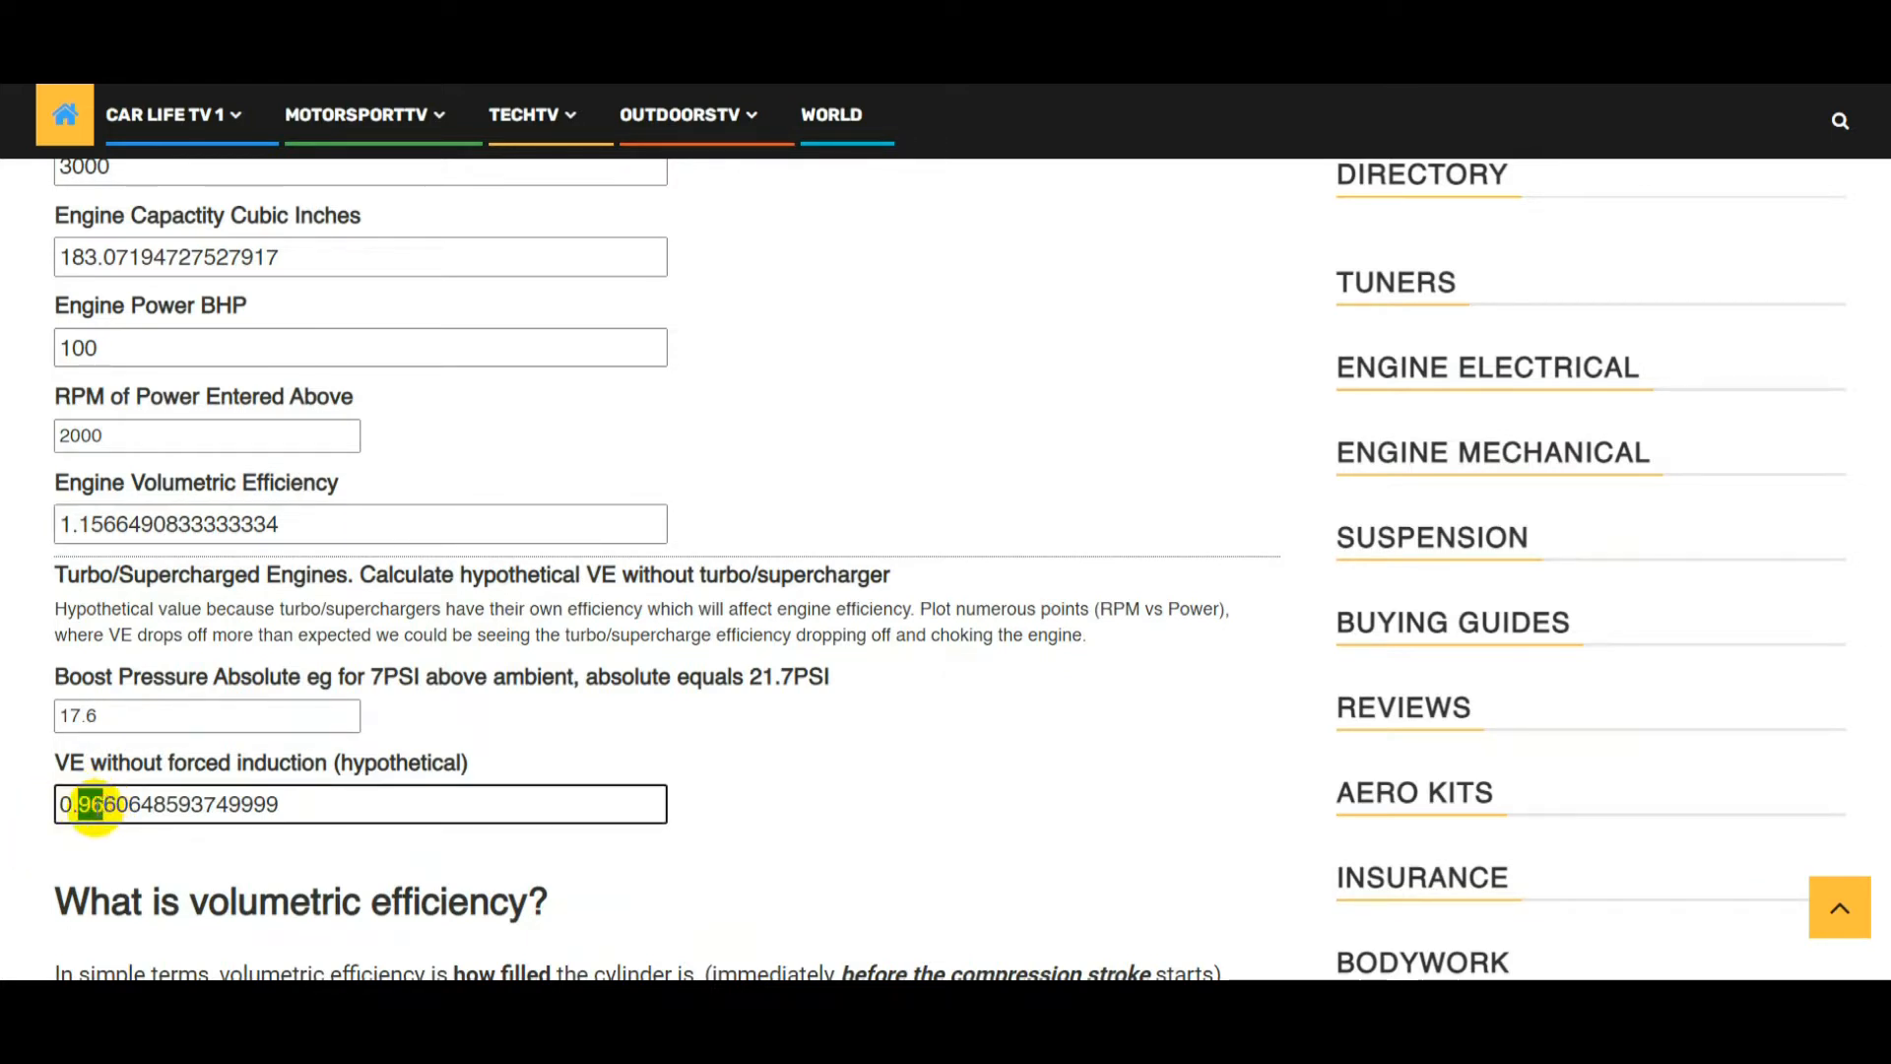
{"action": "scroll", "scroll_direction": "up", "scroll_amount": 3}
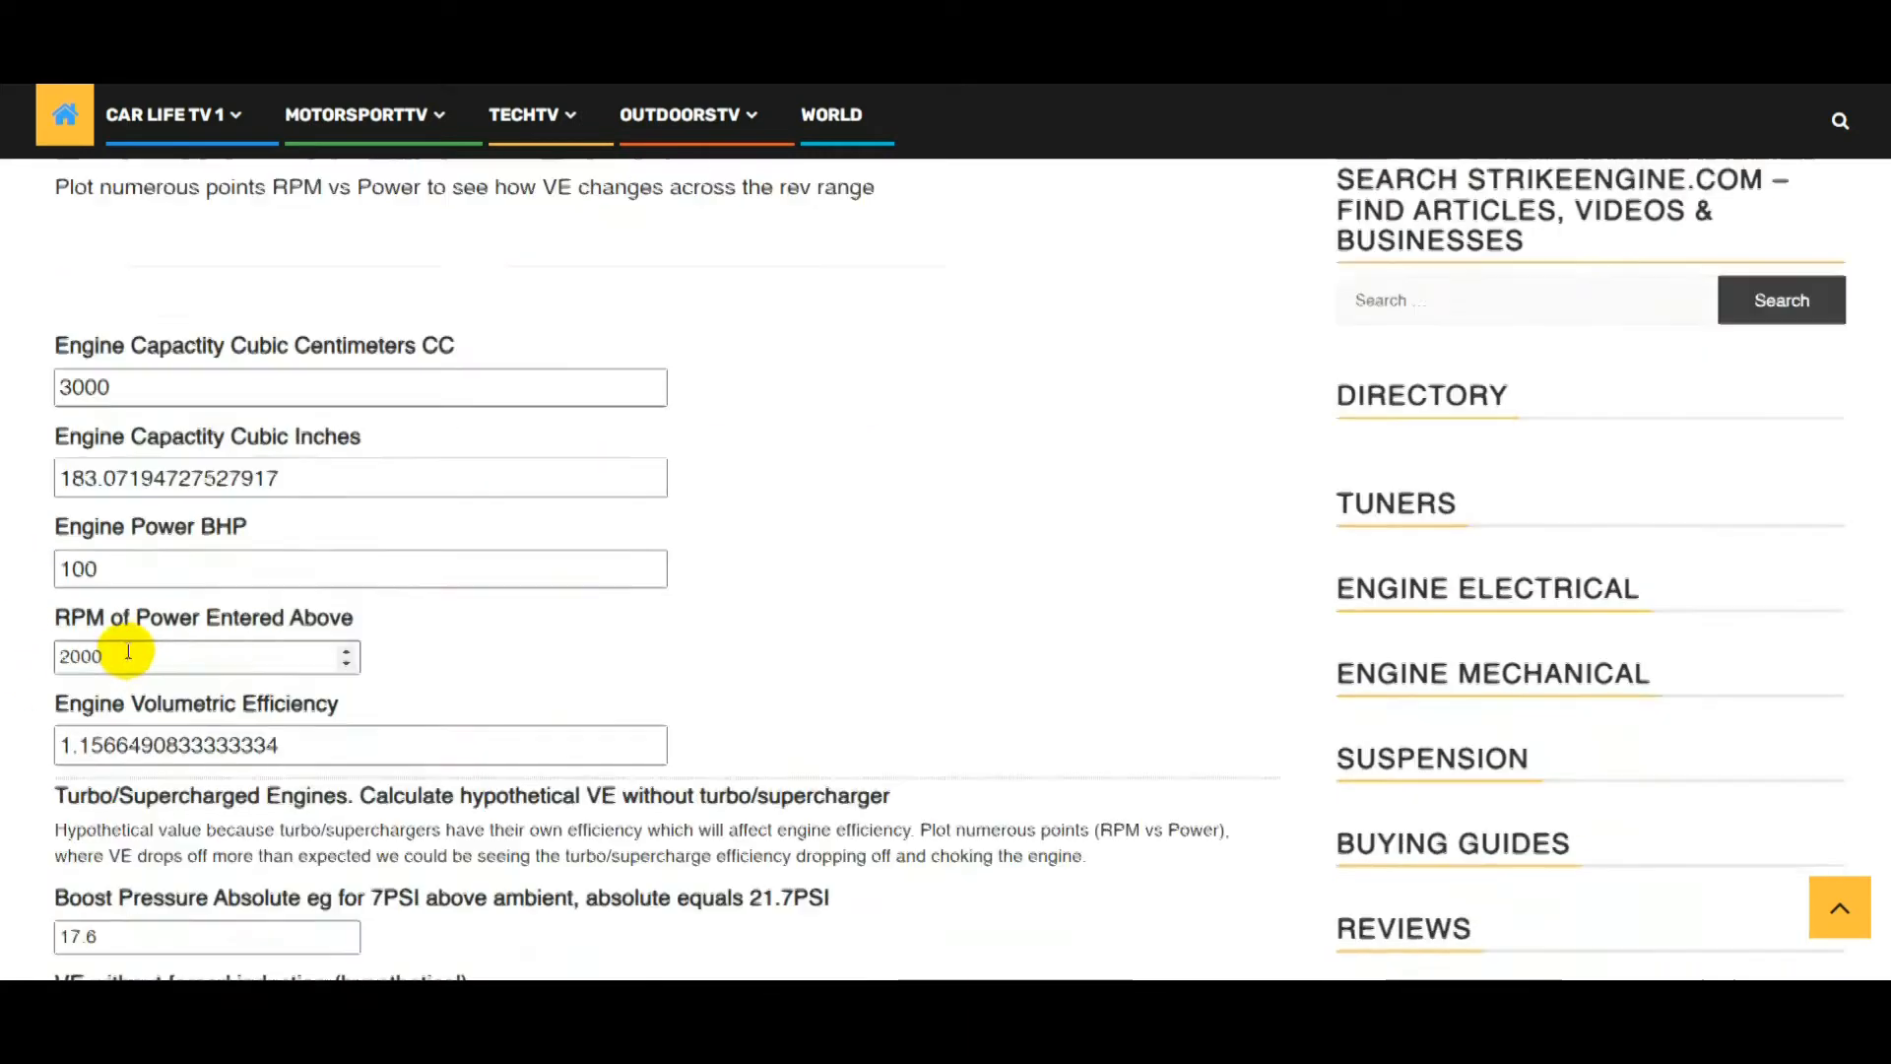
{"action": "scroll", "scroll_direction": "down", "scroll_amount": 3}
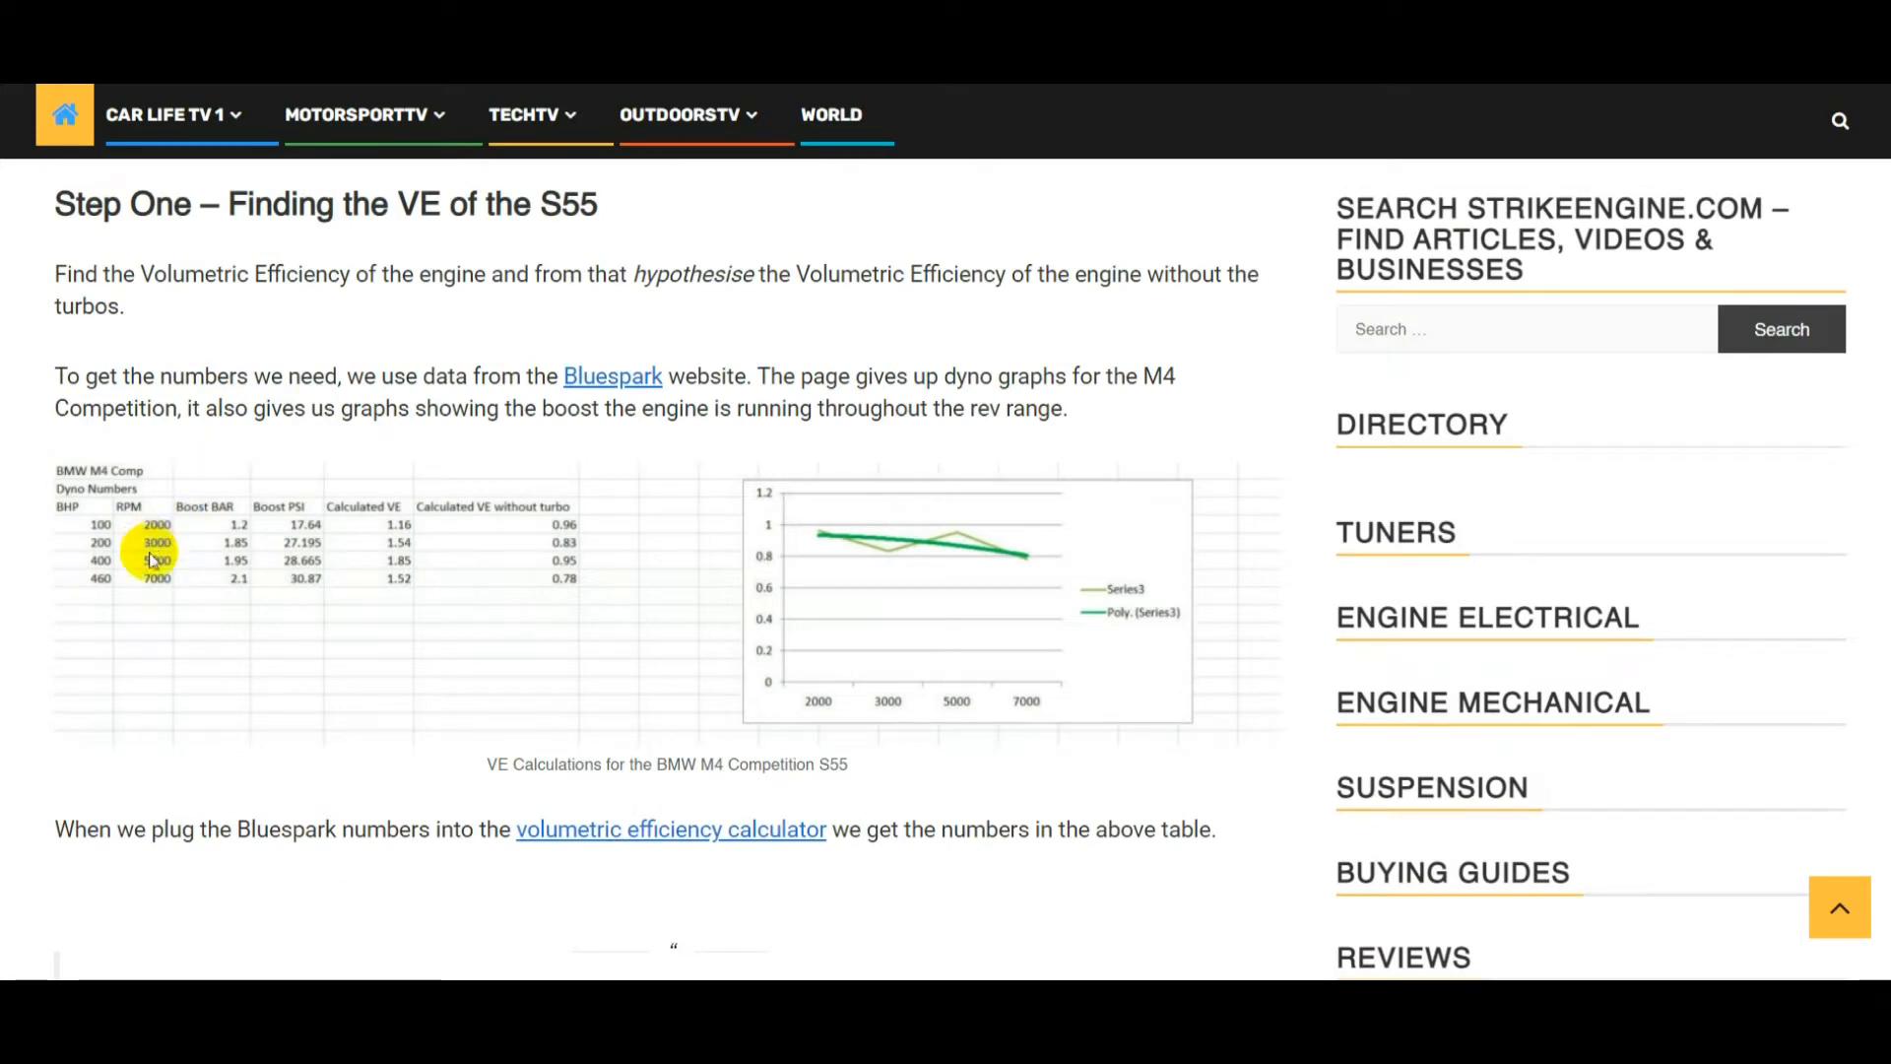
{"action": "mouse_move", "coordinate": [229, 555]}
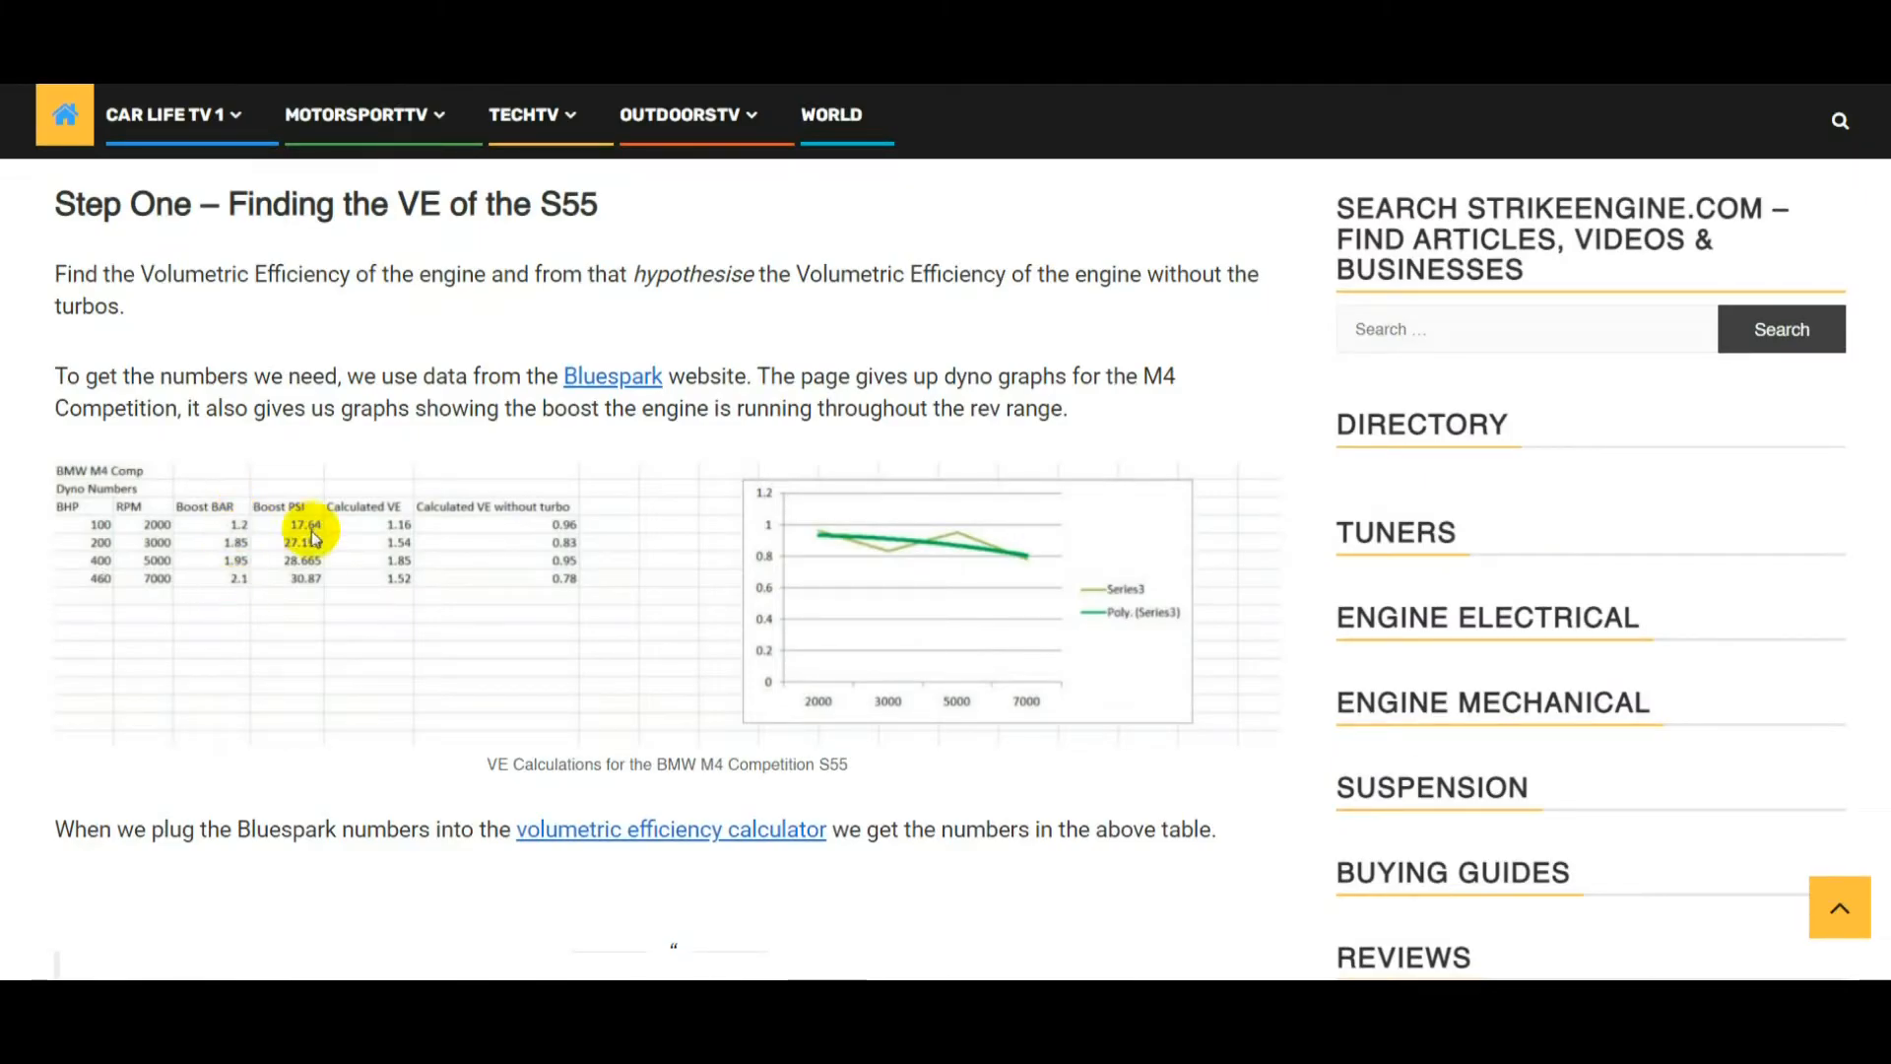
{"action": "mouse_move", "coordinate": [404, 619]}
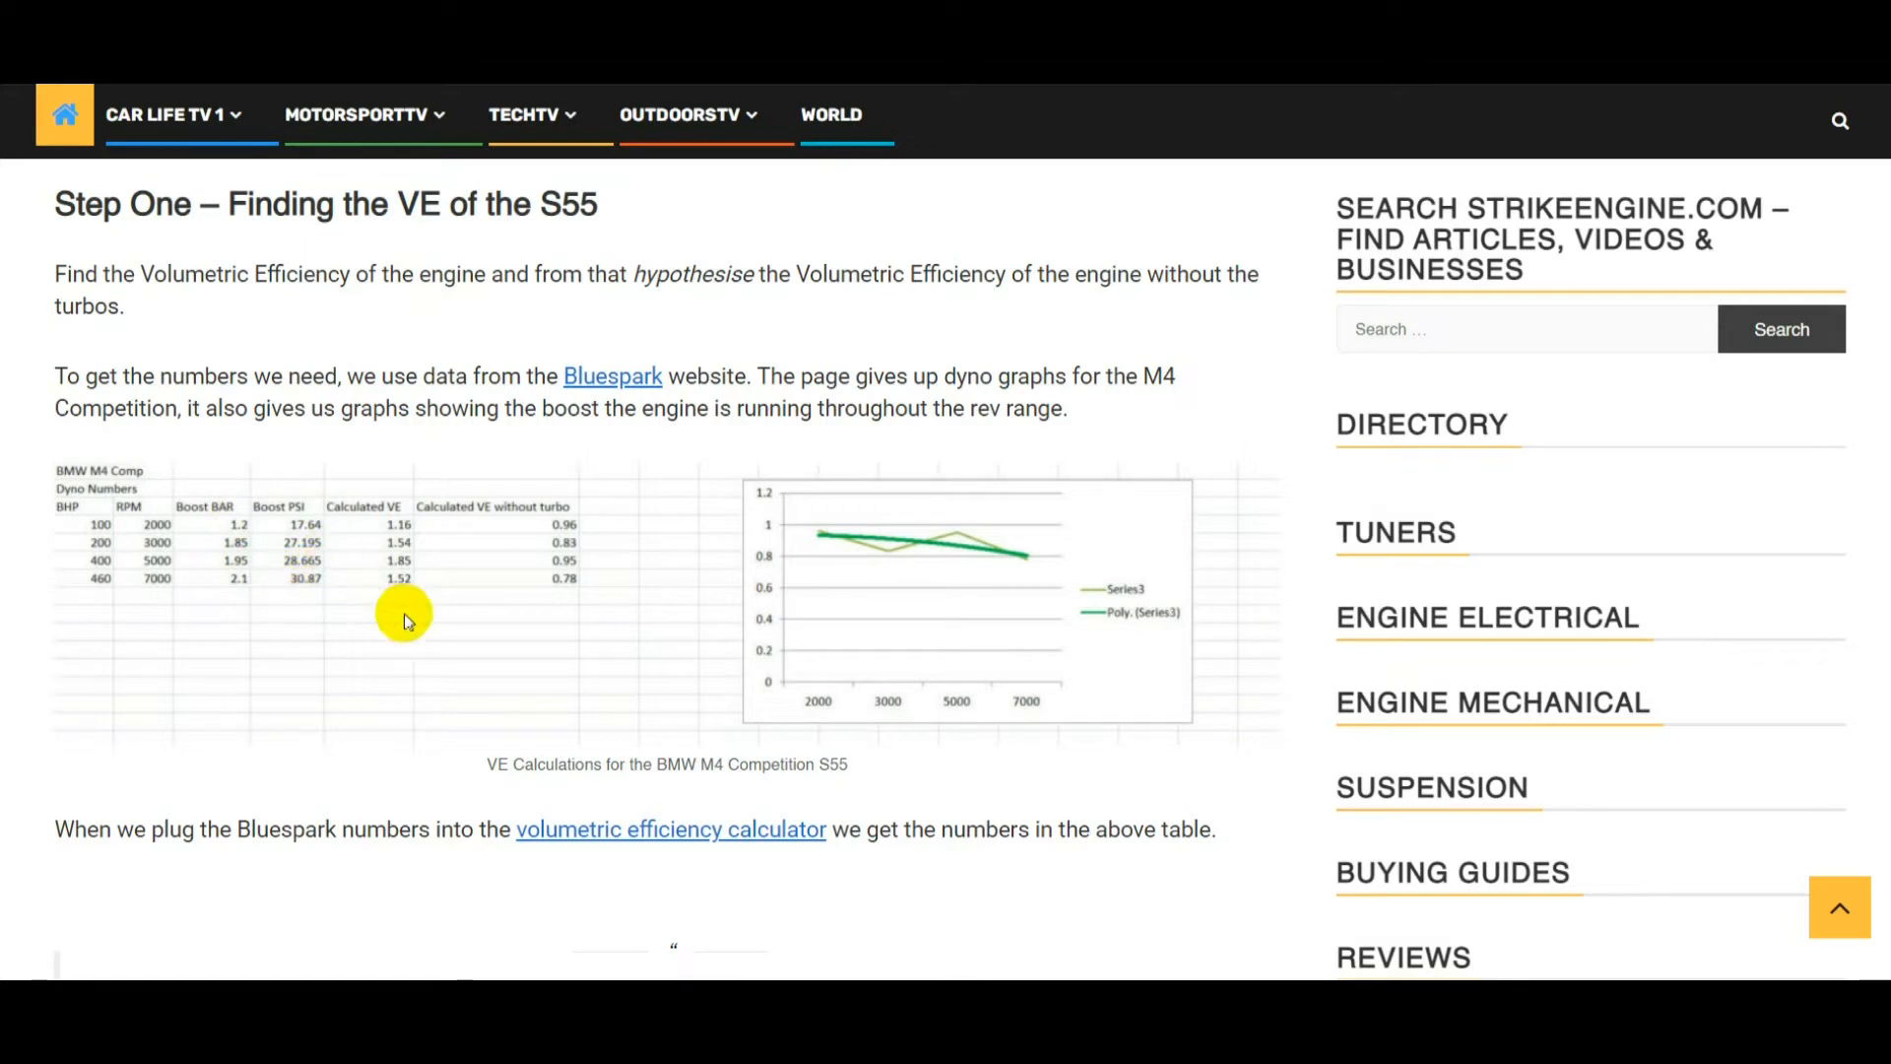
{"action": "mouse_move", "coordinate": [525, 536]}
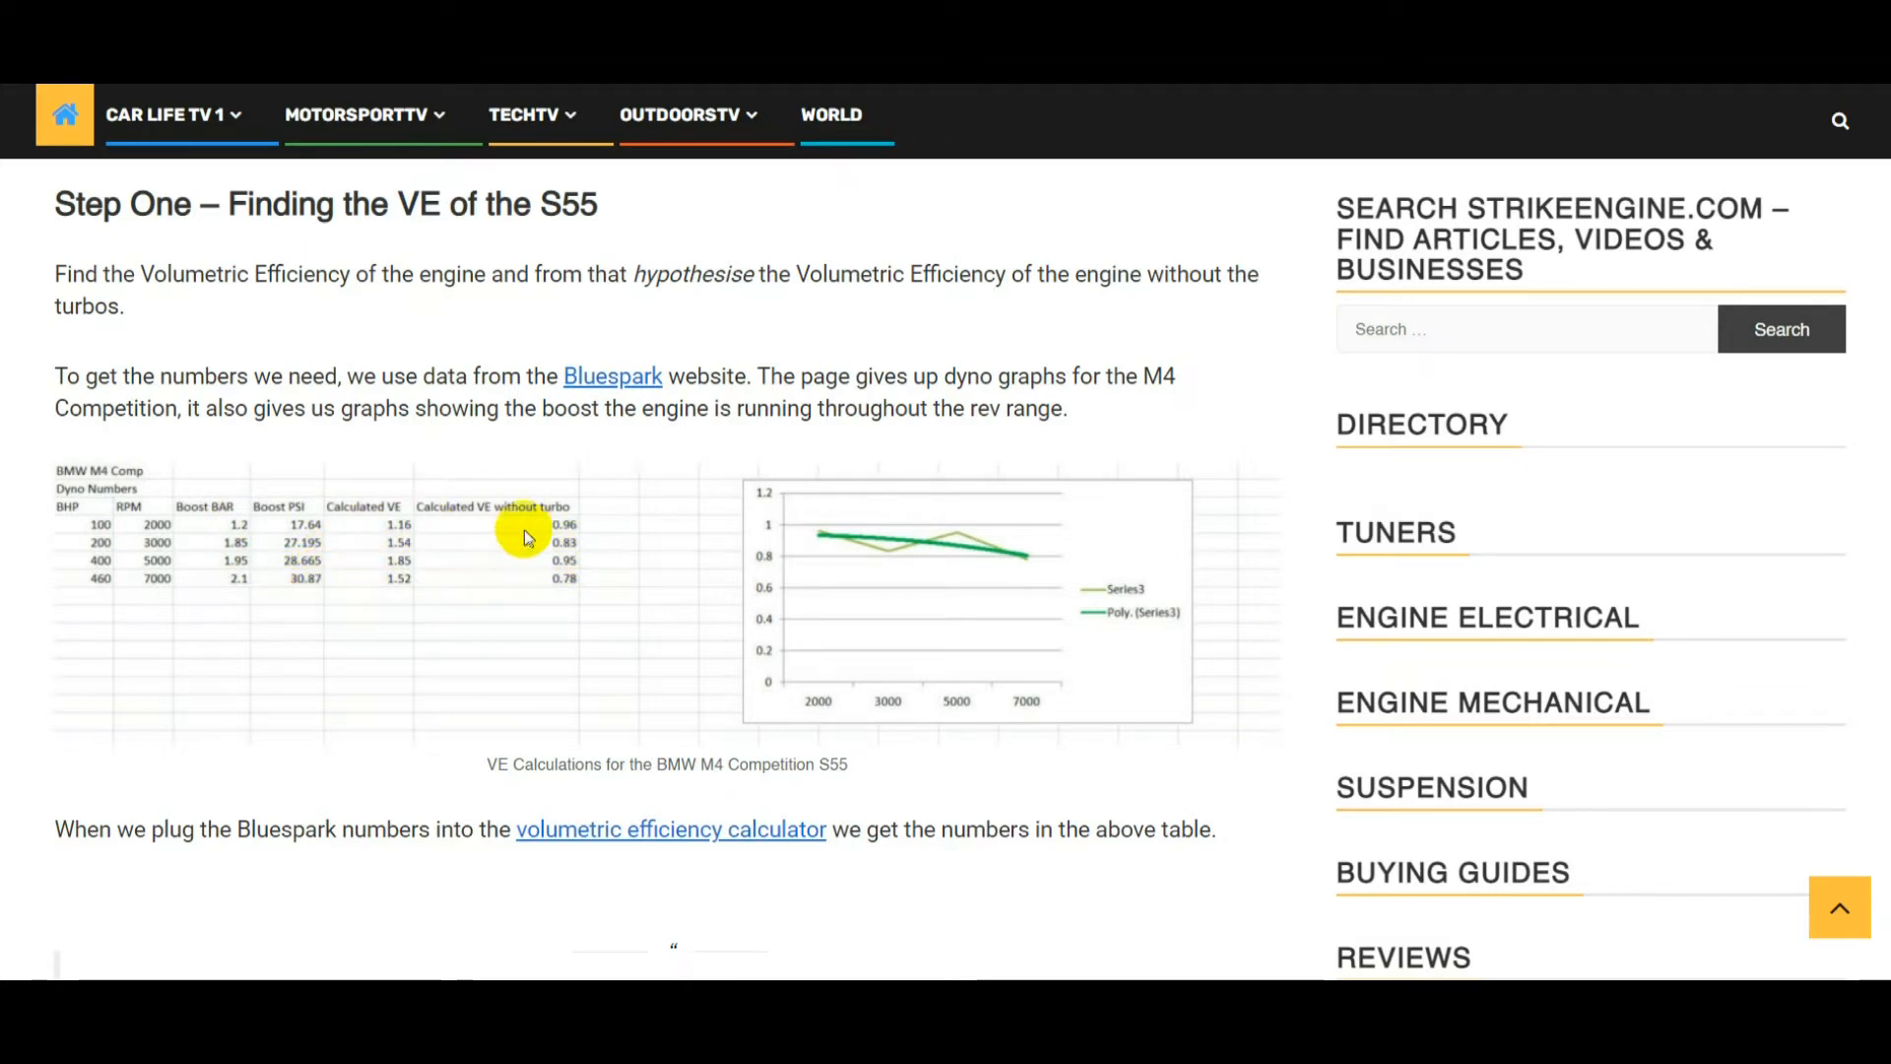
{"action": "mouse_move", "coordinate": [545, 592]}
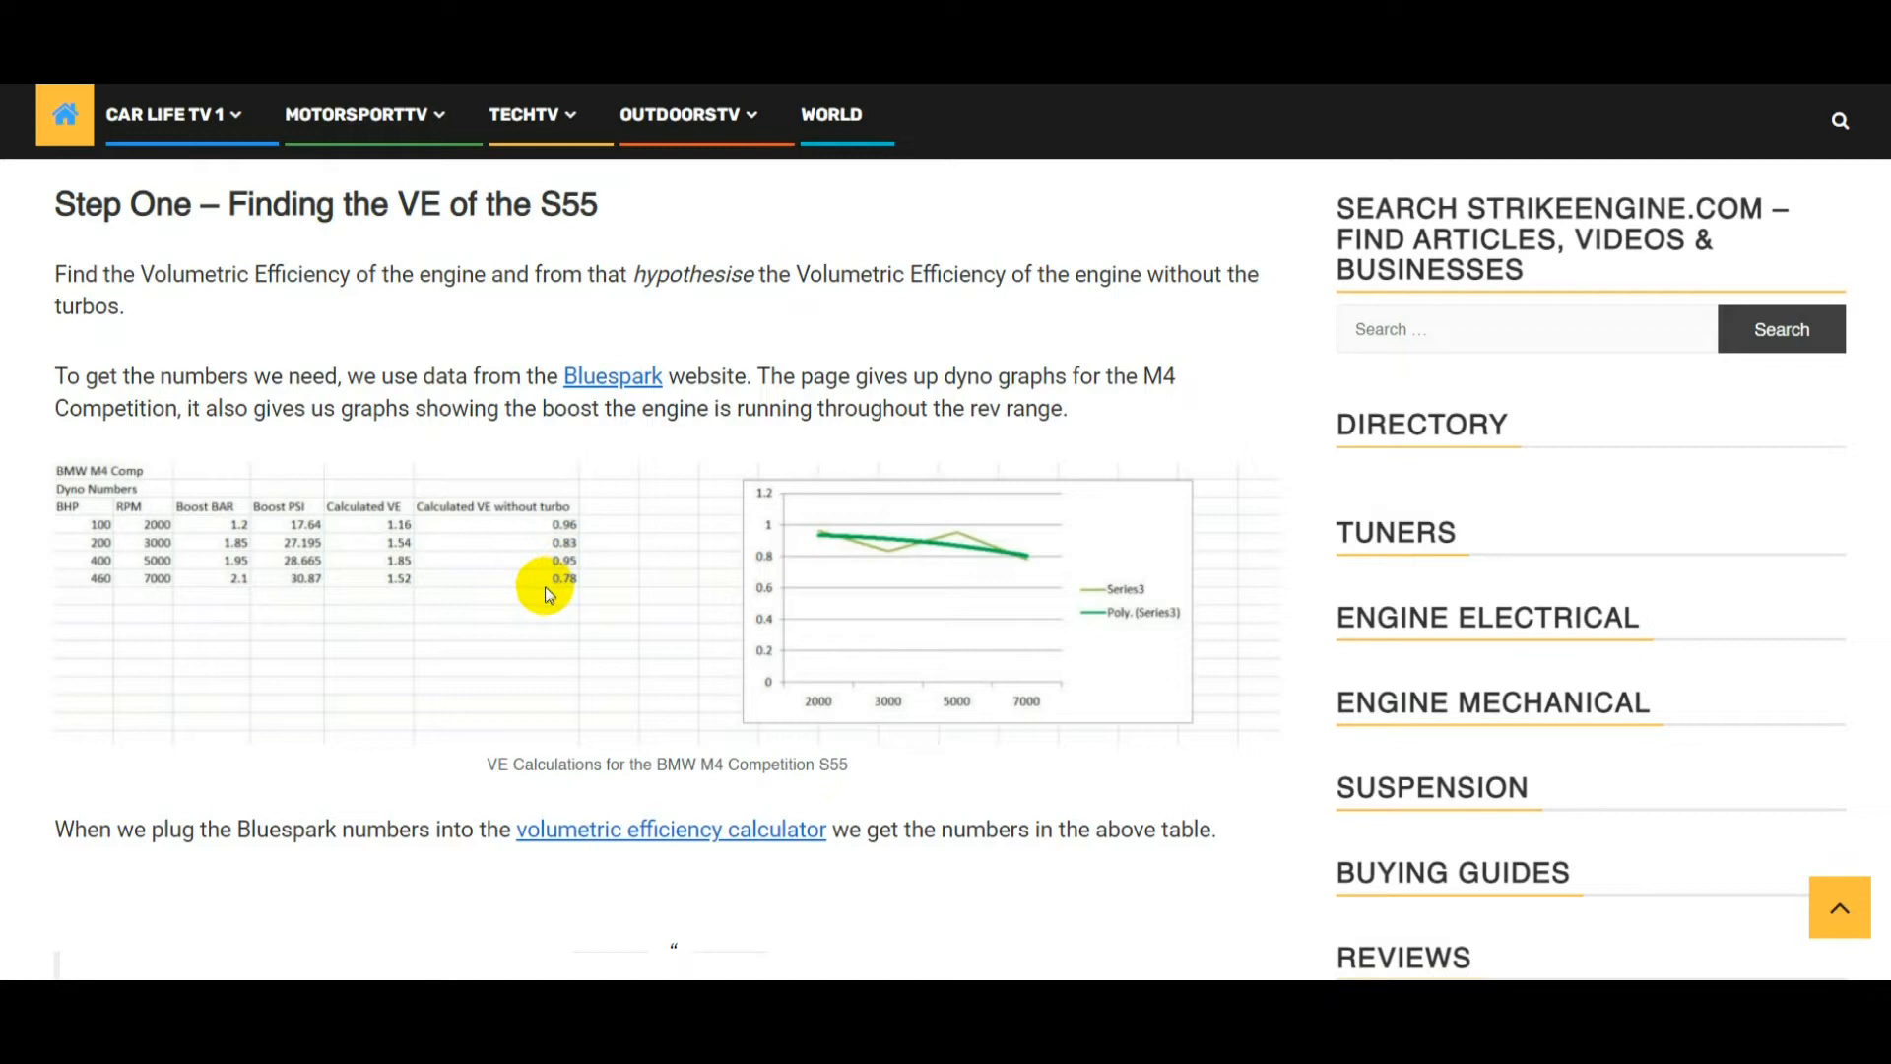
{"action": "mouse_move", "coordinate": [564, 591]}
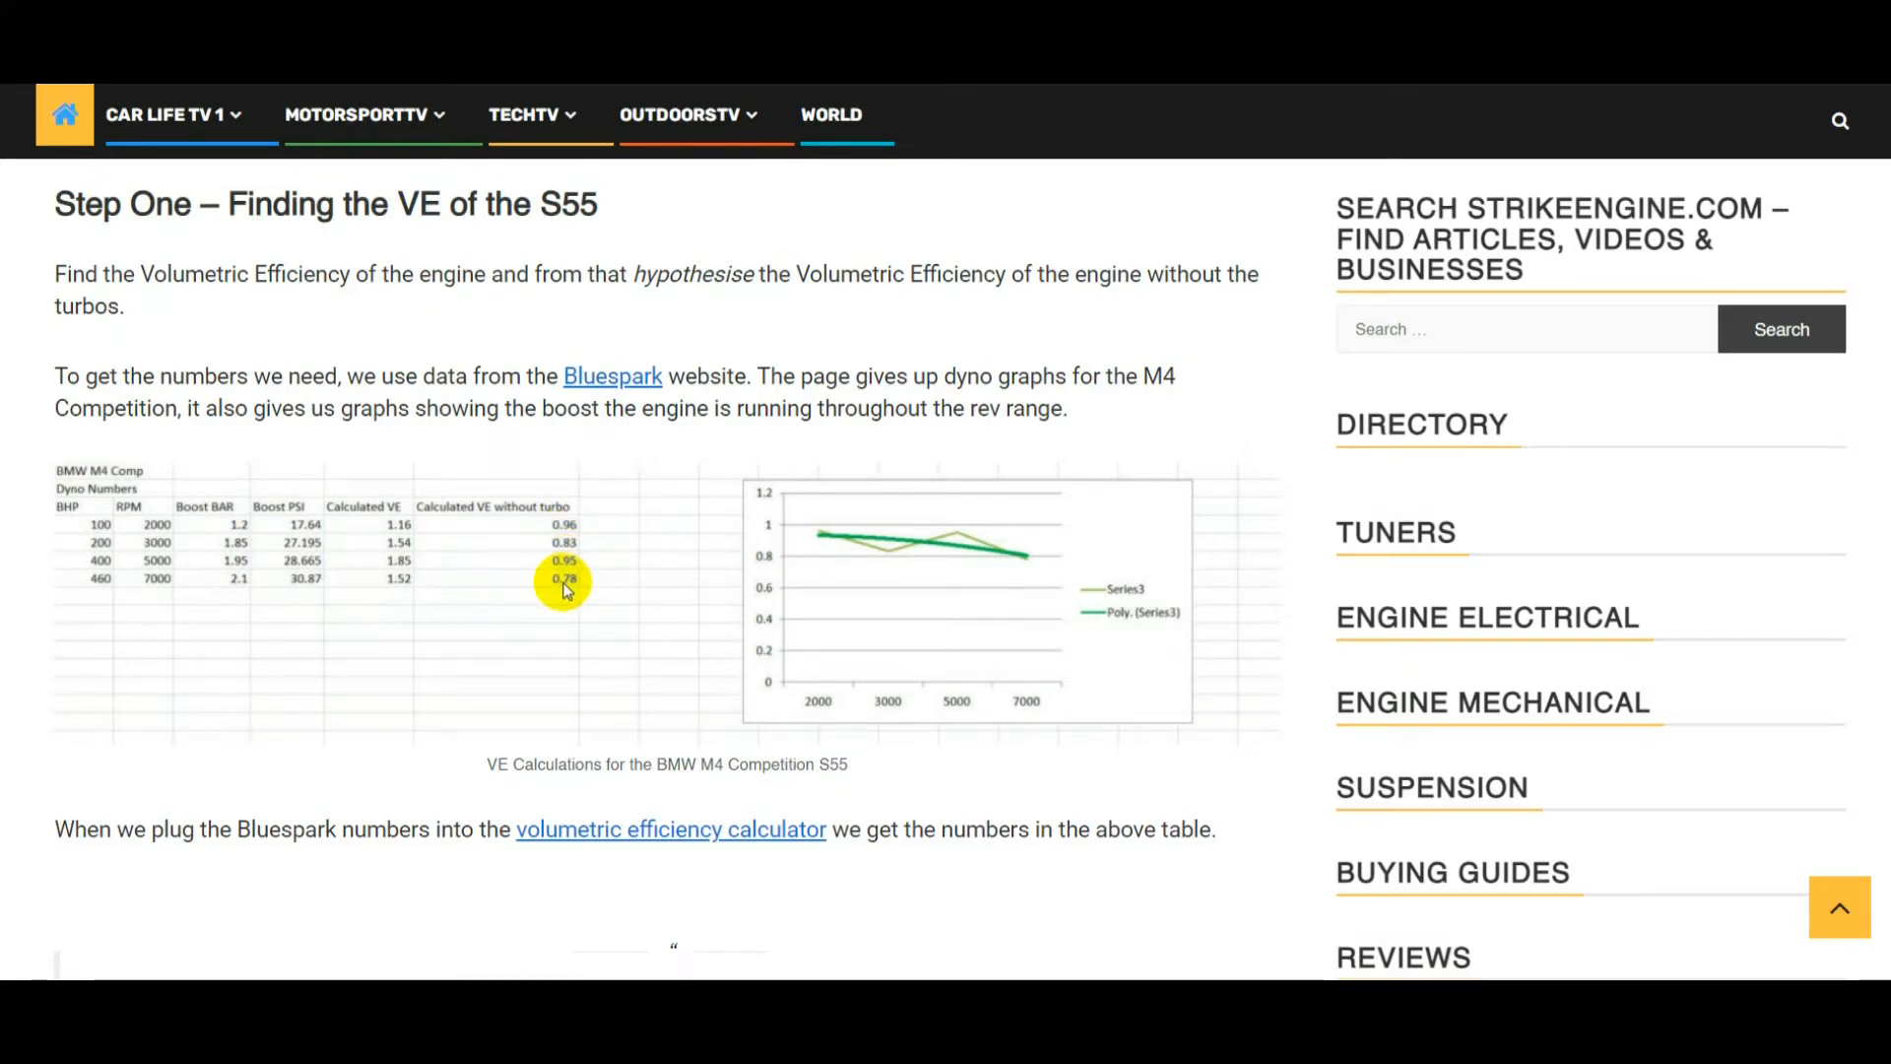
{"action": "mouse_move", "coordinate": [450, 573]}
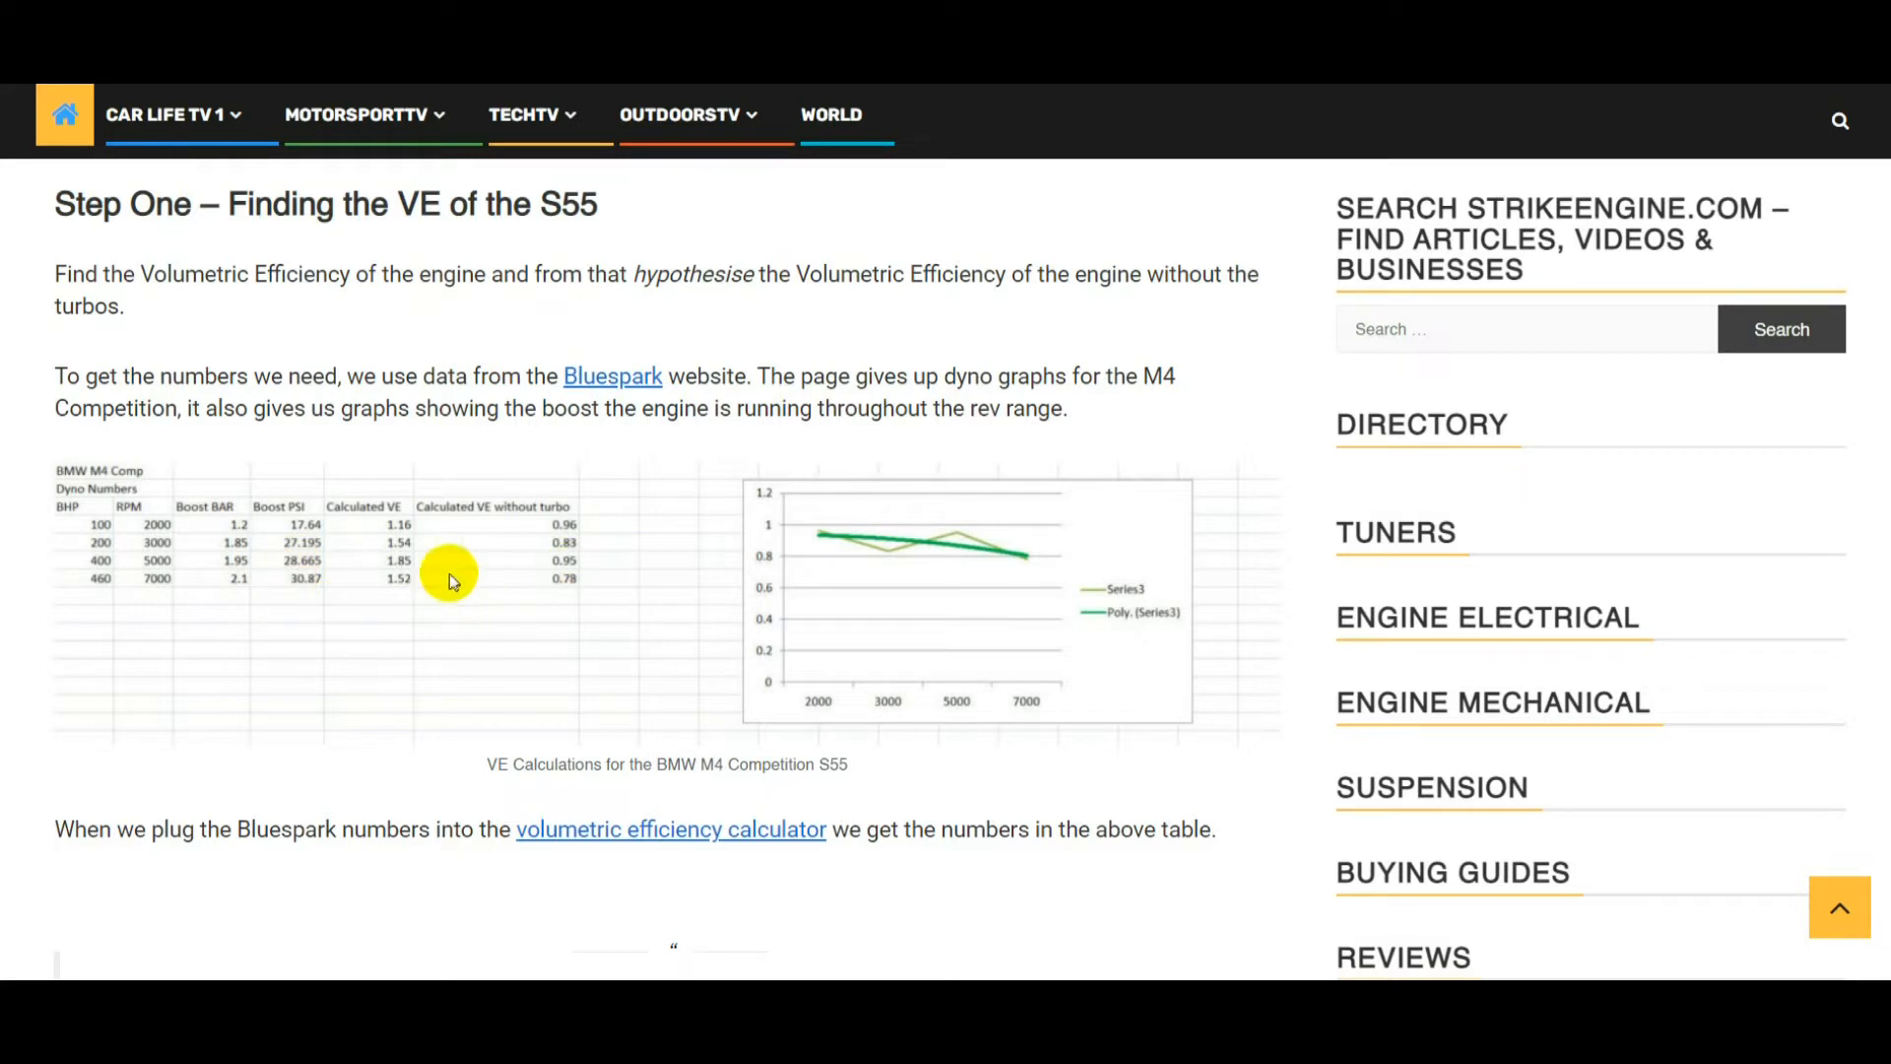
{"action": "mouse_move", "coordinate": [90, 589]}
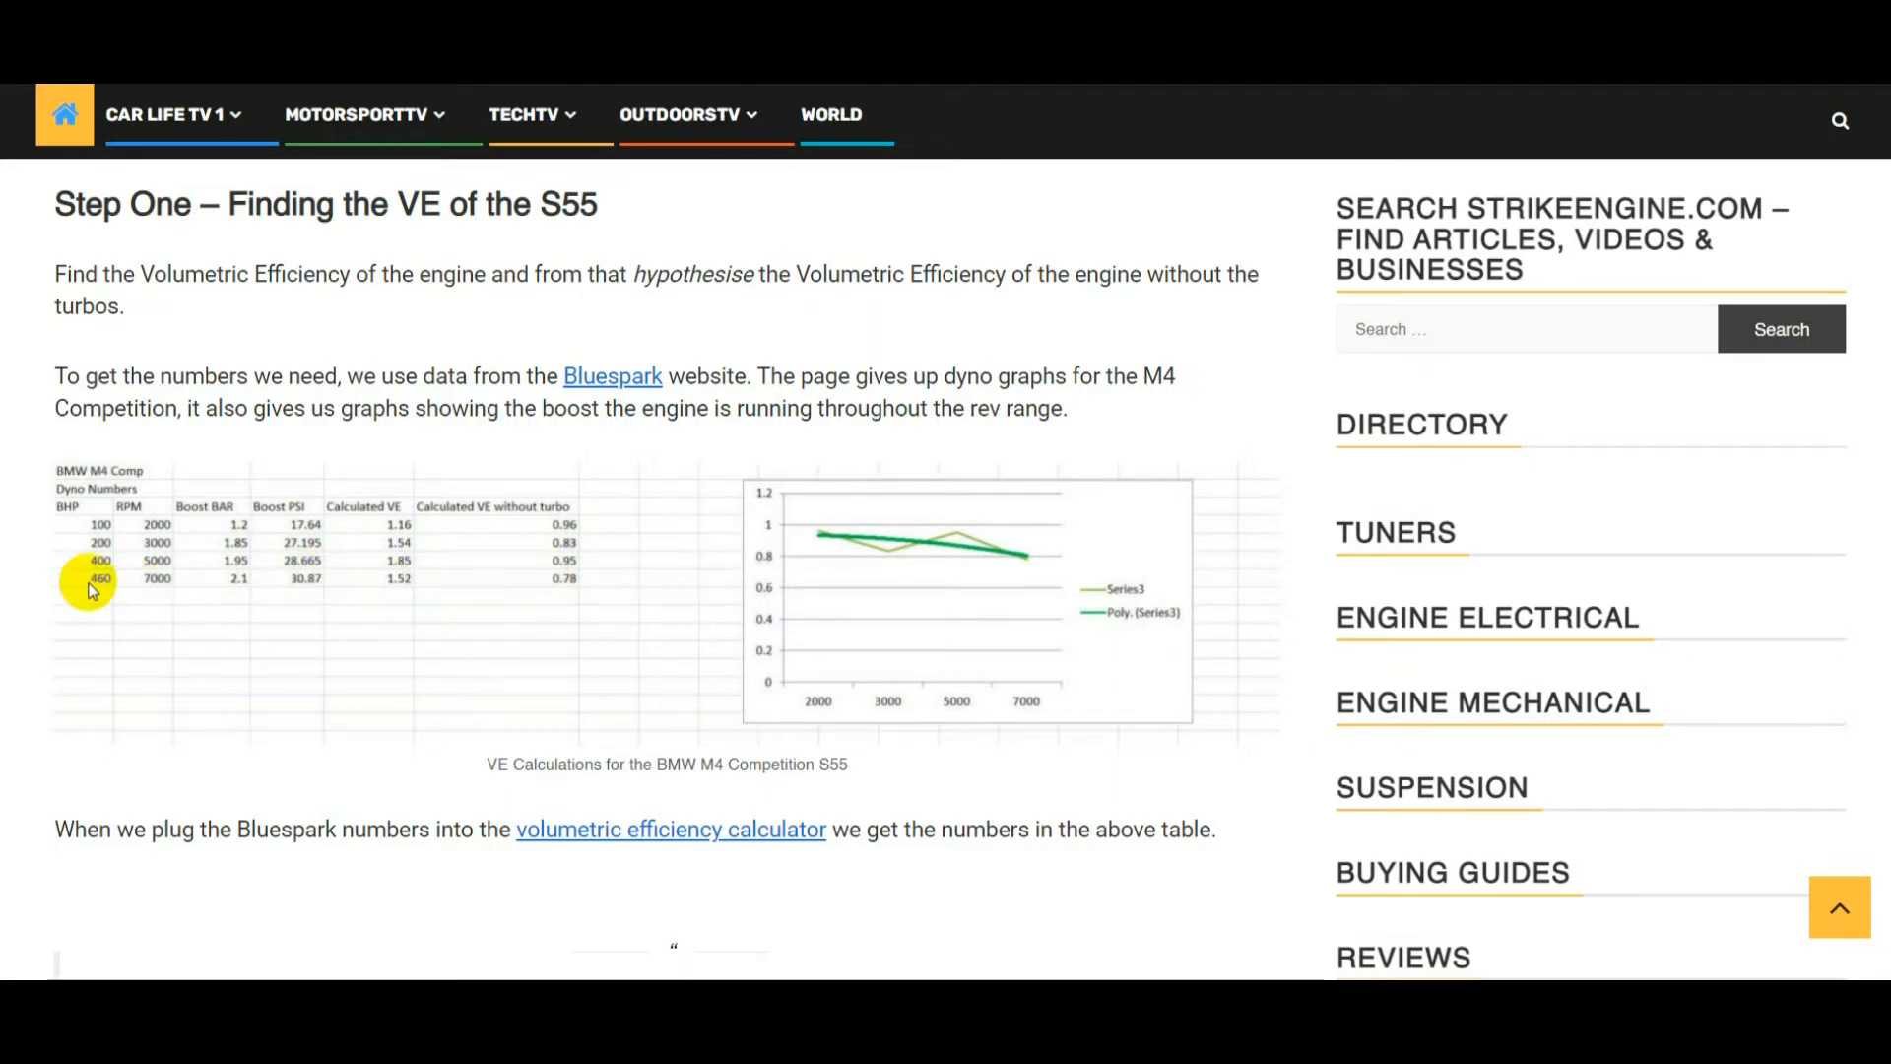
{"action": "mouse_move", "coordinate": [494, 553]}
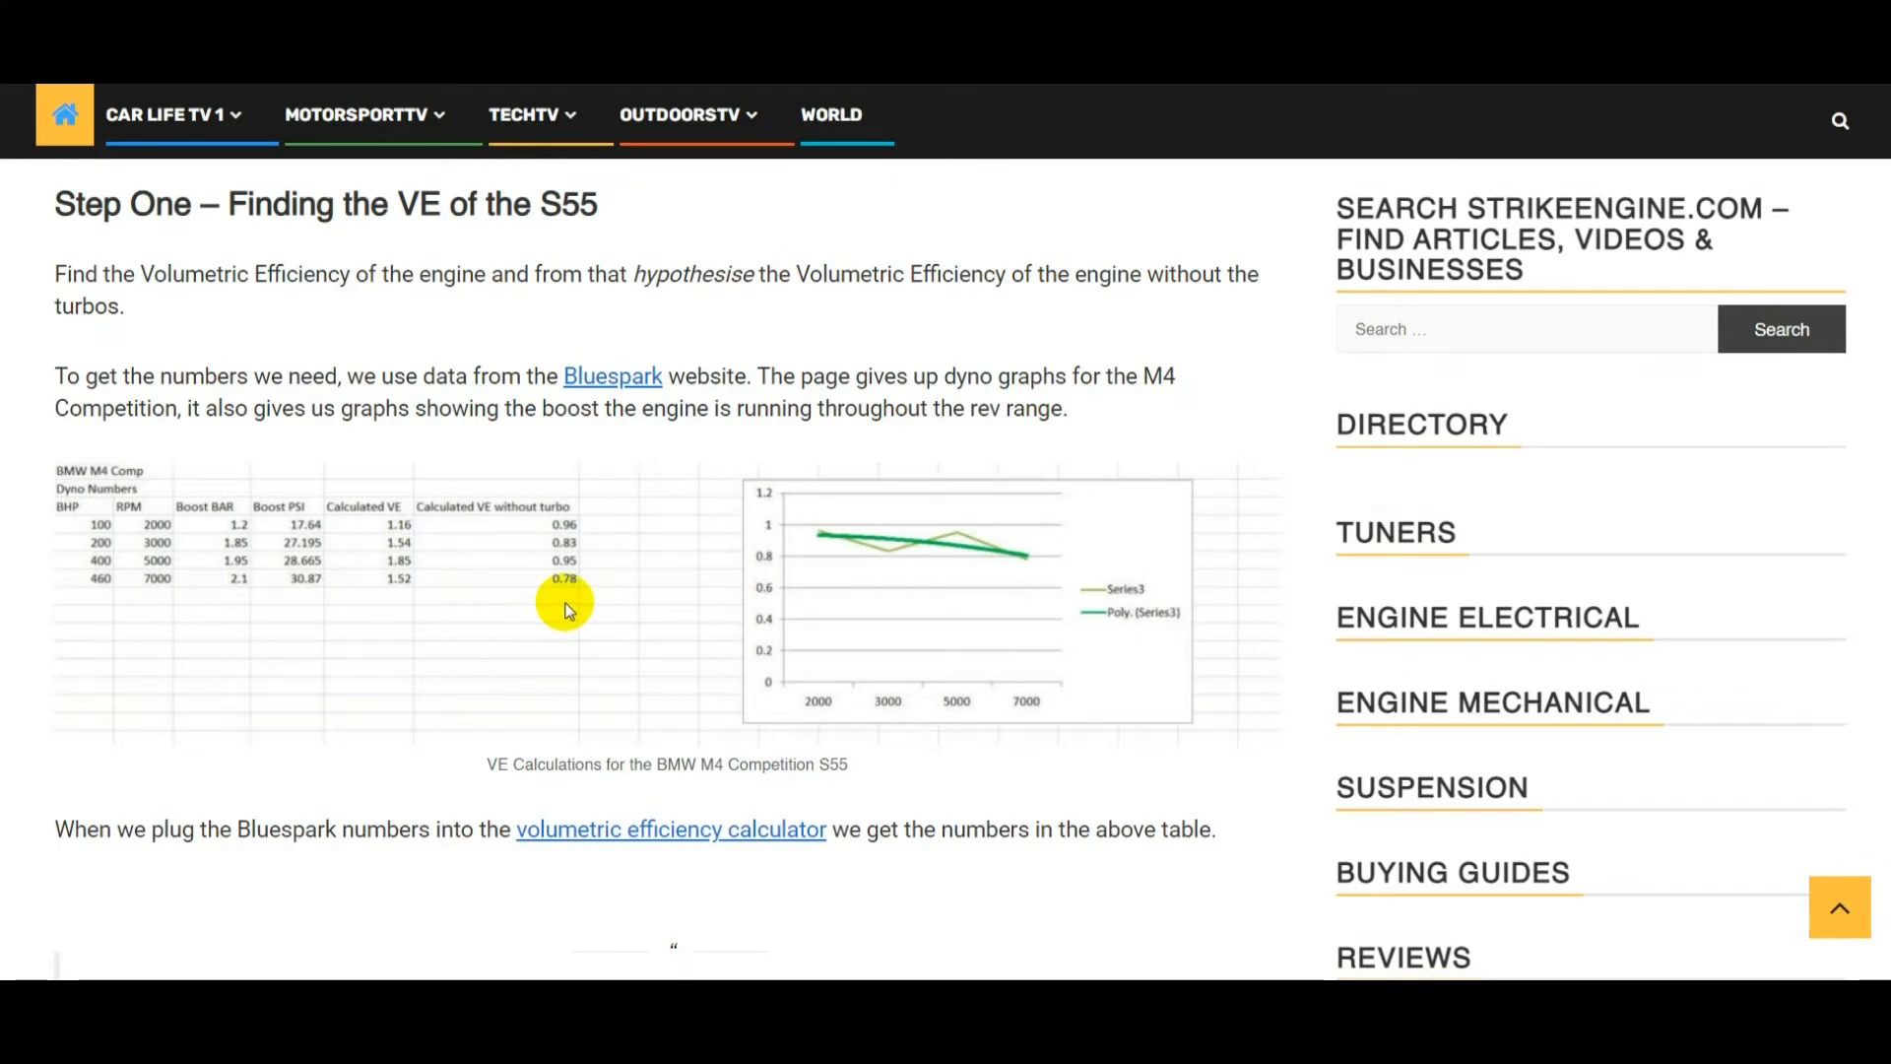
{"action": "mouse_move", "coordinate": [462, 468]}
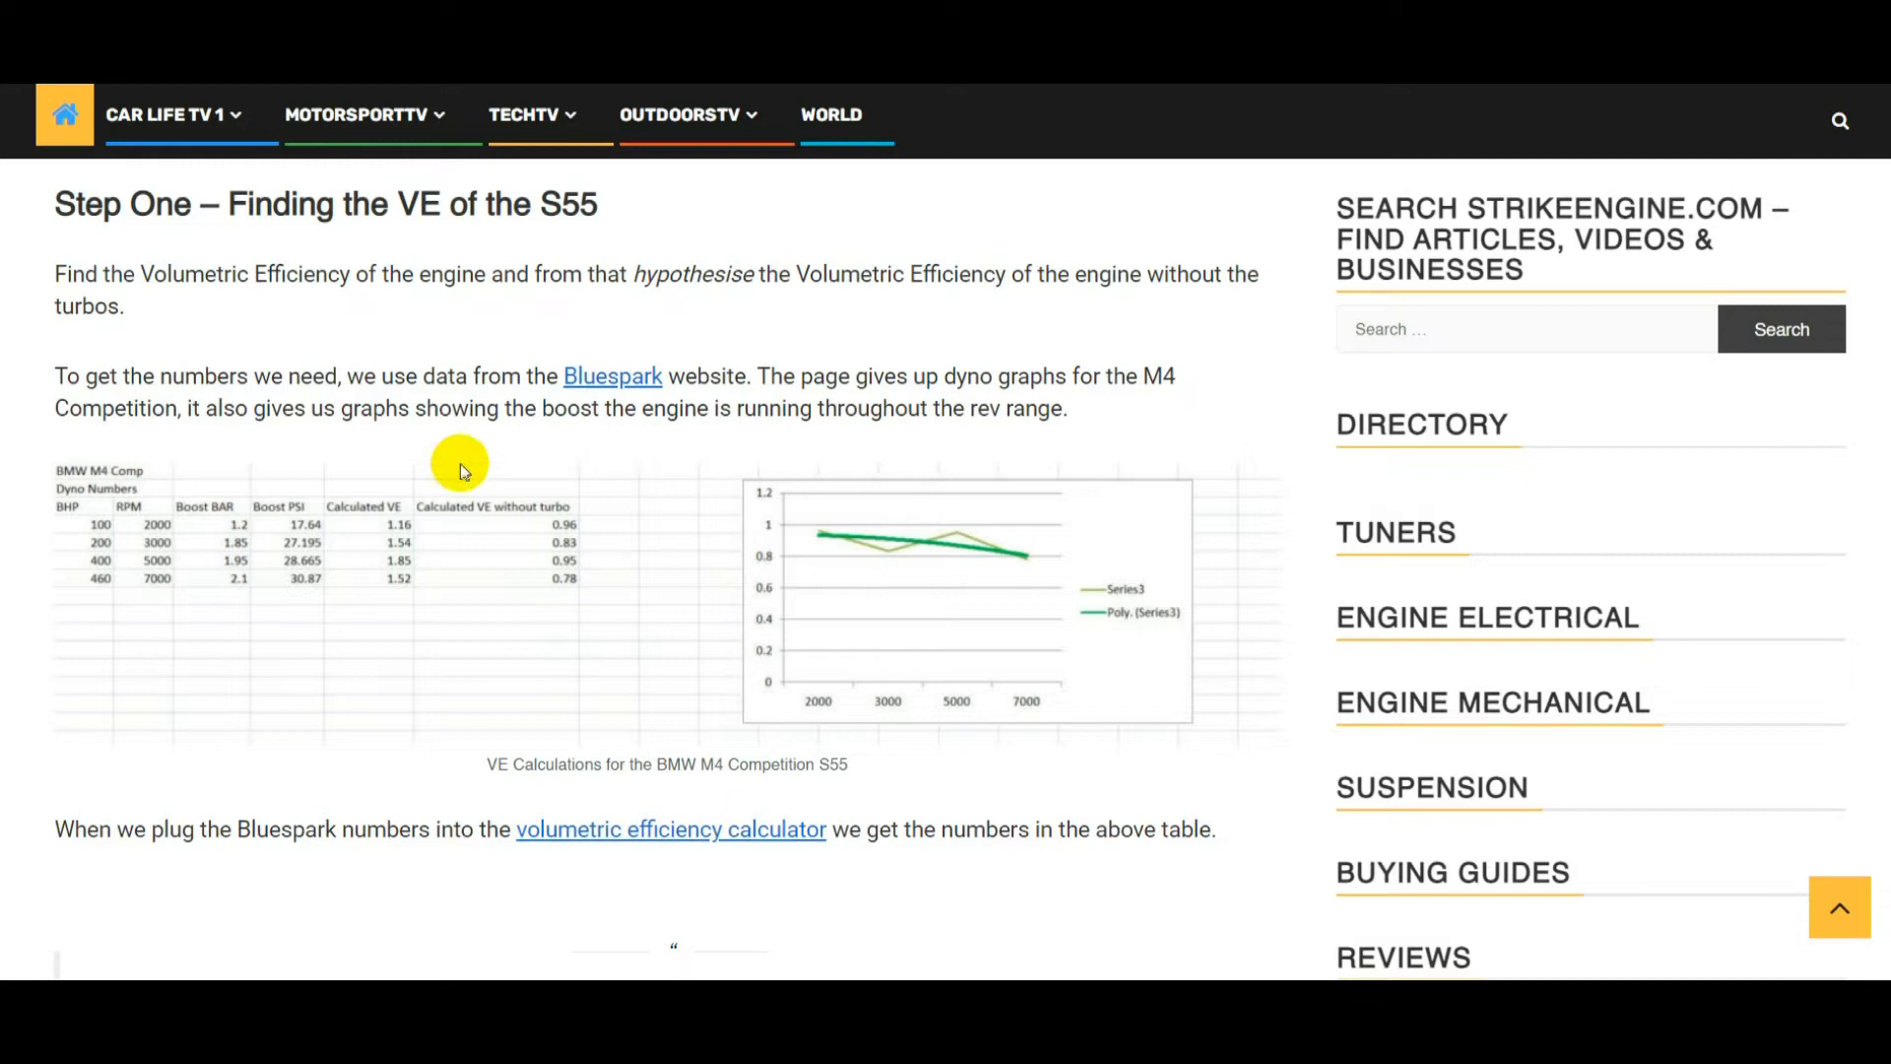
{"action": "mouse_move", "coordinate": [440, 573]}
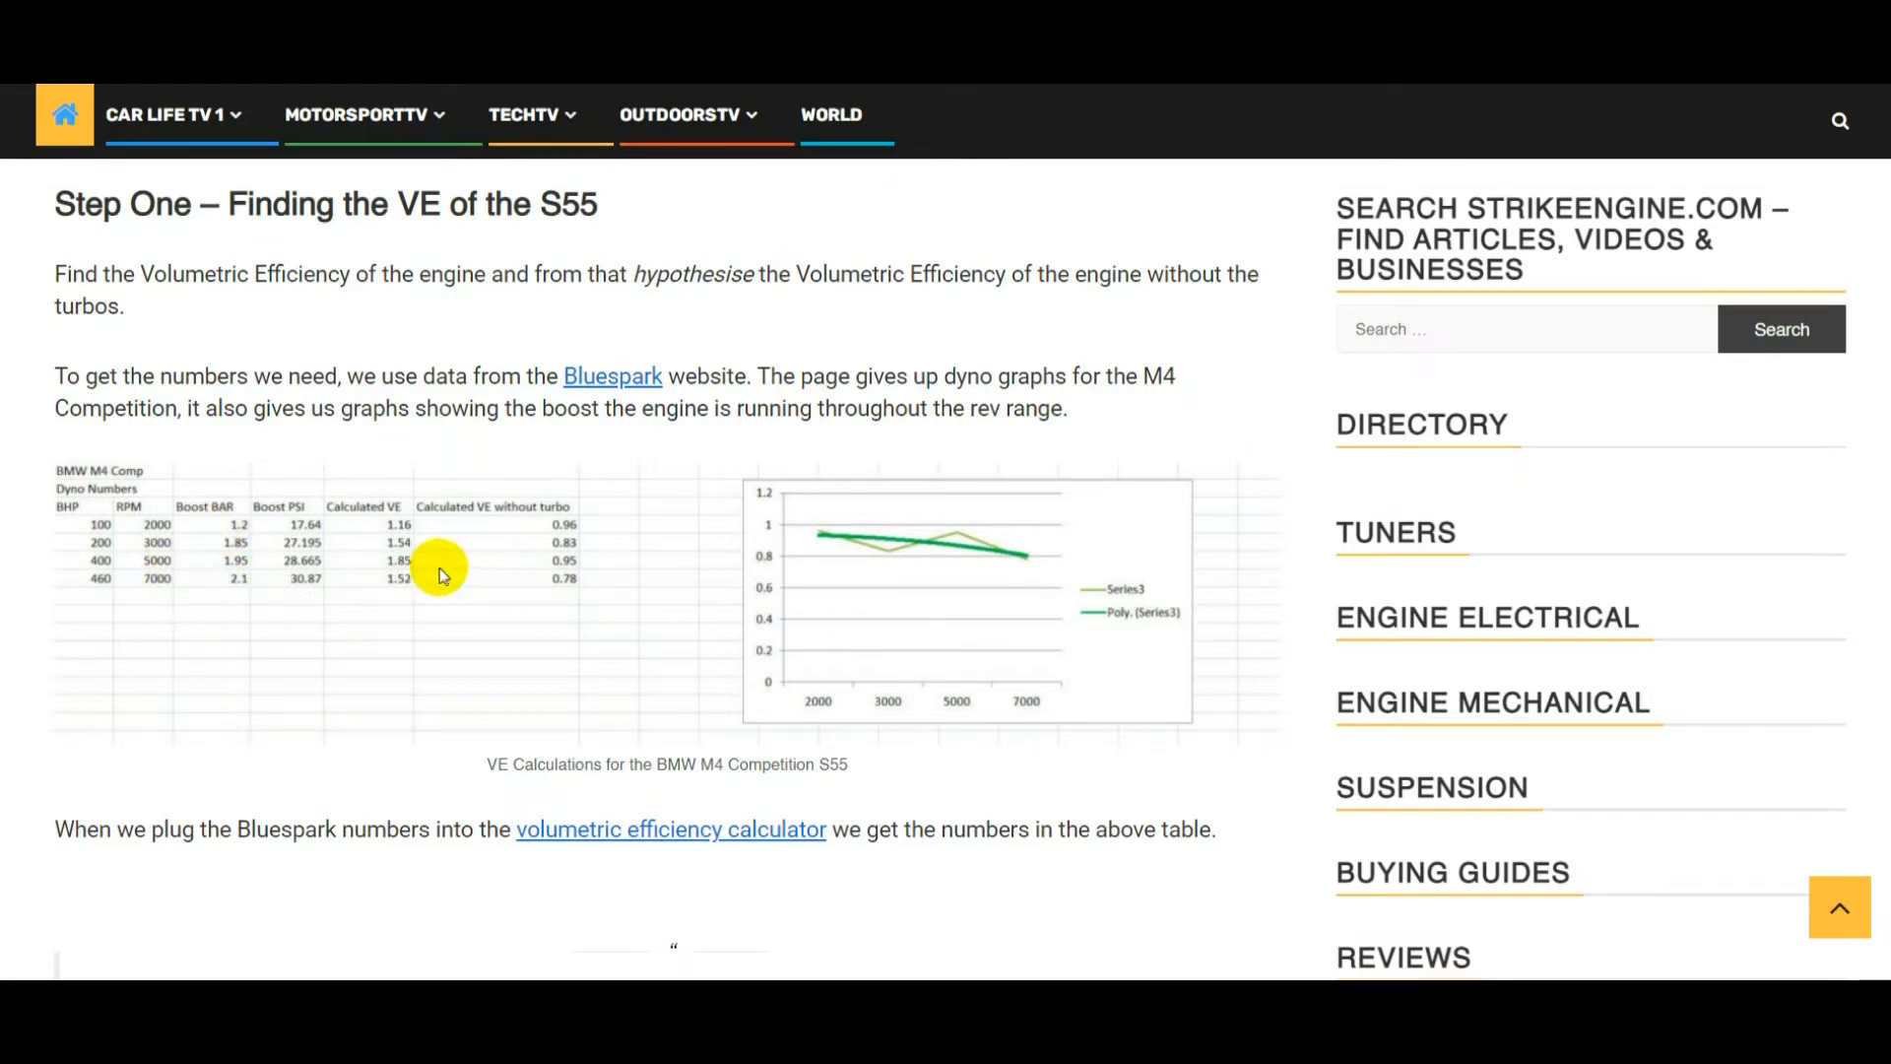
{"action": "mouse_move", "coordinate": [550, 586]}
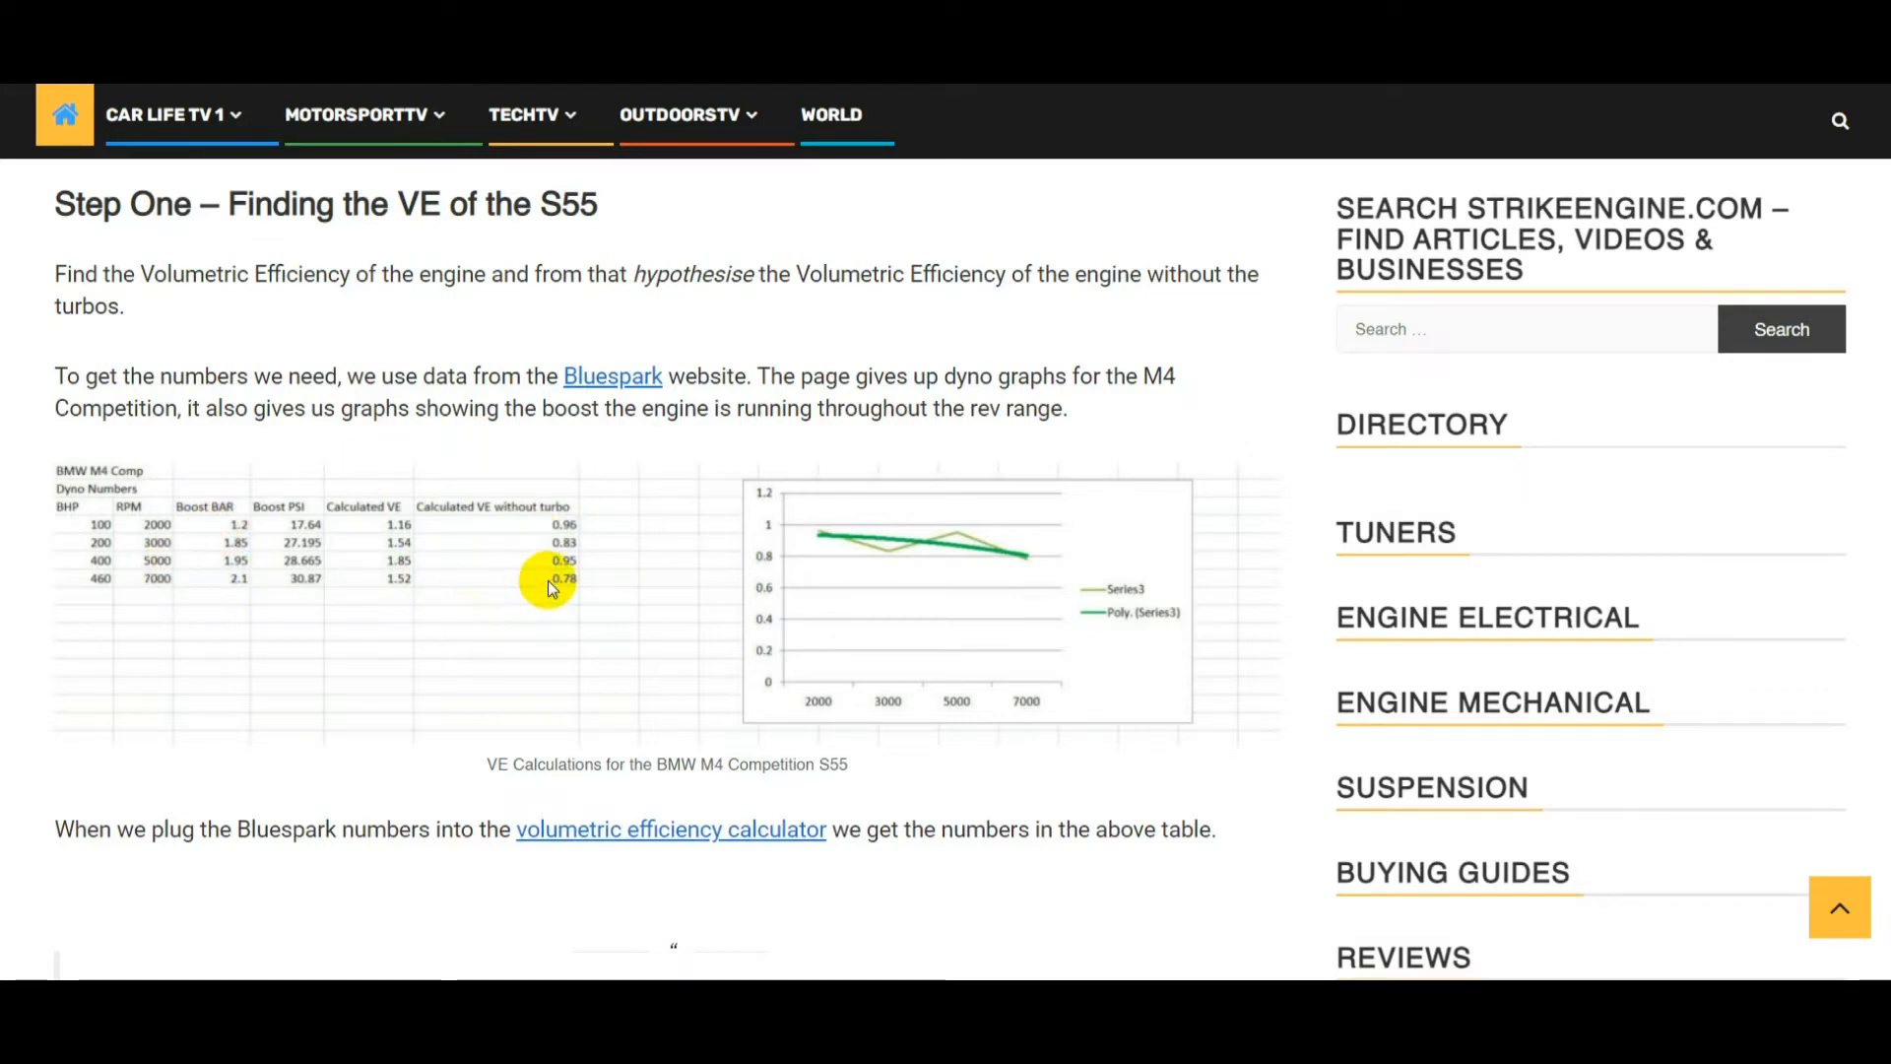
{"action": "mouse_move", "coordinate": [537, 576]}
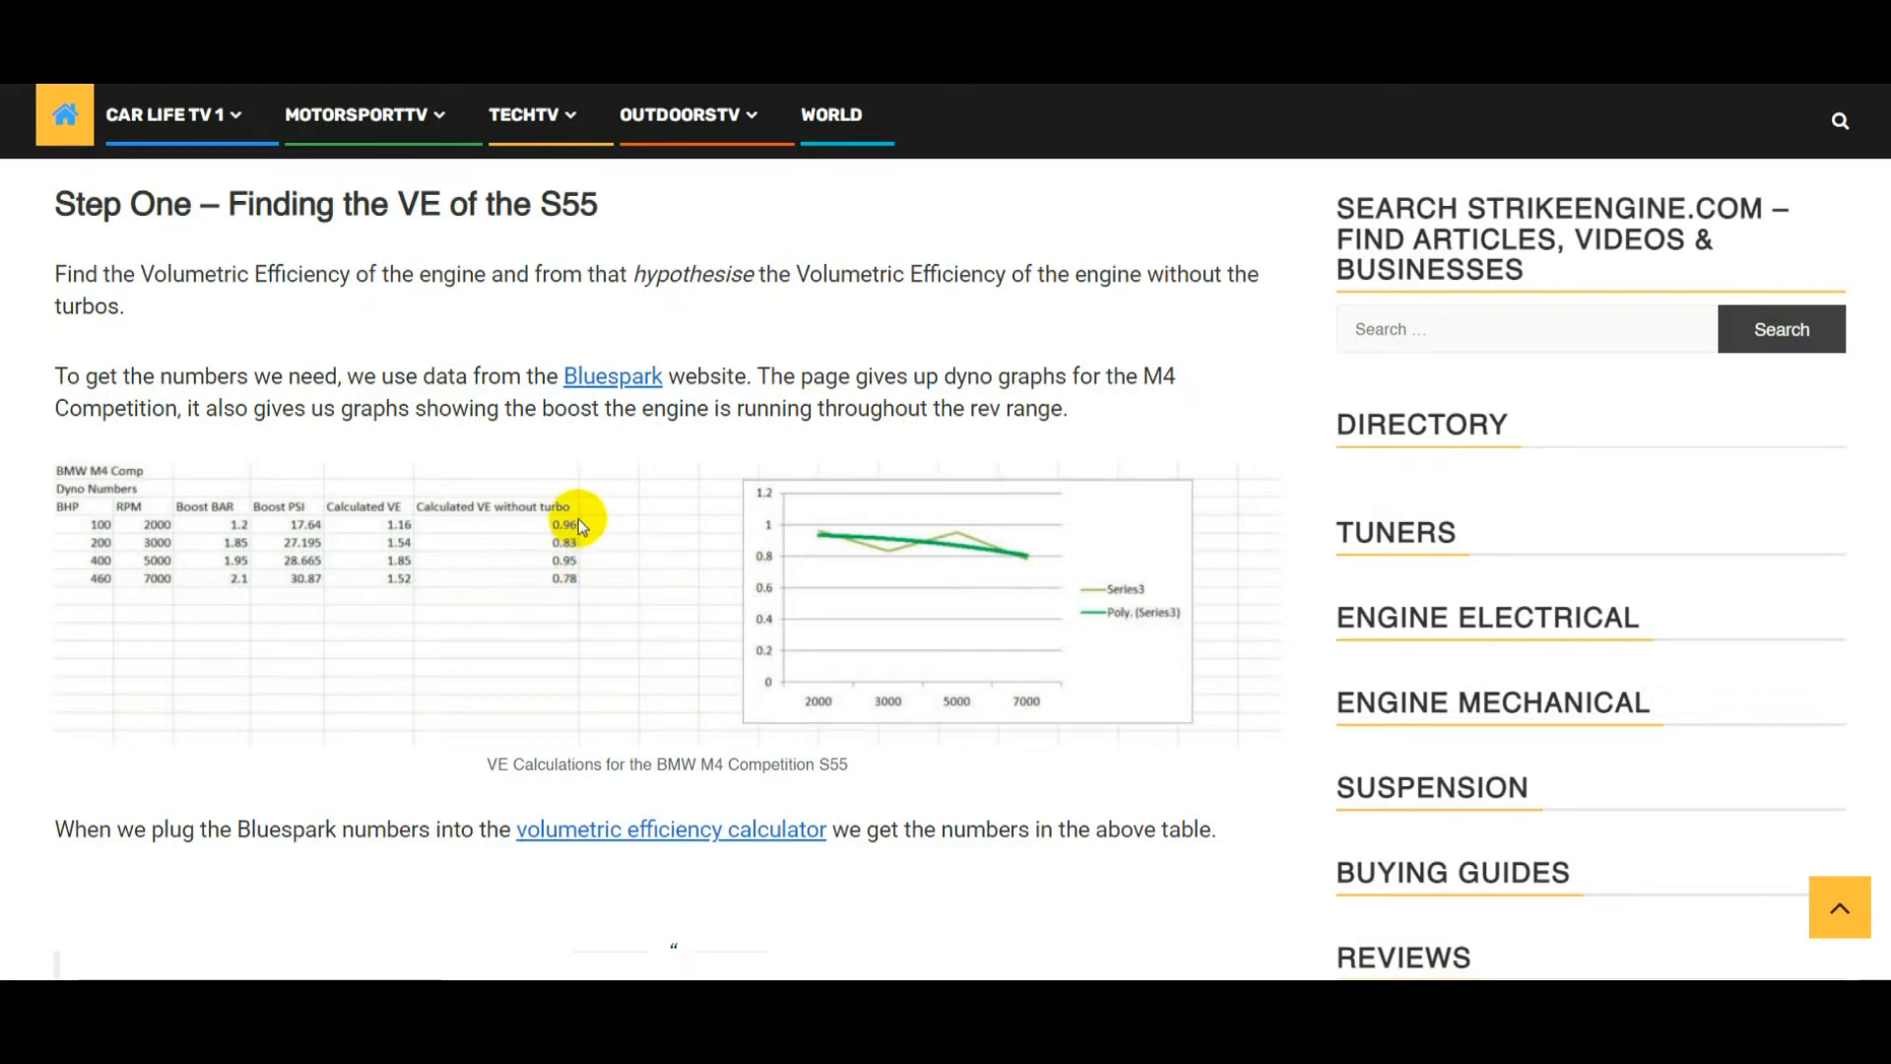
{"action": "mouse_move", "coordinate": [958, 543]}
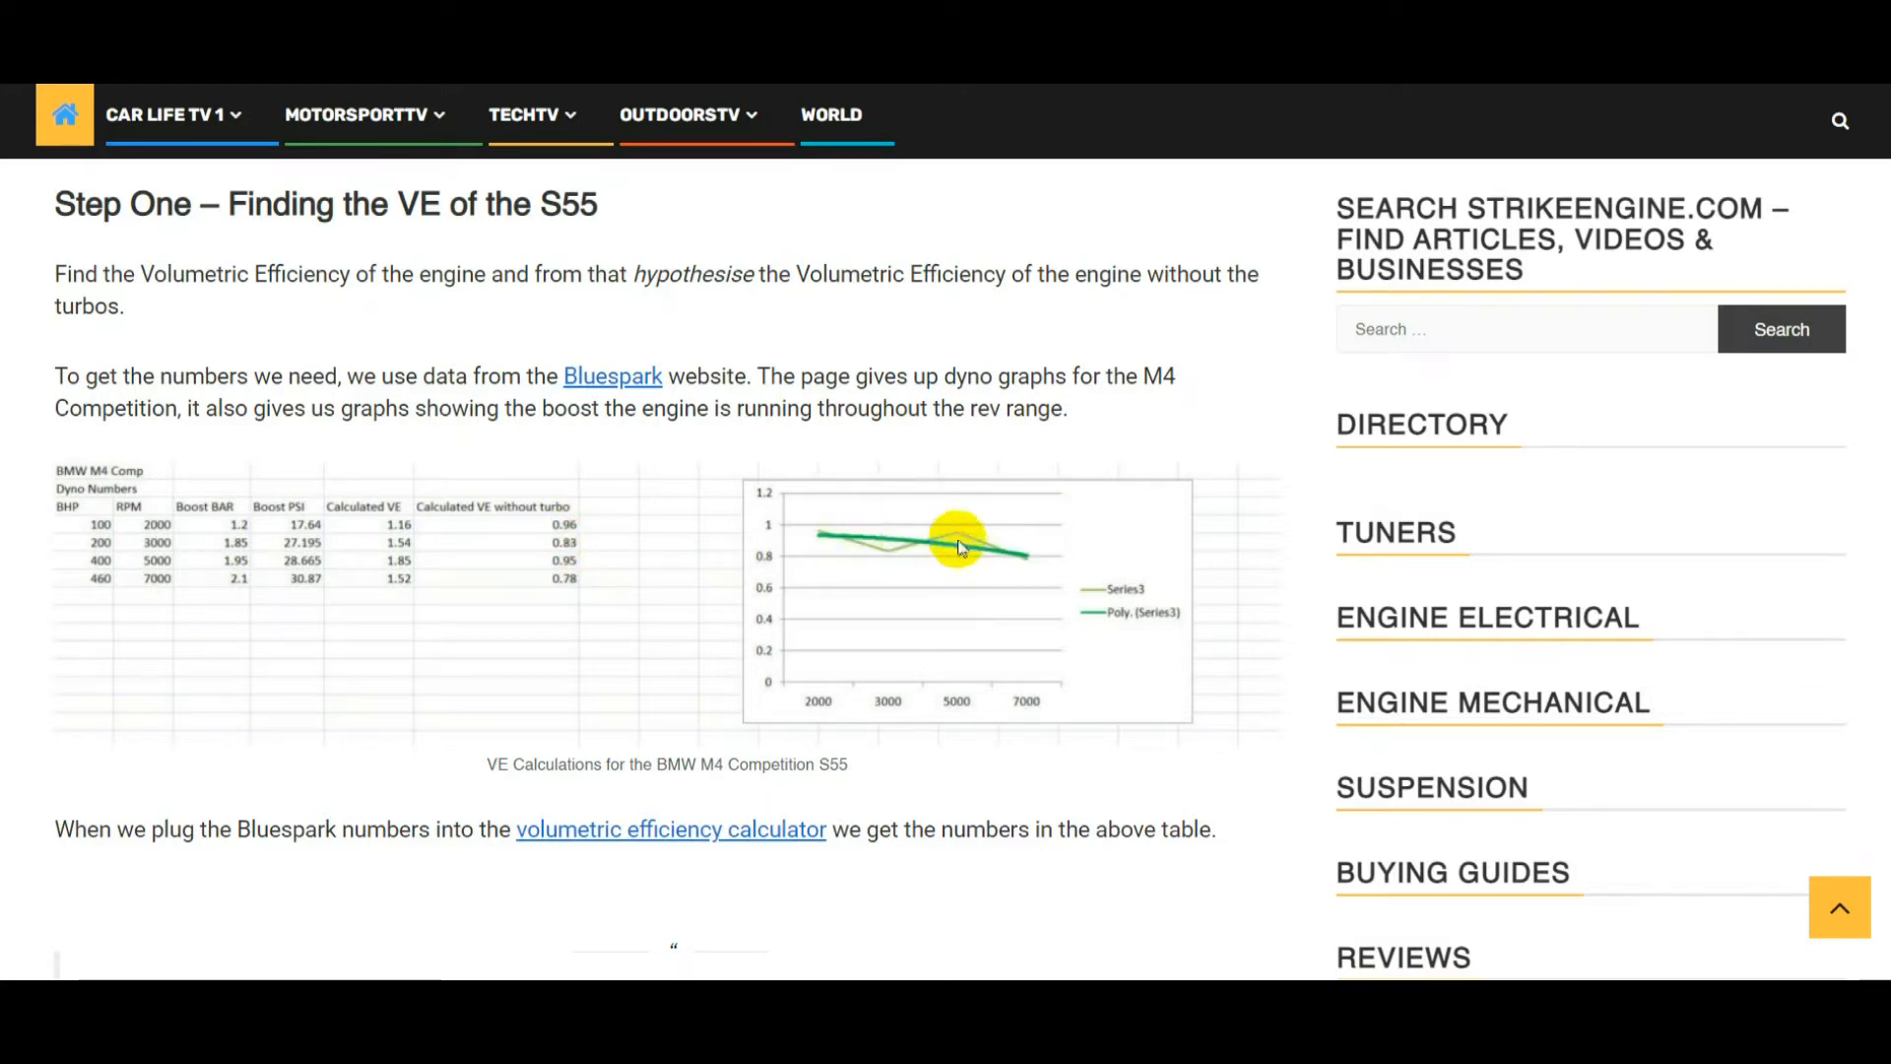
{"action": "mouse_move", "coordinate": [781, 567]}
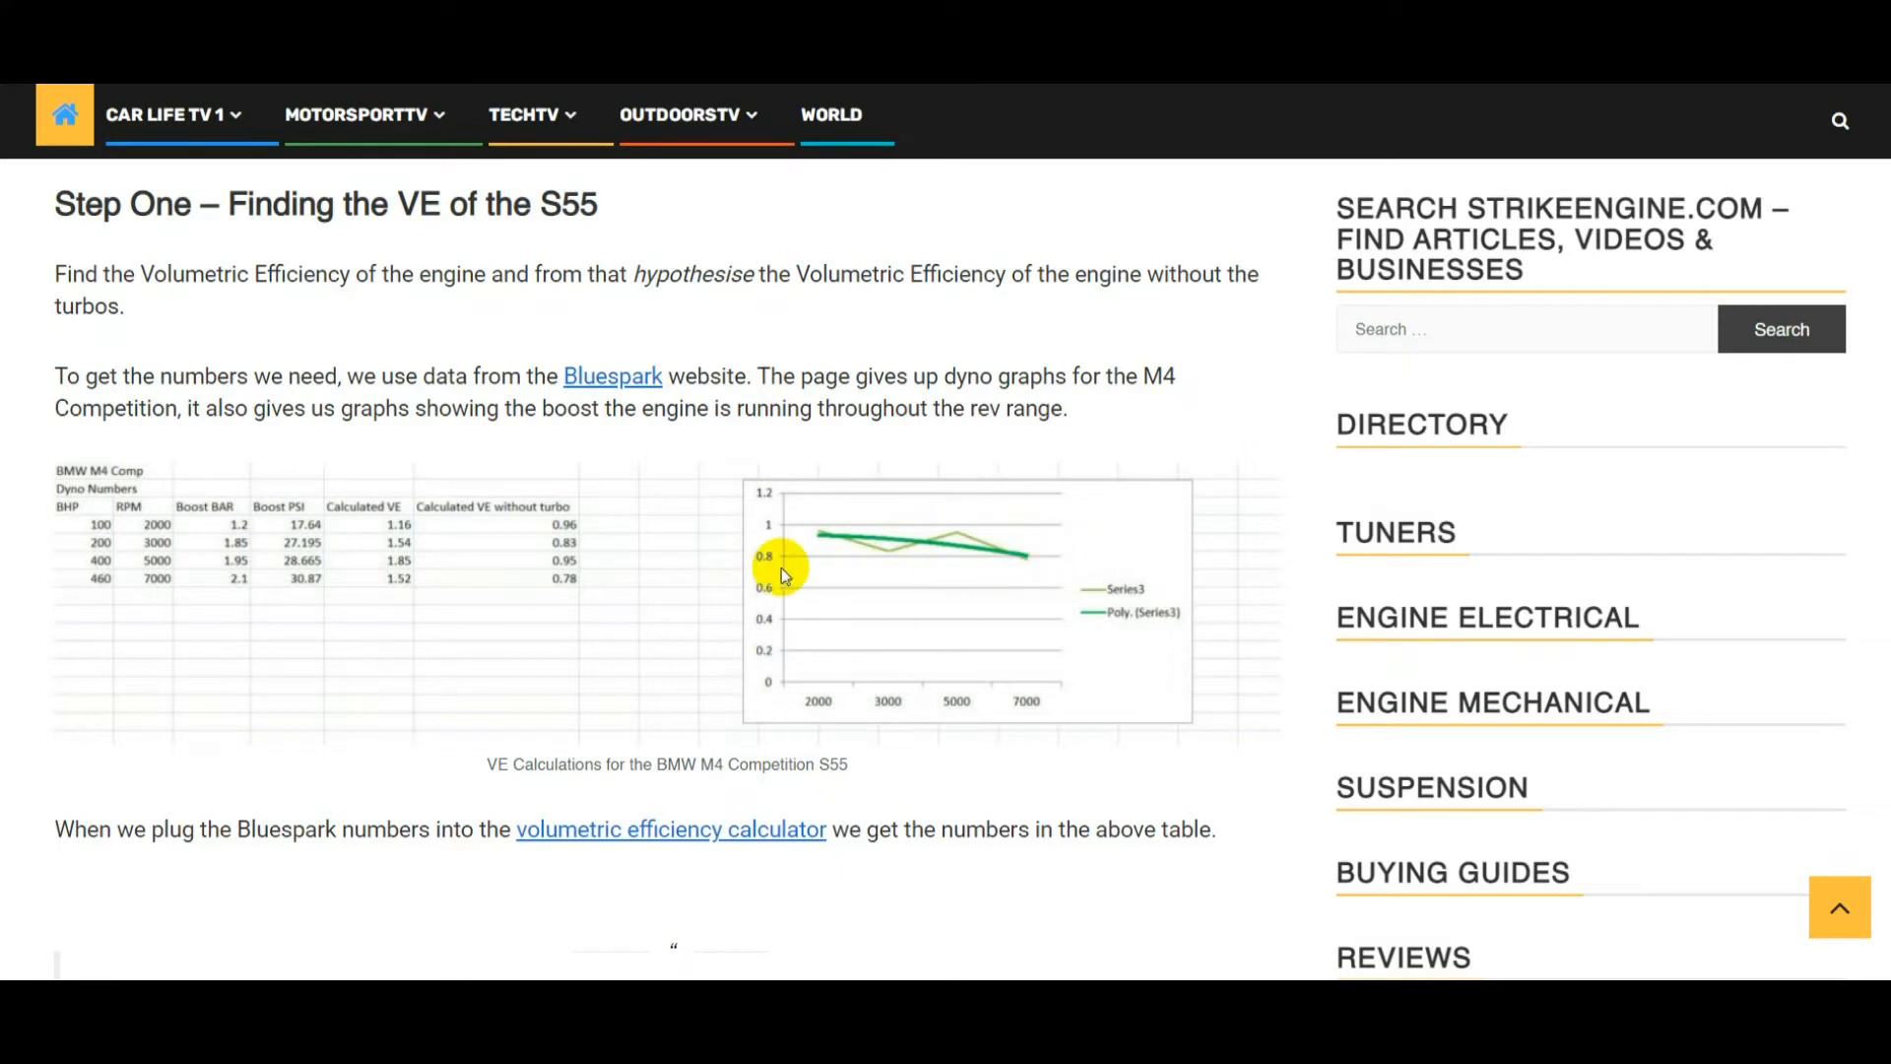
{"action": "mouse_move", "coordinate": [576, 557]}
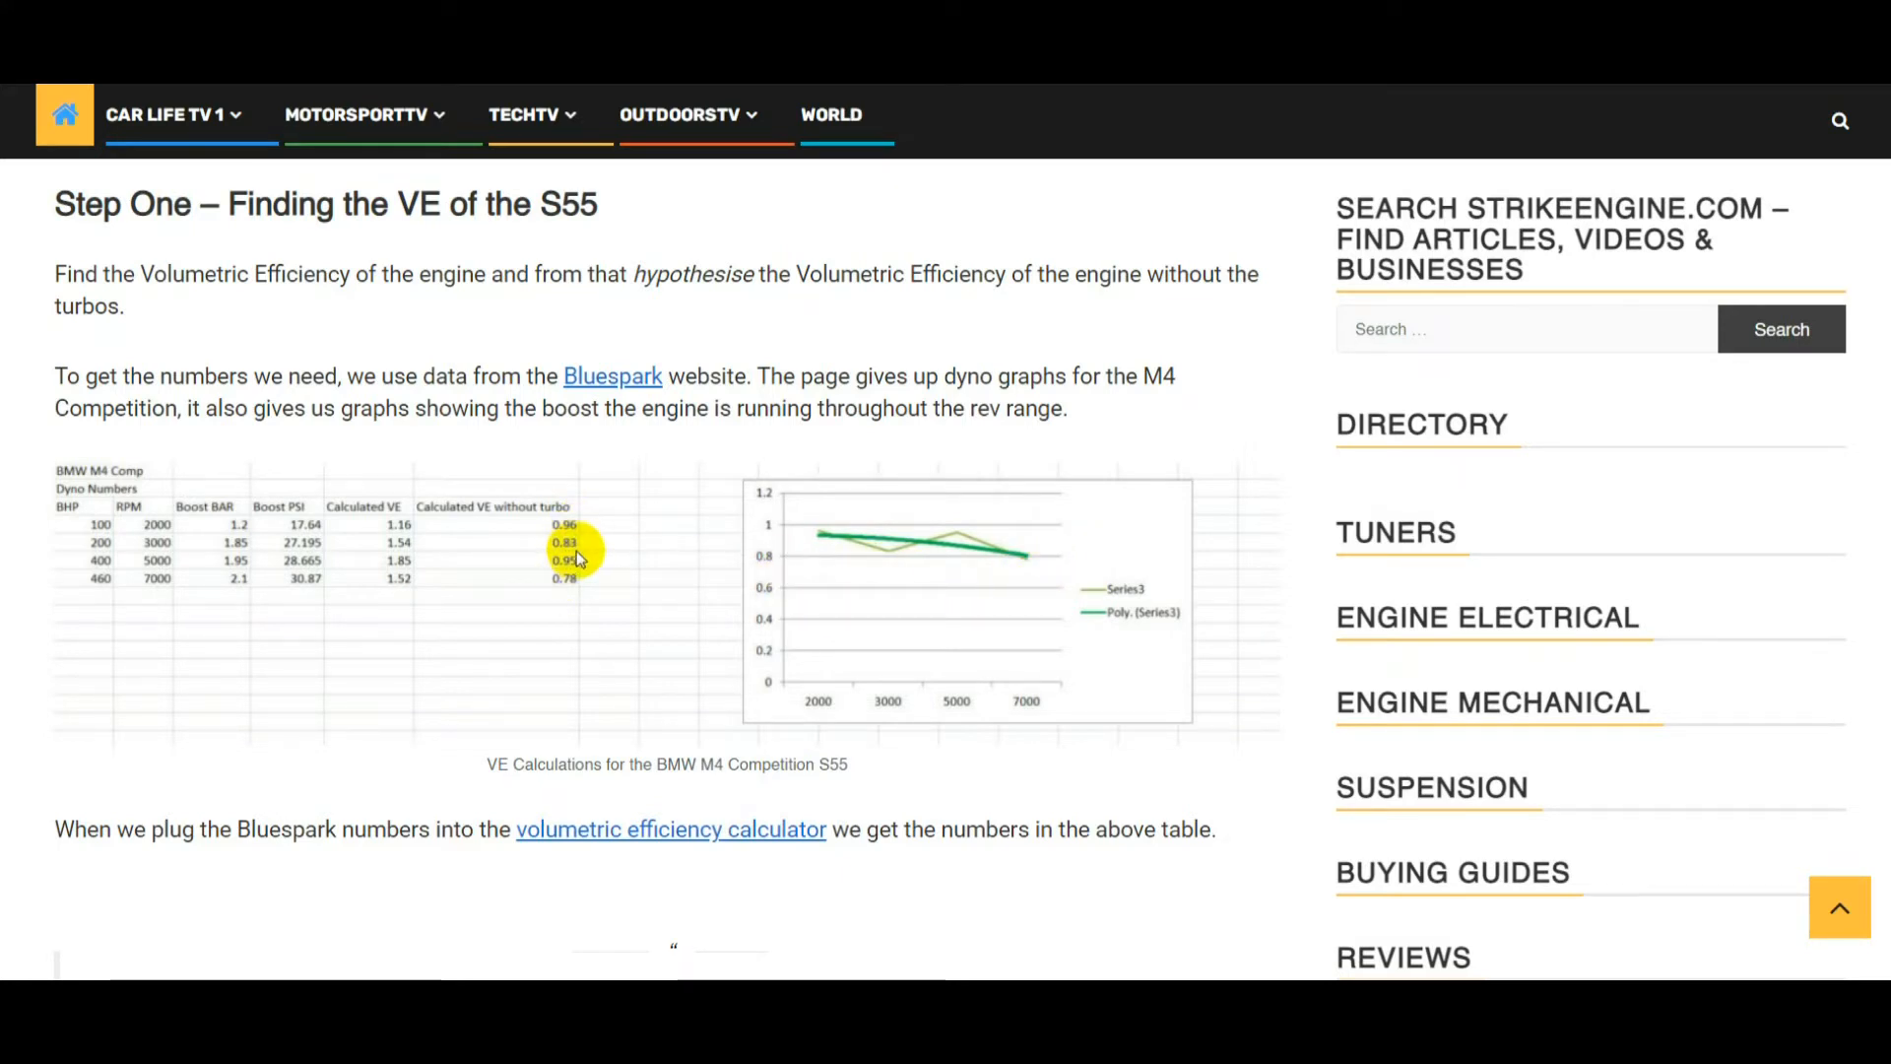
{"action": "mouse_move", "coordinate": [574, 576]}
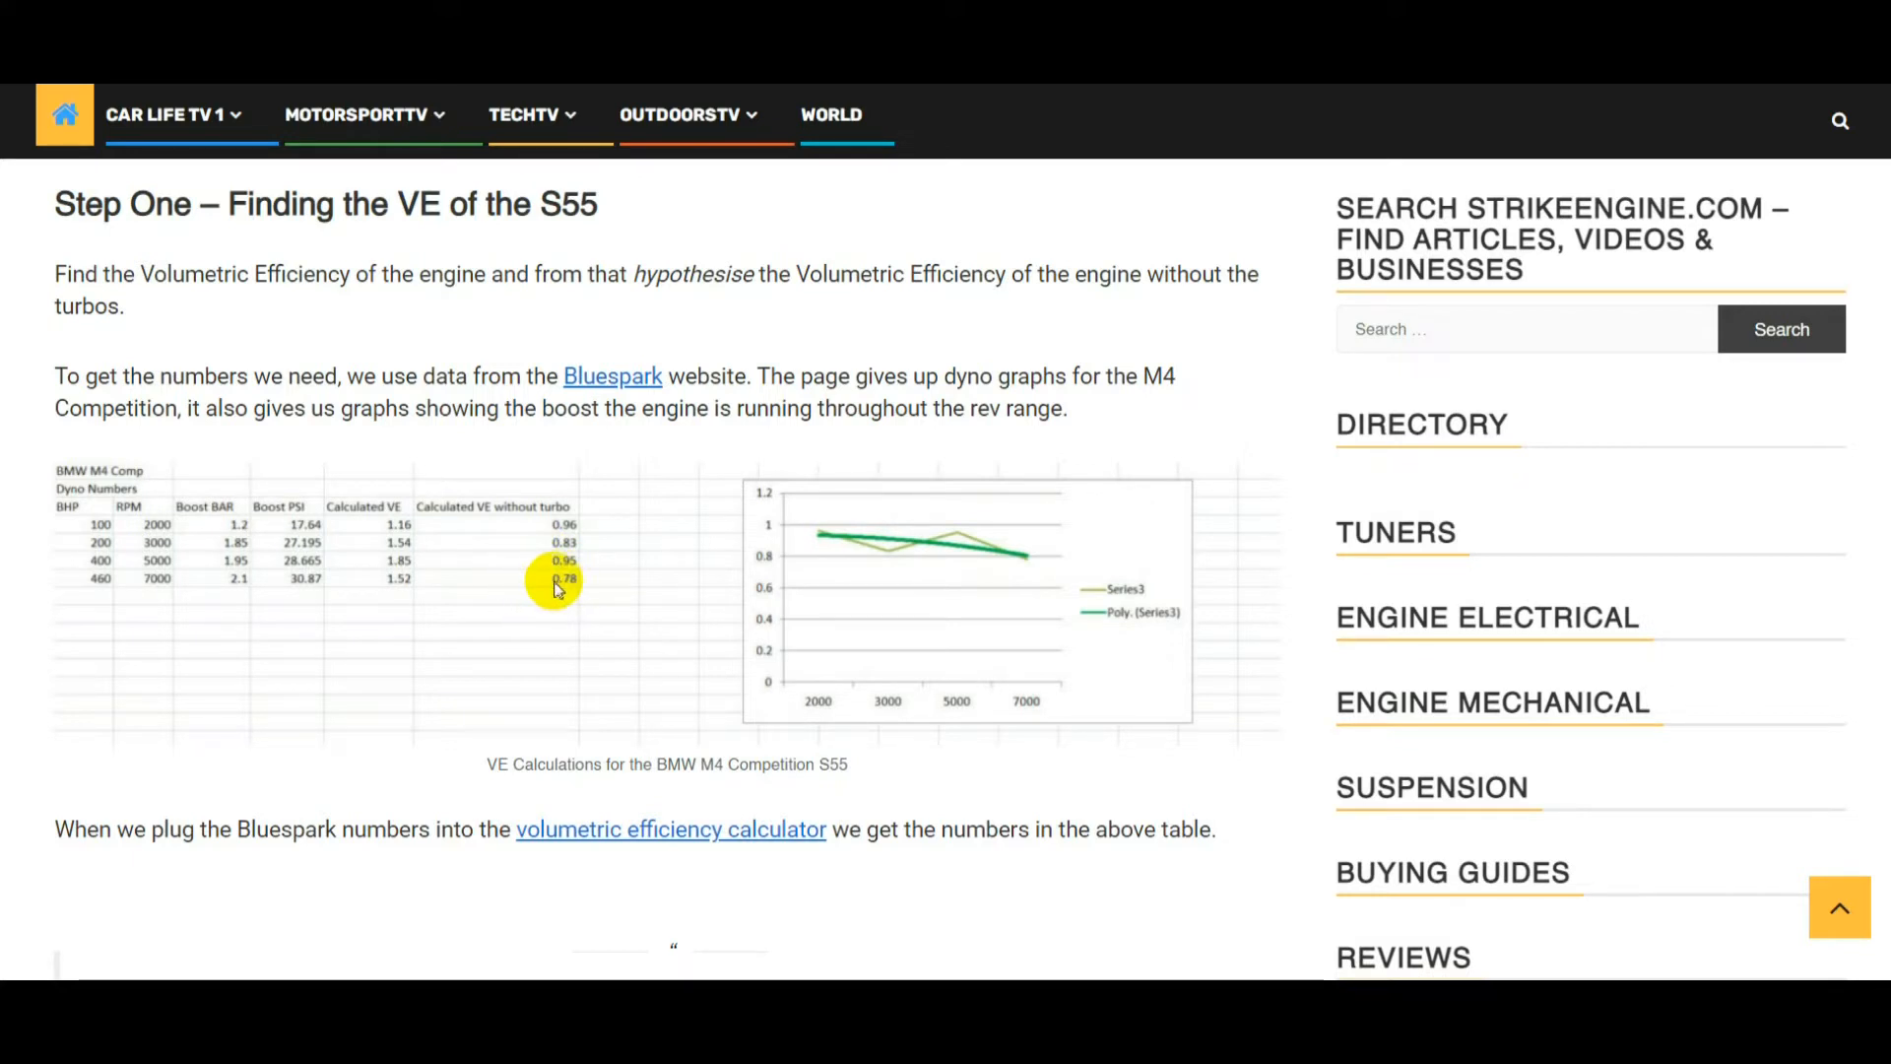
{"action": "mouse_move", "coordinate": [552, 573]}
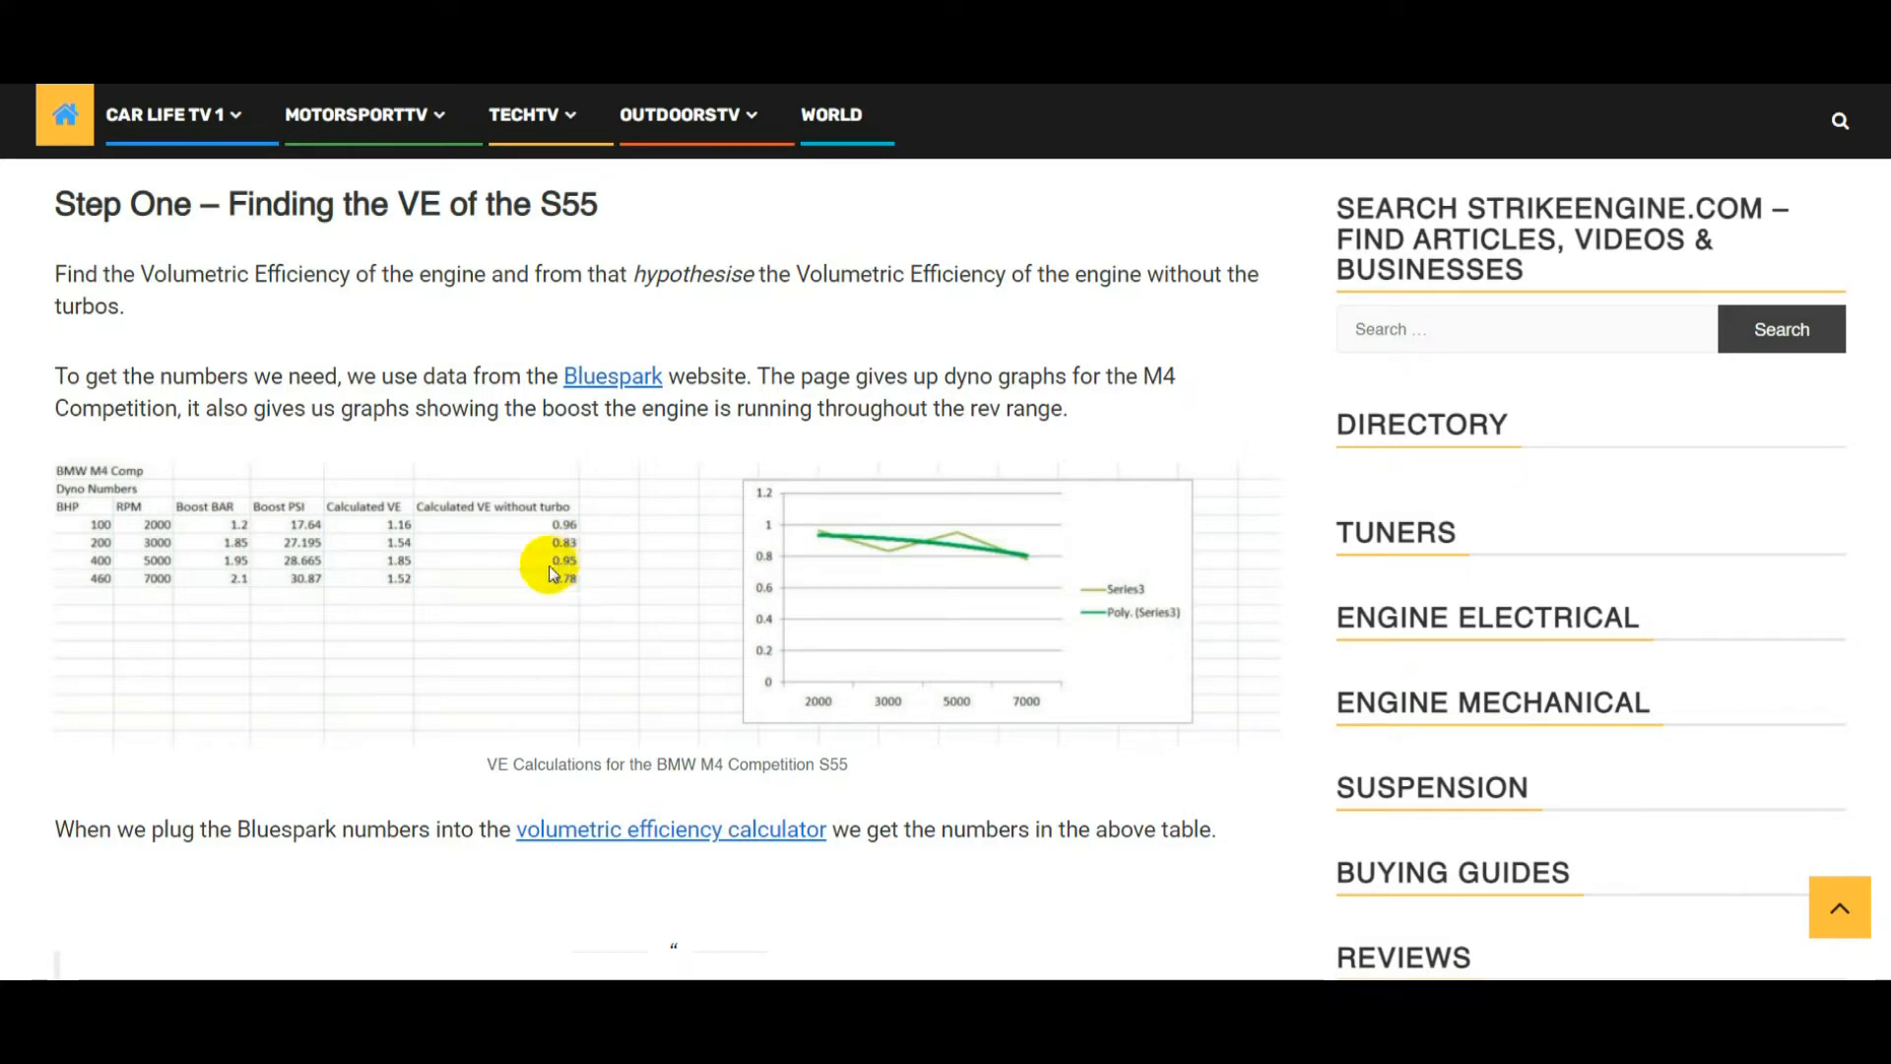
{"action": "mouse_move", "coordinate": [549, 580]}
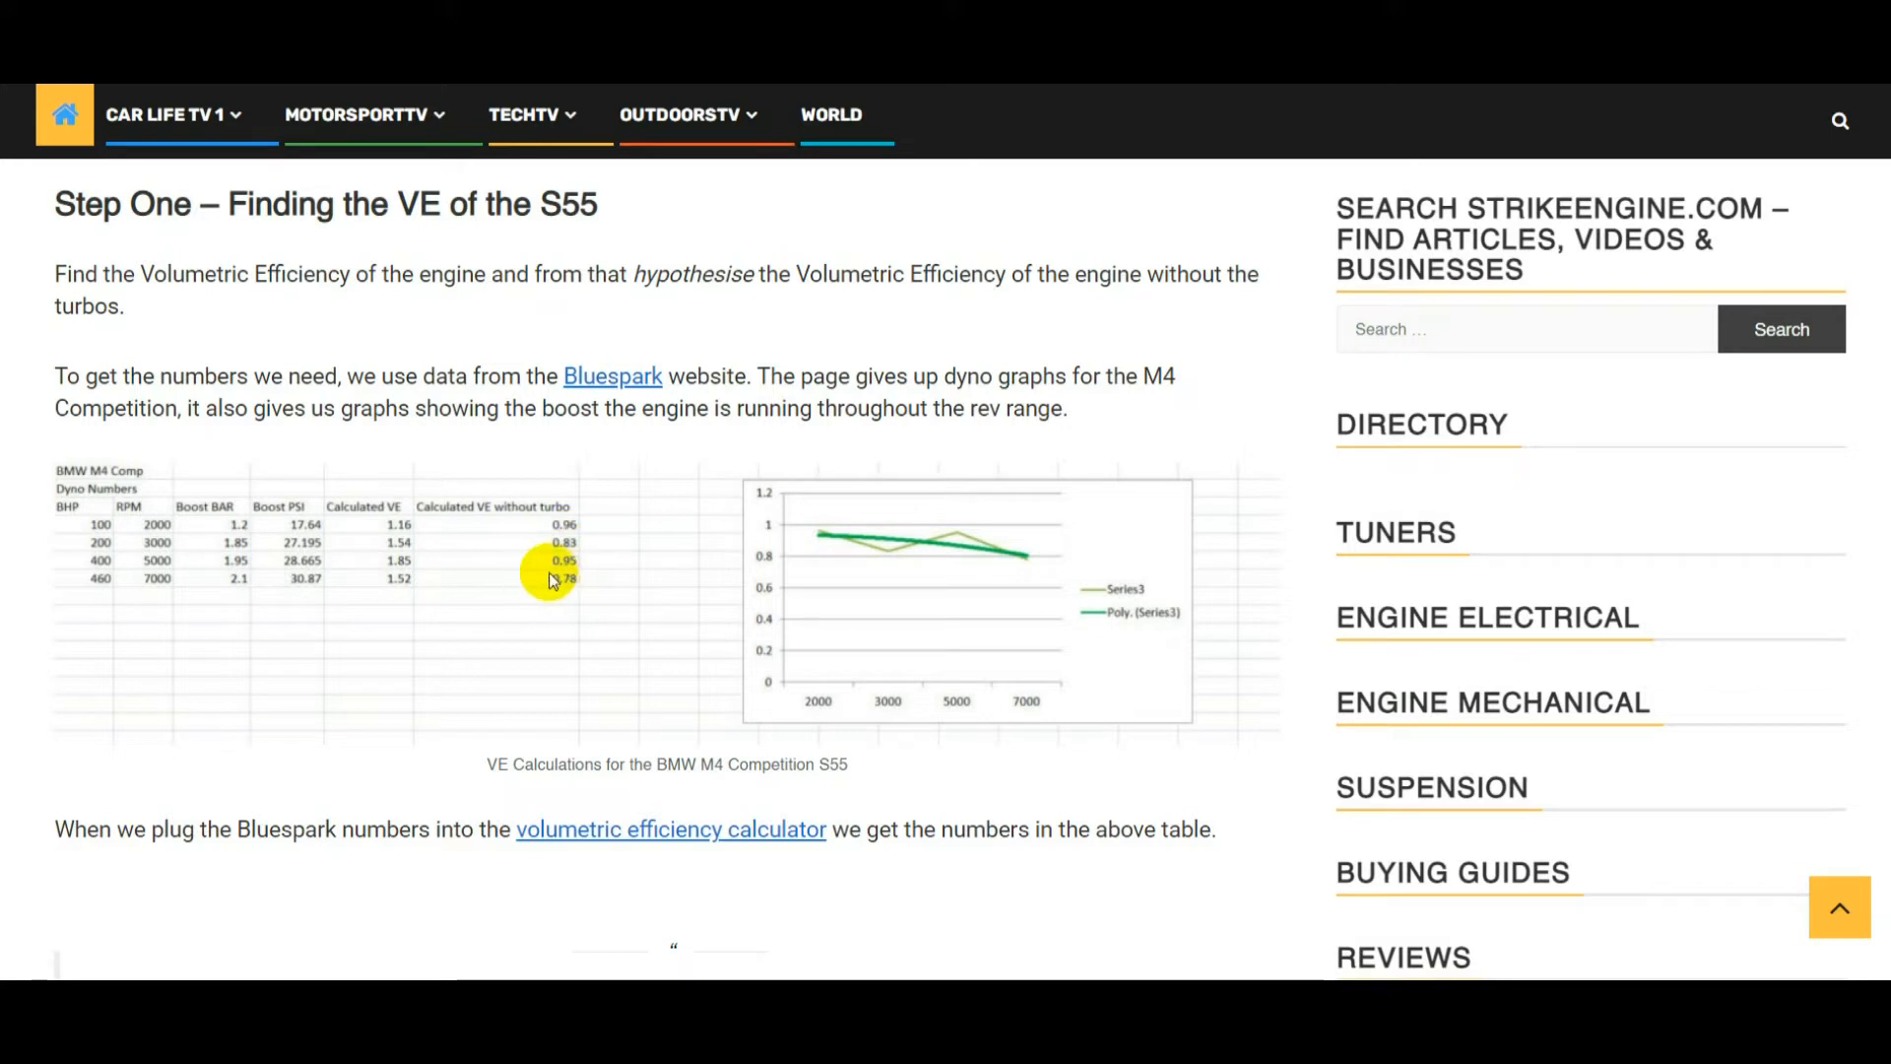
{"action": "mouse_move", "coordinate": [544, 552]}
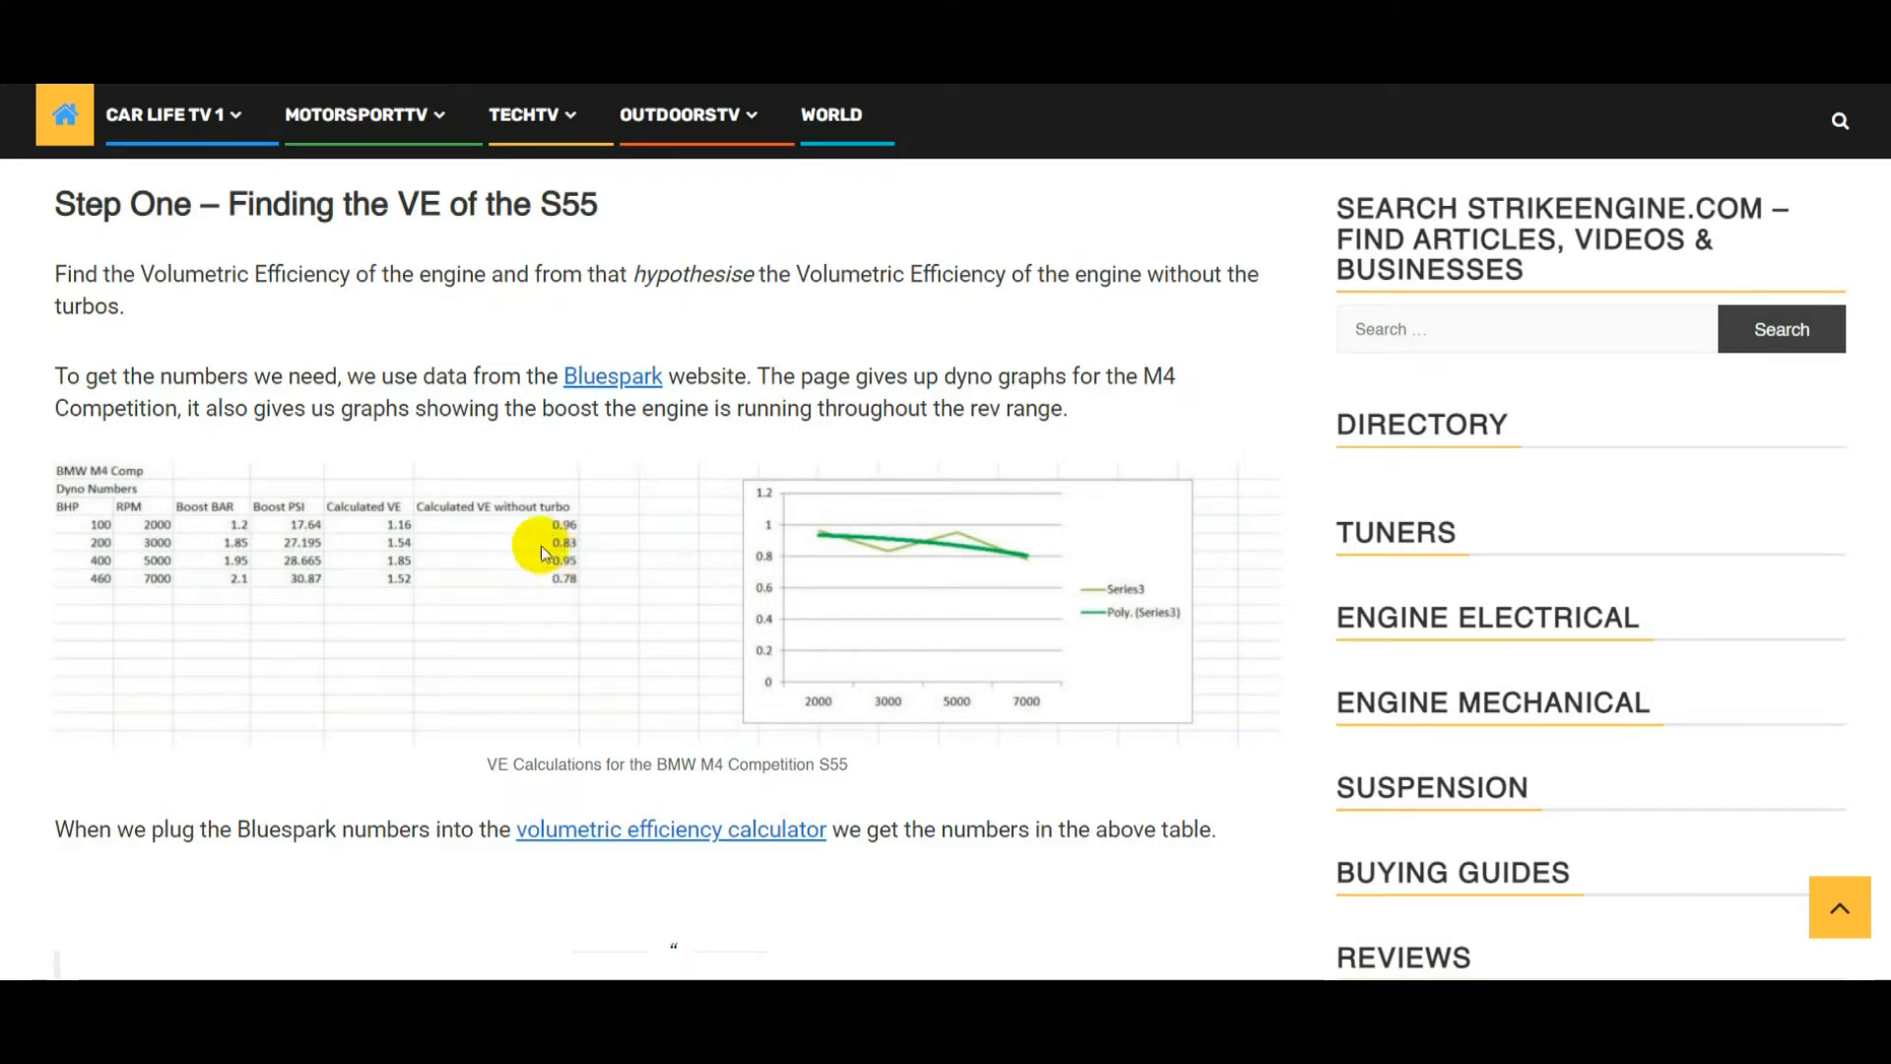
{"action": "mouse_move", "coordinate": [577, 569]}
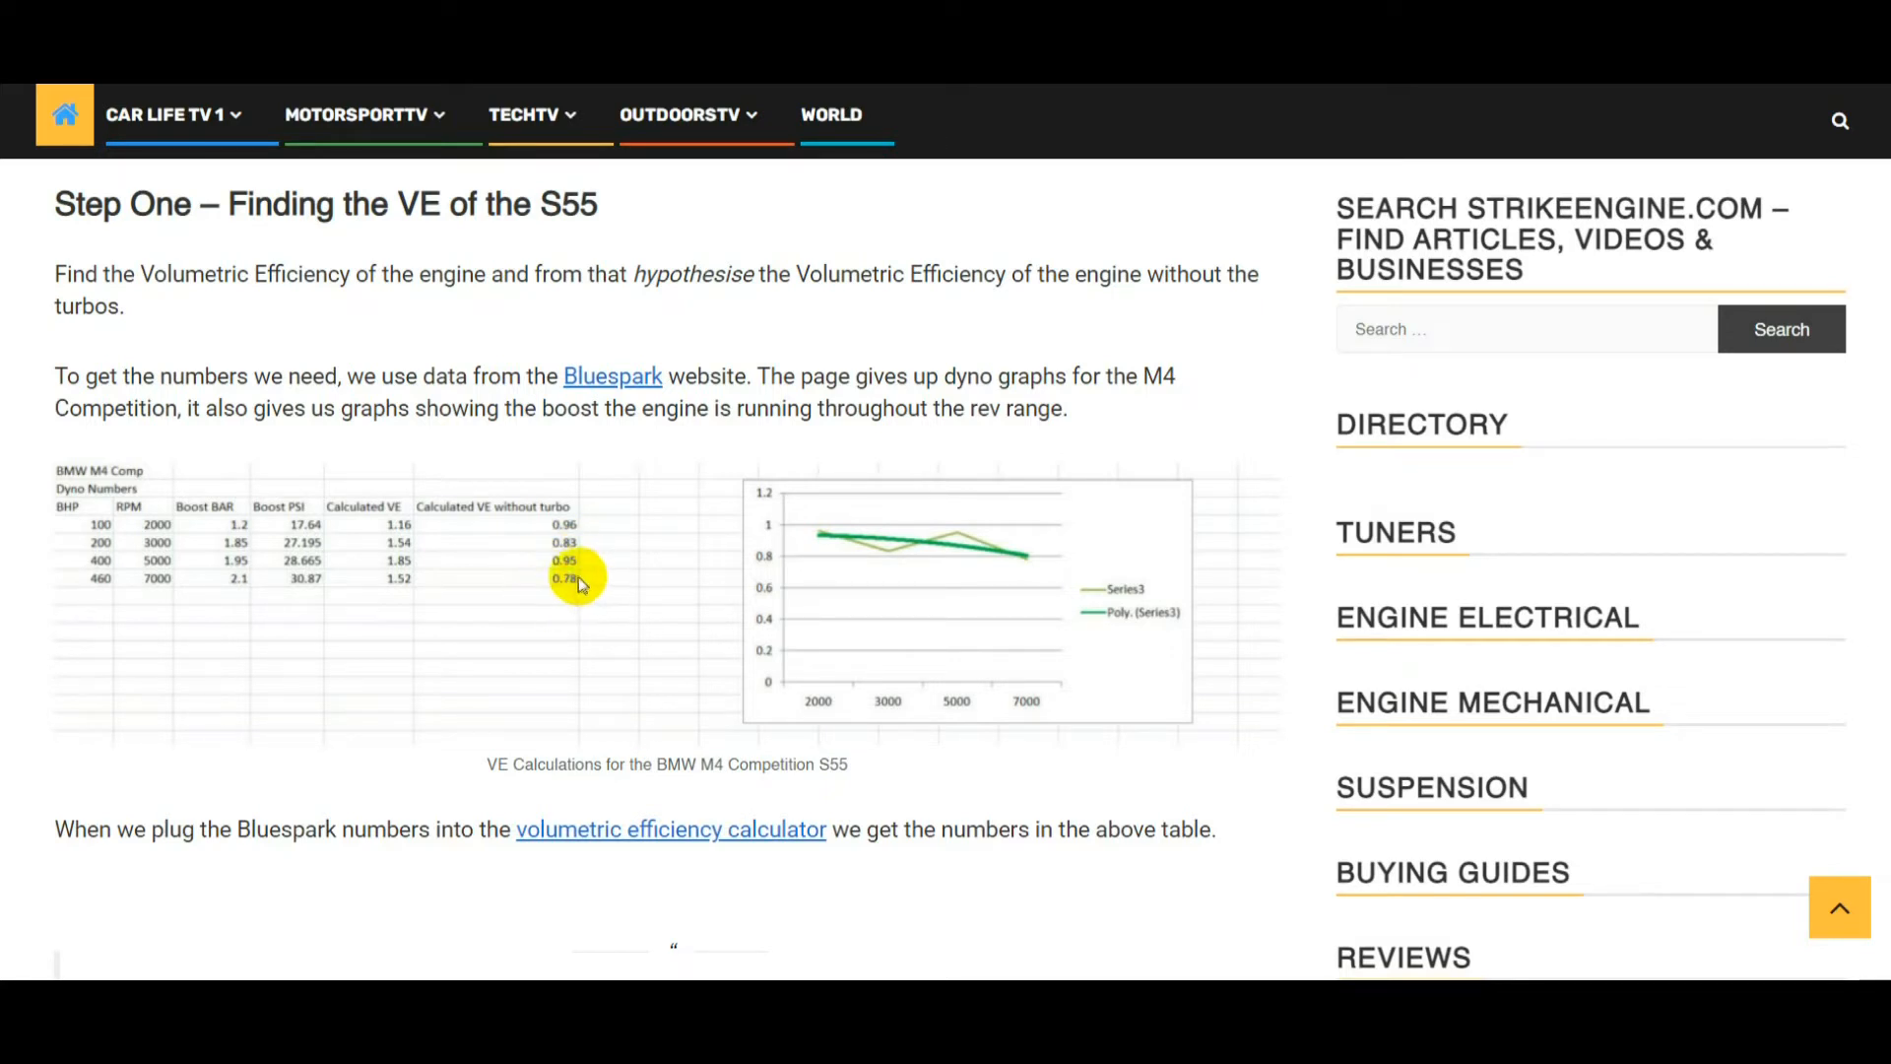
{"action": "mouse_move", "coordinate": [564, 579]}
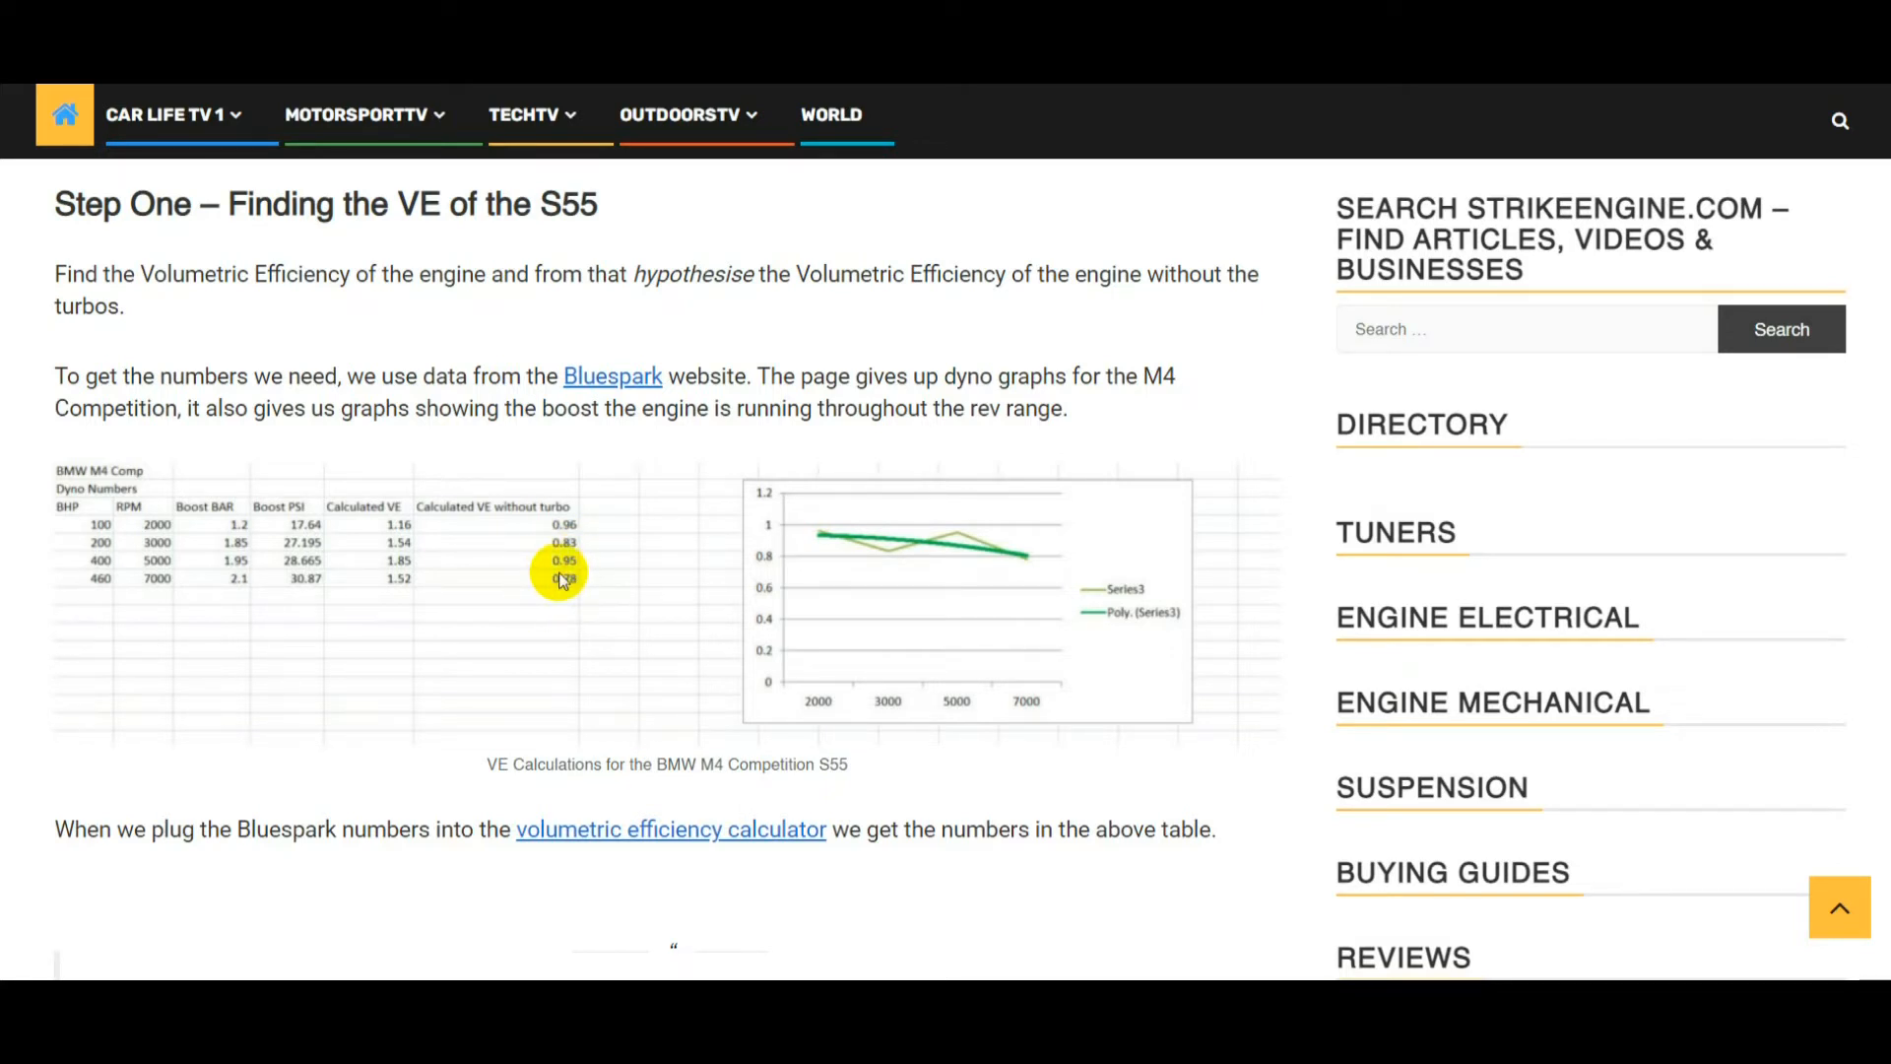
{"action": "scroll", "scroll_direction": "down", "scroll_amount": 3}
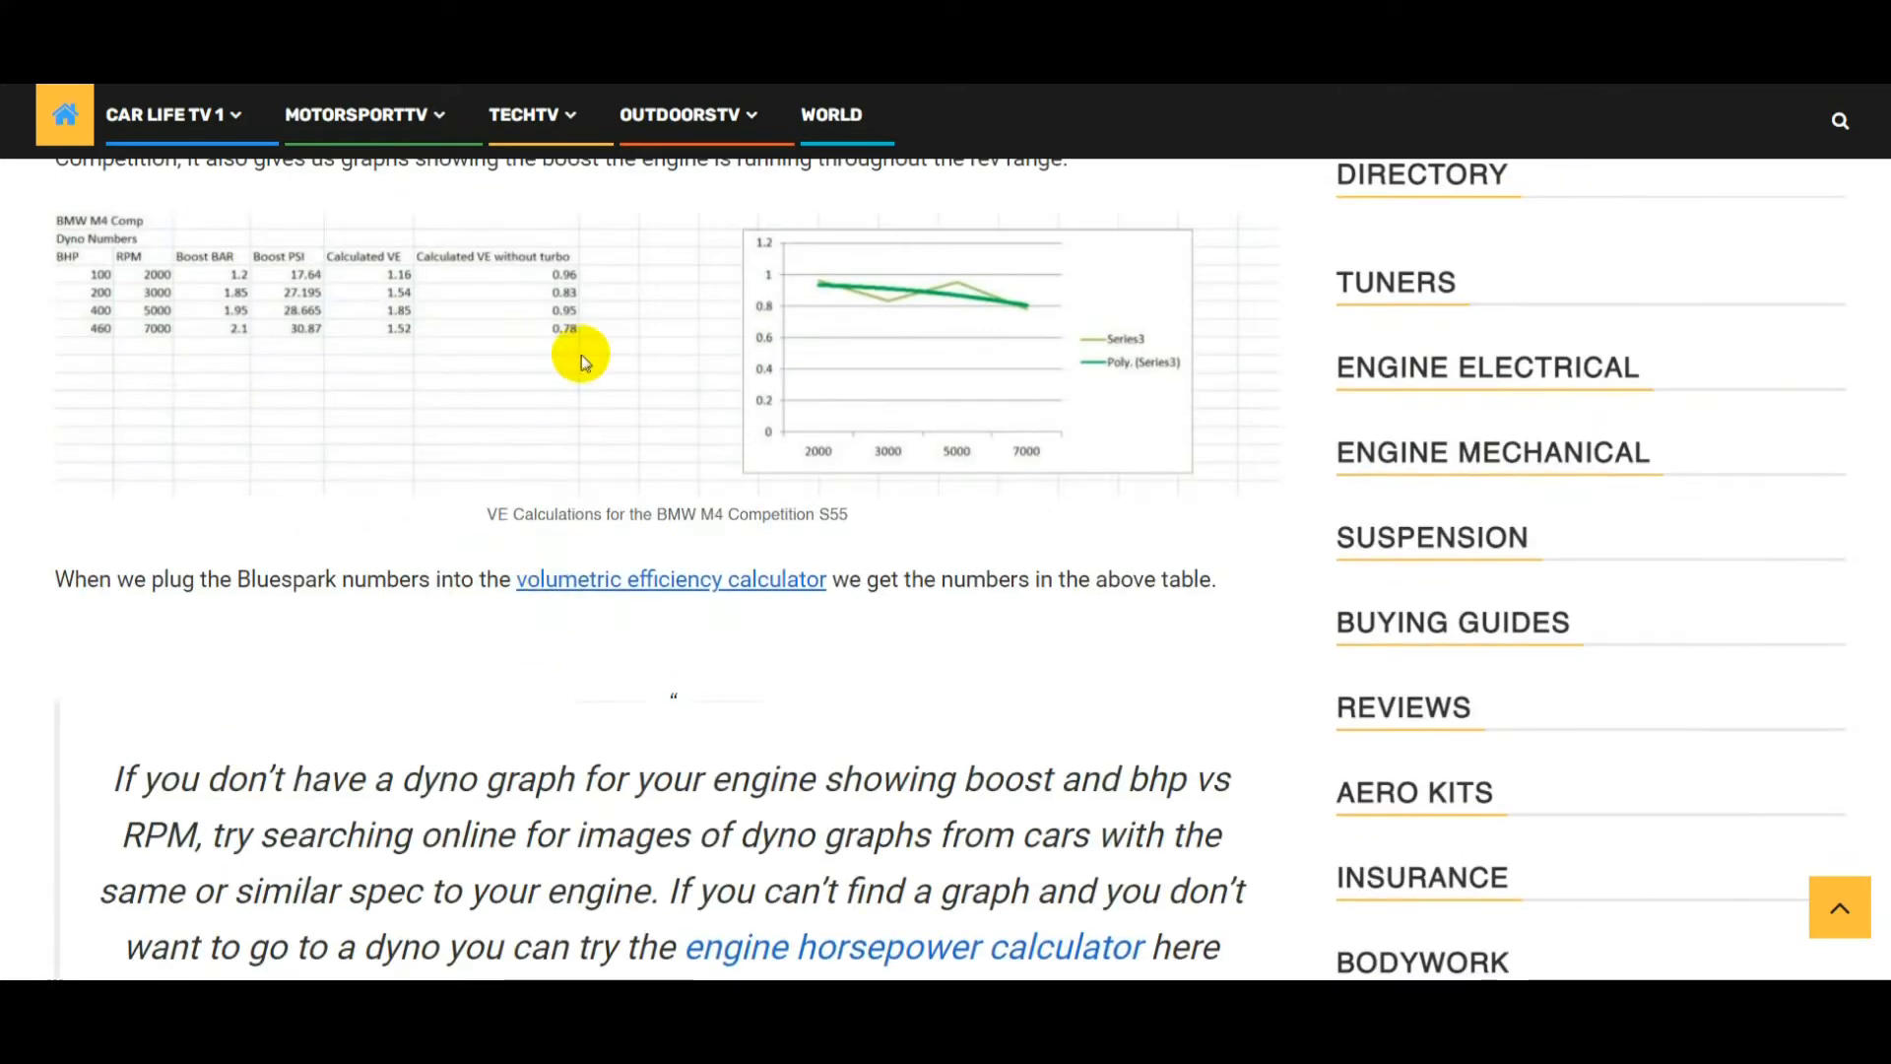
{"action": "mouse_move", "coordinate": [488, 692]}
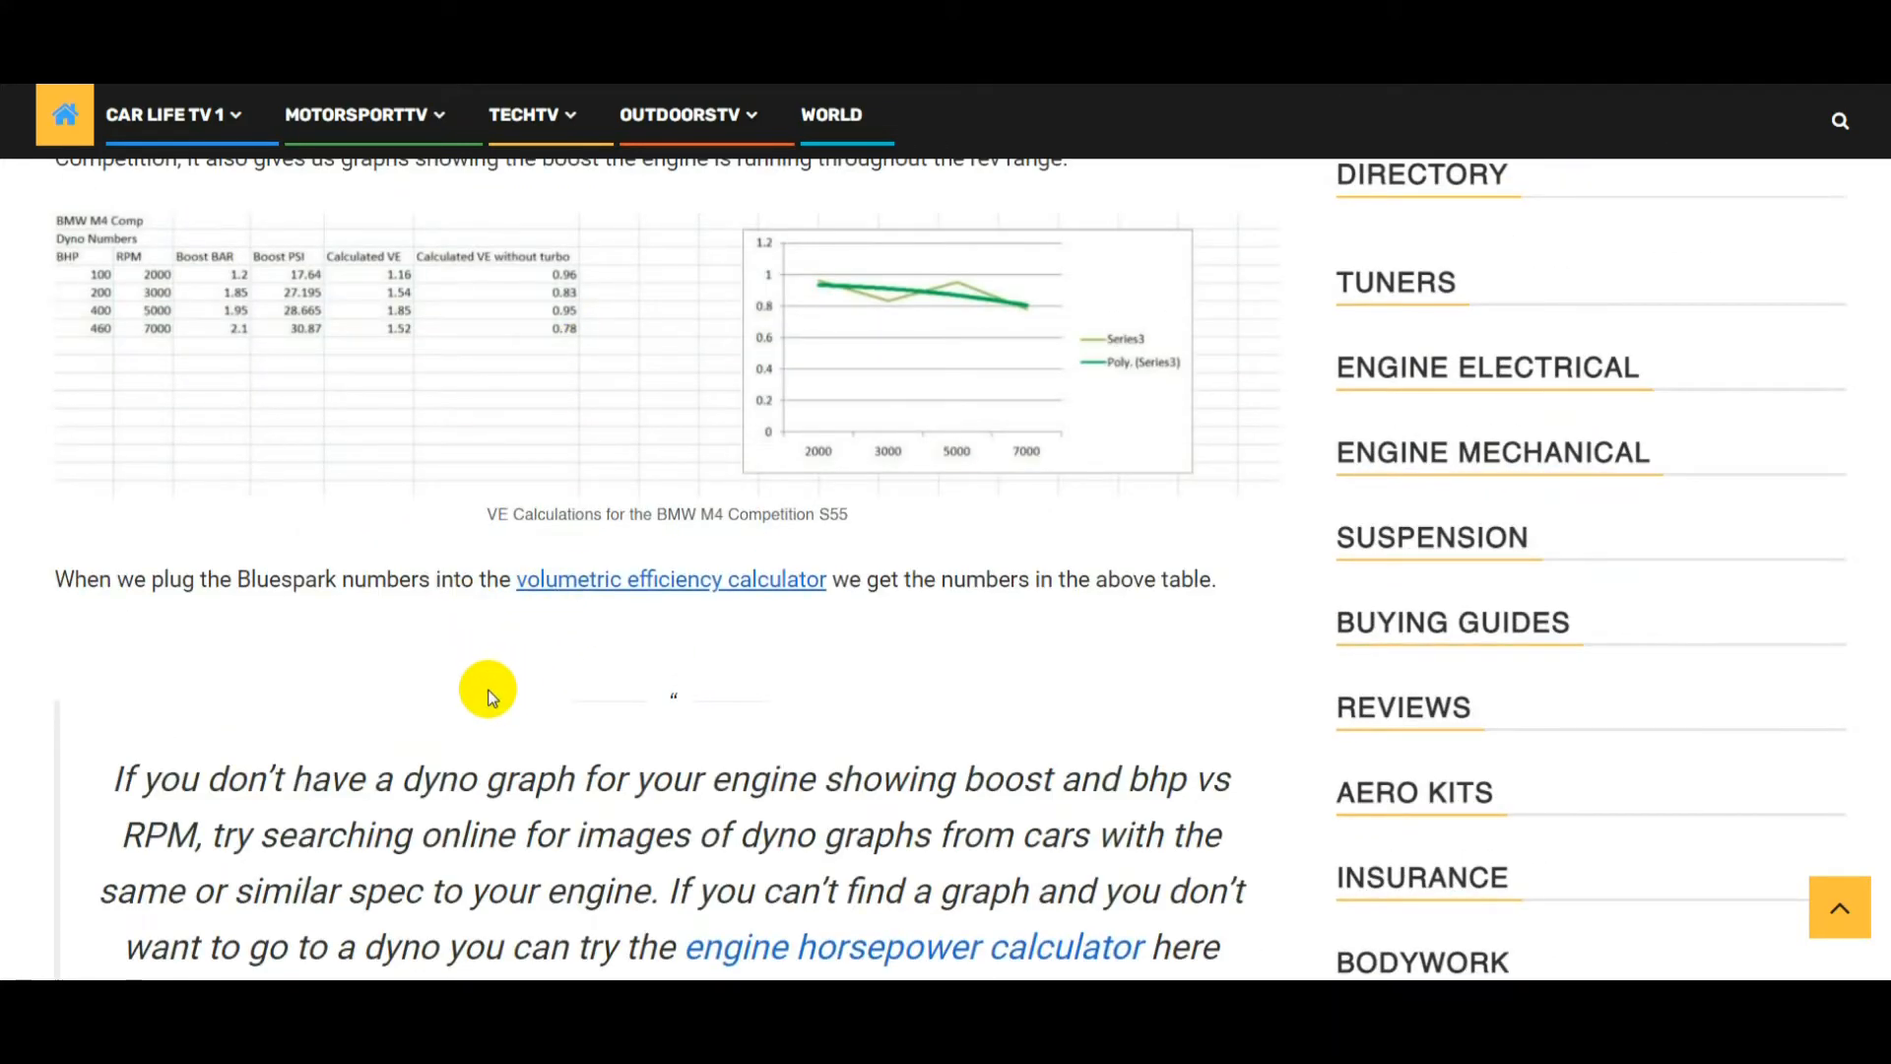
{"action": "mouse_move", "coordinate": [491, 667]}
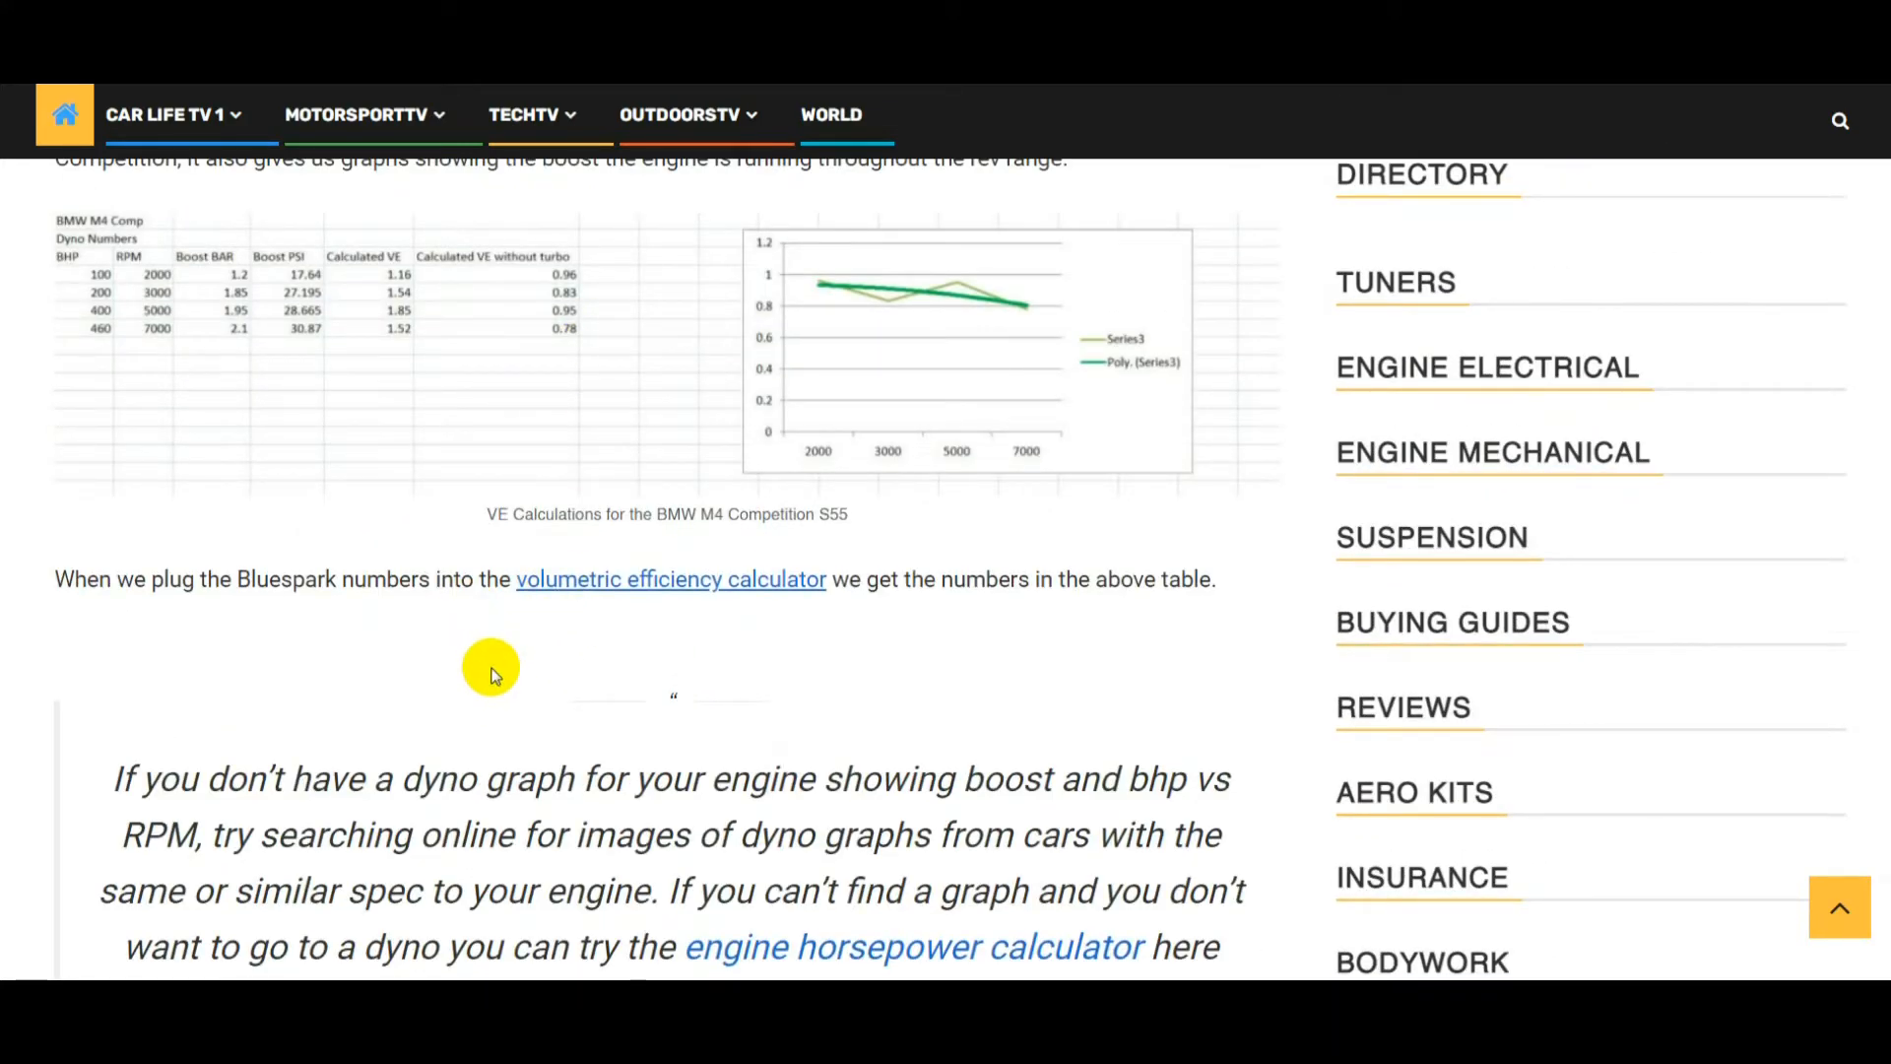
{"action": "scroll", "scroll_direction": "down", "scroll_amount": 3}
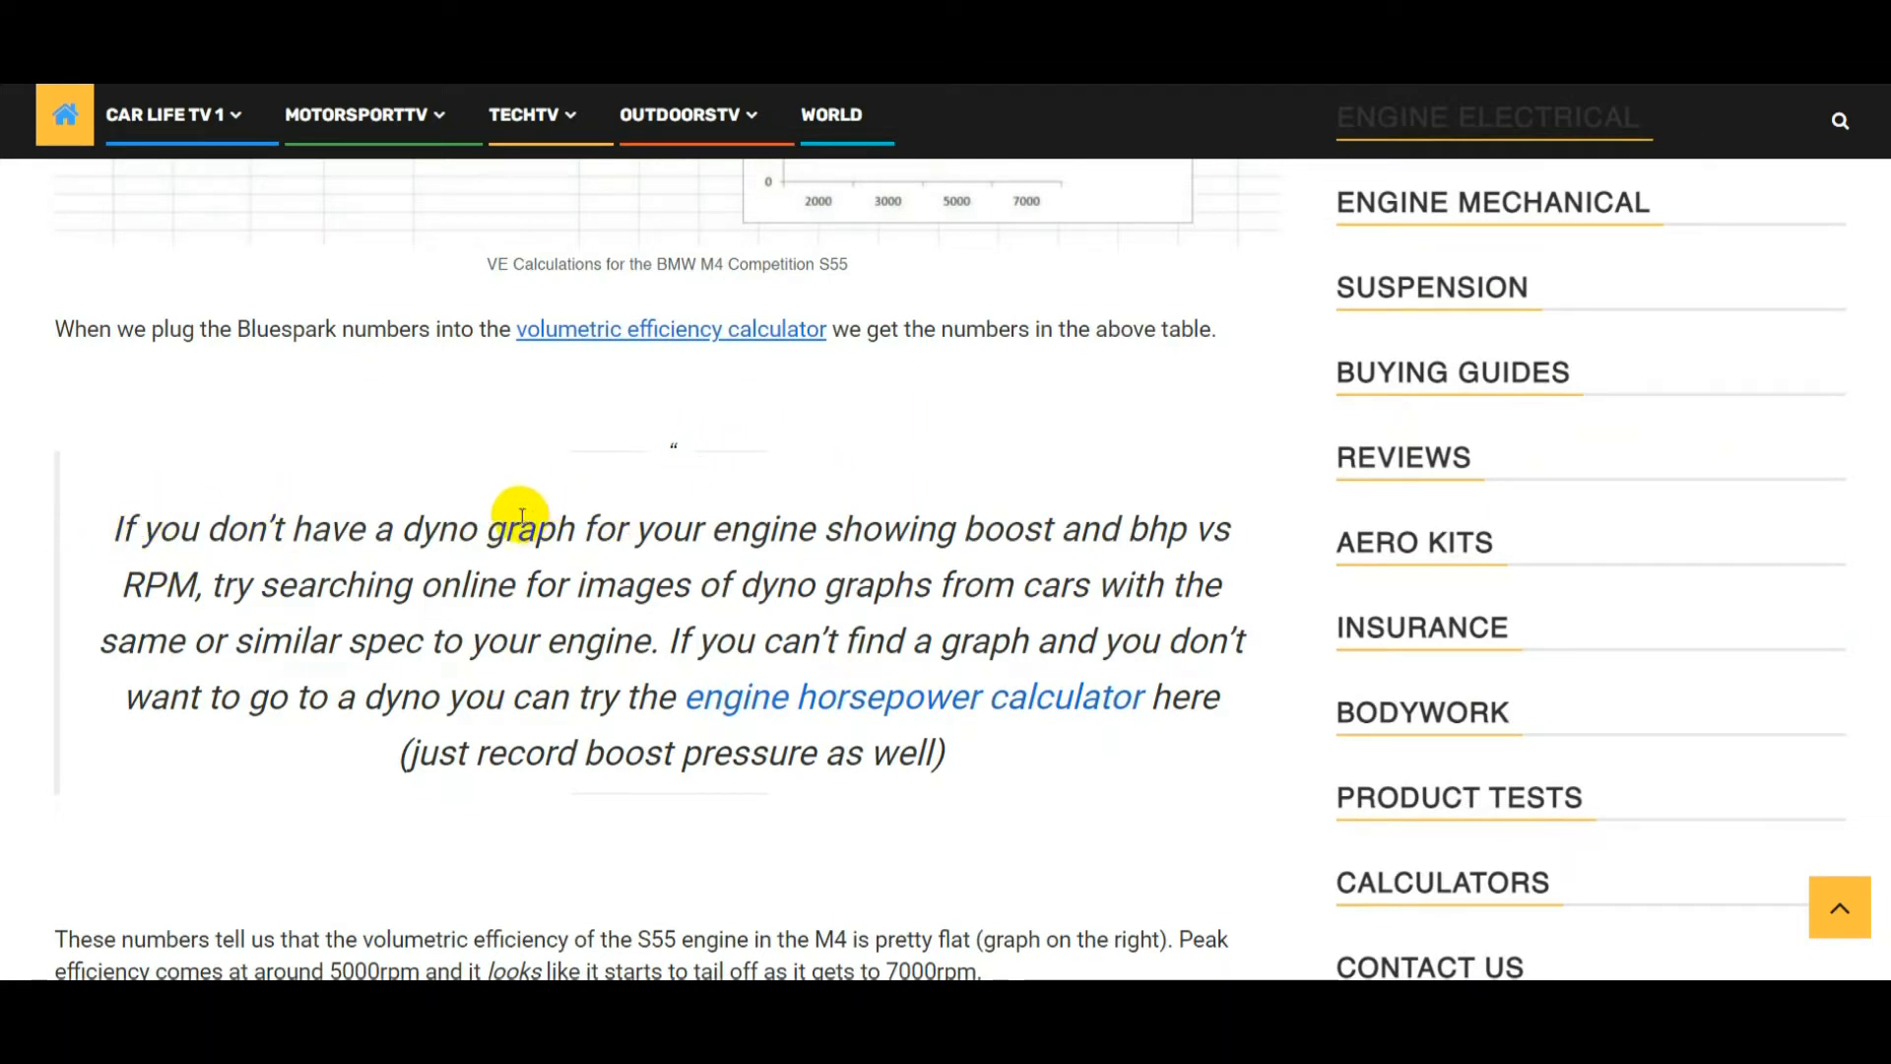
{"action": "mouse_move", "coordinate": [1188, 527]}
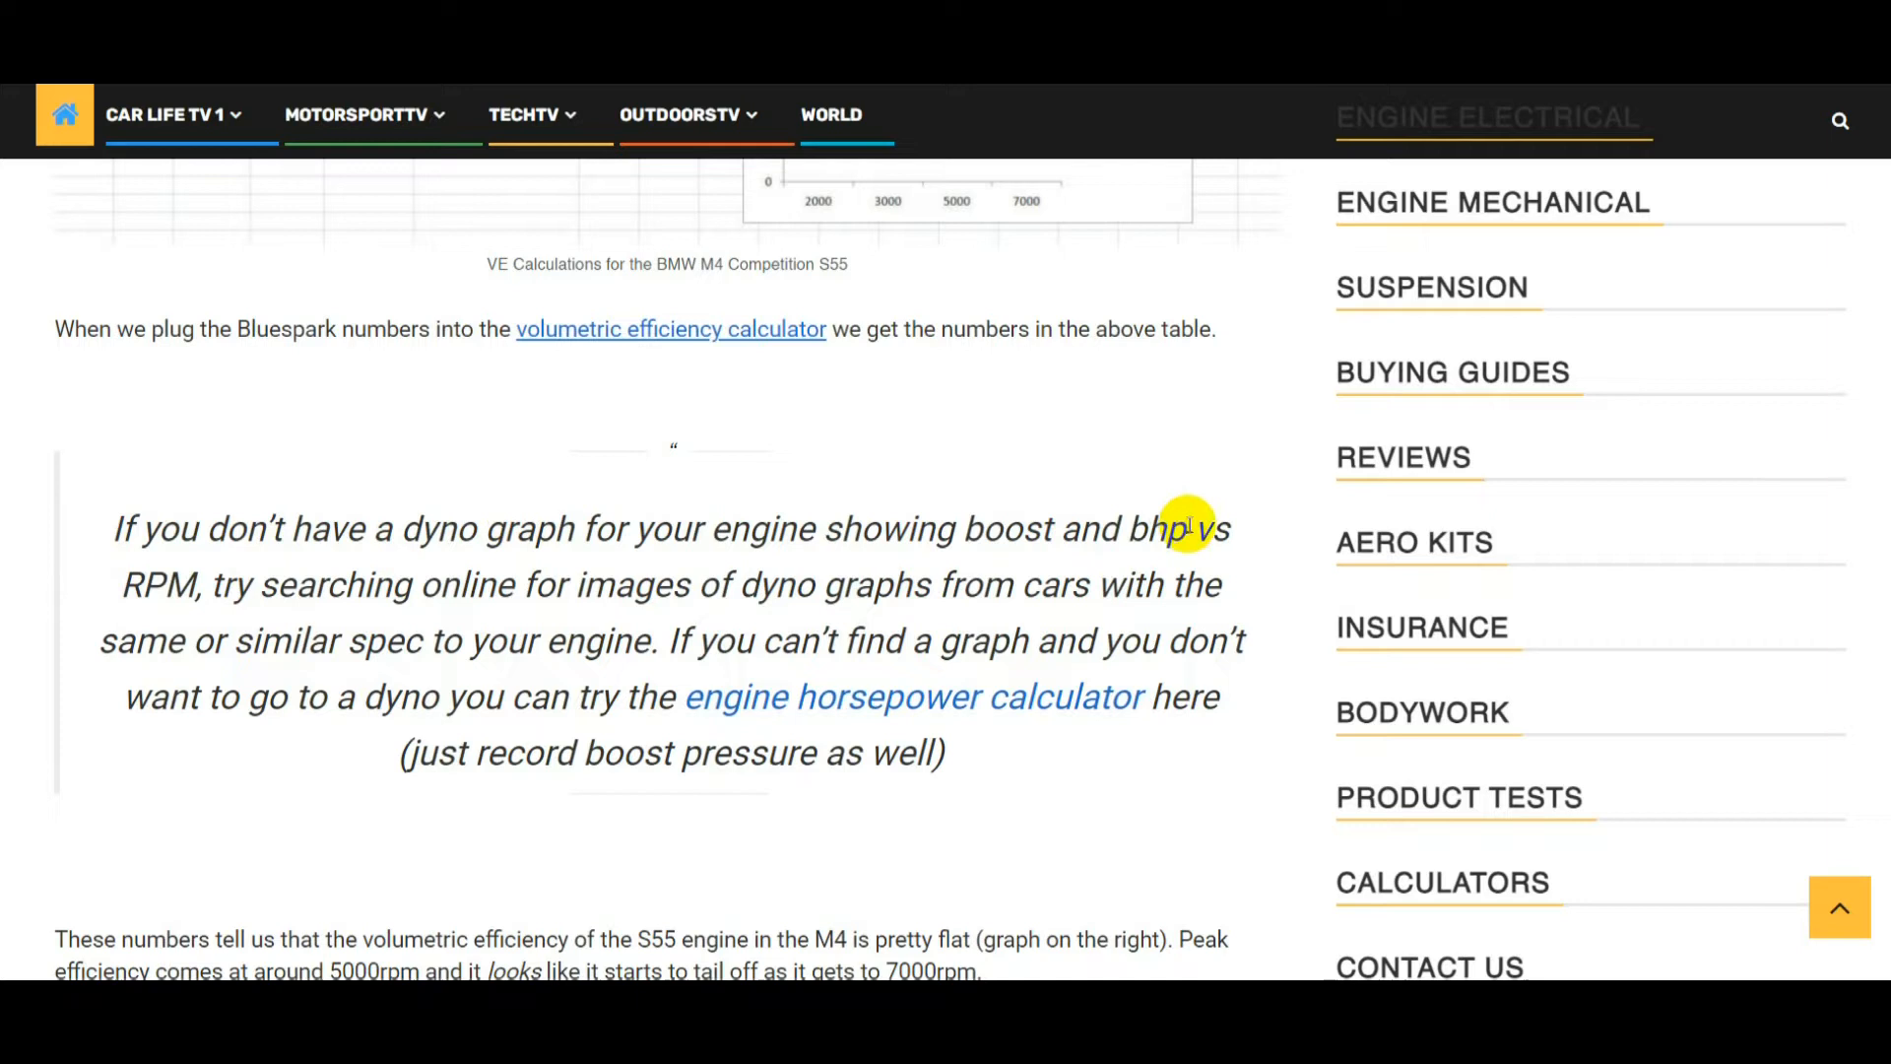
{"action": "mouse_move", "coordinate": [304, 590]}
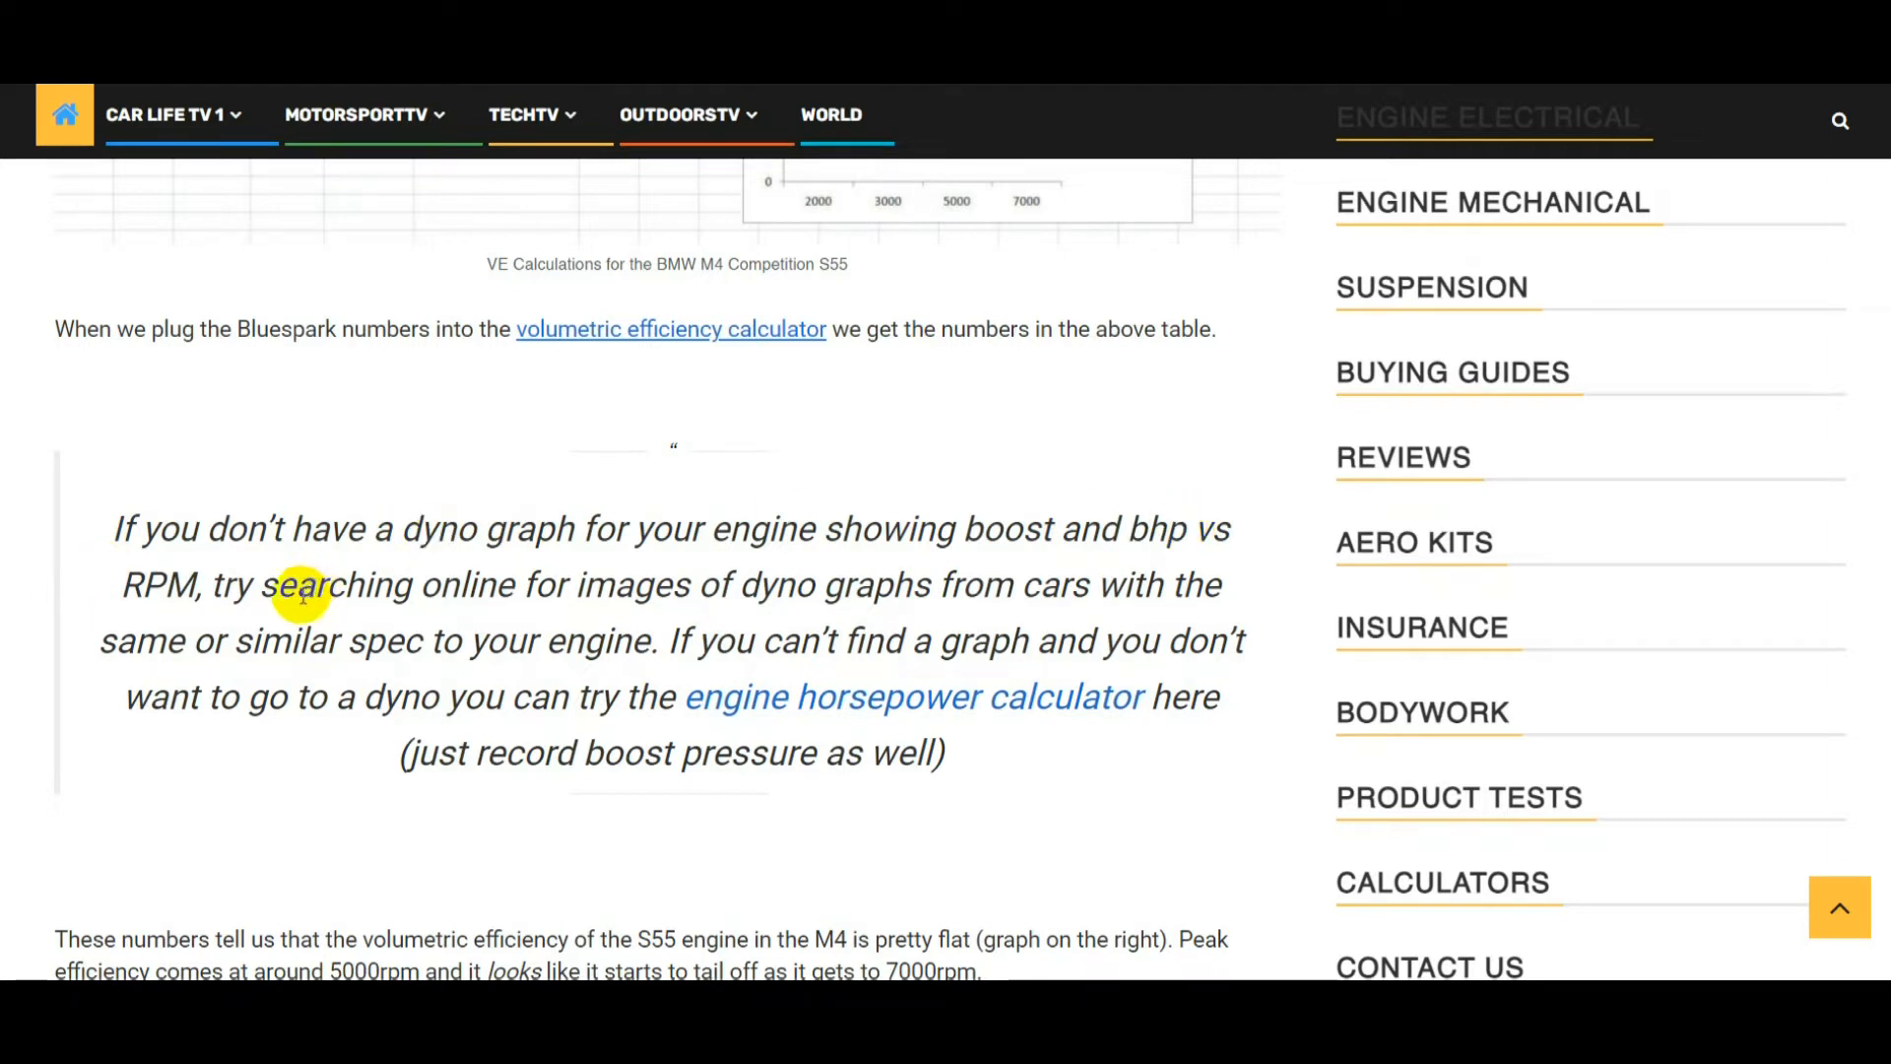
{"action": "mouse_move", "coordinate": [615, 608]}
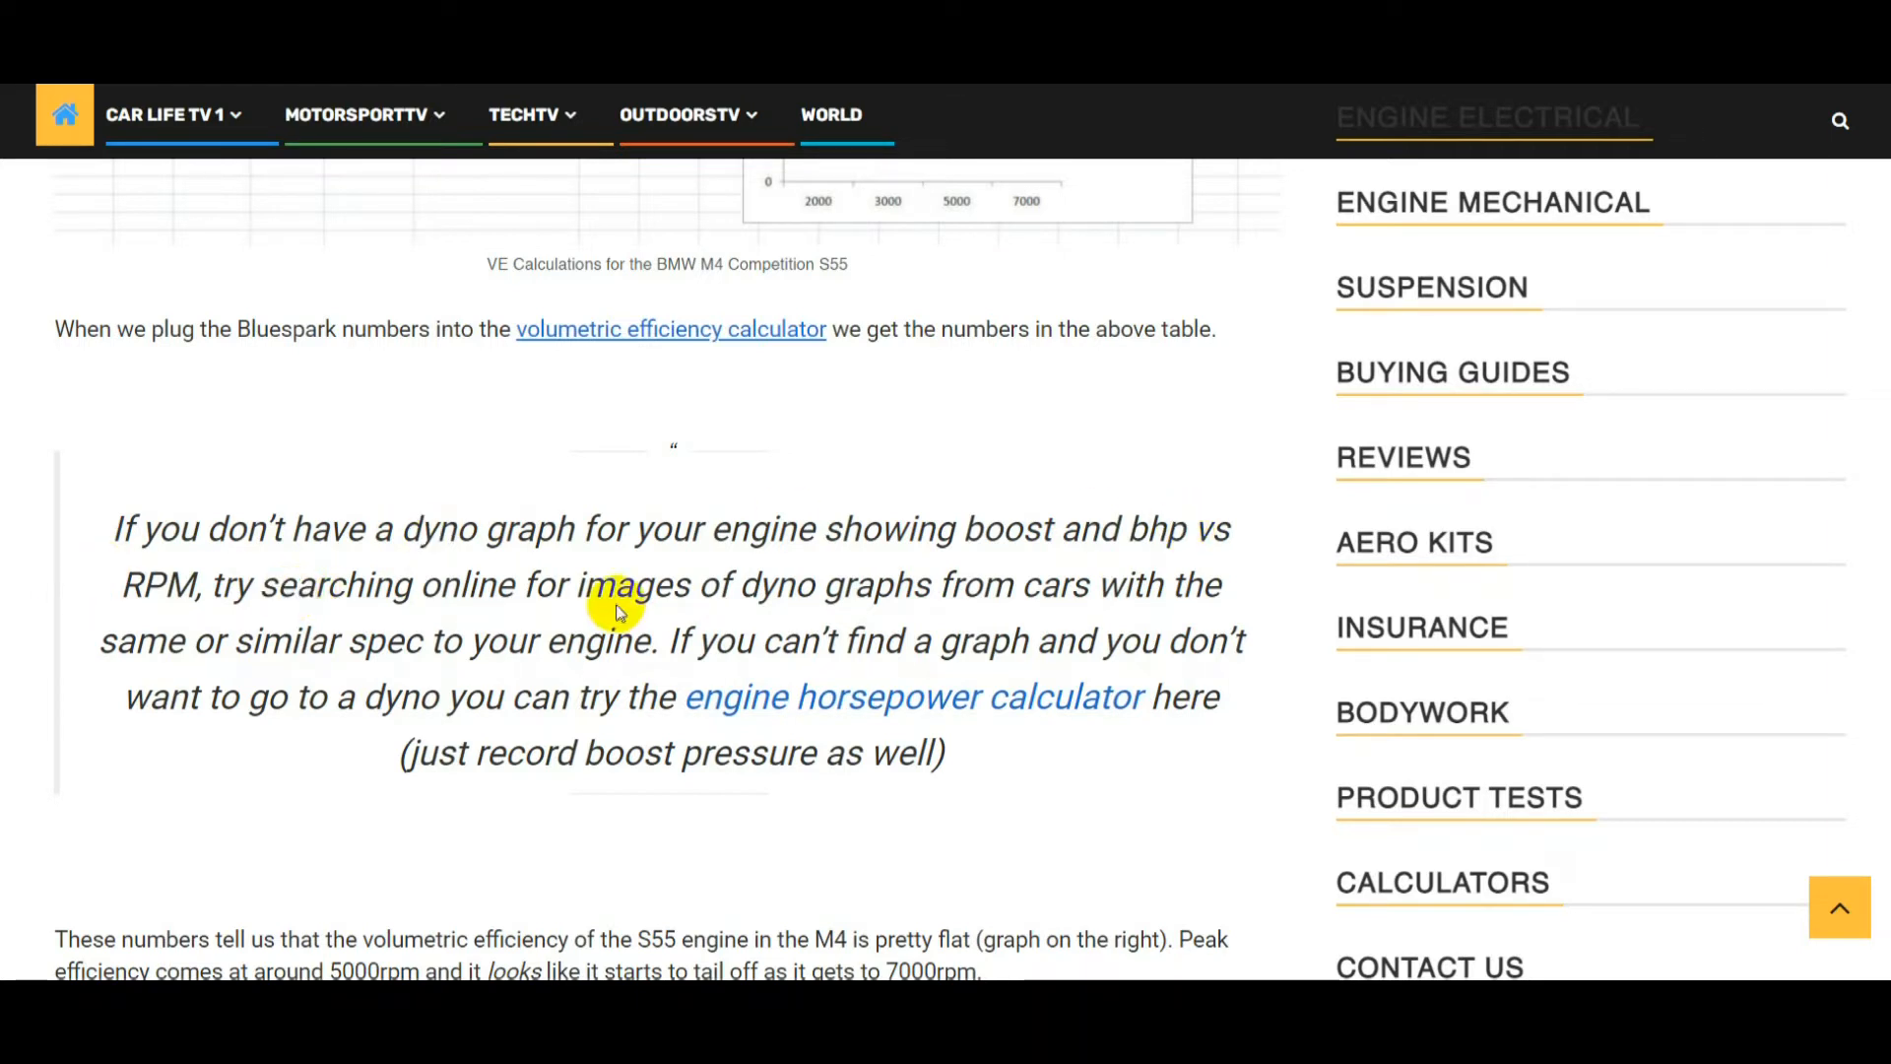
{"action": "mouse_move", "coordinate": [609, 602]}
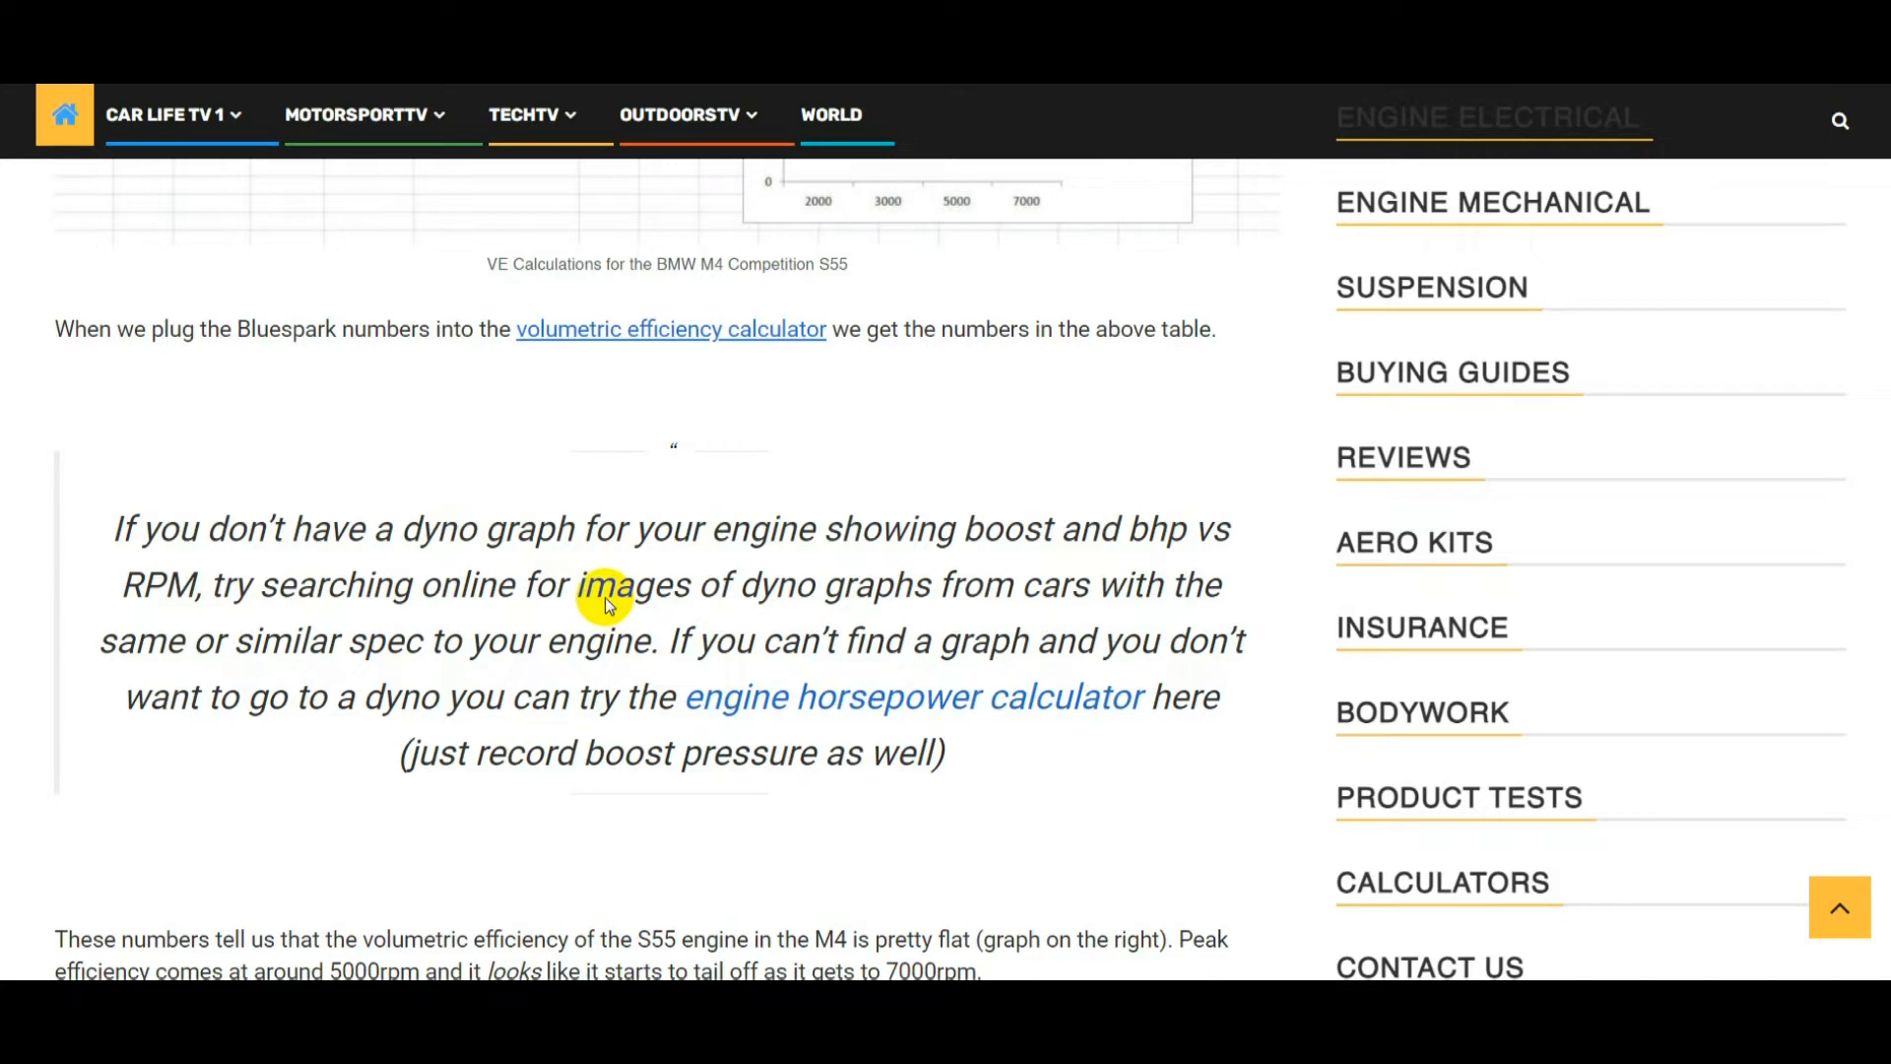
{"action": "mouse_move", "coordinate": [525, 663]}
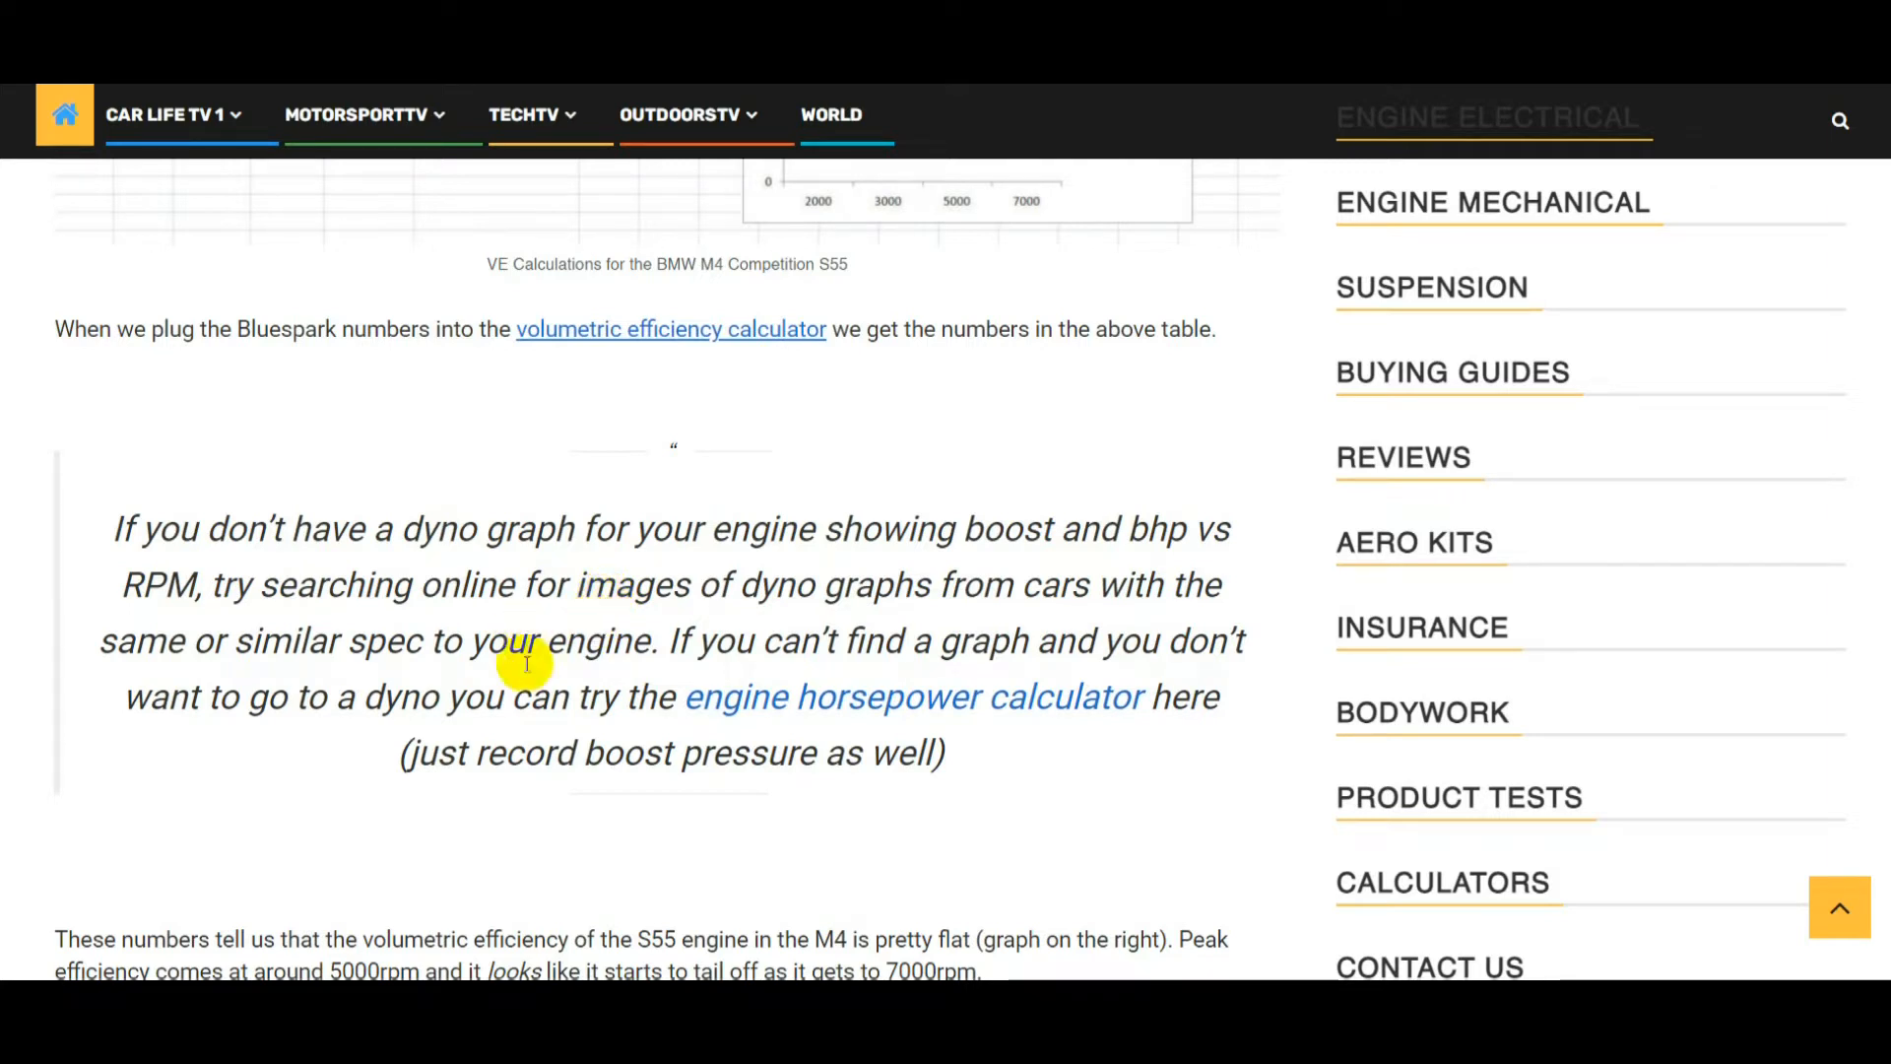
{"action": "mouse_move", "coordinate": [816, 698]}
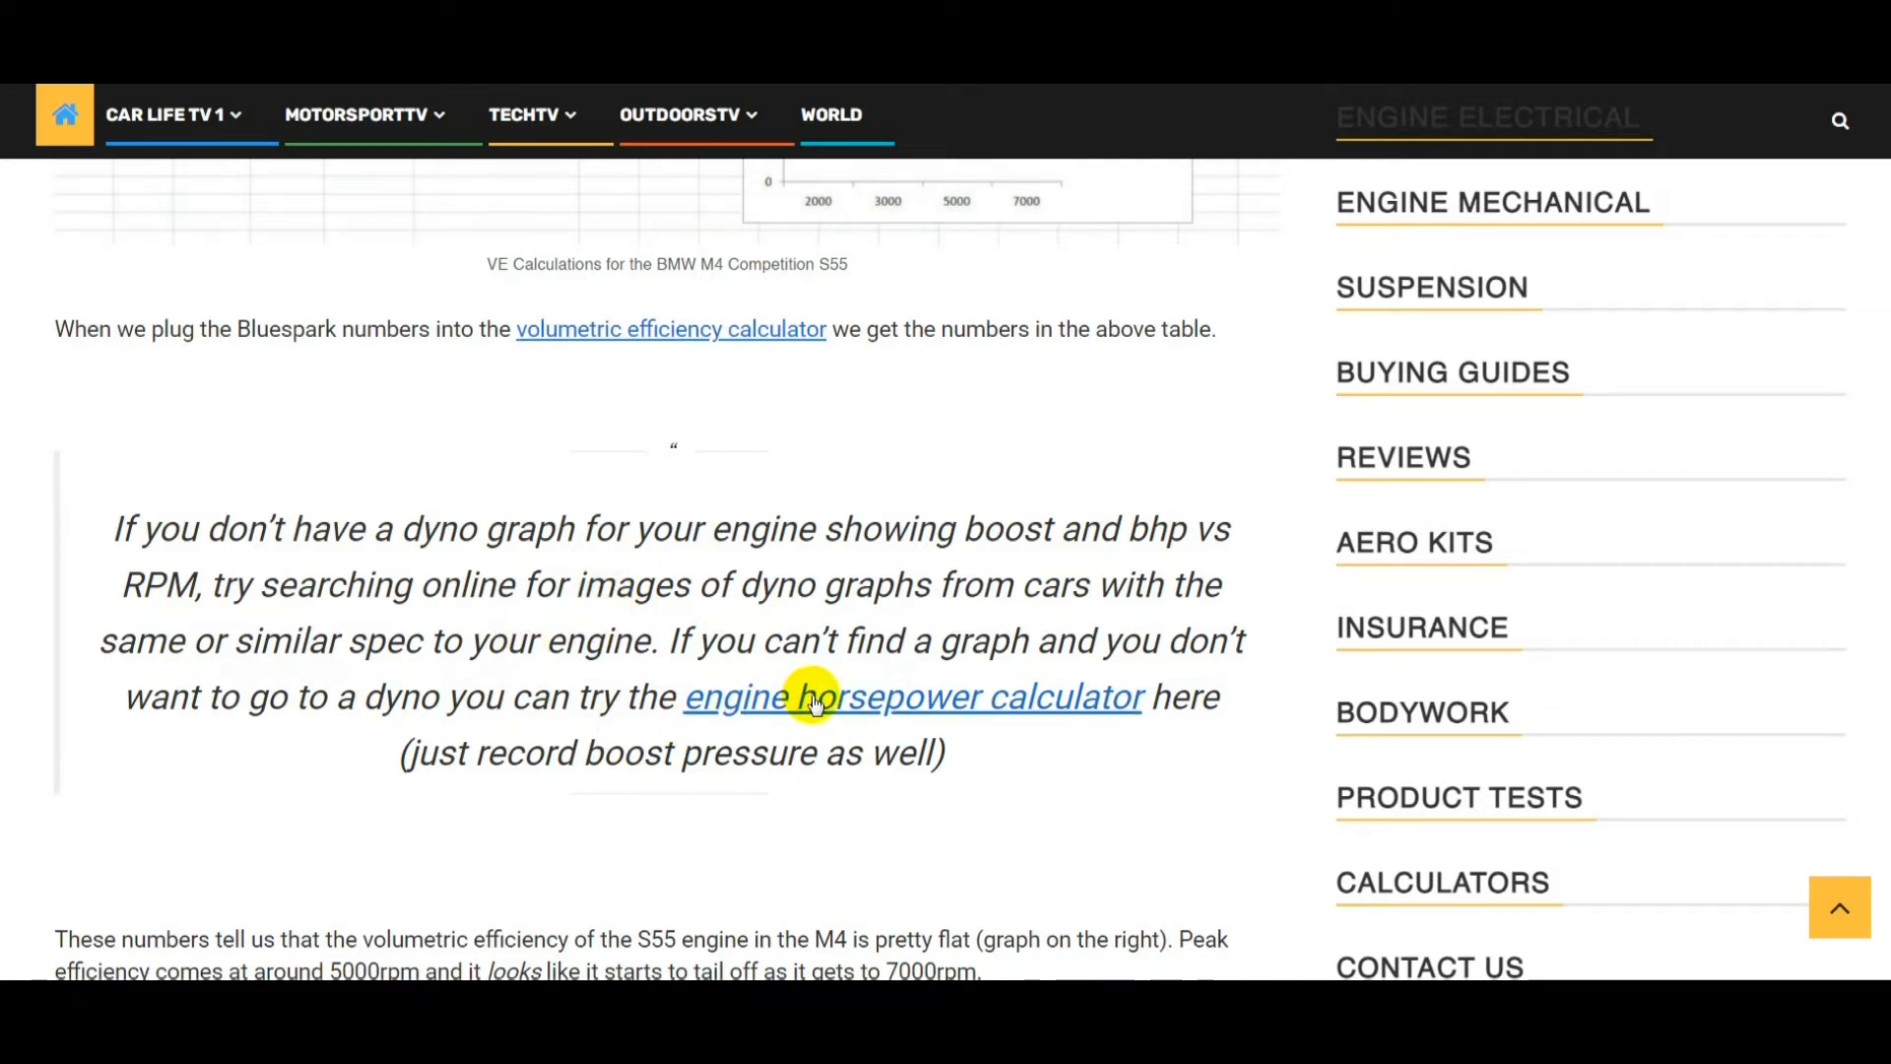
{"action": "scroll", "scroll_direction": "down", "scroll_amount": 3}
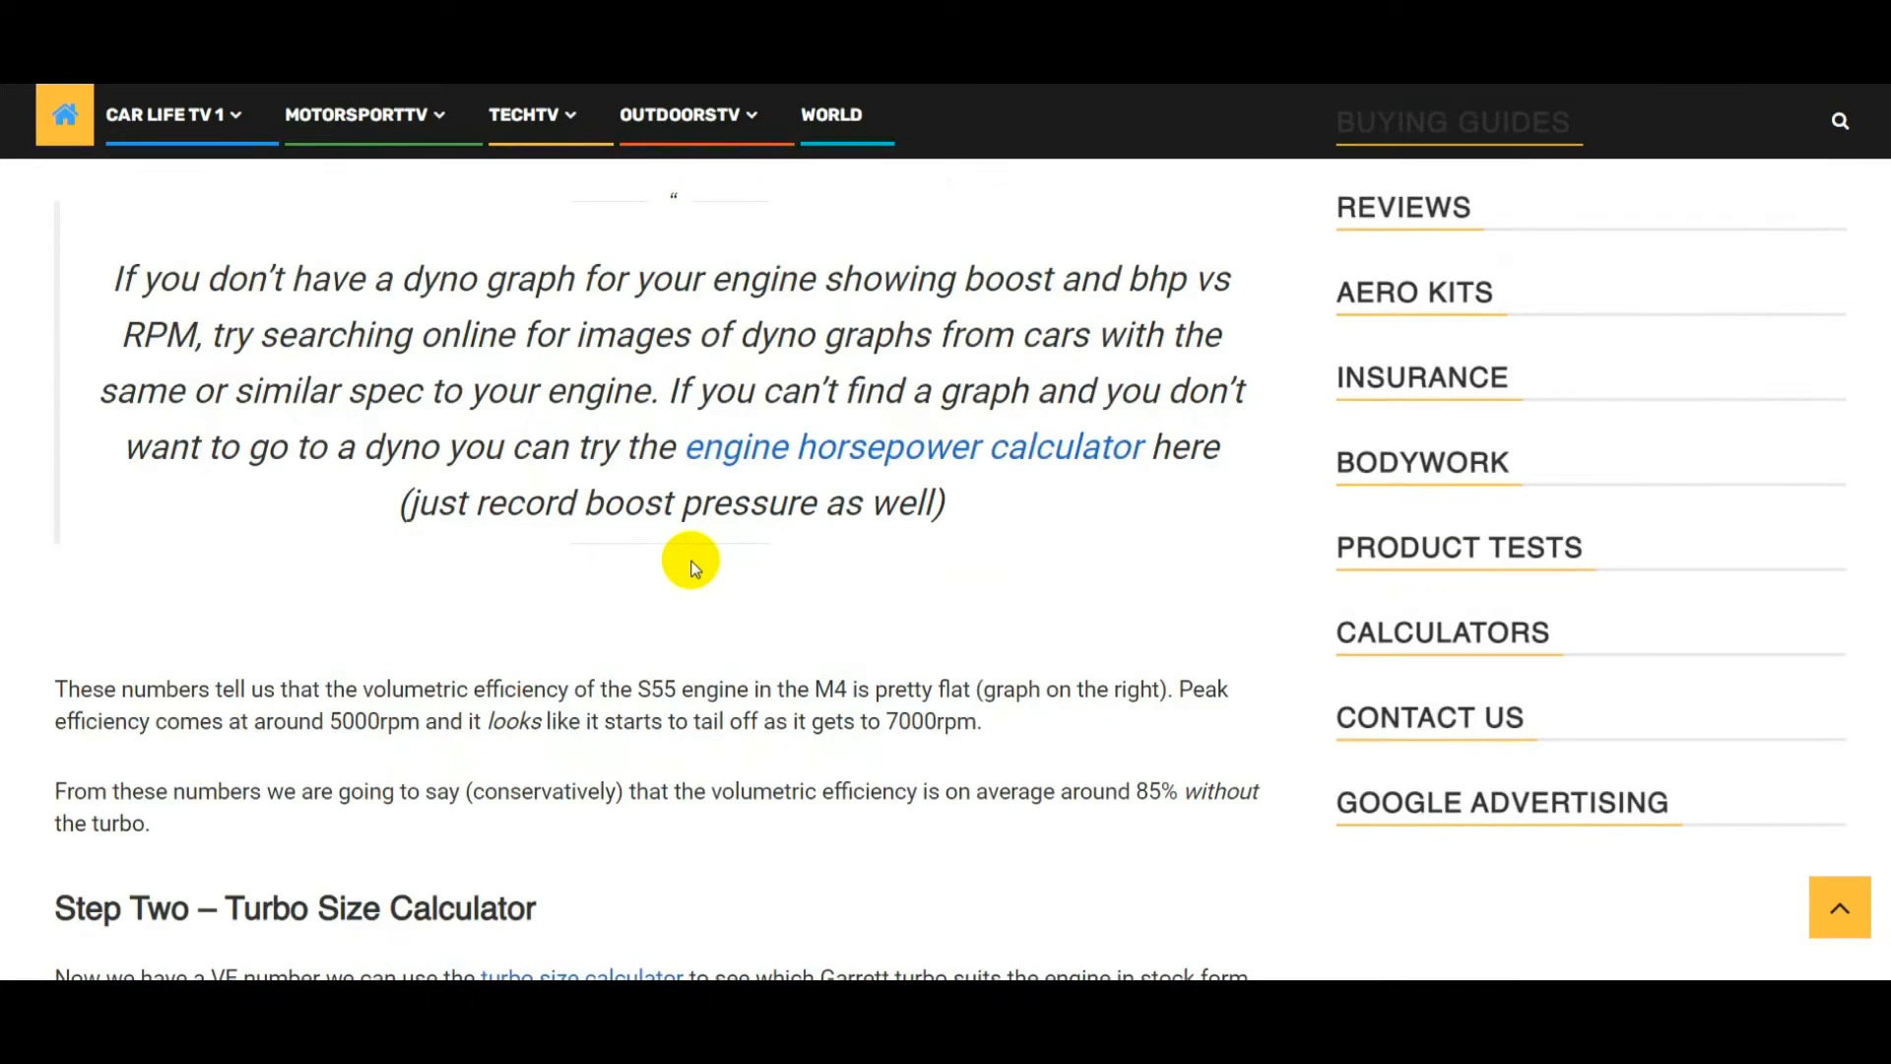
{"action": "mouse_move", "coordinate": [420, 688]}
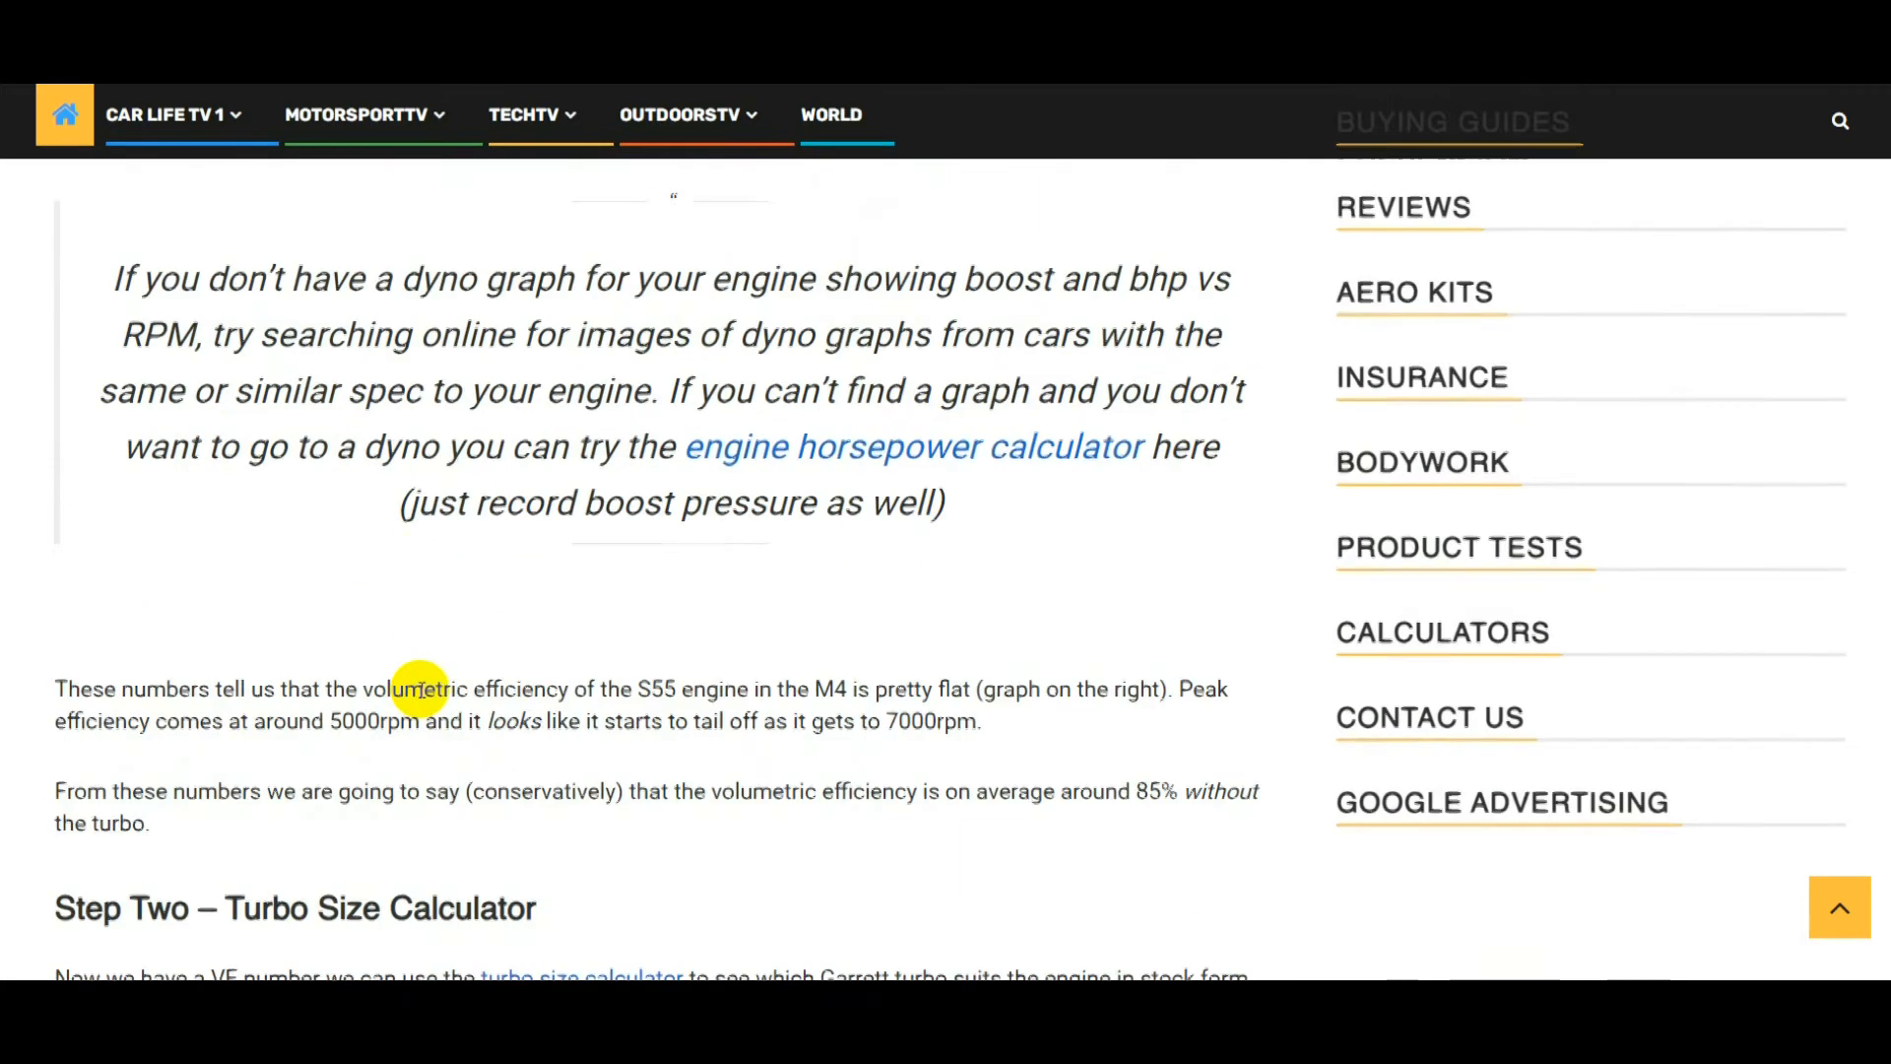
{"action": "scroll", "scroll_direction": "up", "scroll_amount": 3}
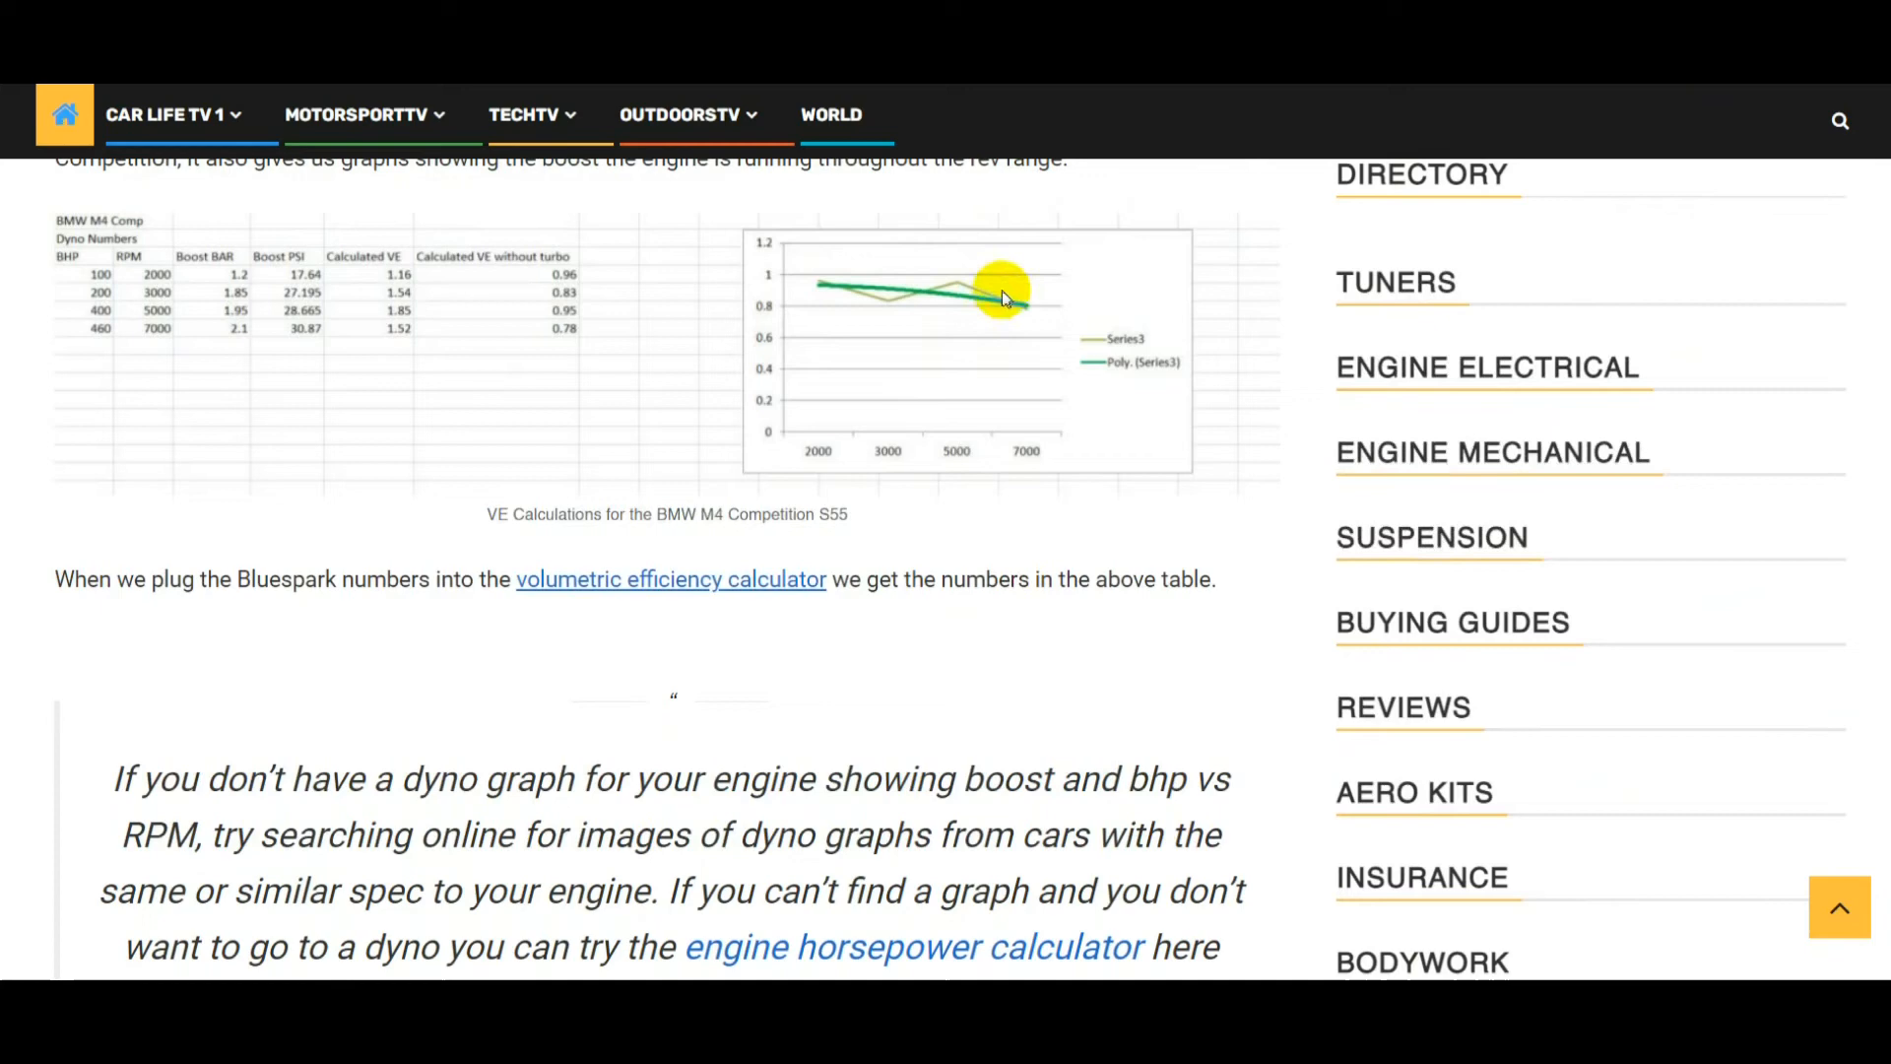
{"action": "scroll", "scroll_direction": "down", "scroll_amount": 3}
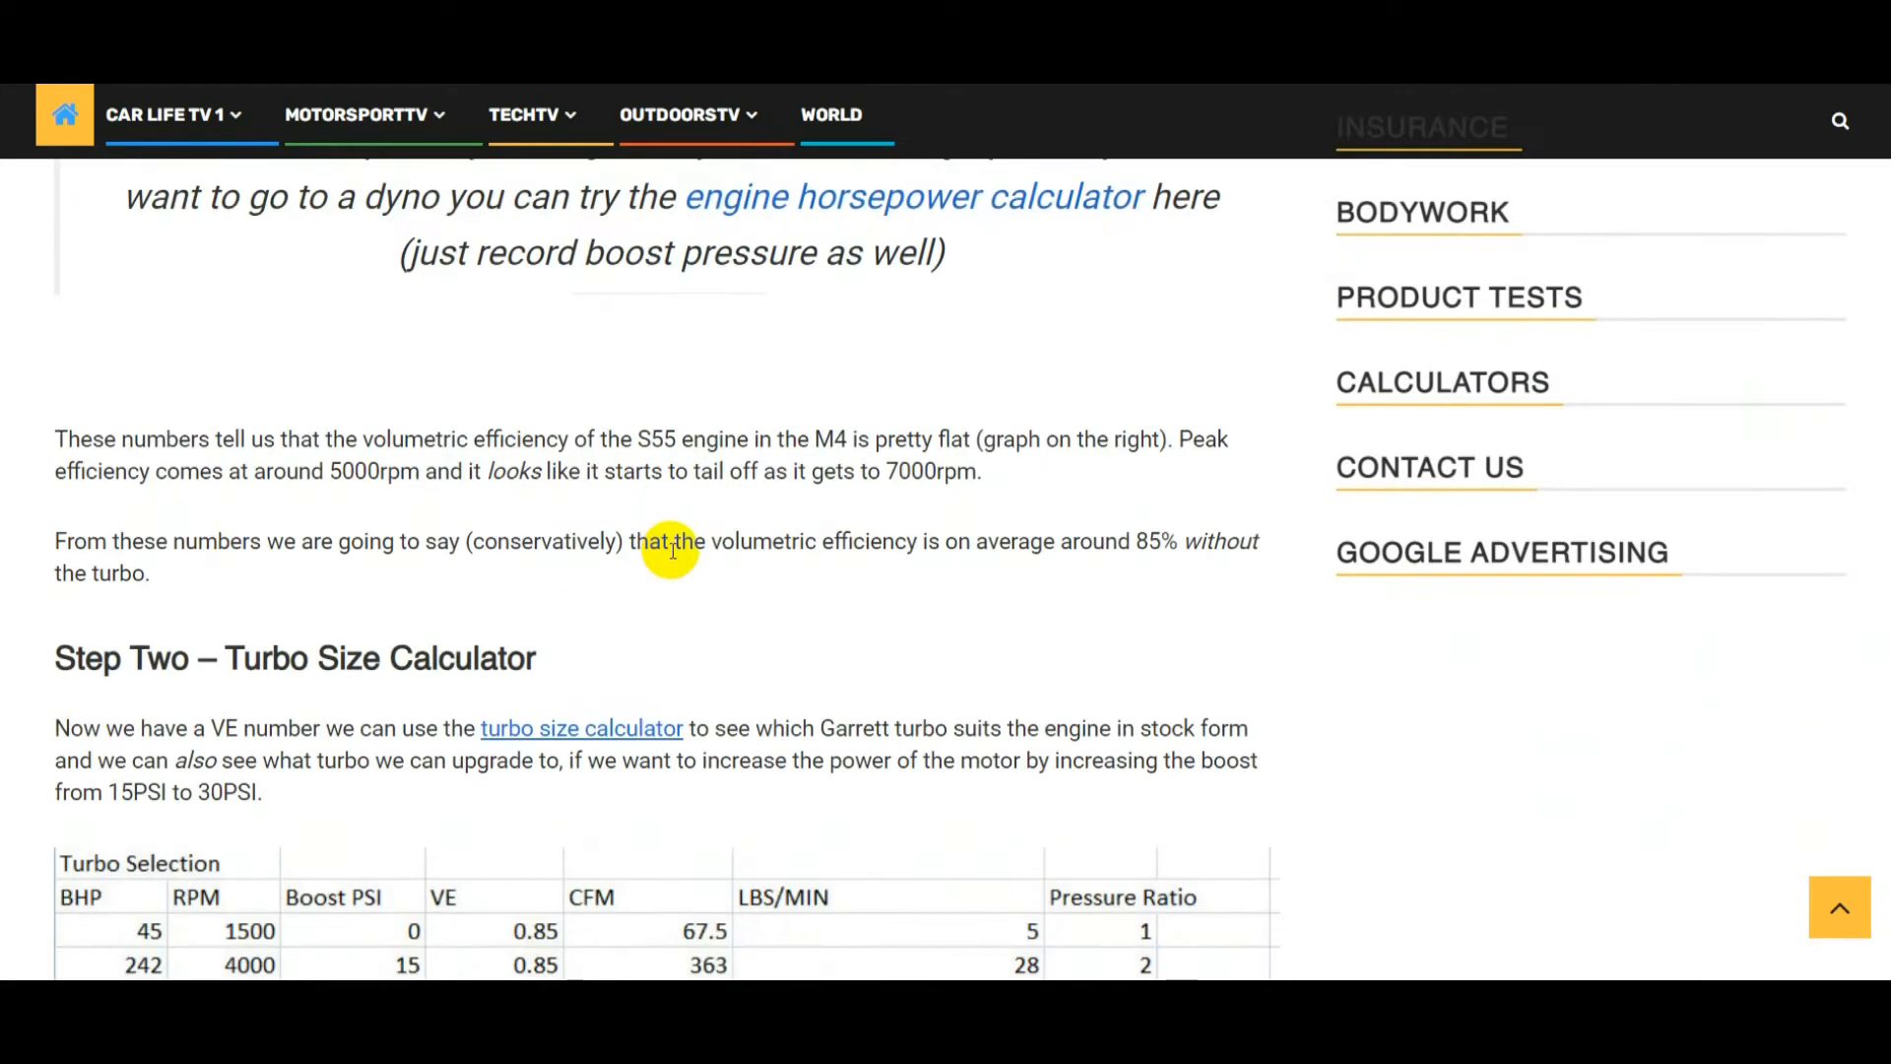
{"action": "scroll", "scroll_direction": "up", "scroll_amount": 3}
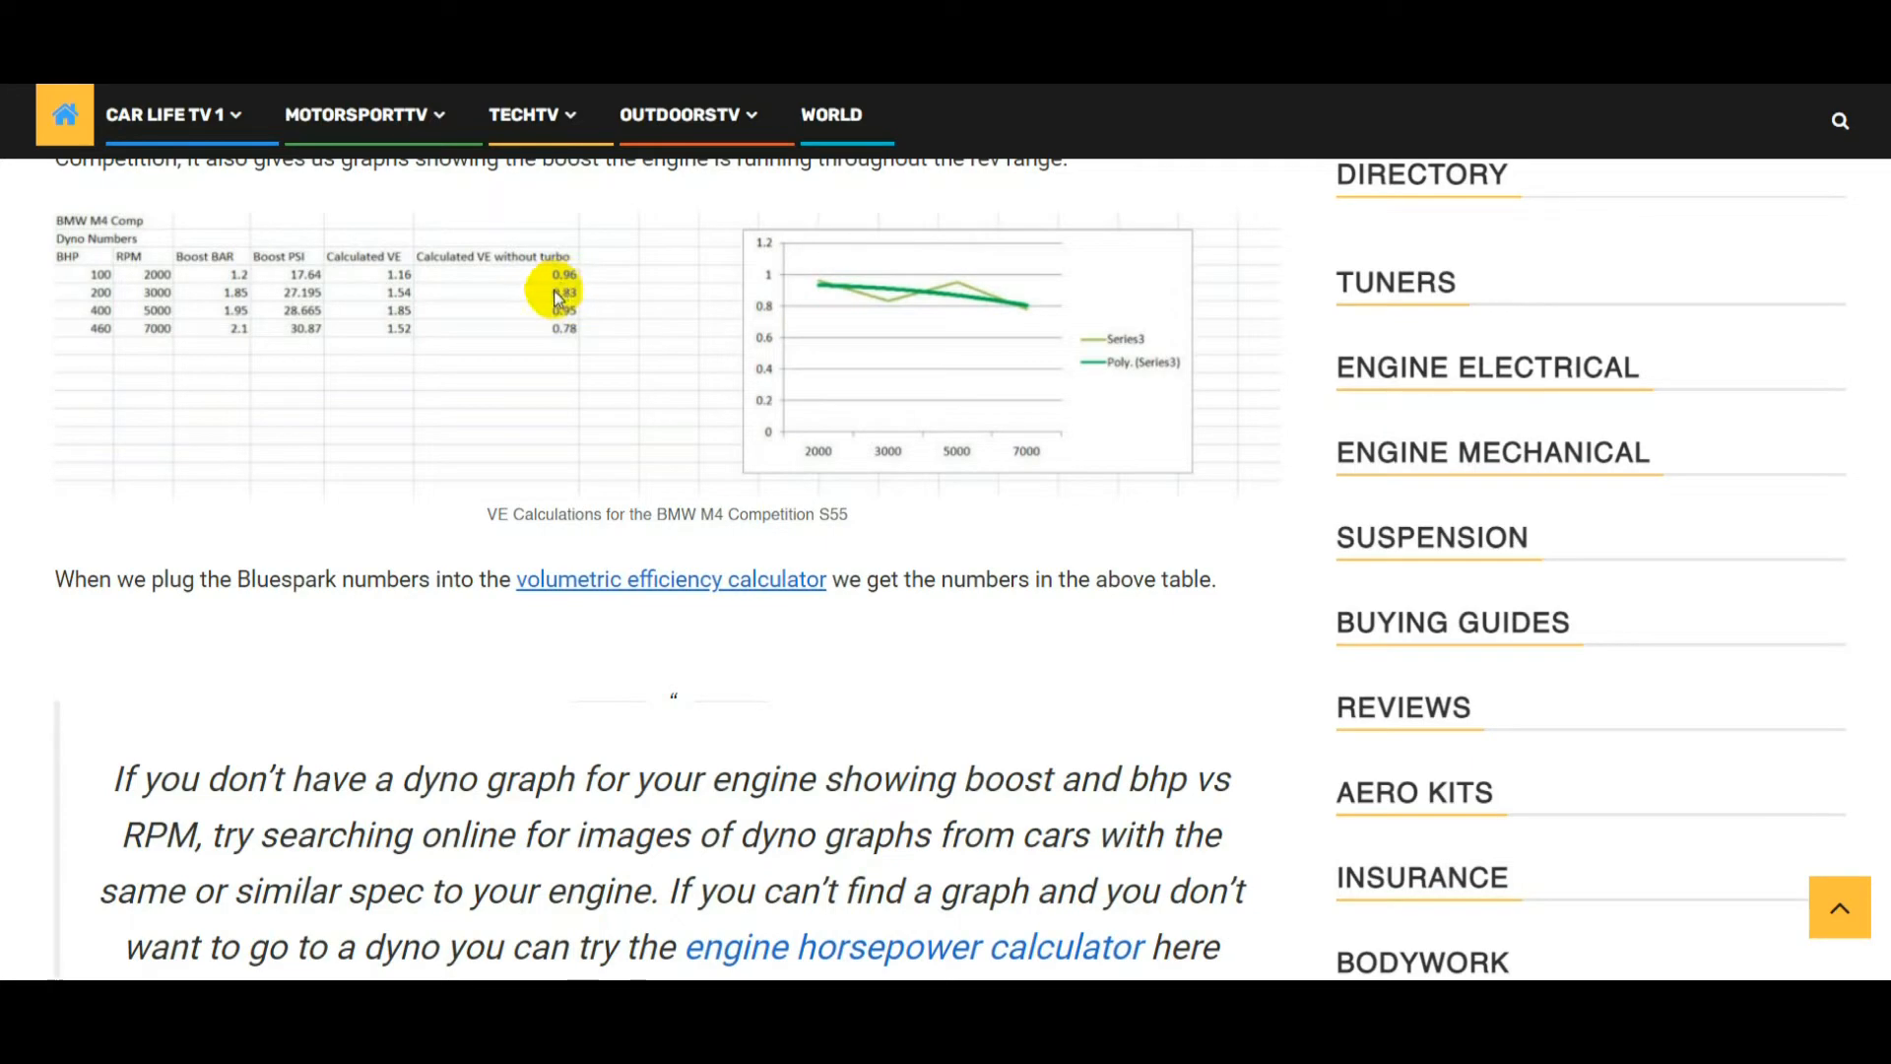
Scroll past the stock 15 PSI table to the 30 PSI CFM and LBS/MIN table
{"action": "scroll", "scroll_direction": "down", "scroll_amount": 3}
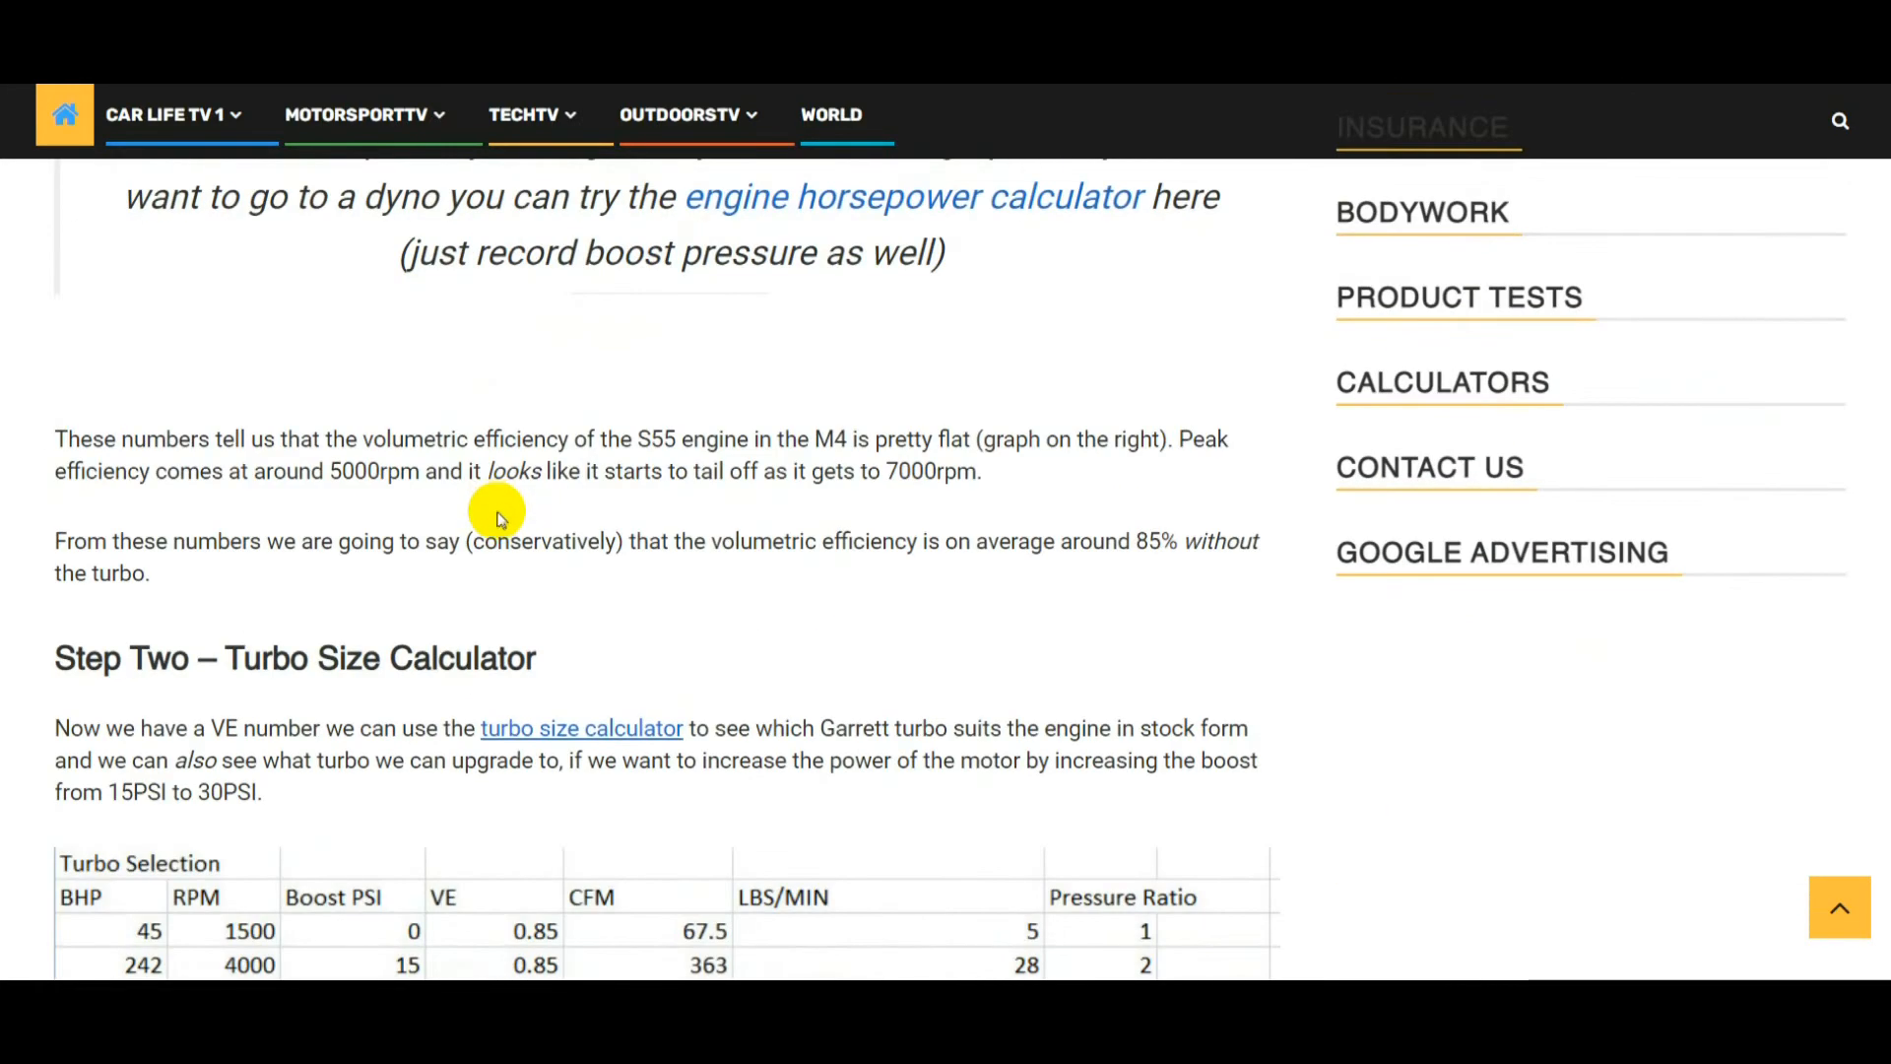
{"action": "scroll", "scroll_direction": "down", "scroll_amount": 3}
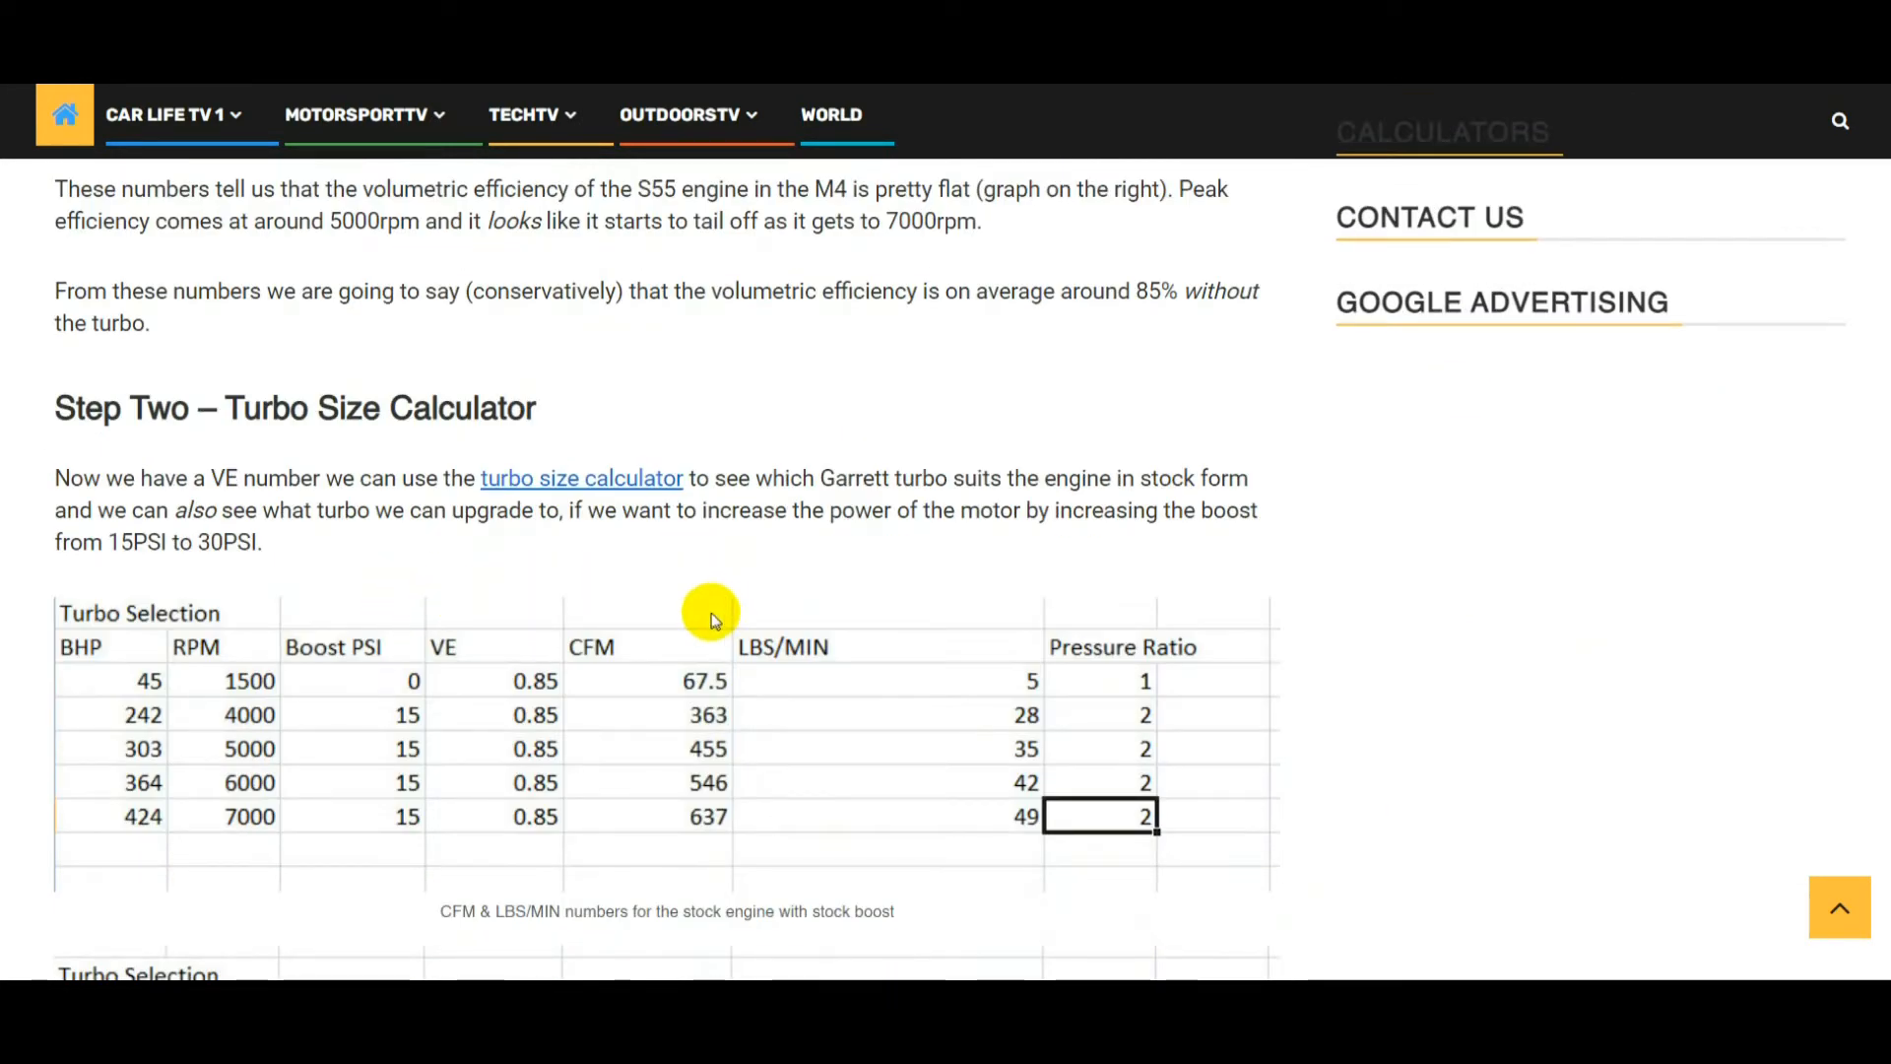
{"action": "scroll", "scroll_direction": "down", "scroll_amount": 3}
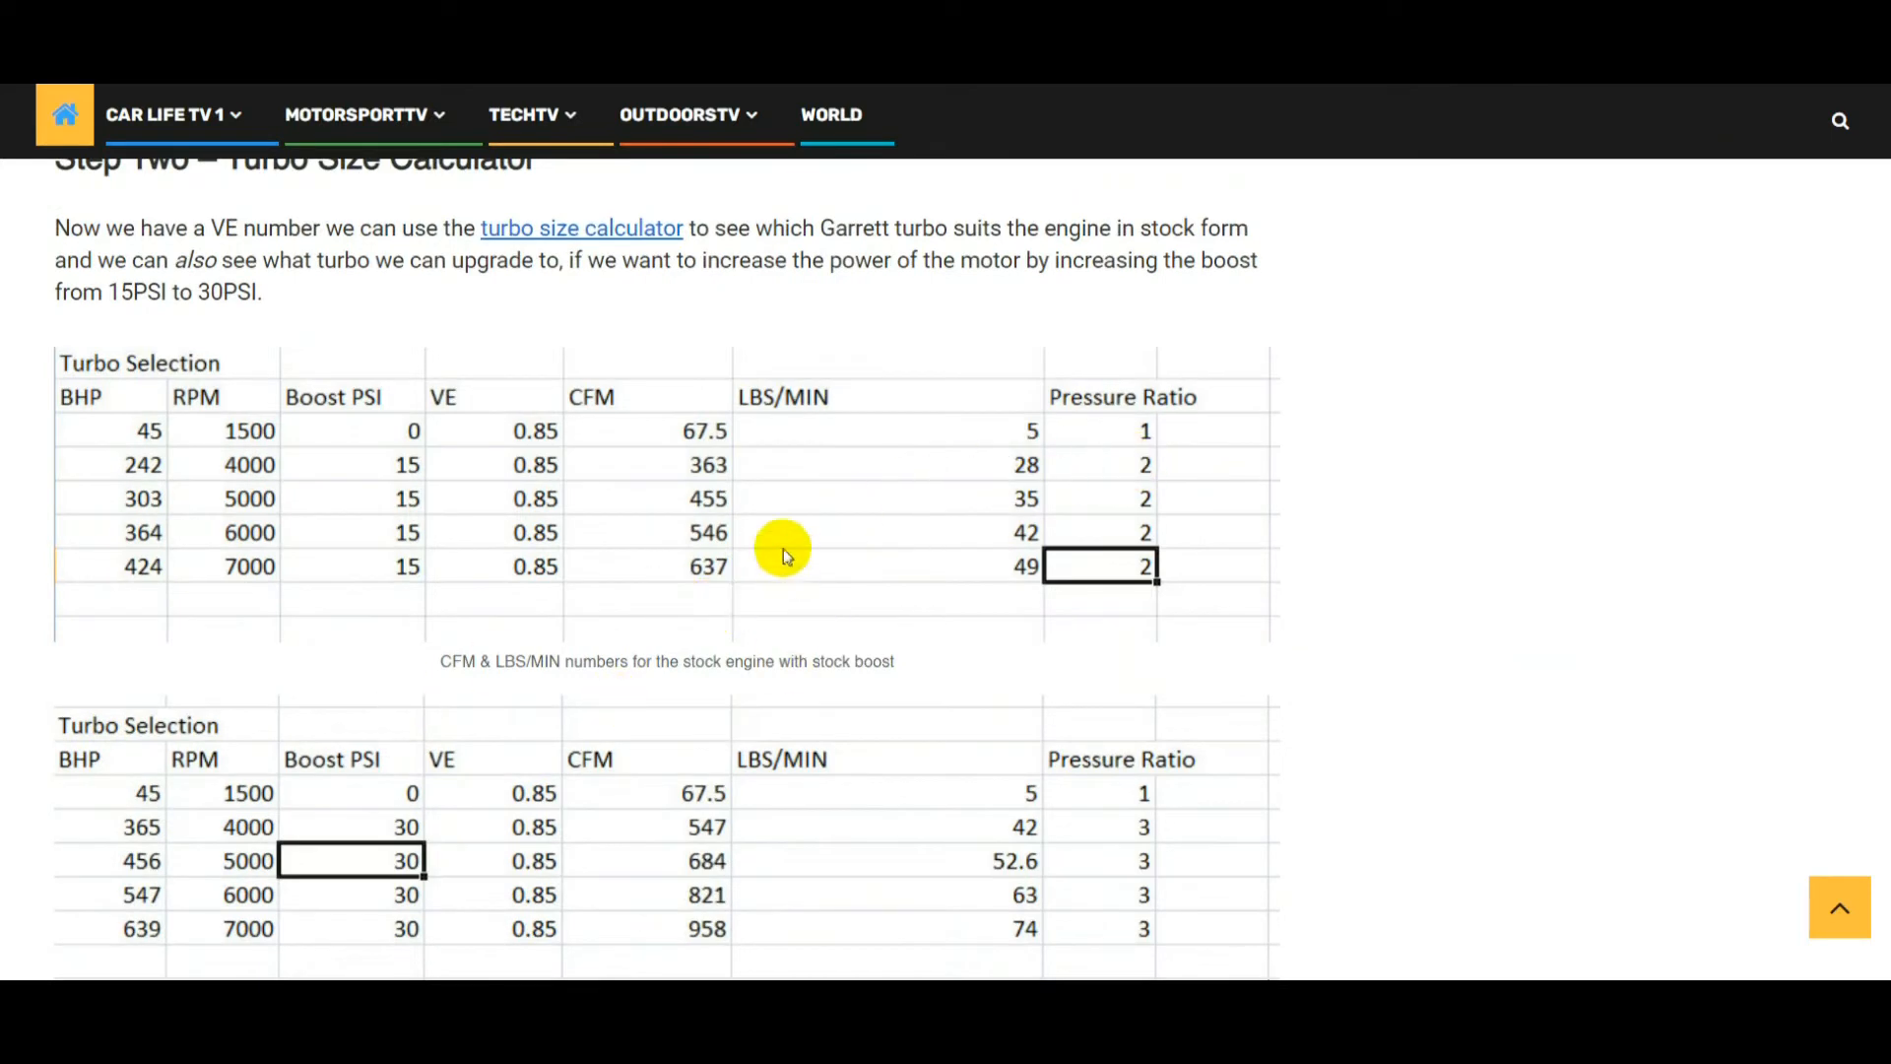
{"action": "mouse_move", "coordinate": [1226, 511]}
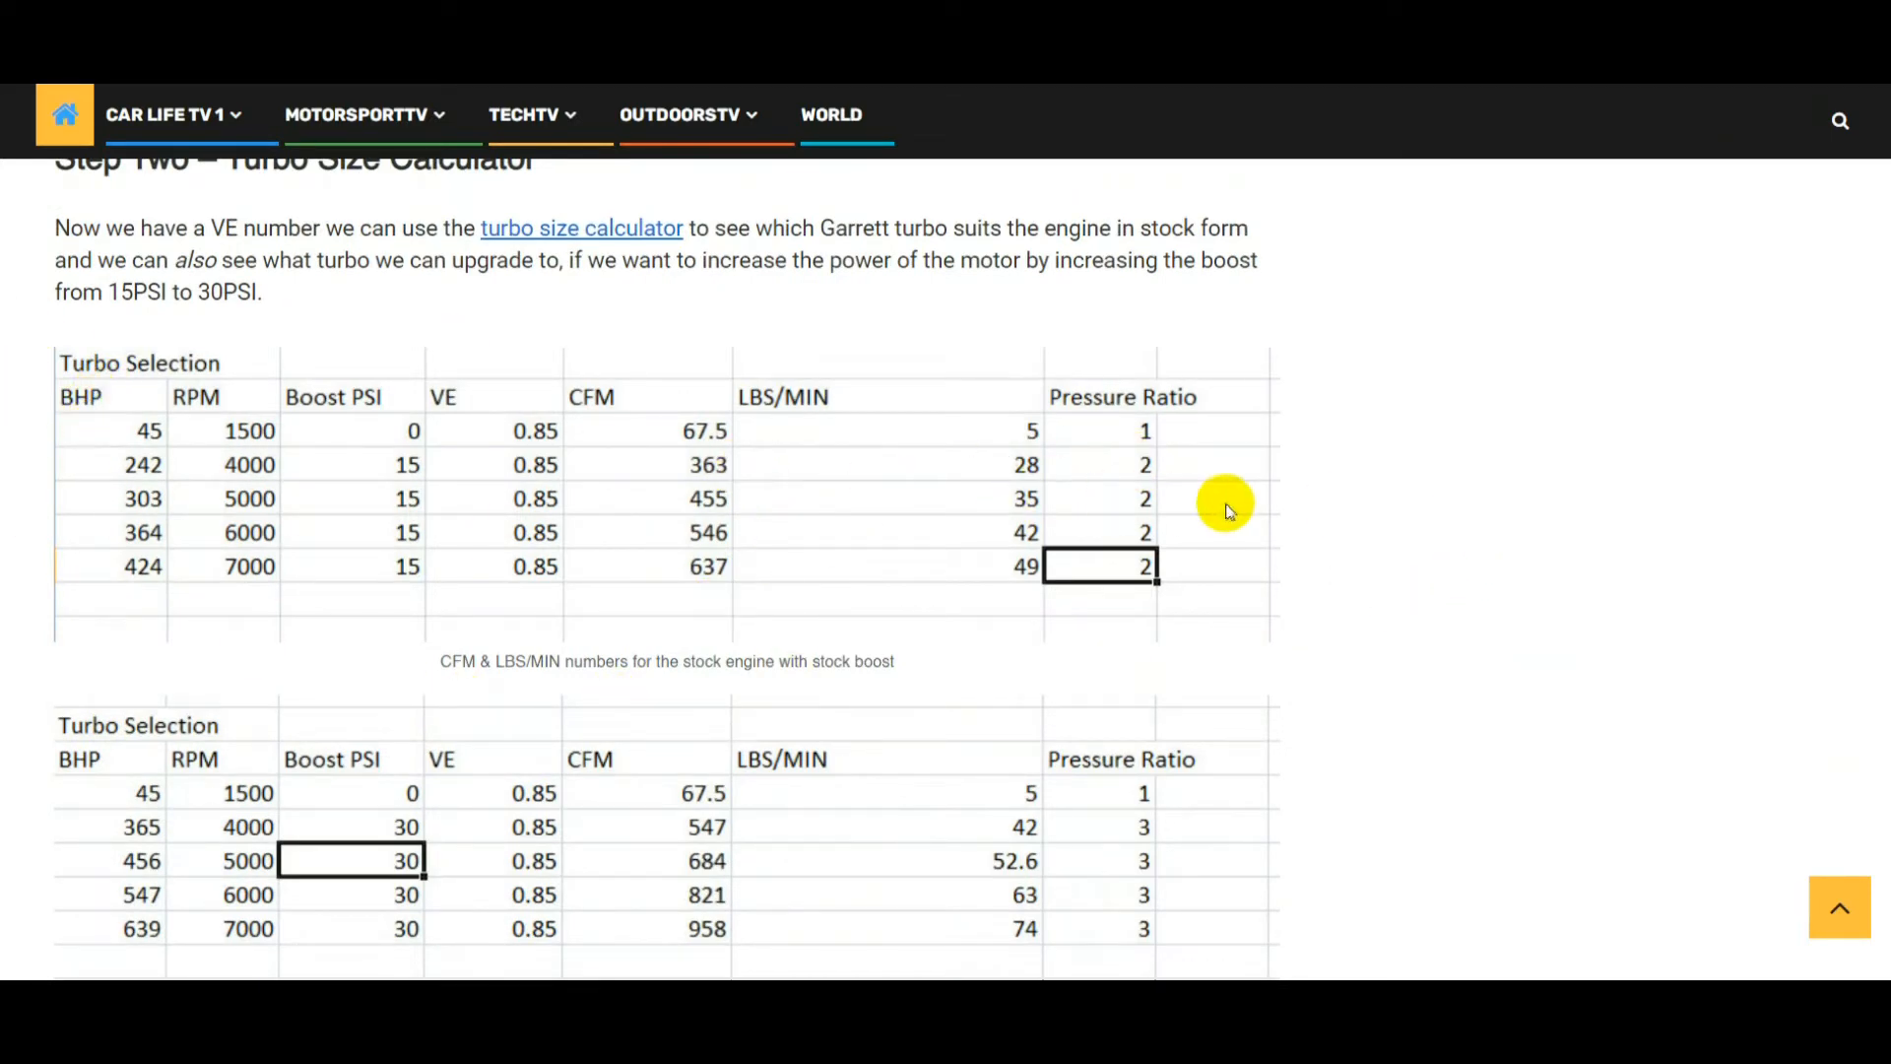
{"action": "mouse_move", "coordinate": [247, 471]}
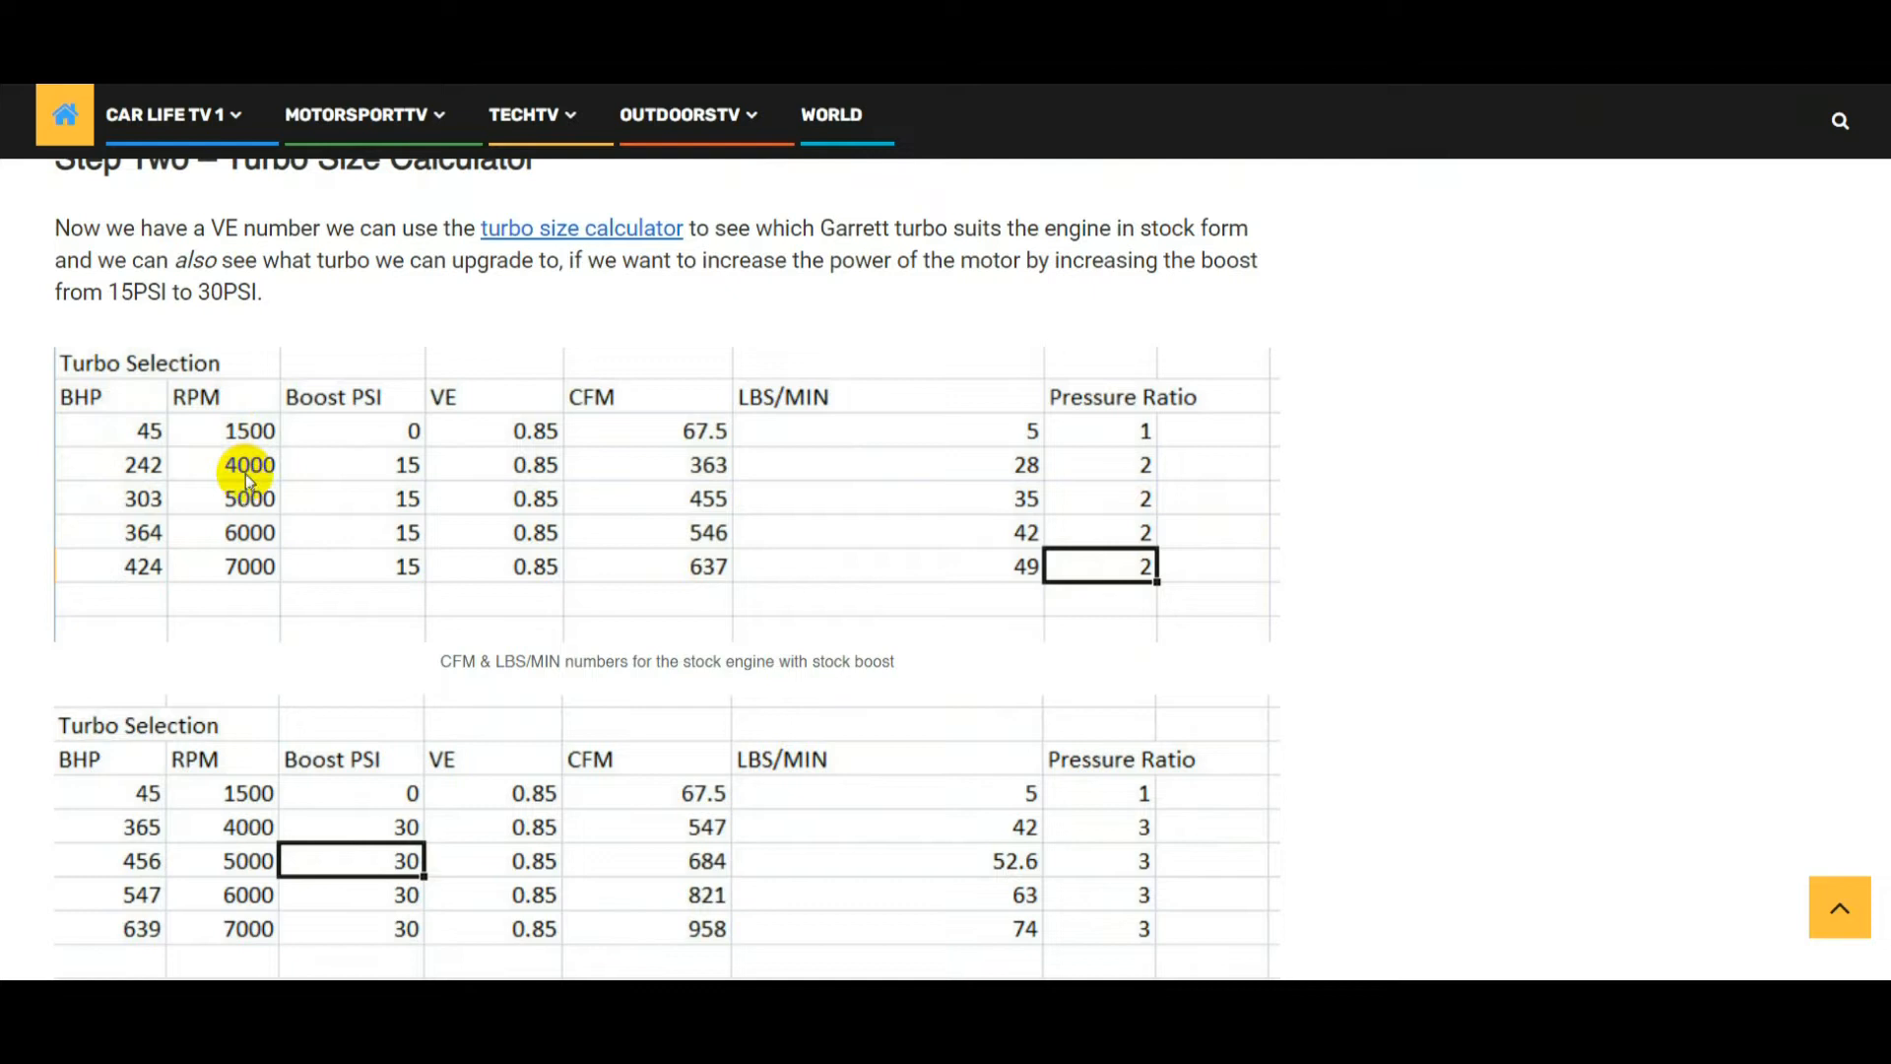
{"action": "mouse_move", "coordinate": [366, 403]}
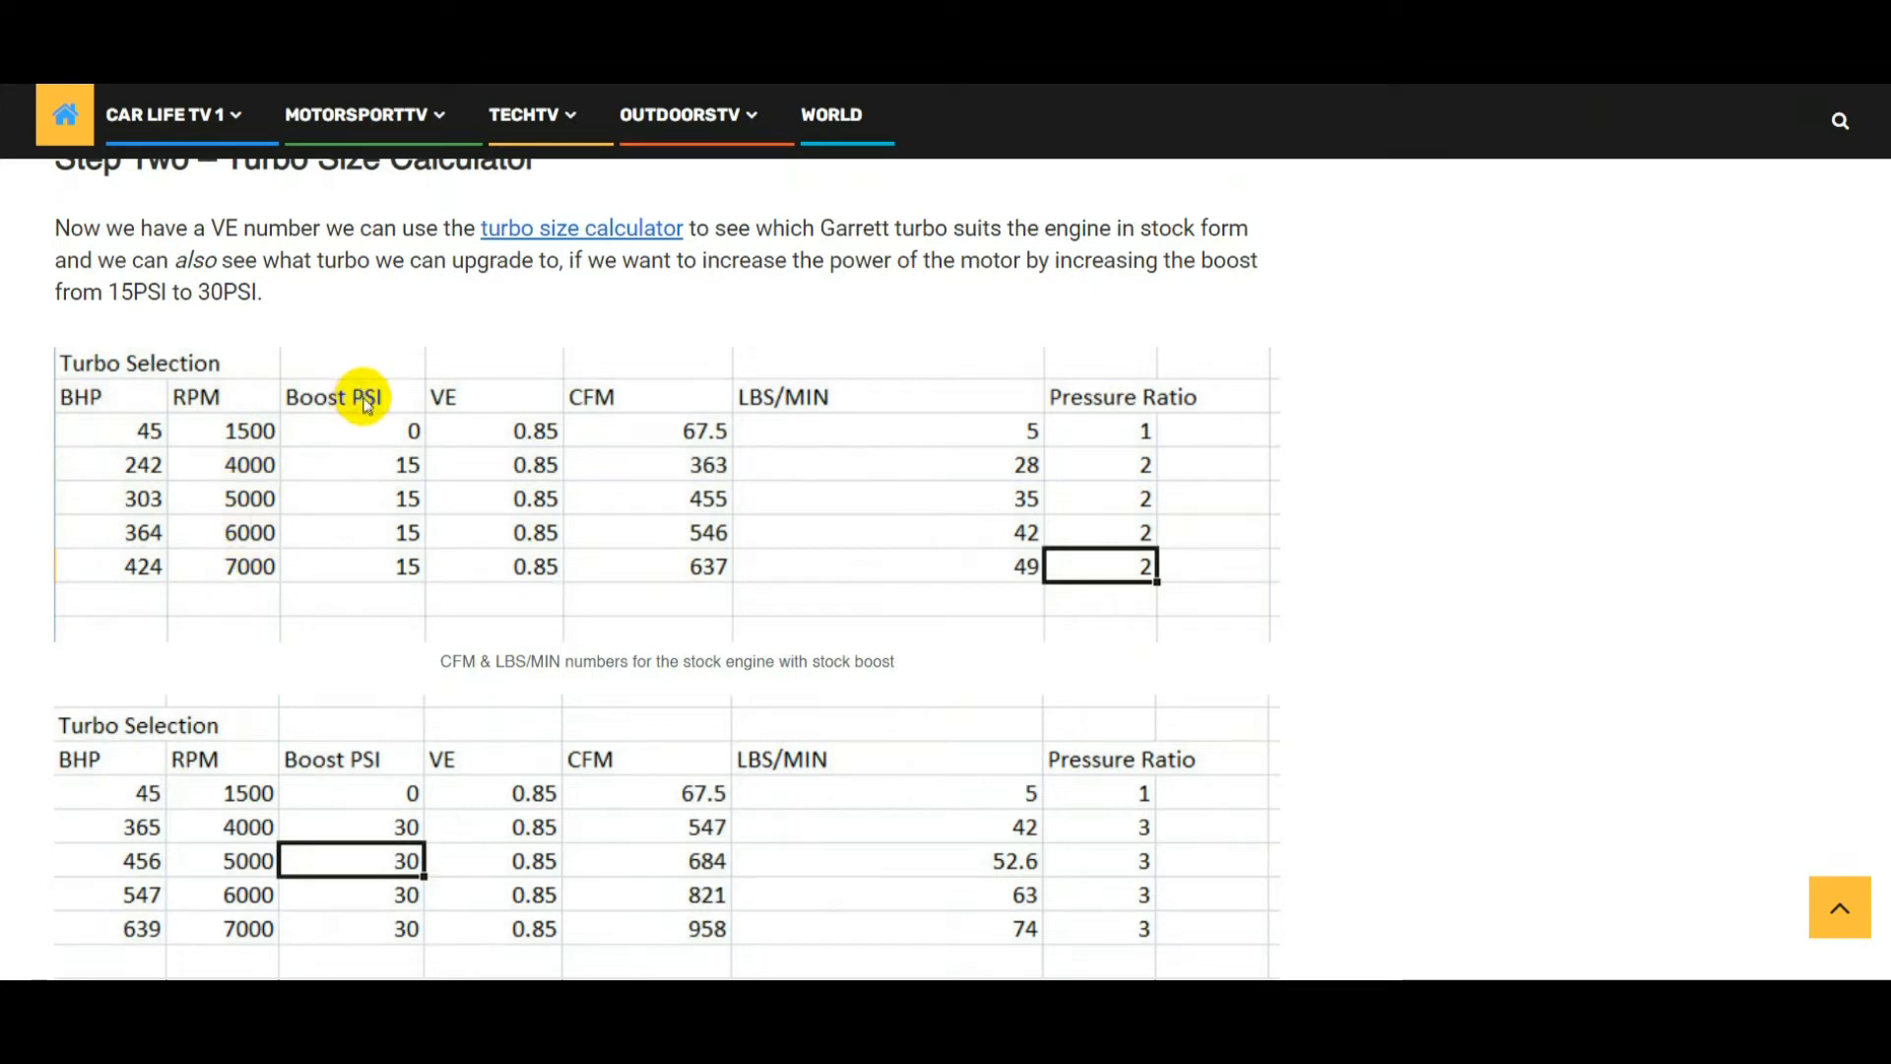
{"action": "mouse_move", "coordinate": [250, 565]}
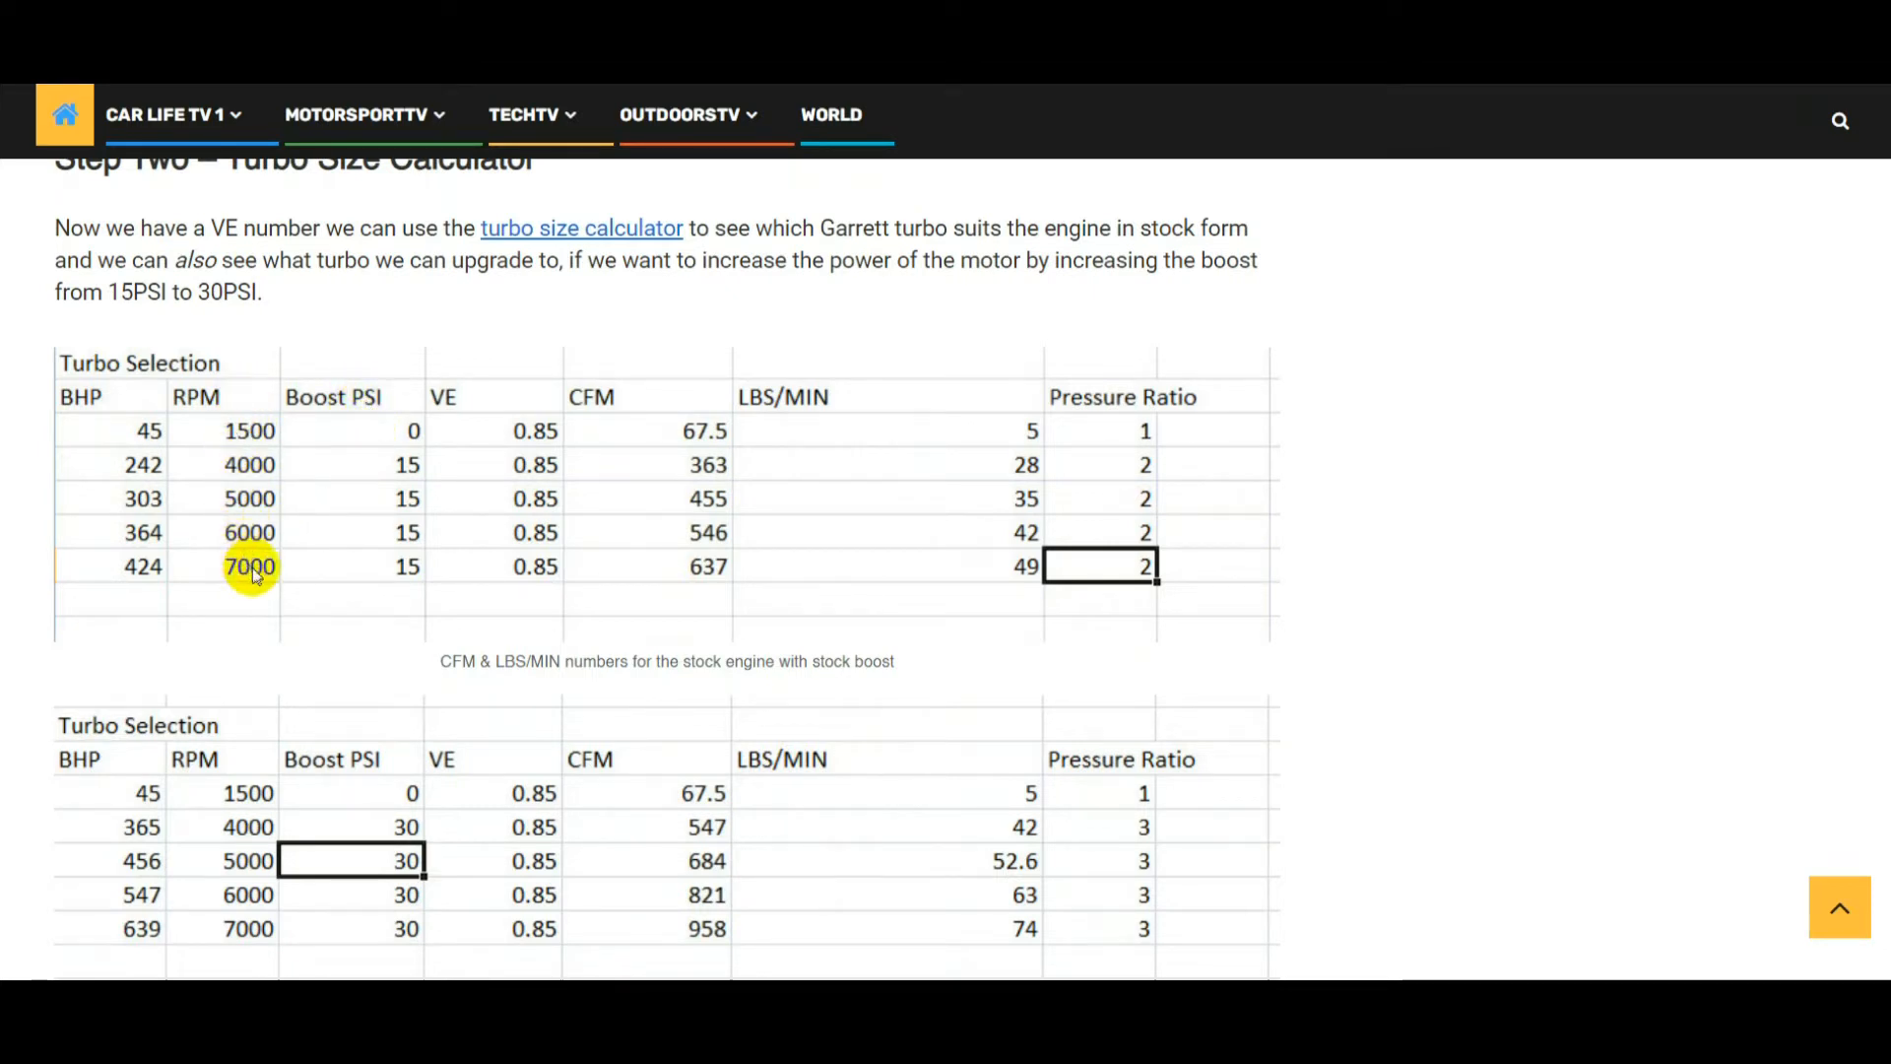
{"action": "mouse_move", "coordinate": [519, 566]}
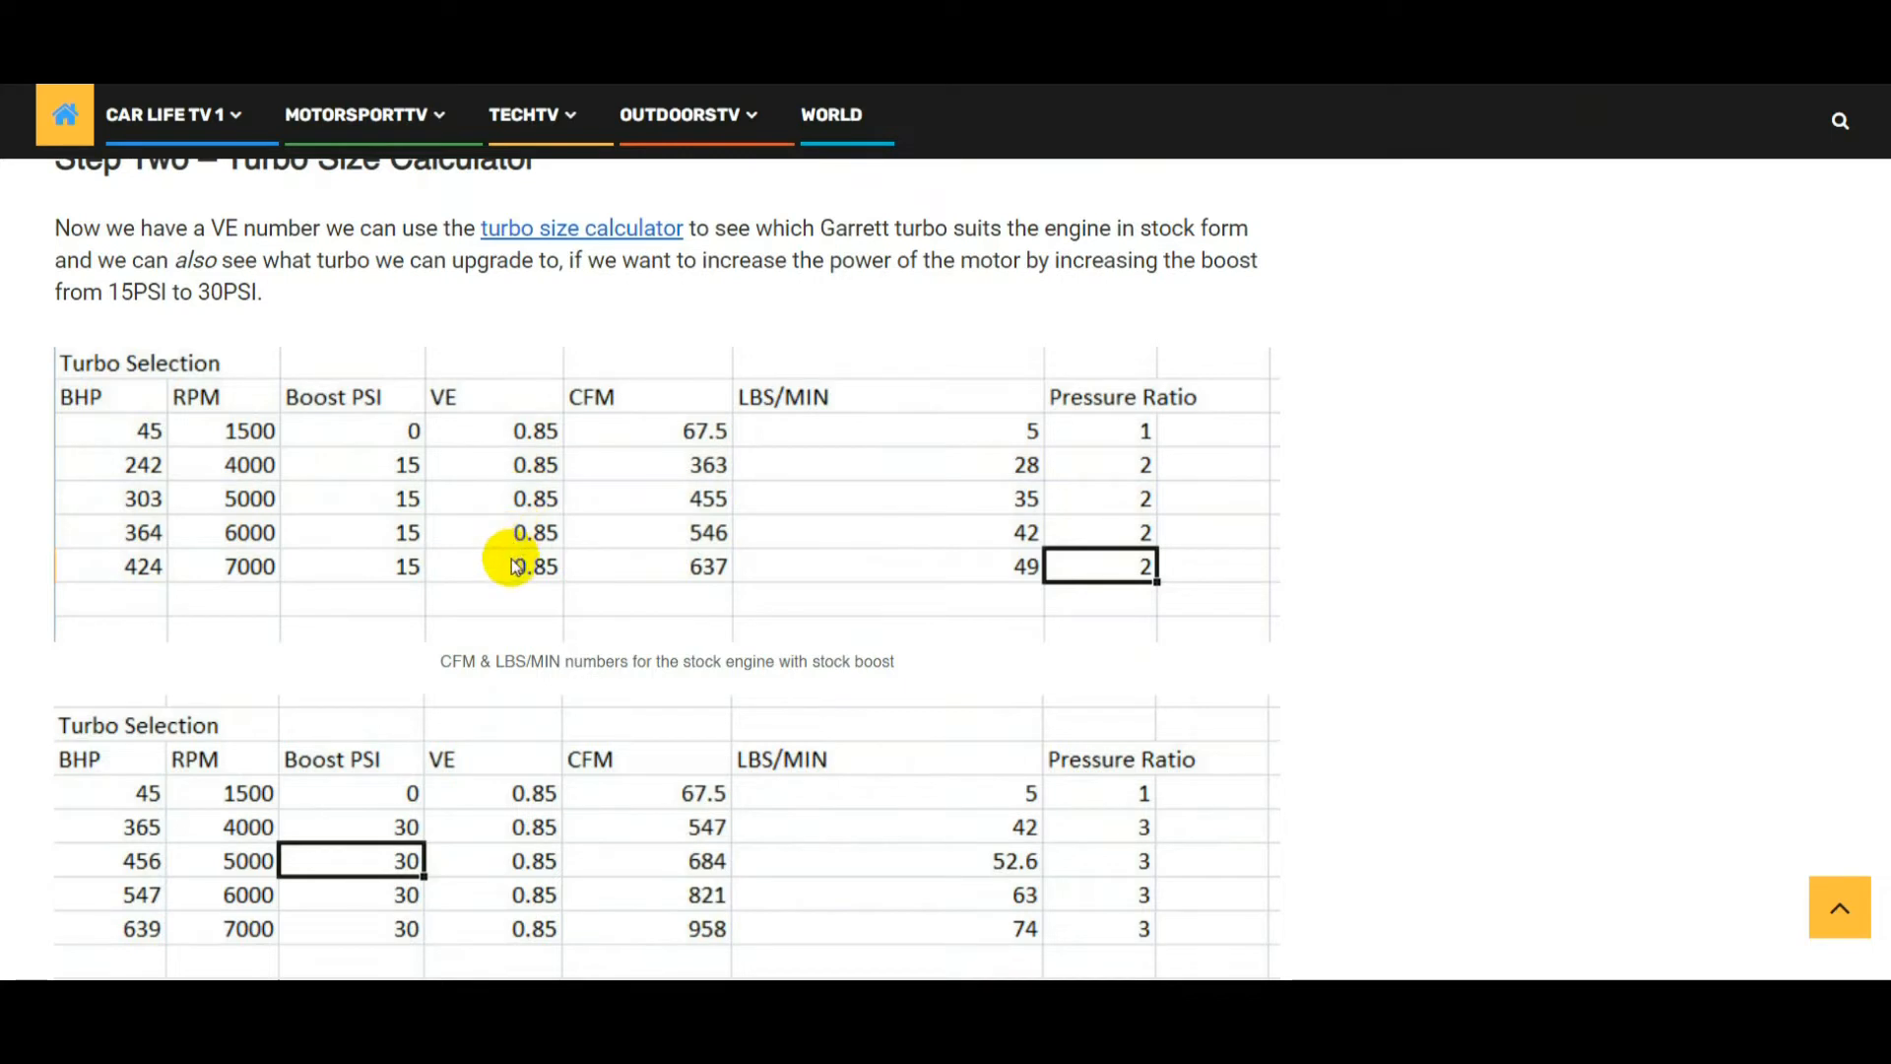
{"action": "mouse_move", "coordinate": [504, 545]}
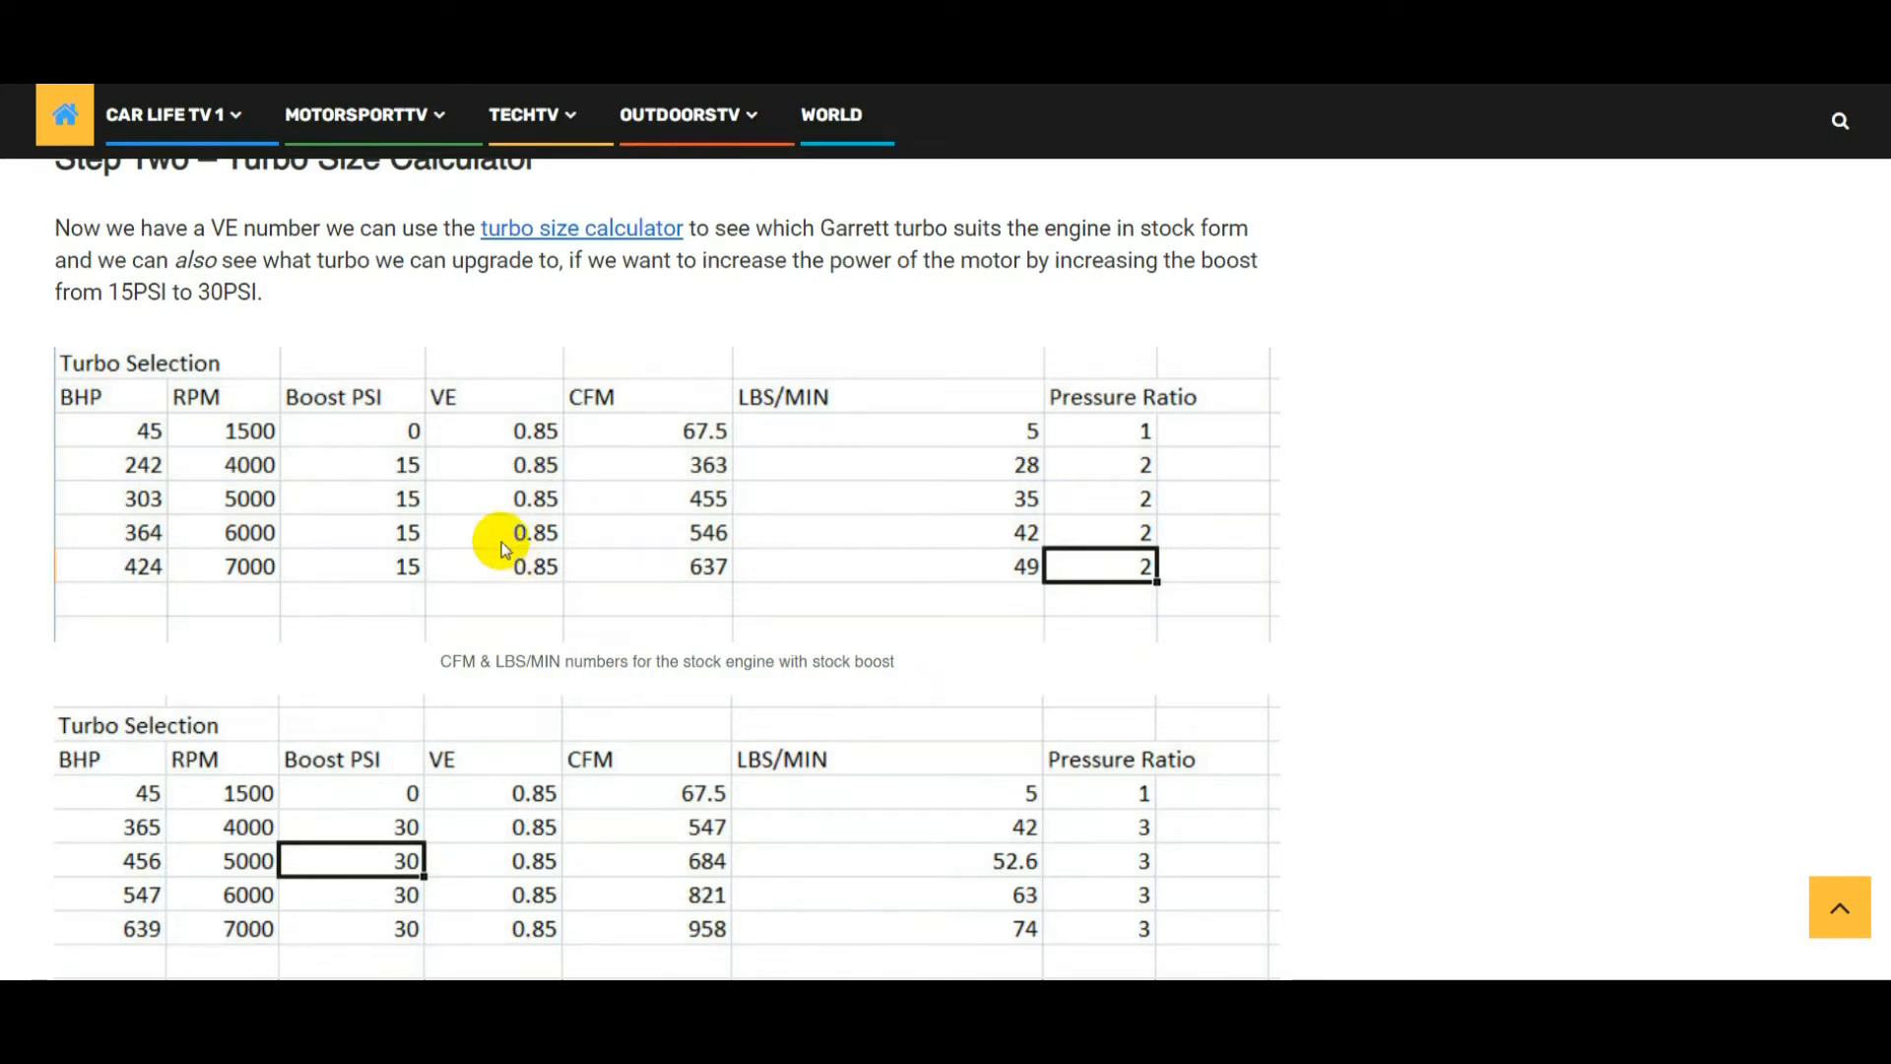
{"action": "mouse_move", "coordinate": [430, 359]}
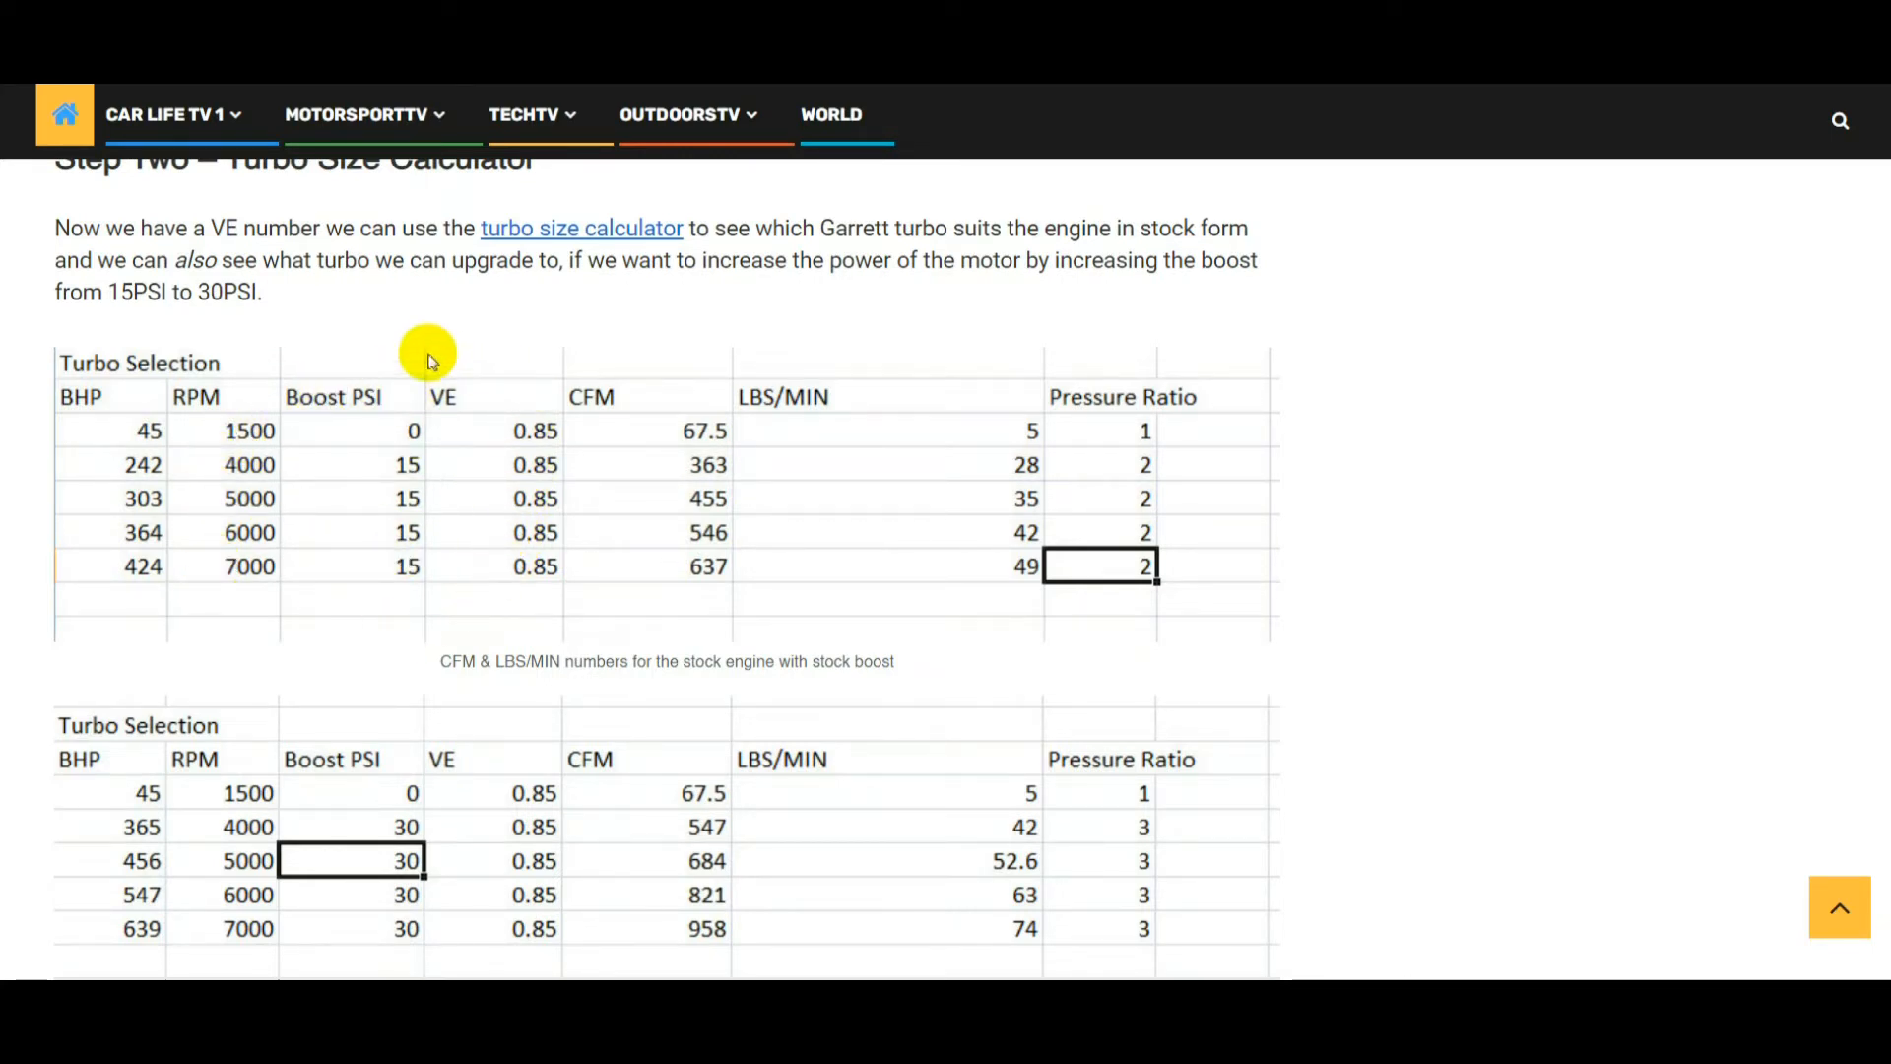
{"action": "mouse_move", "coordinate": [660, 377]}
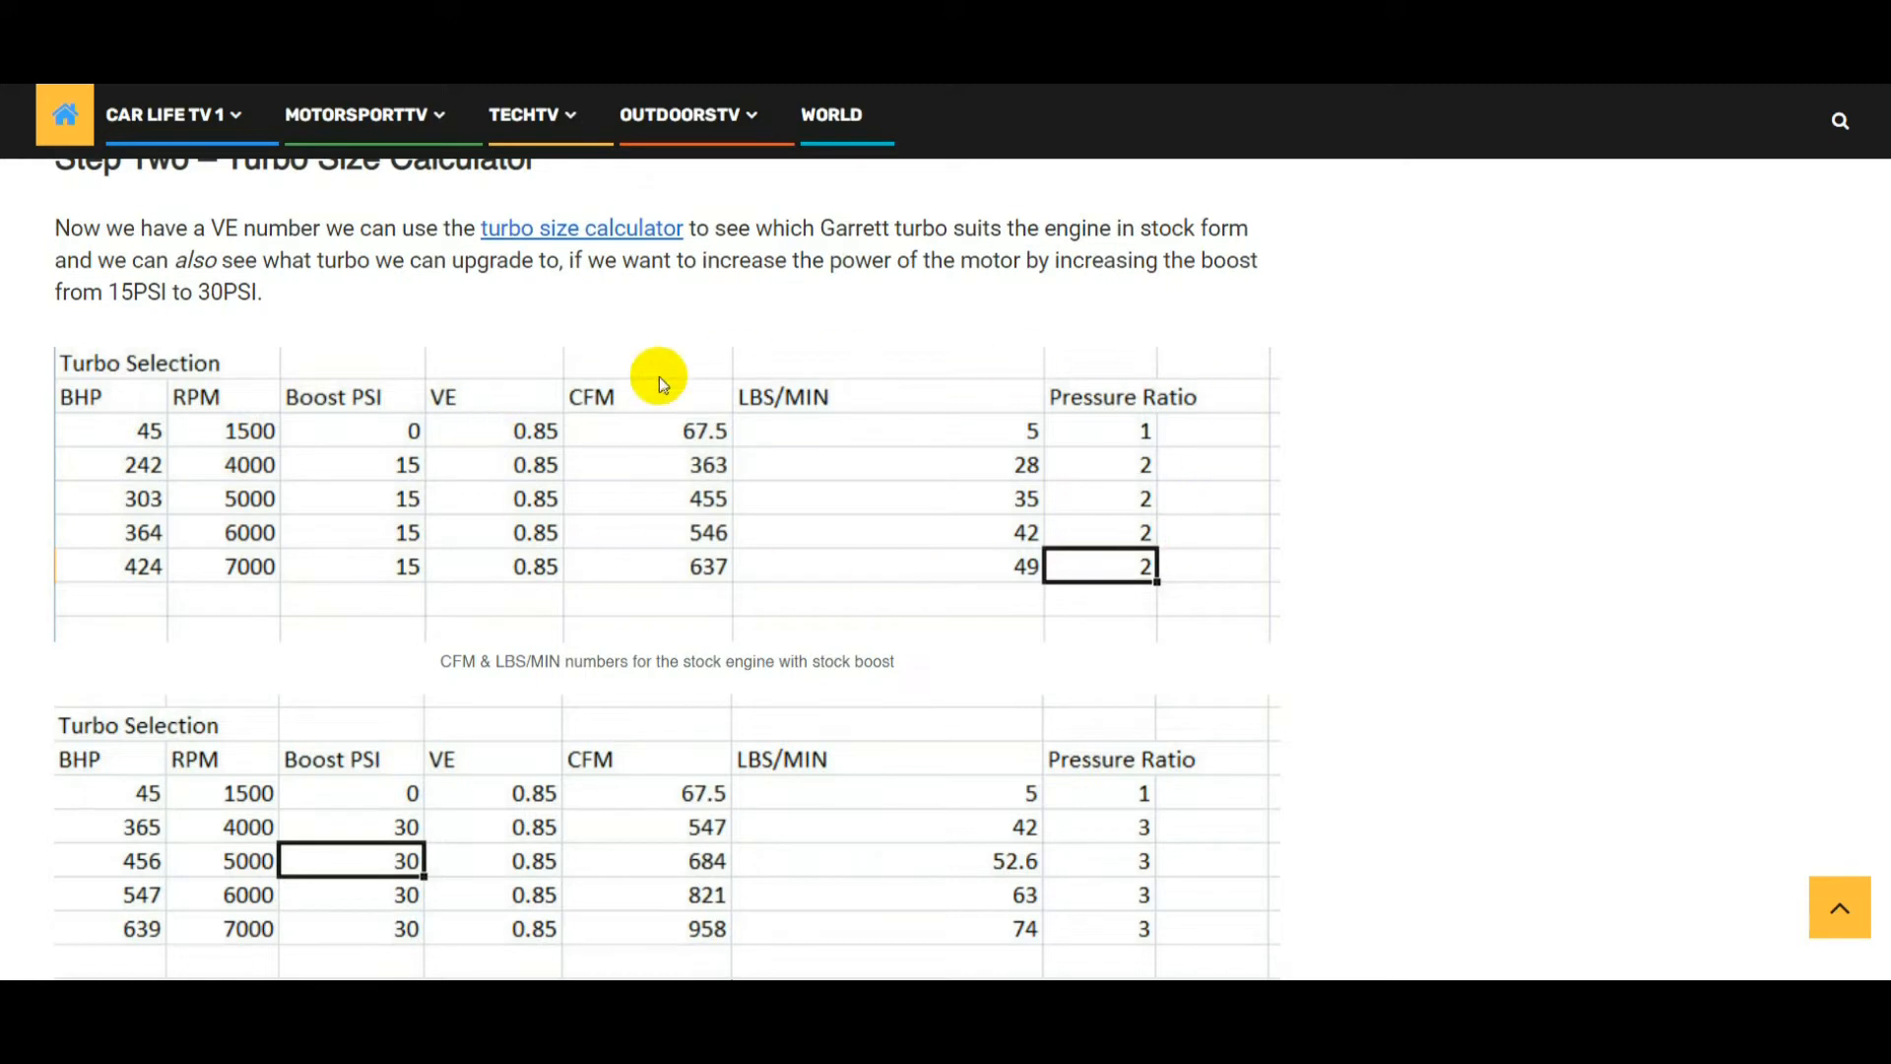
{"action": "mouse_move", "coordinate": [1107, 387]}
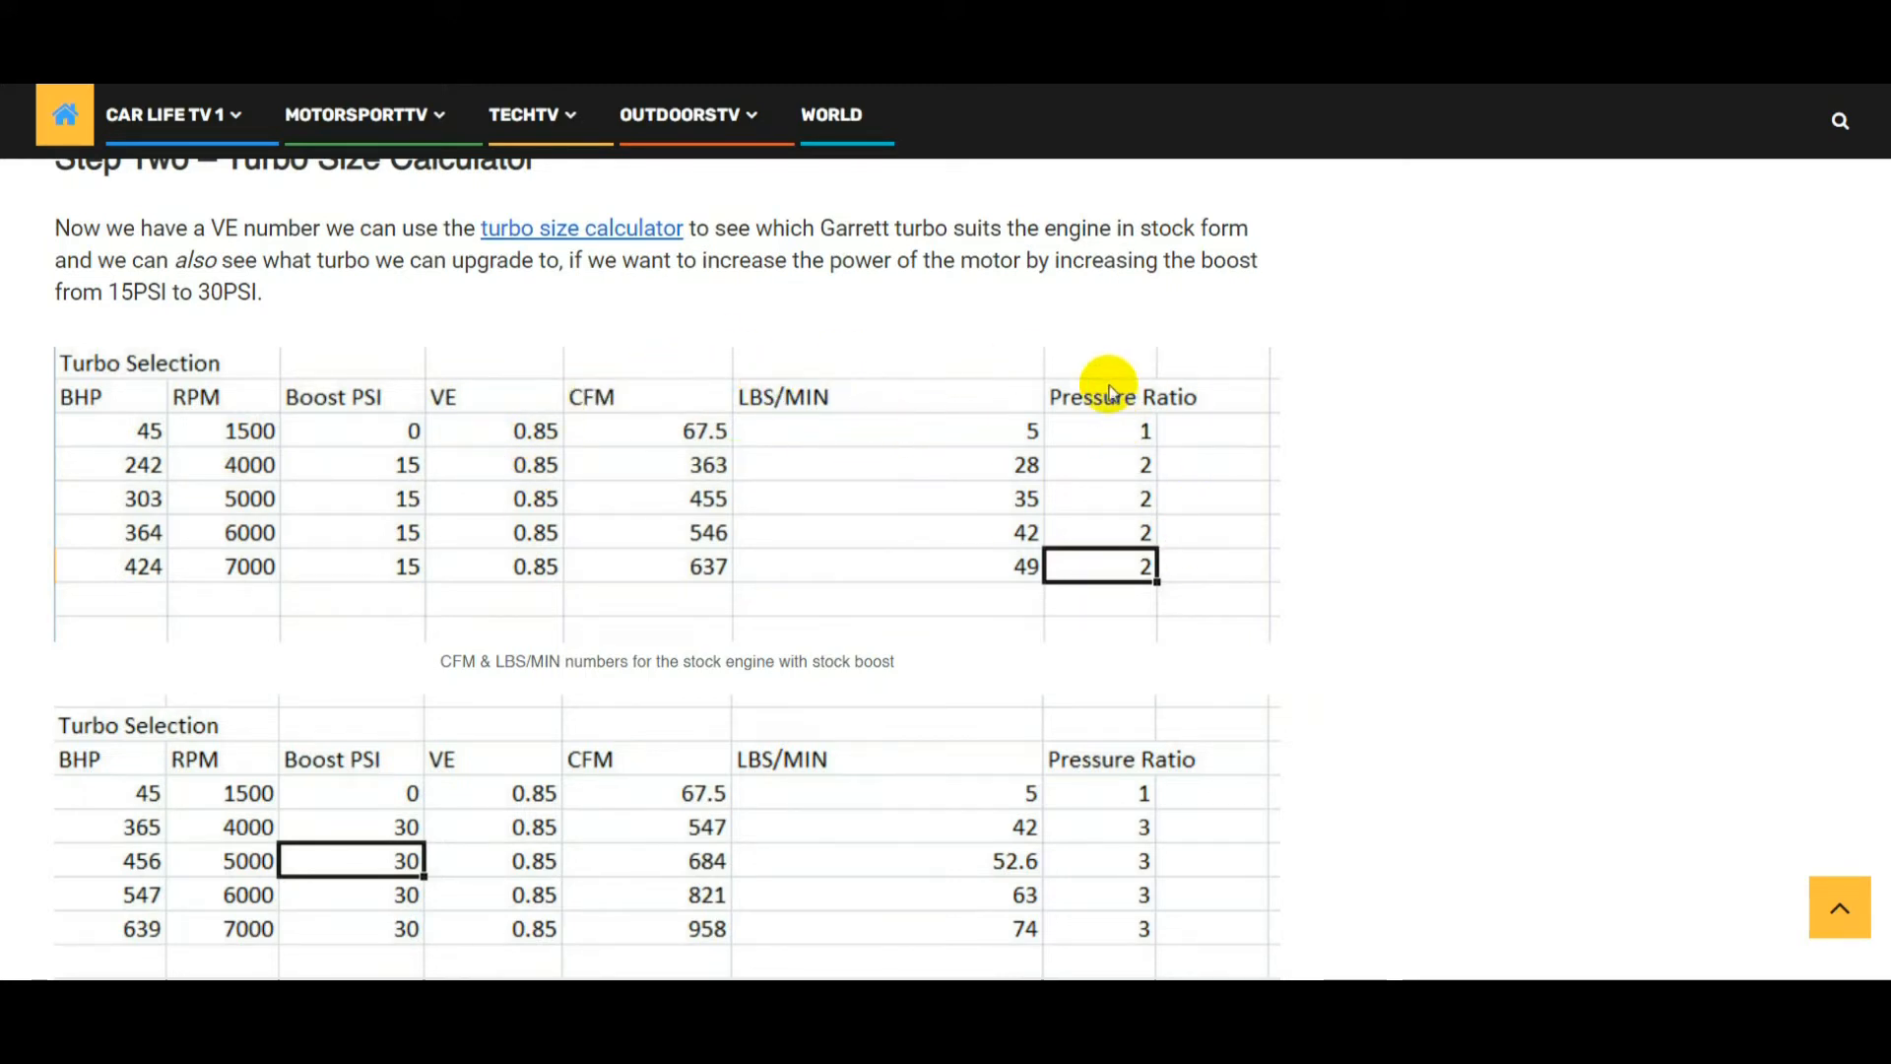
{"action": "mouse_move", "coordinate": [766, 468]}
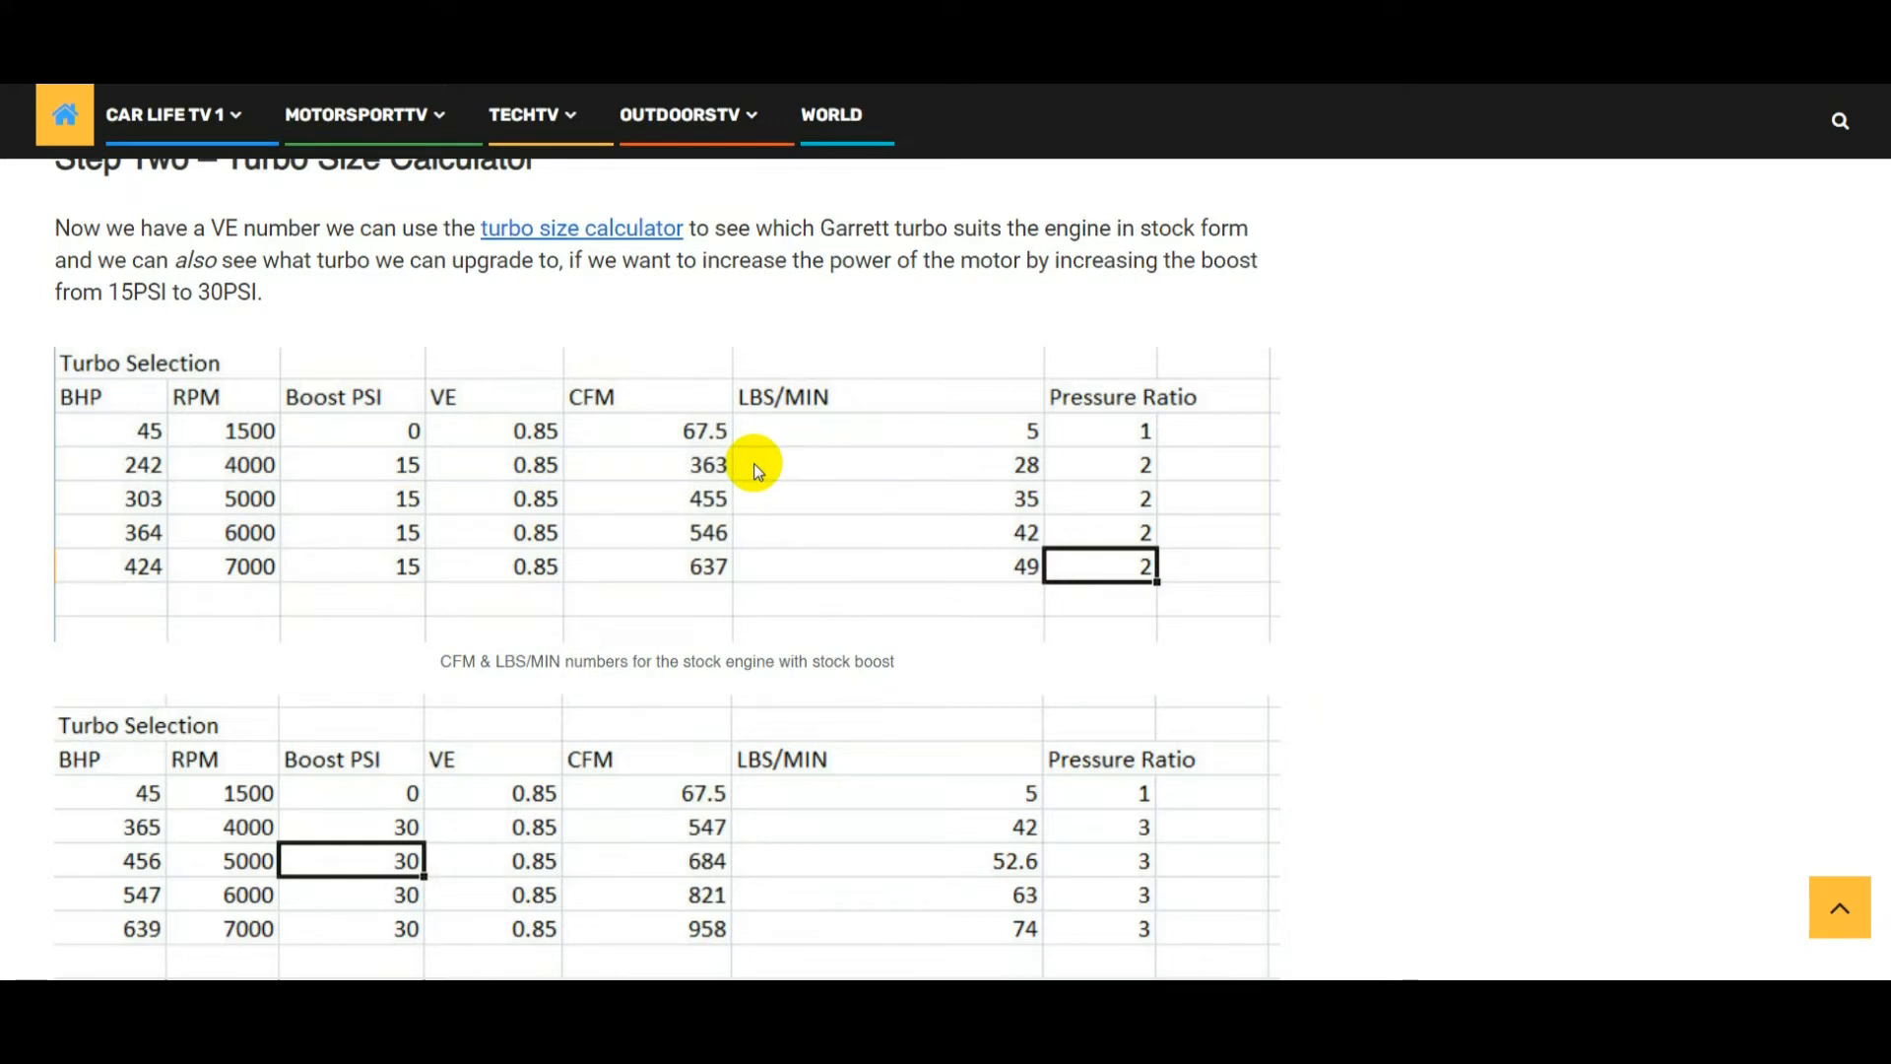
{"action": "mouse_move", "coordinate": [640, 544]}
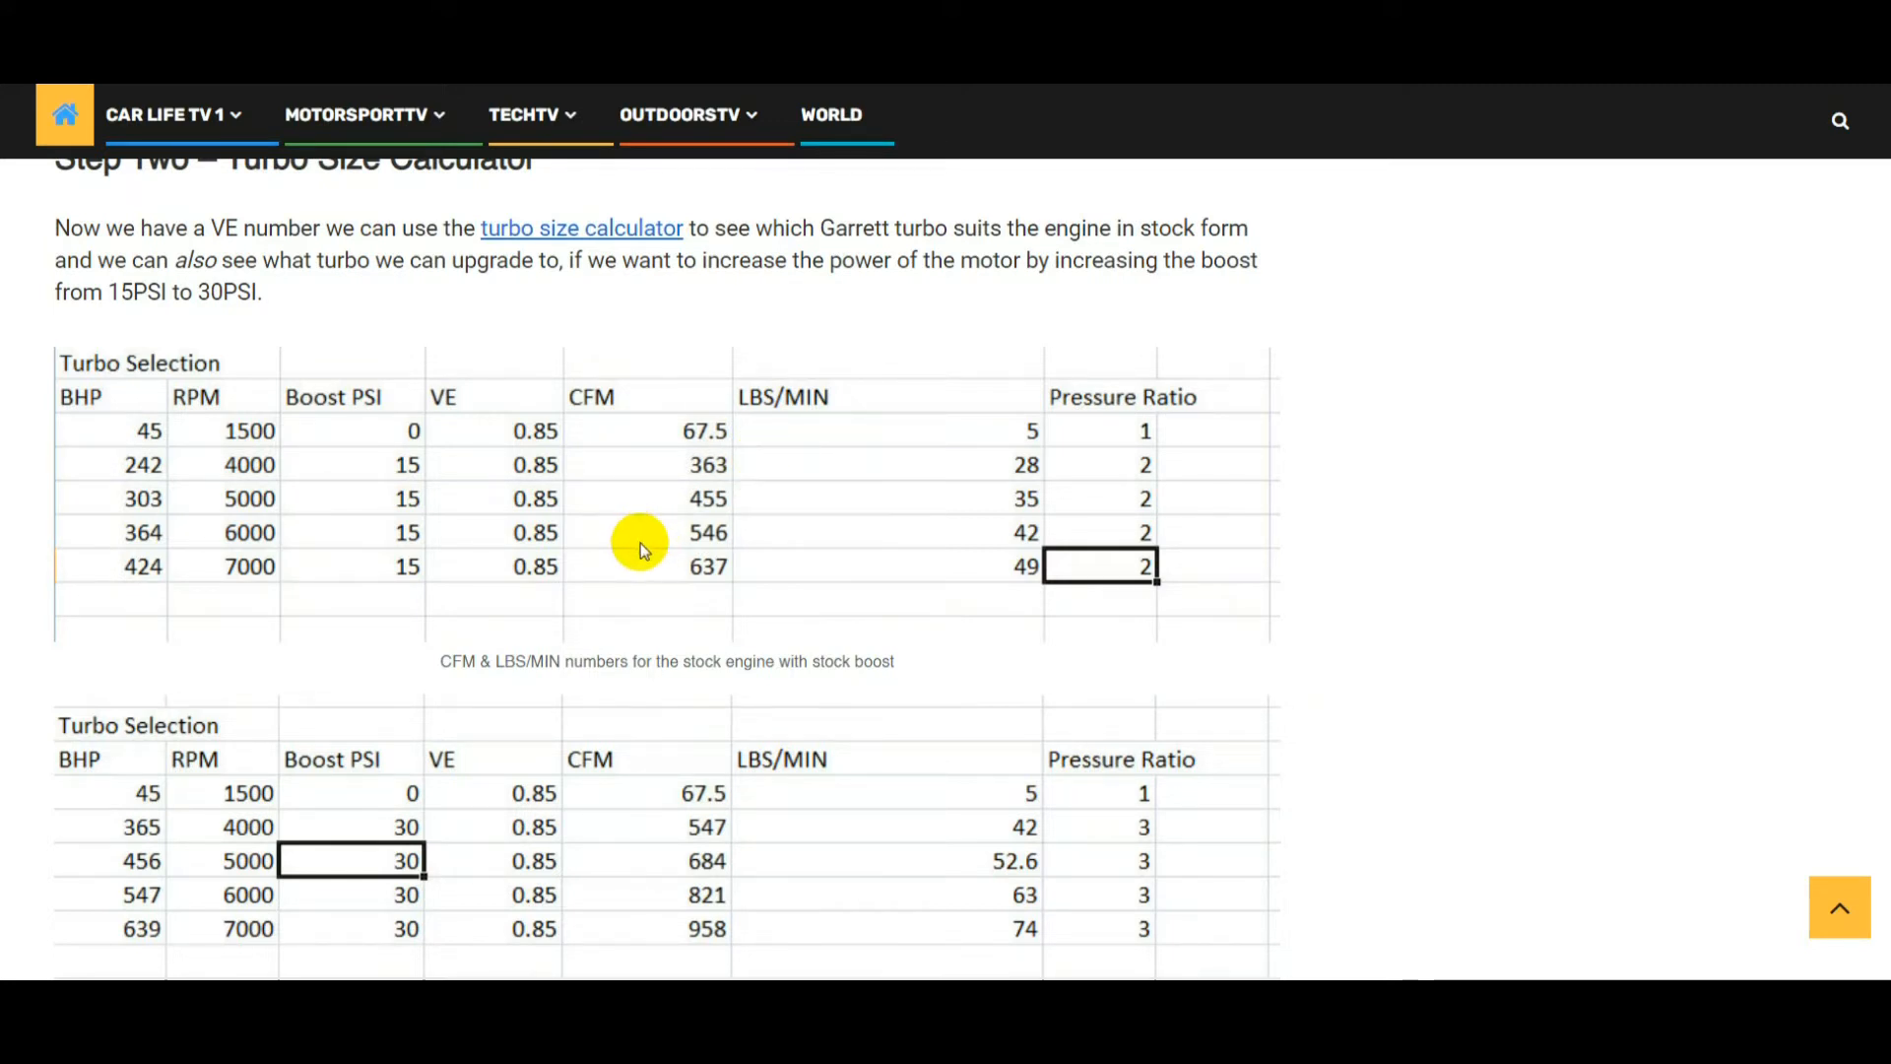
{"action": "mouse_move", "coordinate": [509, 404]}
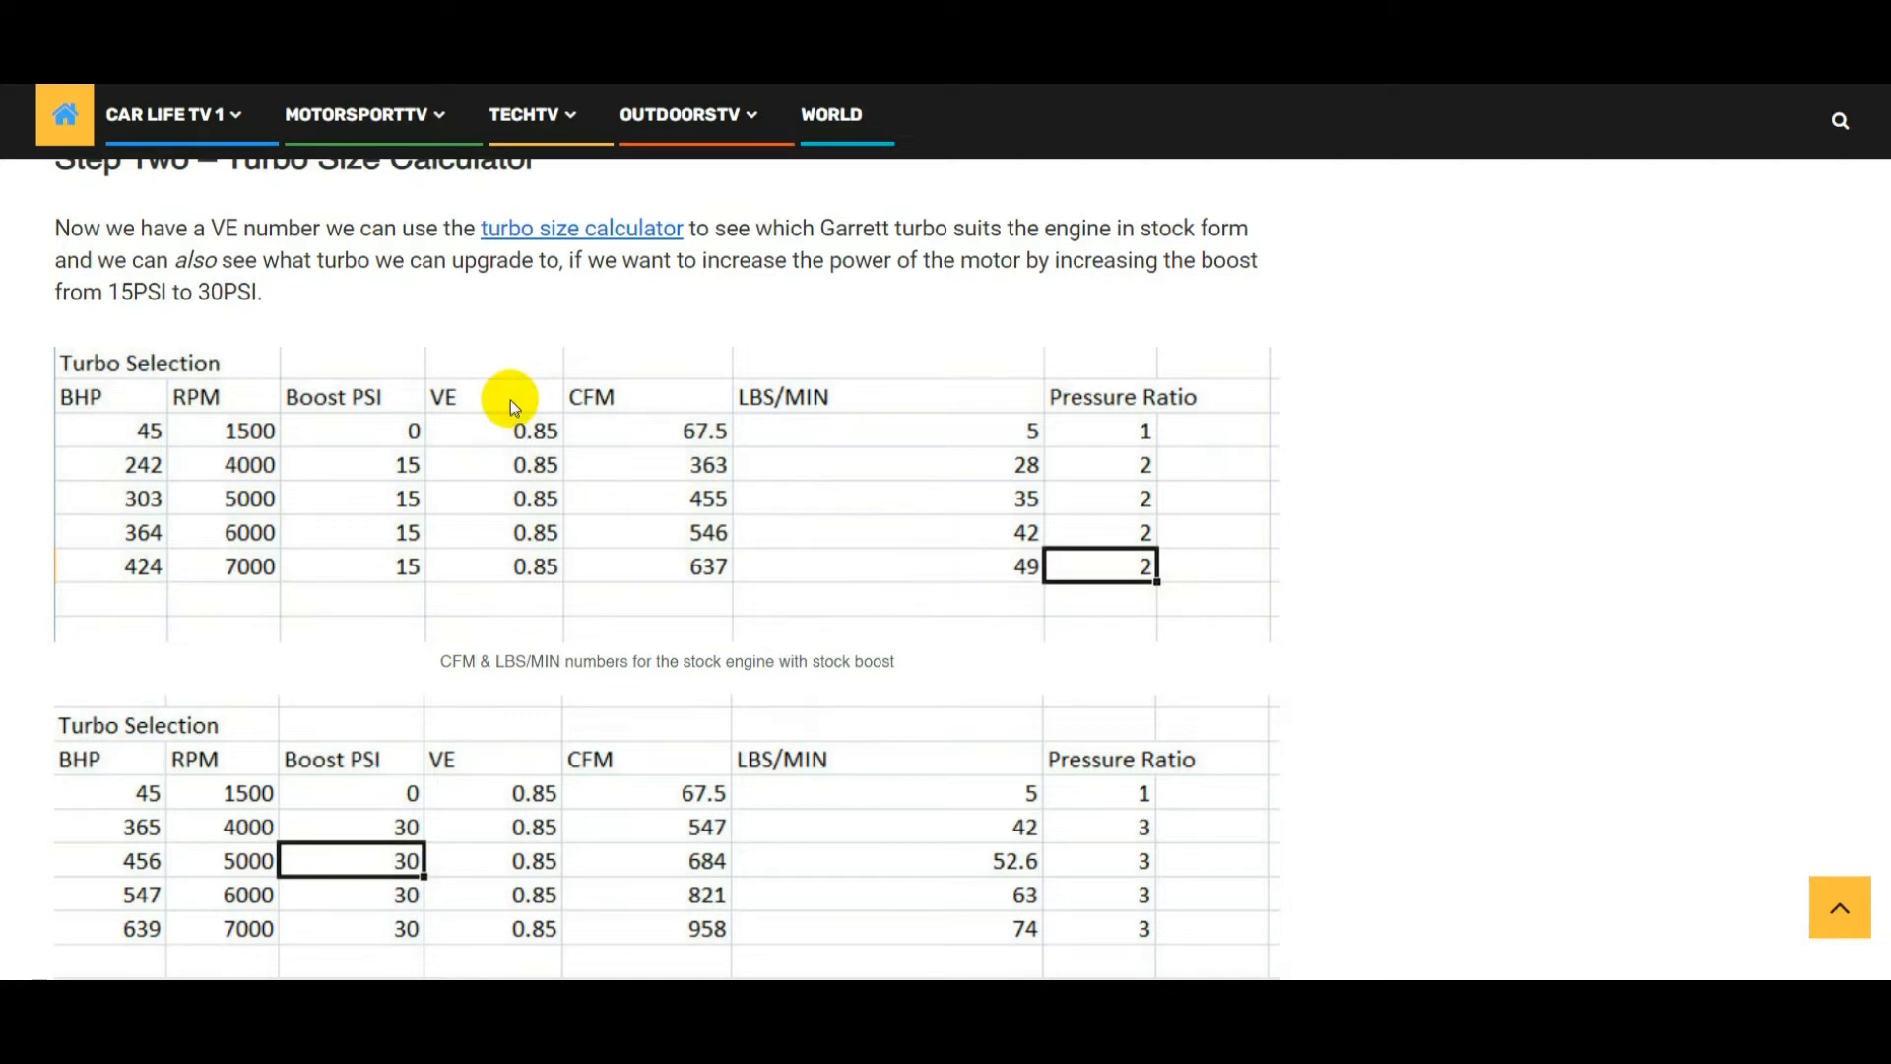
{"action": "mouse_move", "coordinate": [371, 522]}
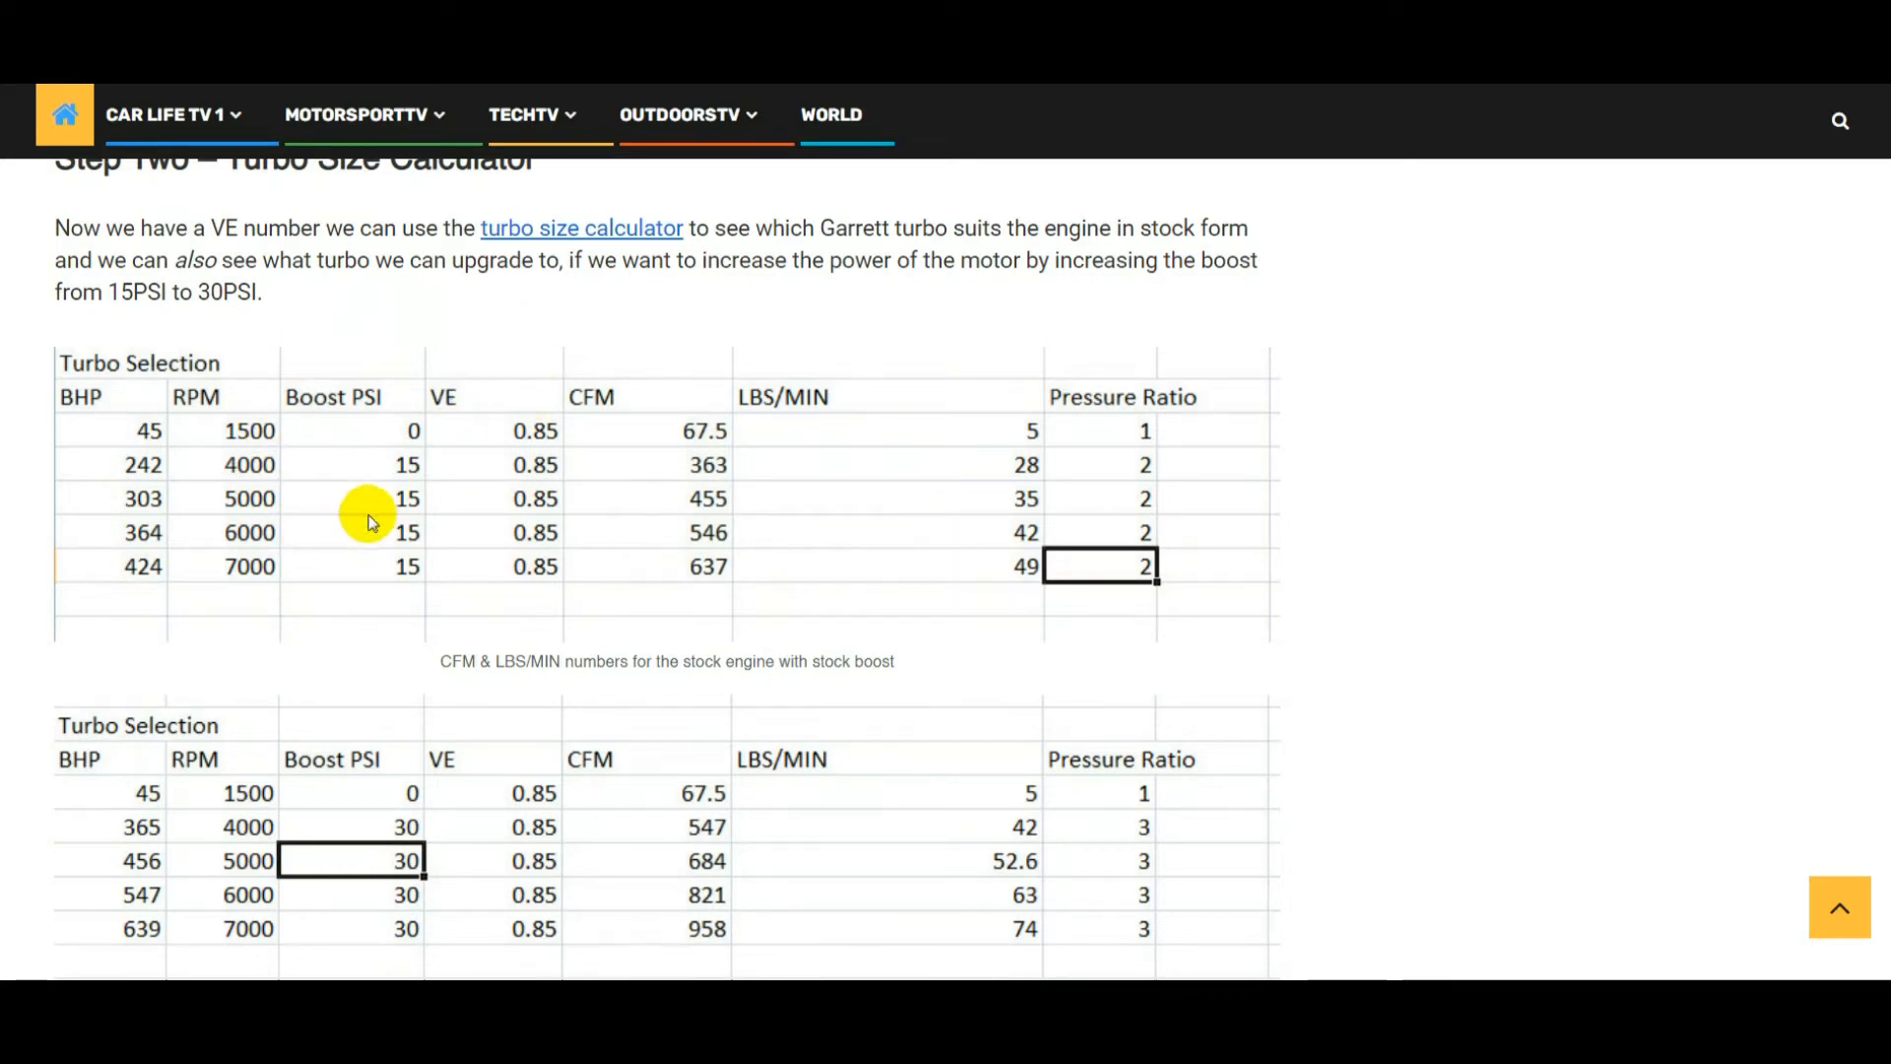
{"action": "scroll", "scroll_direction": "down", "scroll_amount": 3}
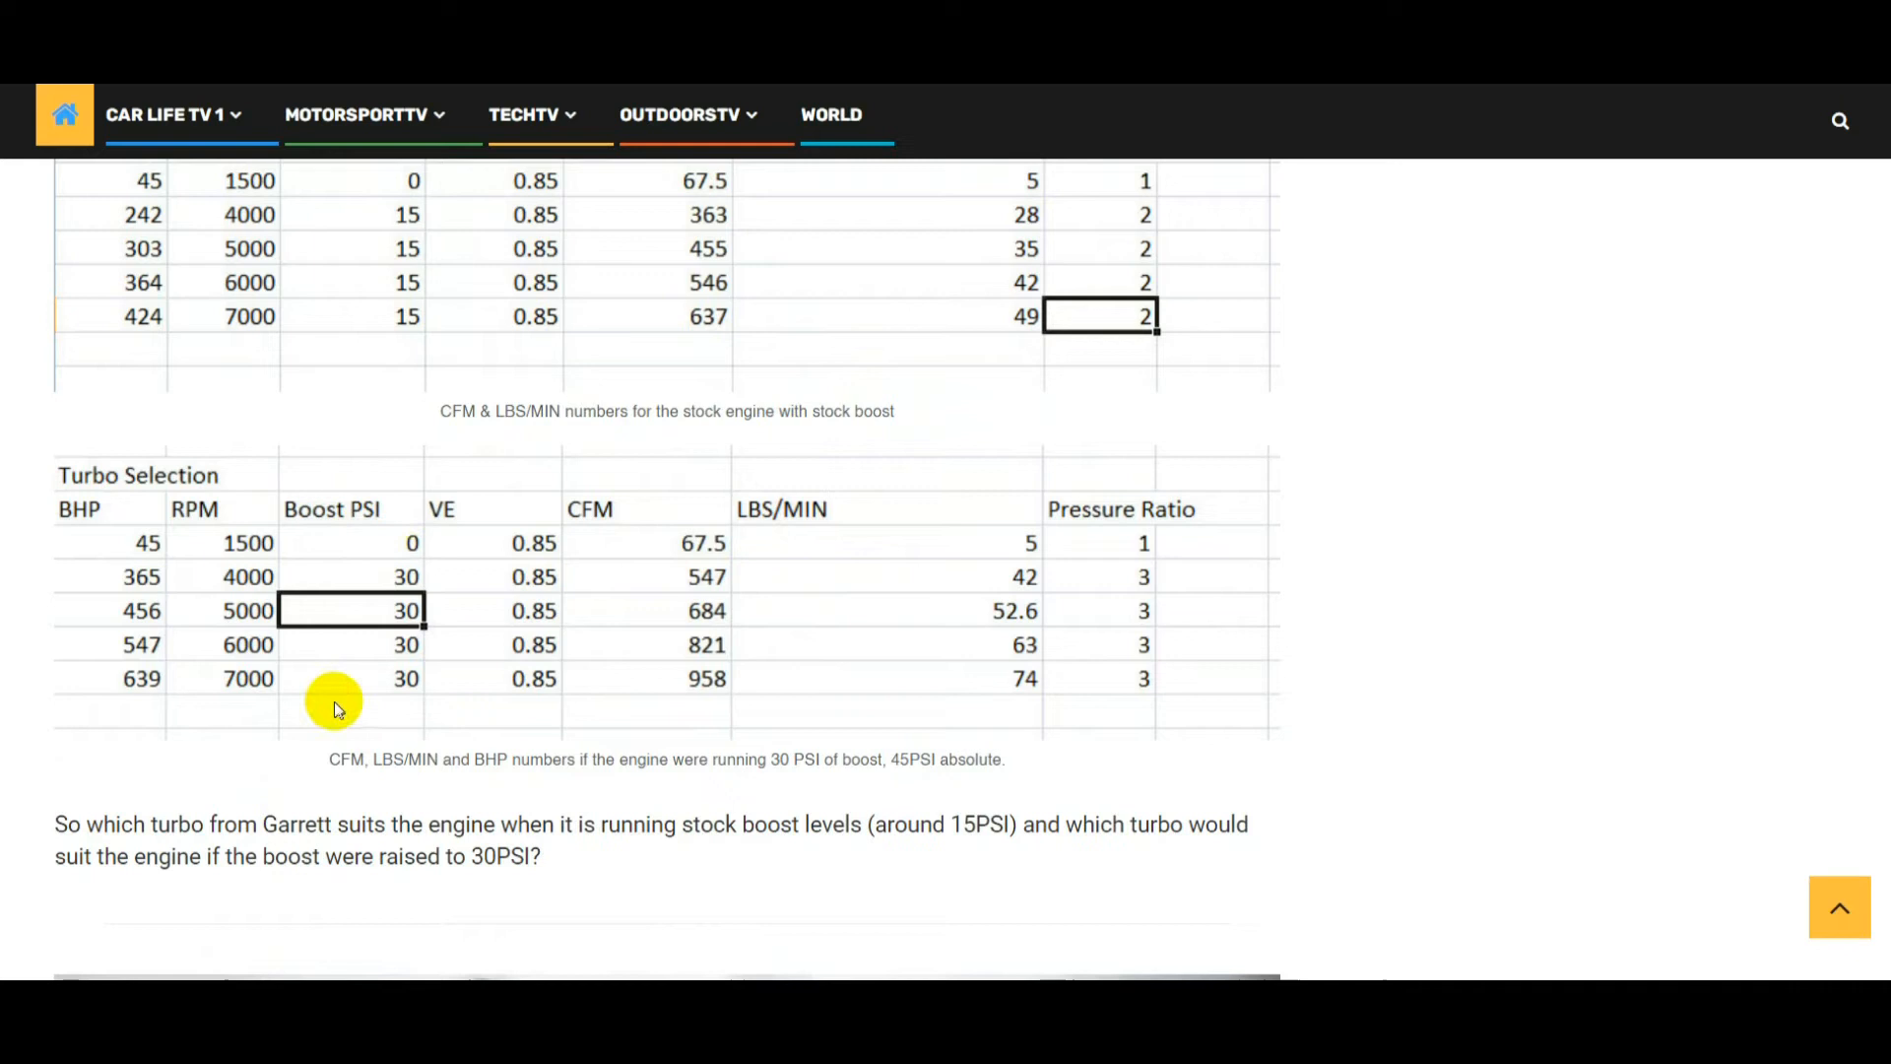
{"action": "mouse_move", "coordinate": [981, 587]}
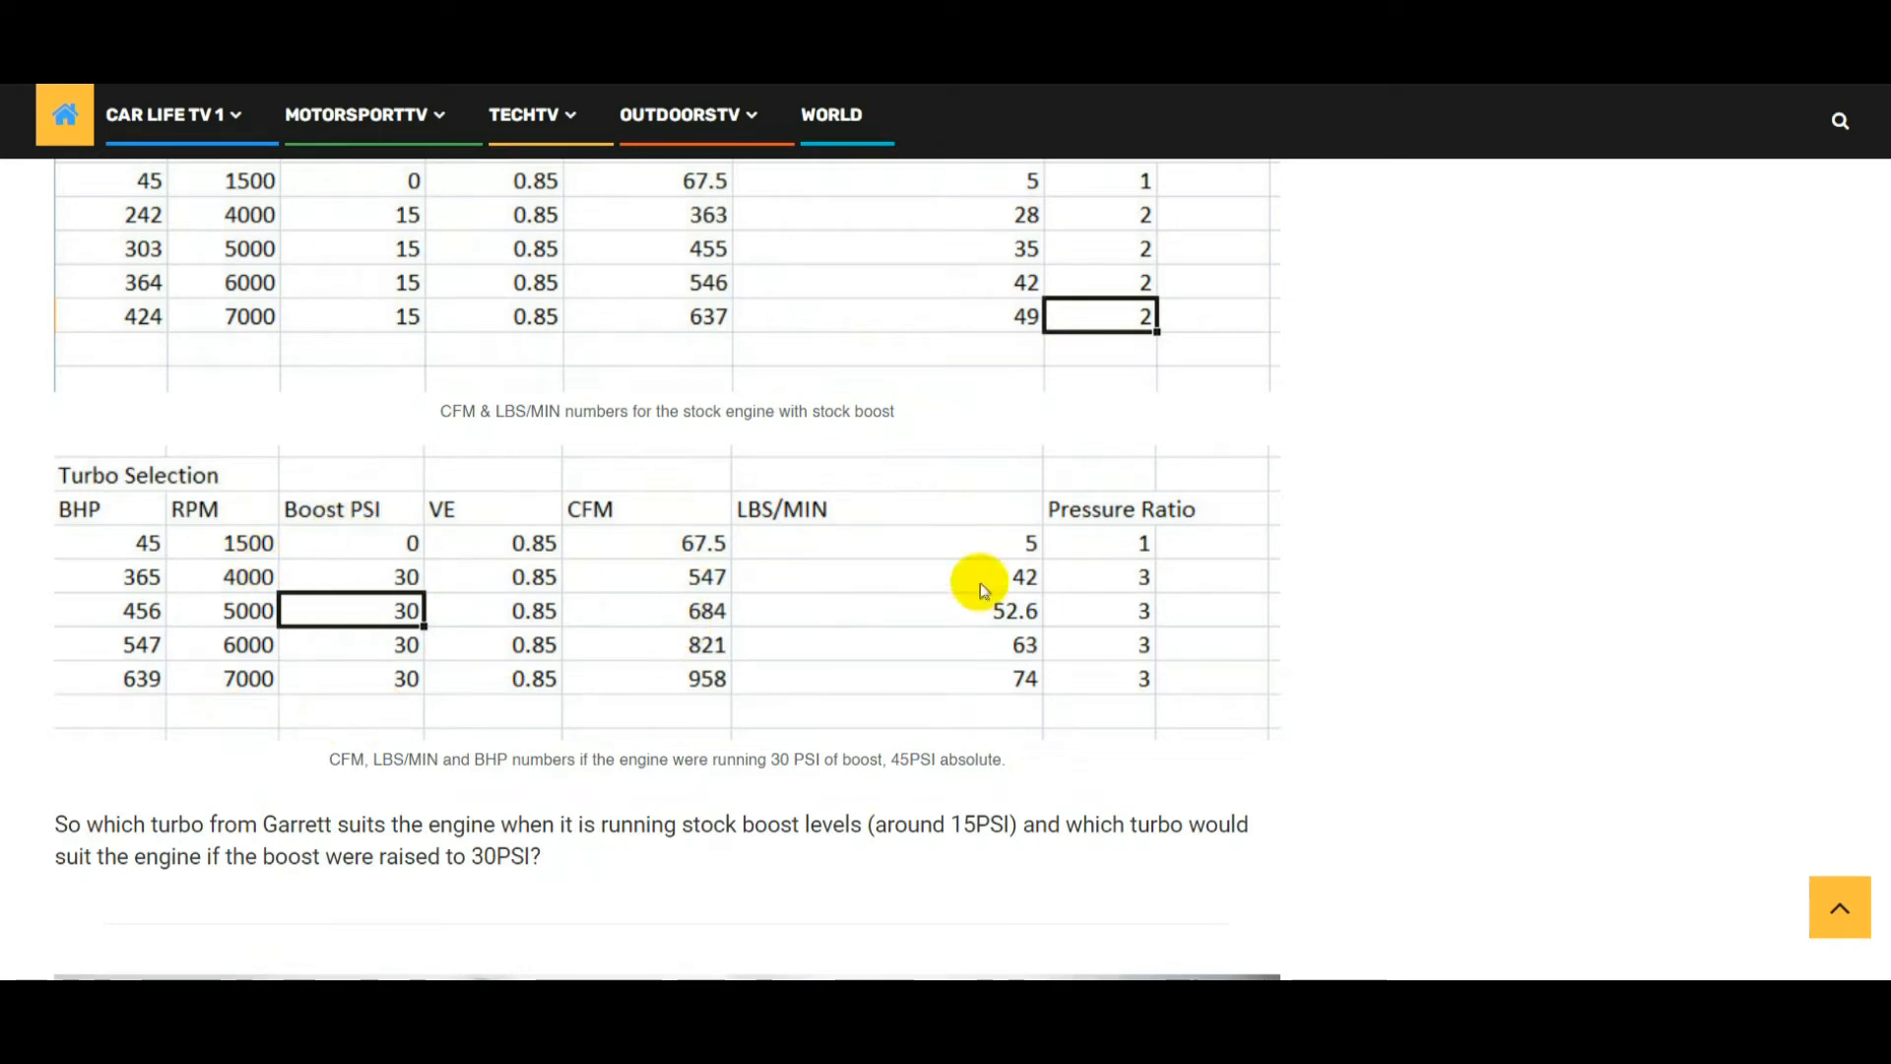
{"action": "mouse_move", "coordinate": [878, 560]}
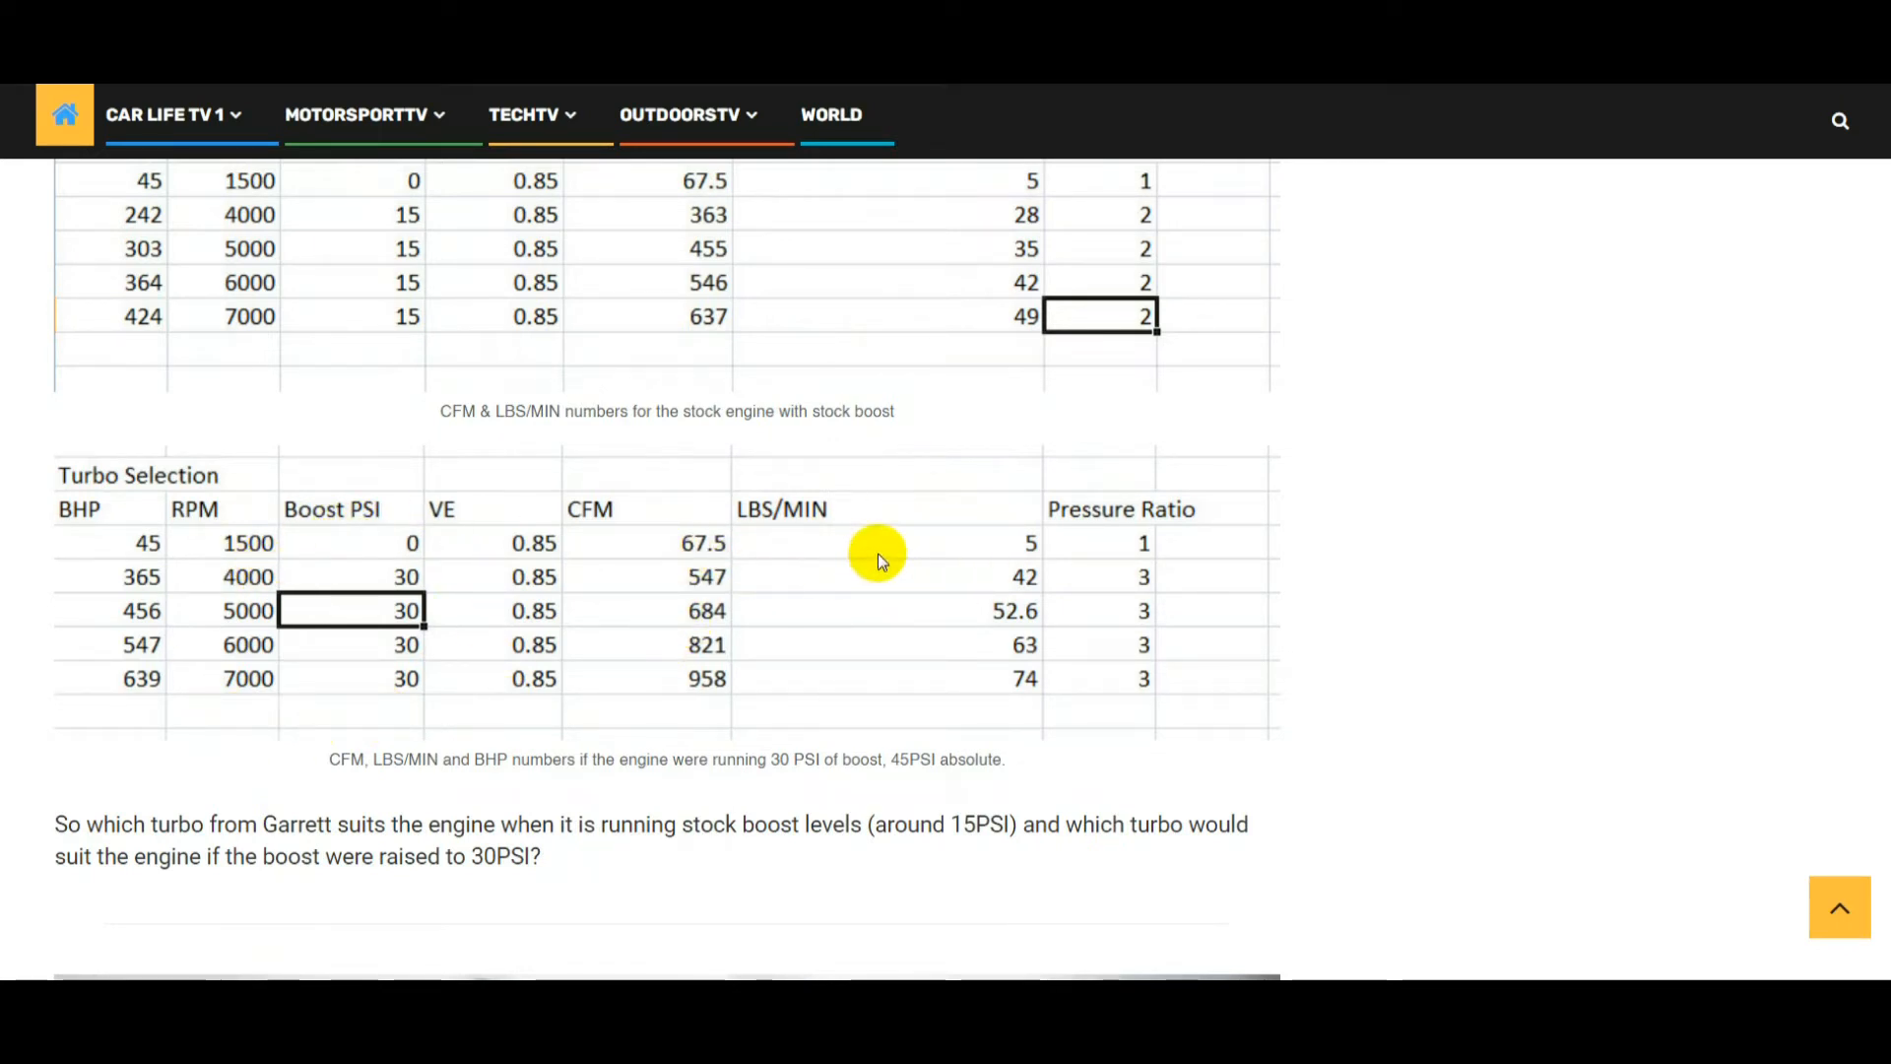
Scroll past the video thumbnail to the Compressor Maps heading and first Garrett map
{"action": "scroll", "scroll_direction": "down", "scroll_amount": 3}
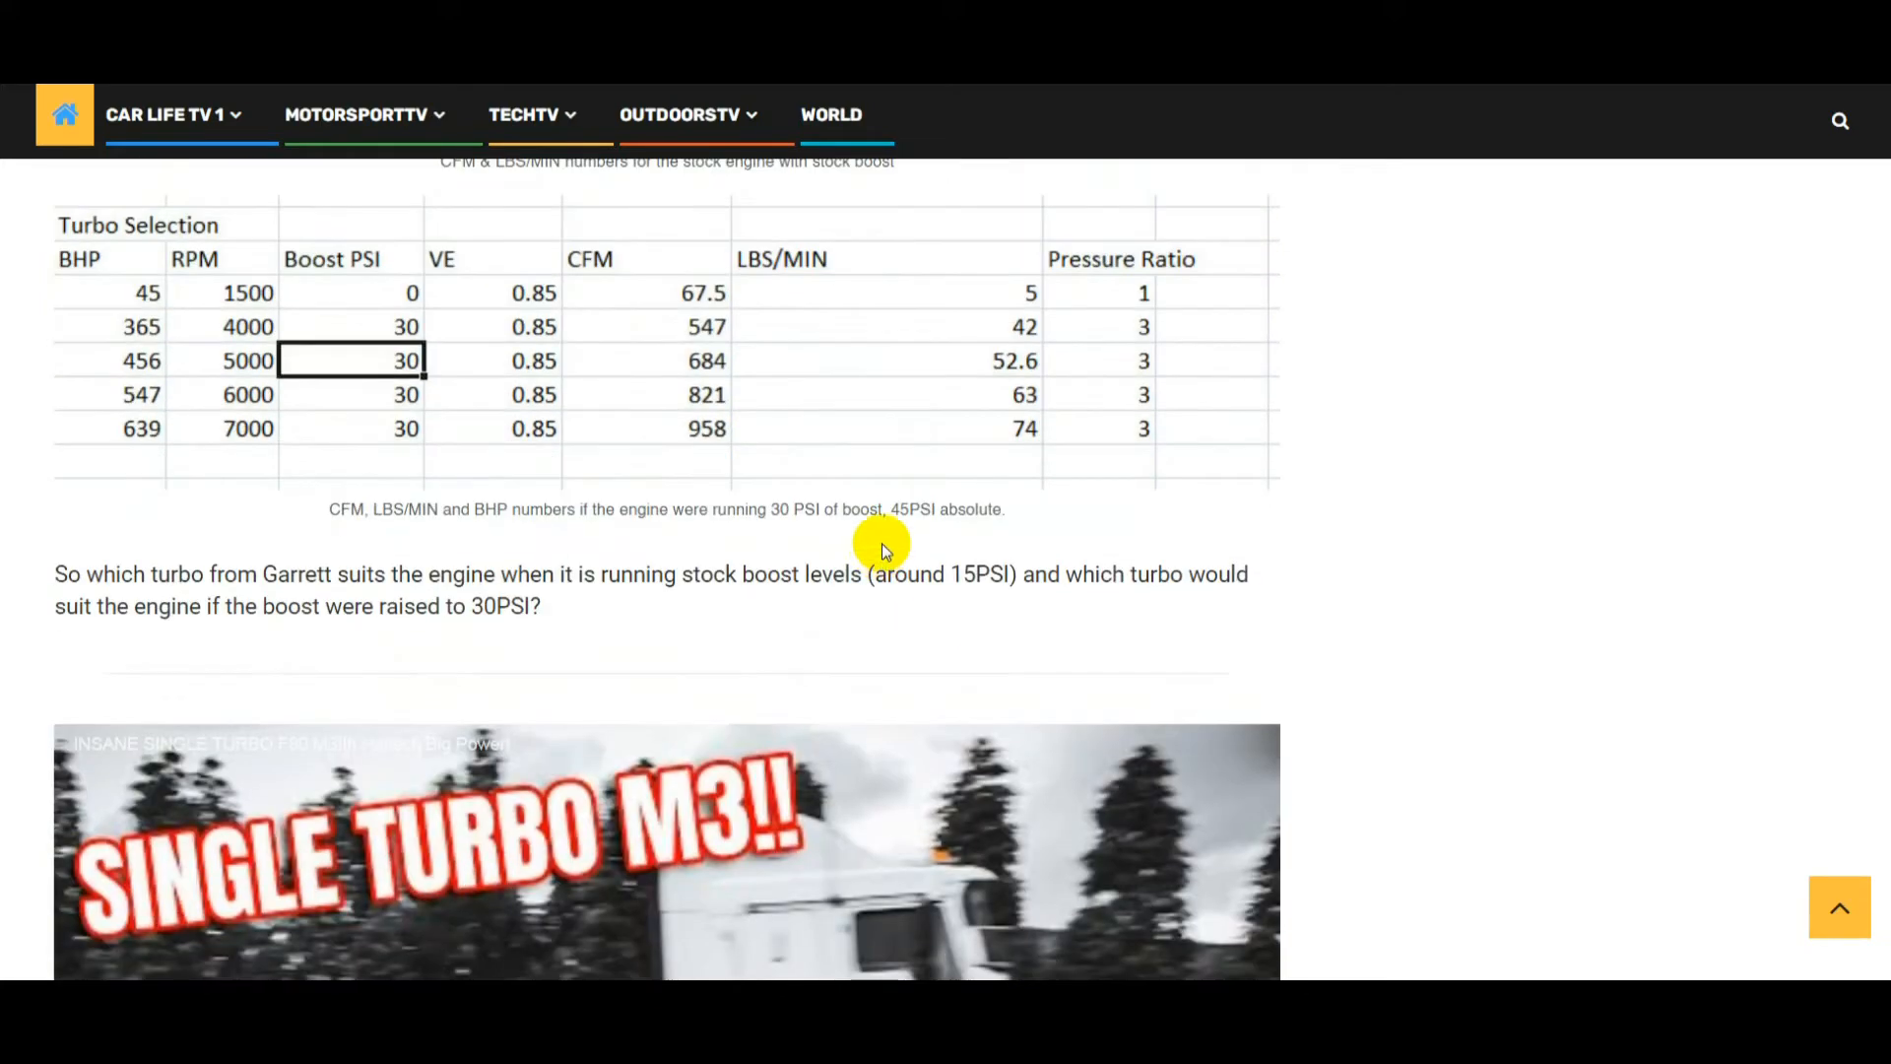
{"action": "scroll", "scroll_direction": "down", "scroll_amount": 3}
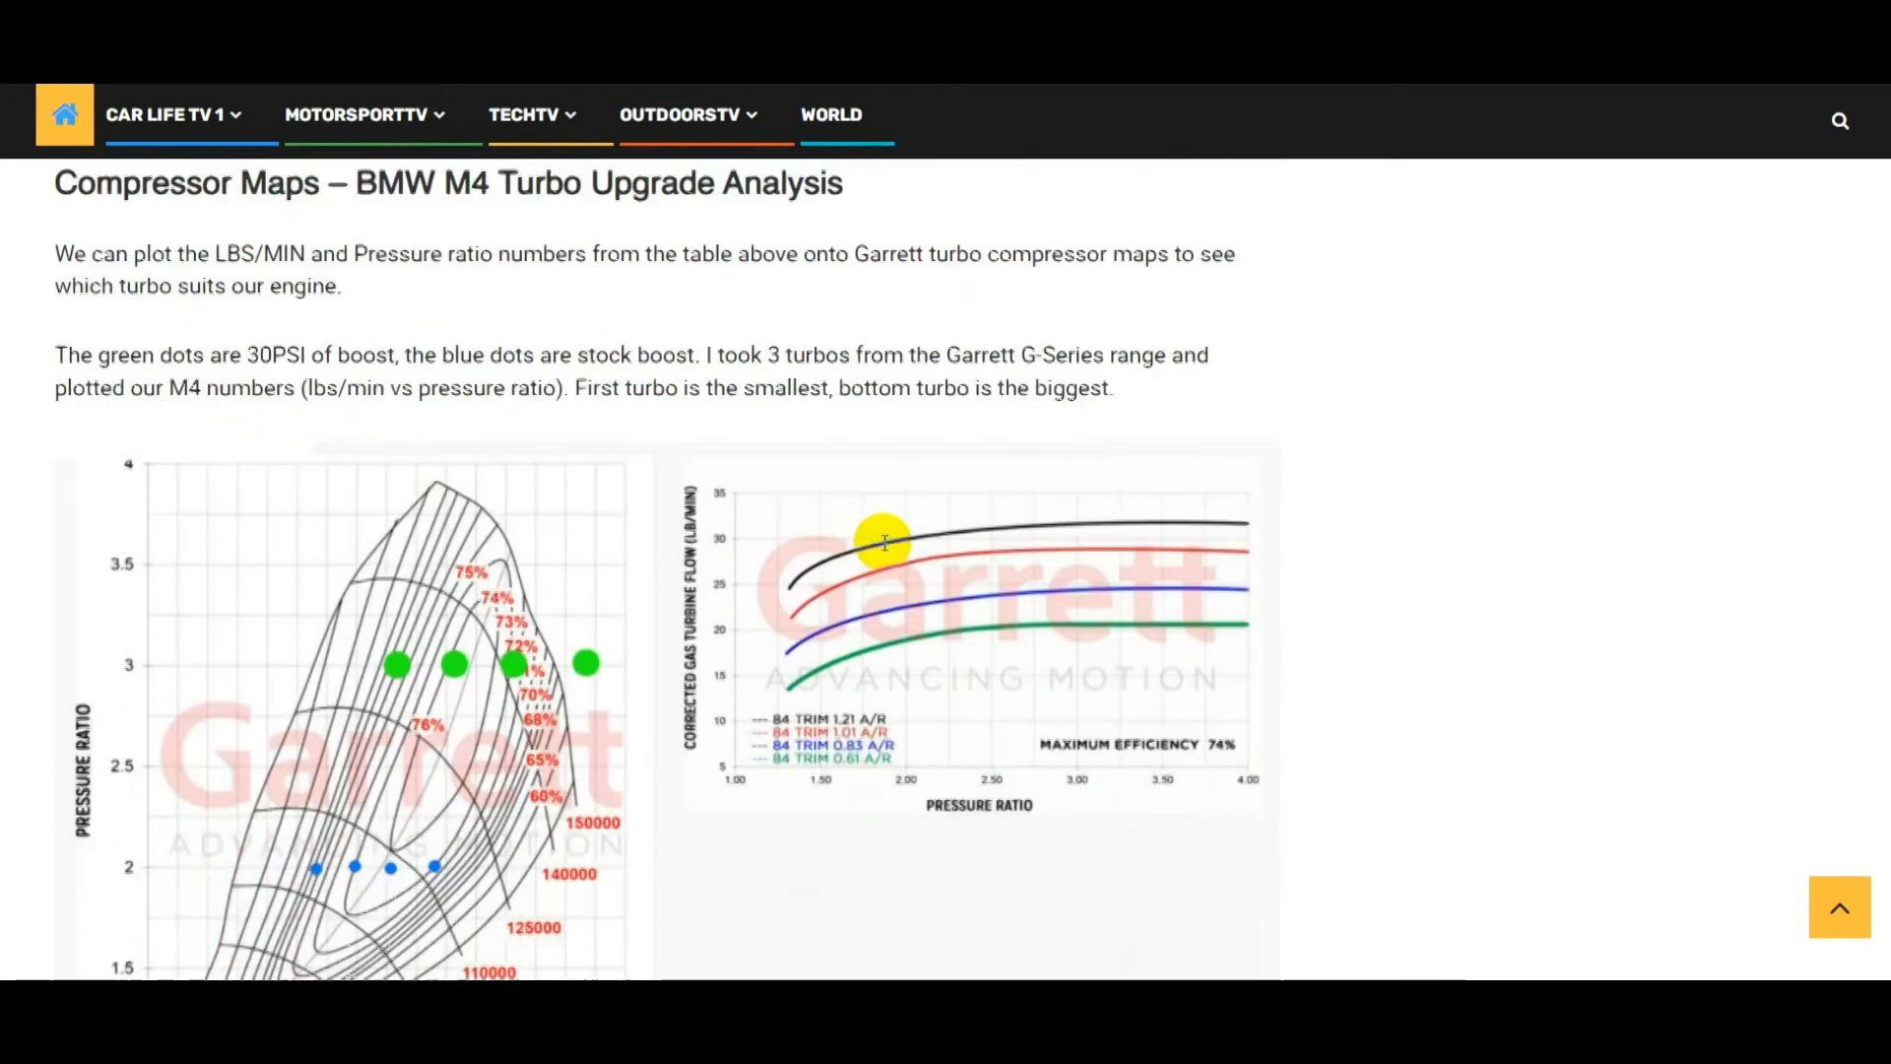
Scroll through the G30-700 map, then back to Step Two's stock-boost airflow table
{"action": "scroll", "scroll_direction": "down", "scroll_amount": 3}
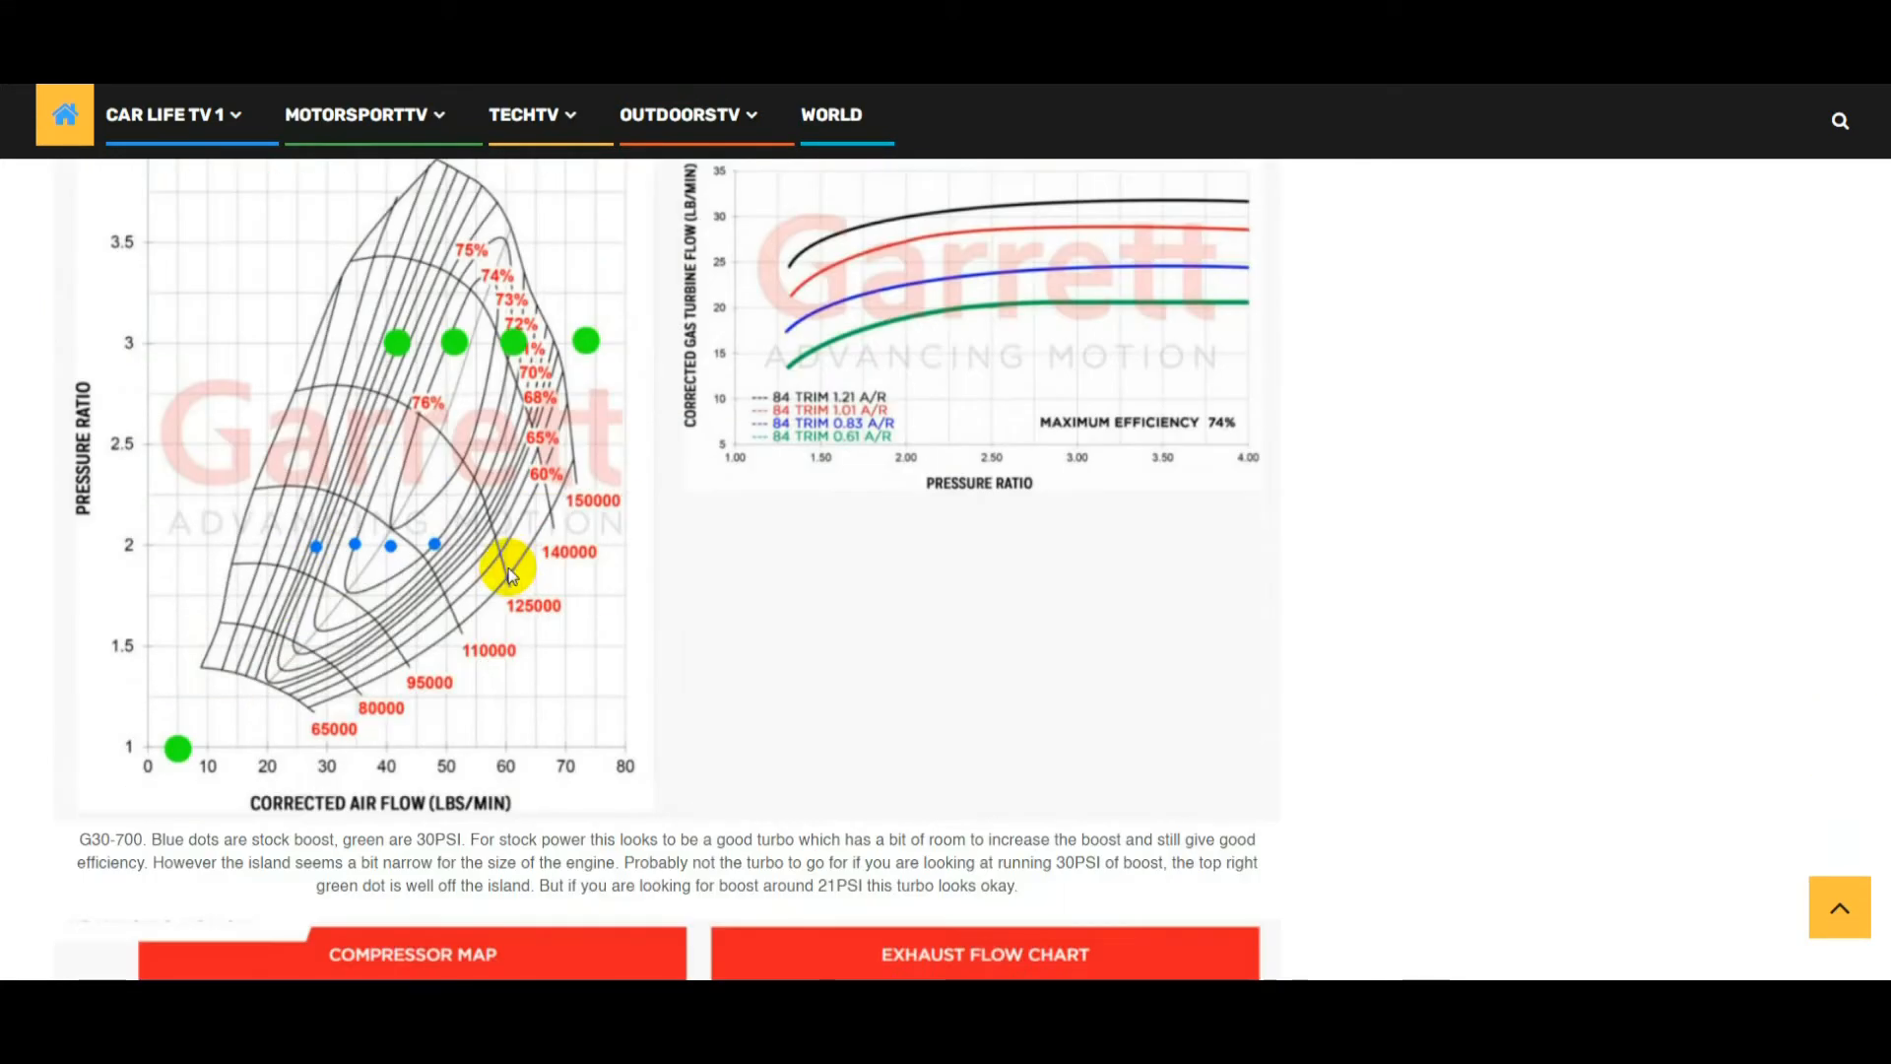
{"action": "mouse_move", "coordinate": [527, 571]}
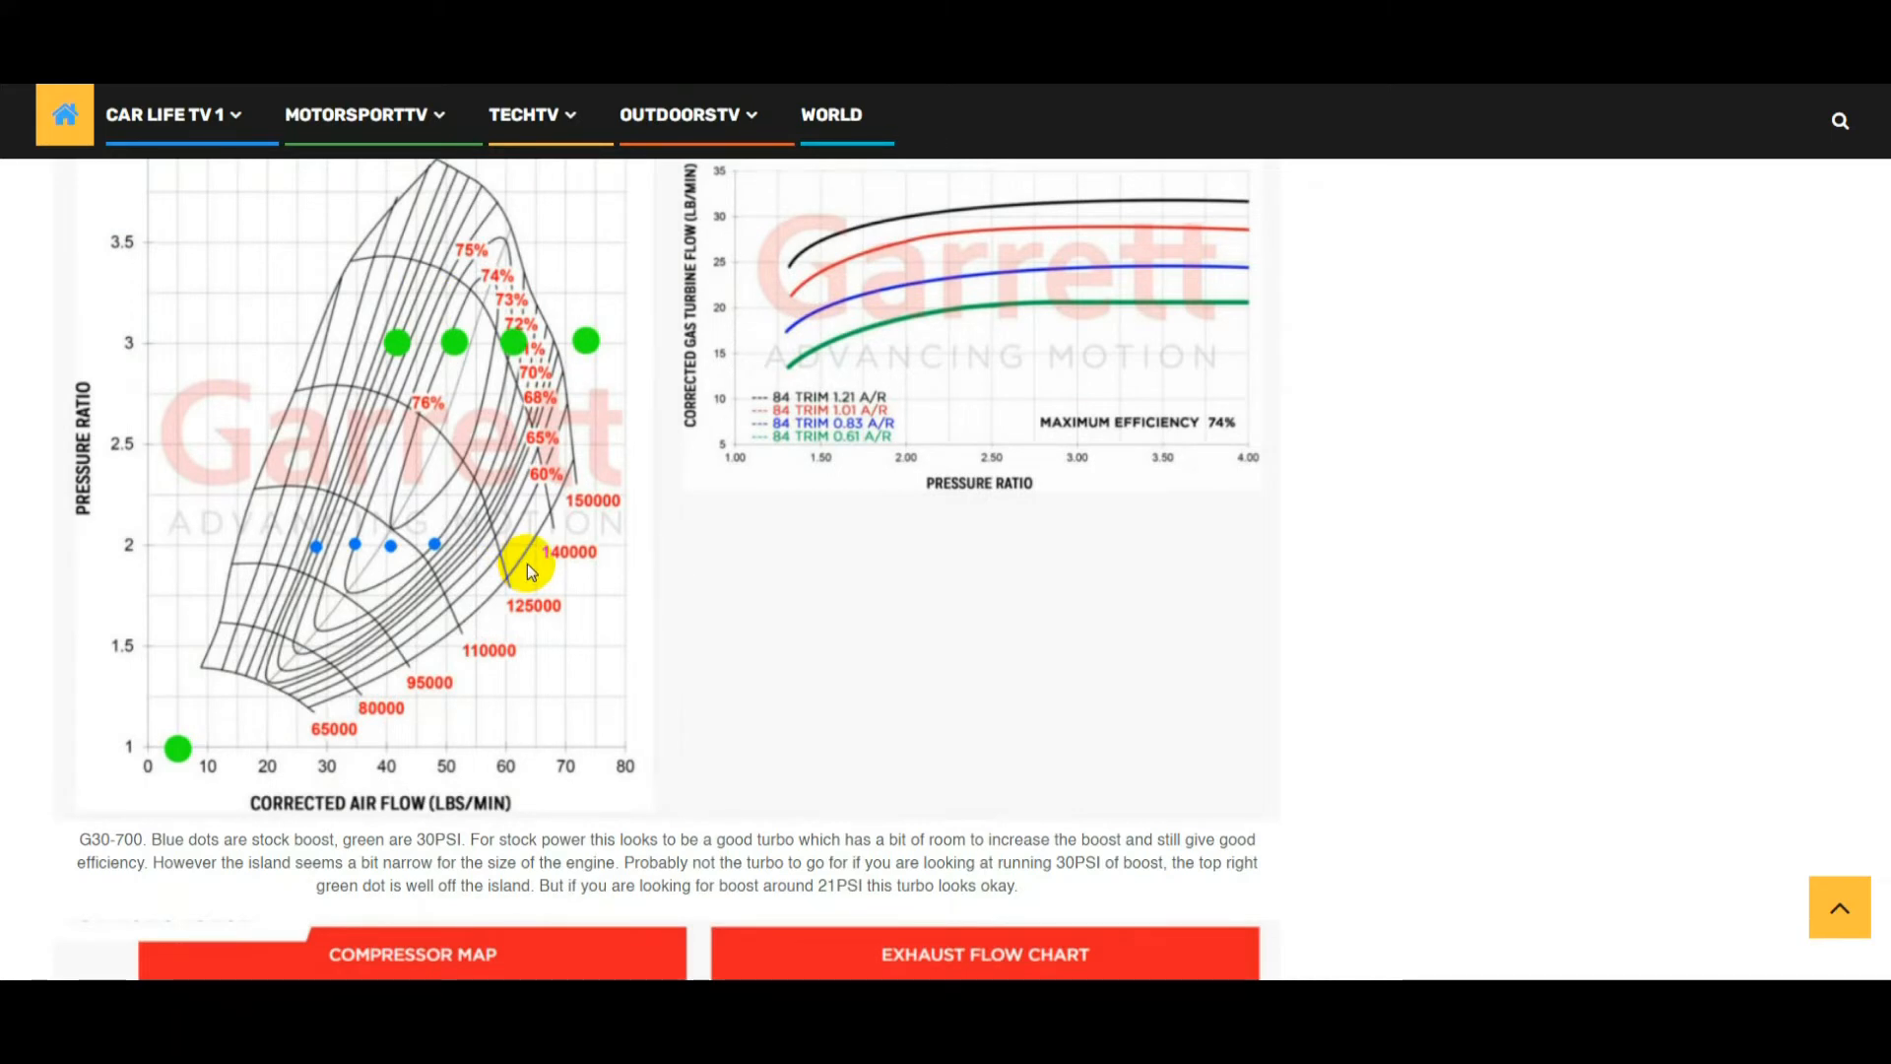
{"action": "mouse_move", "coordinate": [585, 554]}
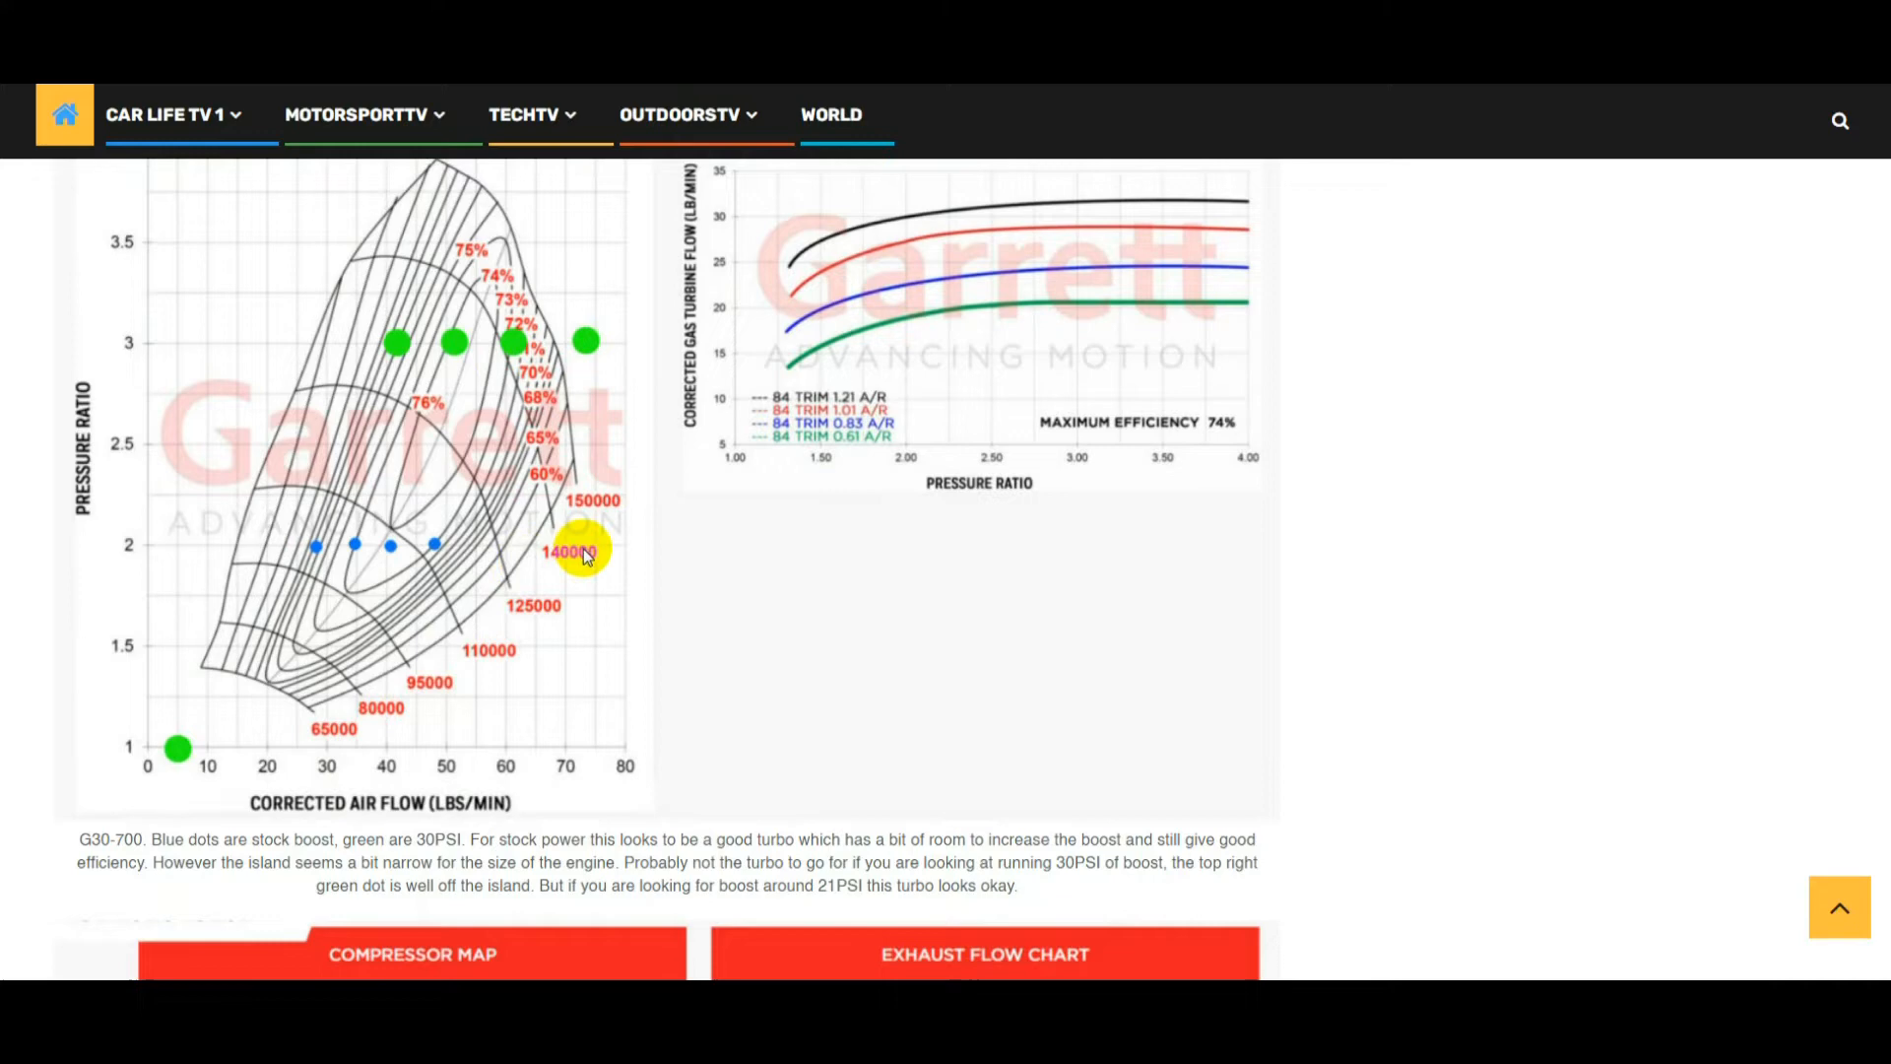
{"action": "scroll", "scroll_direction": "up", "scroll_amount": 3}
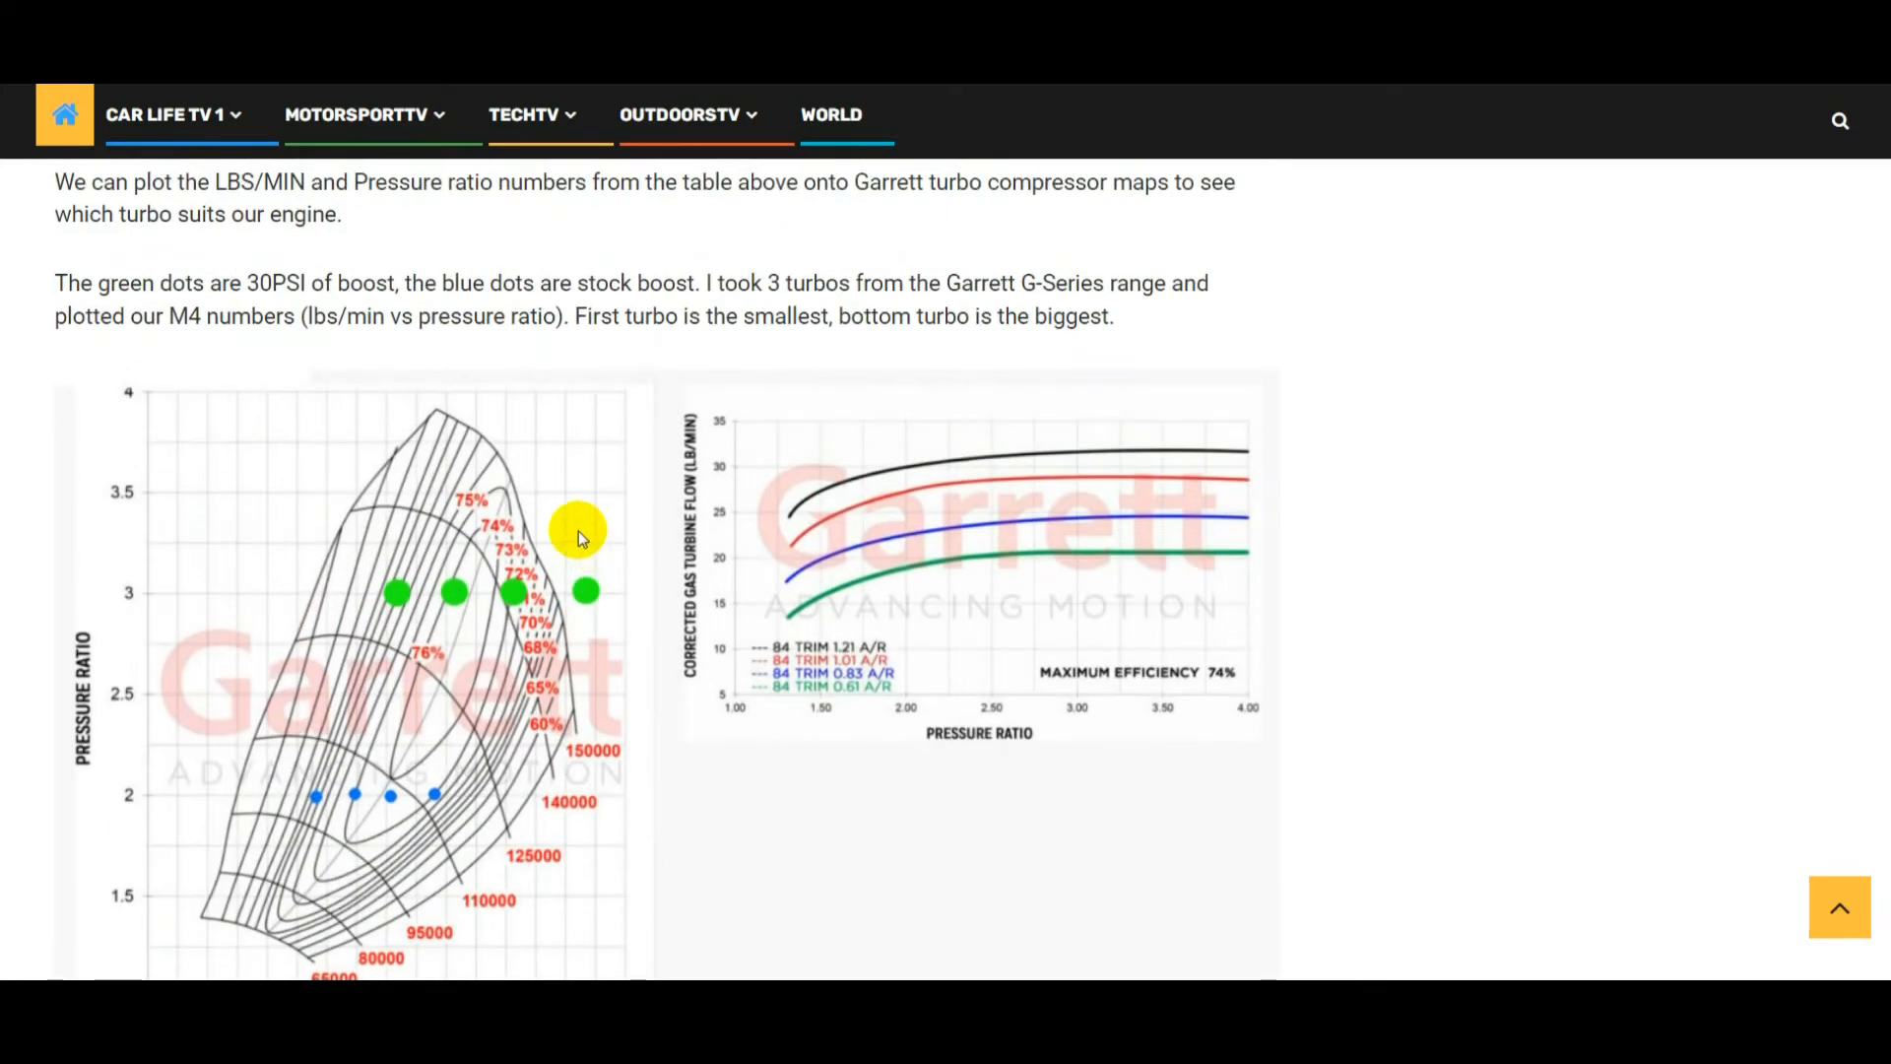
{"action": "mouse_move", "coordinate": [548, 504]}
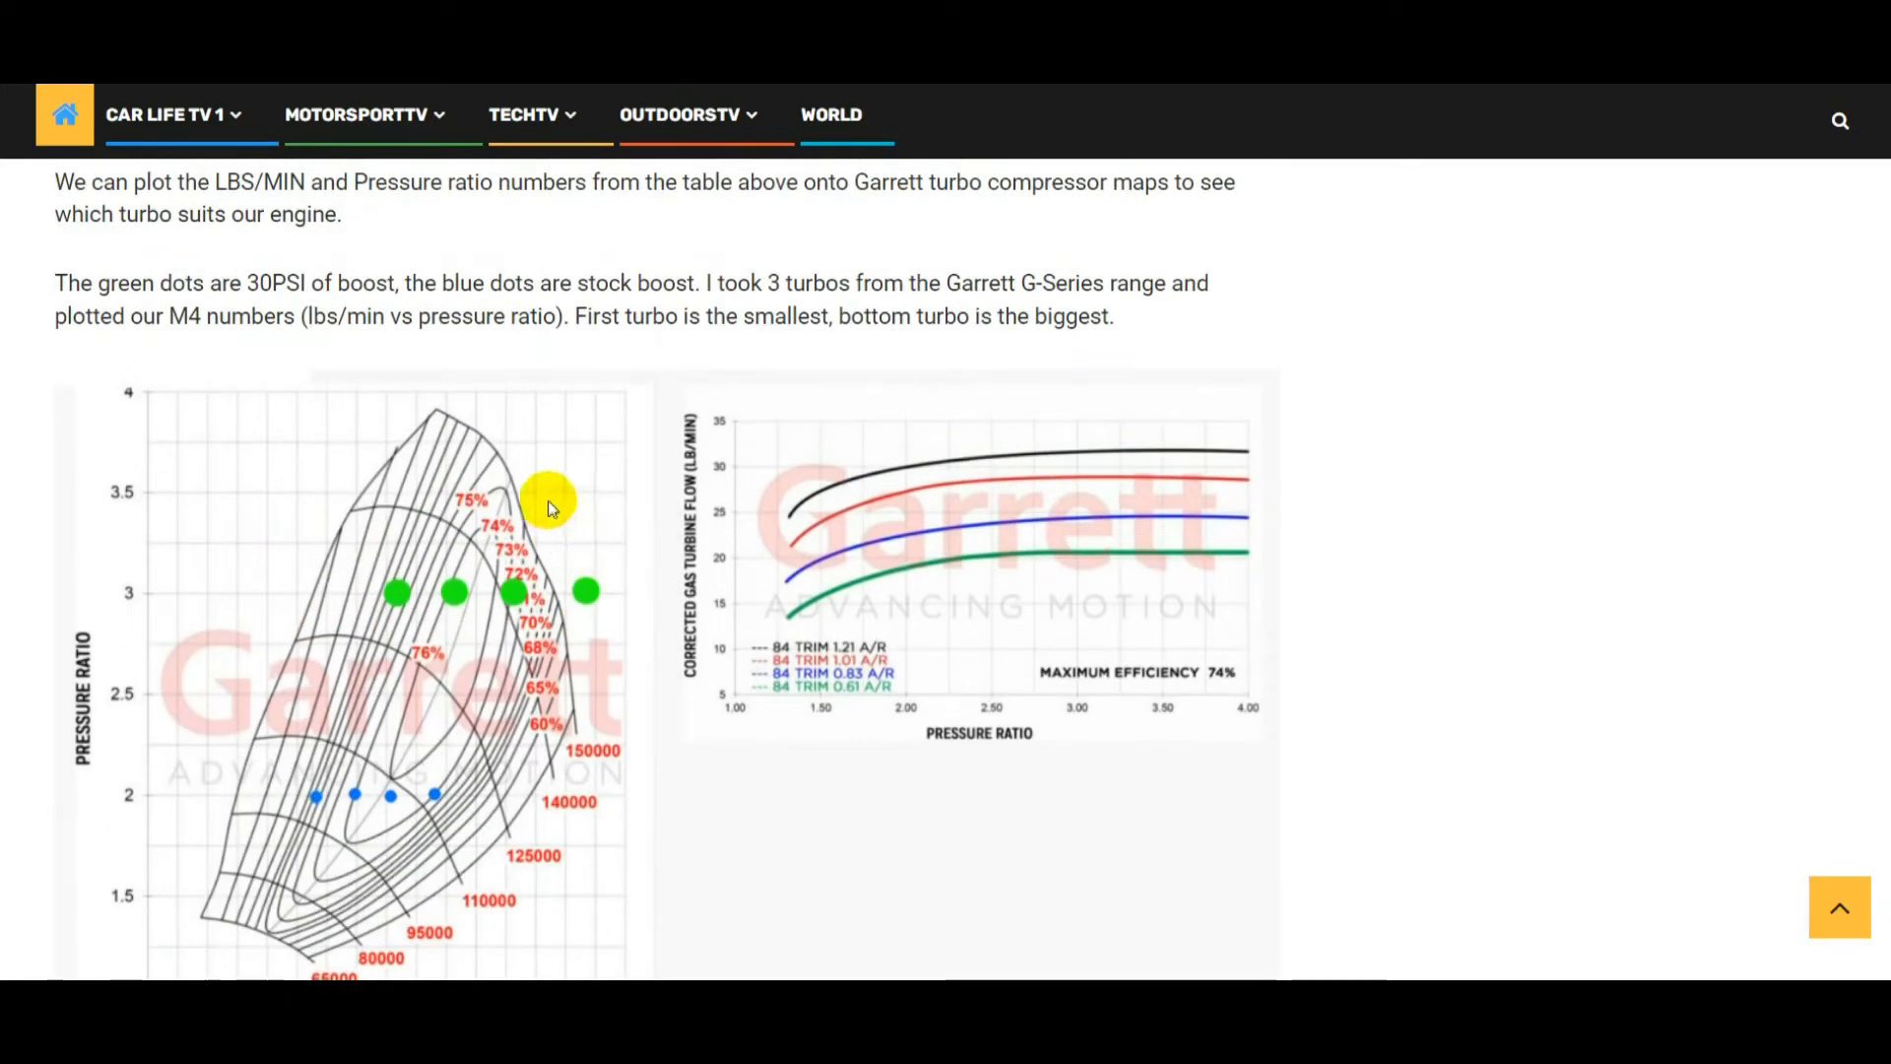
{"action": "mouse_move", "coordinate": [480, 589]}
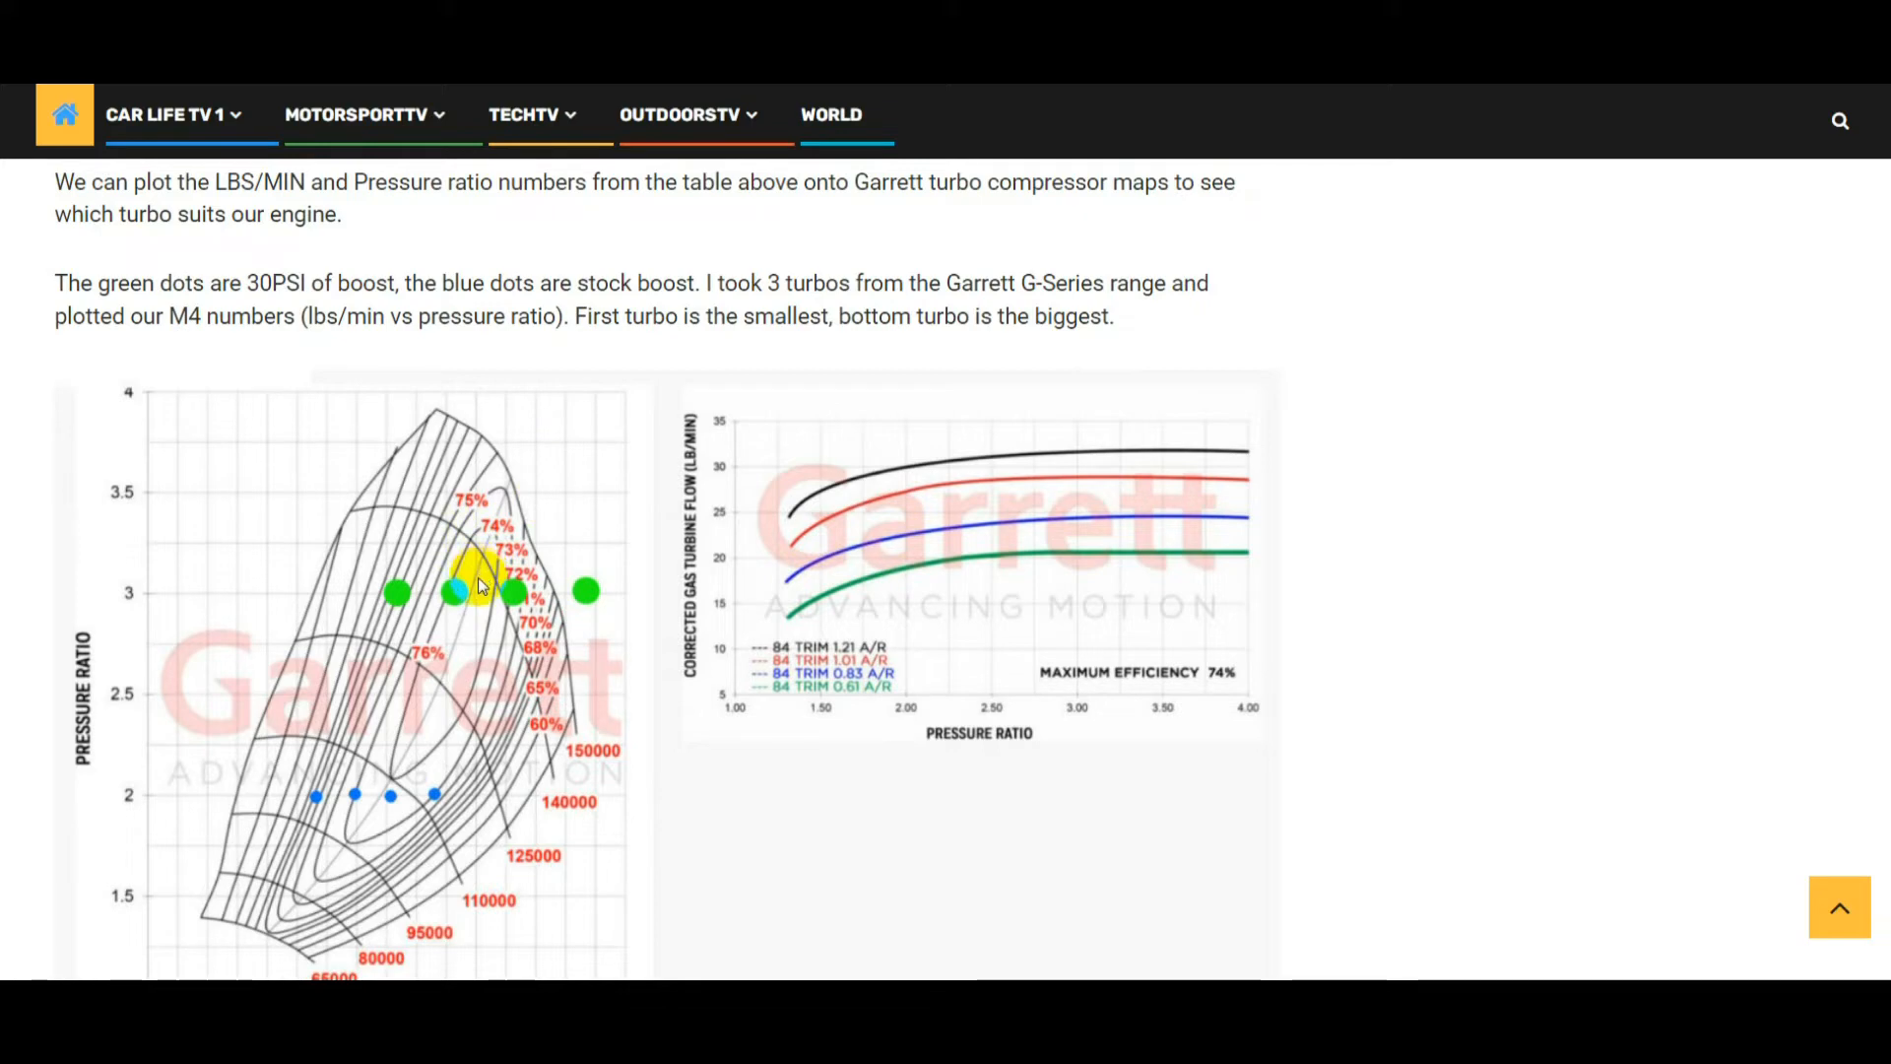
{"action": "scroll", "scroll_direction": "down", "scroll_amount": 3}
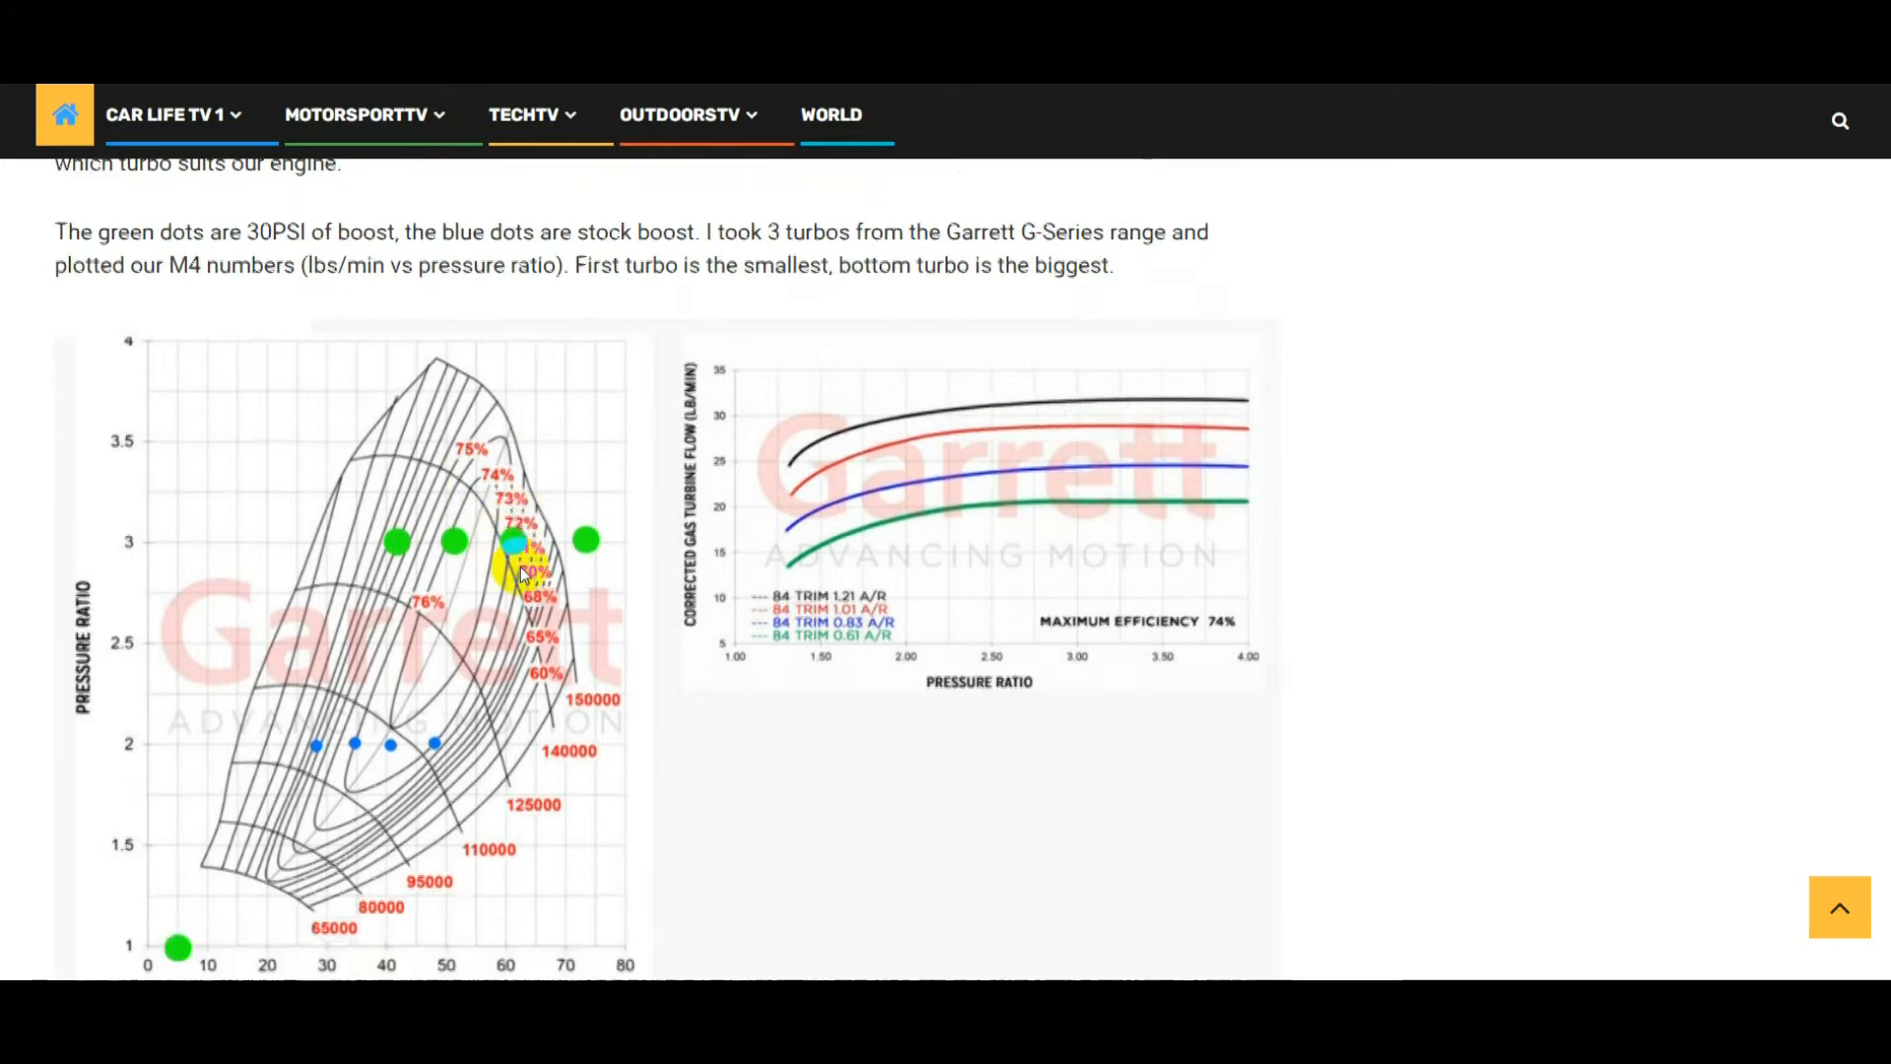
{"action": "scroll", "scroll_direction": "up", "scroll_amount": 3}
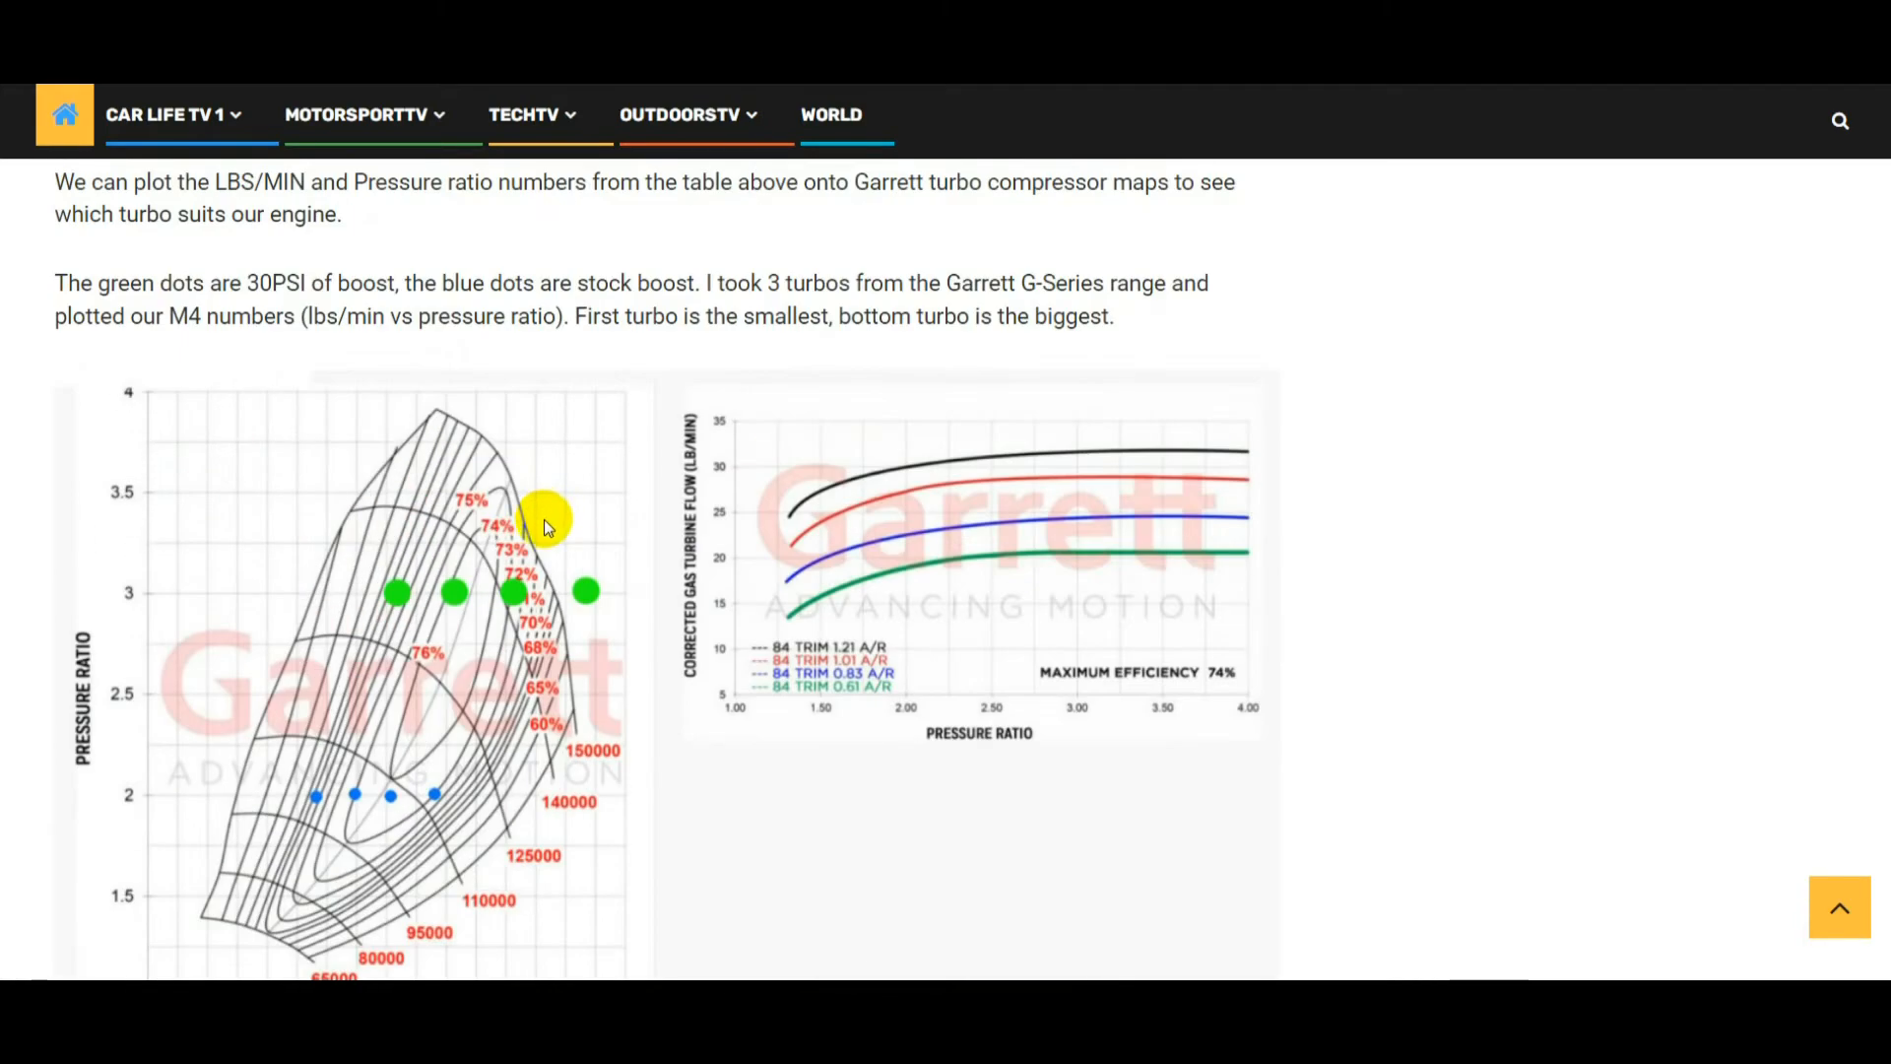
{"action": "scroll", "scroll_direction": "down", "scroll_amount": 3}
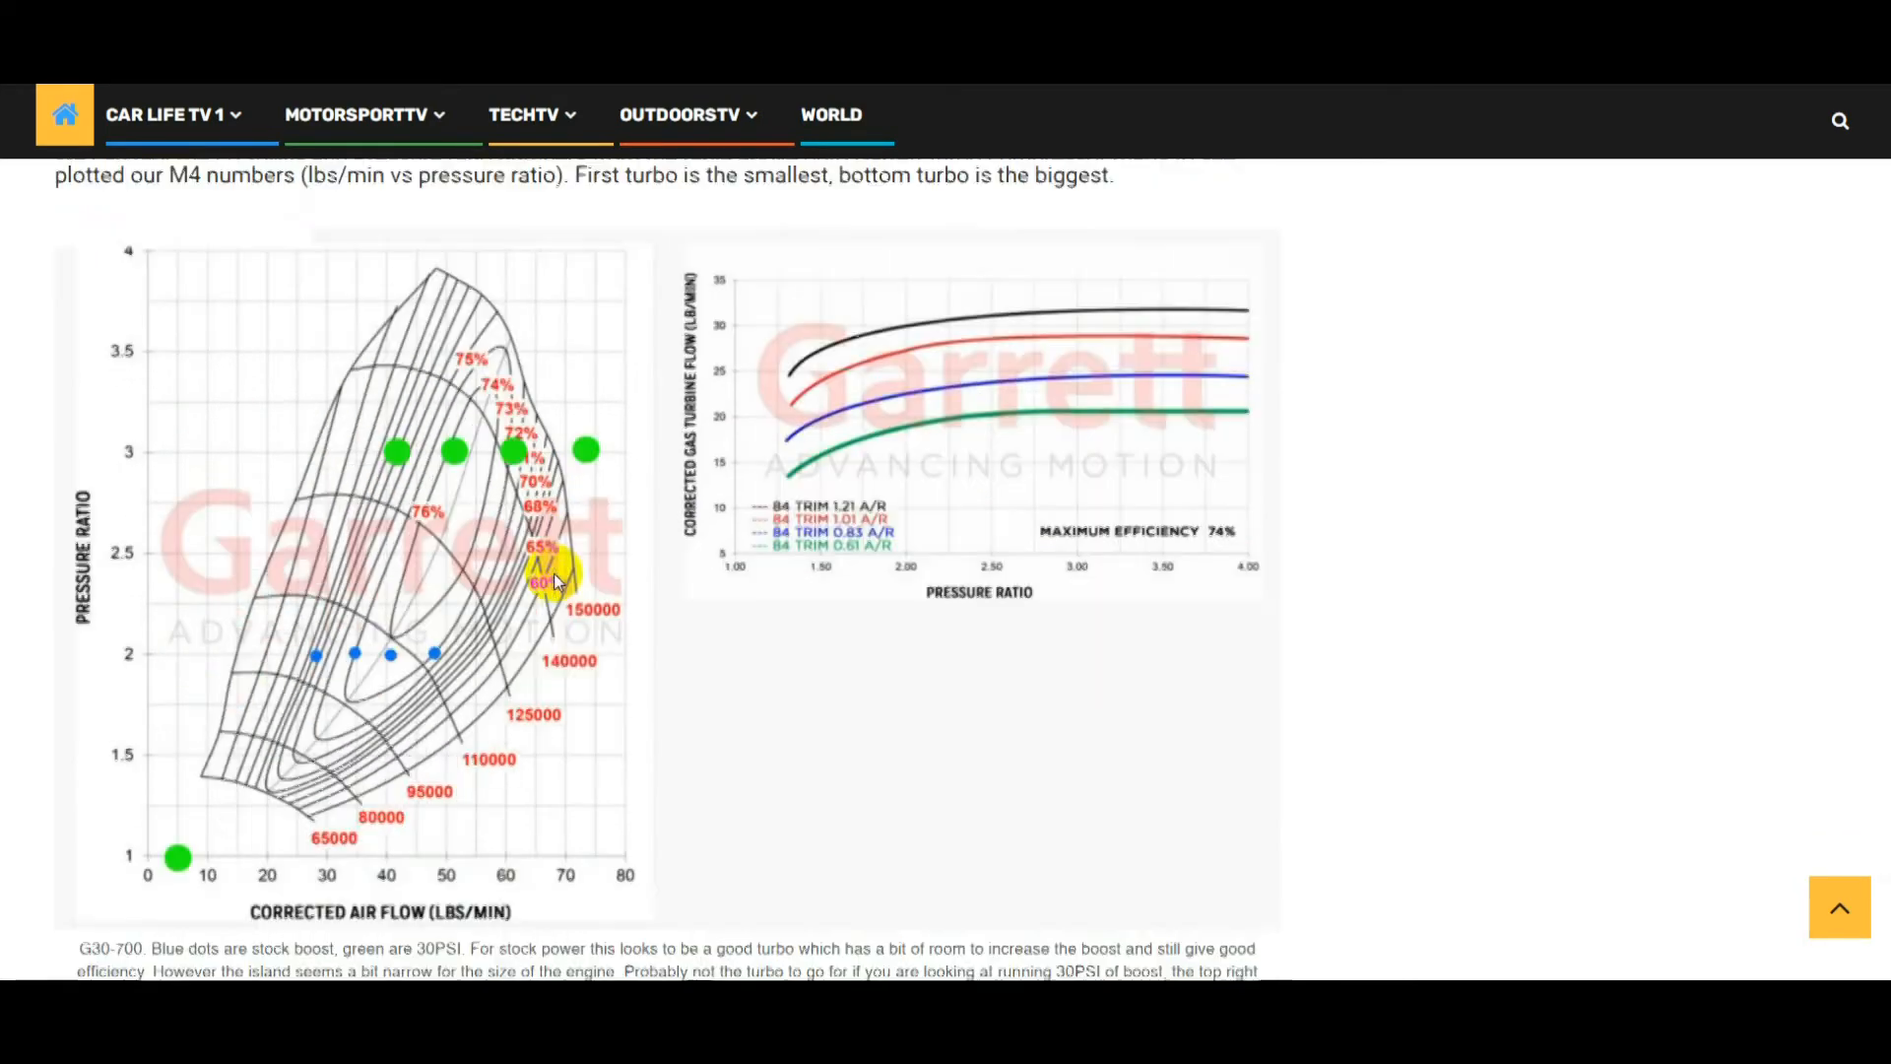
{"action": "scroll", "scroll_direction": "down", "scroll_amount": 3}
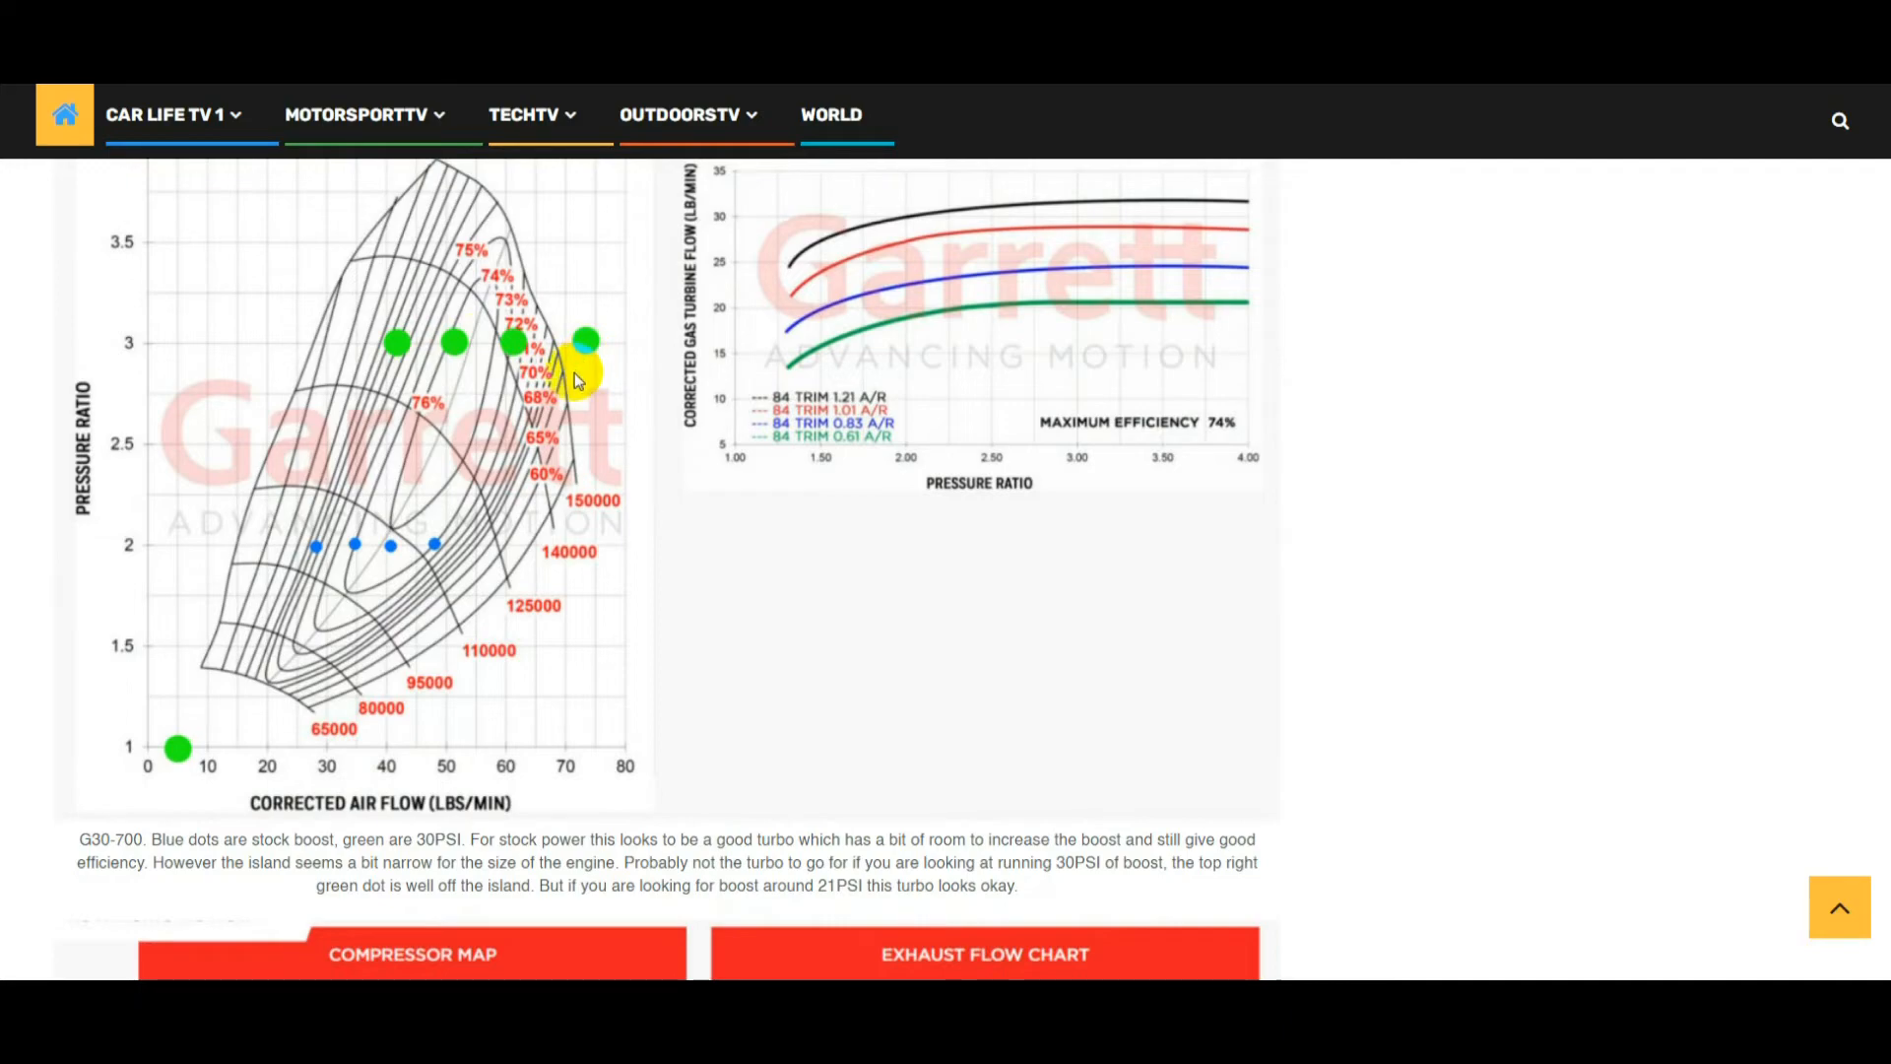
{"action": "scroll", "scroll_direction": "down", "scroll_amount": 3}
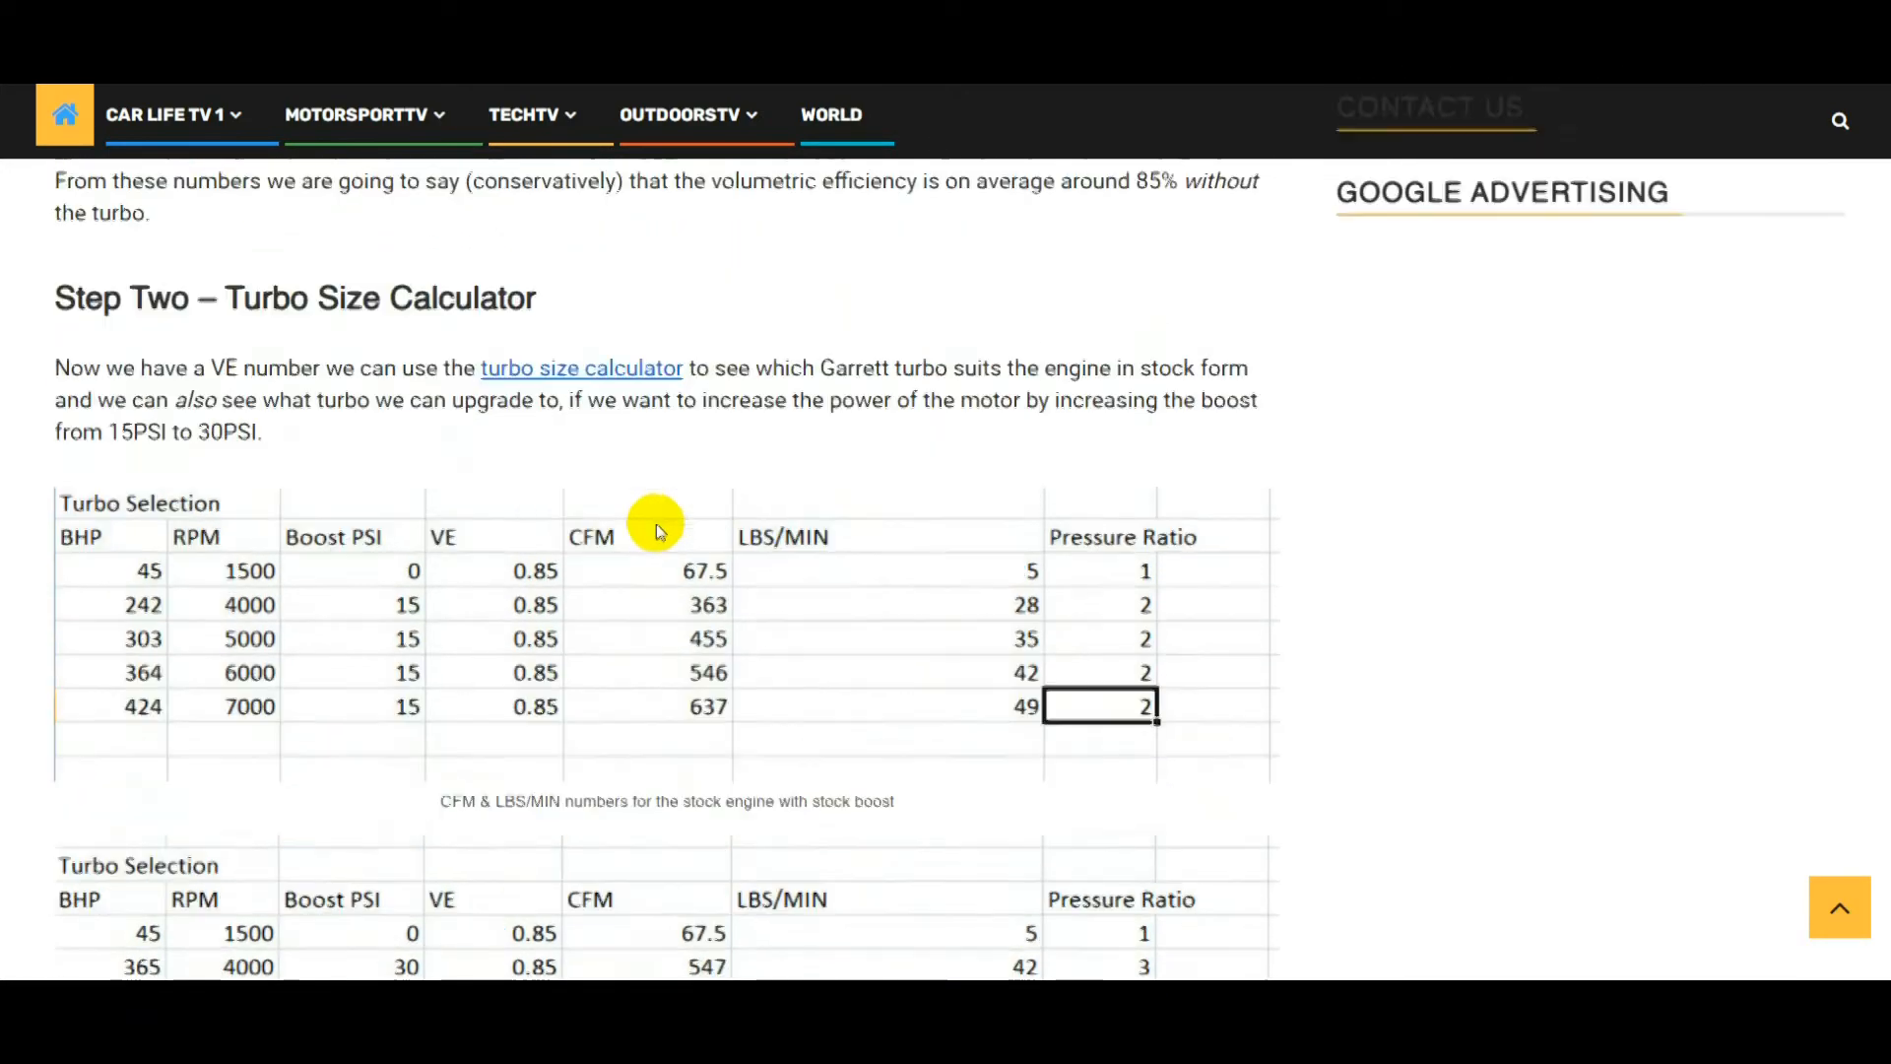
Scroll between the turbo selection tables and the G30-700 map, stopping at its caption
{"action": "scroll", "scroll_direction": "down", "scroll_amount": 3}
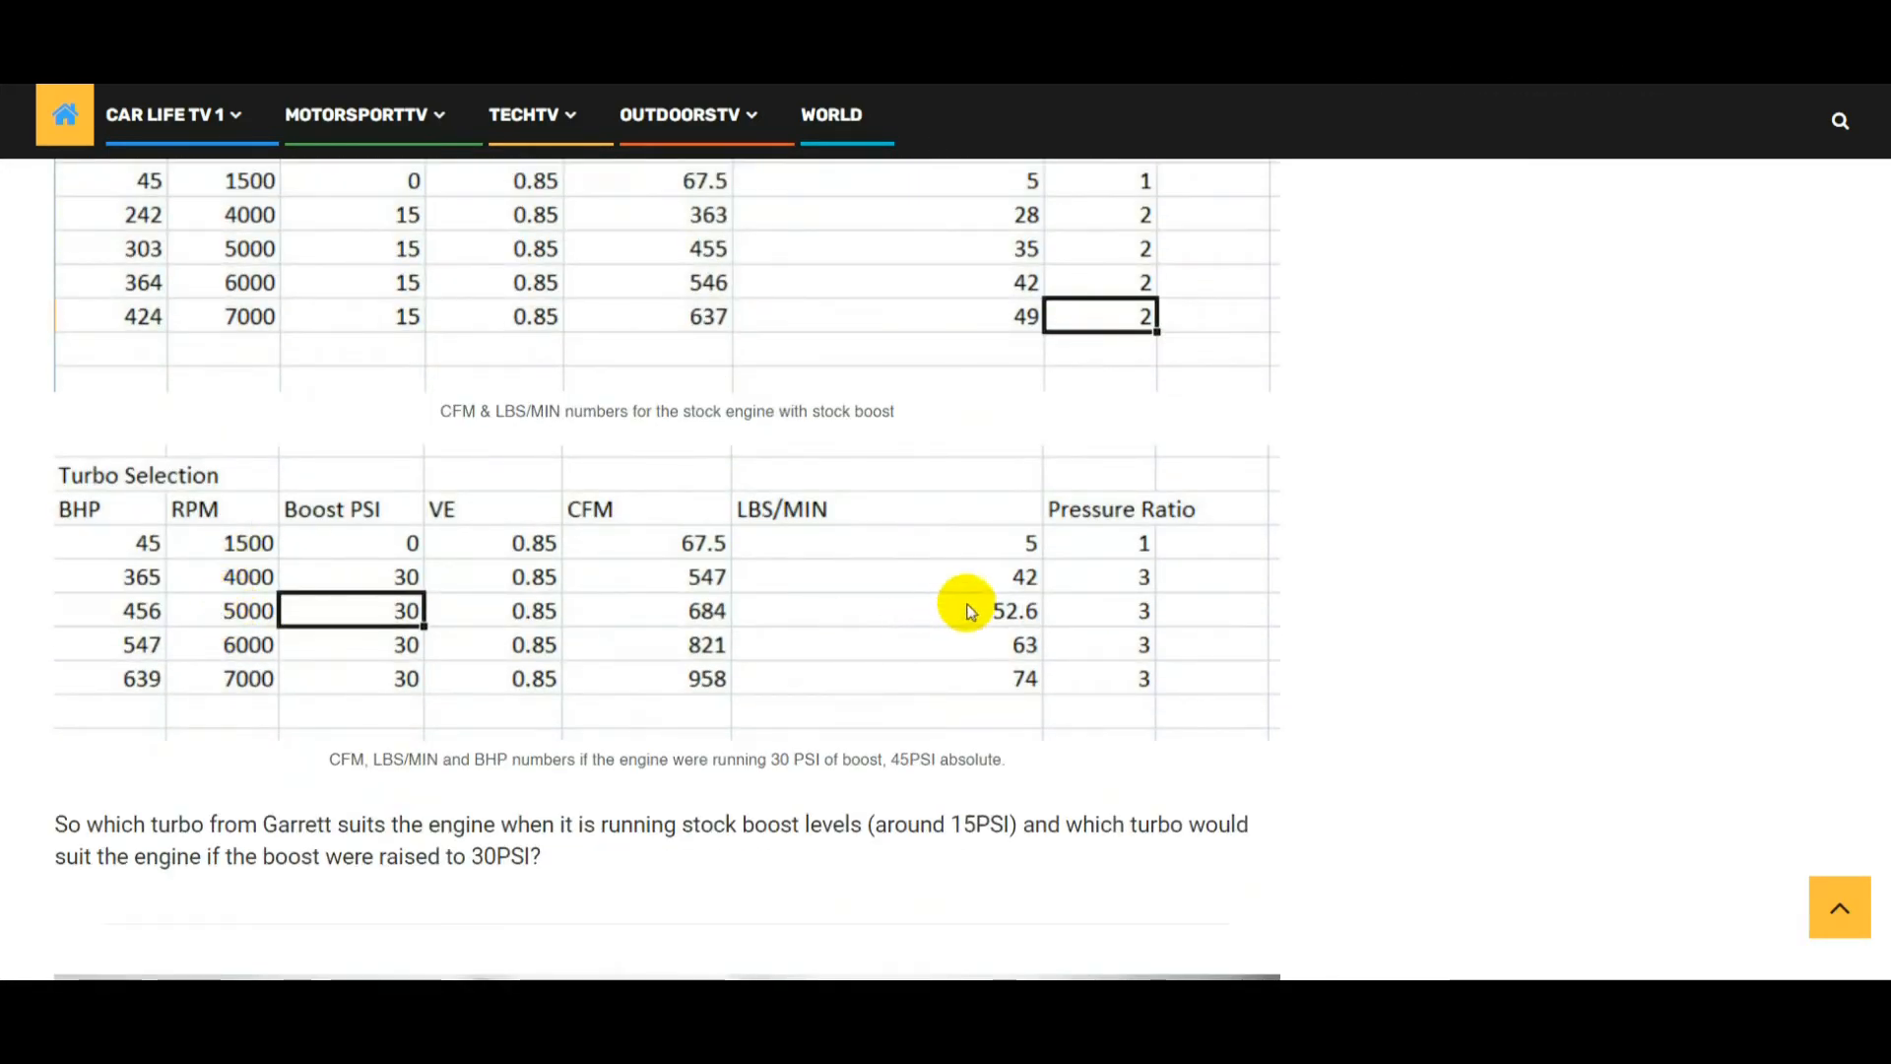
{"action": "mouse_move", "coordinate": [1139, 613]}
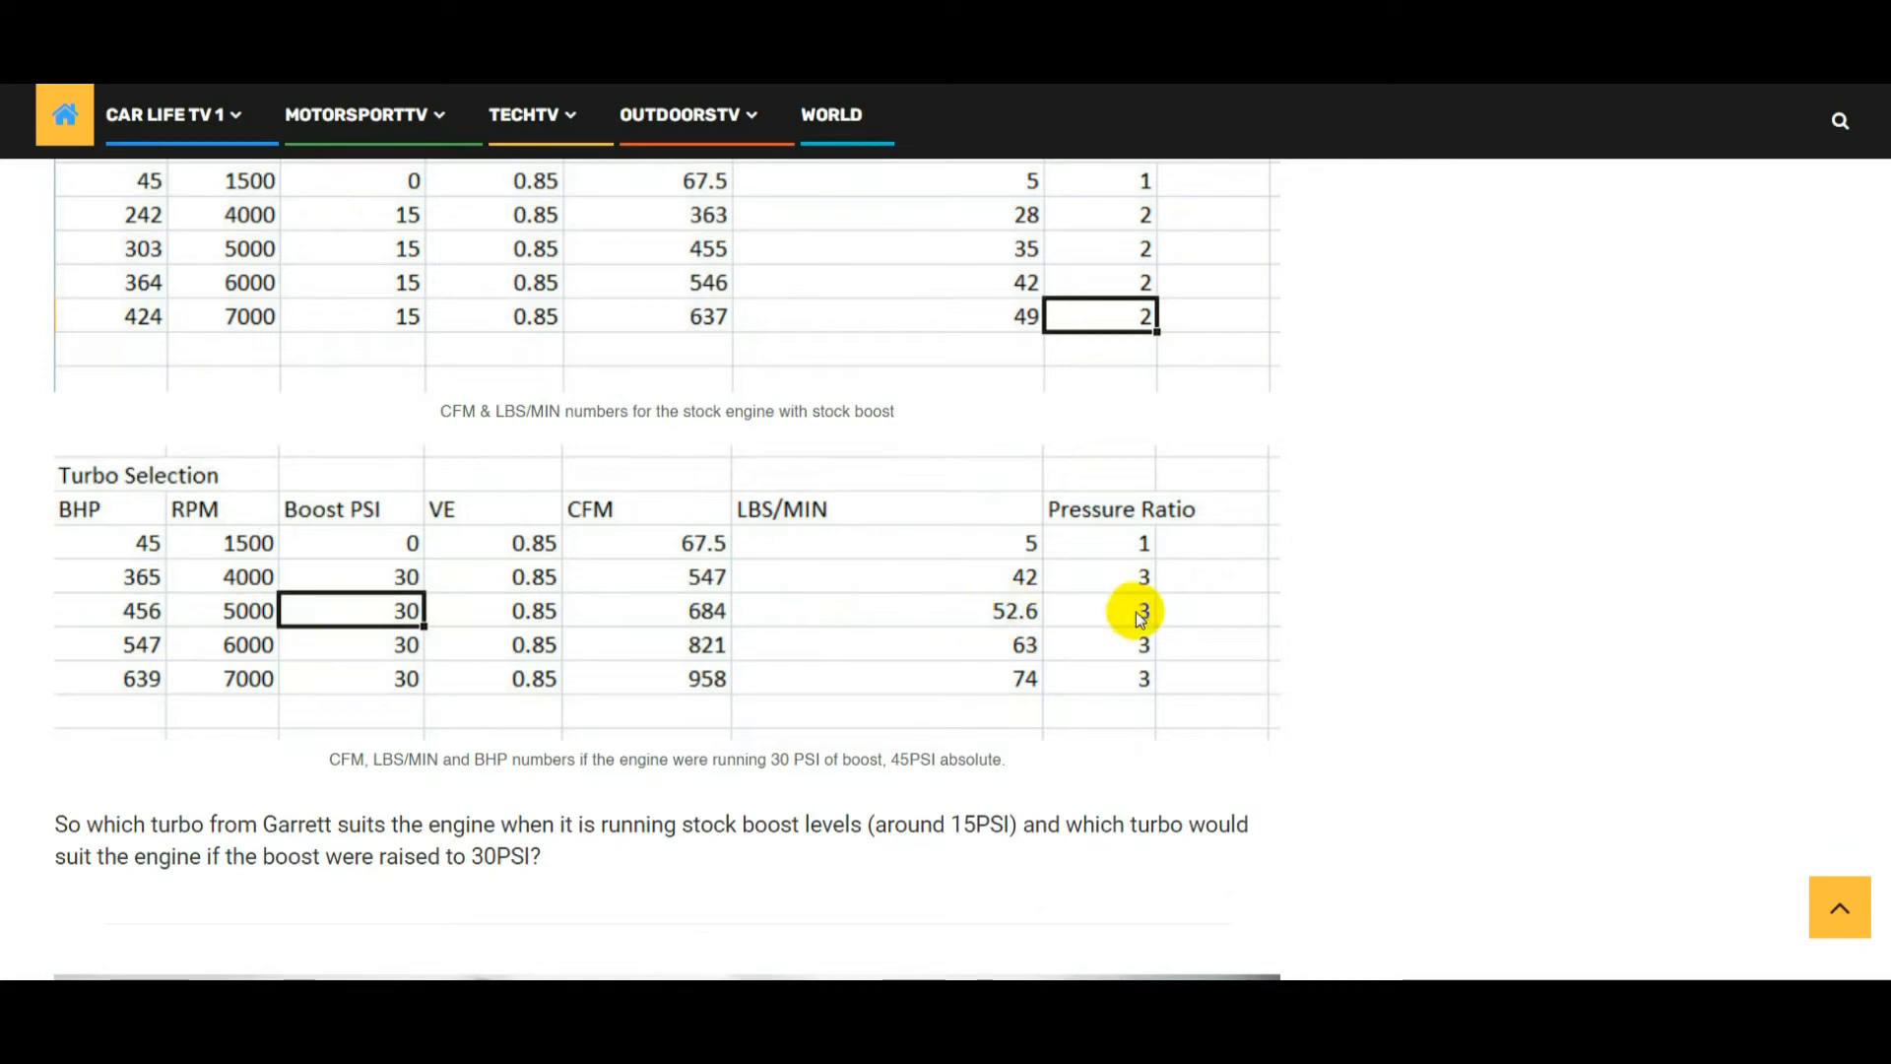
{"action": "scroll", "scroll_direction": "down", "scroll_amount": 3}
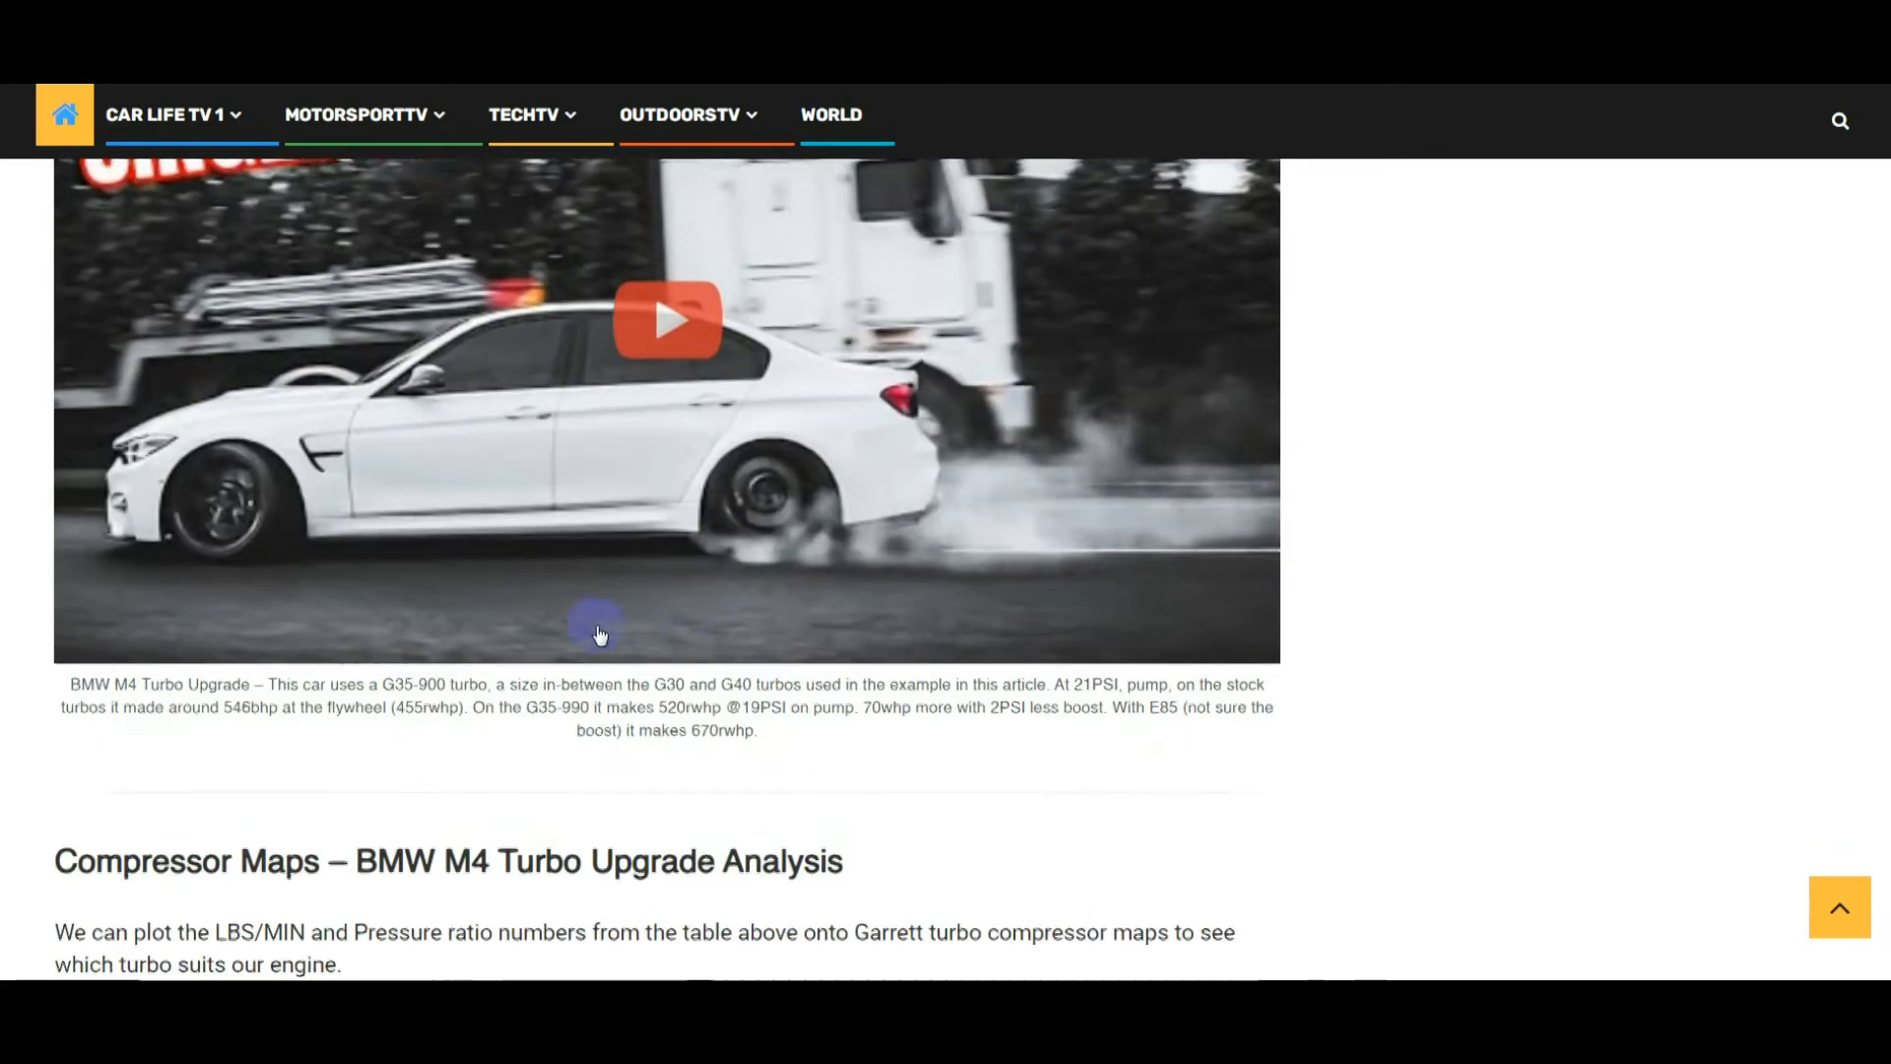
{"action": "scroll", "scroll_direction": "down", "scroll_amount": 3}
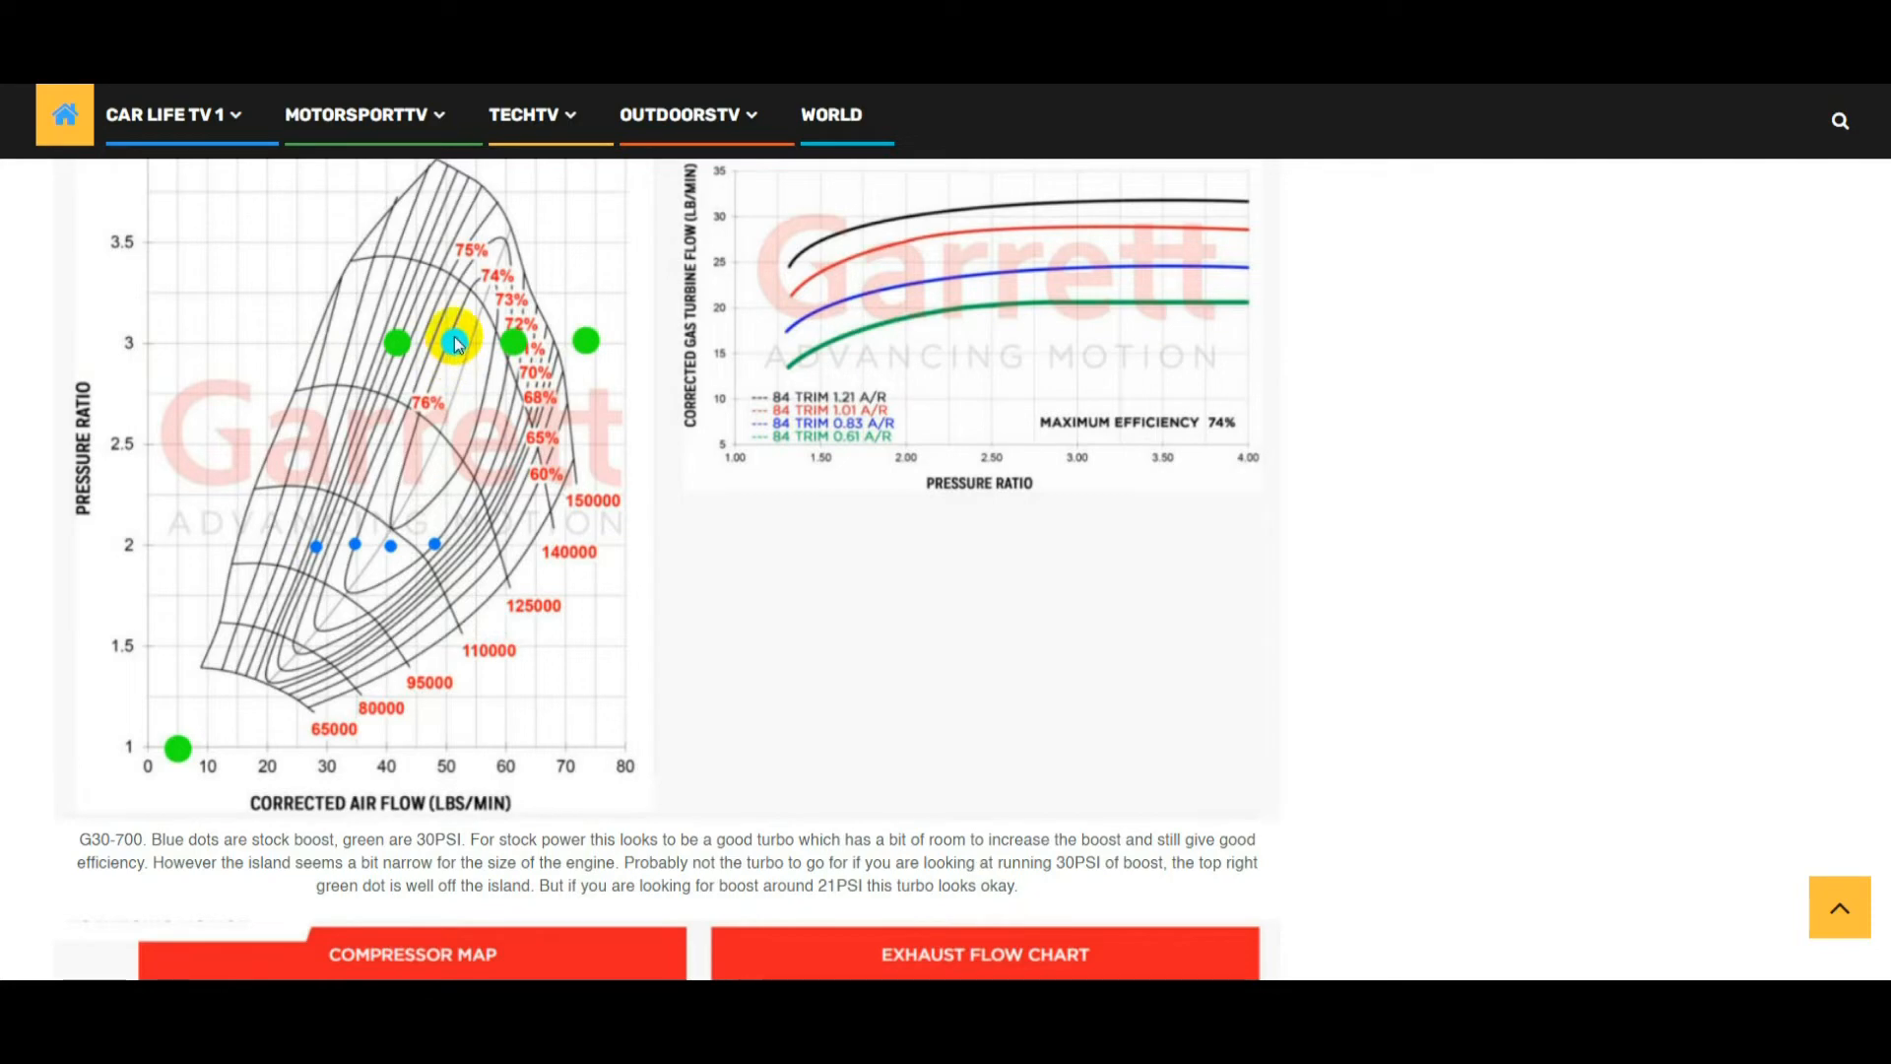
{"action": "scroll", "scroll_direction": "up", "scroll_amount": 3}
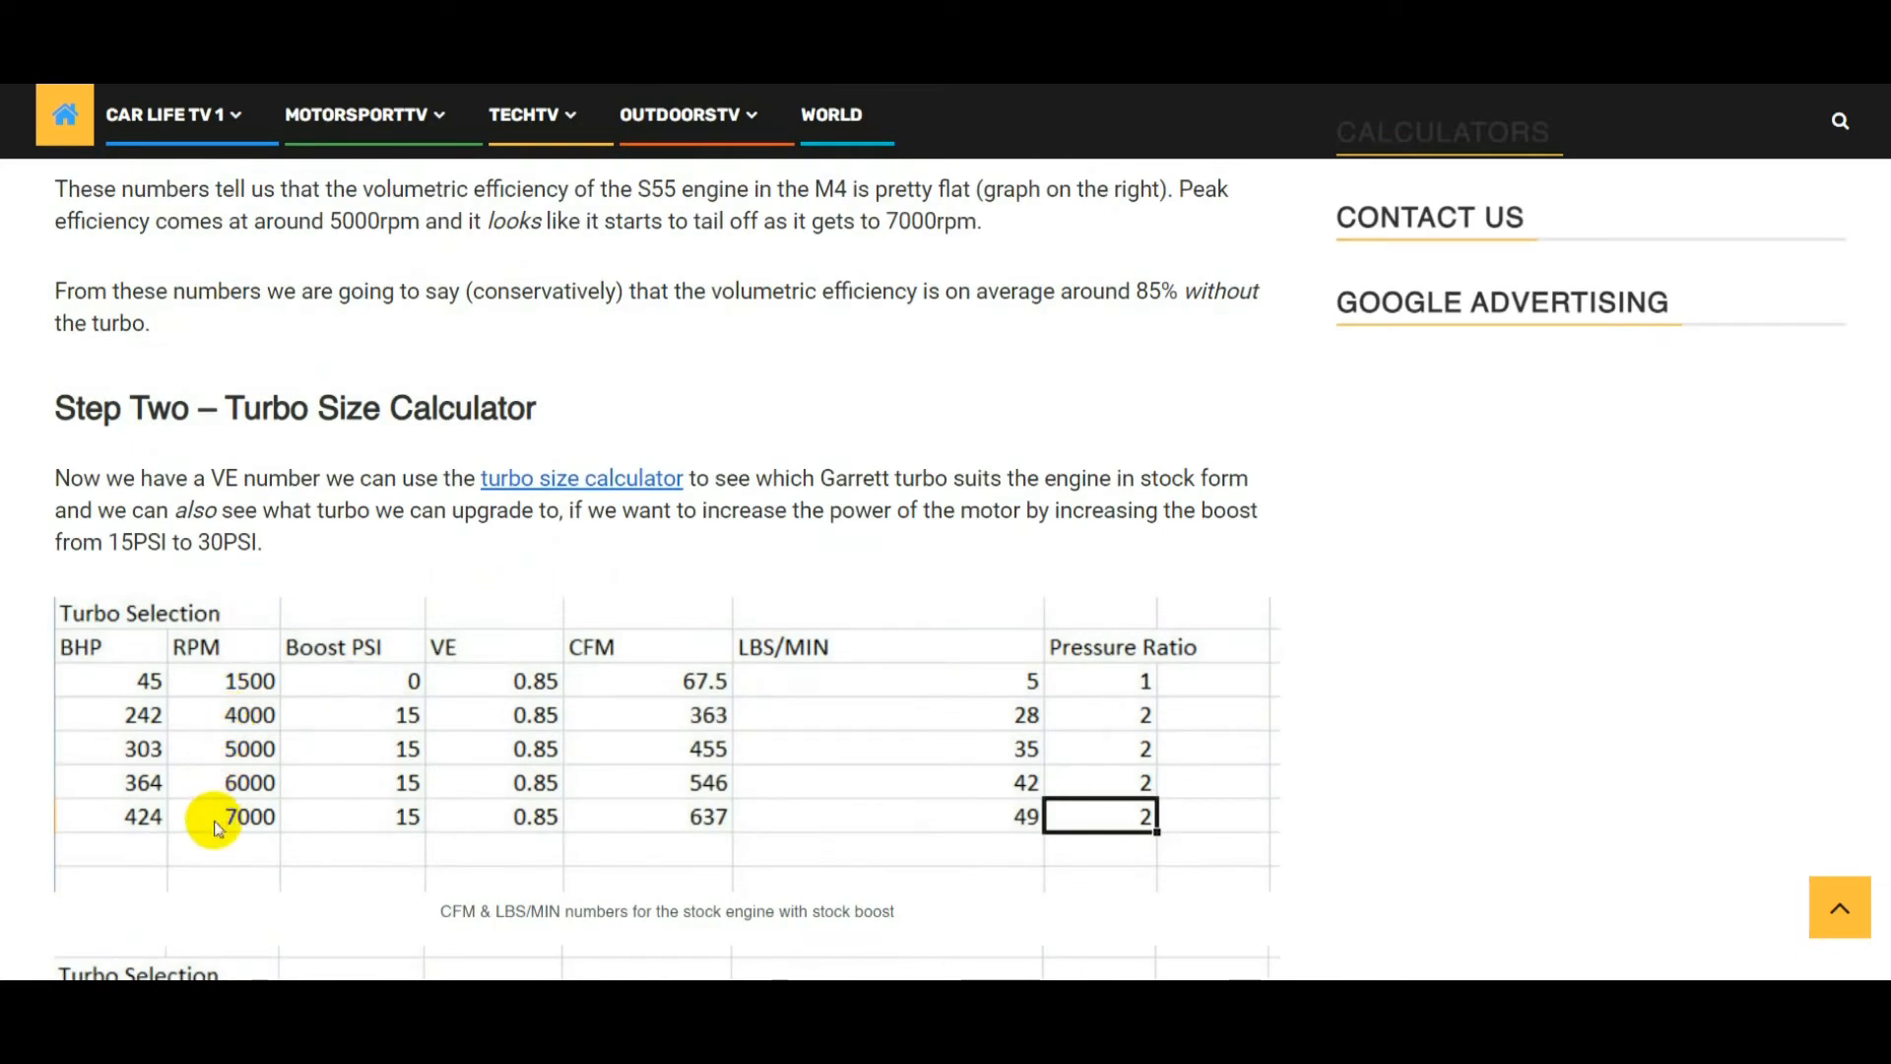
{"action": "mouse_move", "coordinate": [250, 748]}
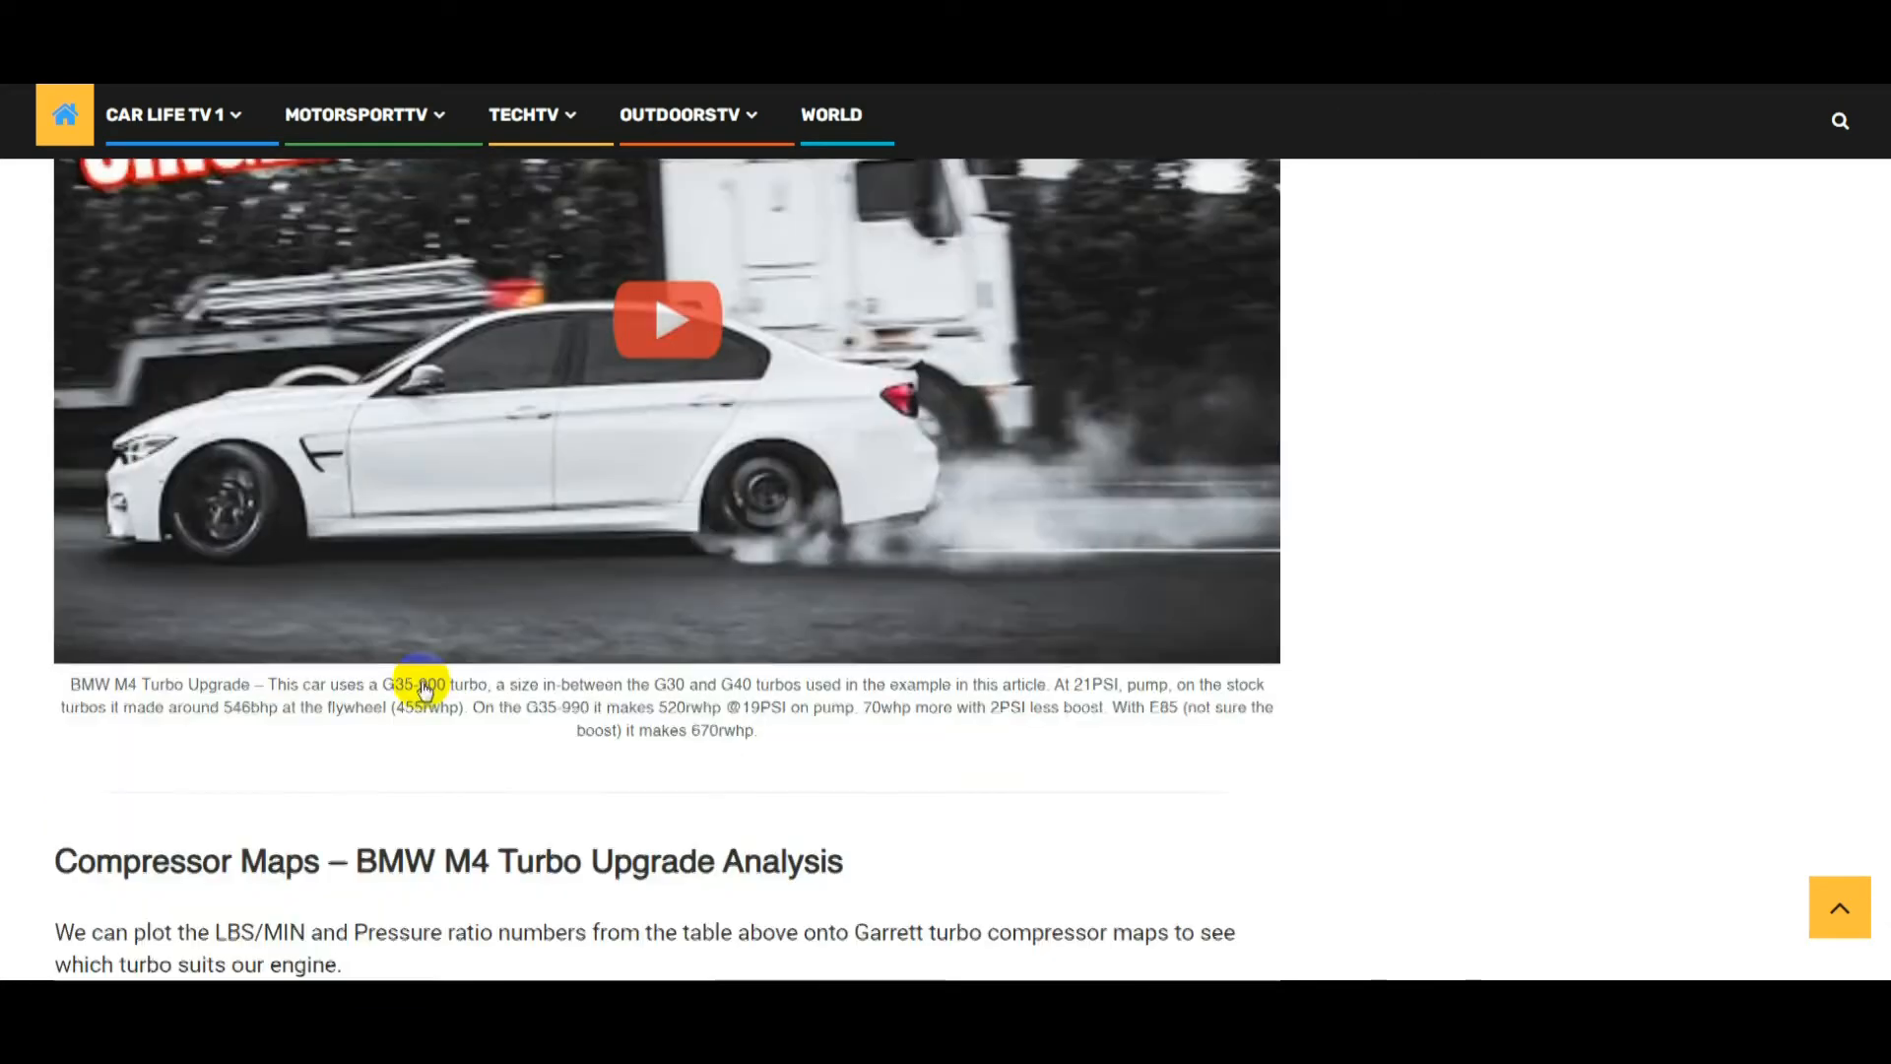
{"action": "scroll", "scroll_direction": "down", "scroll_amount": 3}
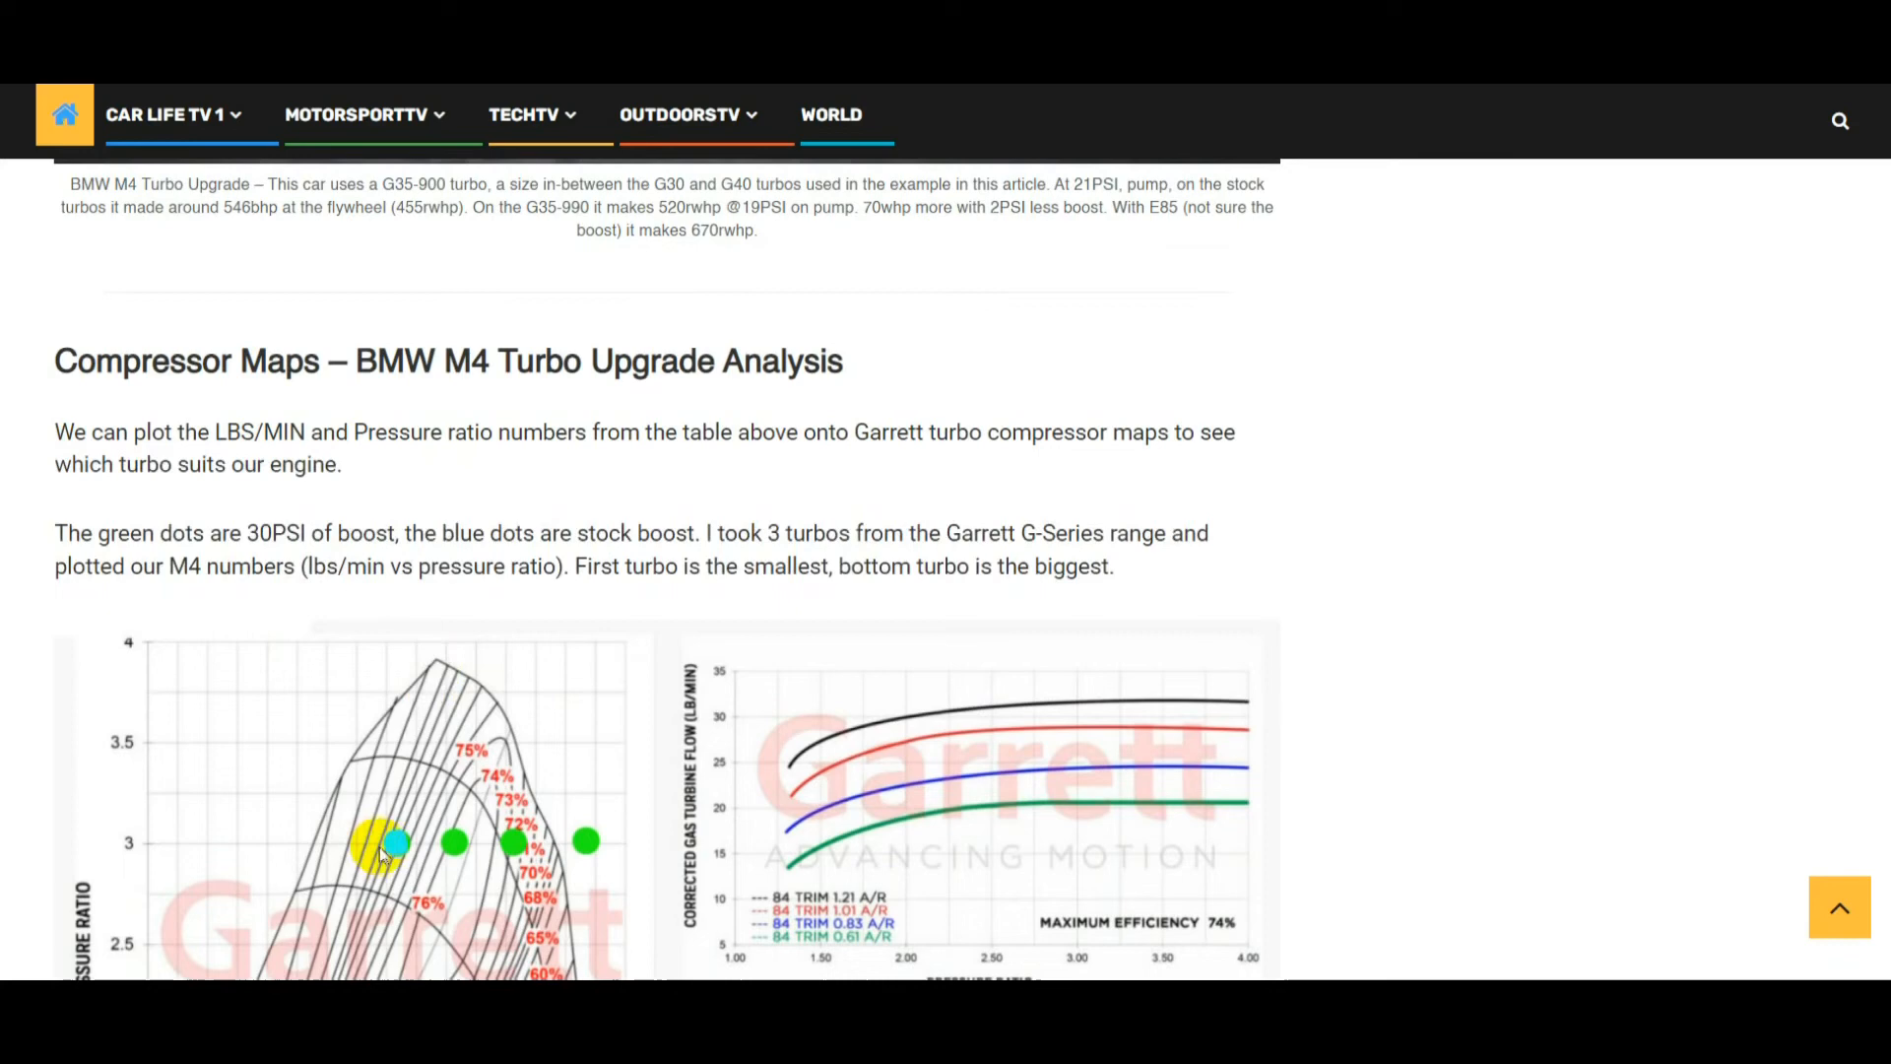
{"action": "scroll", "scroll_direction": "down", "scroll_amount": 3}
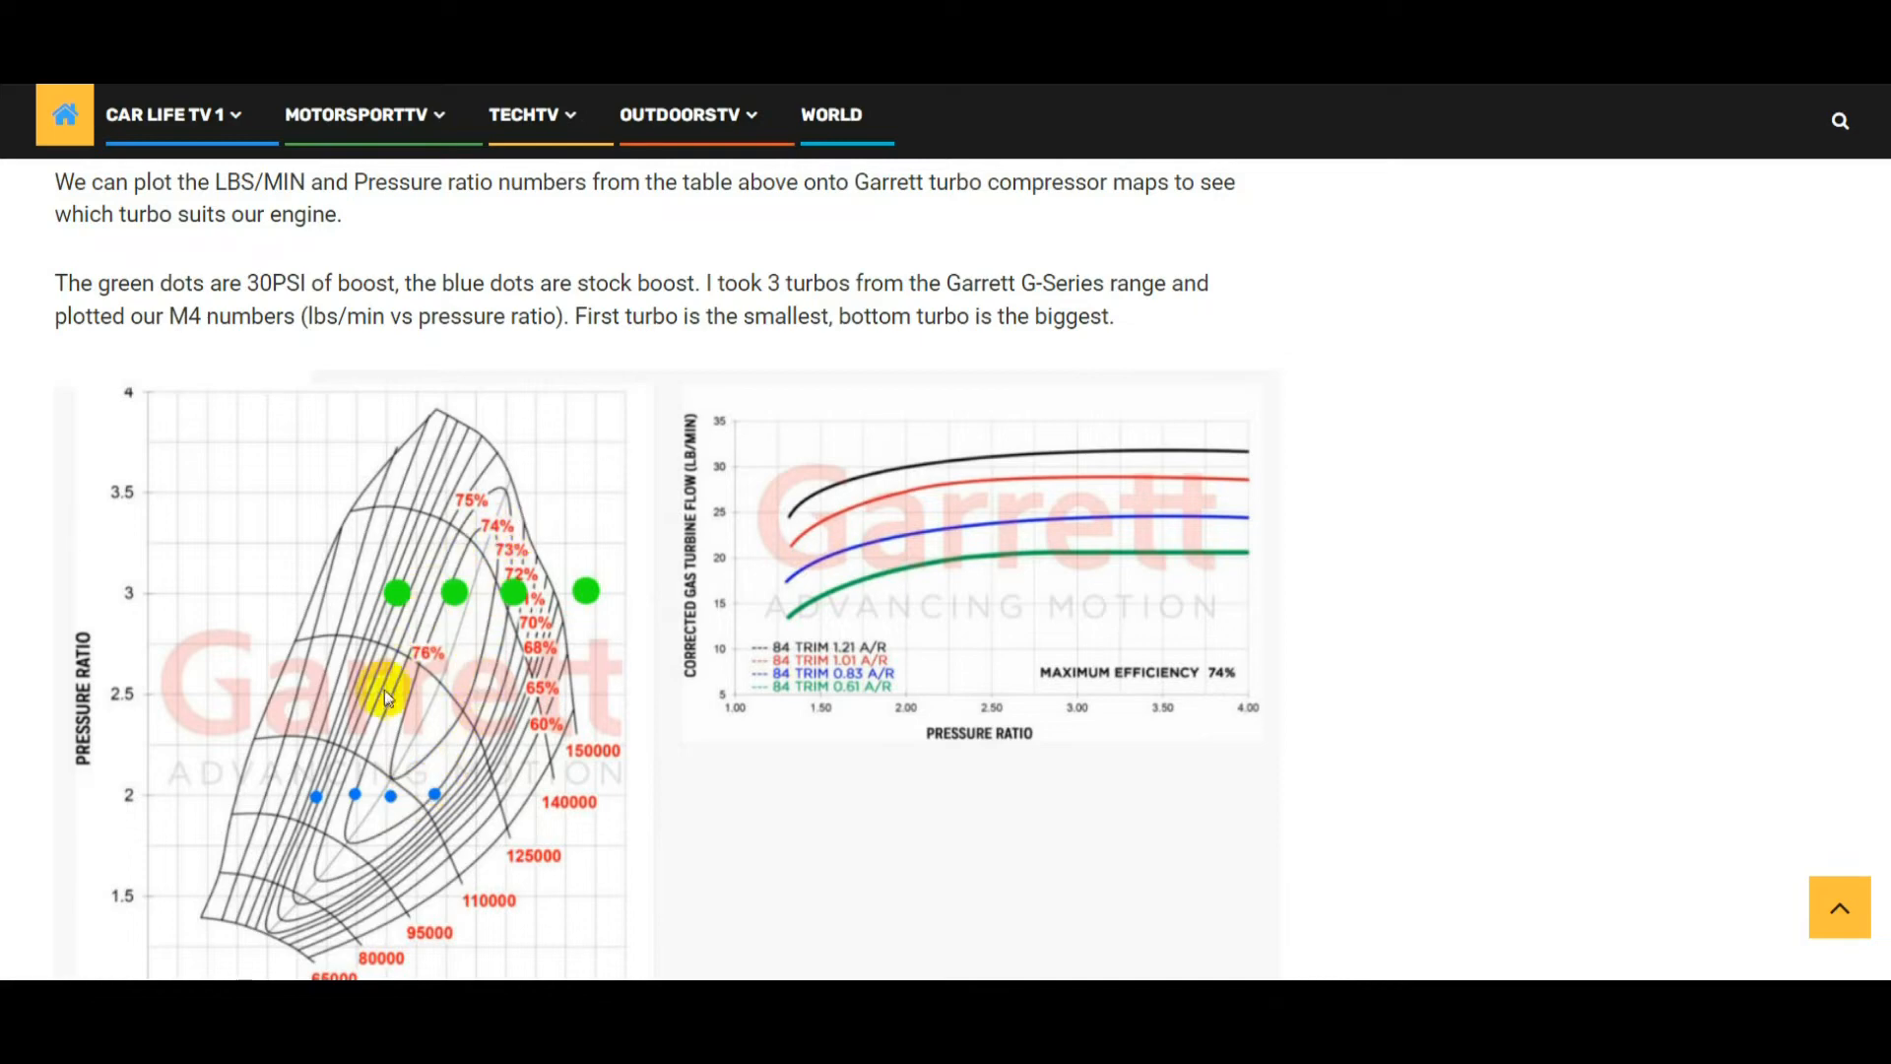
{"action": "scroll", "scroll_direction": "down", "scroll_amount": 3}
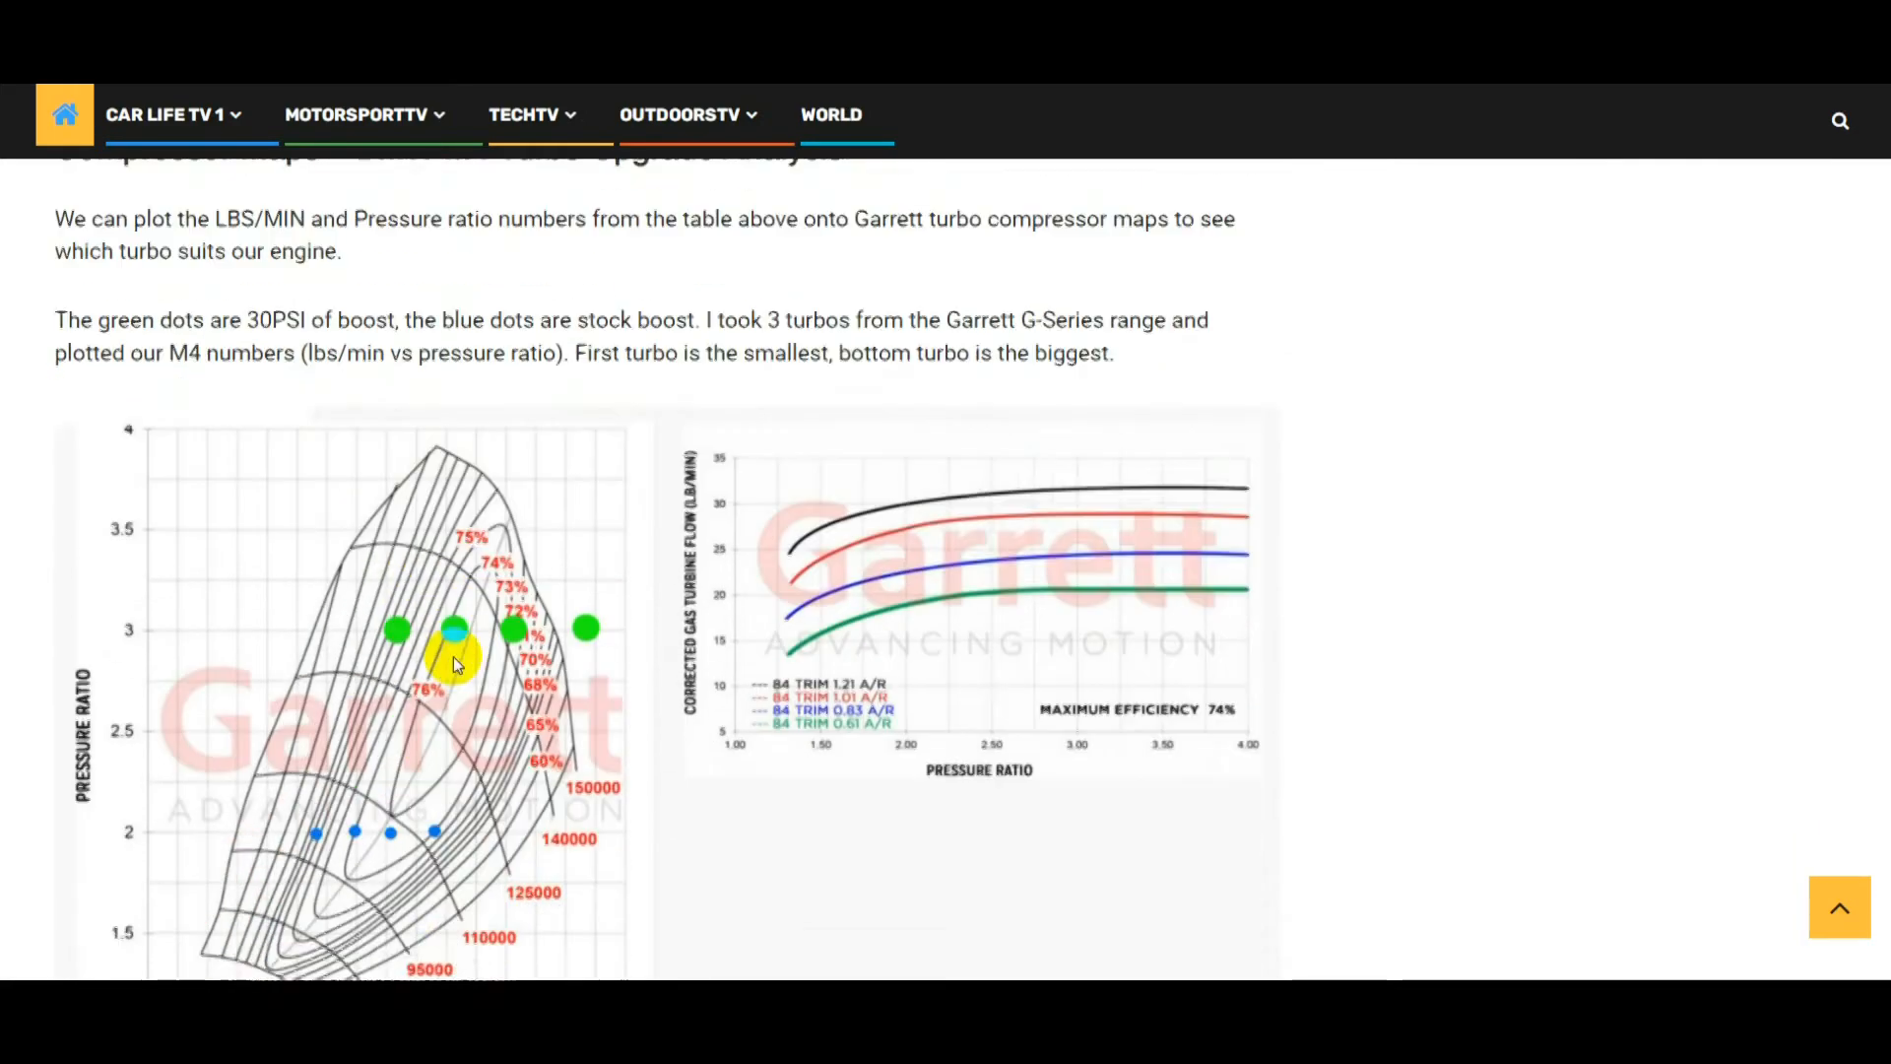
{"action": "scroll", "scroll_direction": "up", "scroll_amount": 3}
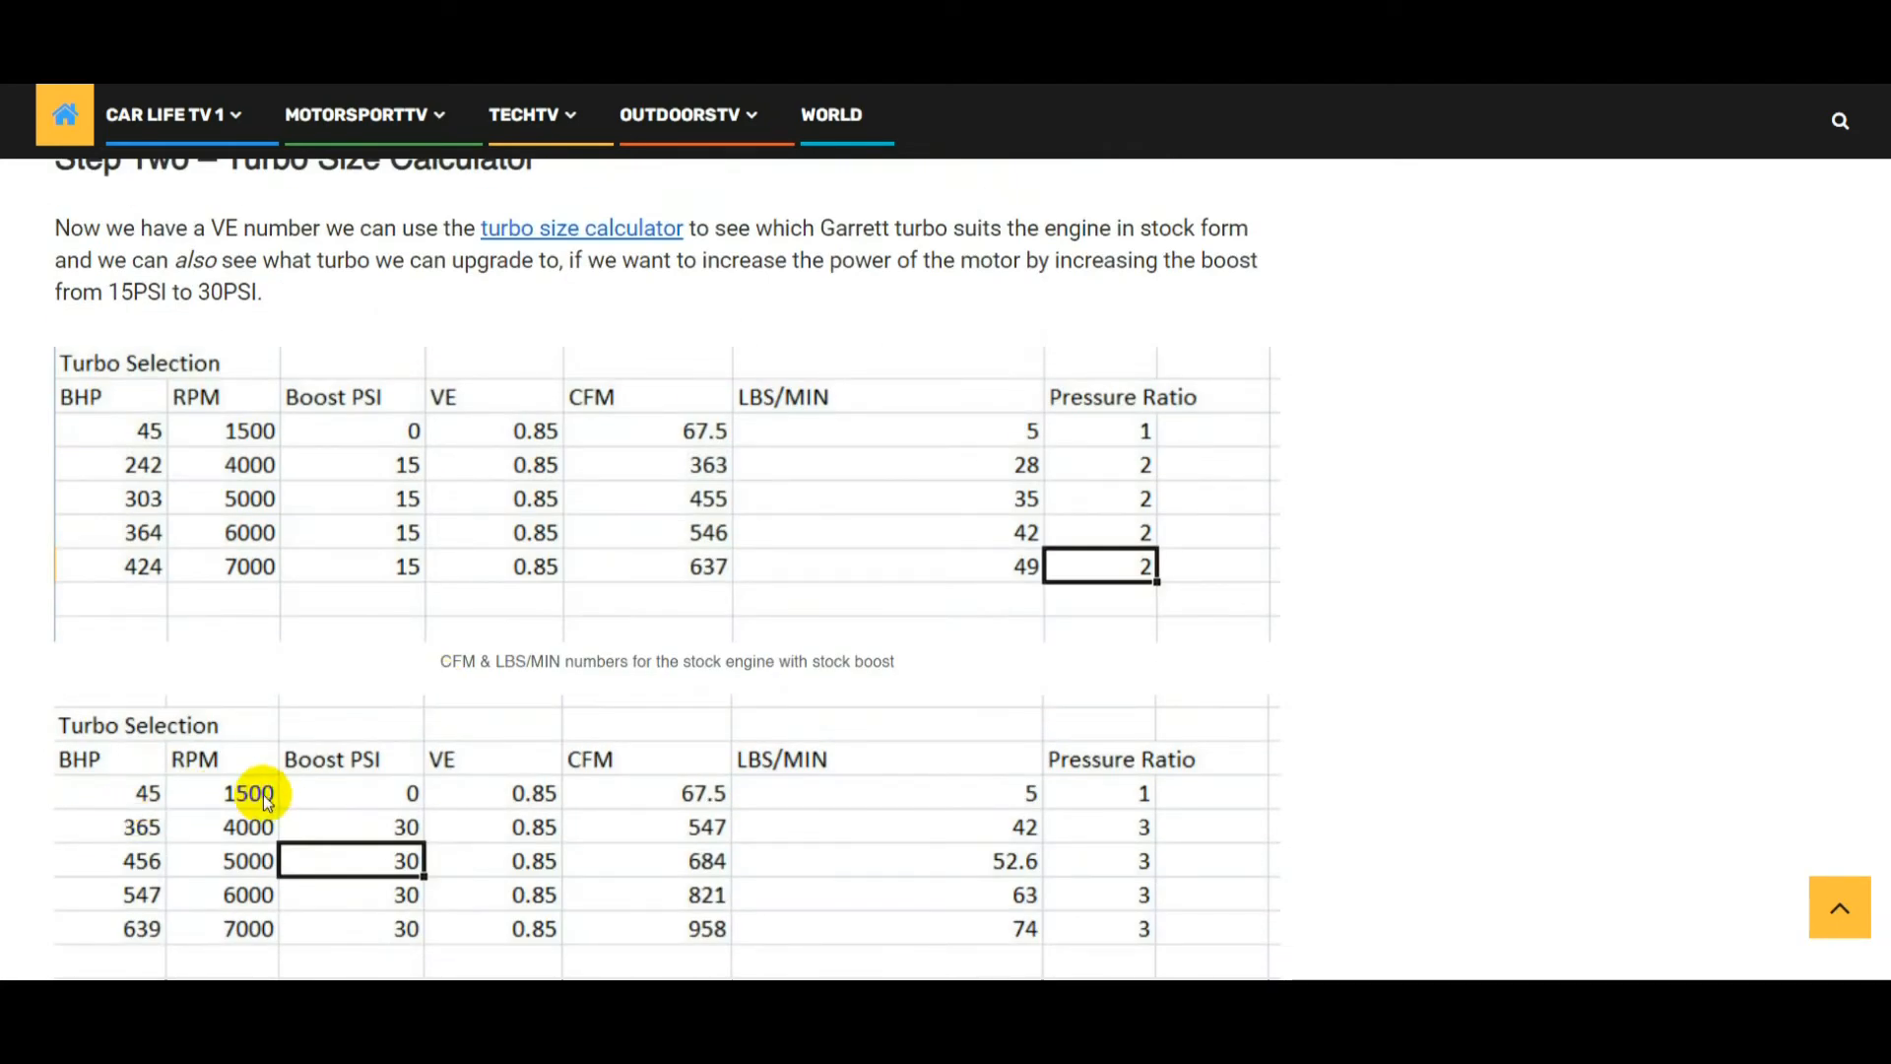
{"action": "mouse_move", "coordinate": [392, 806]}
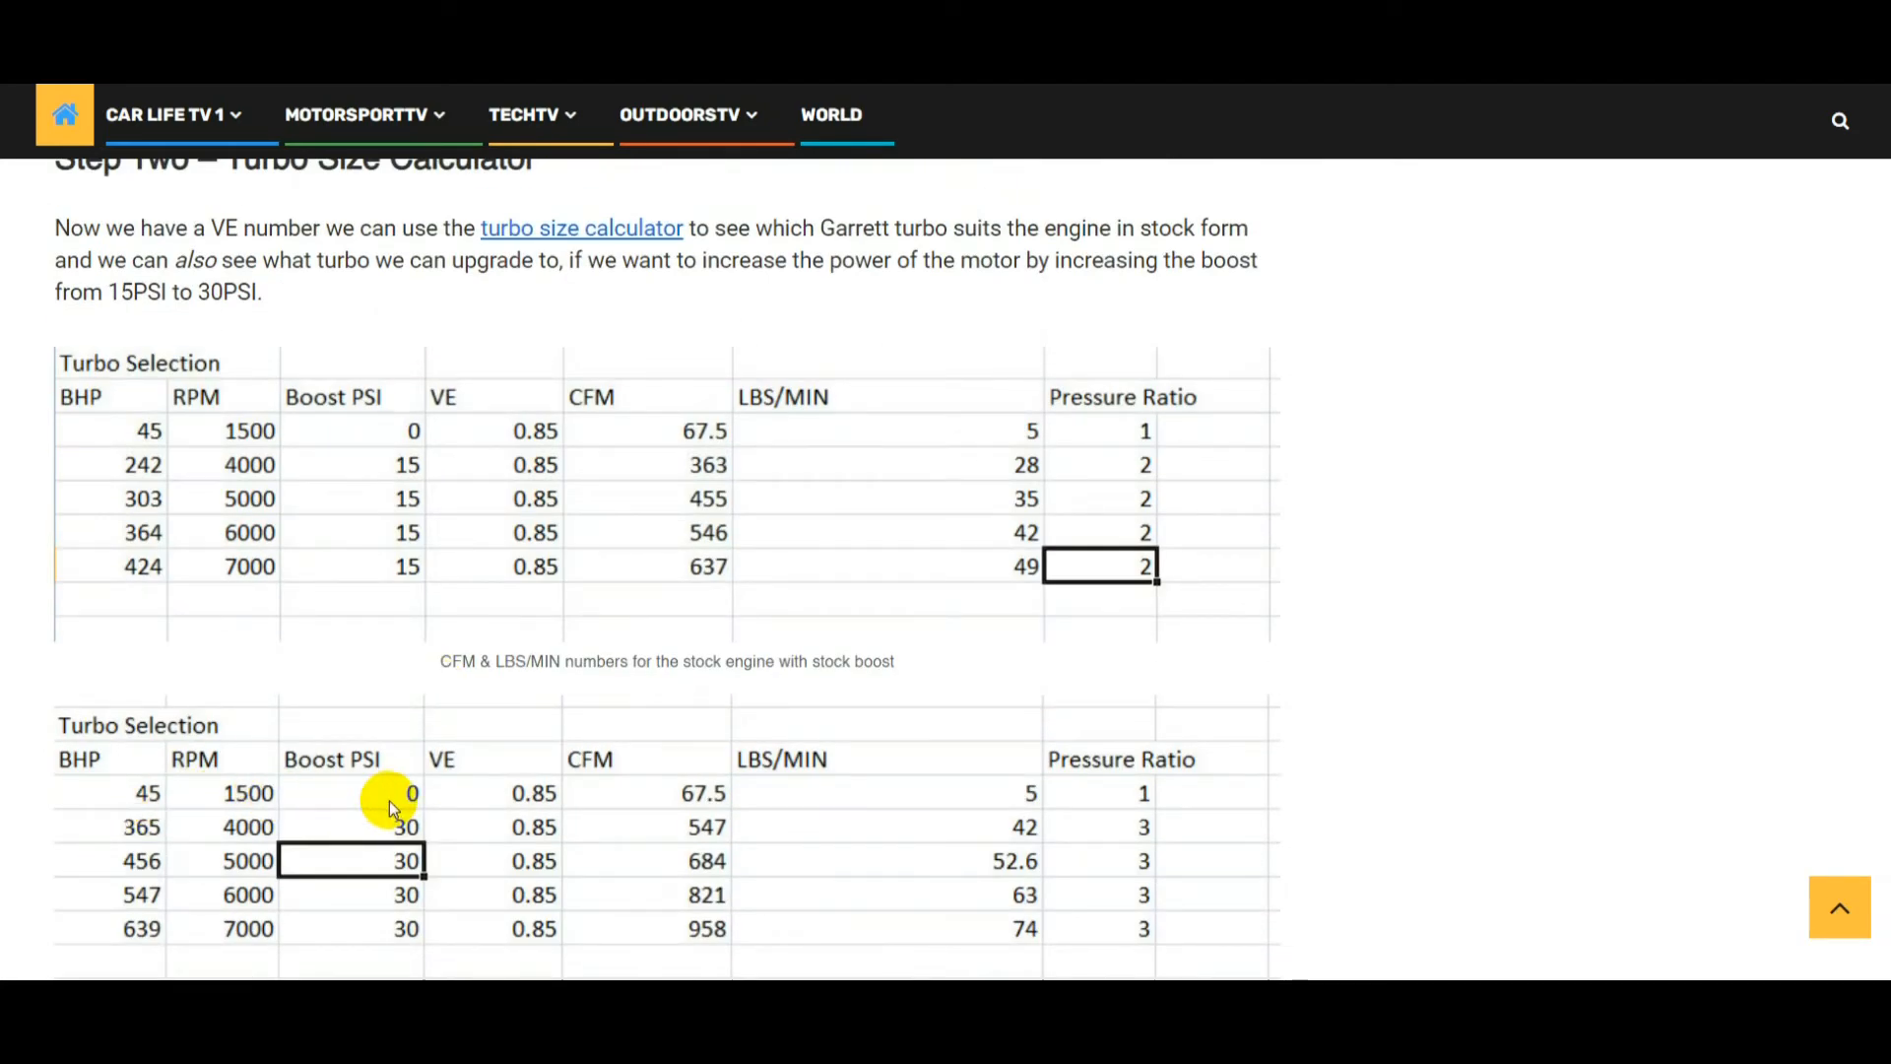
{"action": "scroll", "scroll_direction": "down", "scroll_amount": 3}
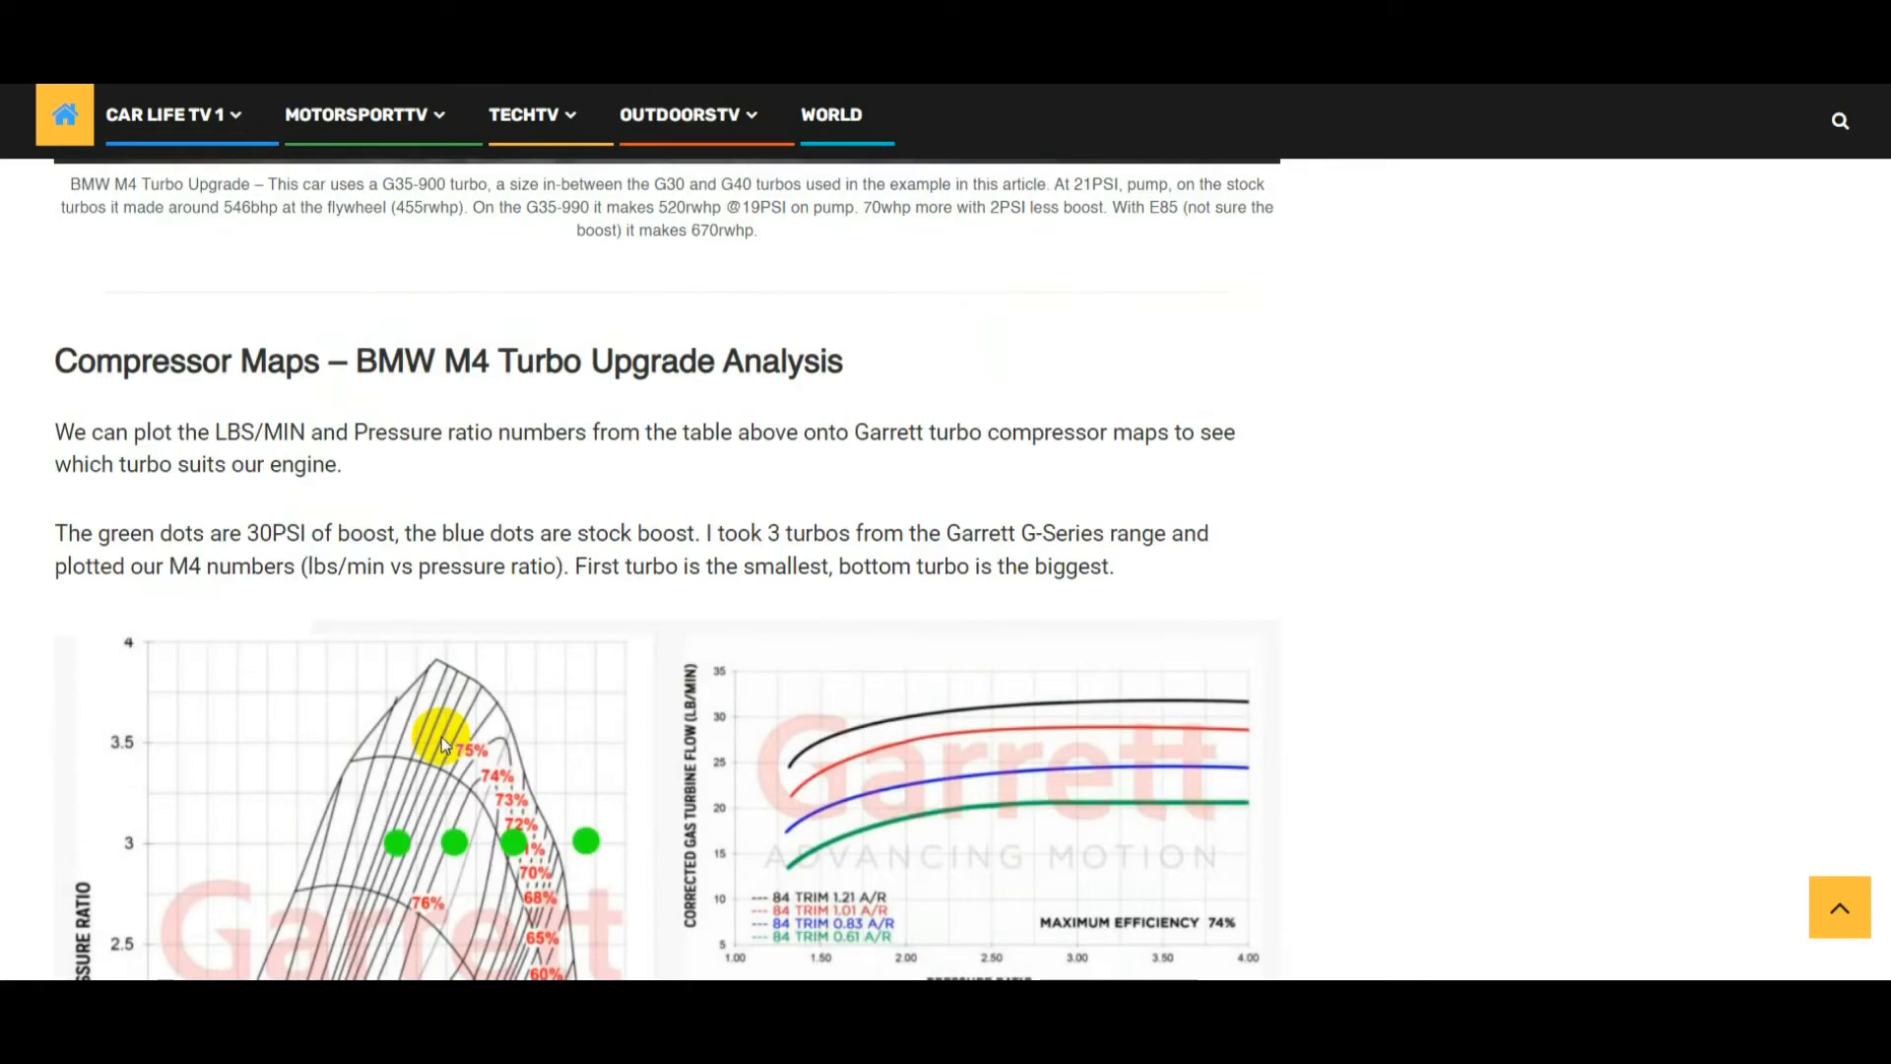
{"action": "scroll", "scroll_direction": "down", "scroll_amount": 3}
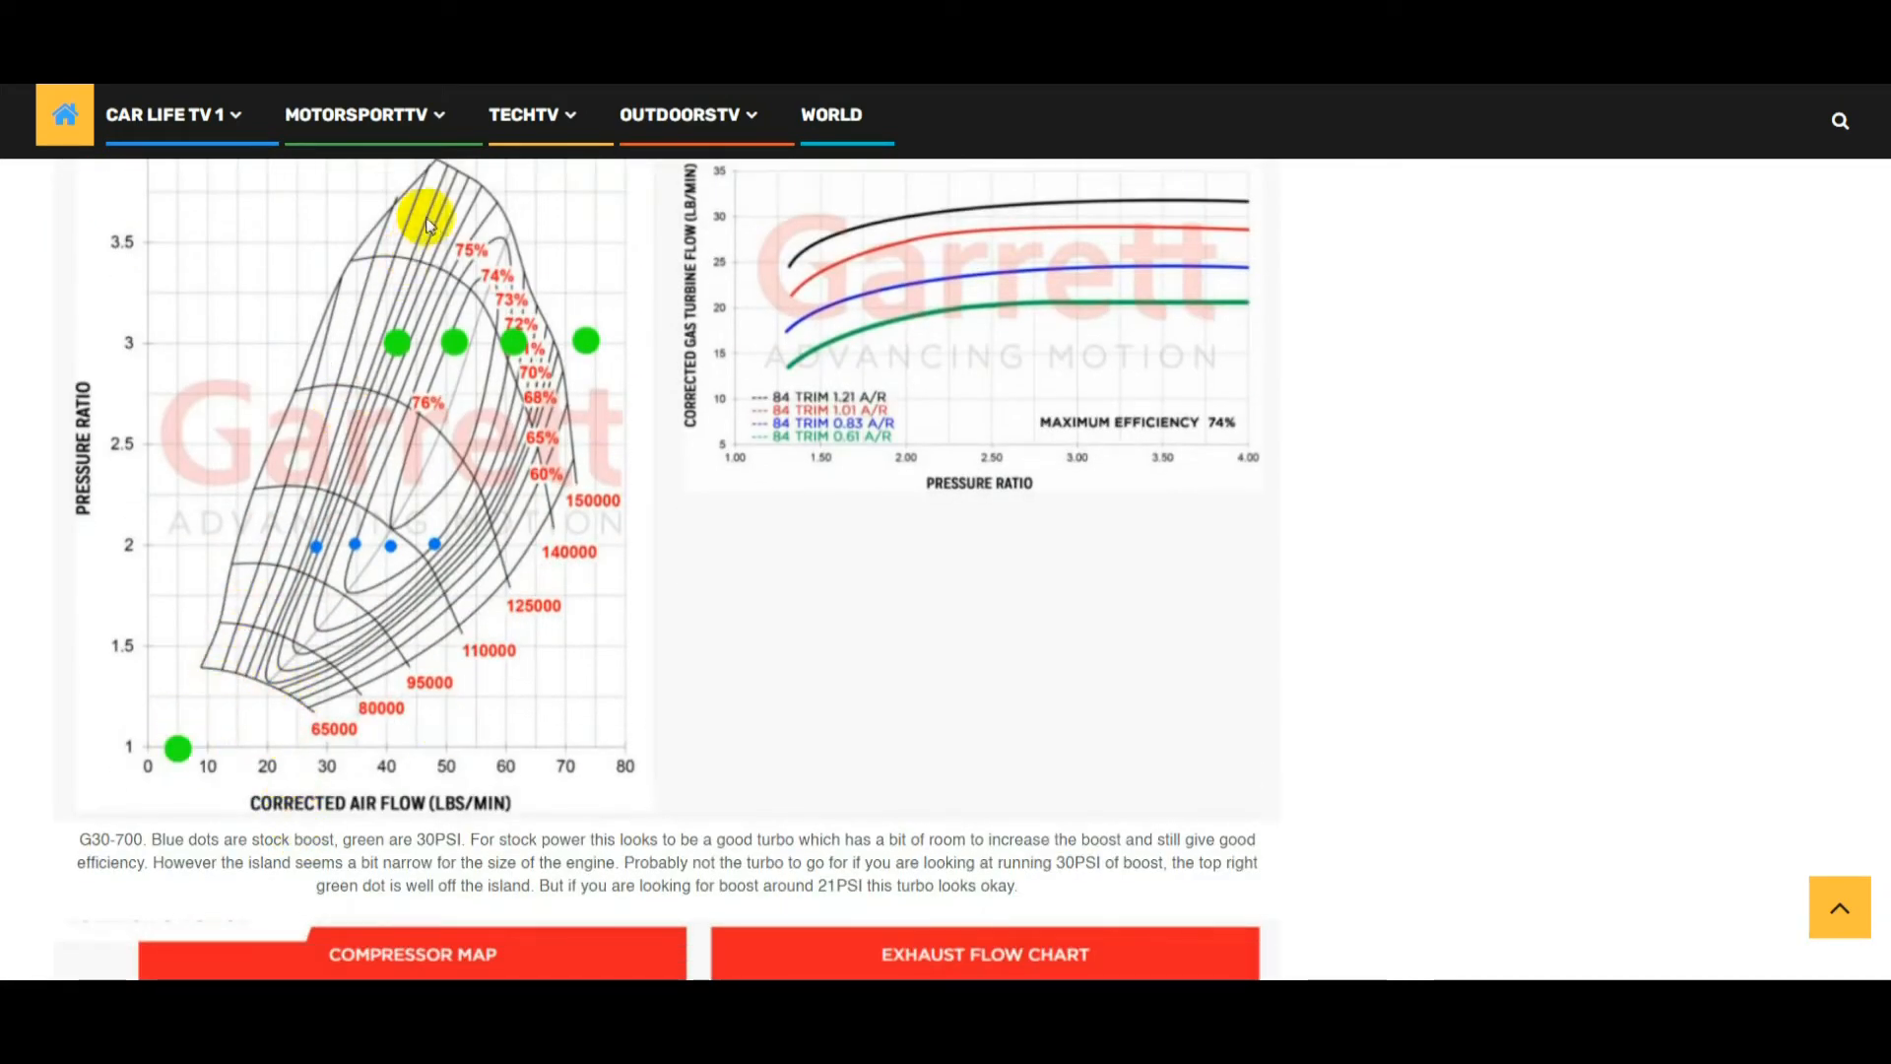
{"action": "mouse_move", "coordinate": [205, 635]}
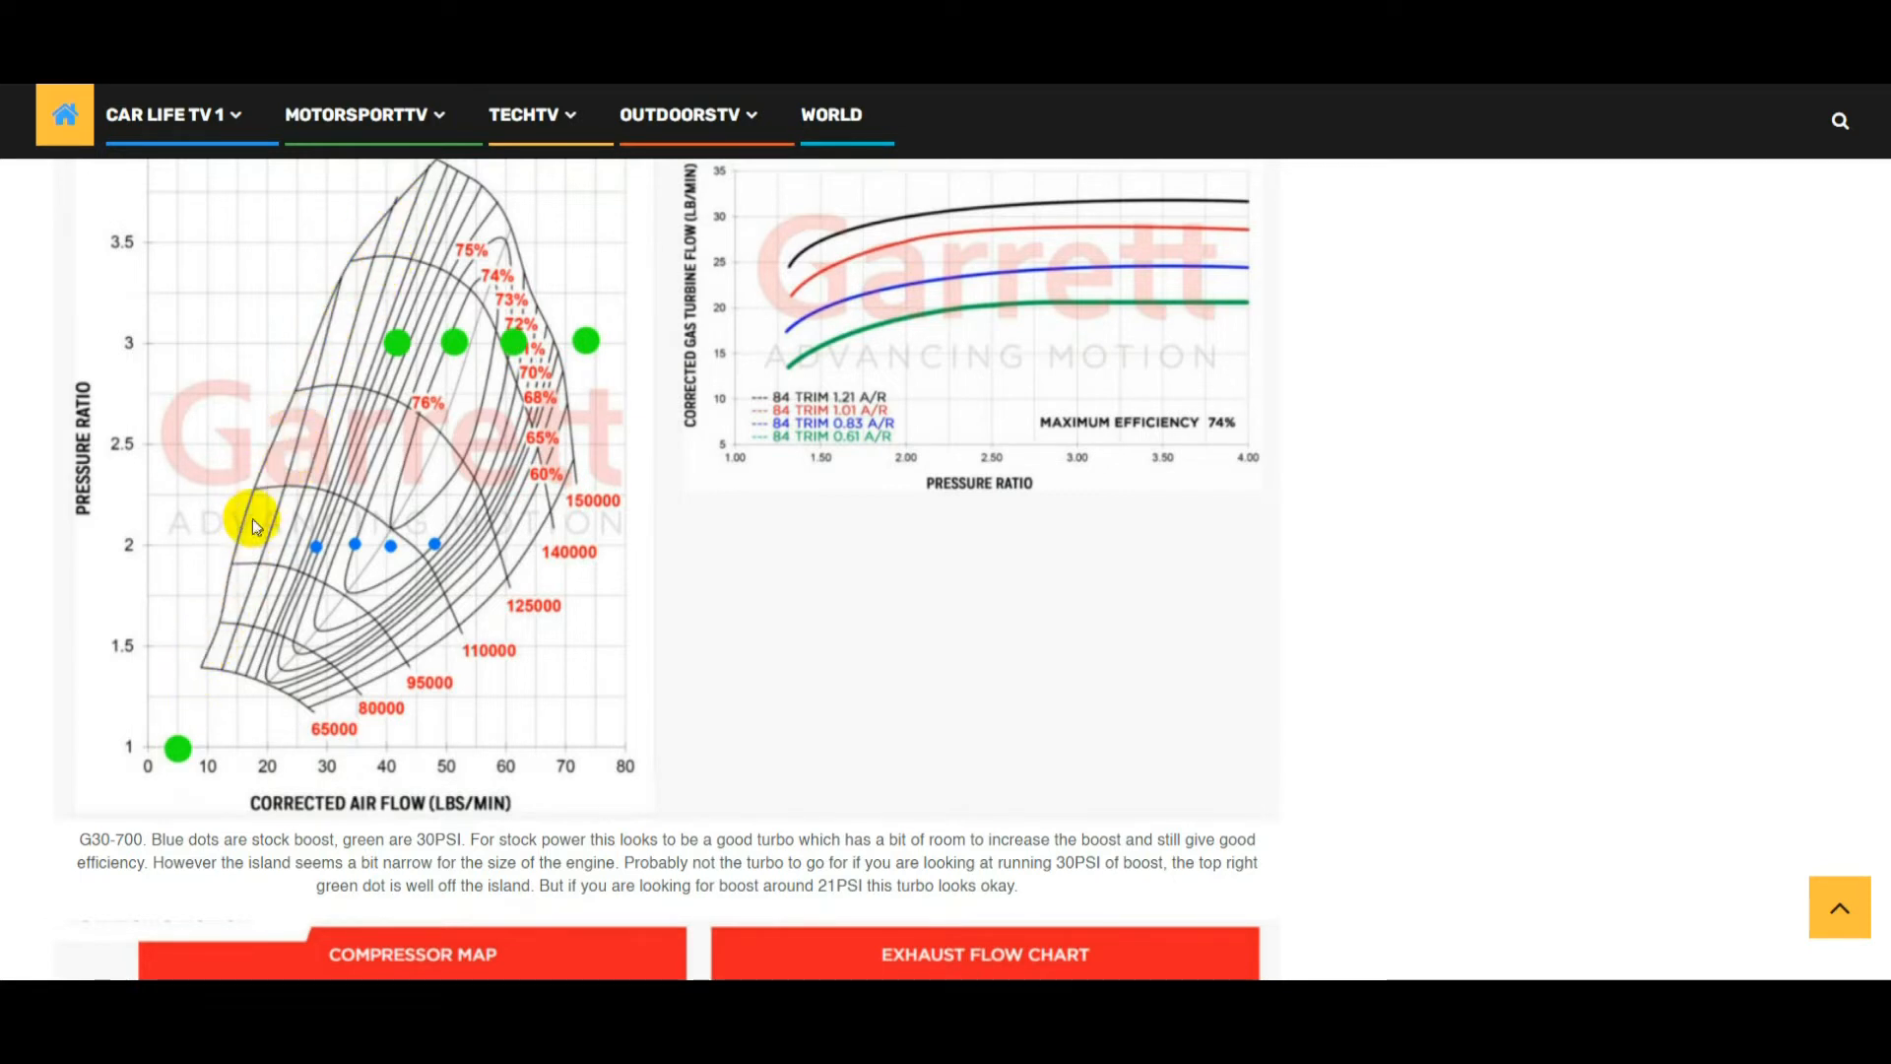
{"action": "mouse_move", "coordinate": [108, 839]}
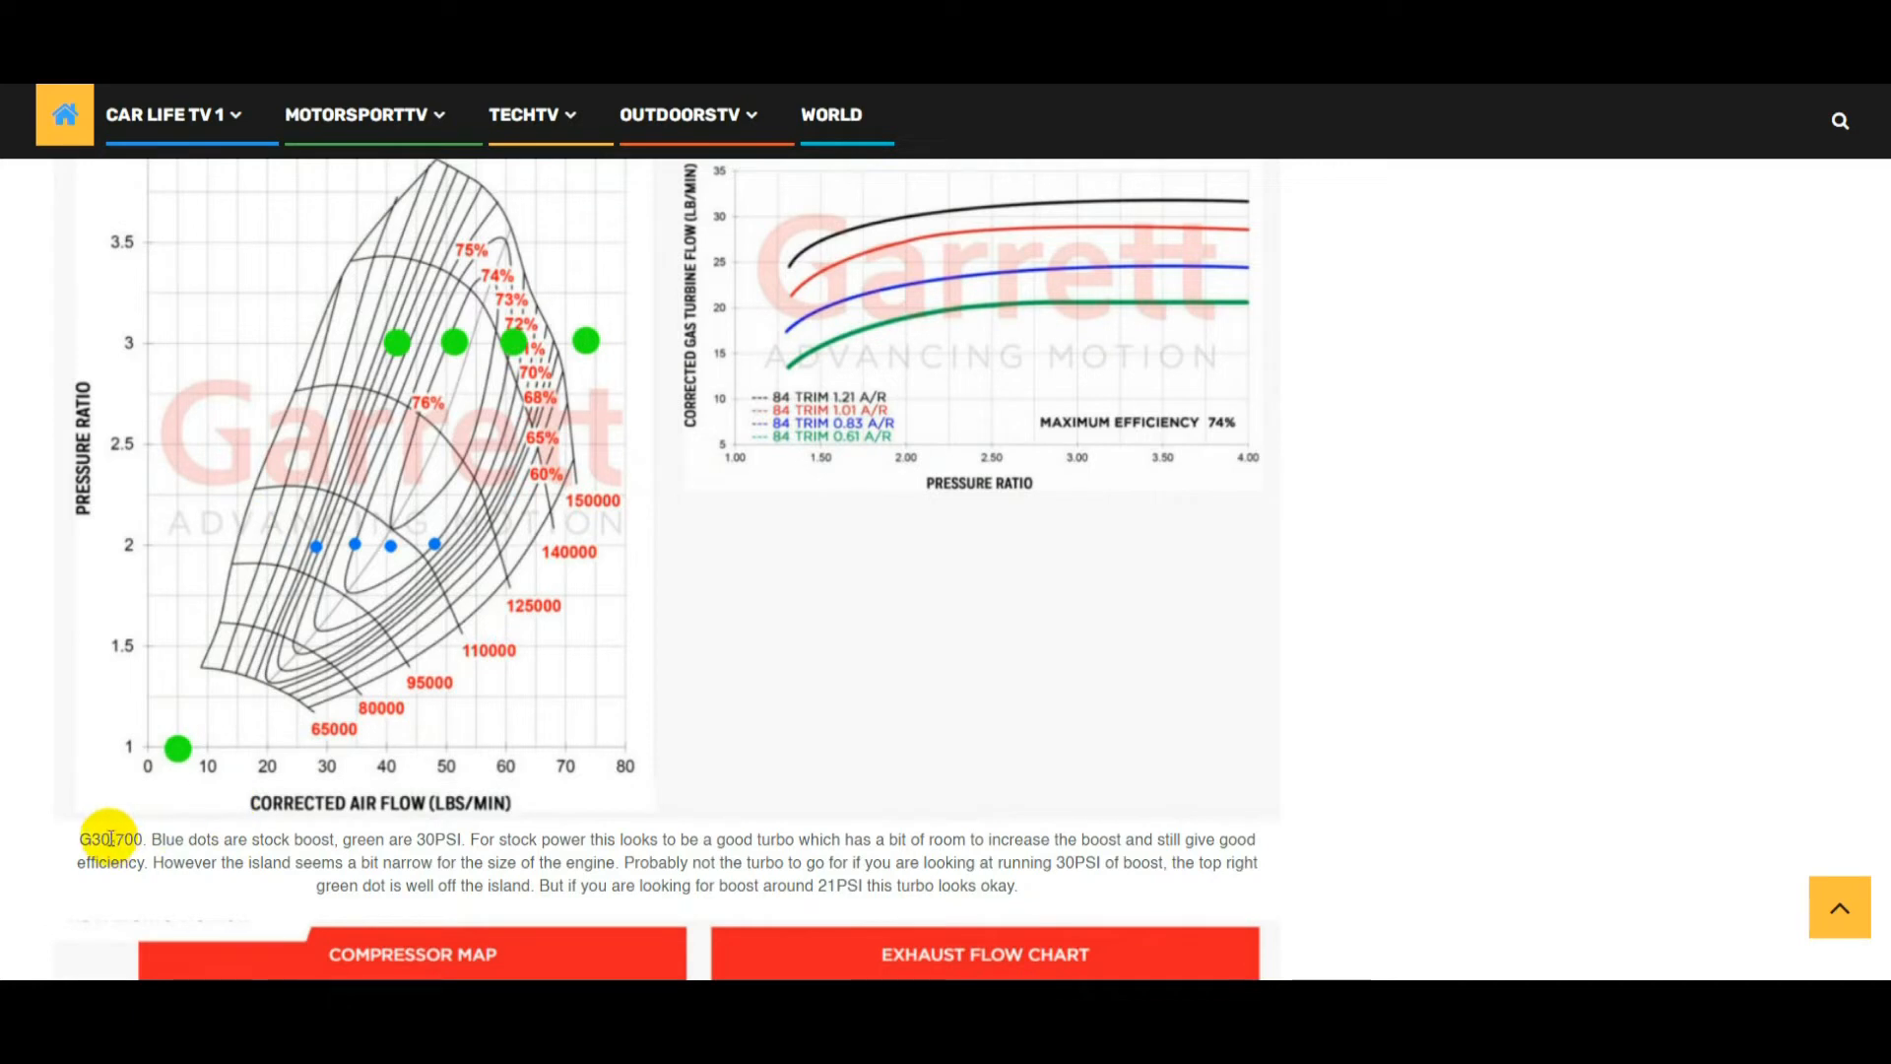
Highlight the G30-700 and G30-900 turbo names in their map captions
{"action": "double_click", "coordinate": [109, 839]}
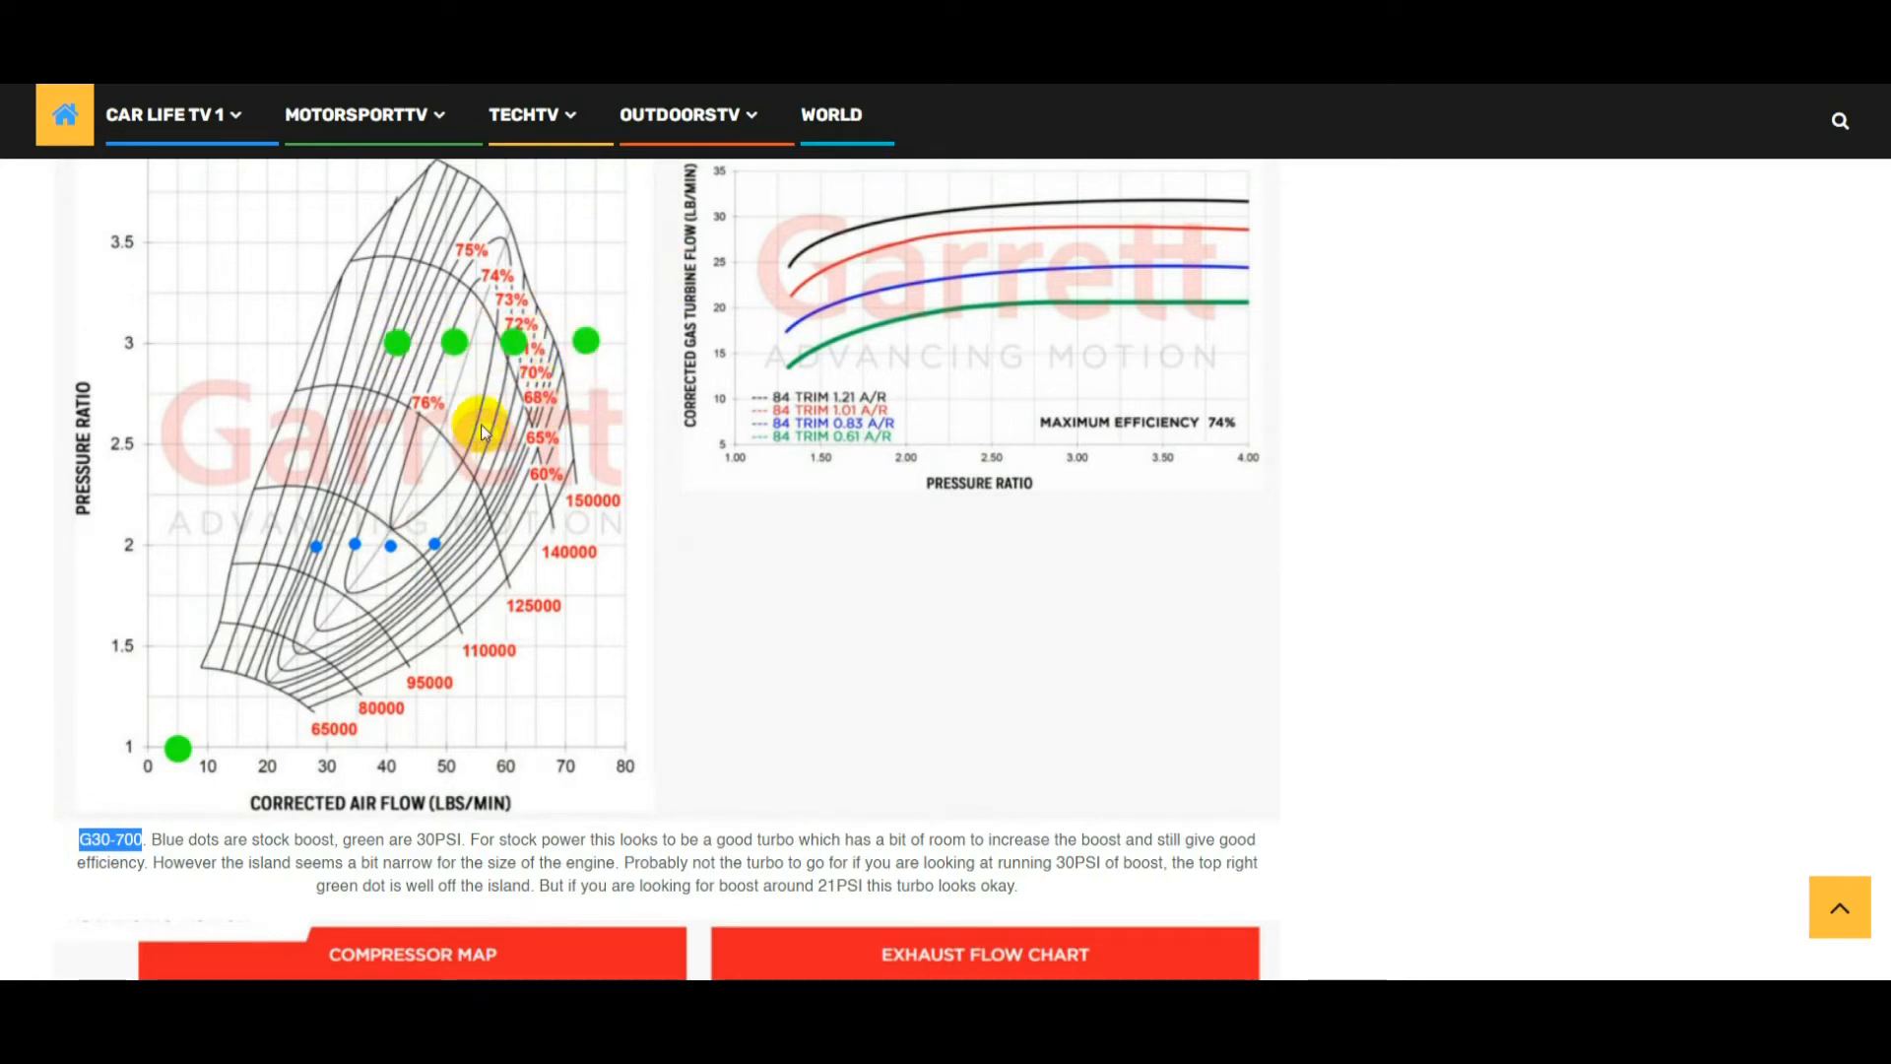
{"action": "scroll", "scroll_direction": "down", "scroll_amount": 3}
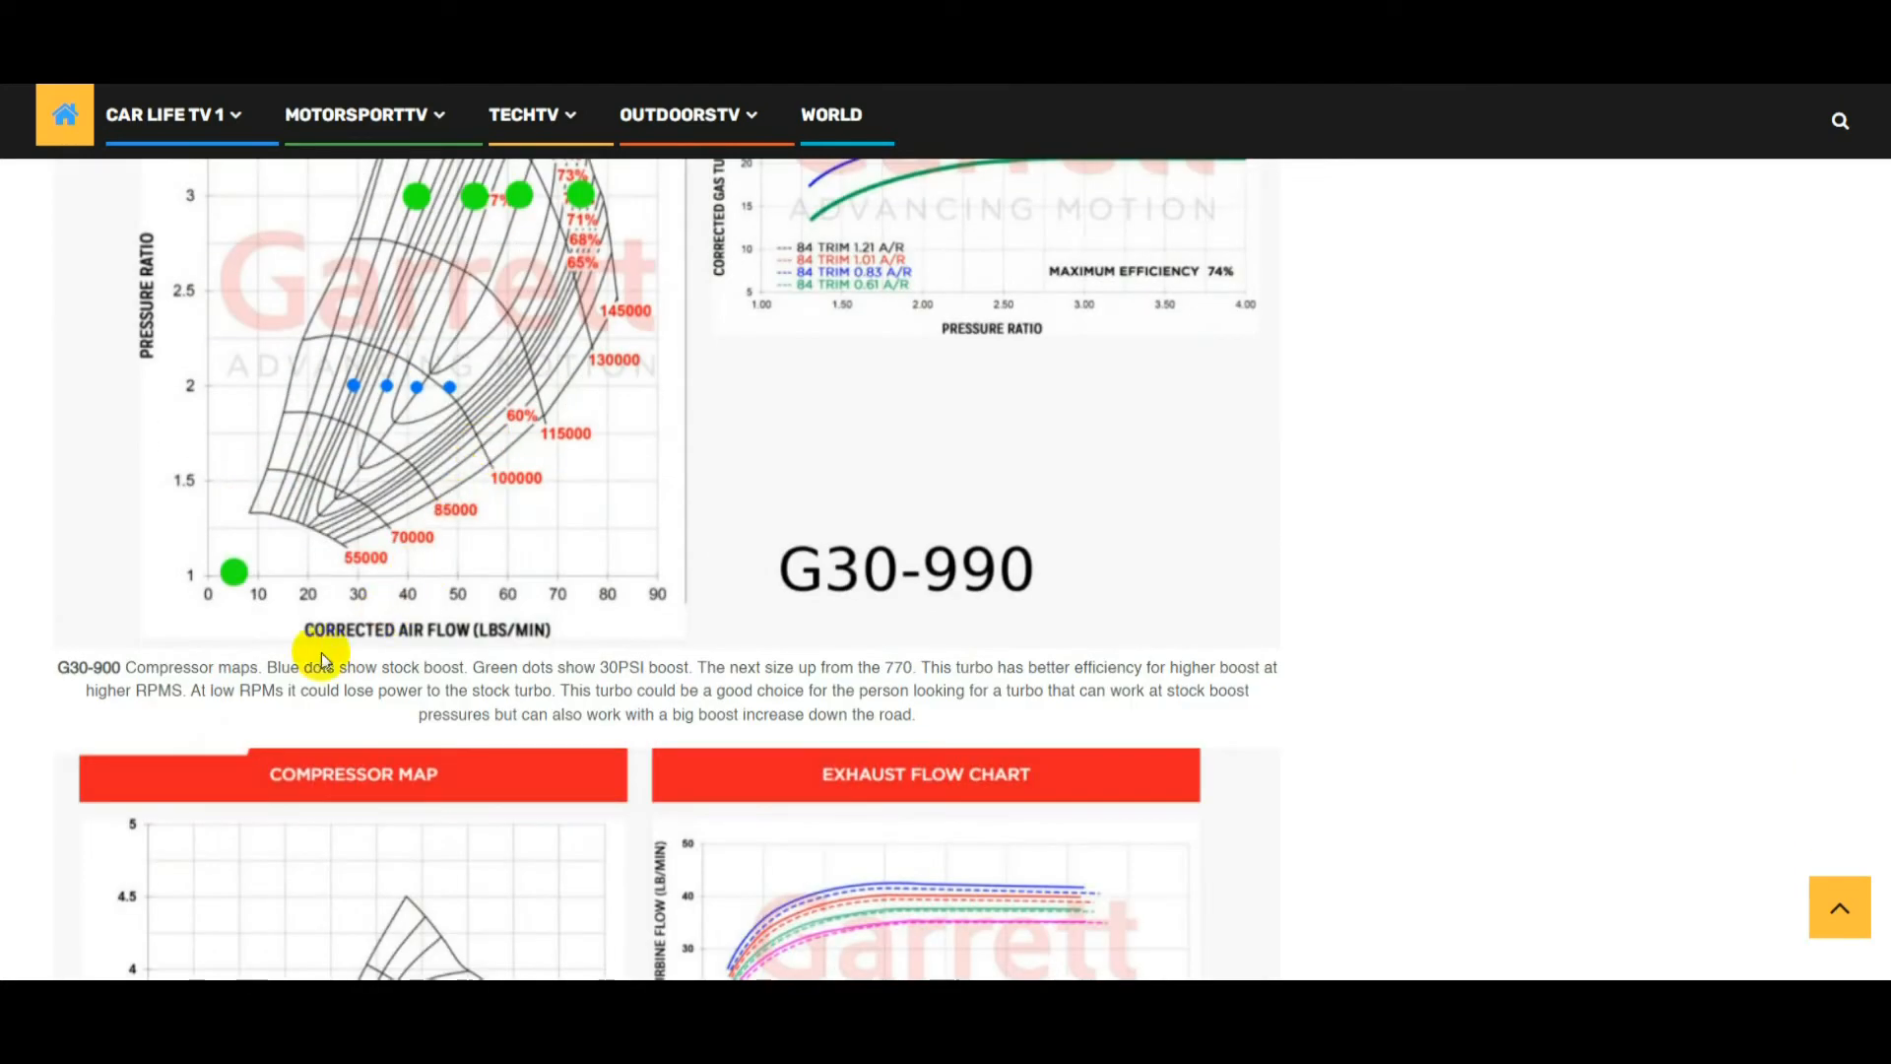
{"action": "double_click", "coordinate": [88, 667]}
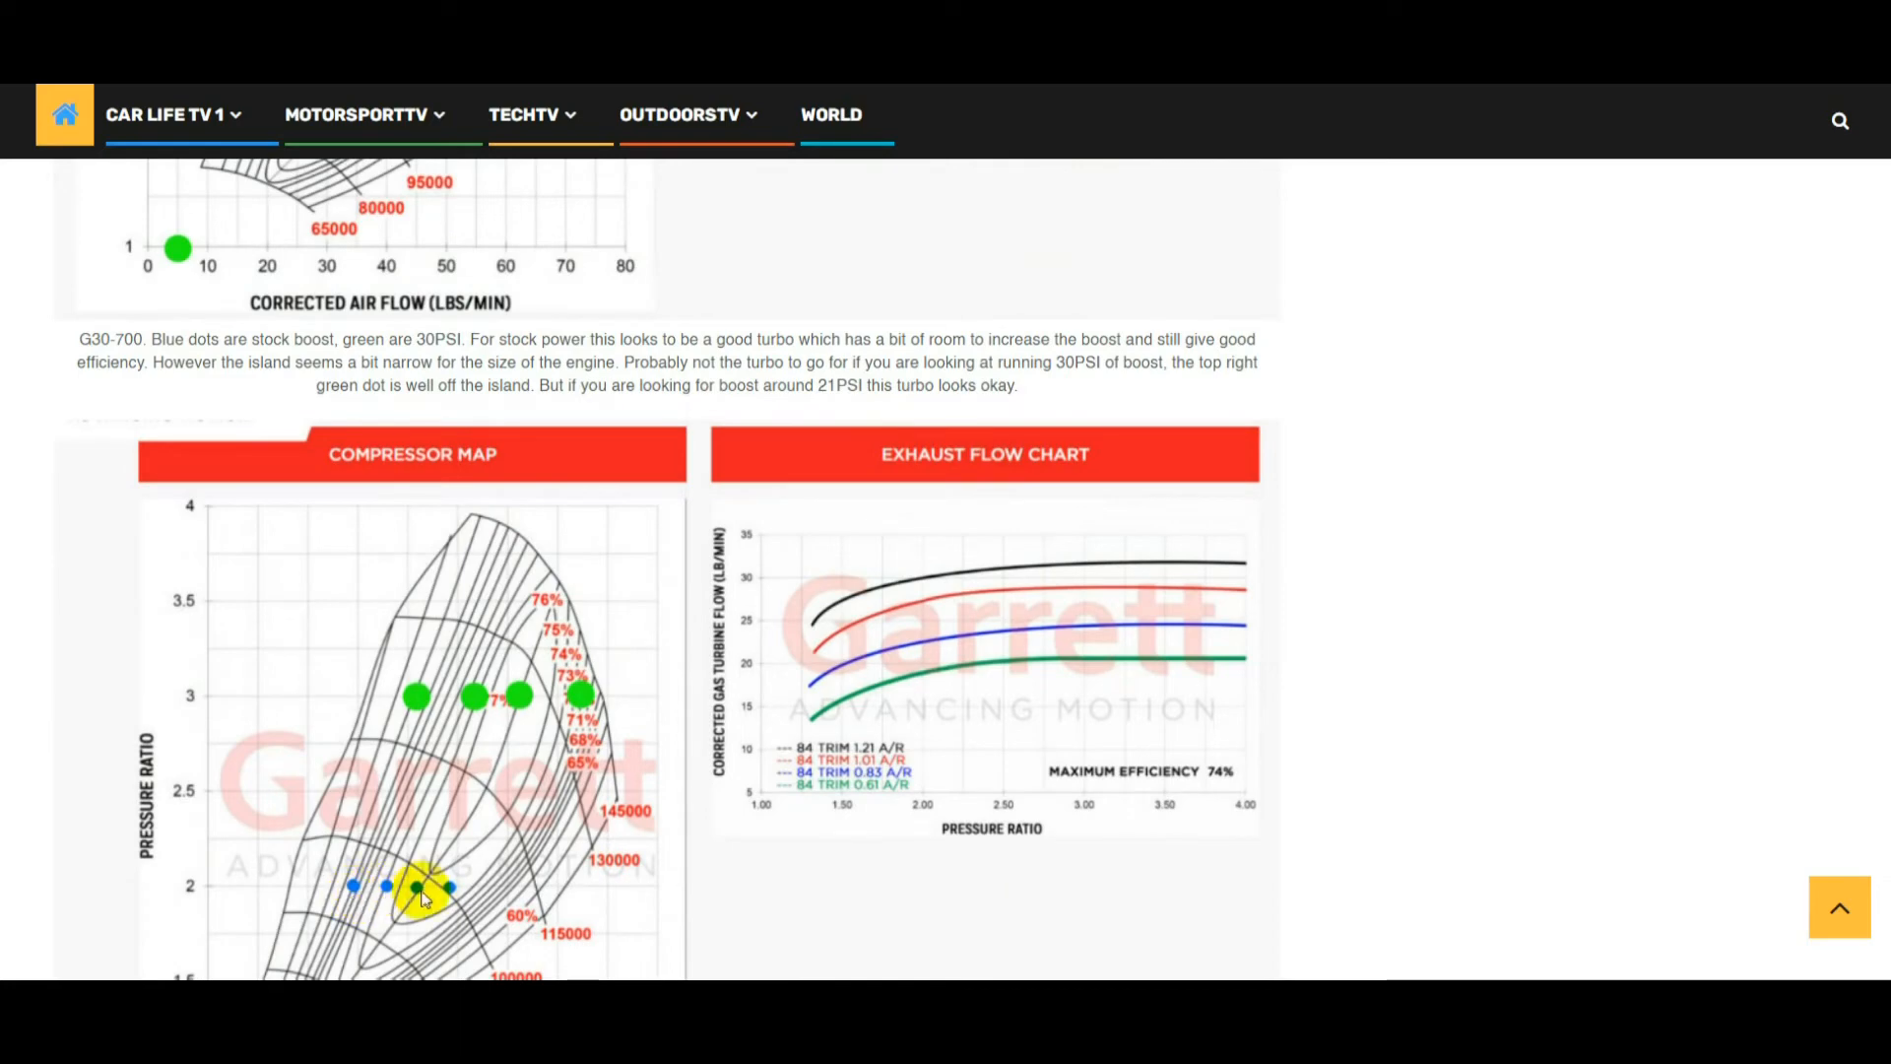
{"action": "scroll", "scroll_direction": "down", "scroll_amount": 3}
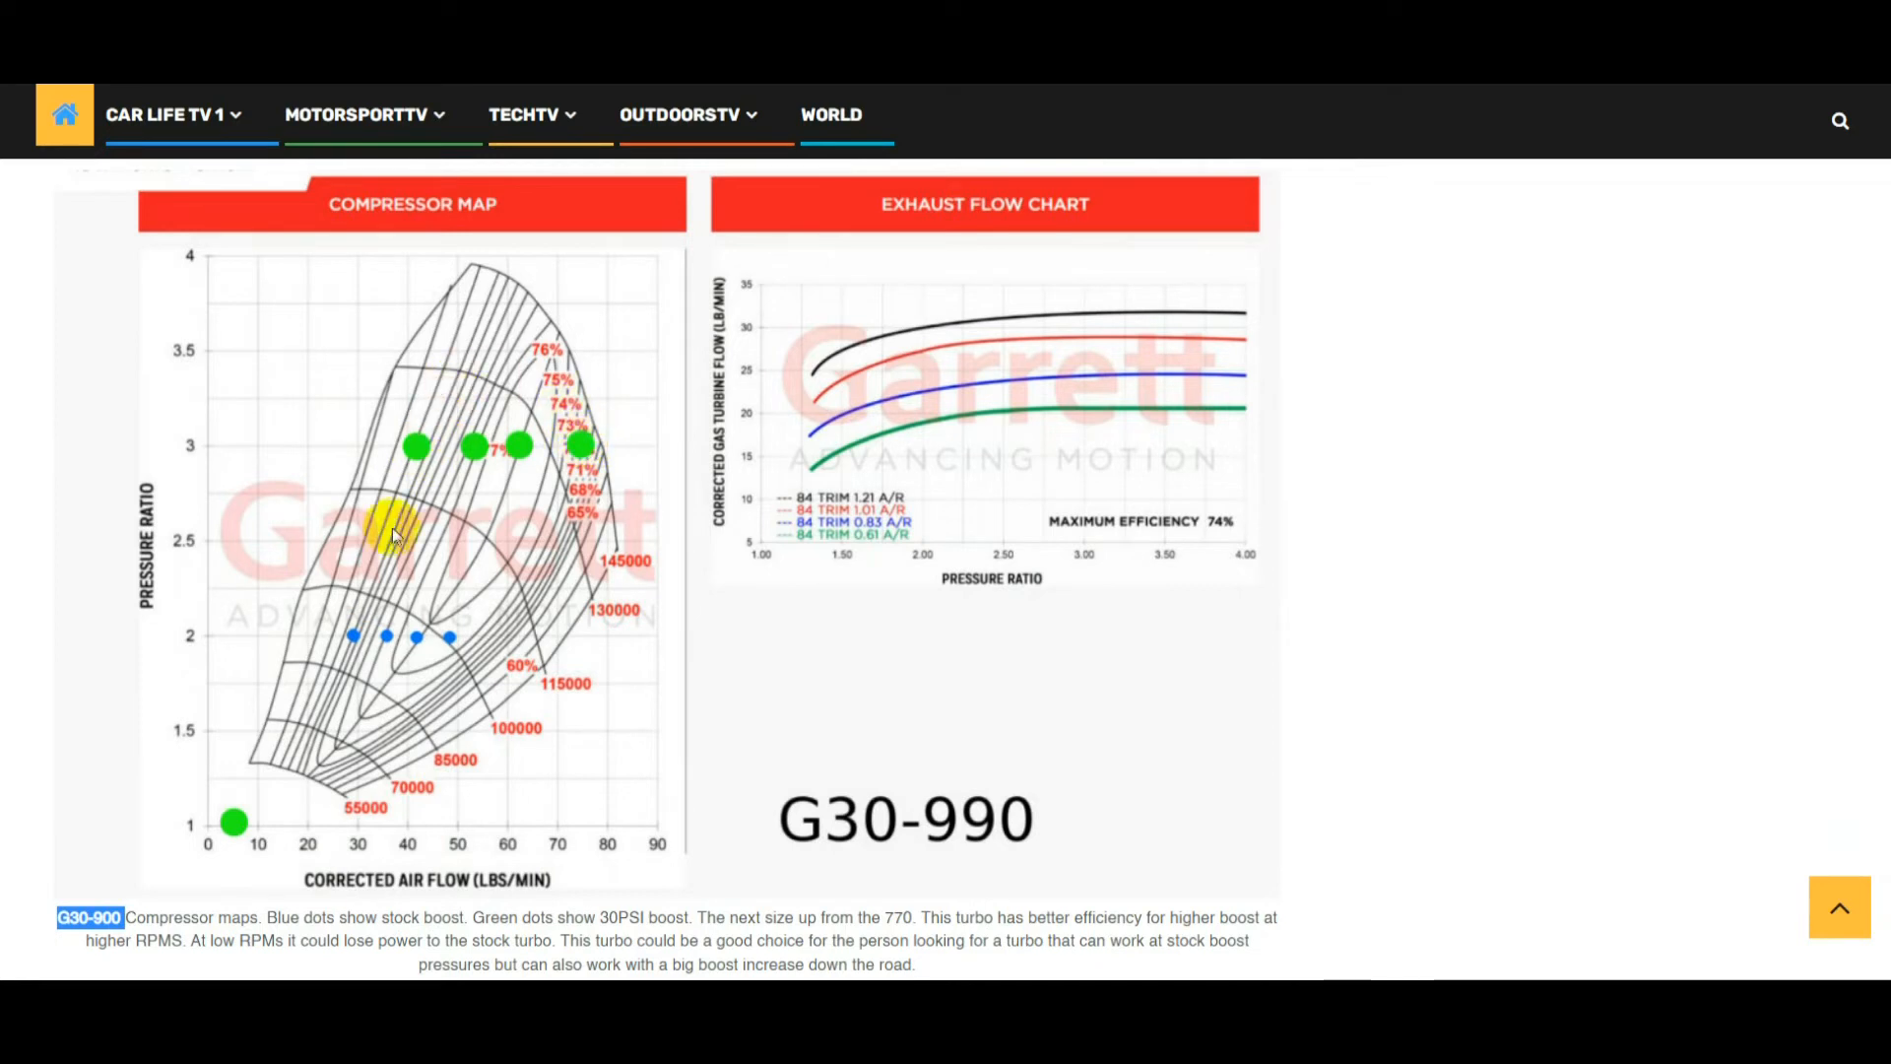
{"action": "mouse_move", "coordinate": [573, 440]}
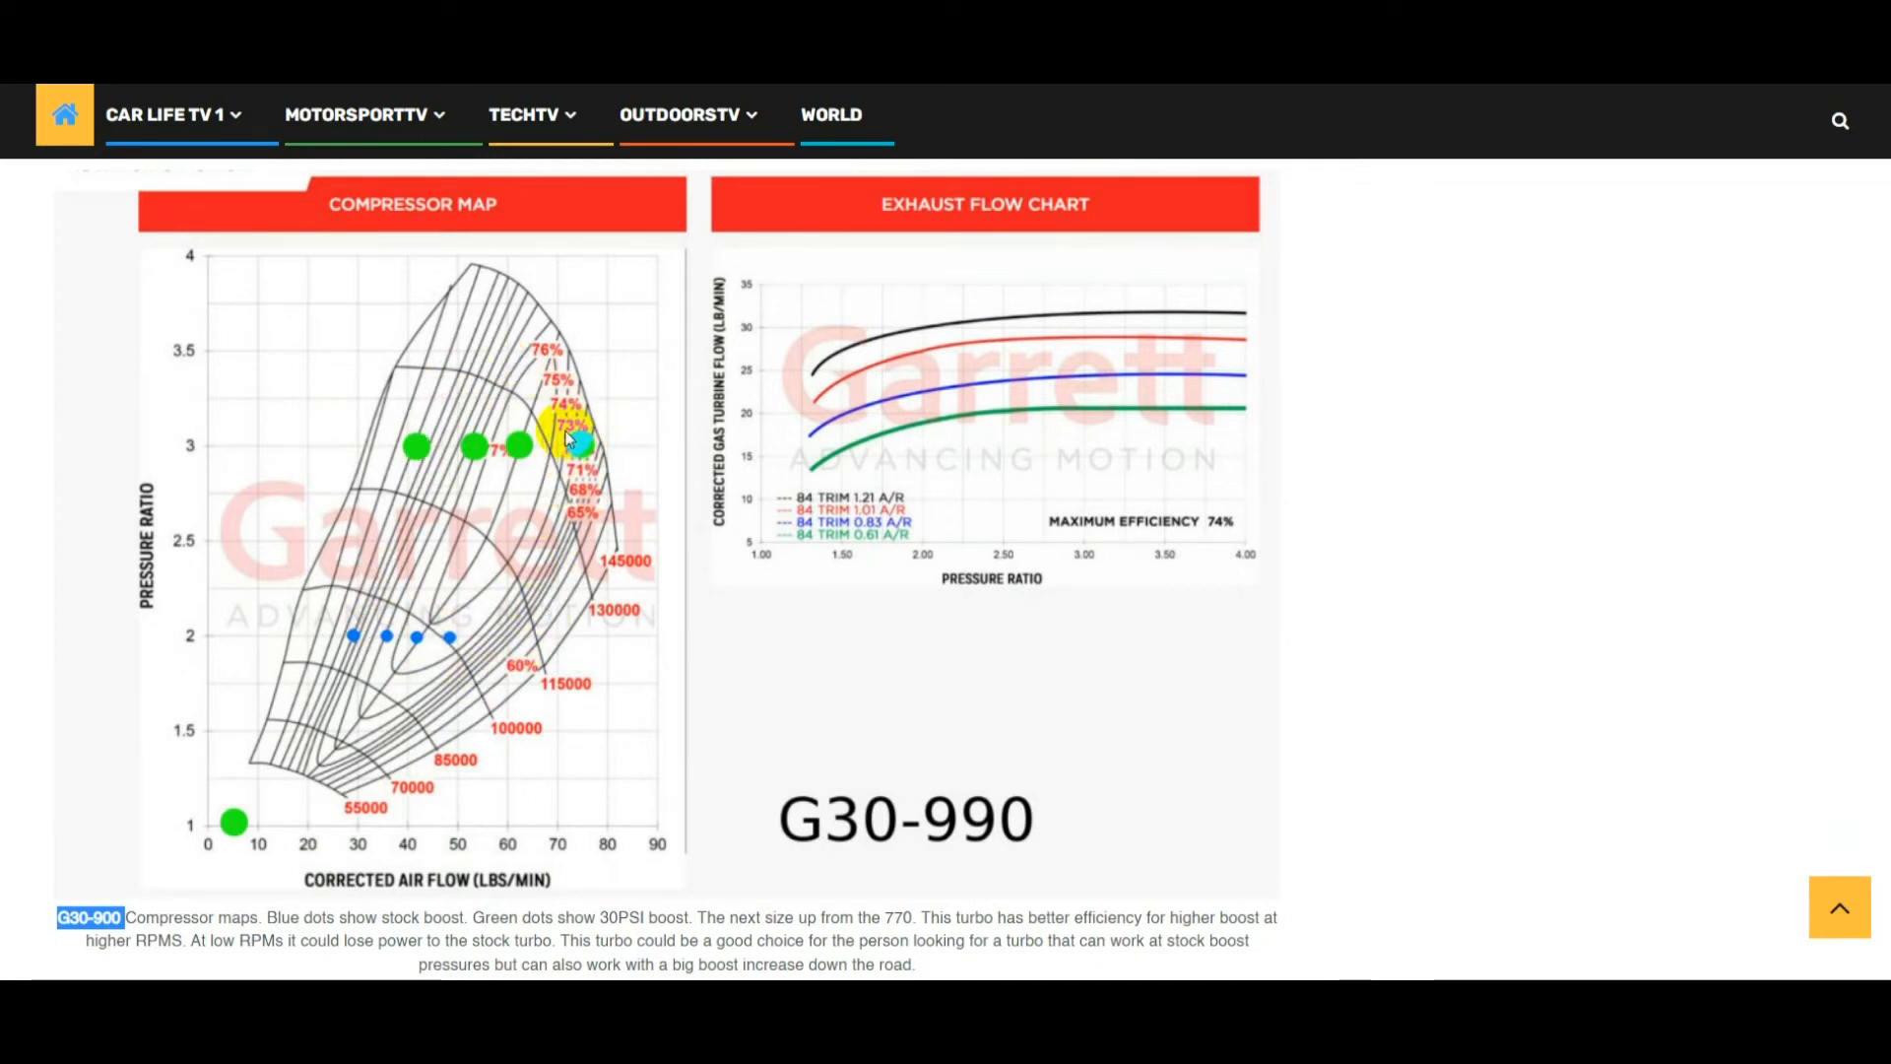
{"action": "mouse_move", "coordinate": [608, 434]}
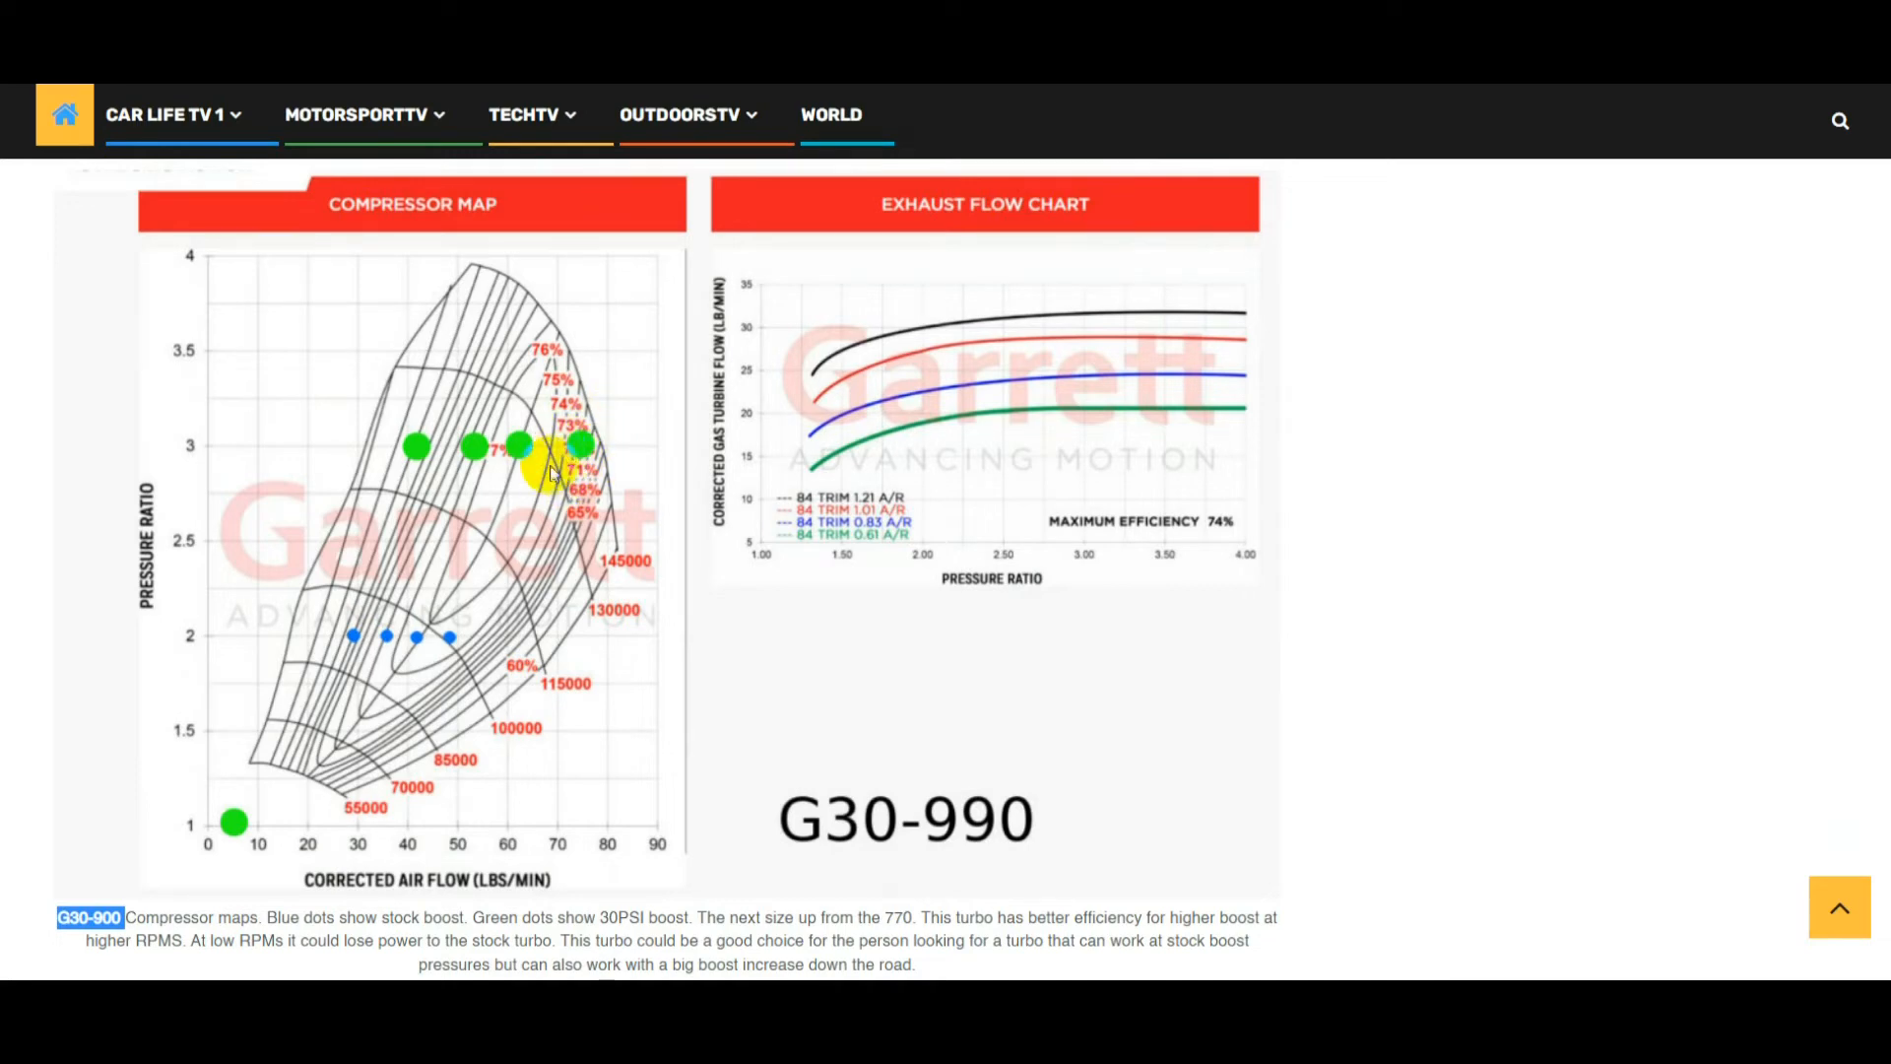
Scroll through the G40-900 map and back to the G30-900 map caption
{"action": "scroll", "scroll_direction": "down", "scroll_amount": 3}
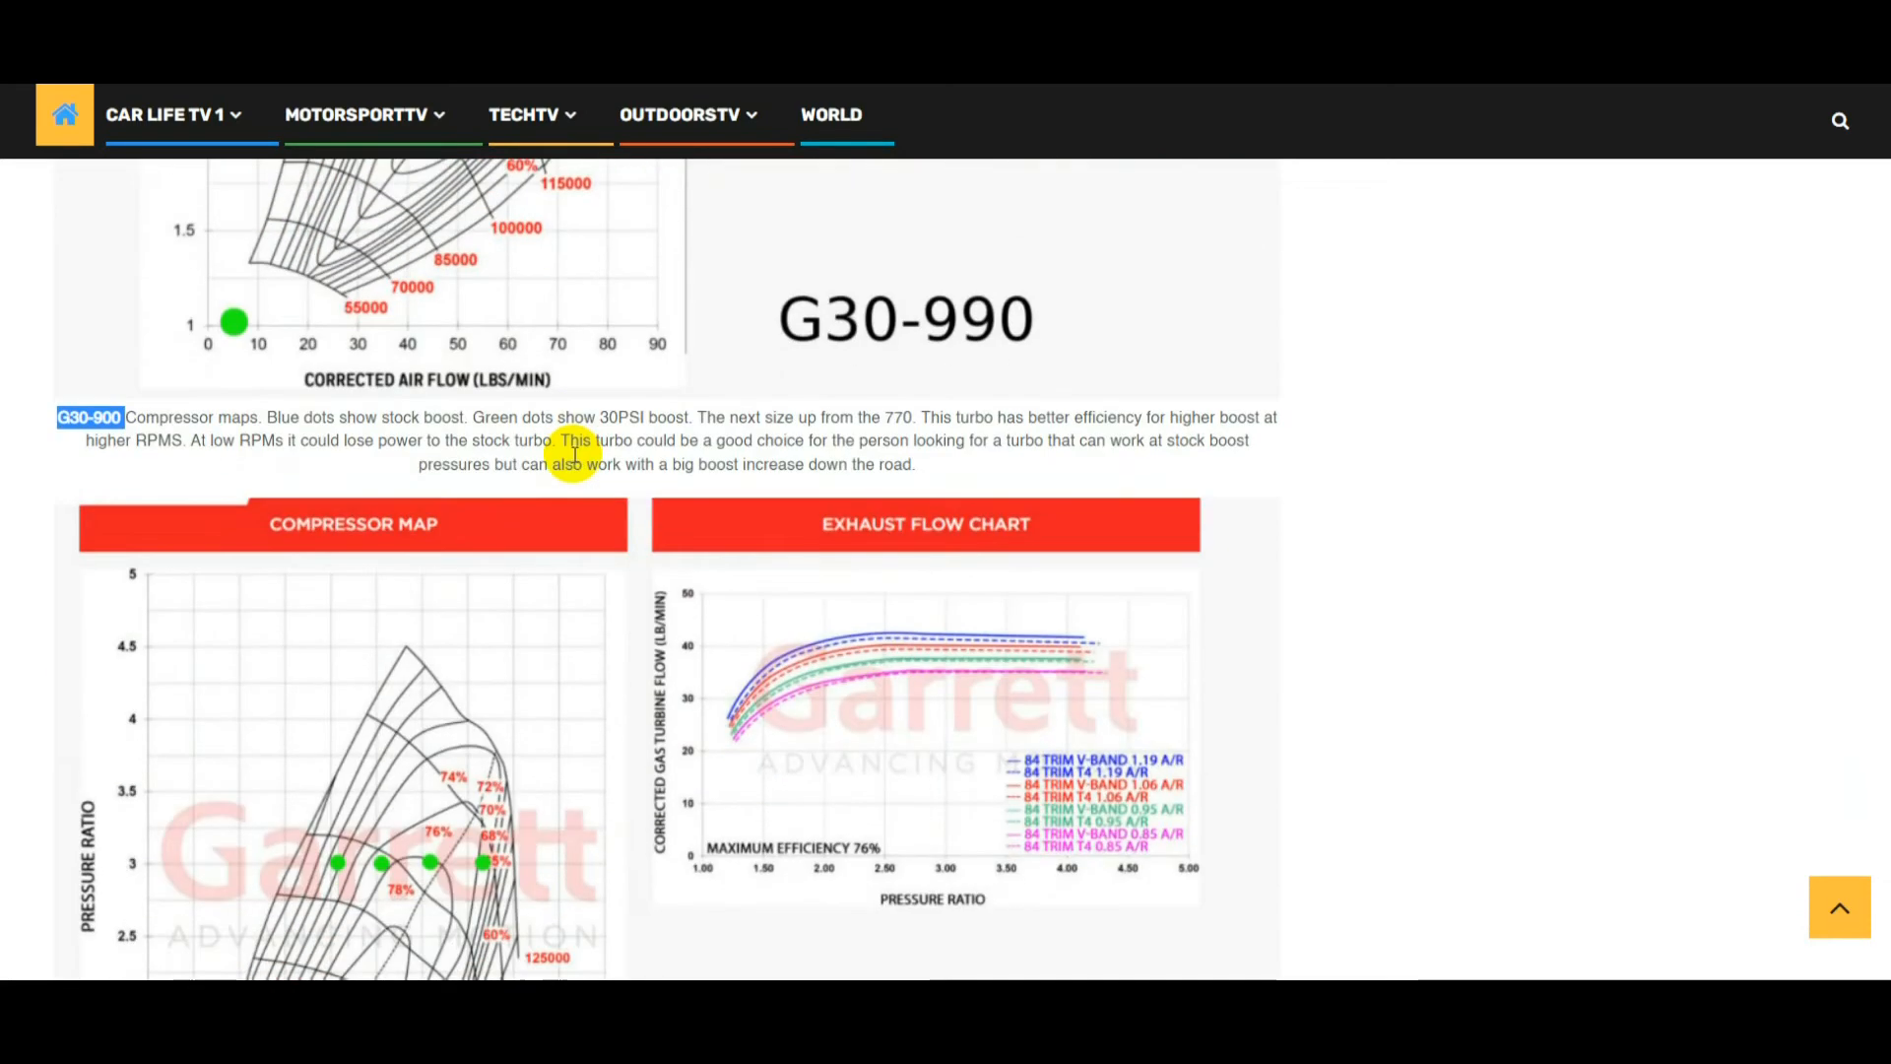
{"action": "scroll", "scroll_direction": "down", "scroll_amount": 3}
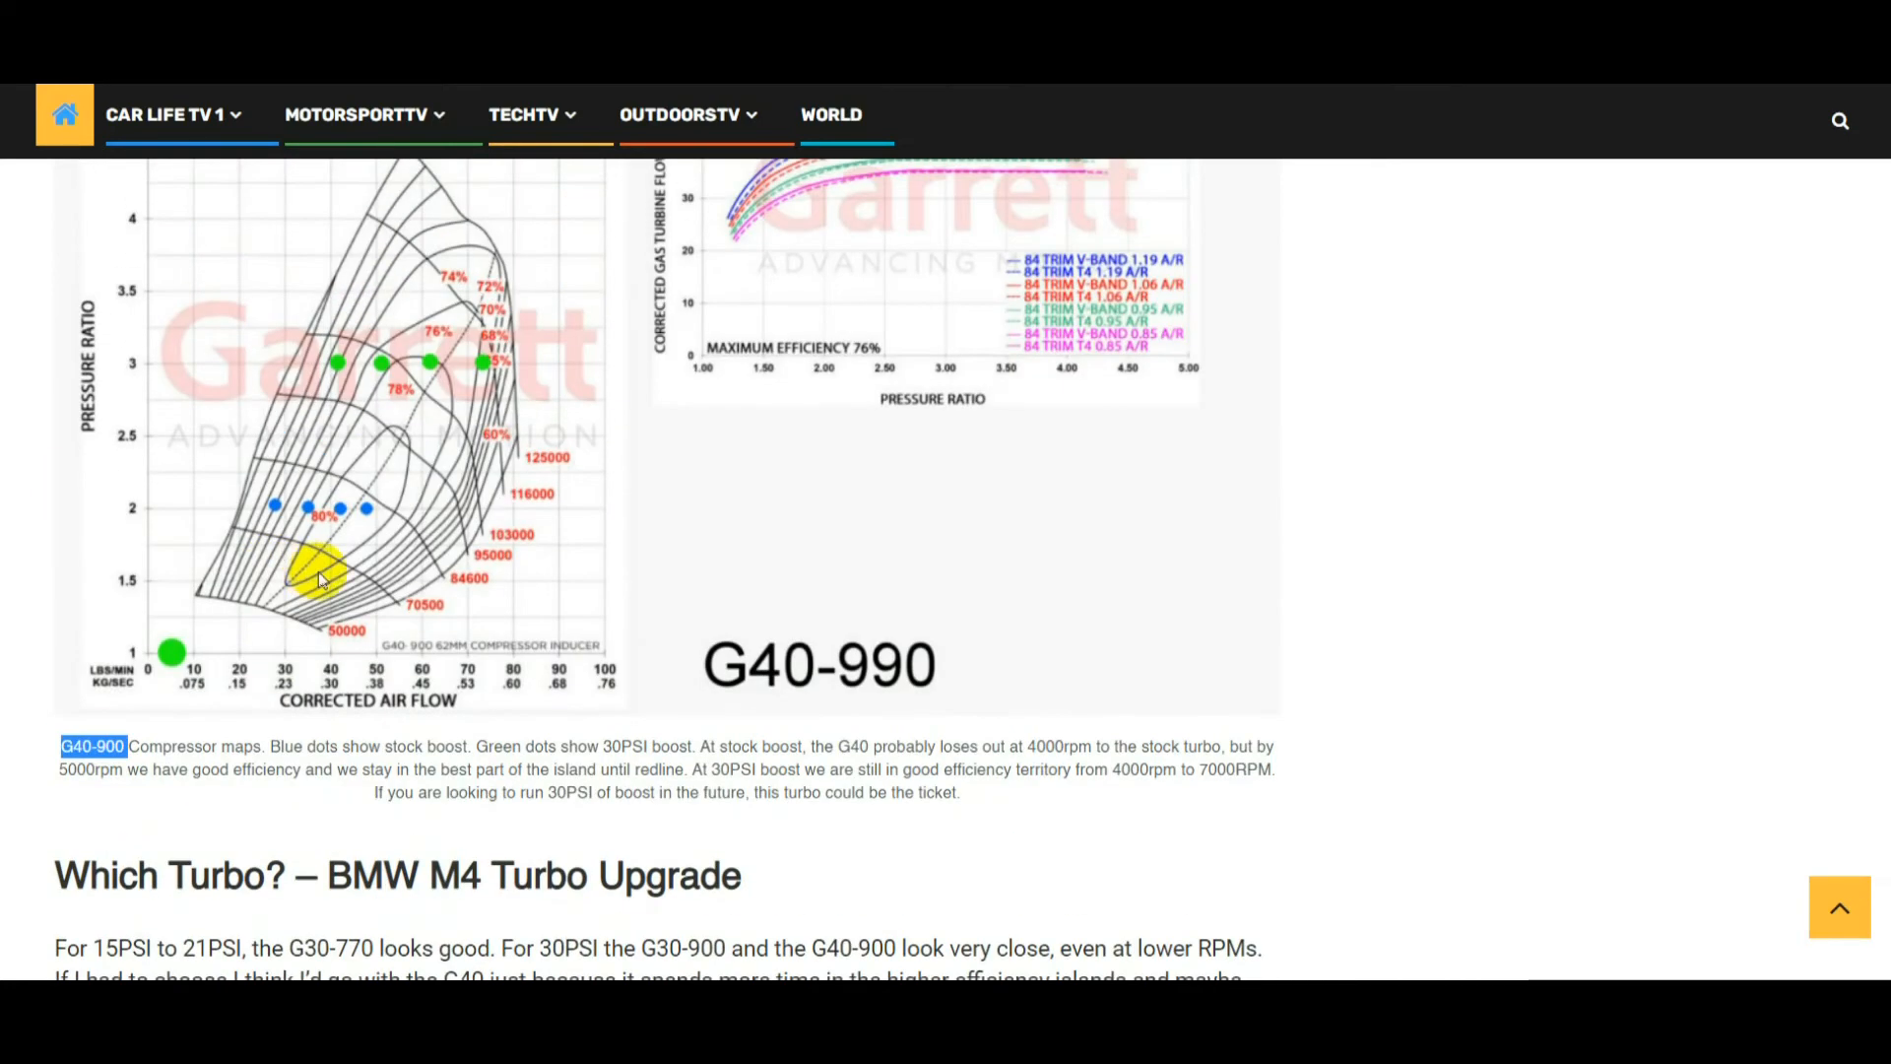
{"action": "mouse_move", "coordinate": [378, 307]}
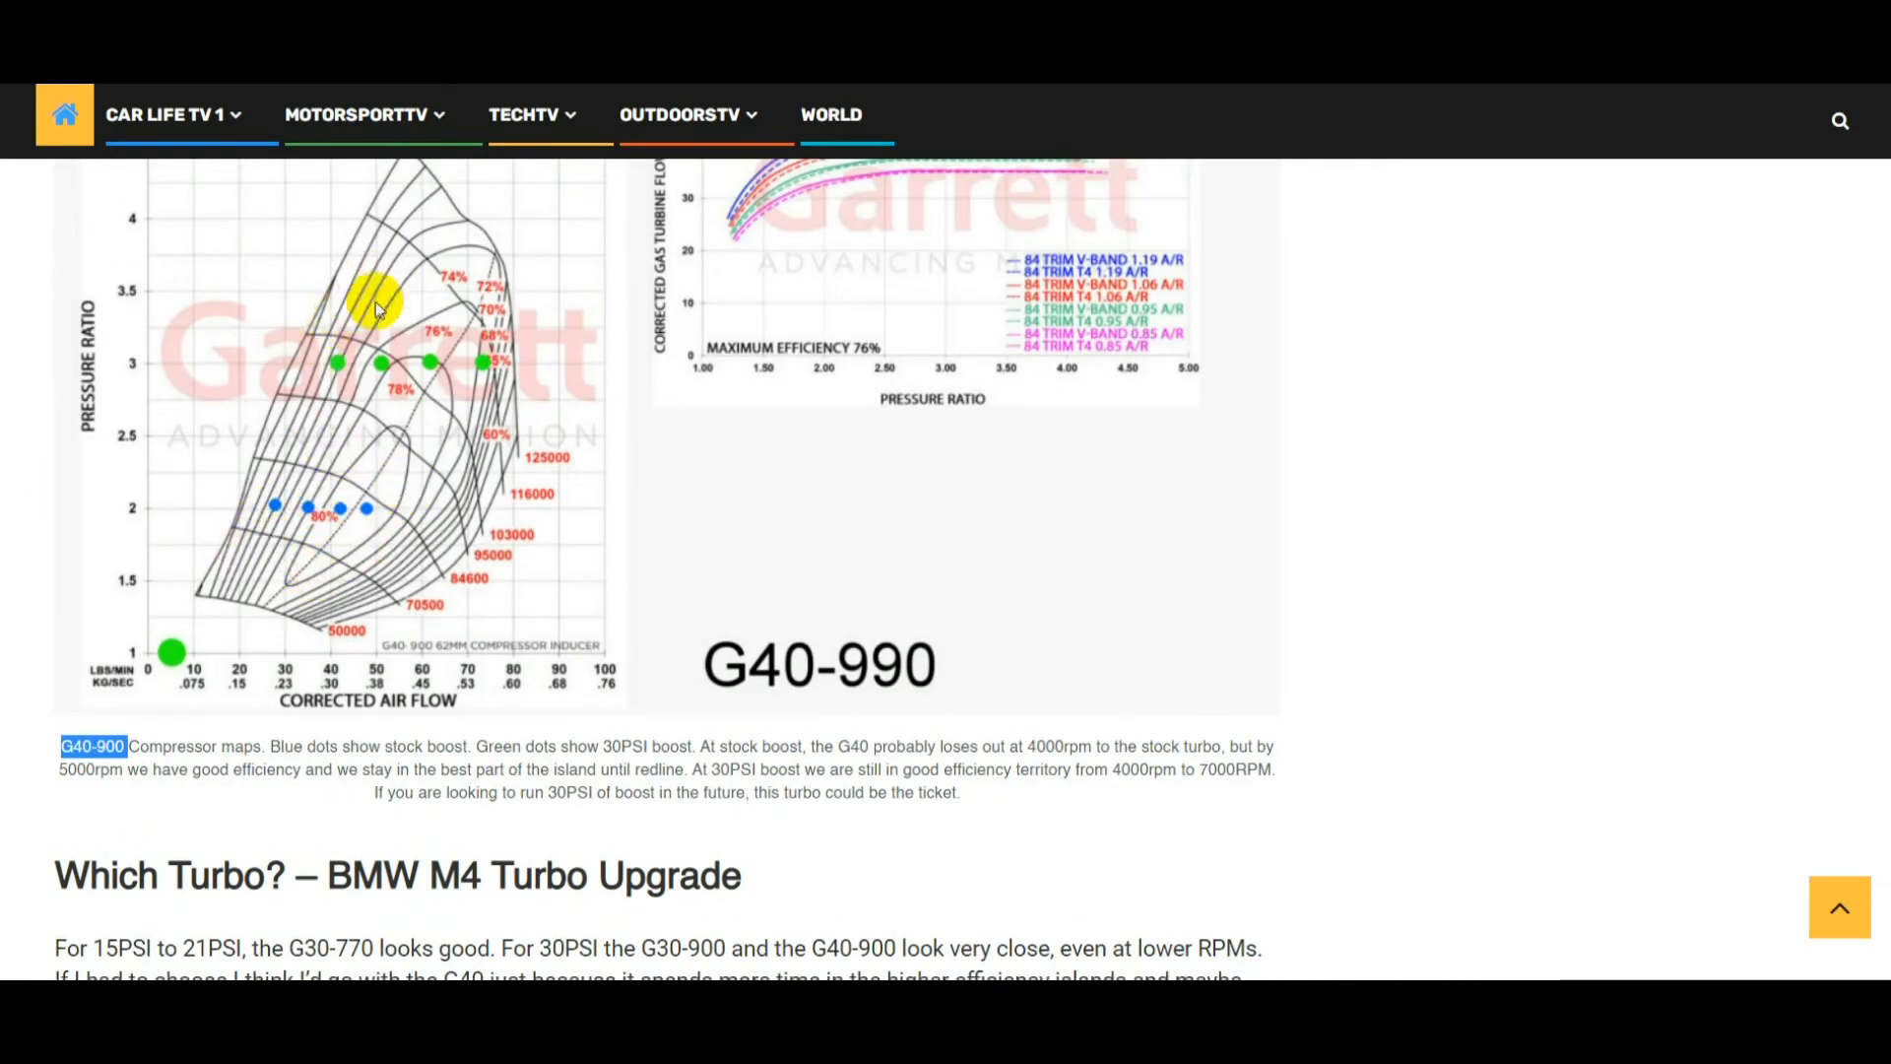
{"action": "mouse_move", "coordinate": [430, 434]}
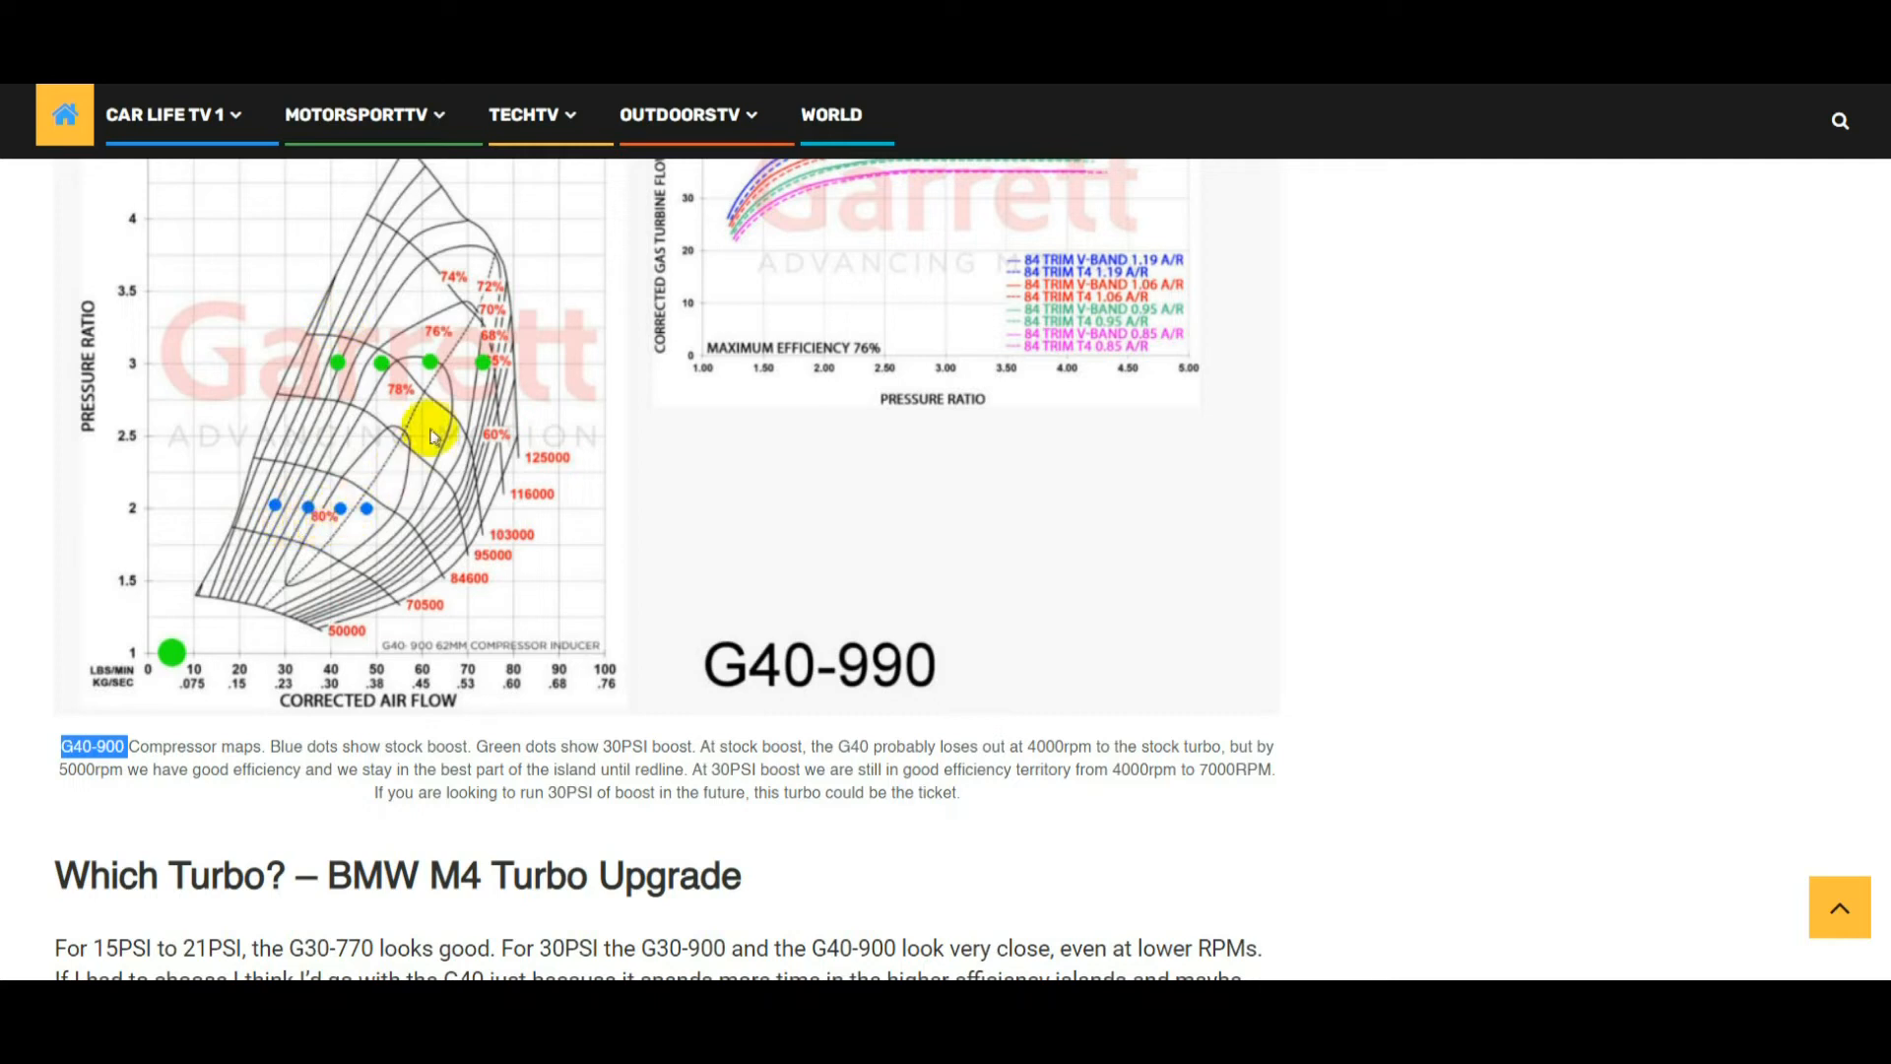
{"action": "mouse_move", "coordinate": [480, 366]}
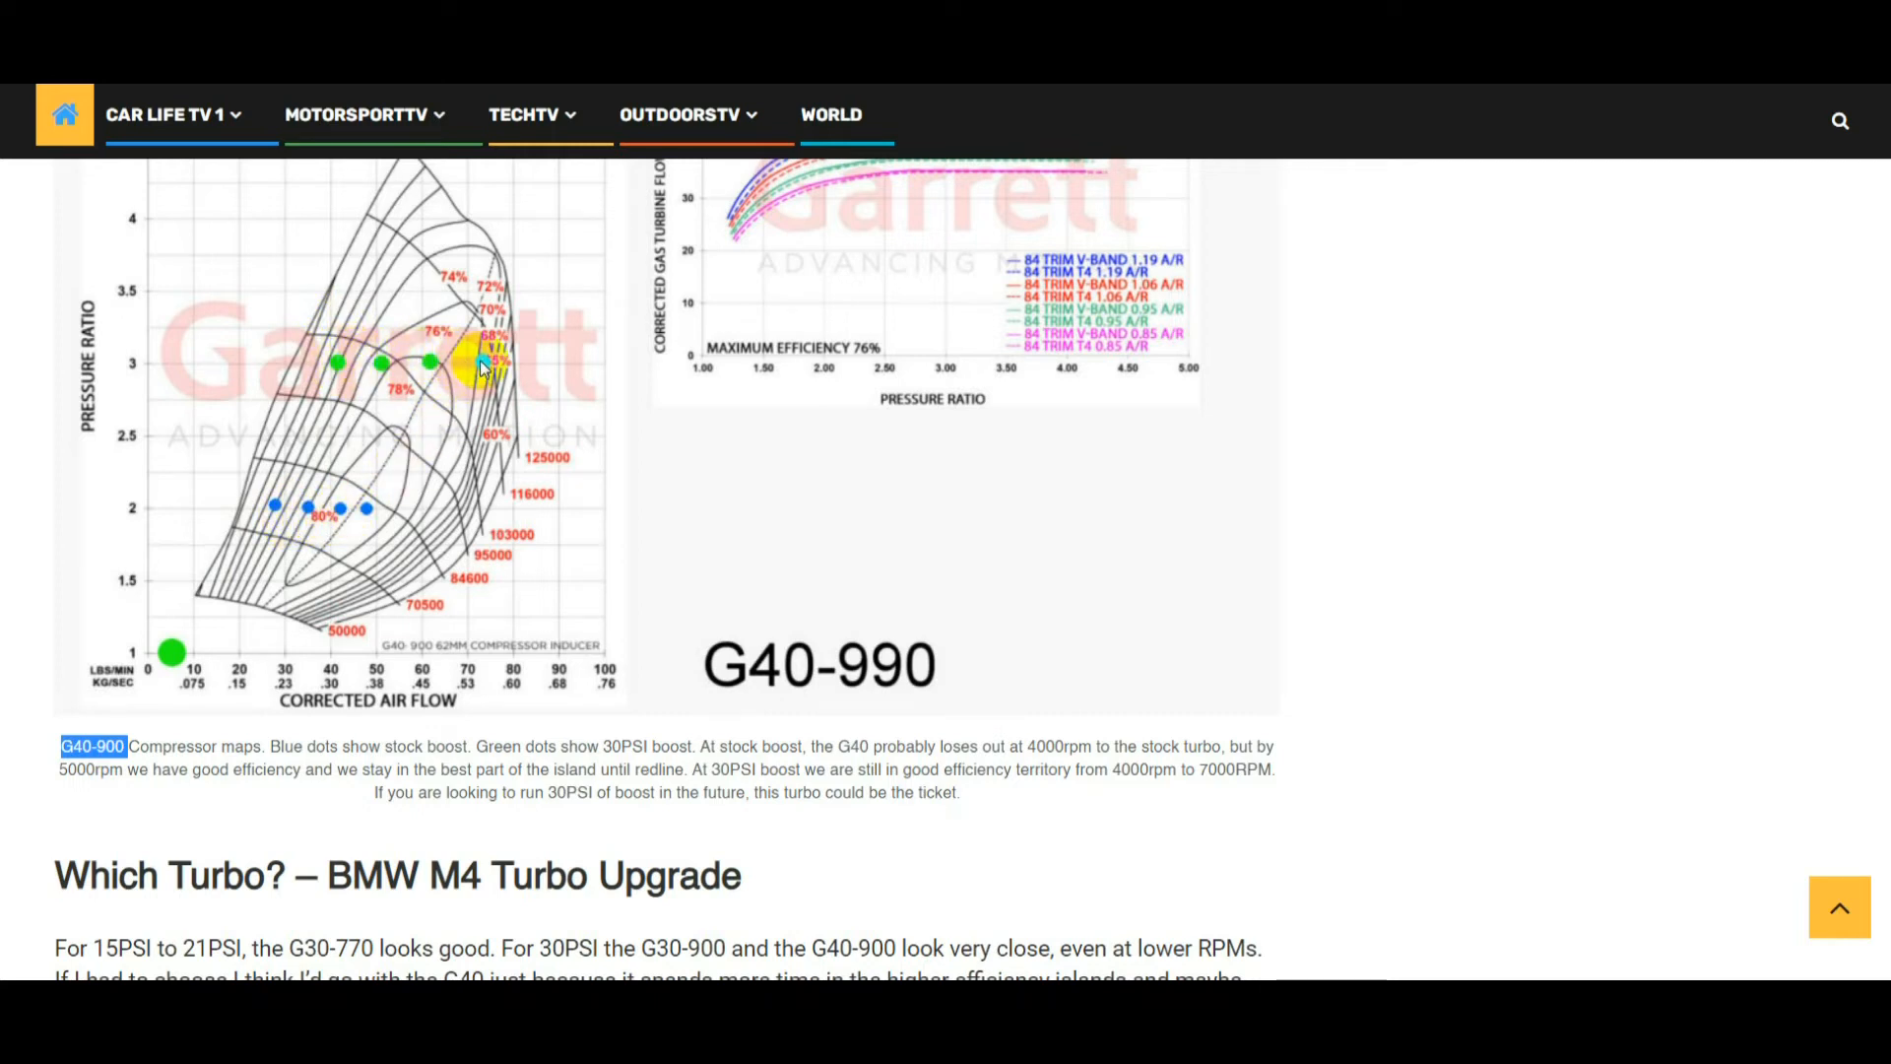
{"action": "mouse_move", "coordinate": [482, 350]}
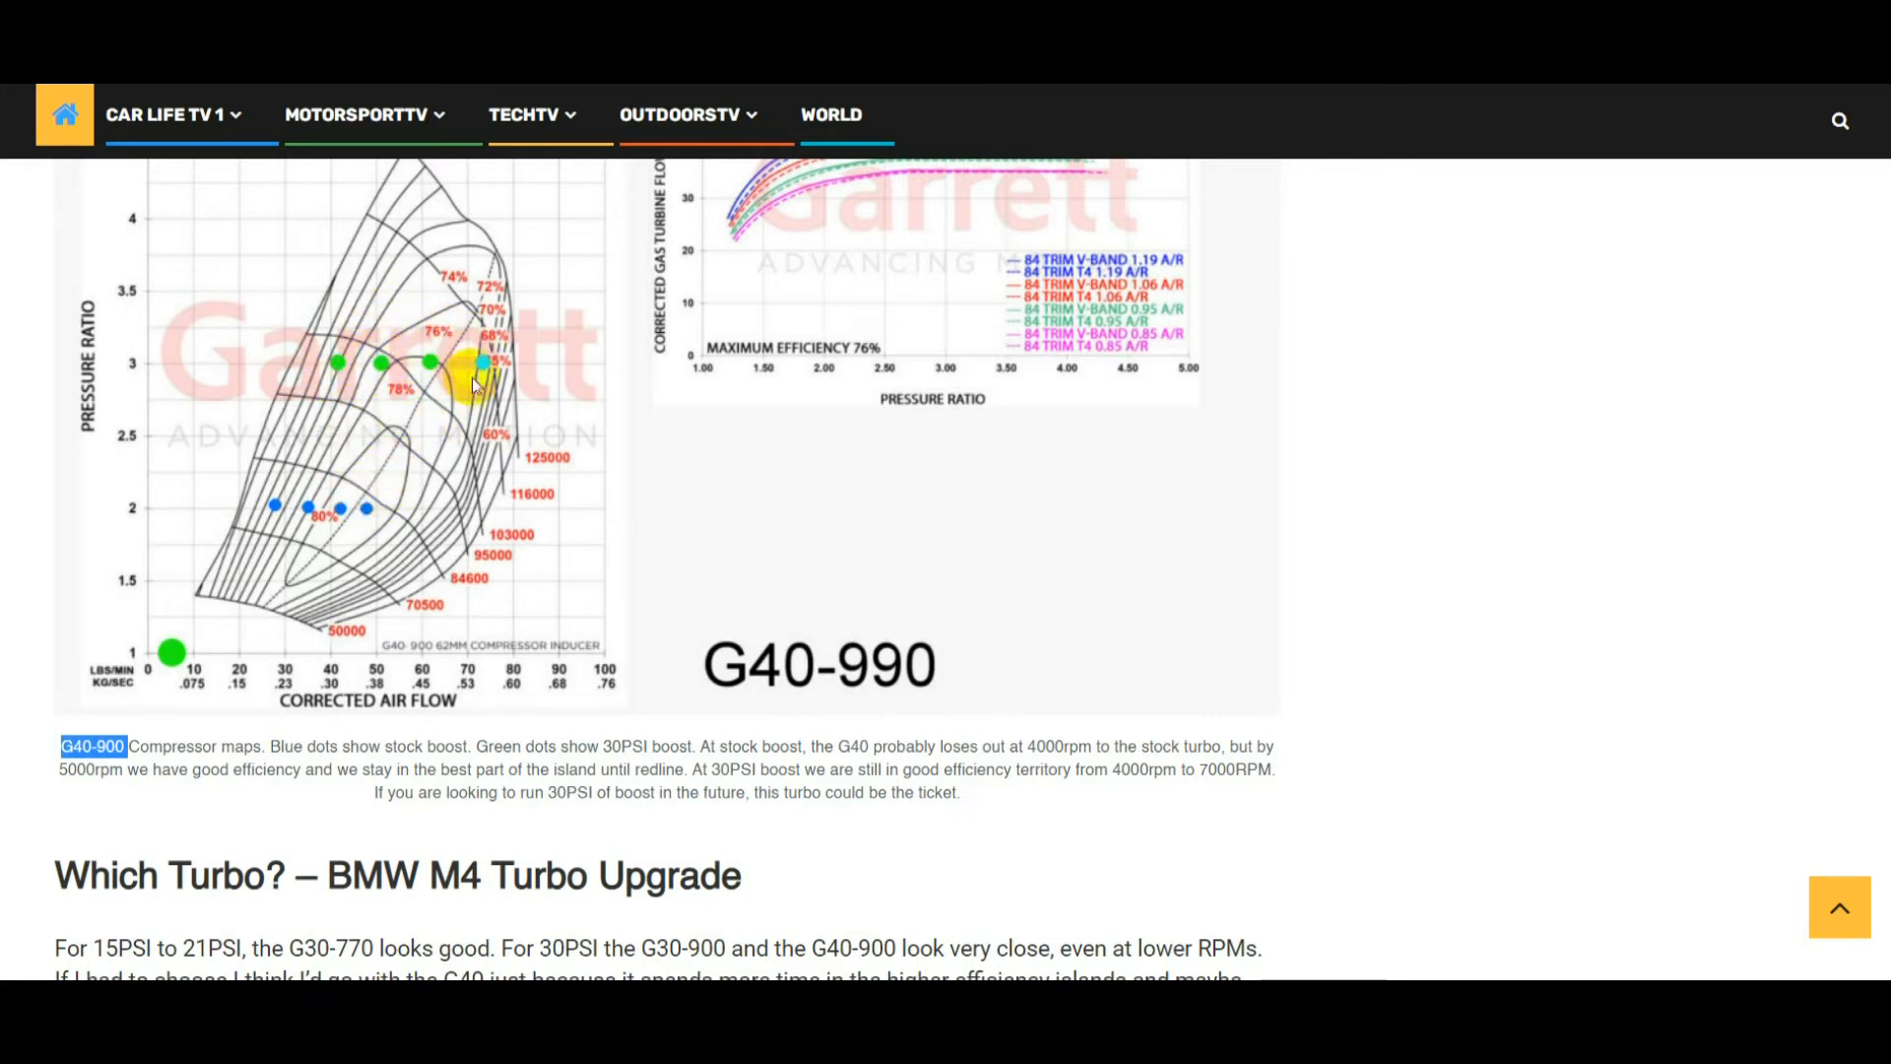
{"action": "scroll", "scroll_direction": "up", "scroll_amount": 3}
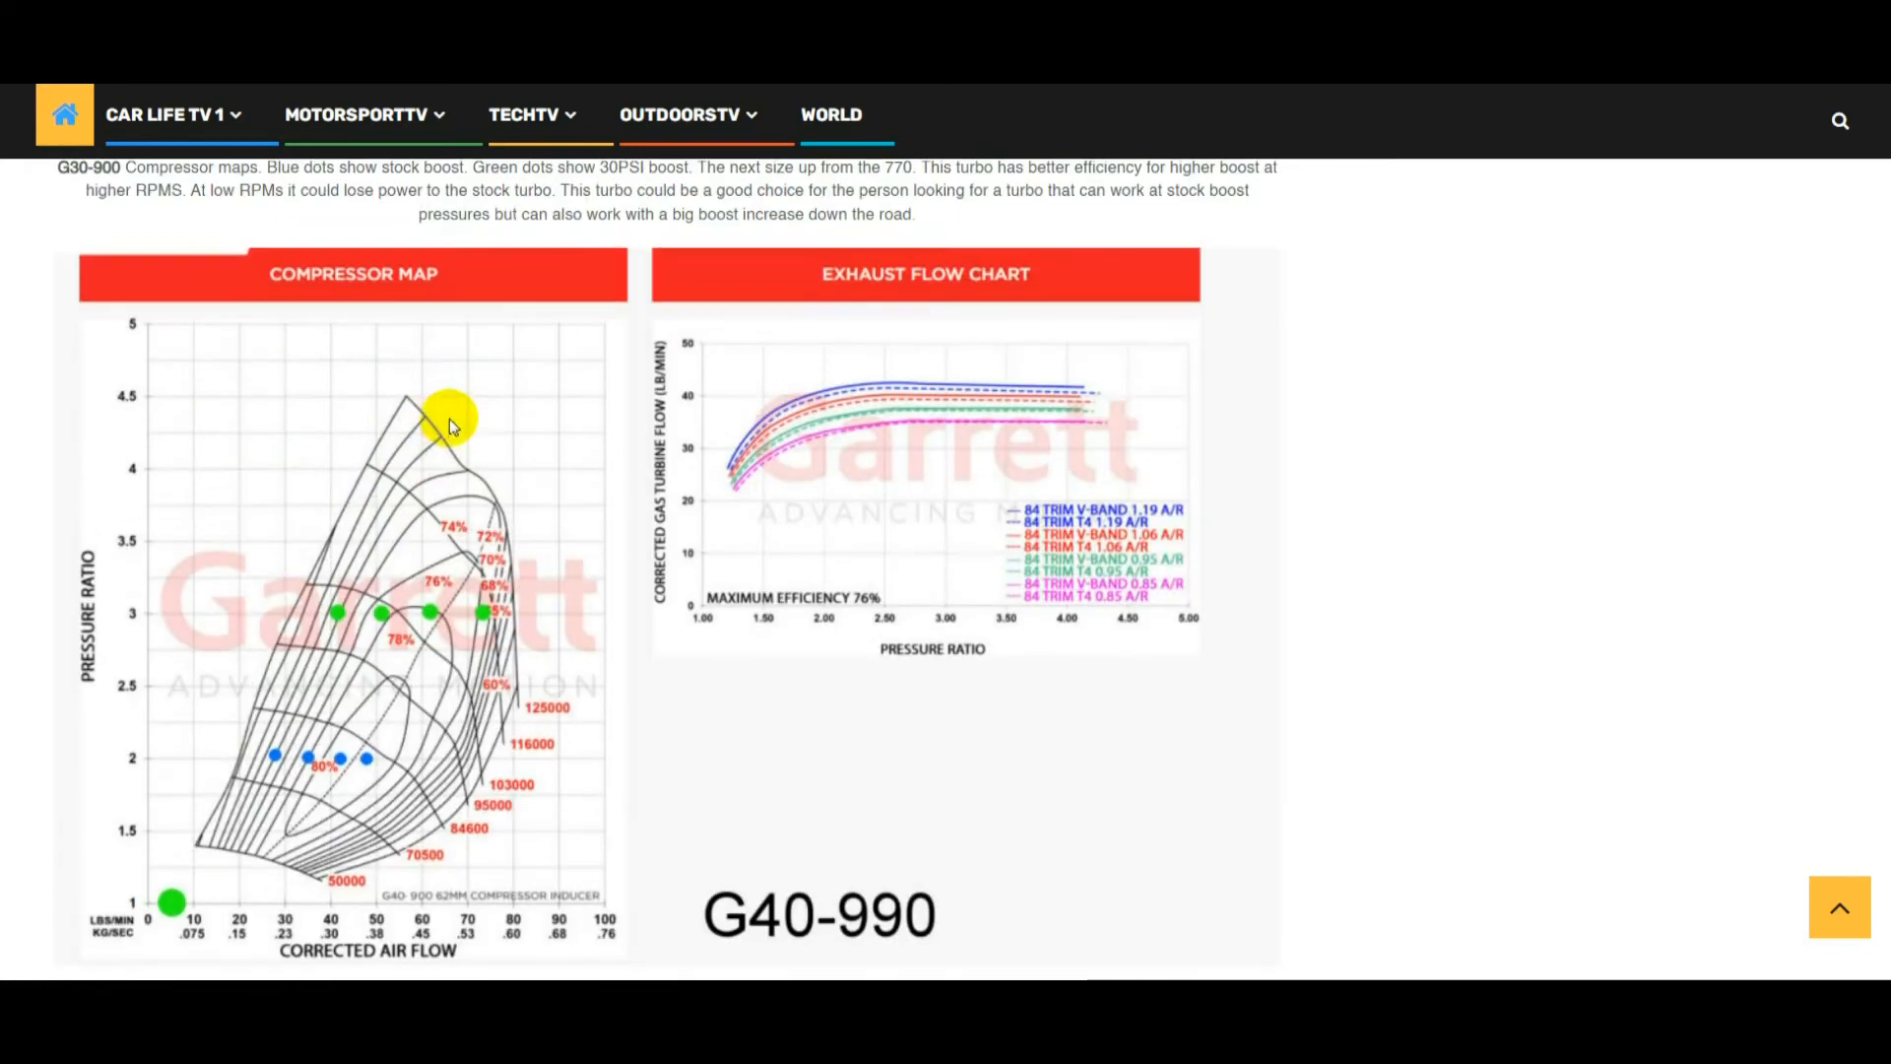
{"action": "scroll", "scroll_direction": "down", "scroll_amount": 3}
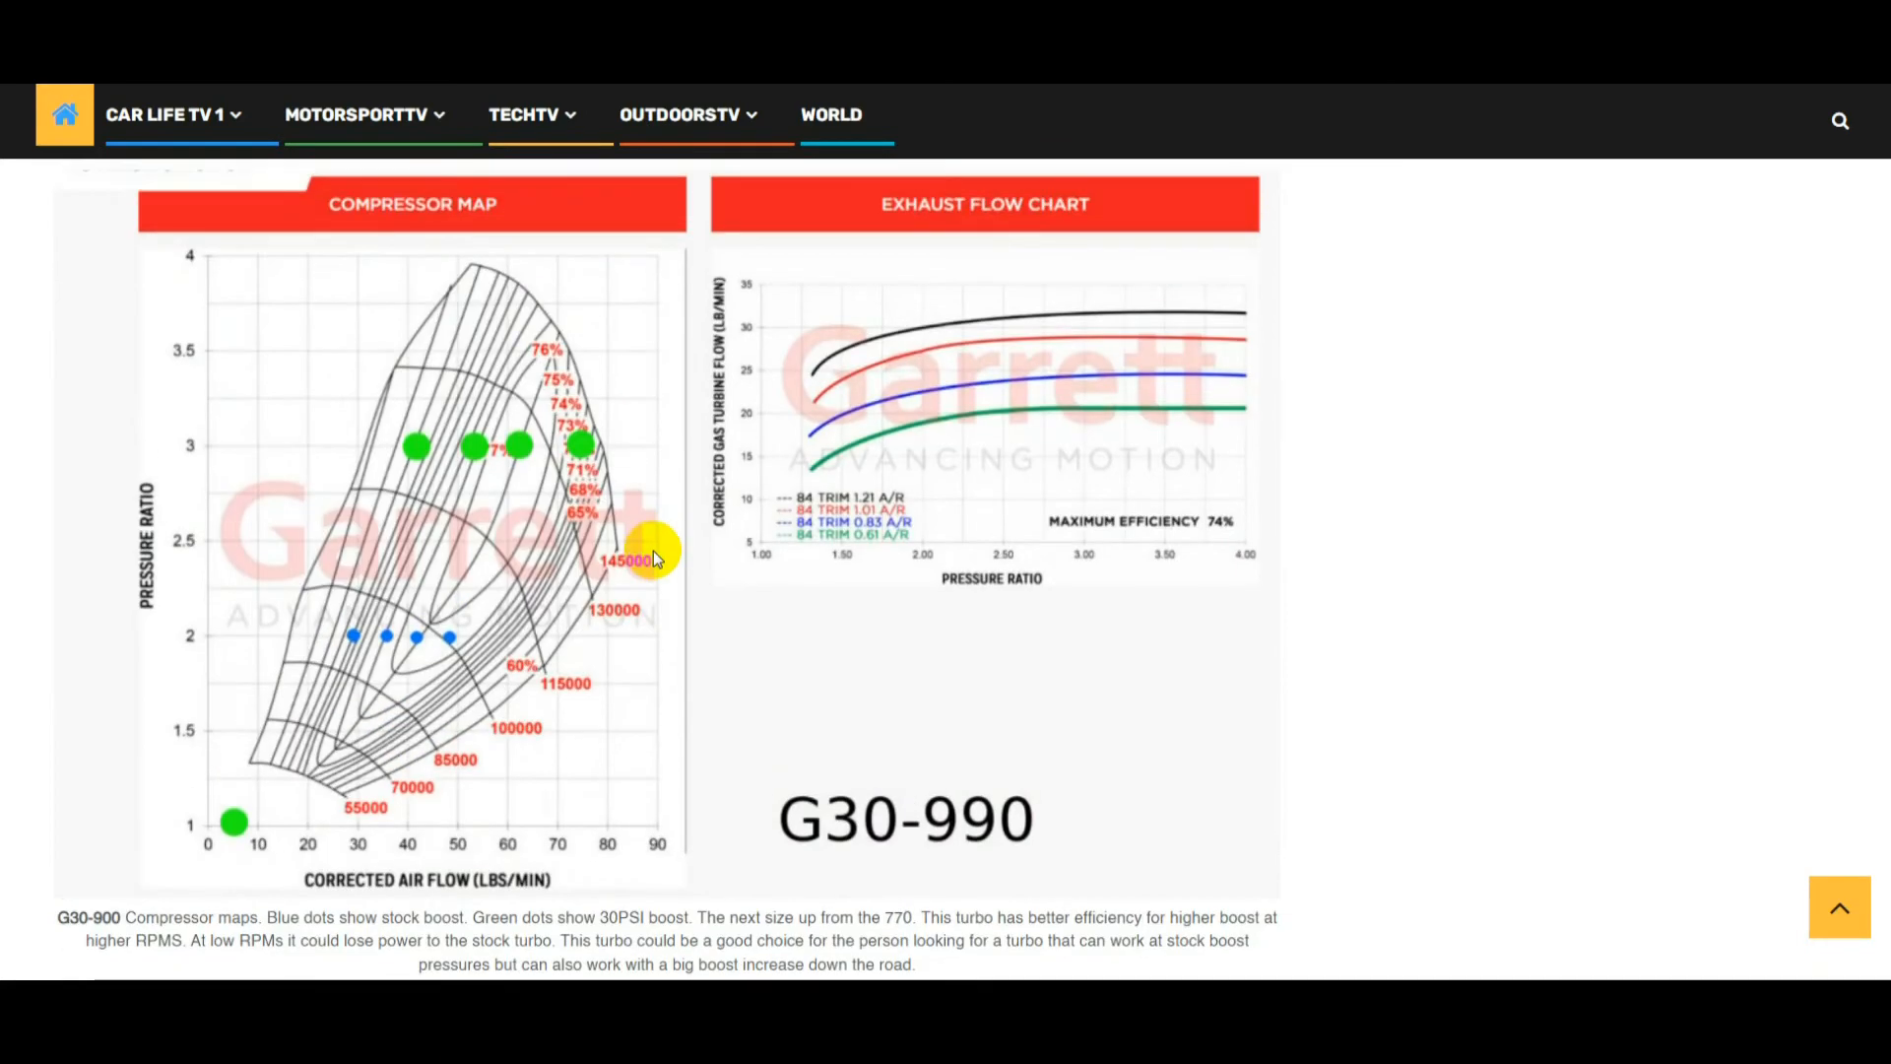
Highlight the G35-900 turbo name in the video caption
{"action": "scroll", "scroll_direction": "up", "scroll_amount": 3}
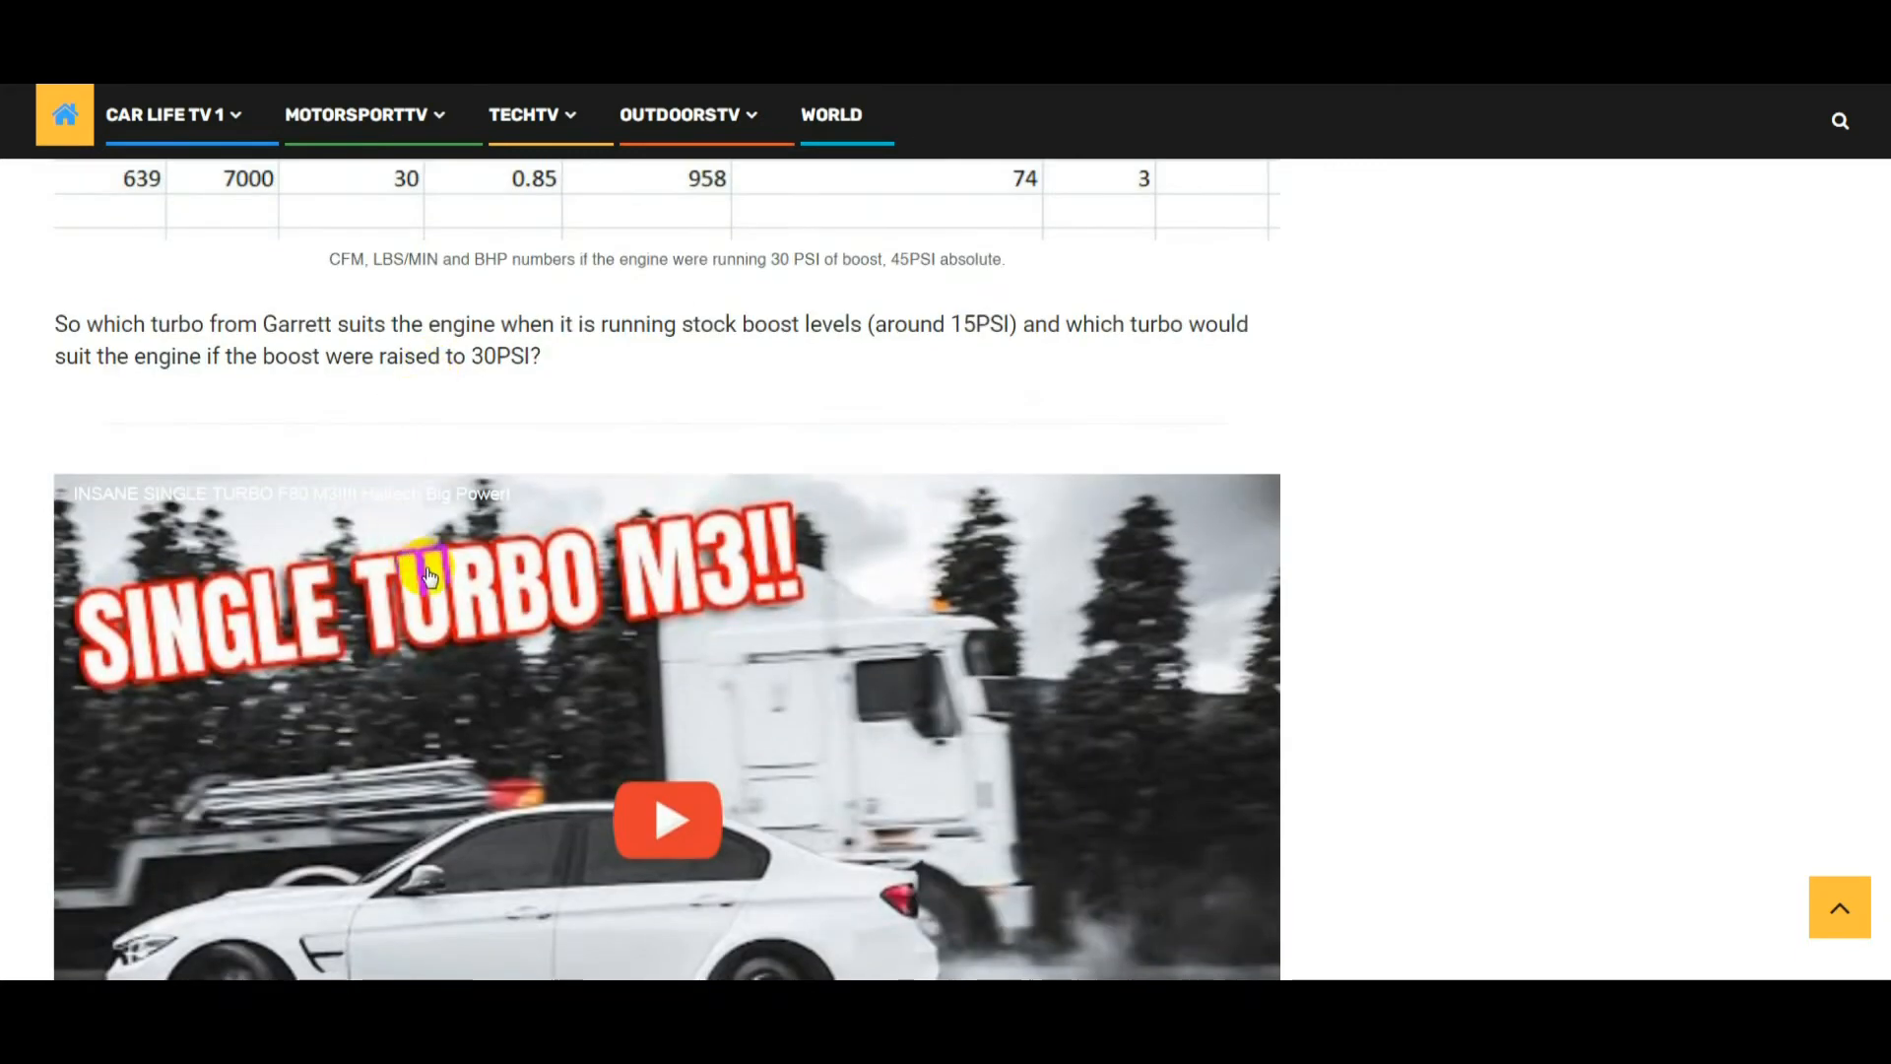
{"action": "scroll", "scroll_direction": "down", "scroll_amount": 3}
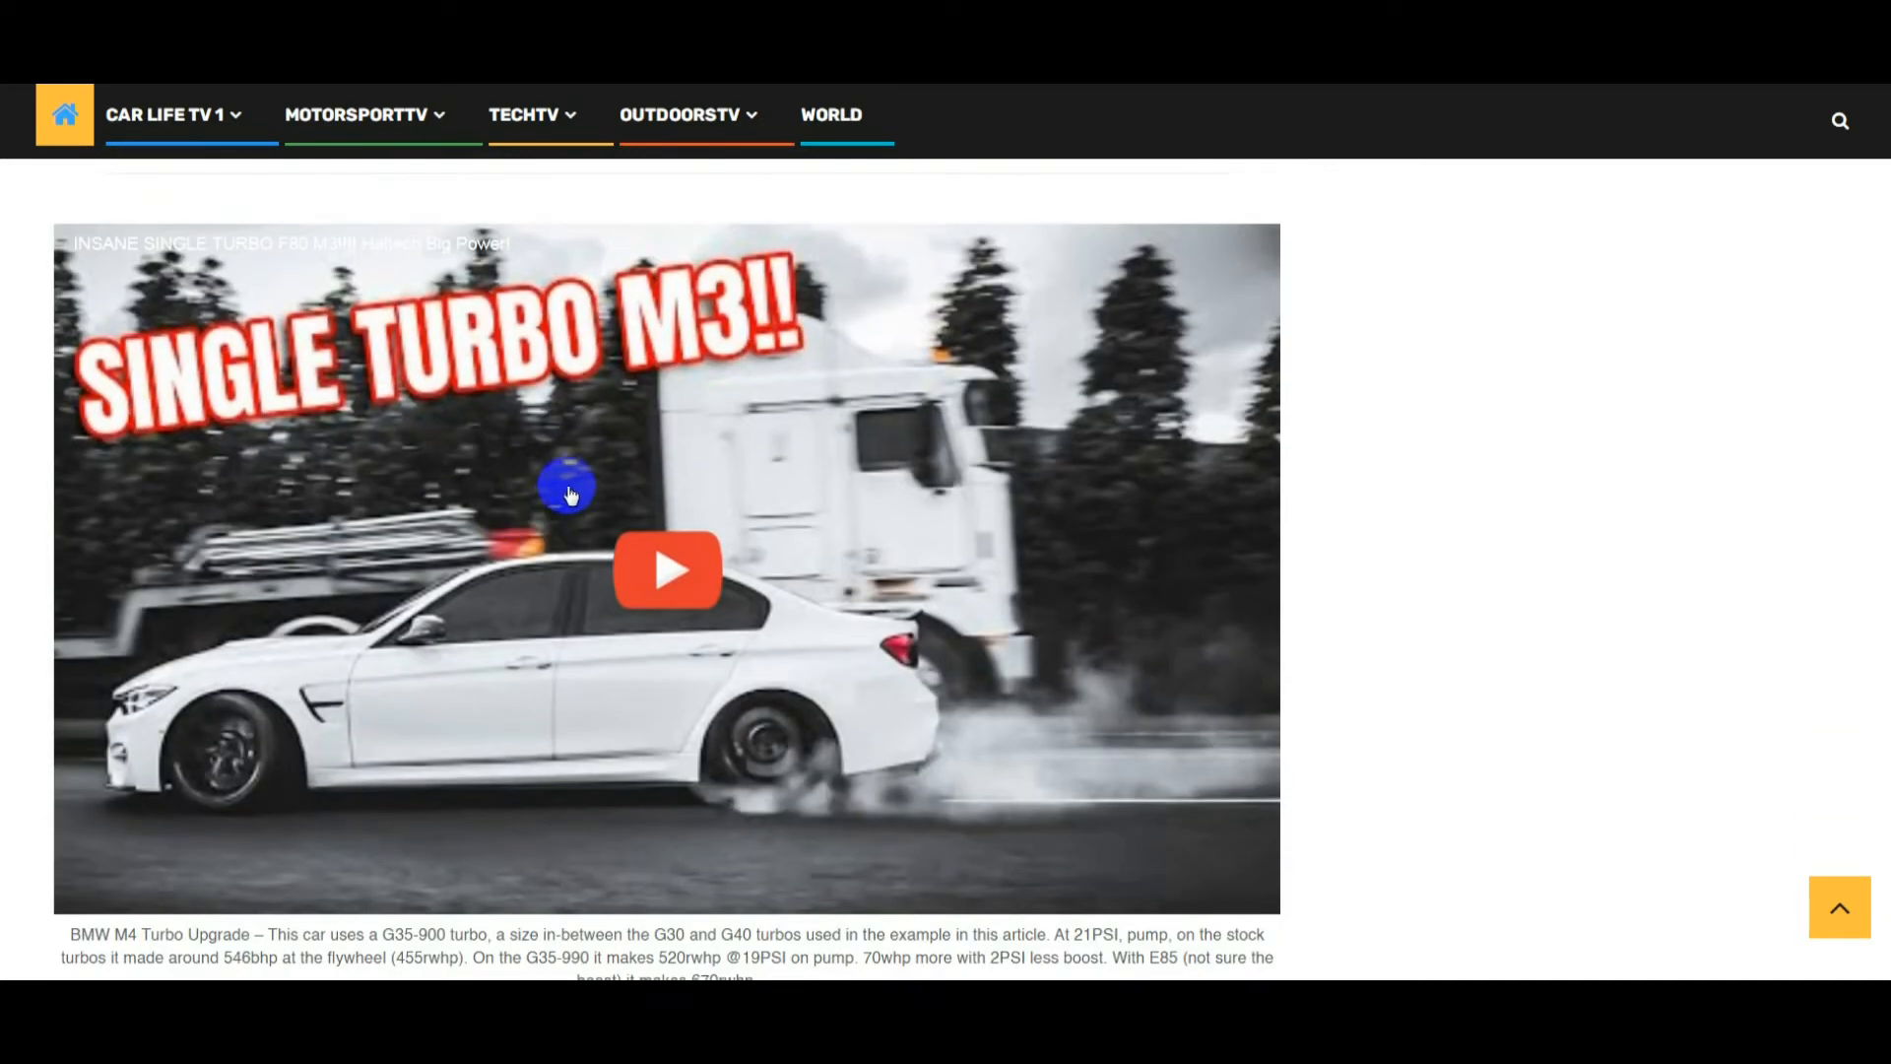
{"action": "scroll", "scroll_direction": "down", "scroll_amount": 3}
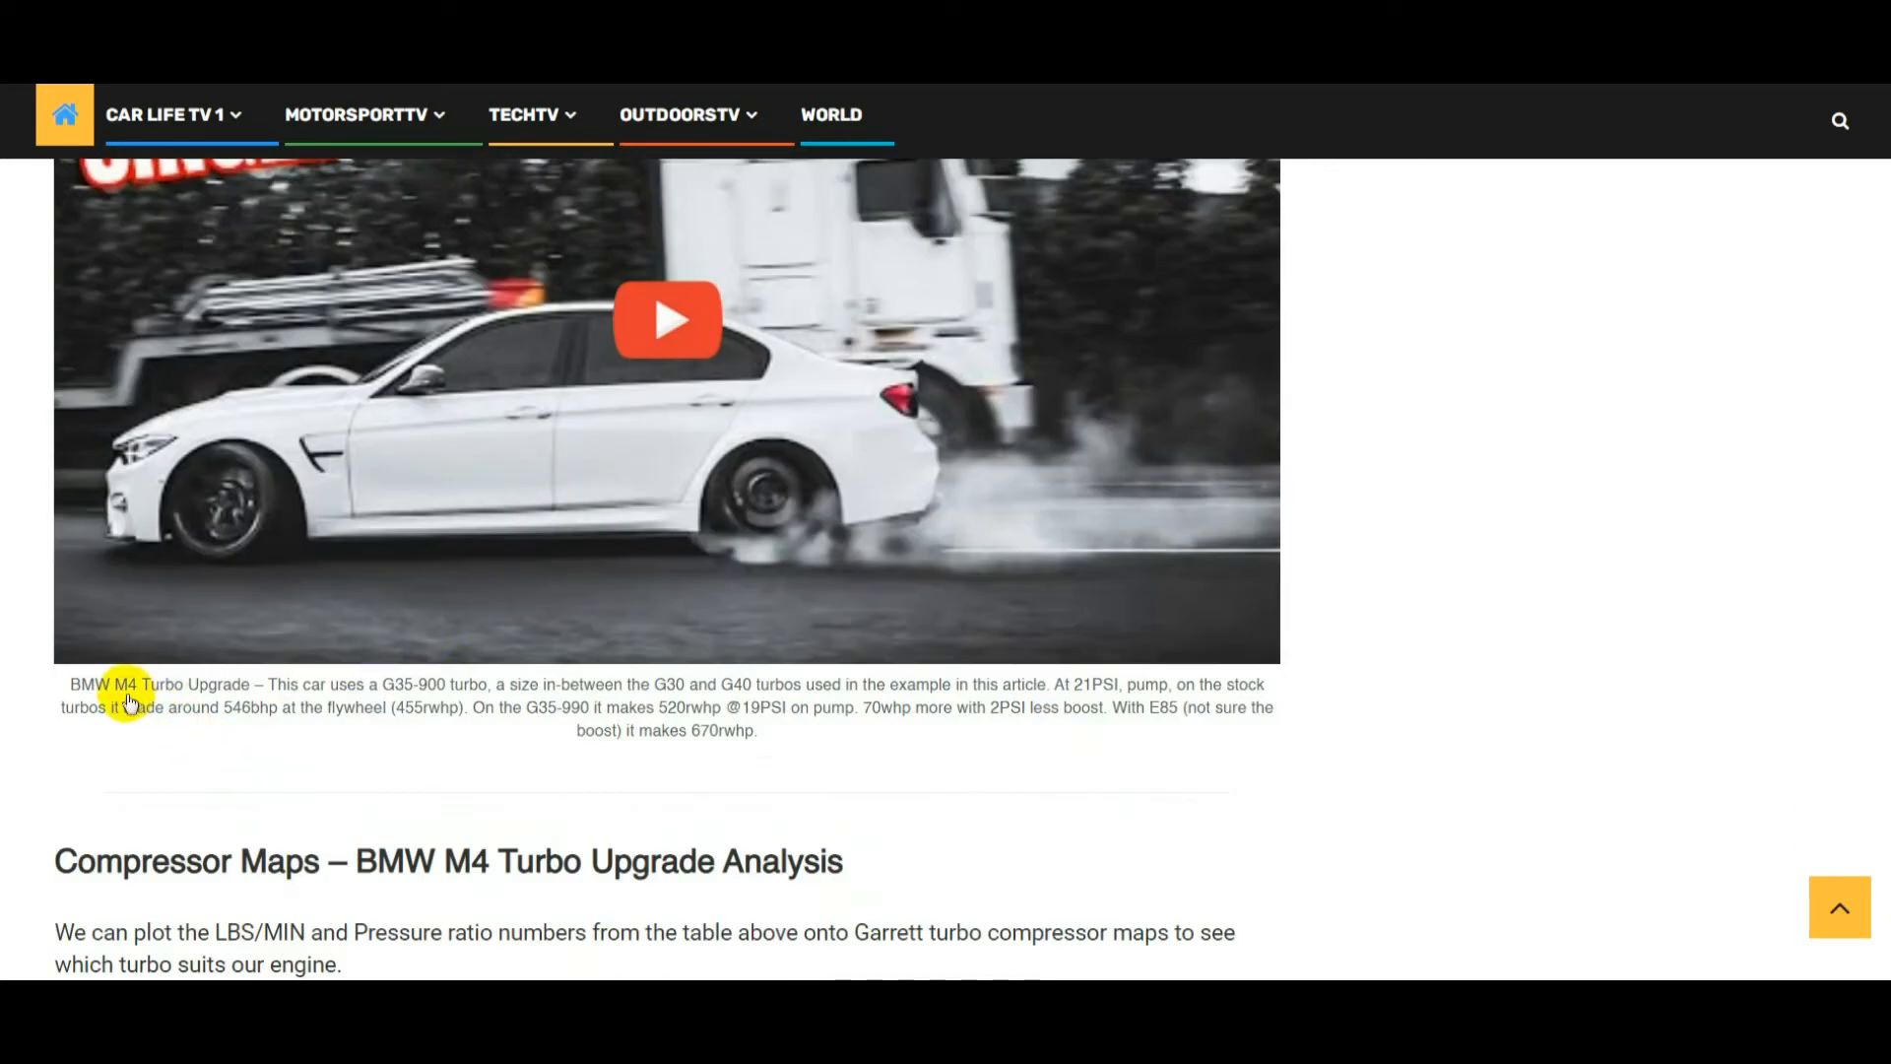
{"action": "double_click", "coordinate": [416, 684]}
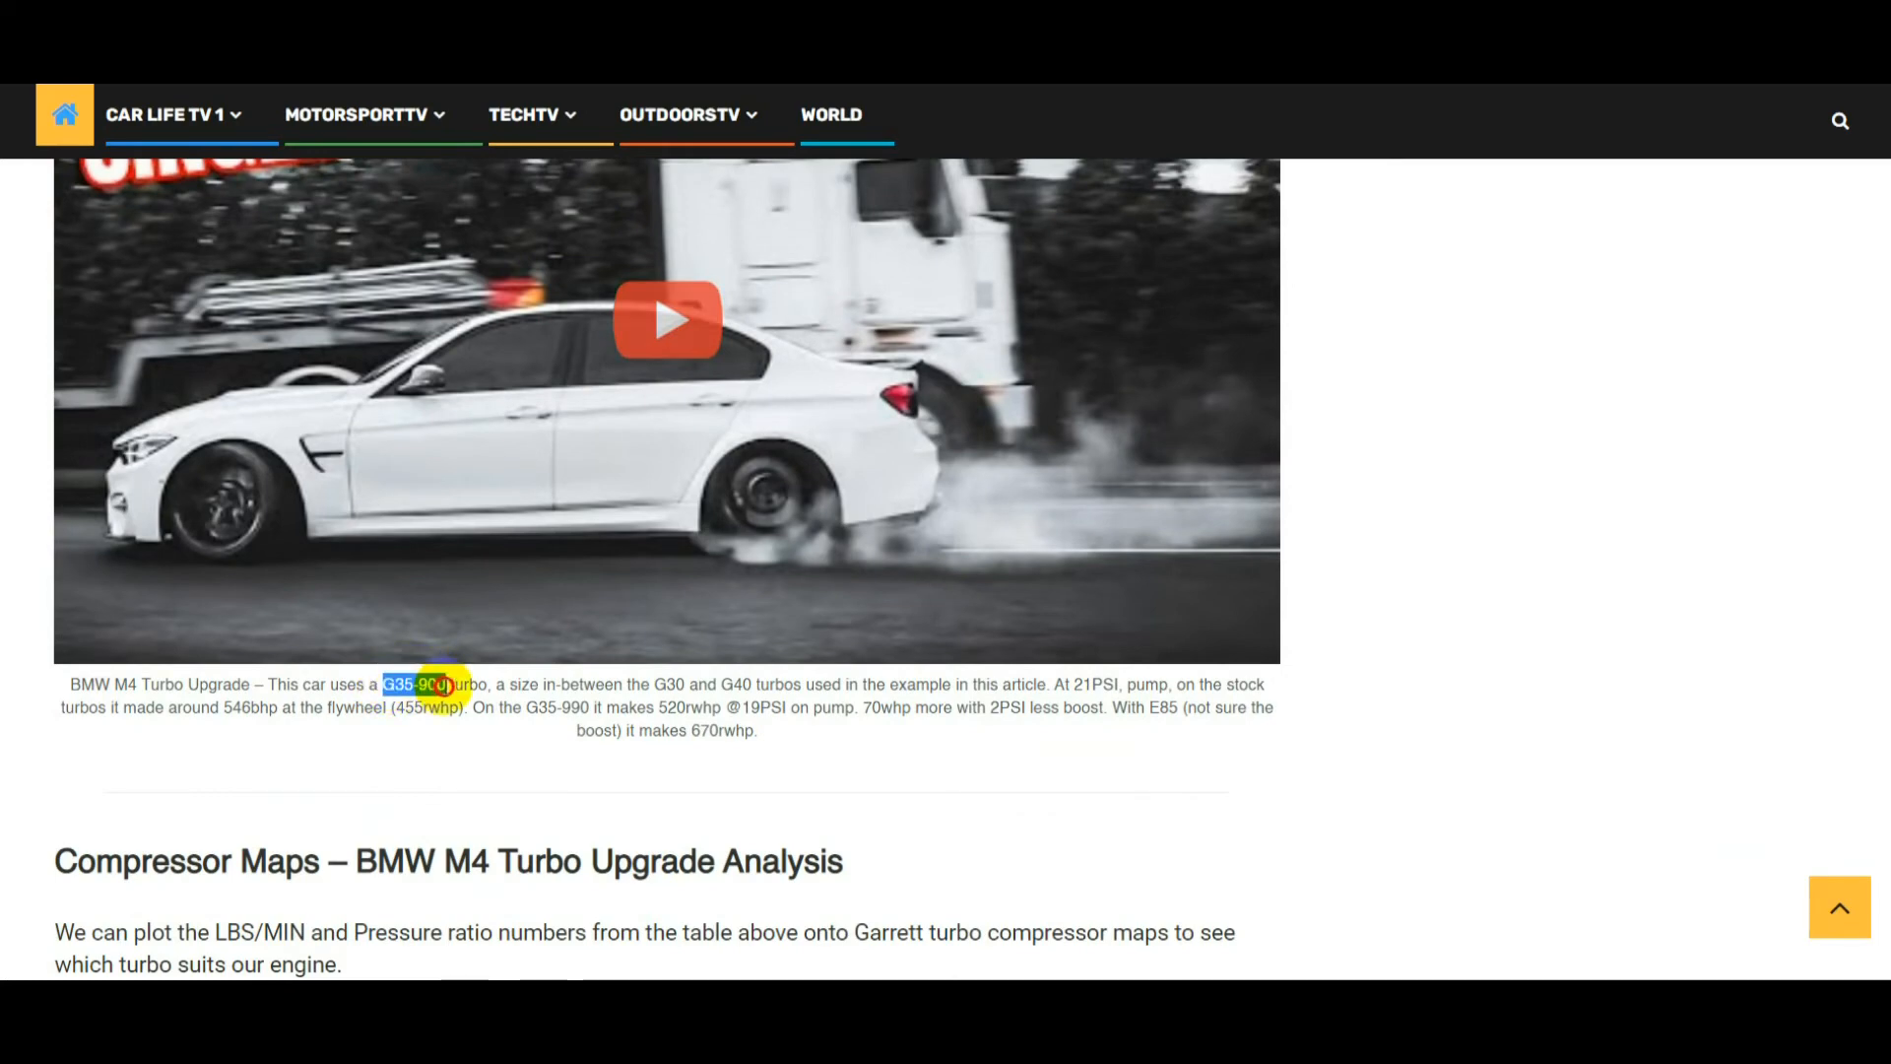
Scroll past the G40-900 map to the 'Which Turbo?' verdict and Wrap Up
{"action": "scroll", "scroll_direction": "down", "scroll_amount": 3}
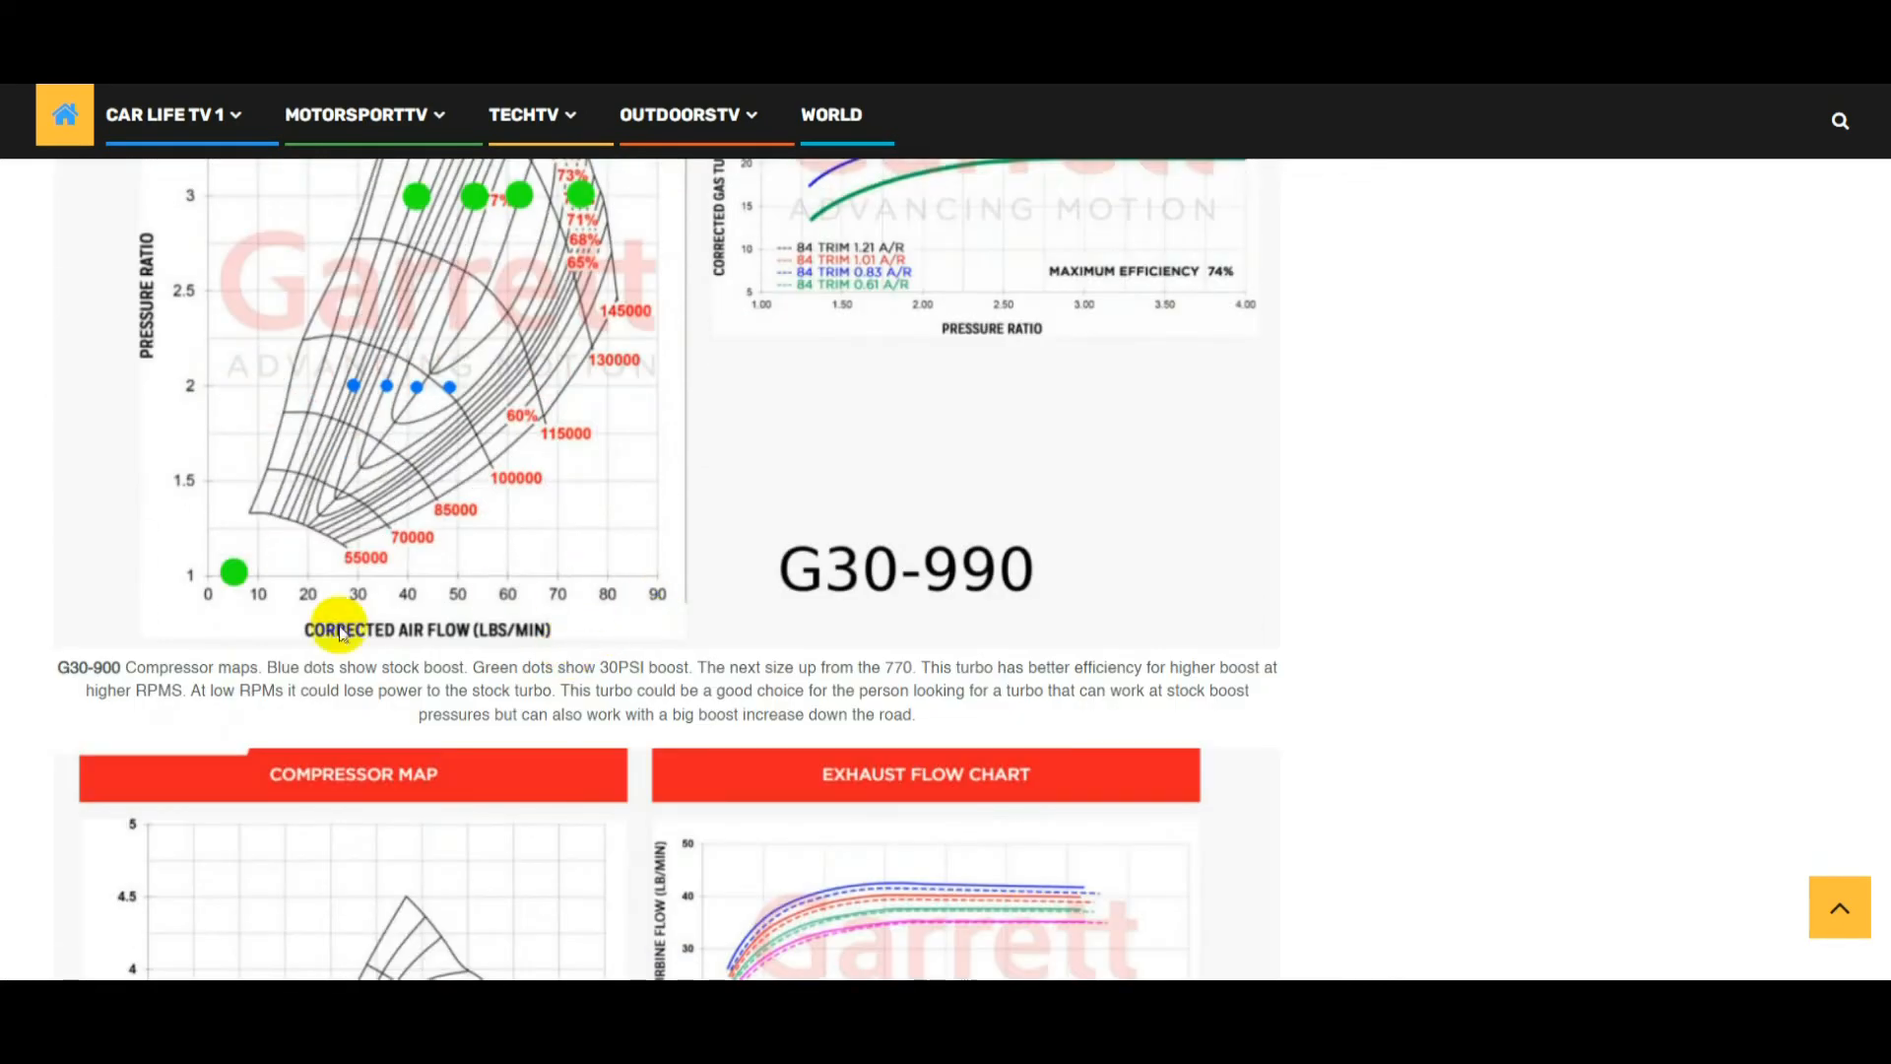
{"action": "scroll", "scroll_direction": "down", "scroll_amount": 3}
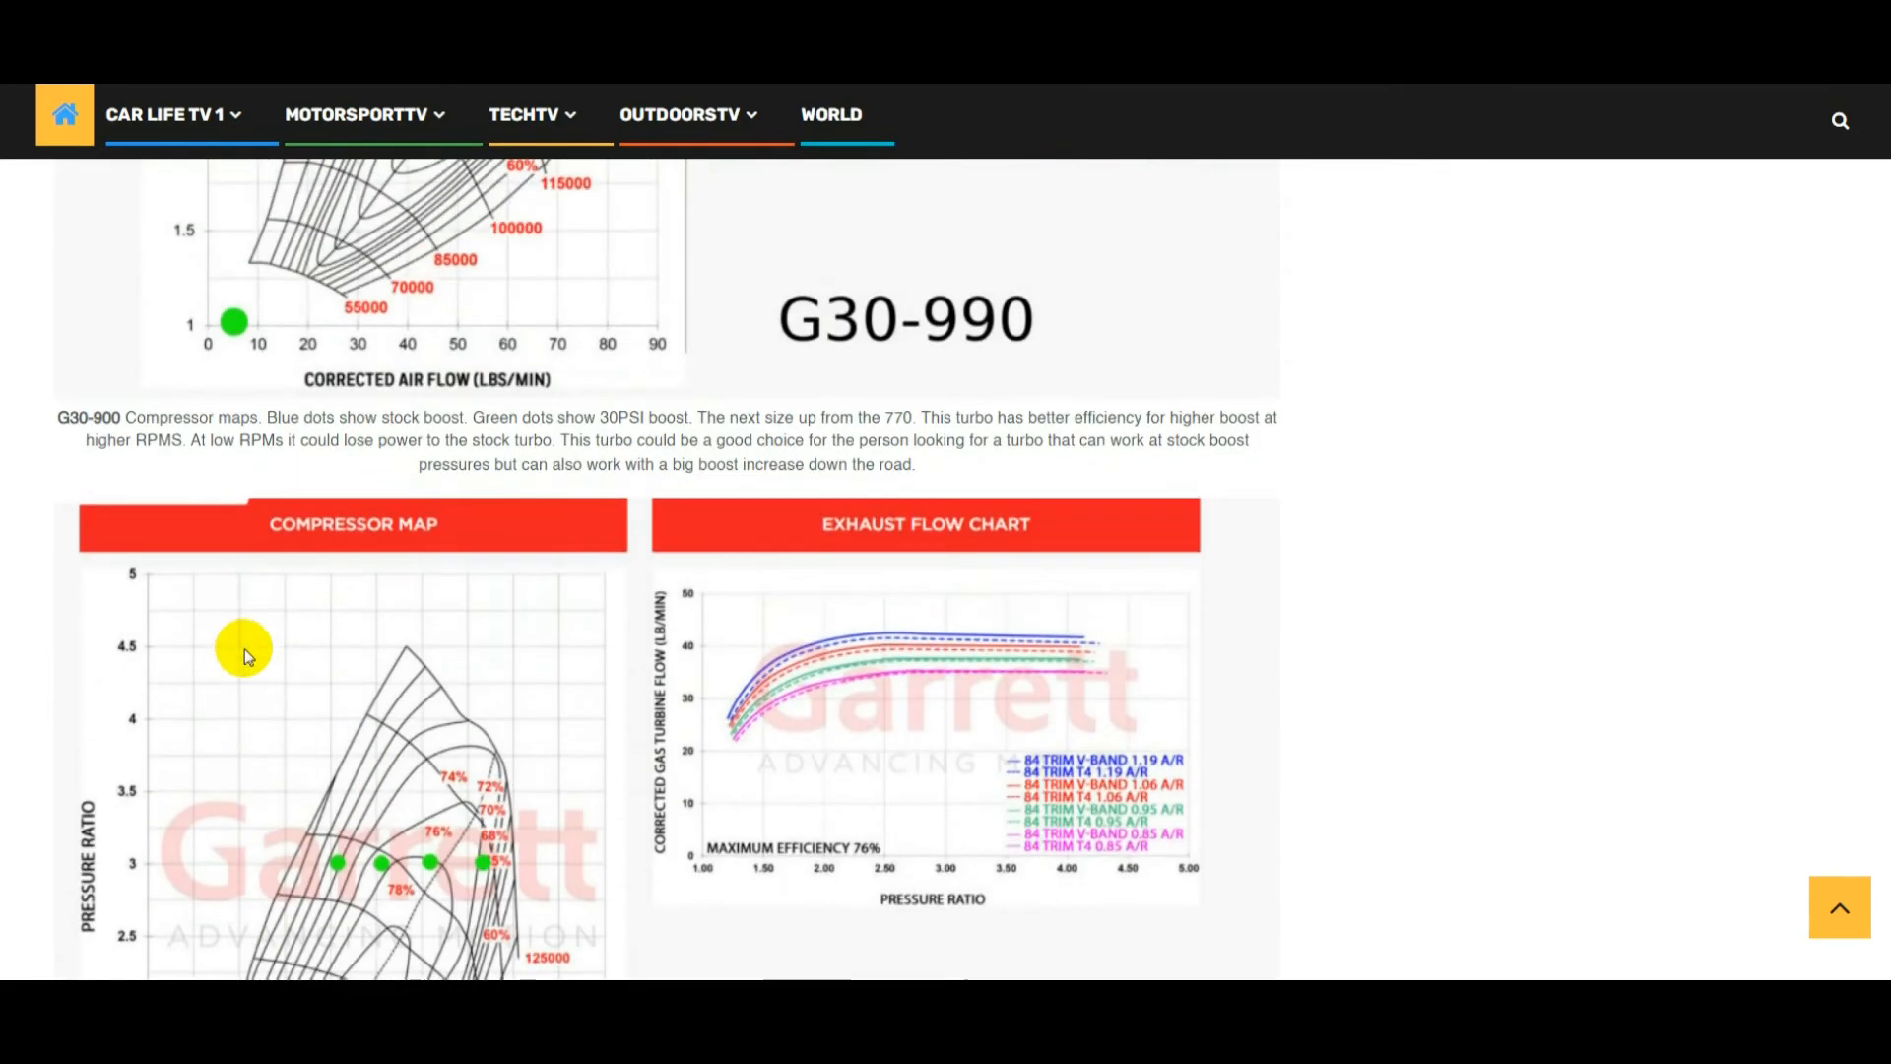
{"action": "scroll", "scroll_direction": "down", "scroll_amount": 3}
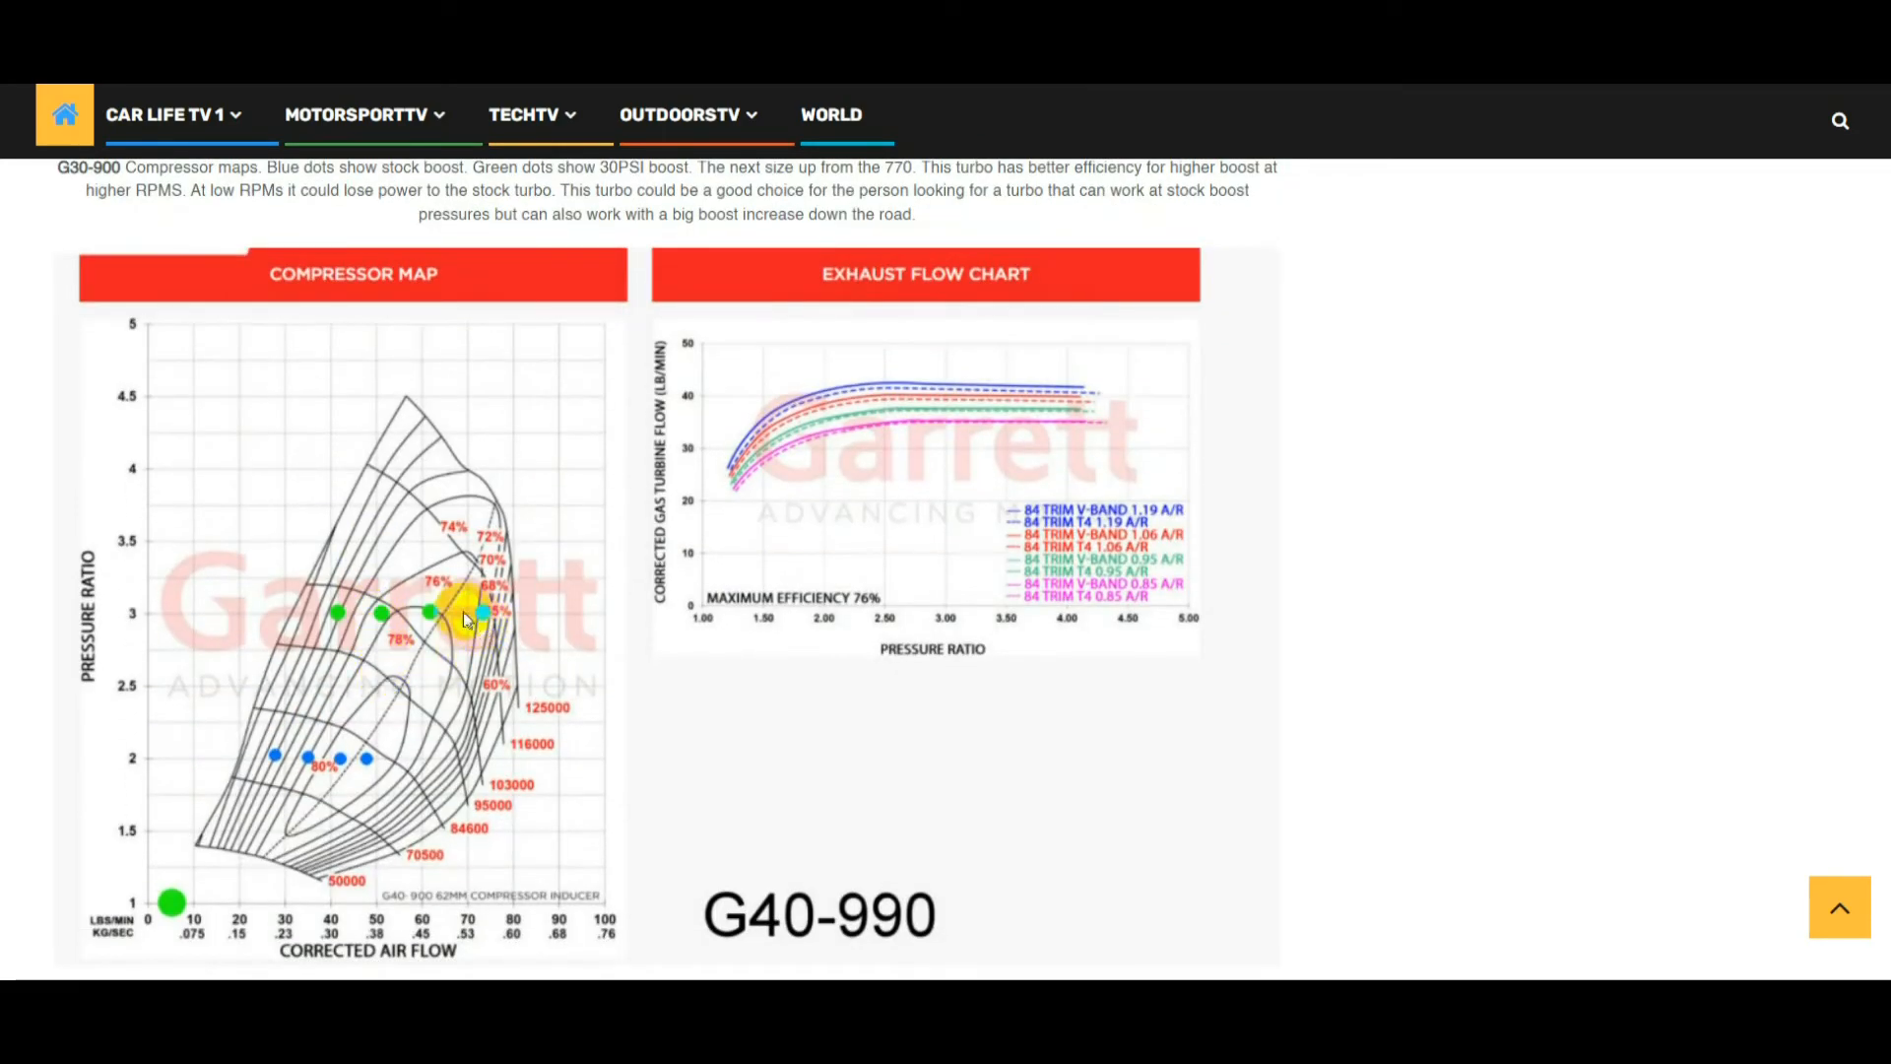
{"action": "mouse_move", "coordinate": [380, 625]}
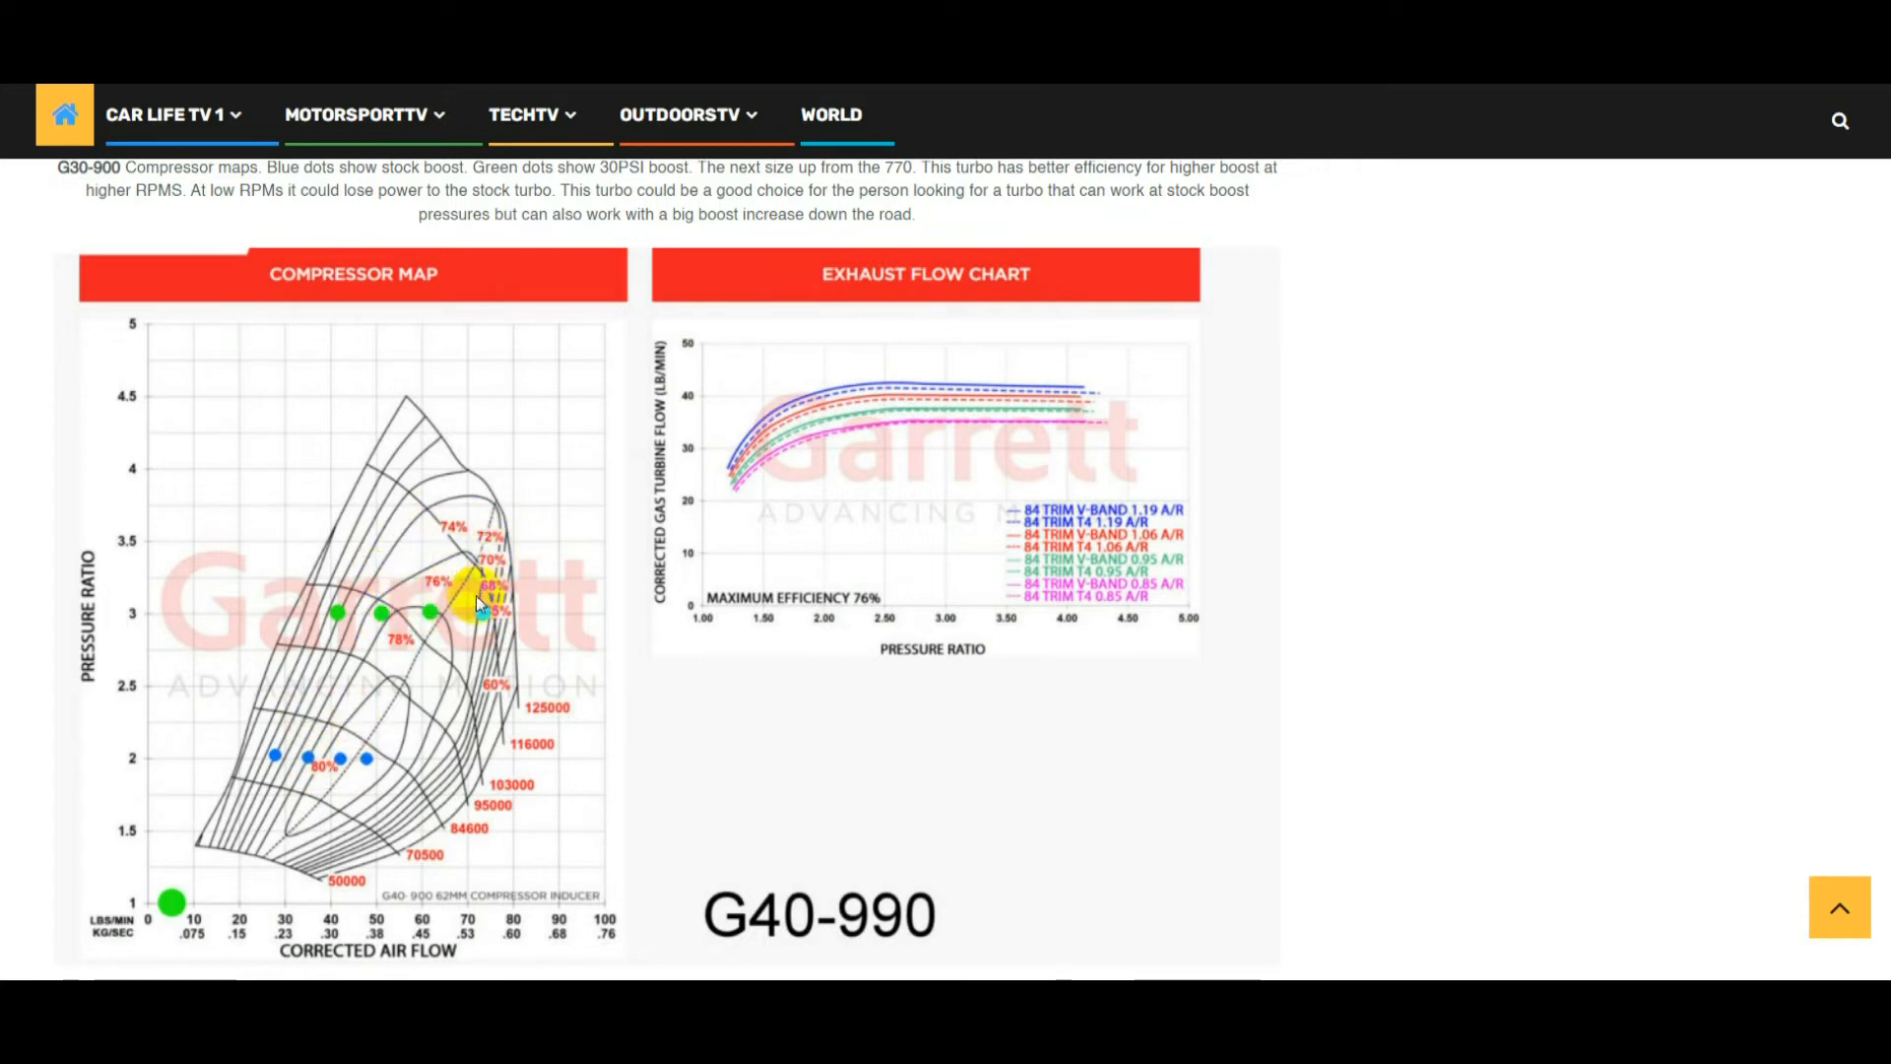
{"action": "mouse_move", "coordinate": [359, 768]}
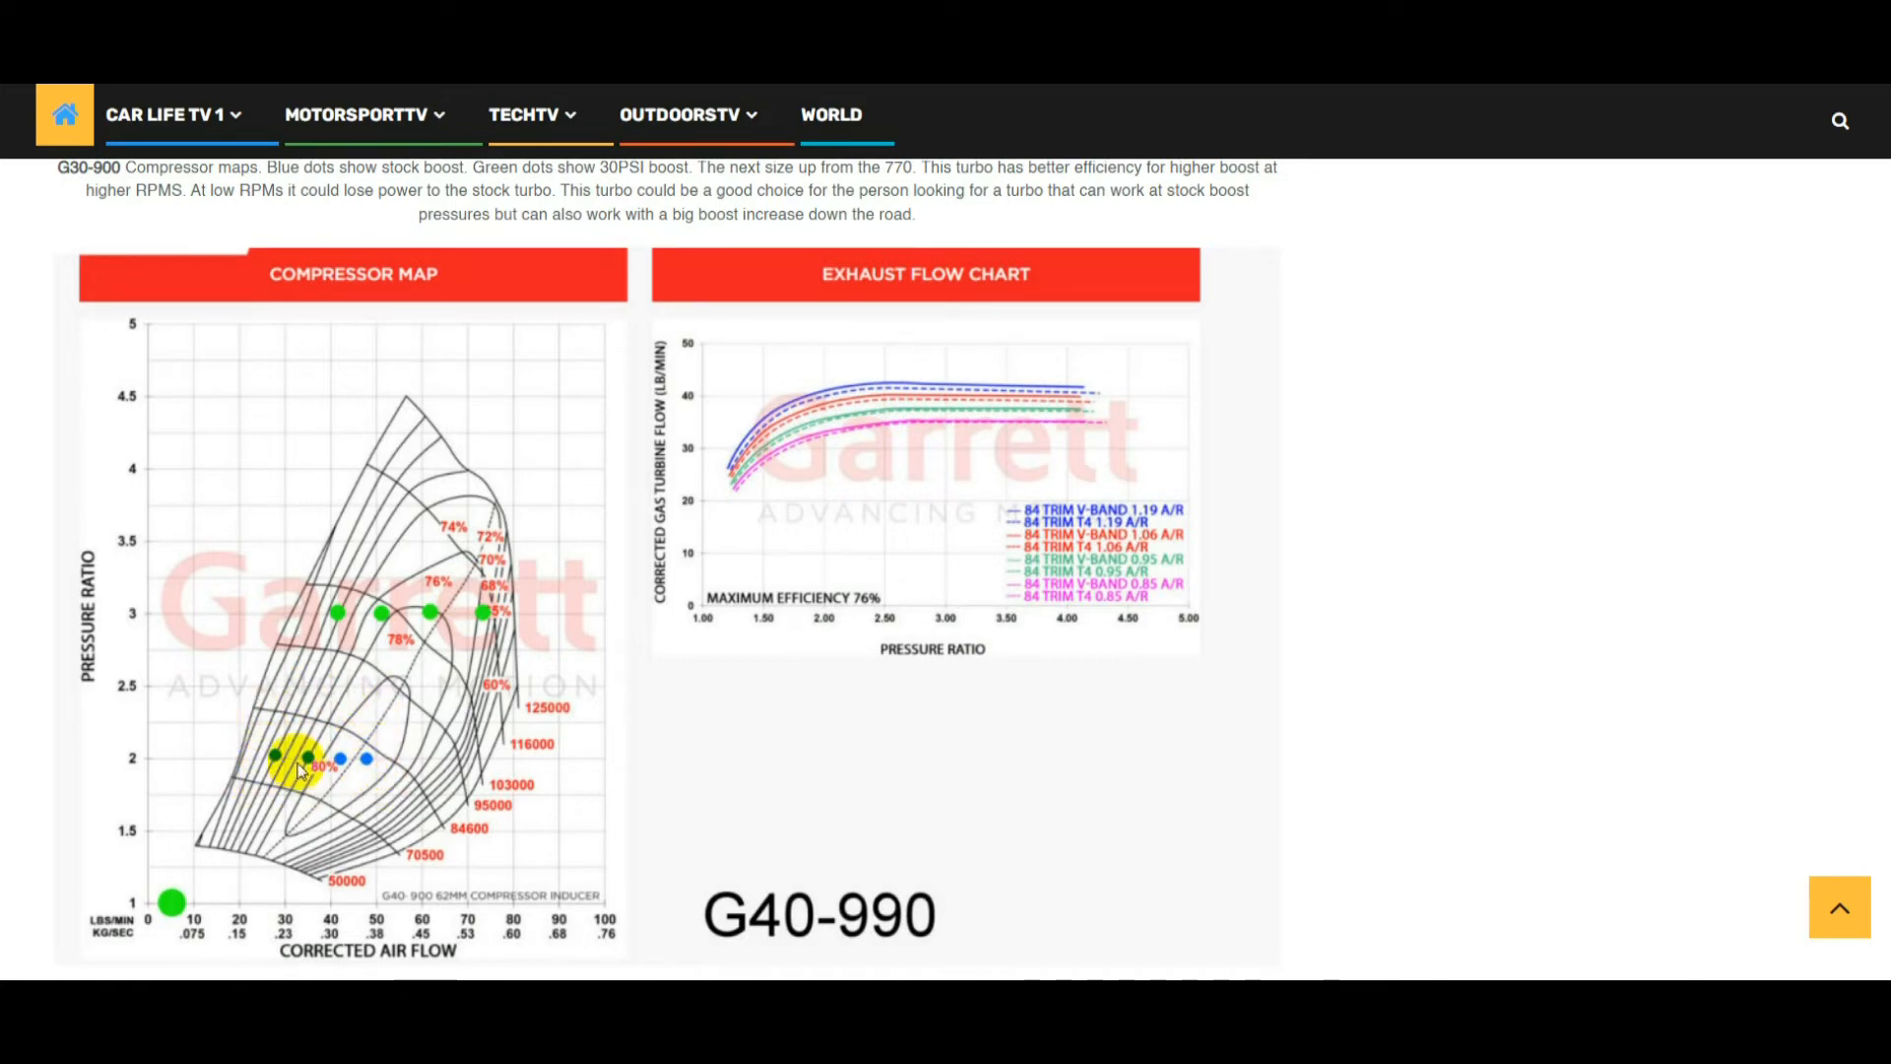
{"action": "scroll", "scroll_direction": "up", "scroll_amount": 3}
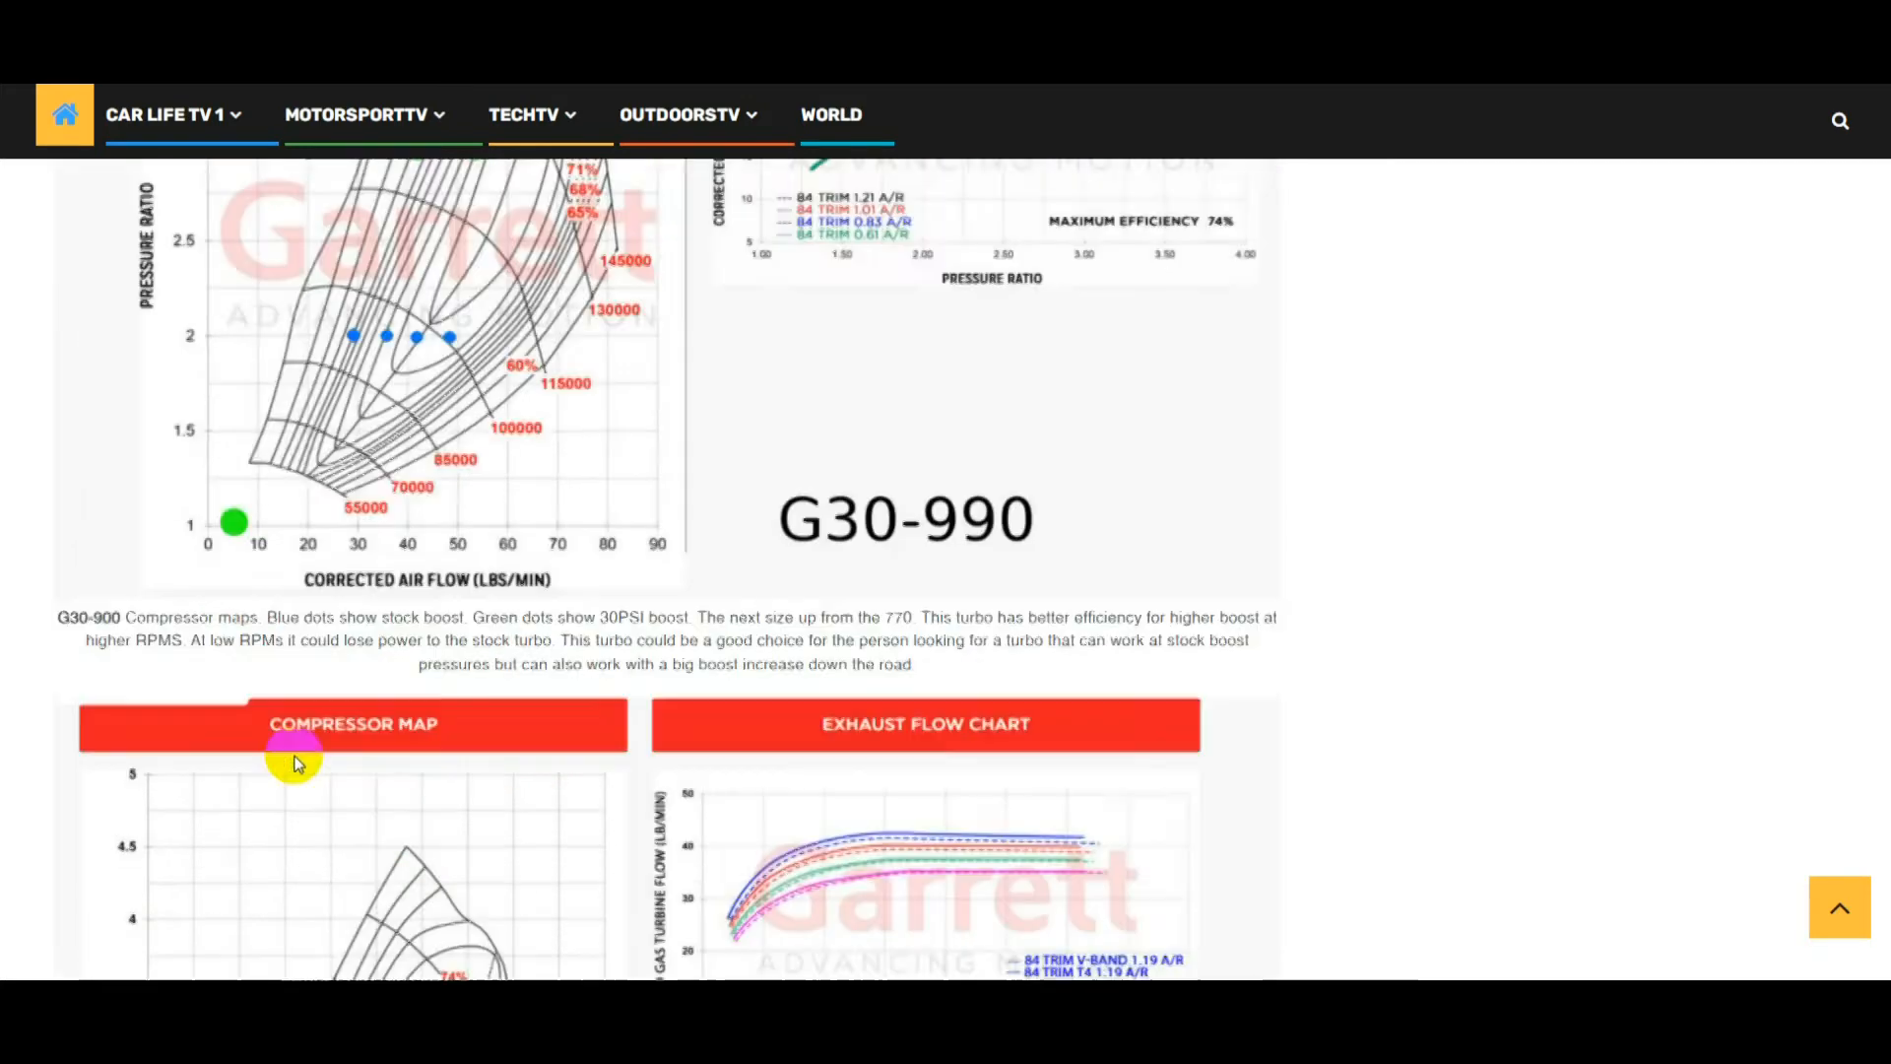
{"action": "scroll", "scroll_direction": "up", "scroll_amount": 3}
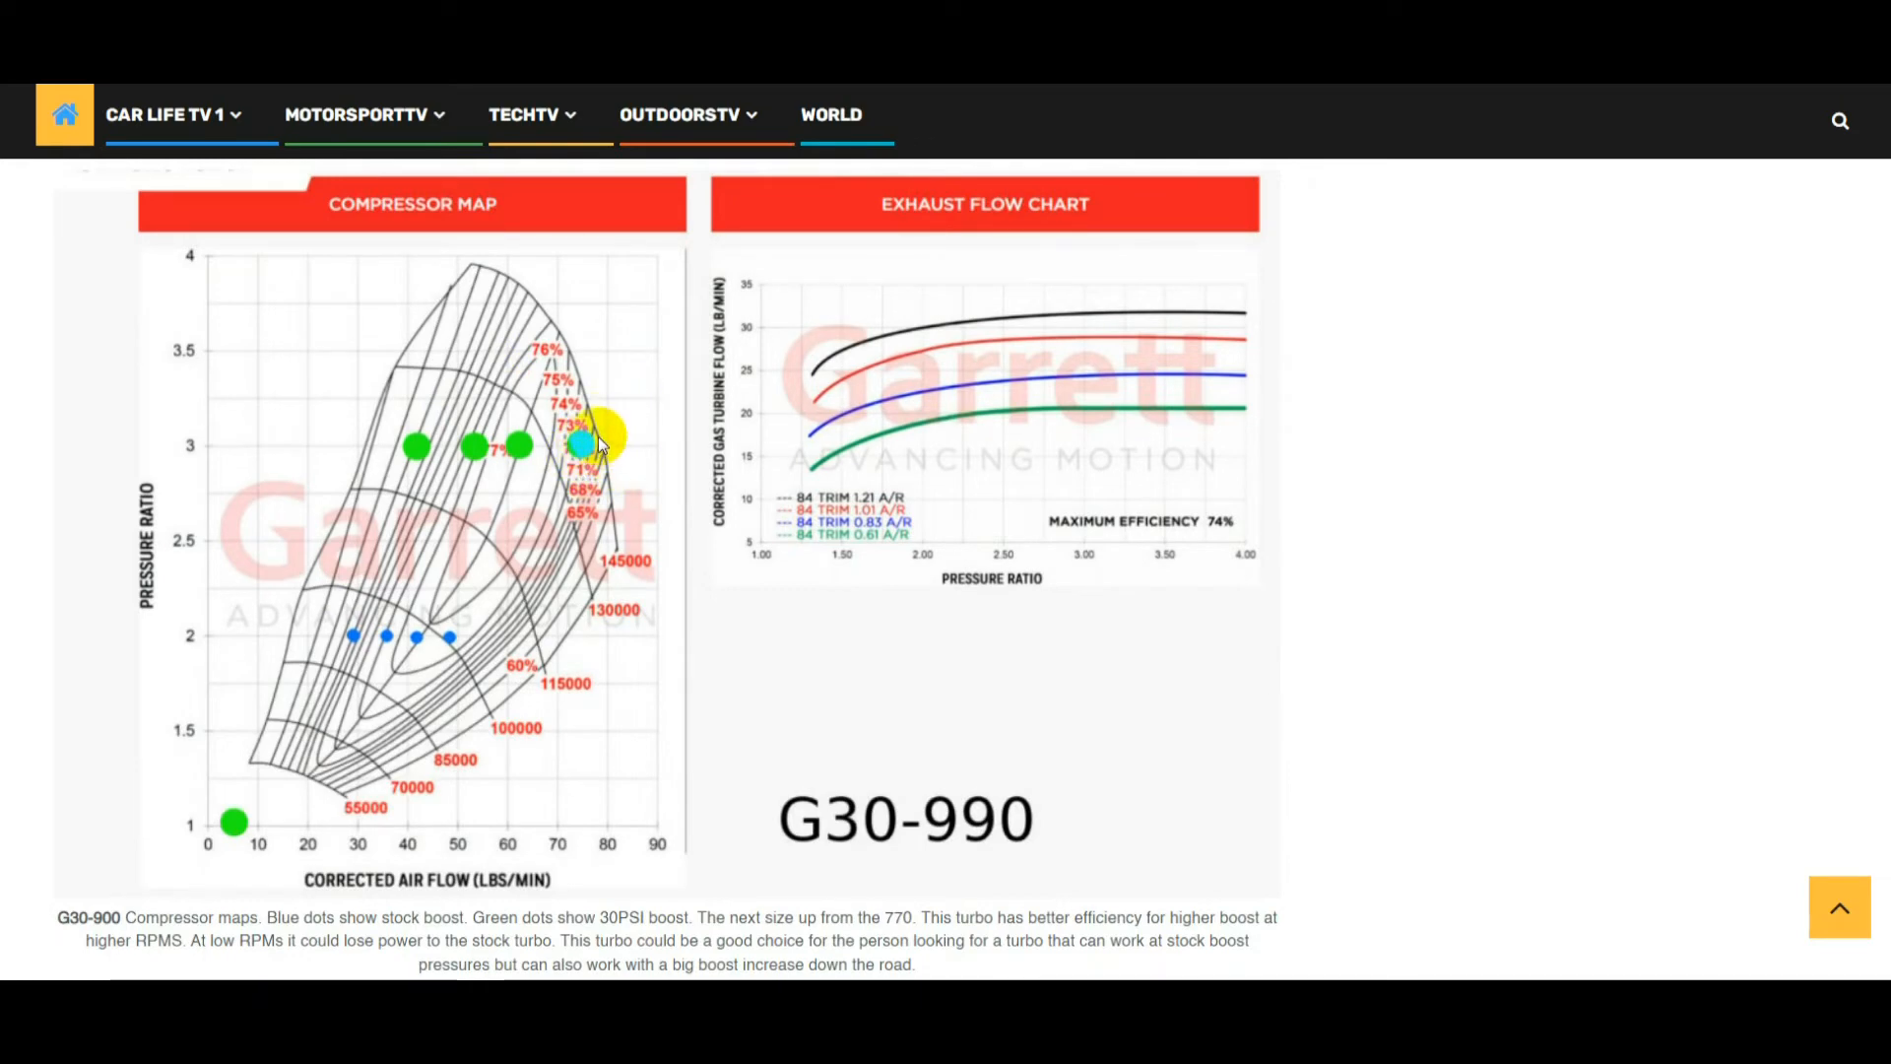
{"action": "scroll", "scroll_direction": "down", "scroll_amount": 3}
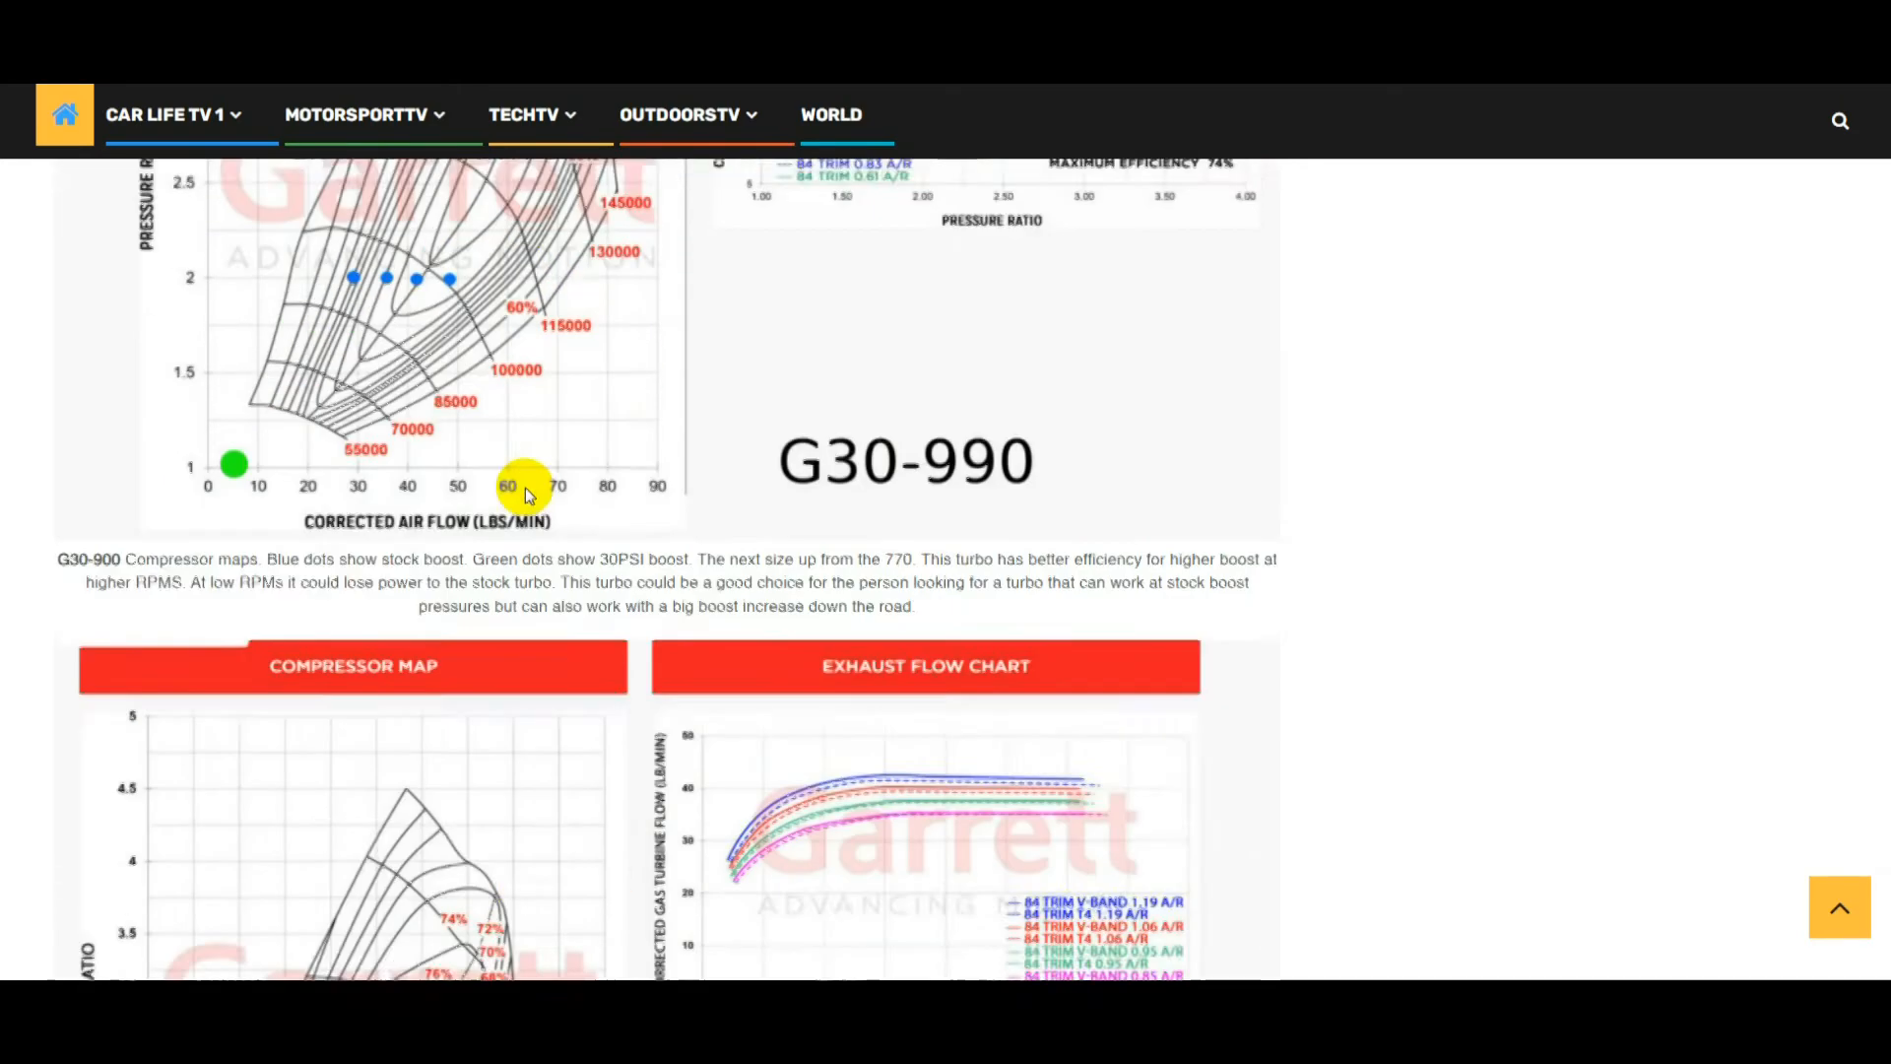
{"action": "scroll", "scroll_direction": "down", "scroll_amount": 3}
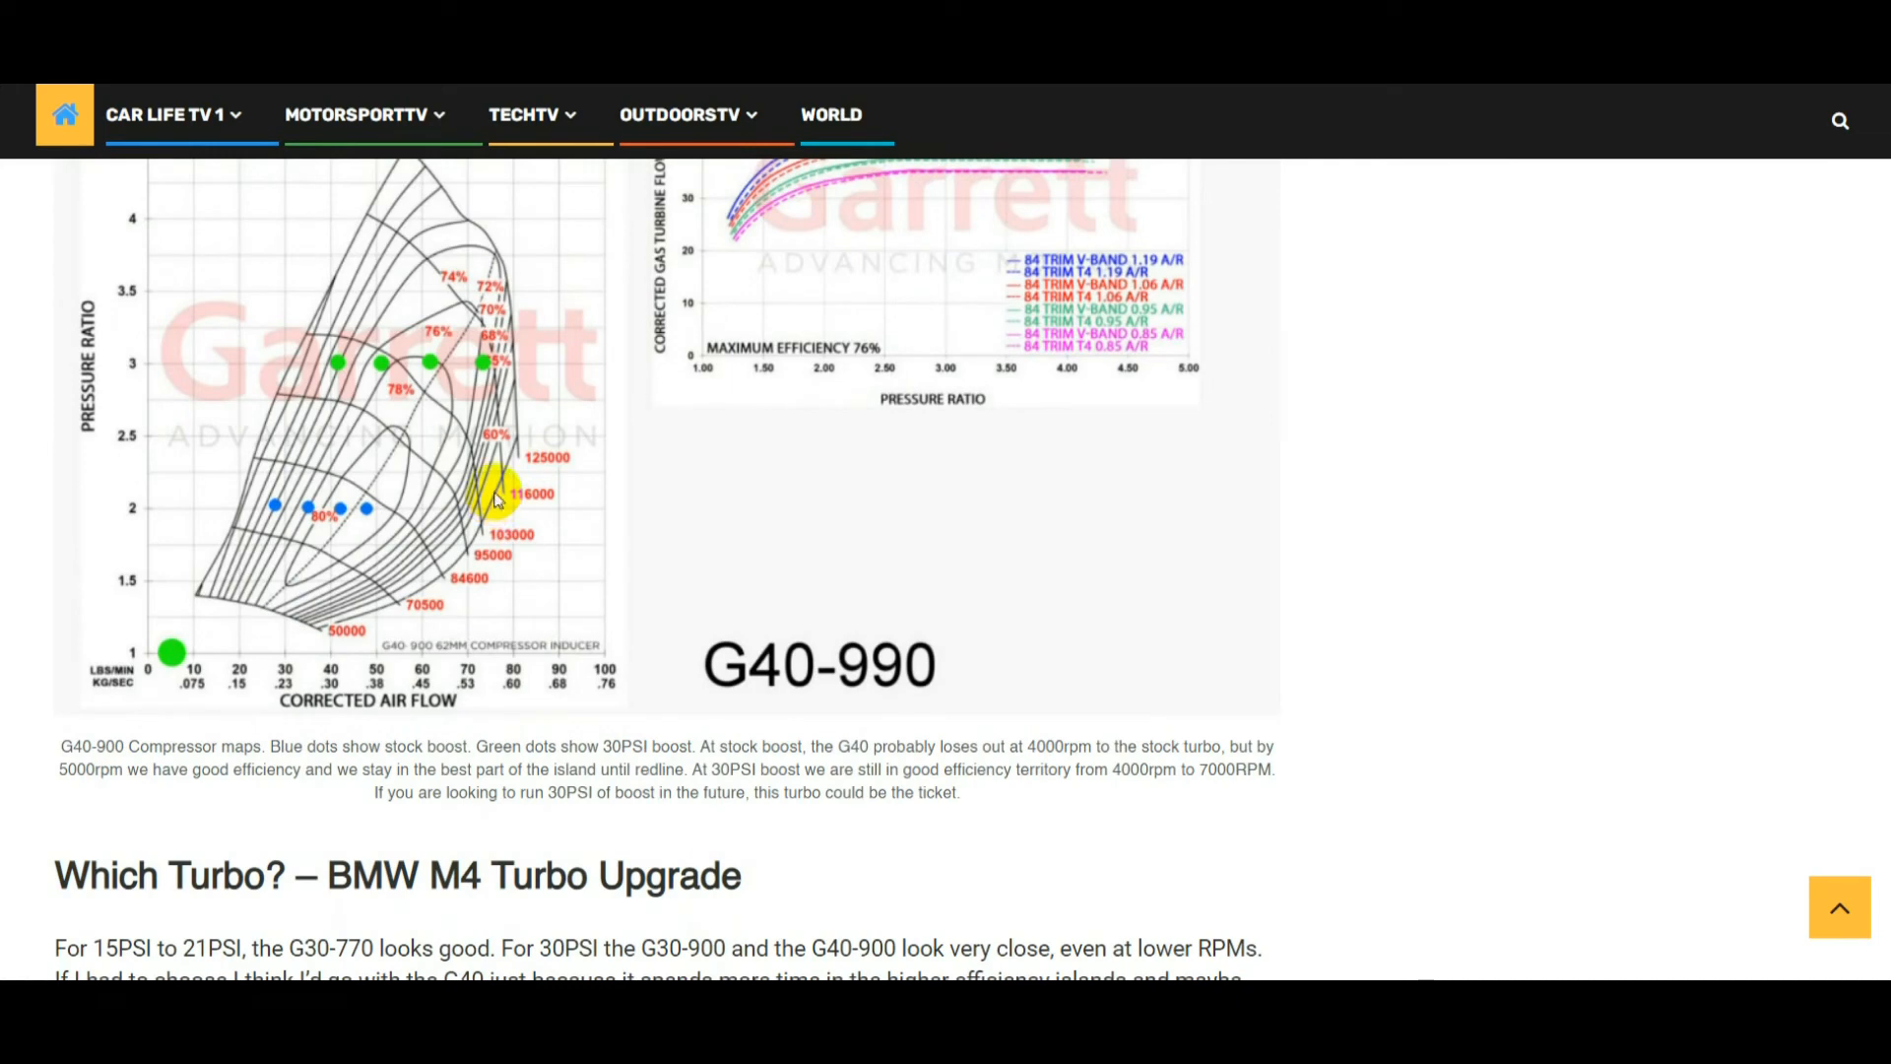
{"action": "mouse_move", "coordinate": [500, 515]}
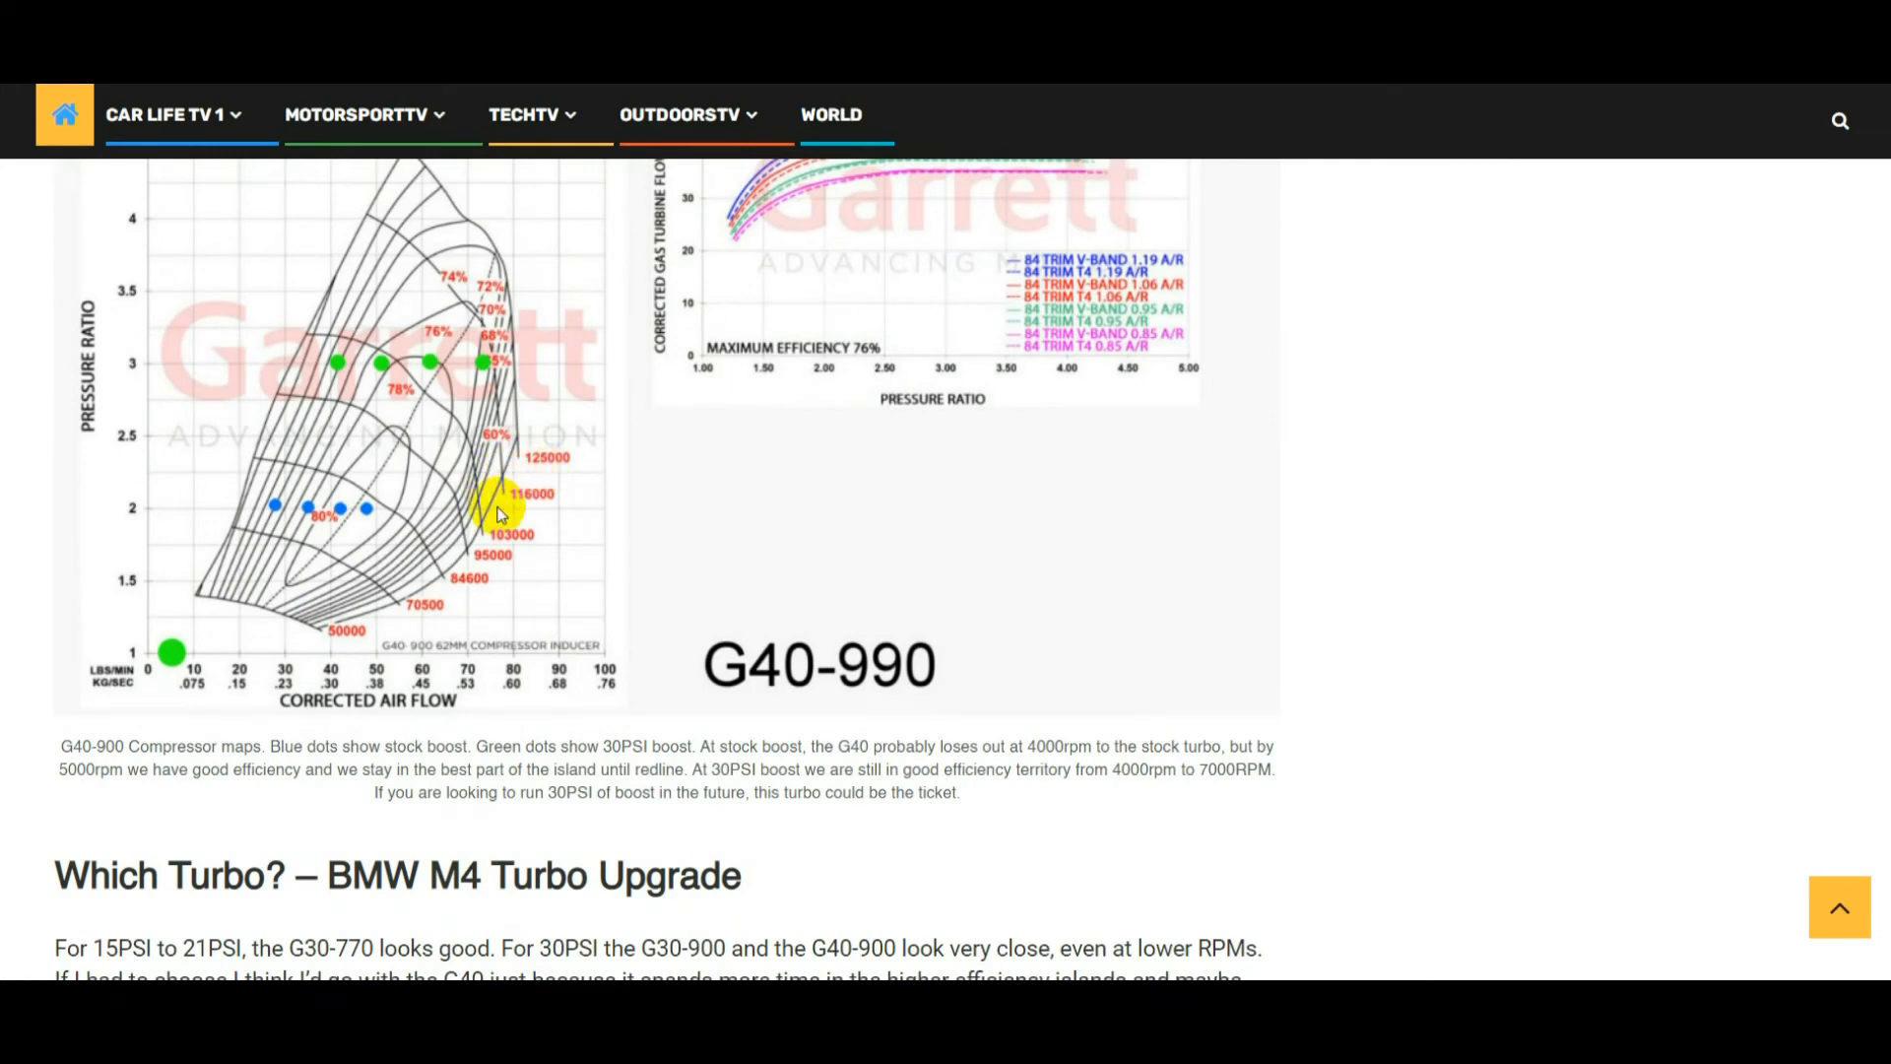
{"action": "scroll", "scroll_direction": "down", "scroll_amount": 3}
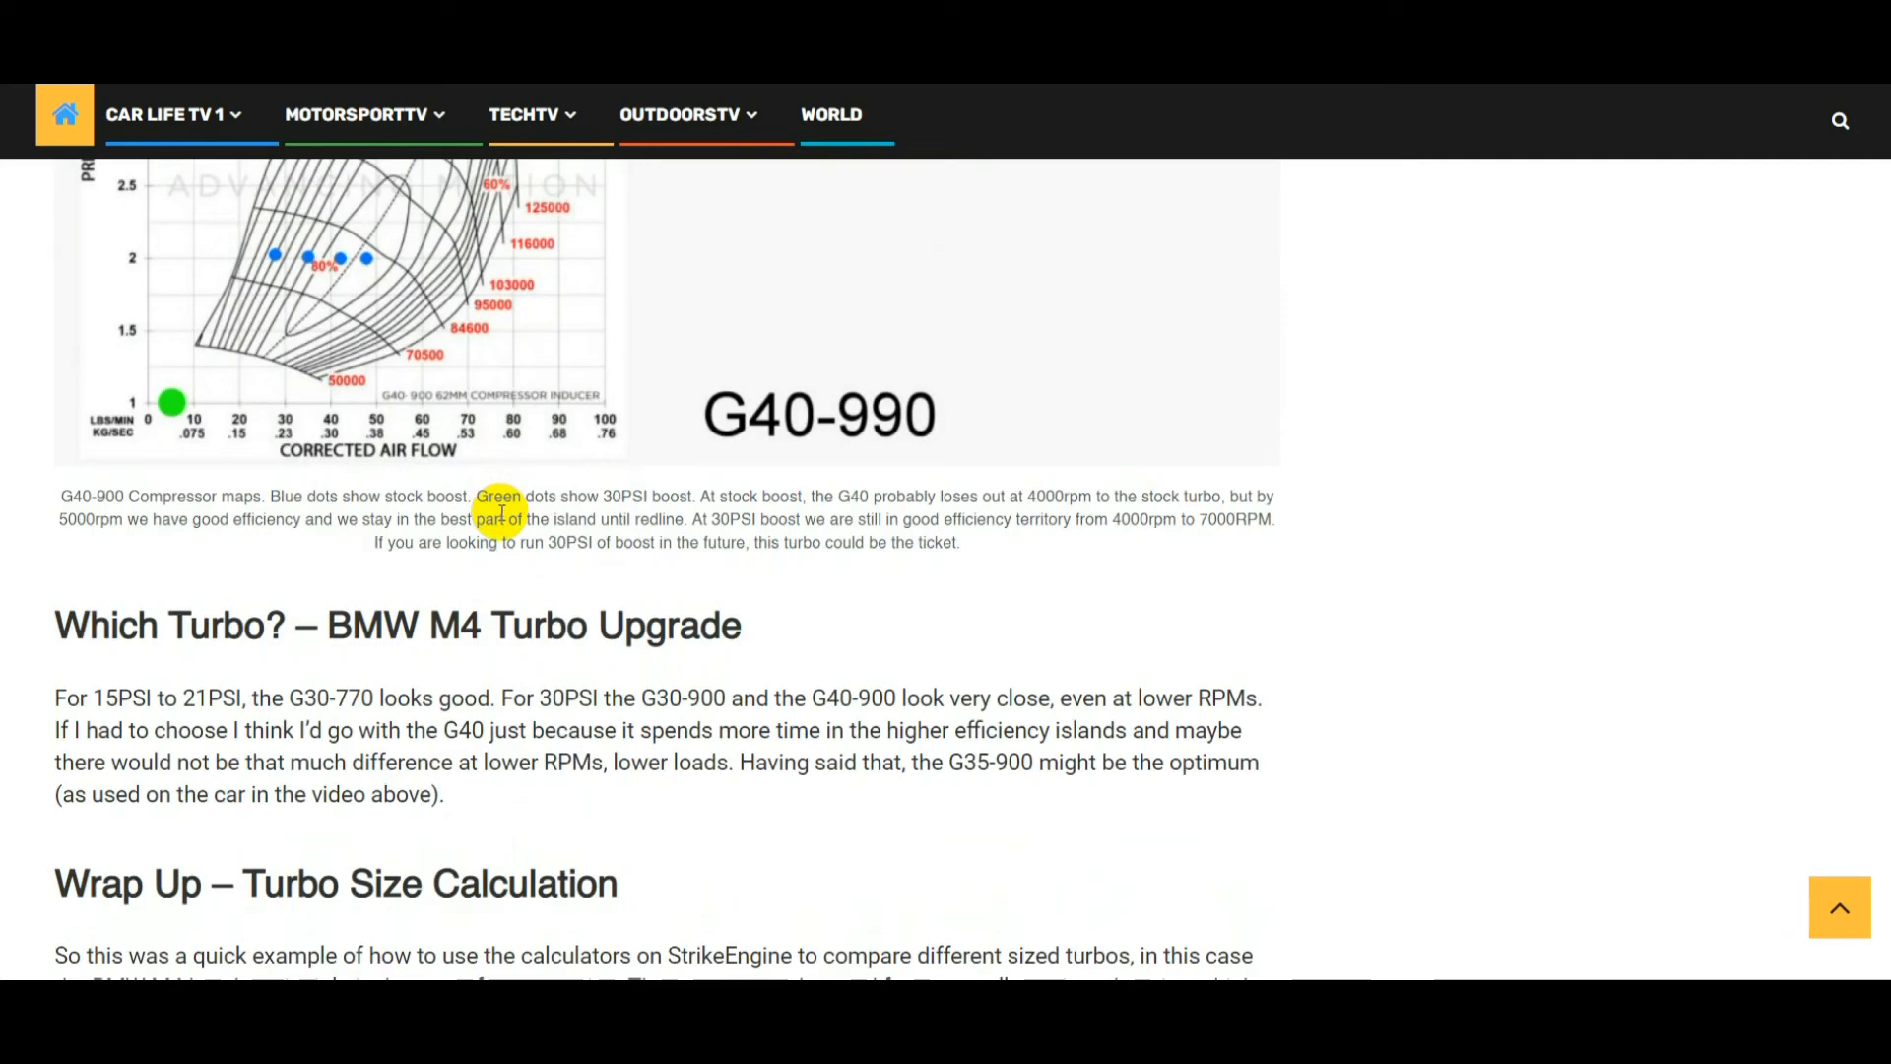
{"action": "scroll", "scroll_direction": "down", "scroll_amount": 3}
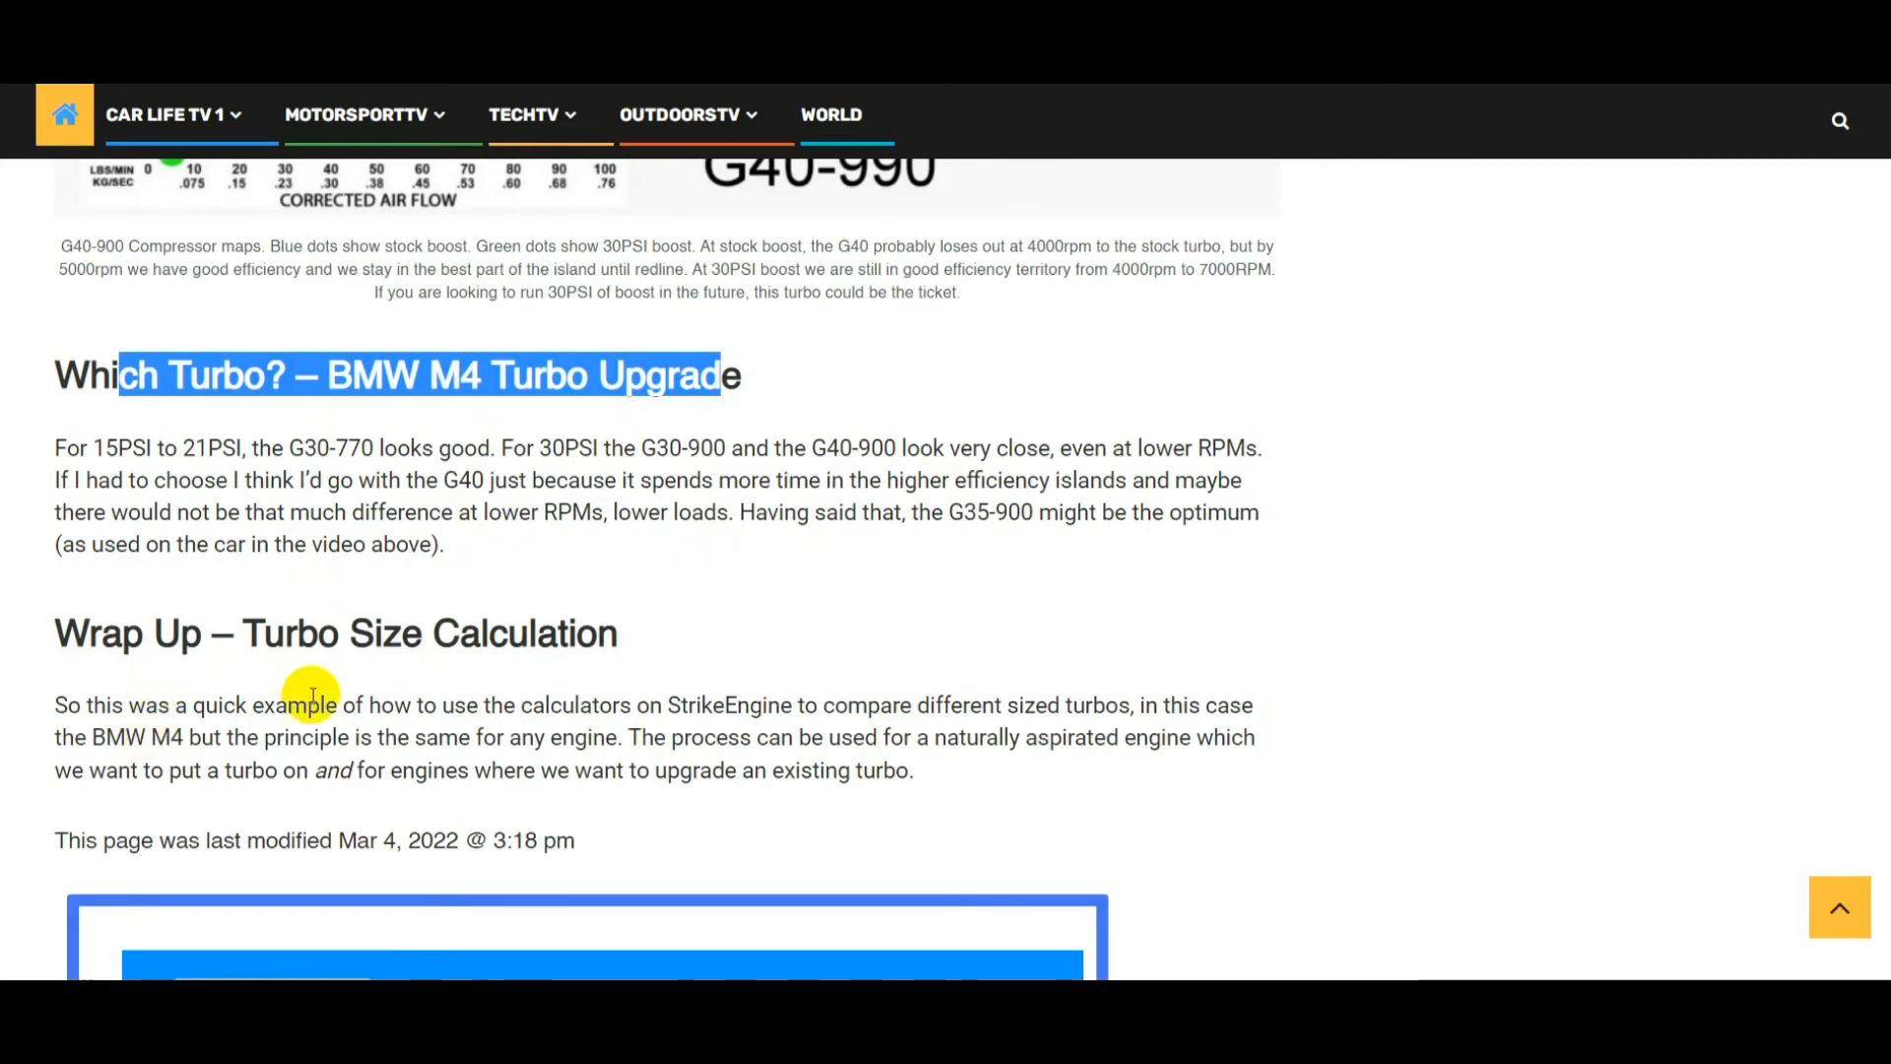
{"action": "scroll", "scroll_direction": "up", "scroll_amount": 3}
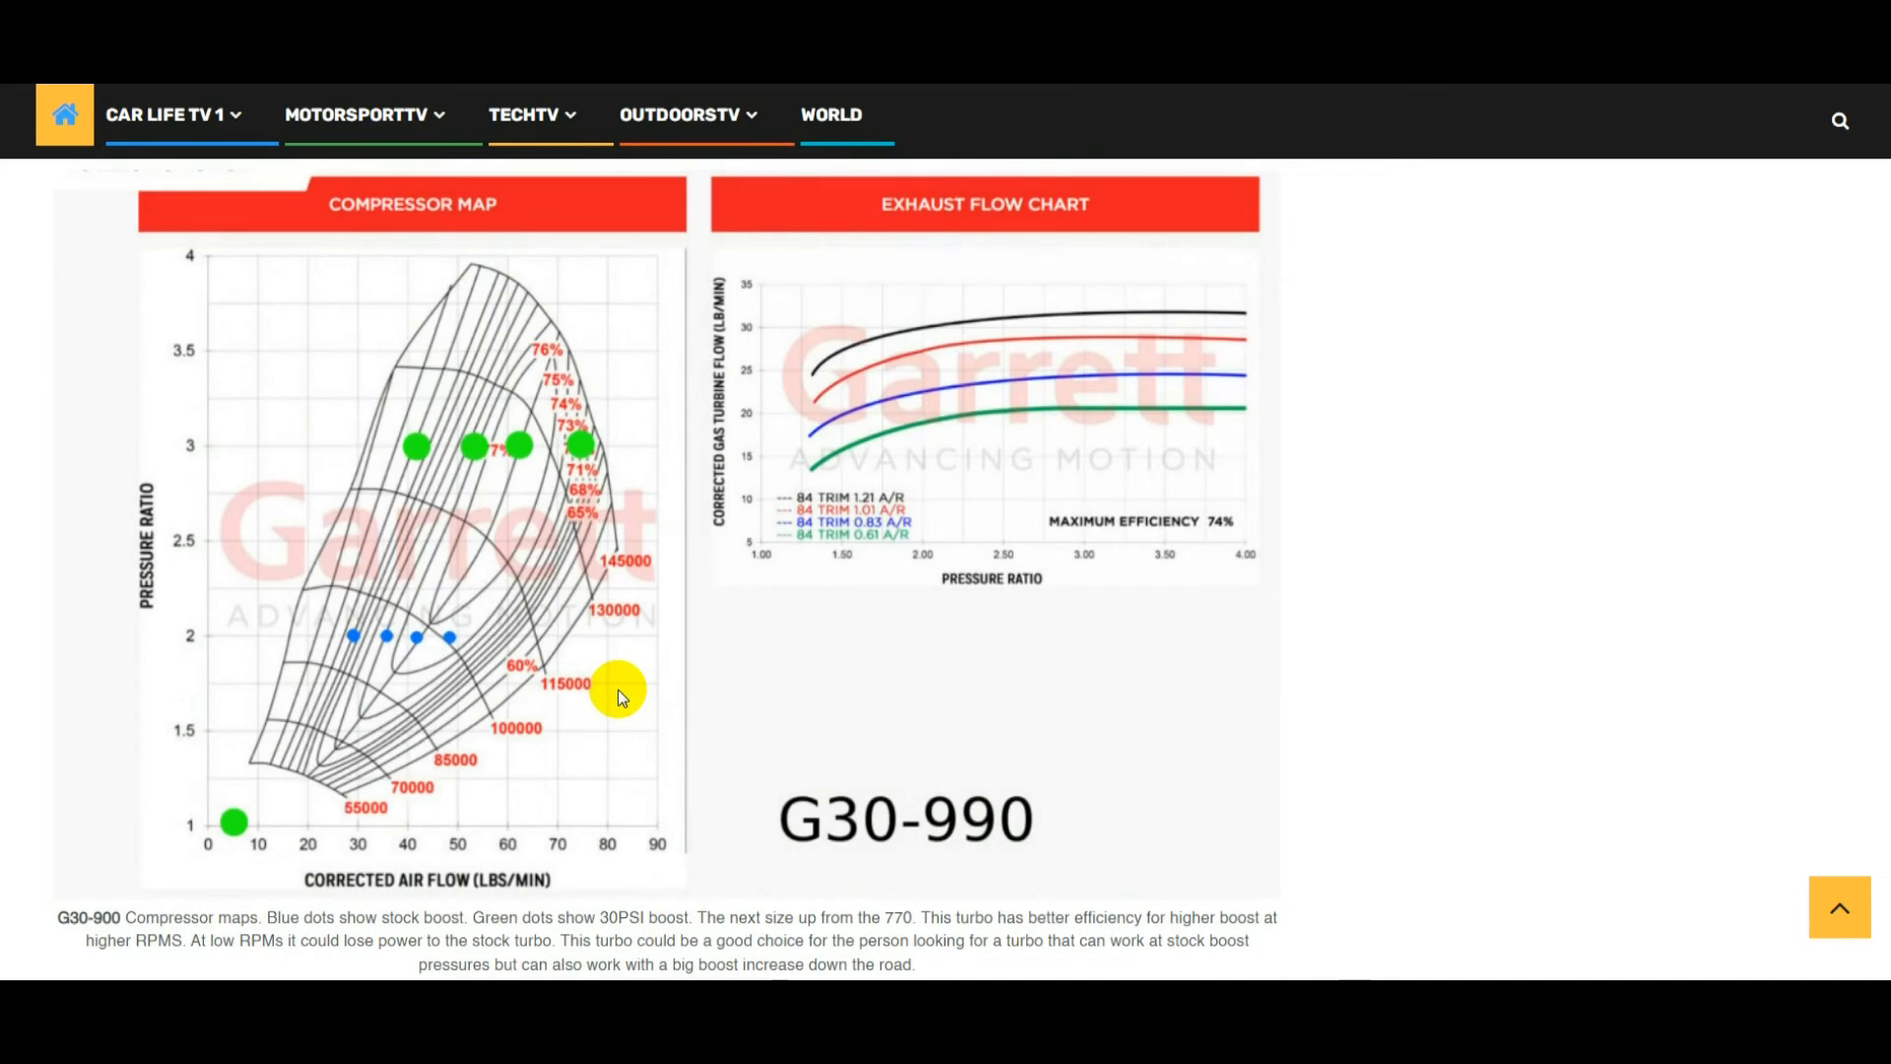
{"action": "scroll", "scroll_direction": "down", "scroll_amount": 3}
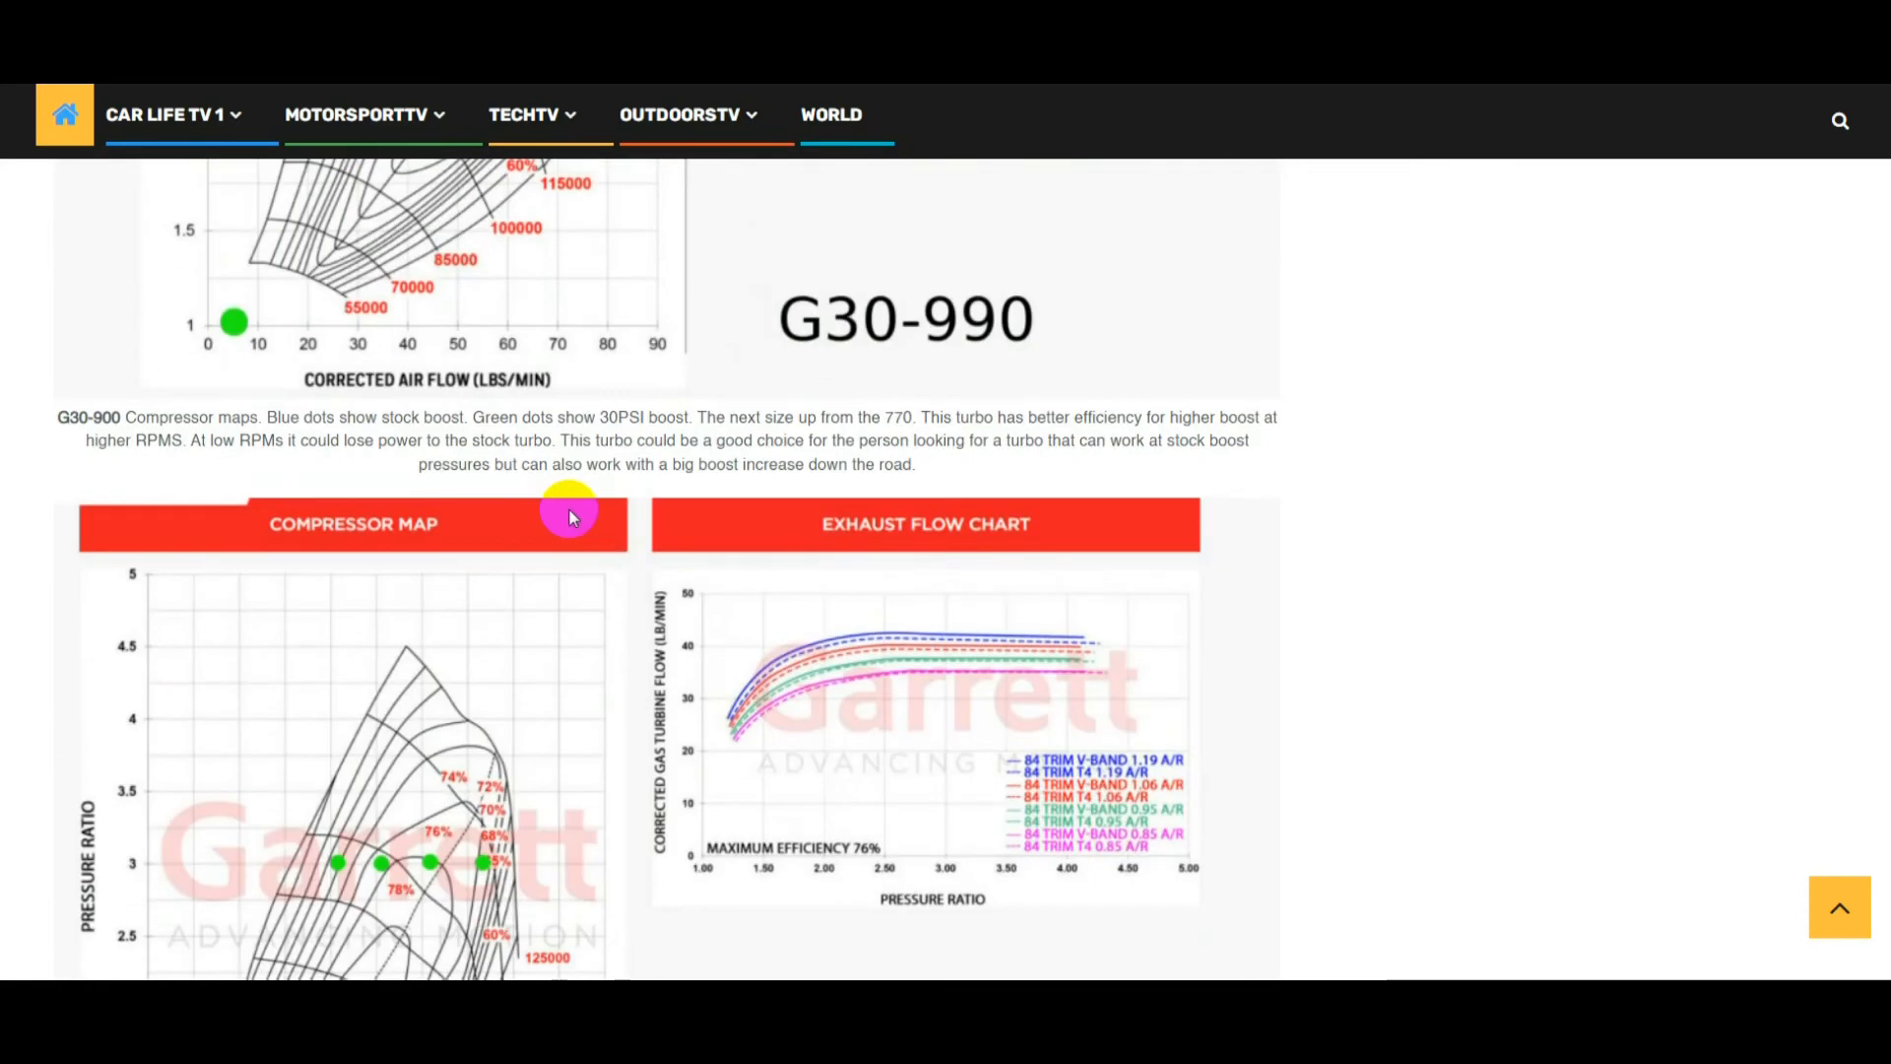
{"action": "mouse_move", "coordinate": [543, 367]}
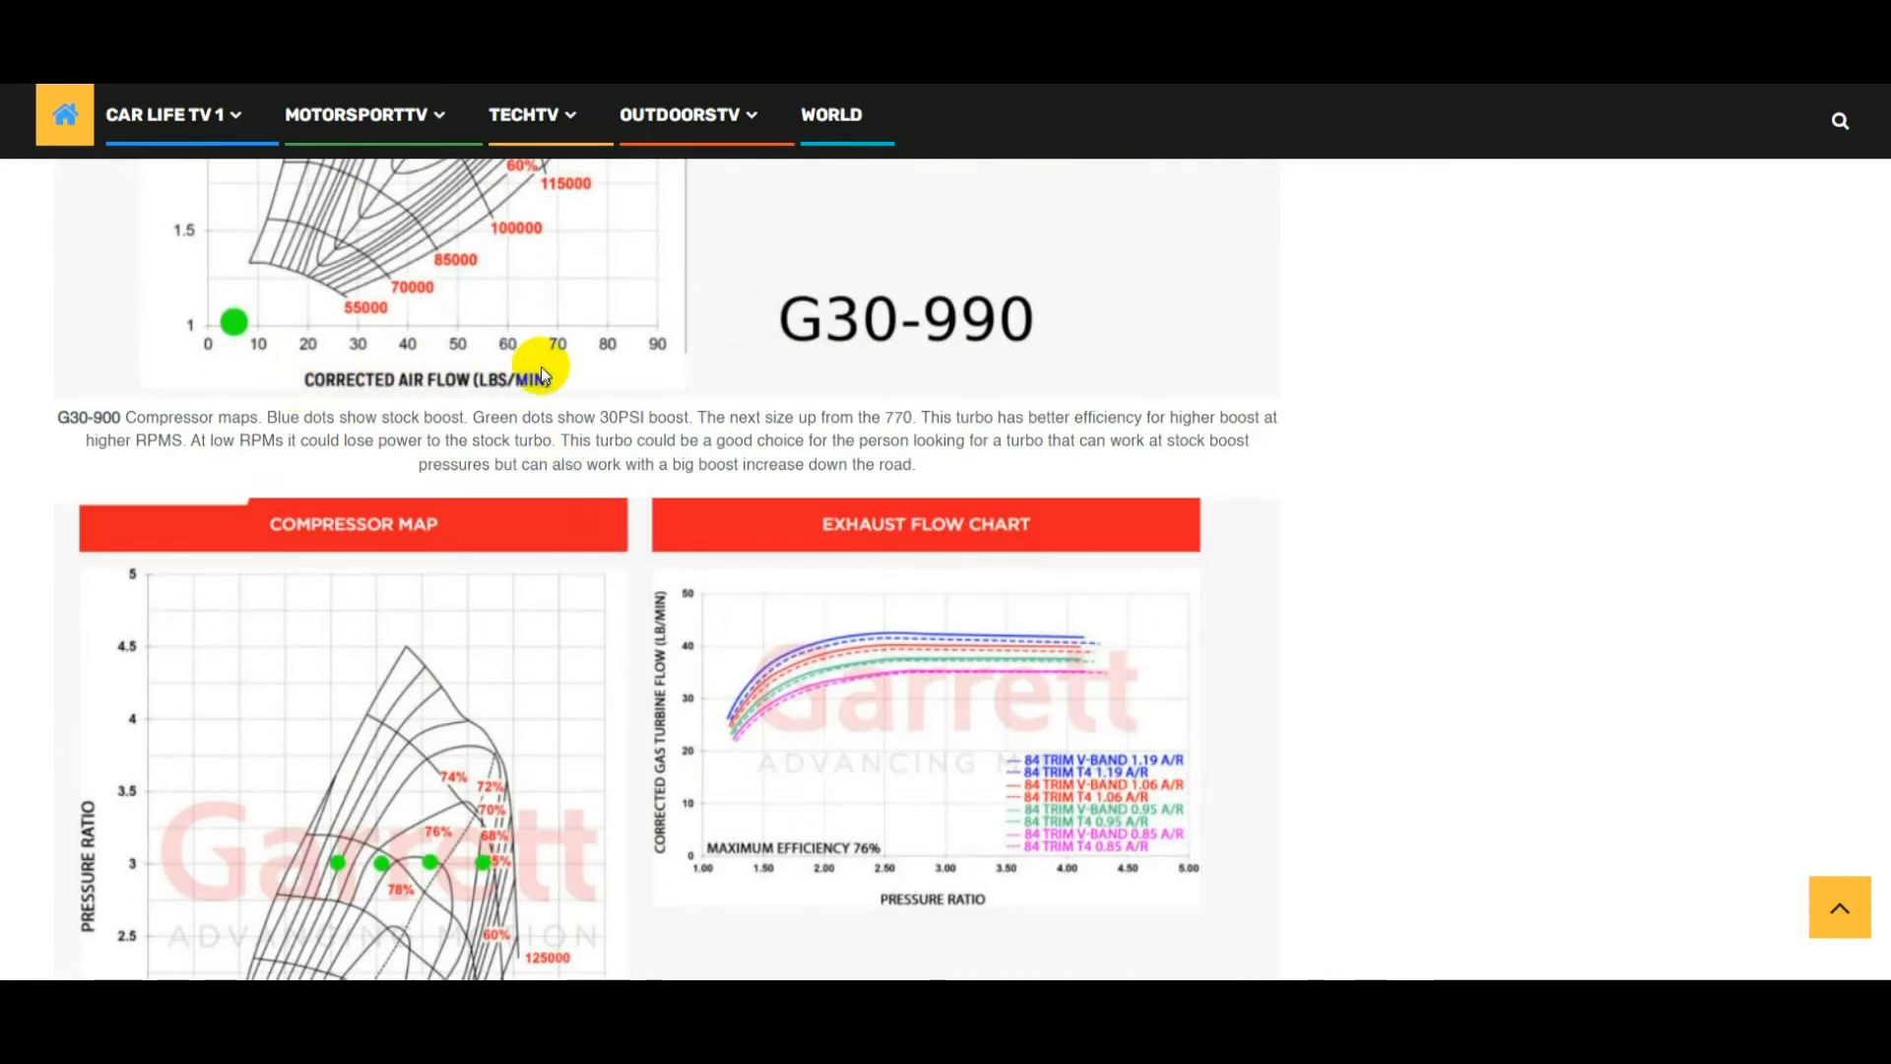
{"action": "mouse_move", "coordinate": [573, 367]}
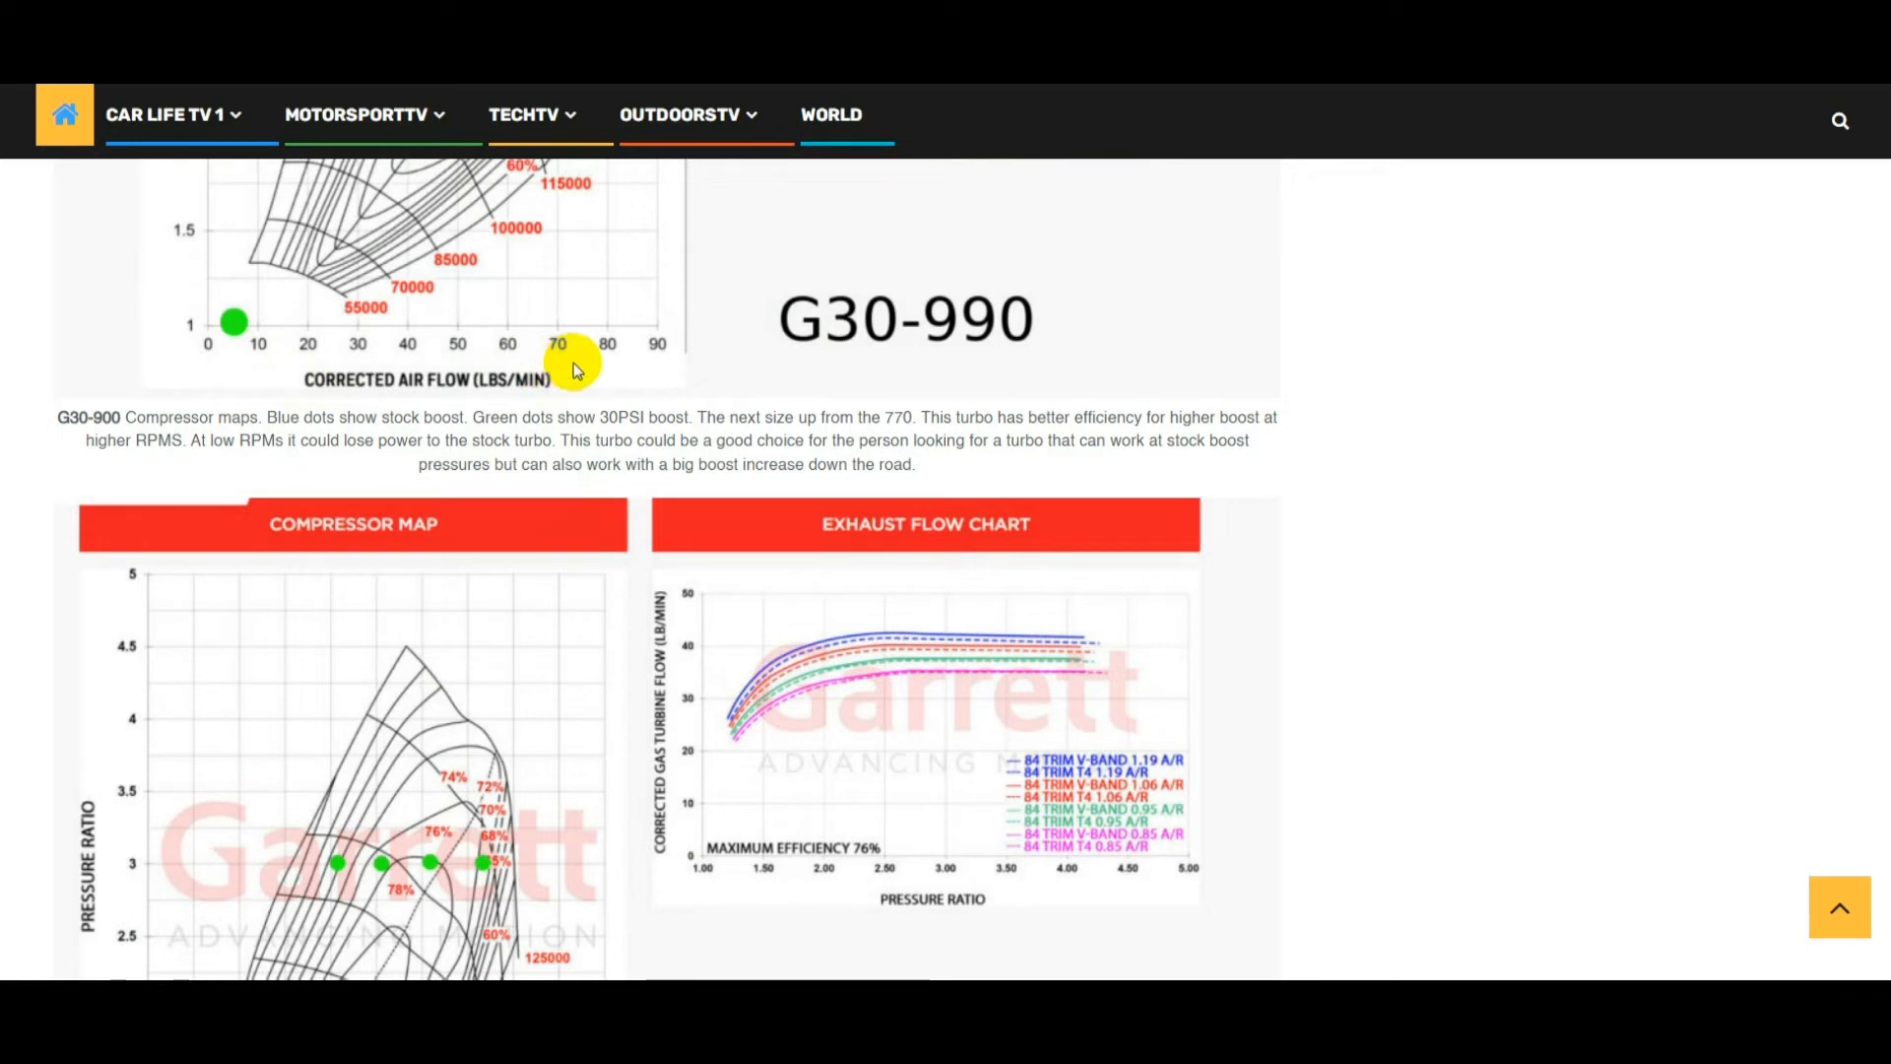
{"action": "mouse_move", "coordinate": [456, 381]}
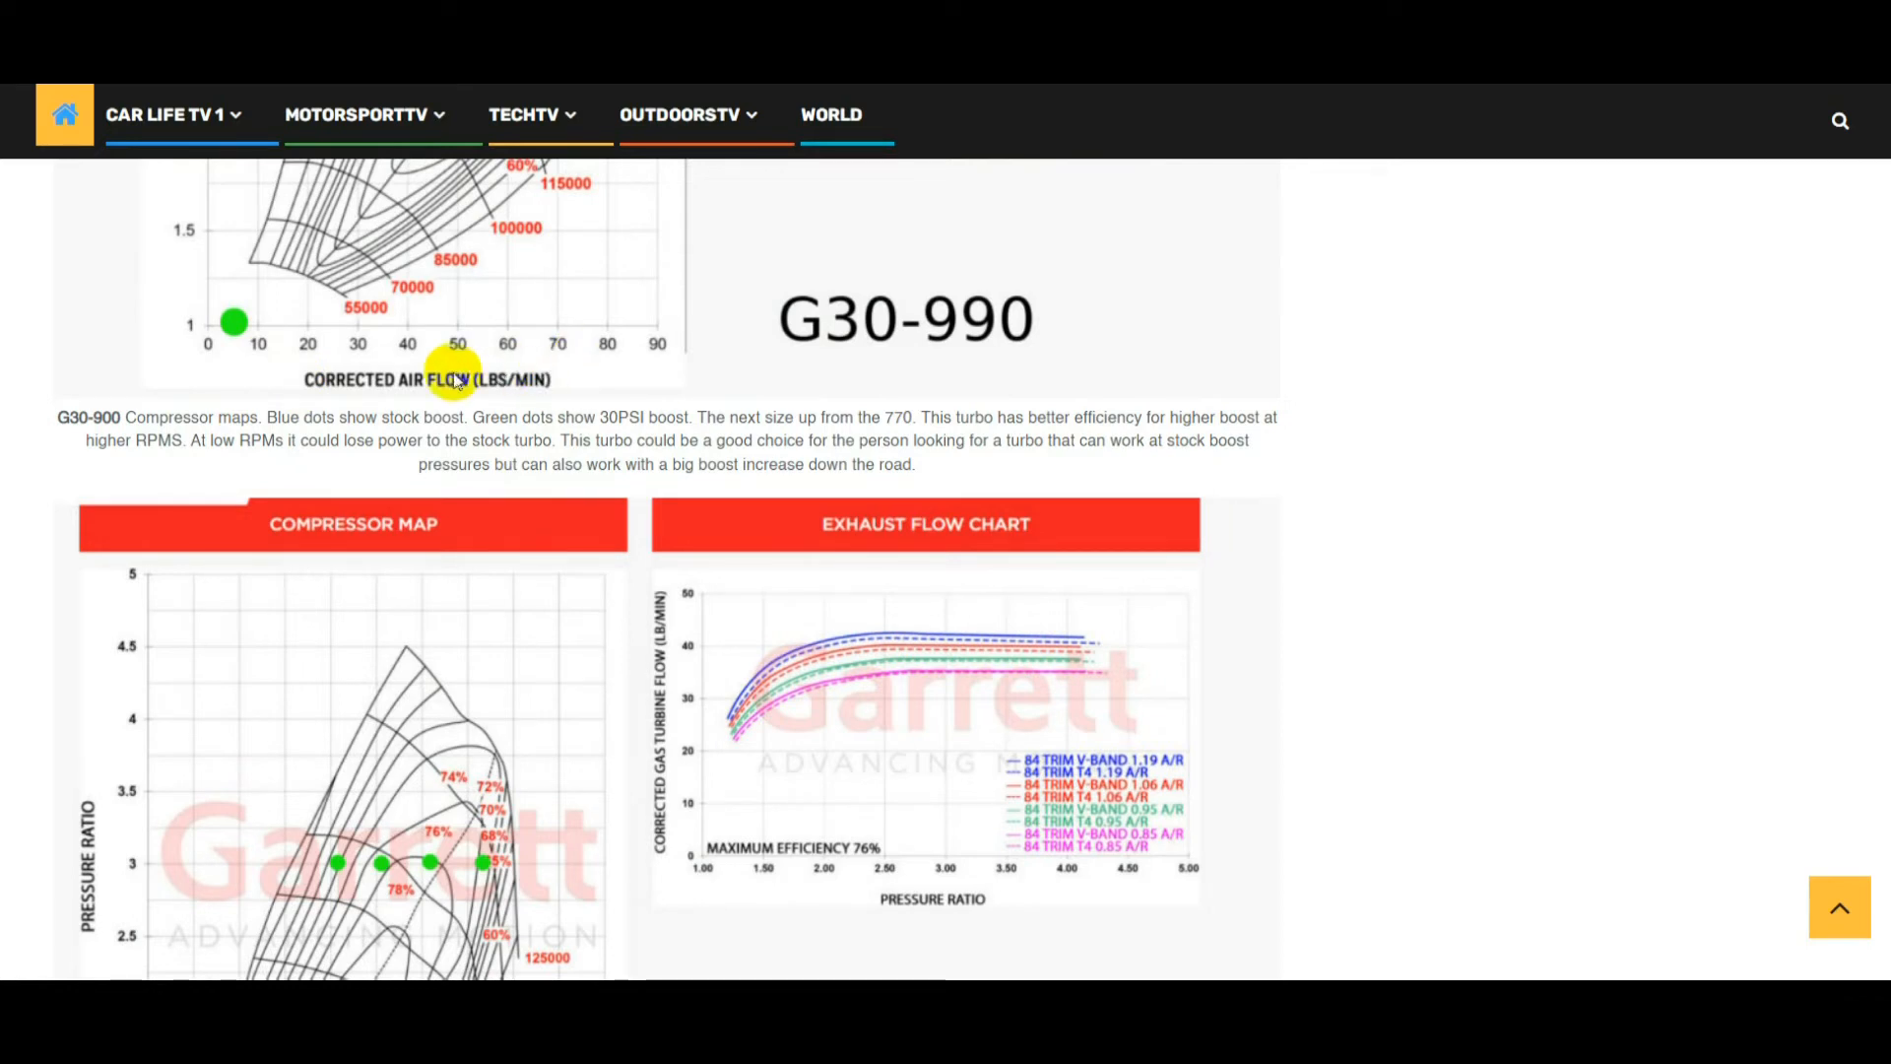
{"action": "mouse_move", "coordinate": [568, 390]}
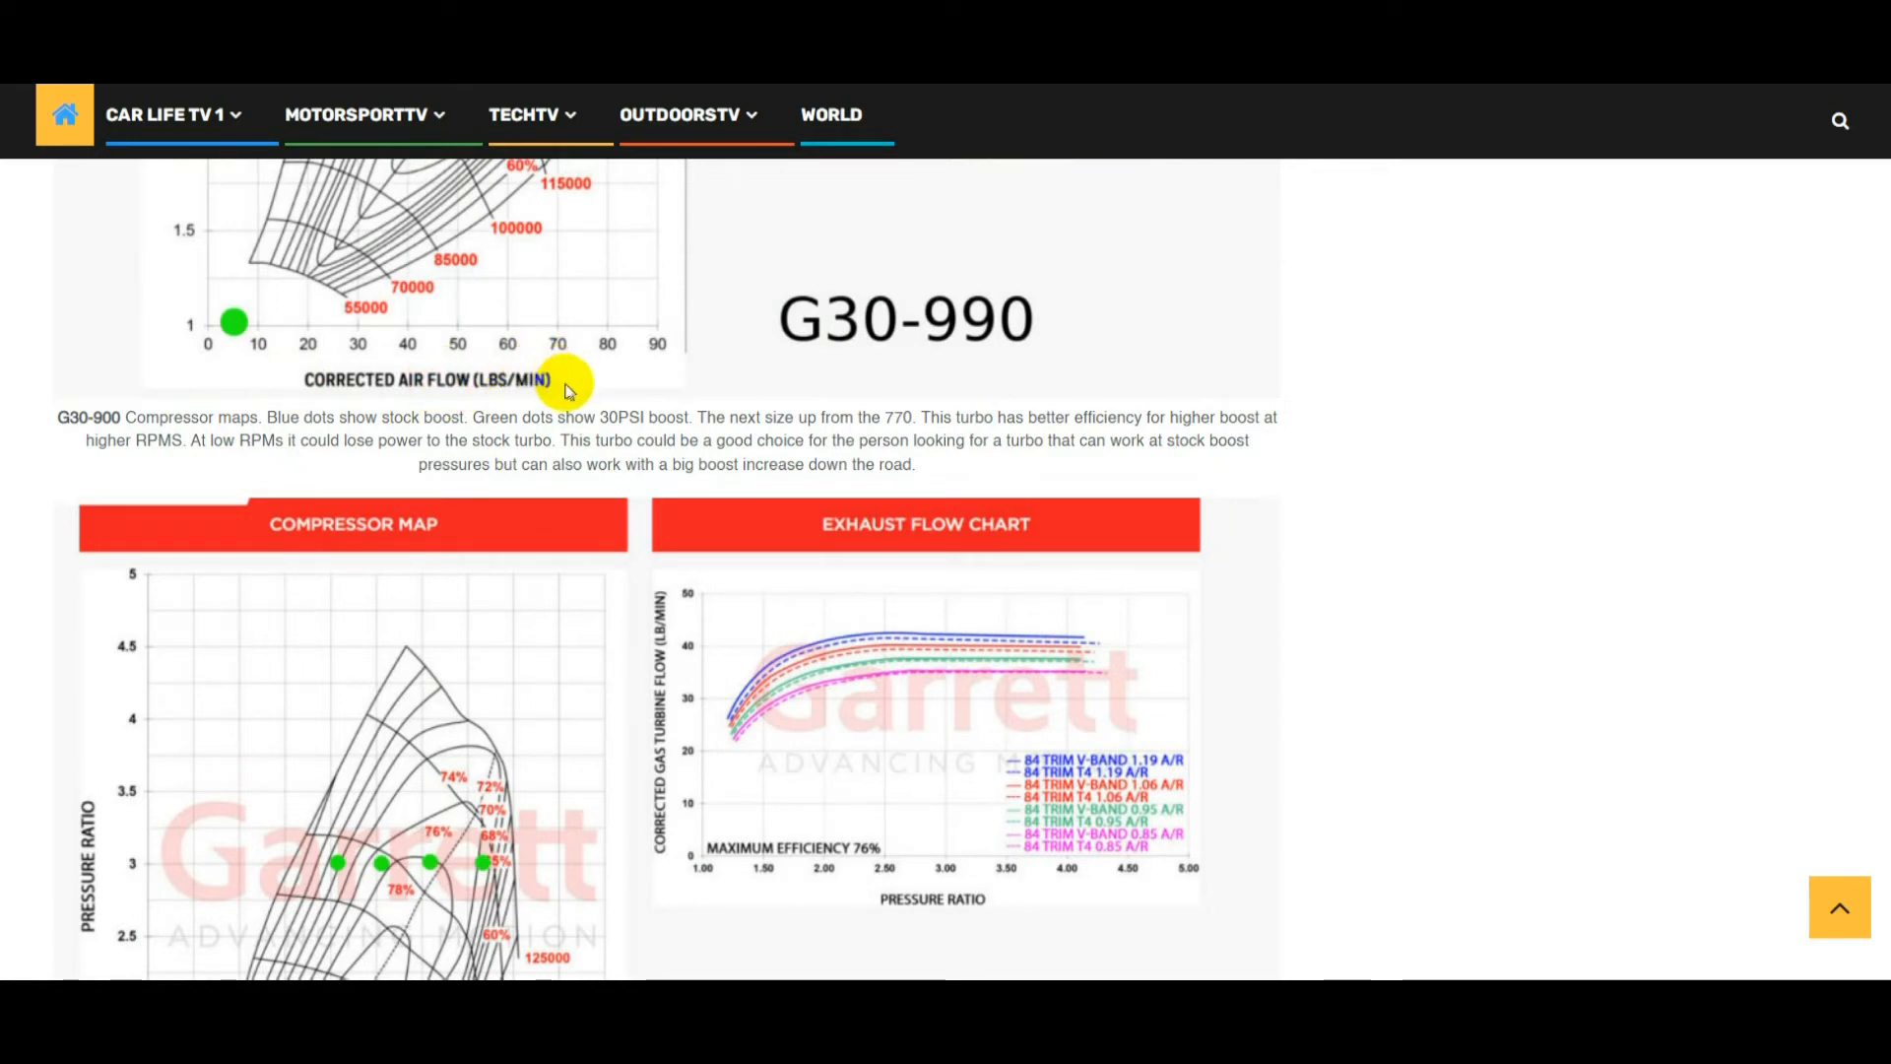
{"action": "scroll", "scroll_direction": "down", "scroll_amount": 3}
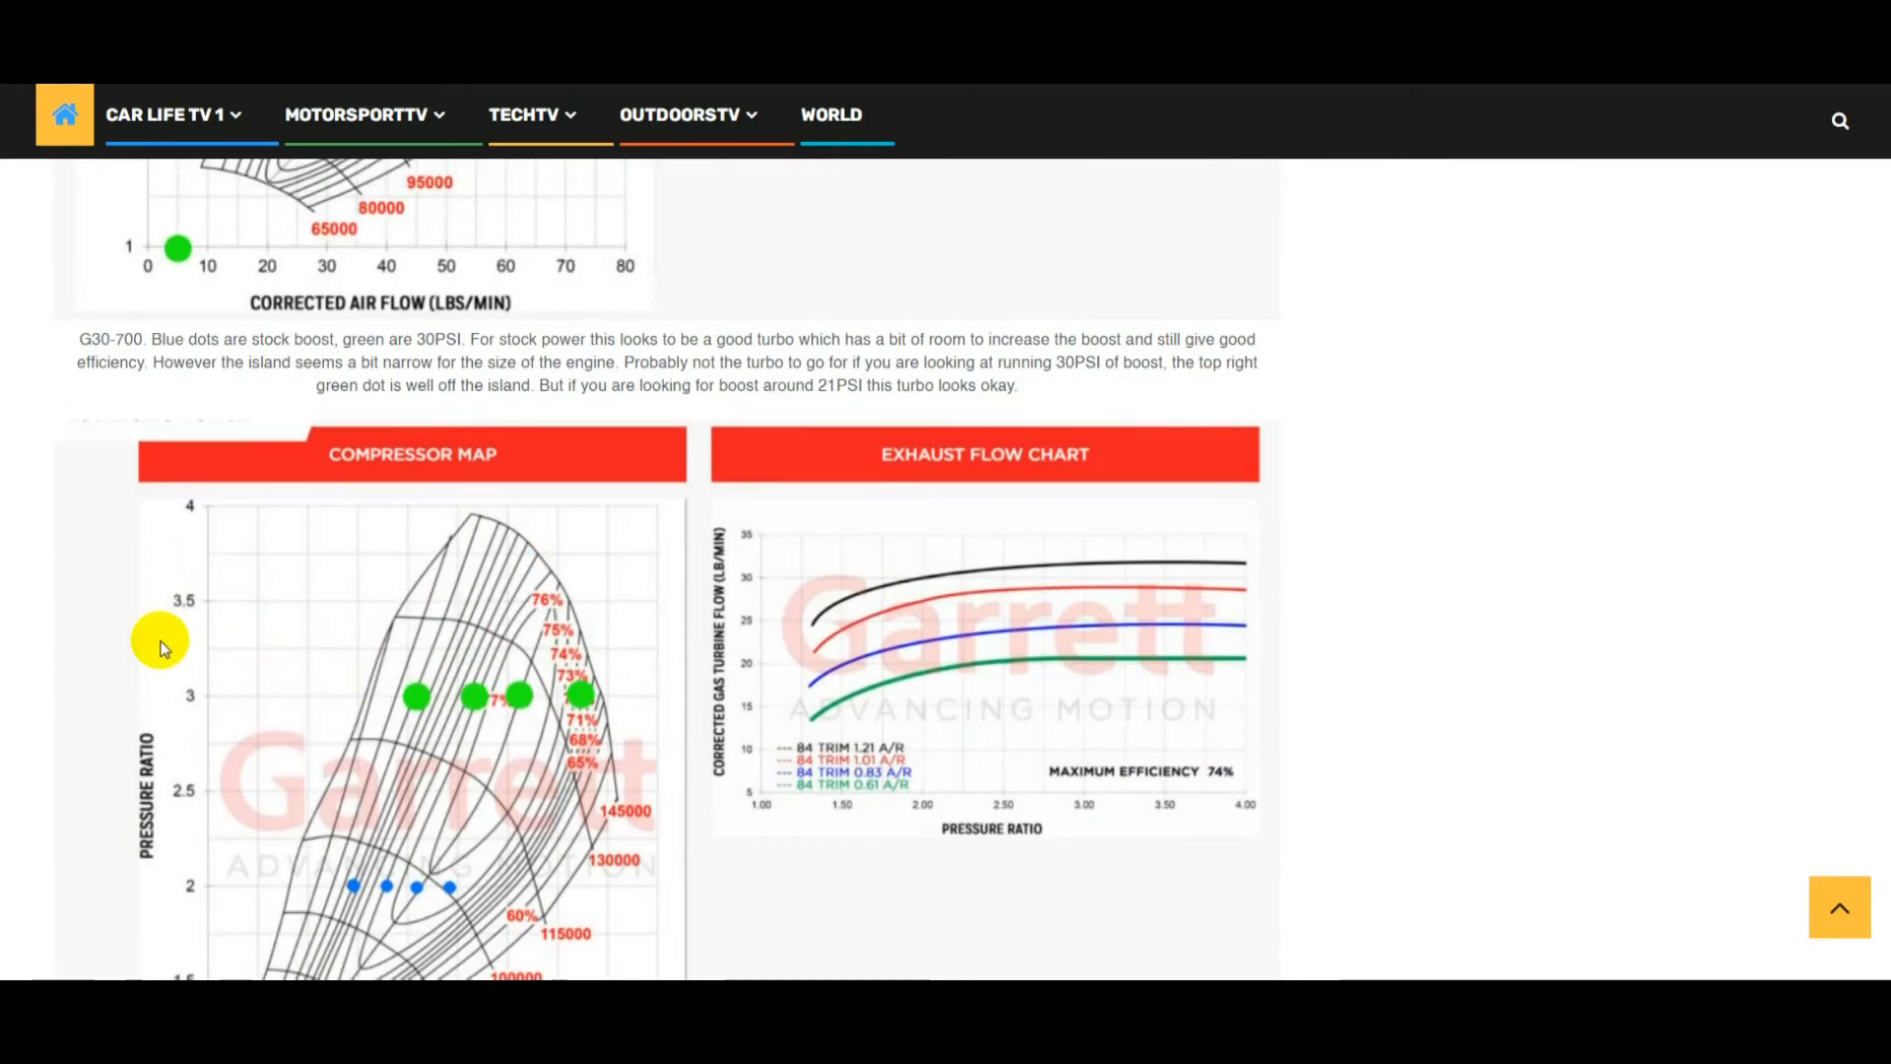
{"action": "scroll", "scroll_direction": "down", "scroll_amount": 3}
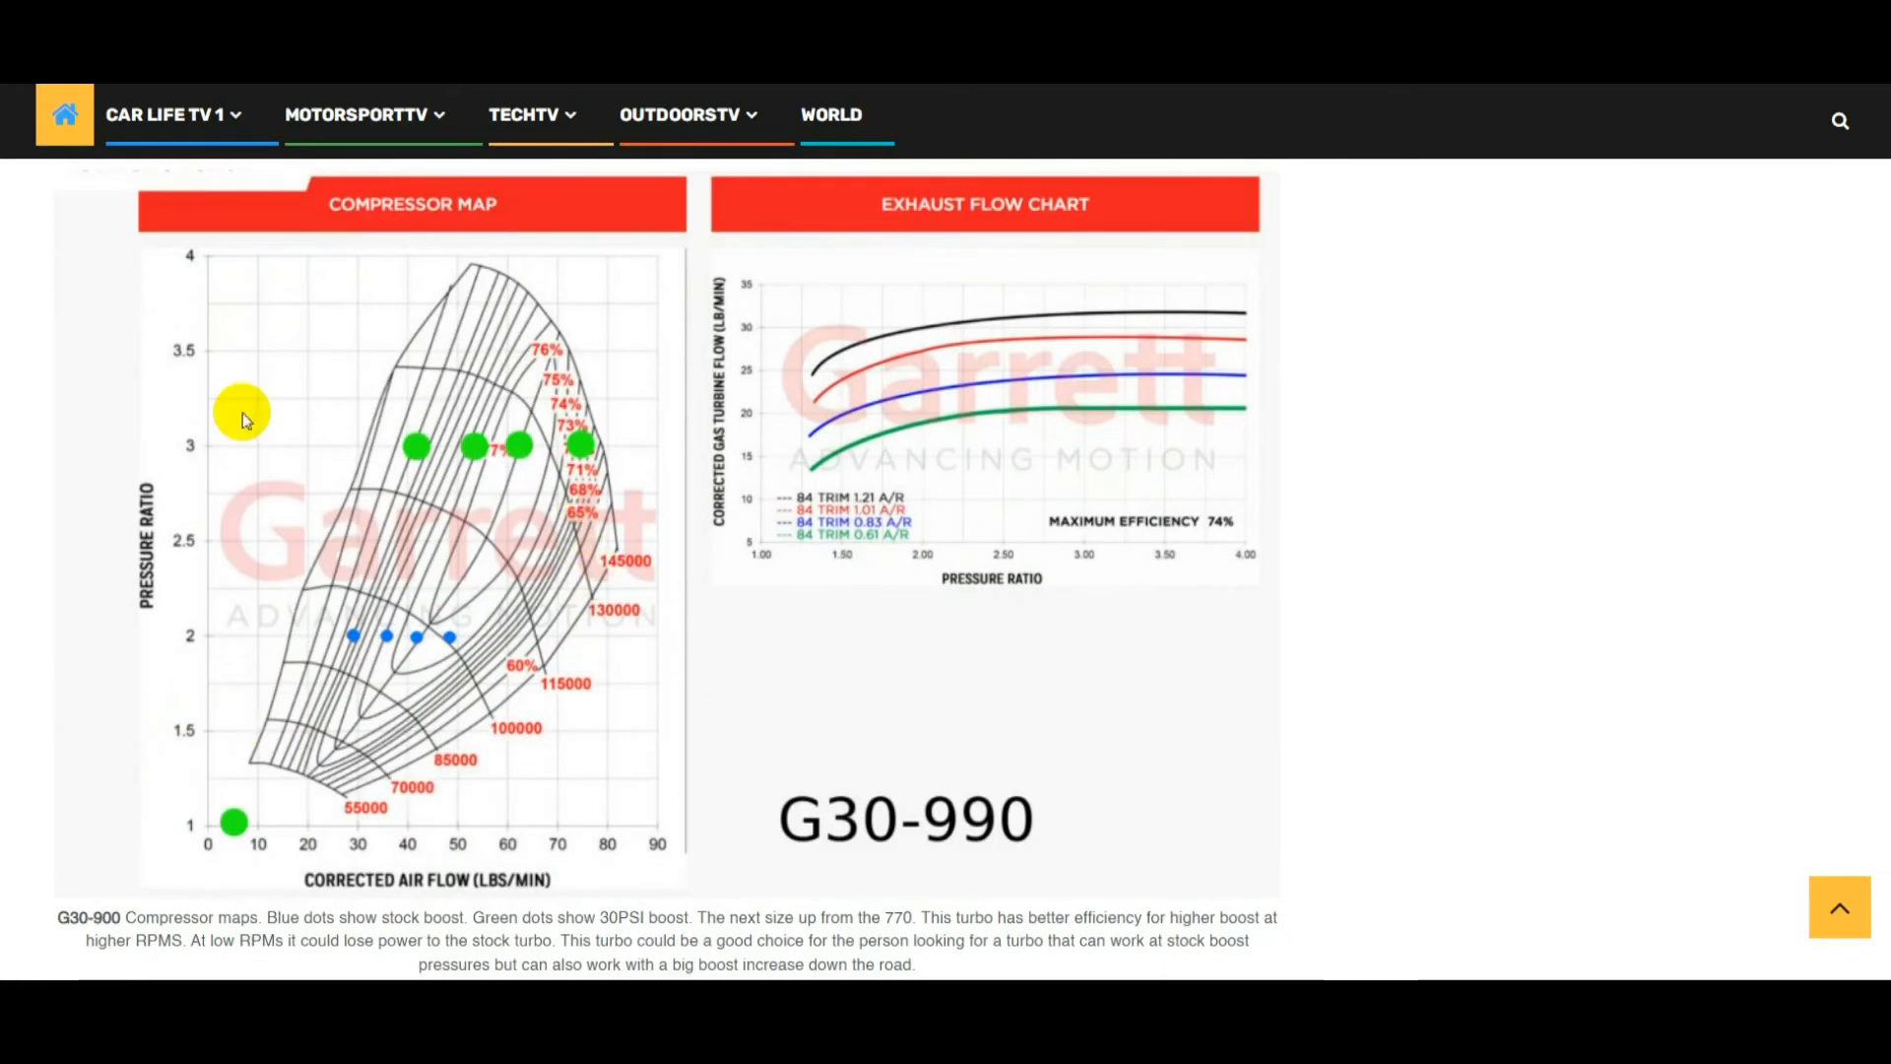
{"action": "mouse_move", "coordinate": [428, 721]}
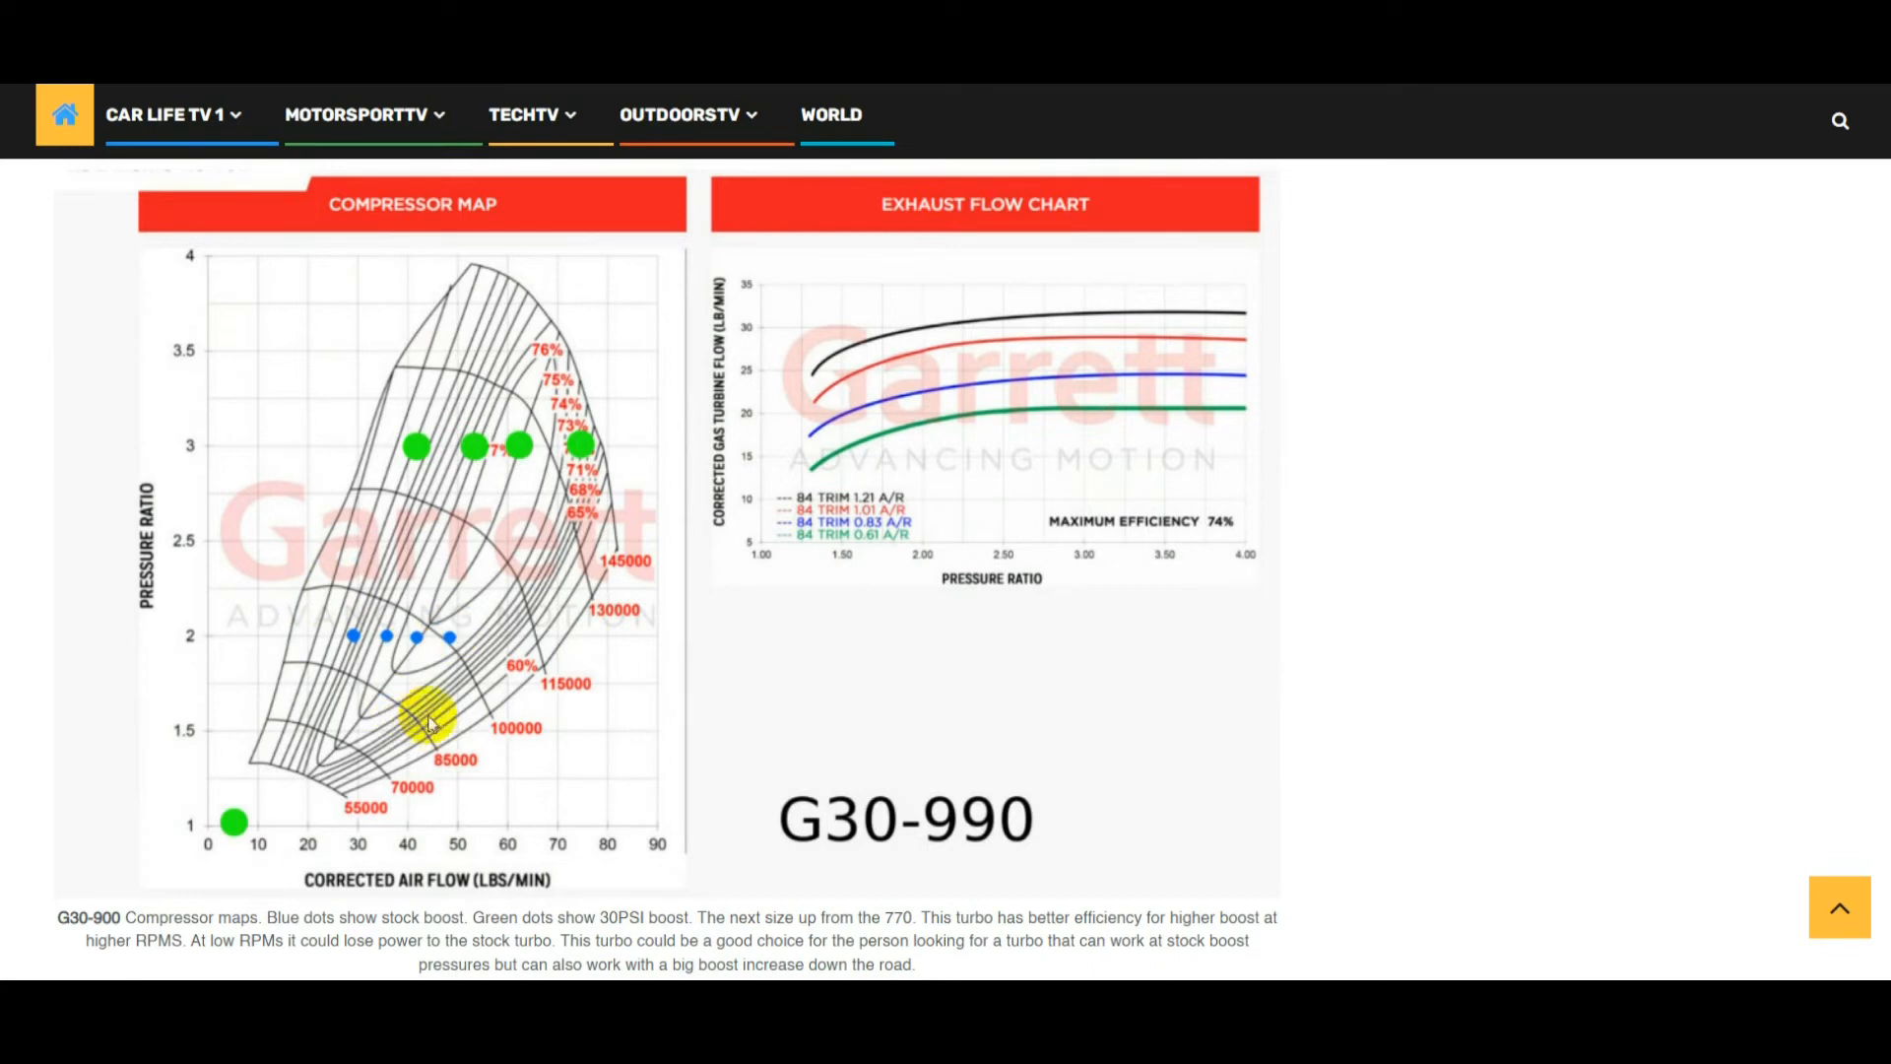
{"action": "mouse_move", "coordinate": [452, 844]}
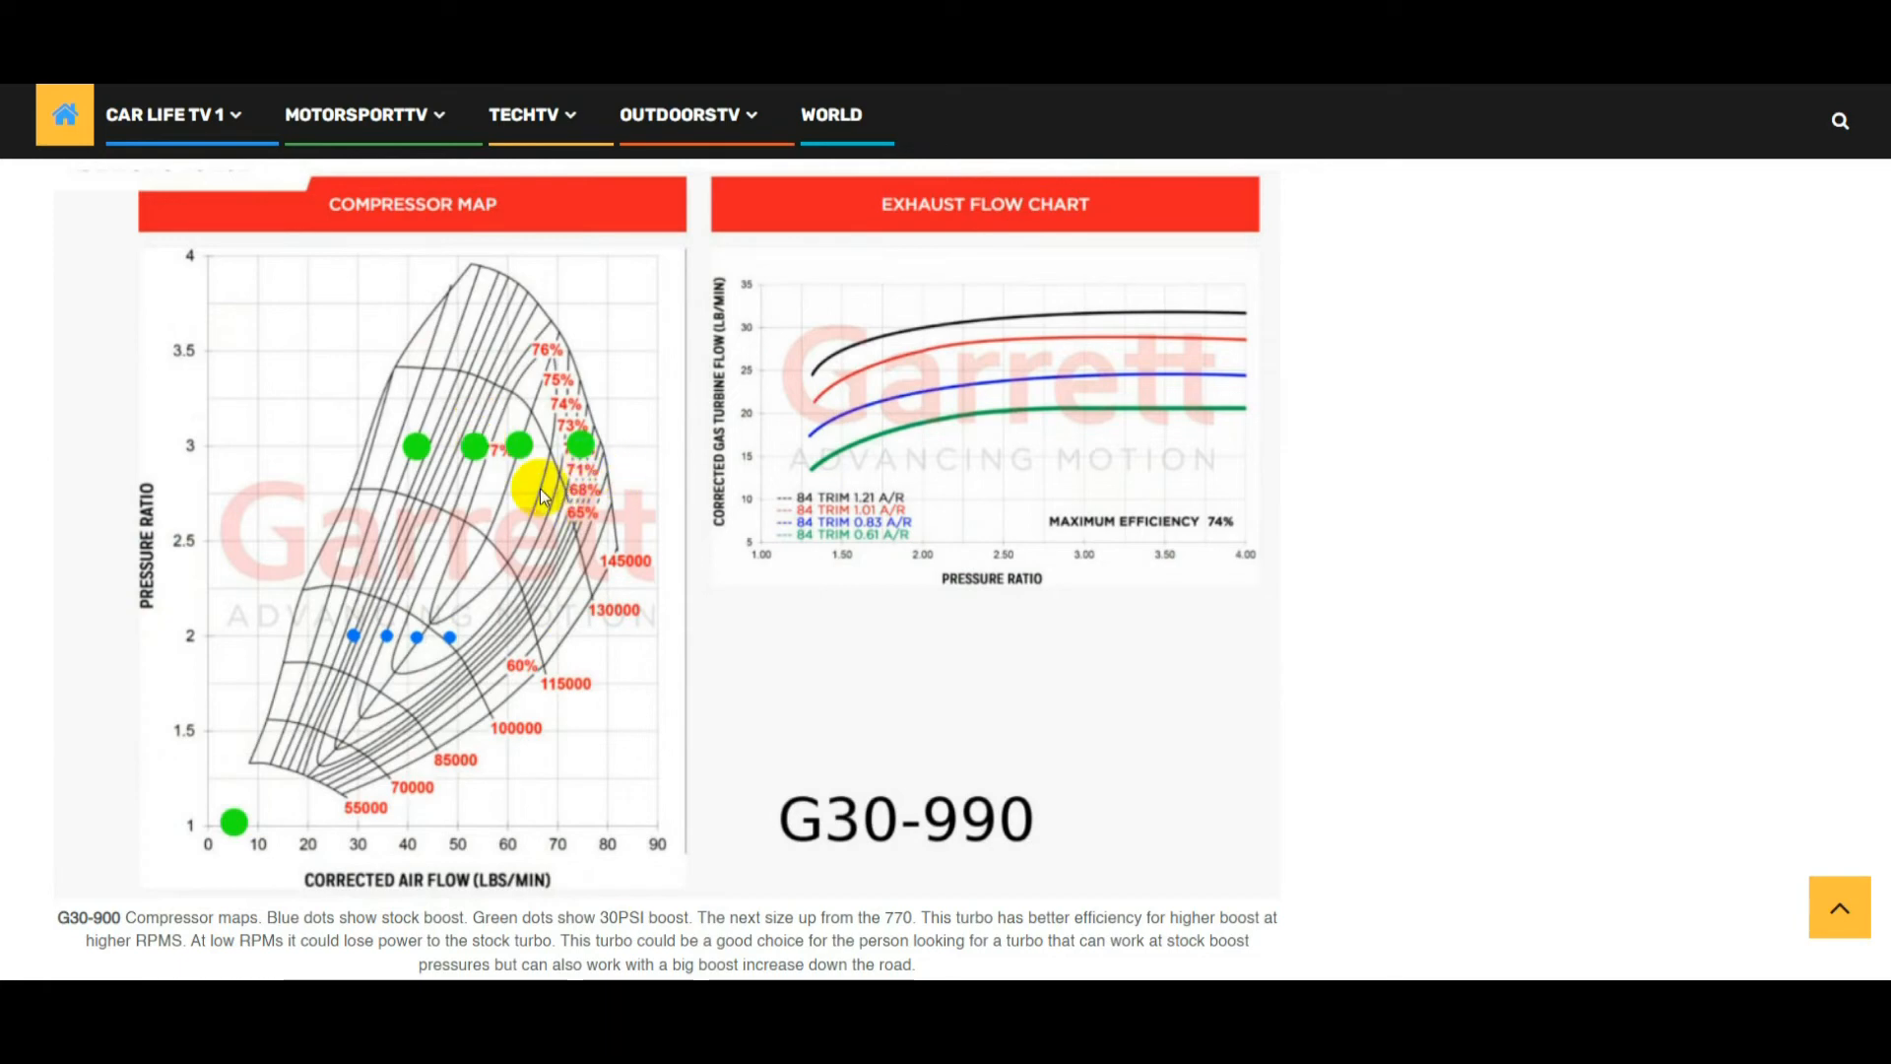
{"action": "scroll", "scroll_direction": "down", "scroll_amount": 3}
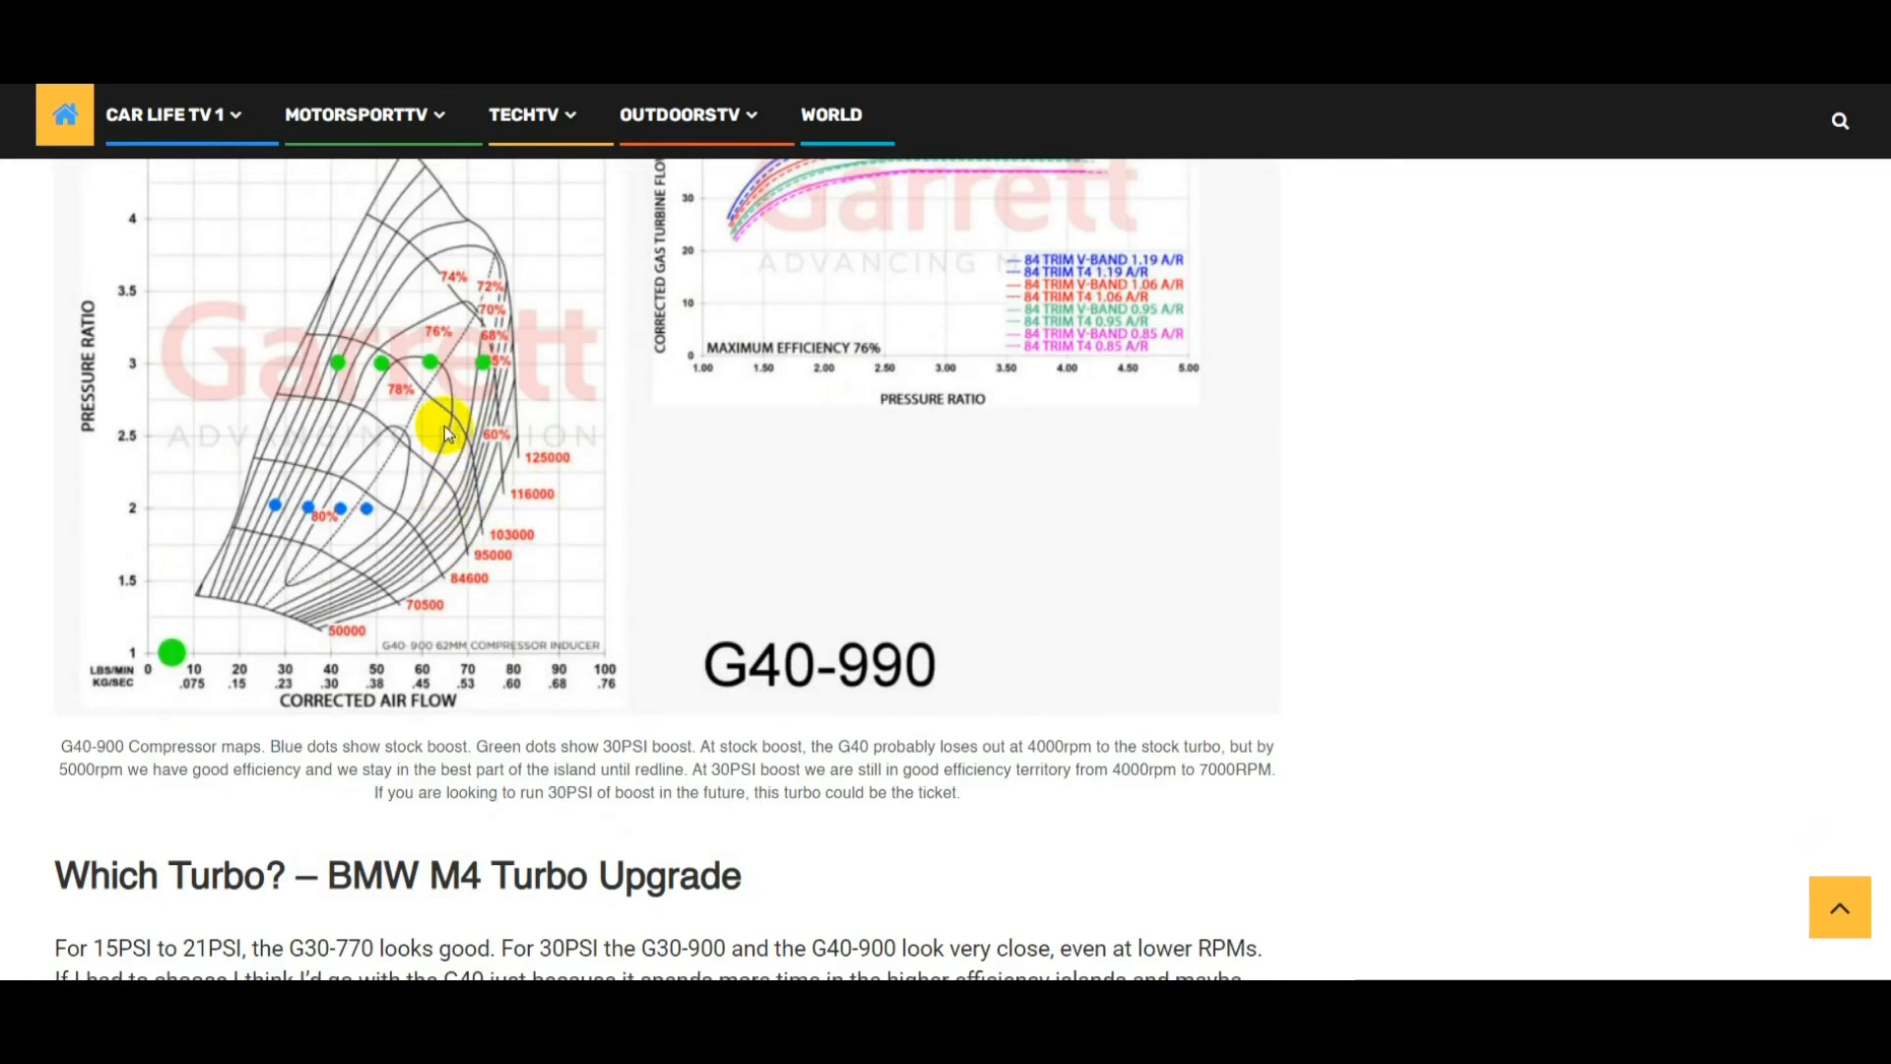
{"action": "scroll", "scroll_direction": "down", "scroll_amount": 3}
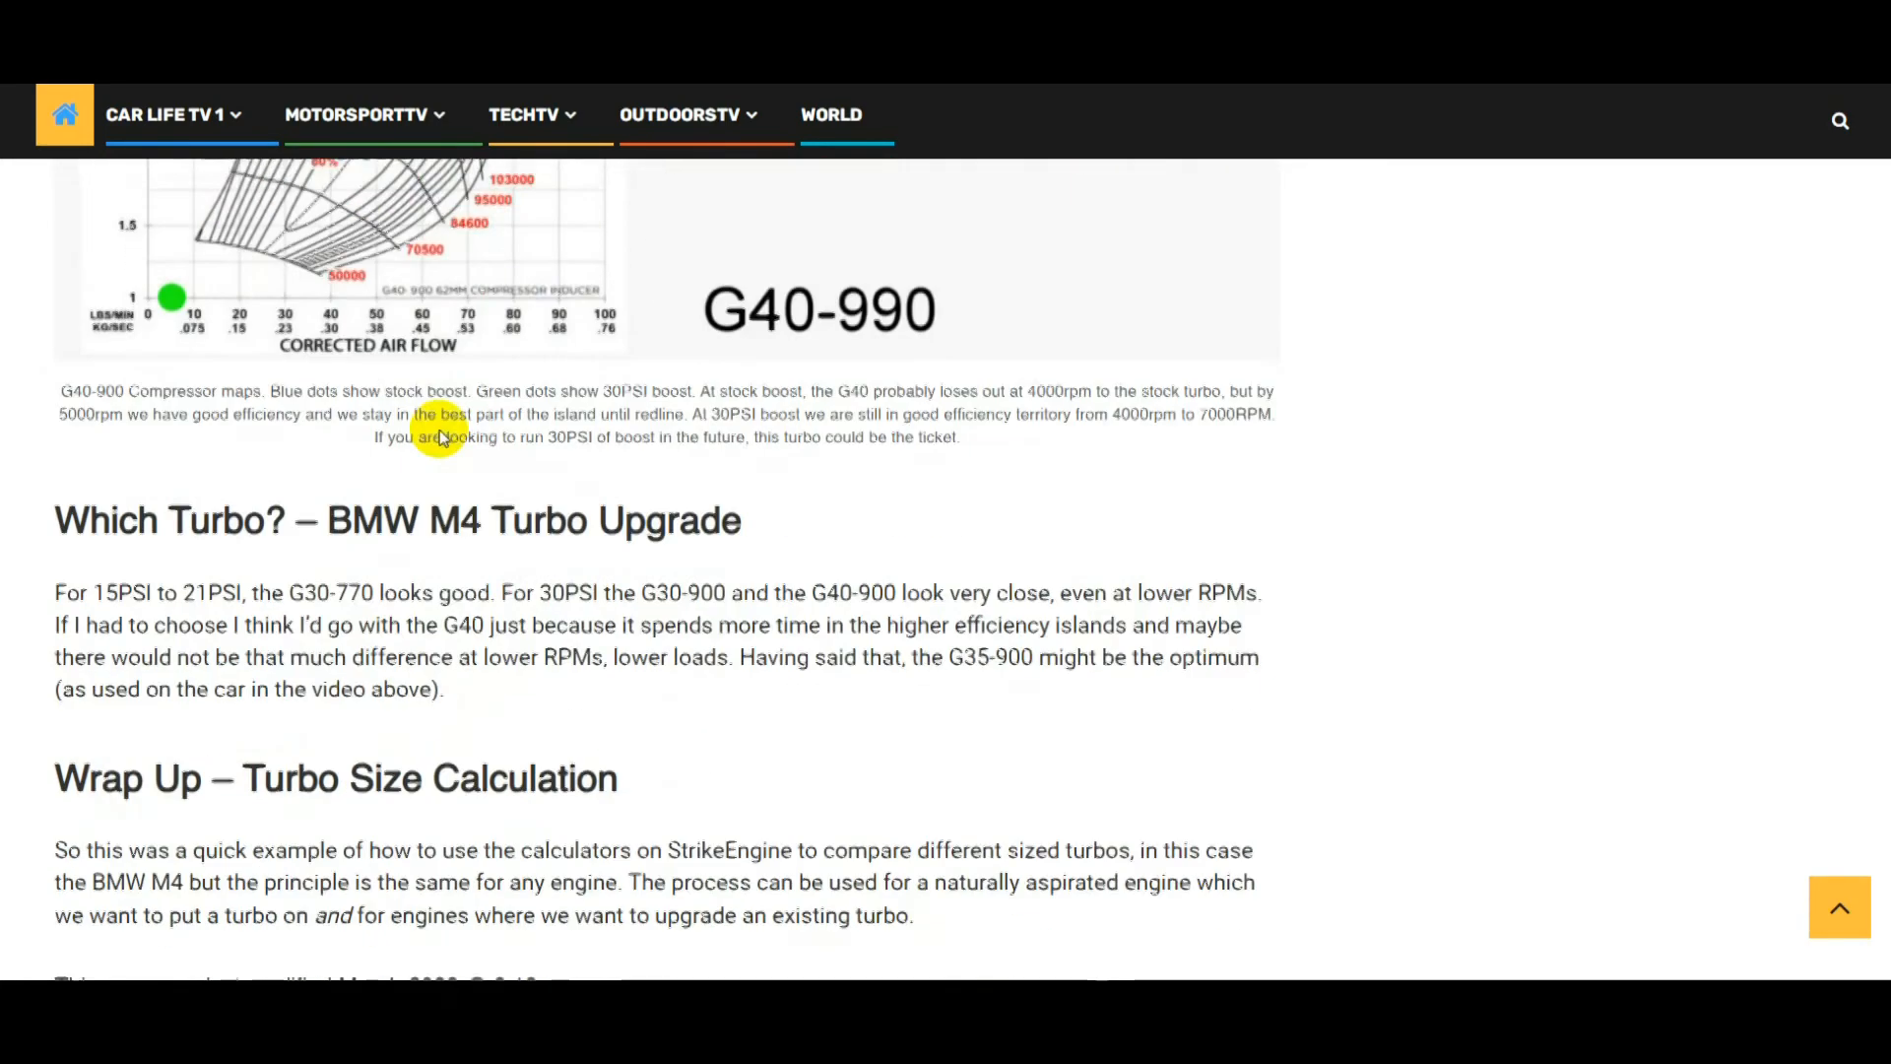
{"action": "scroll", "scroll_direction": "down", "scroll_amount": 3}
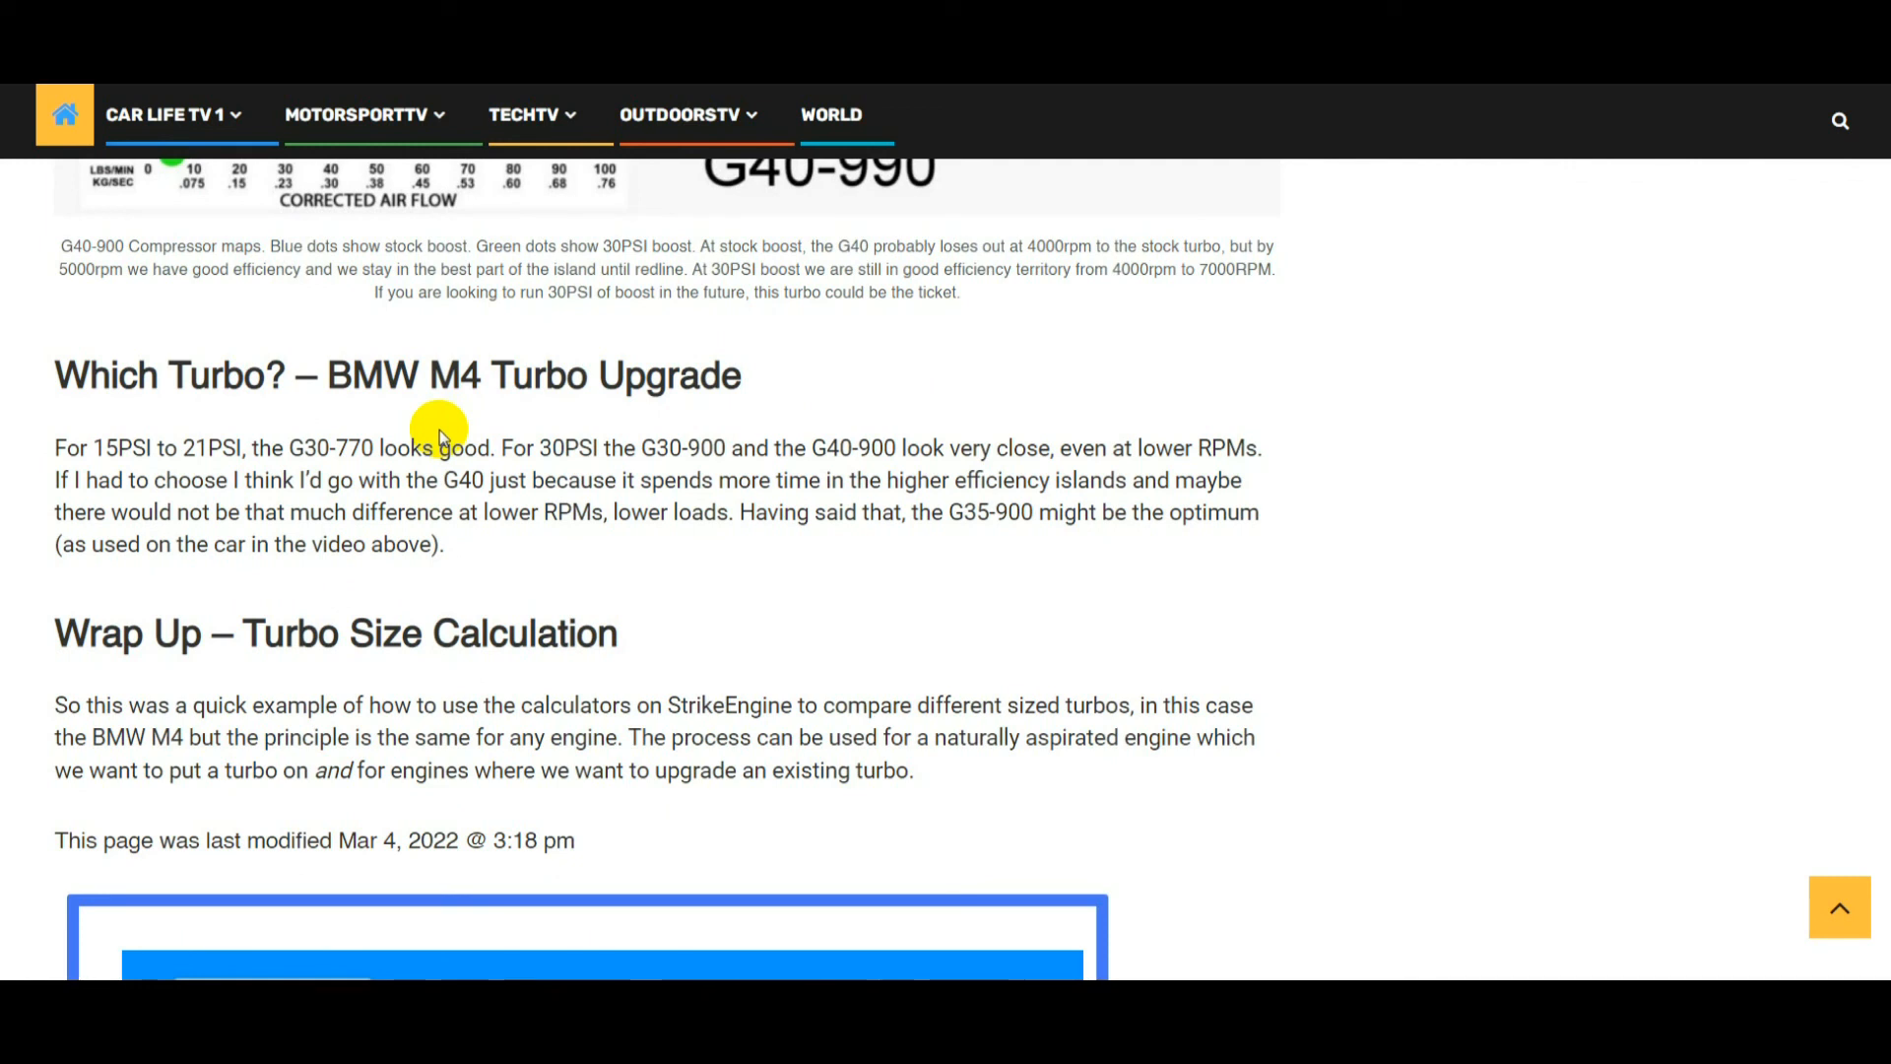